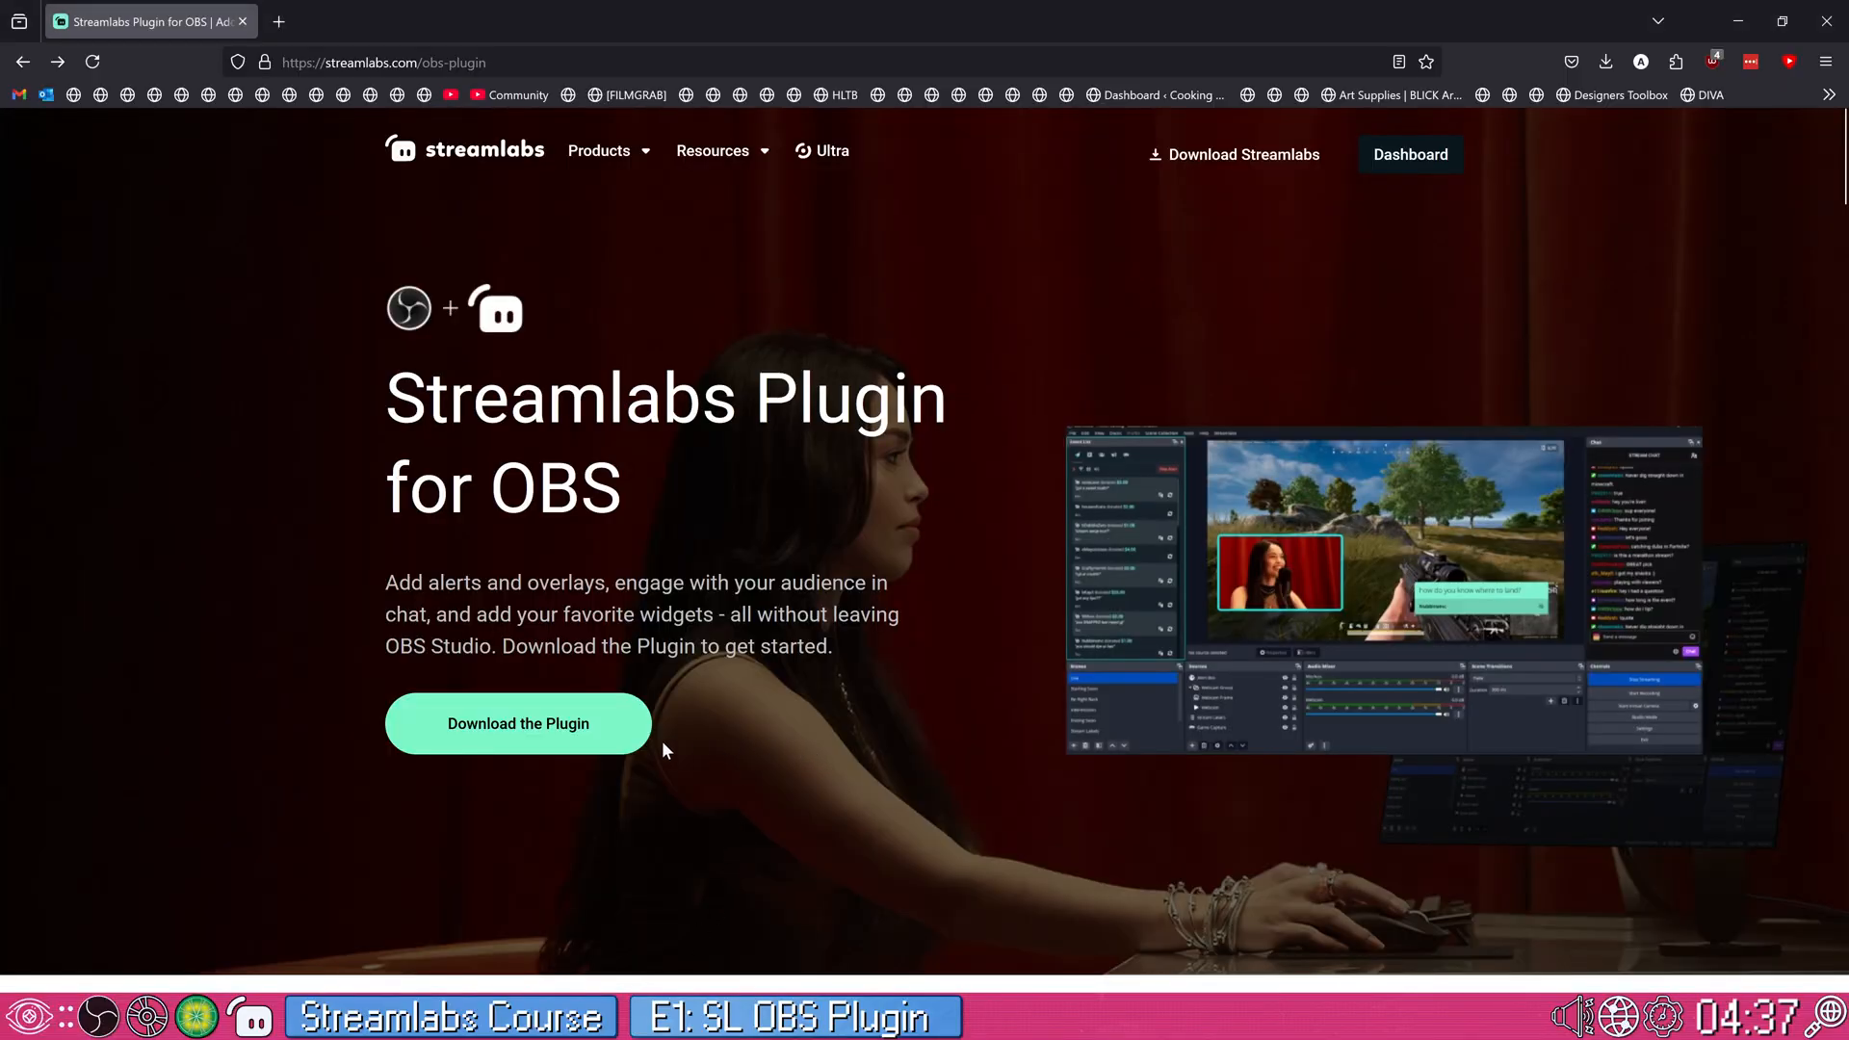
Download and install the Streamlabs Plugin for OBS, acknowledging the OBS restart notice.
left_click(1605, 62)
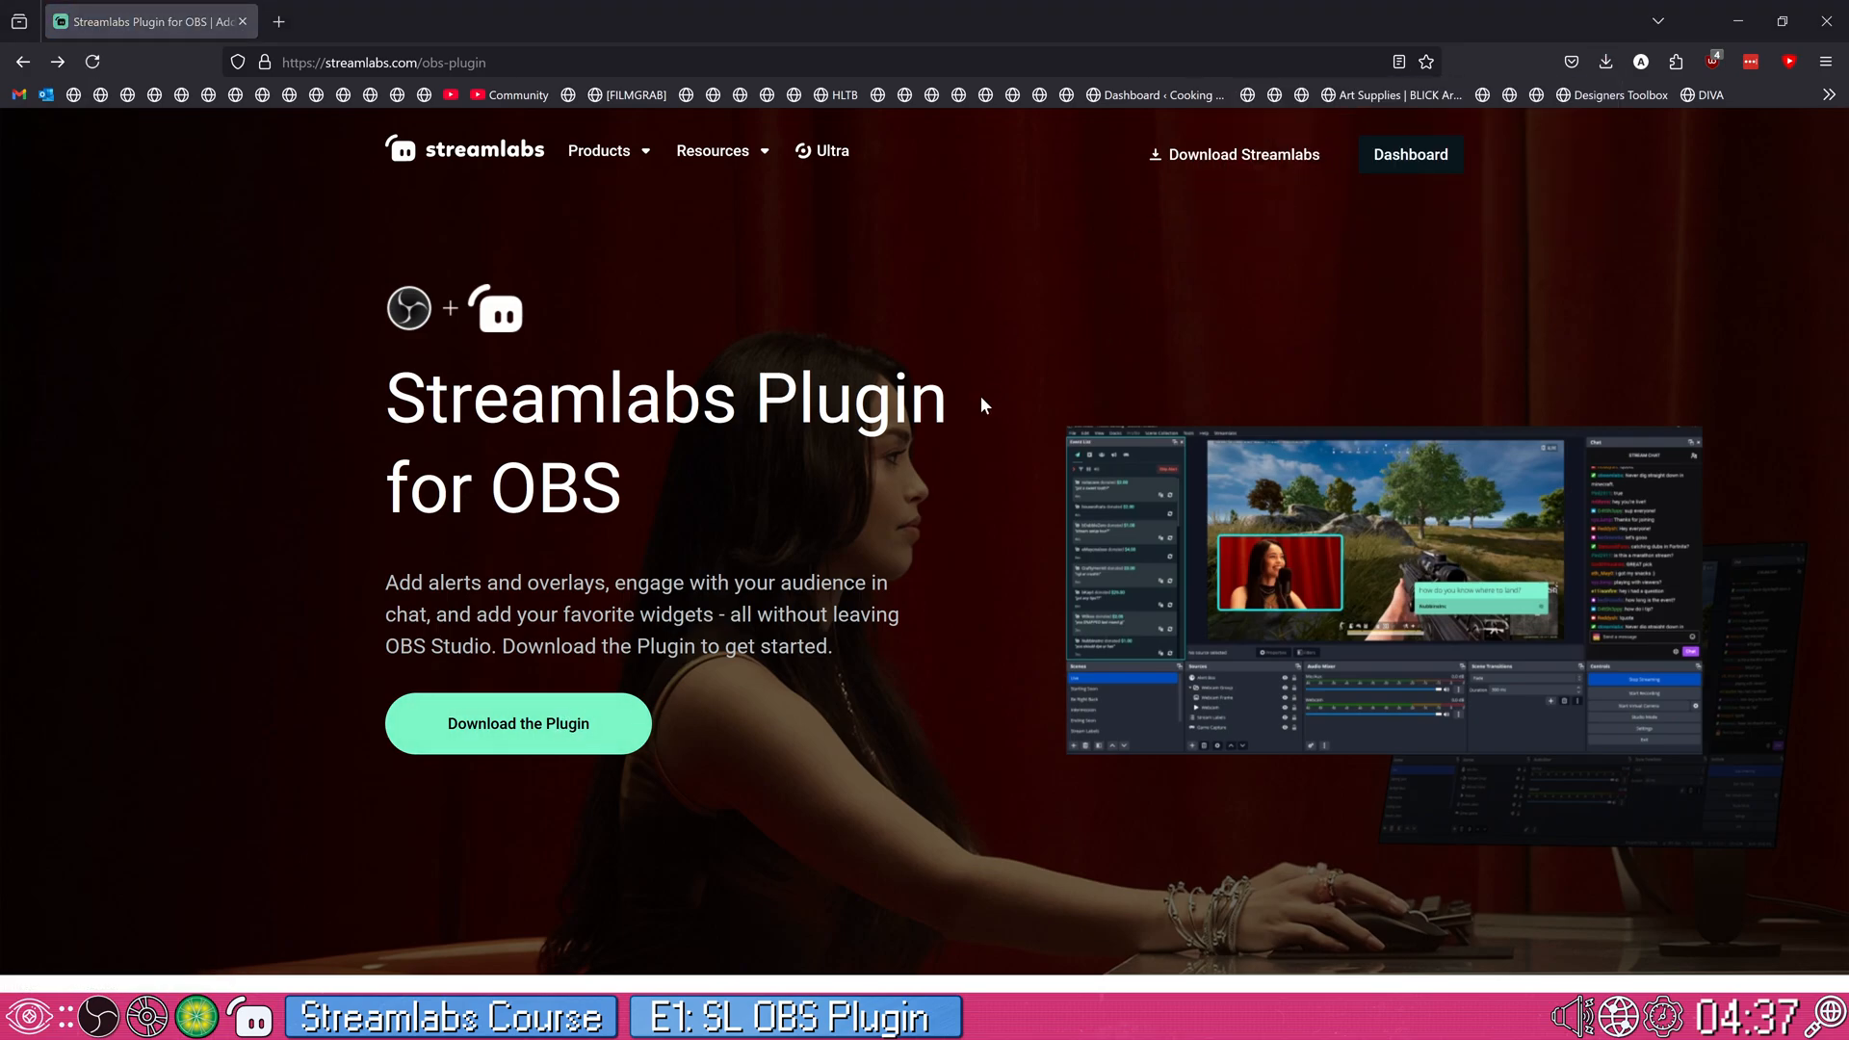
left_click(516, 723)
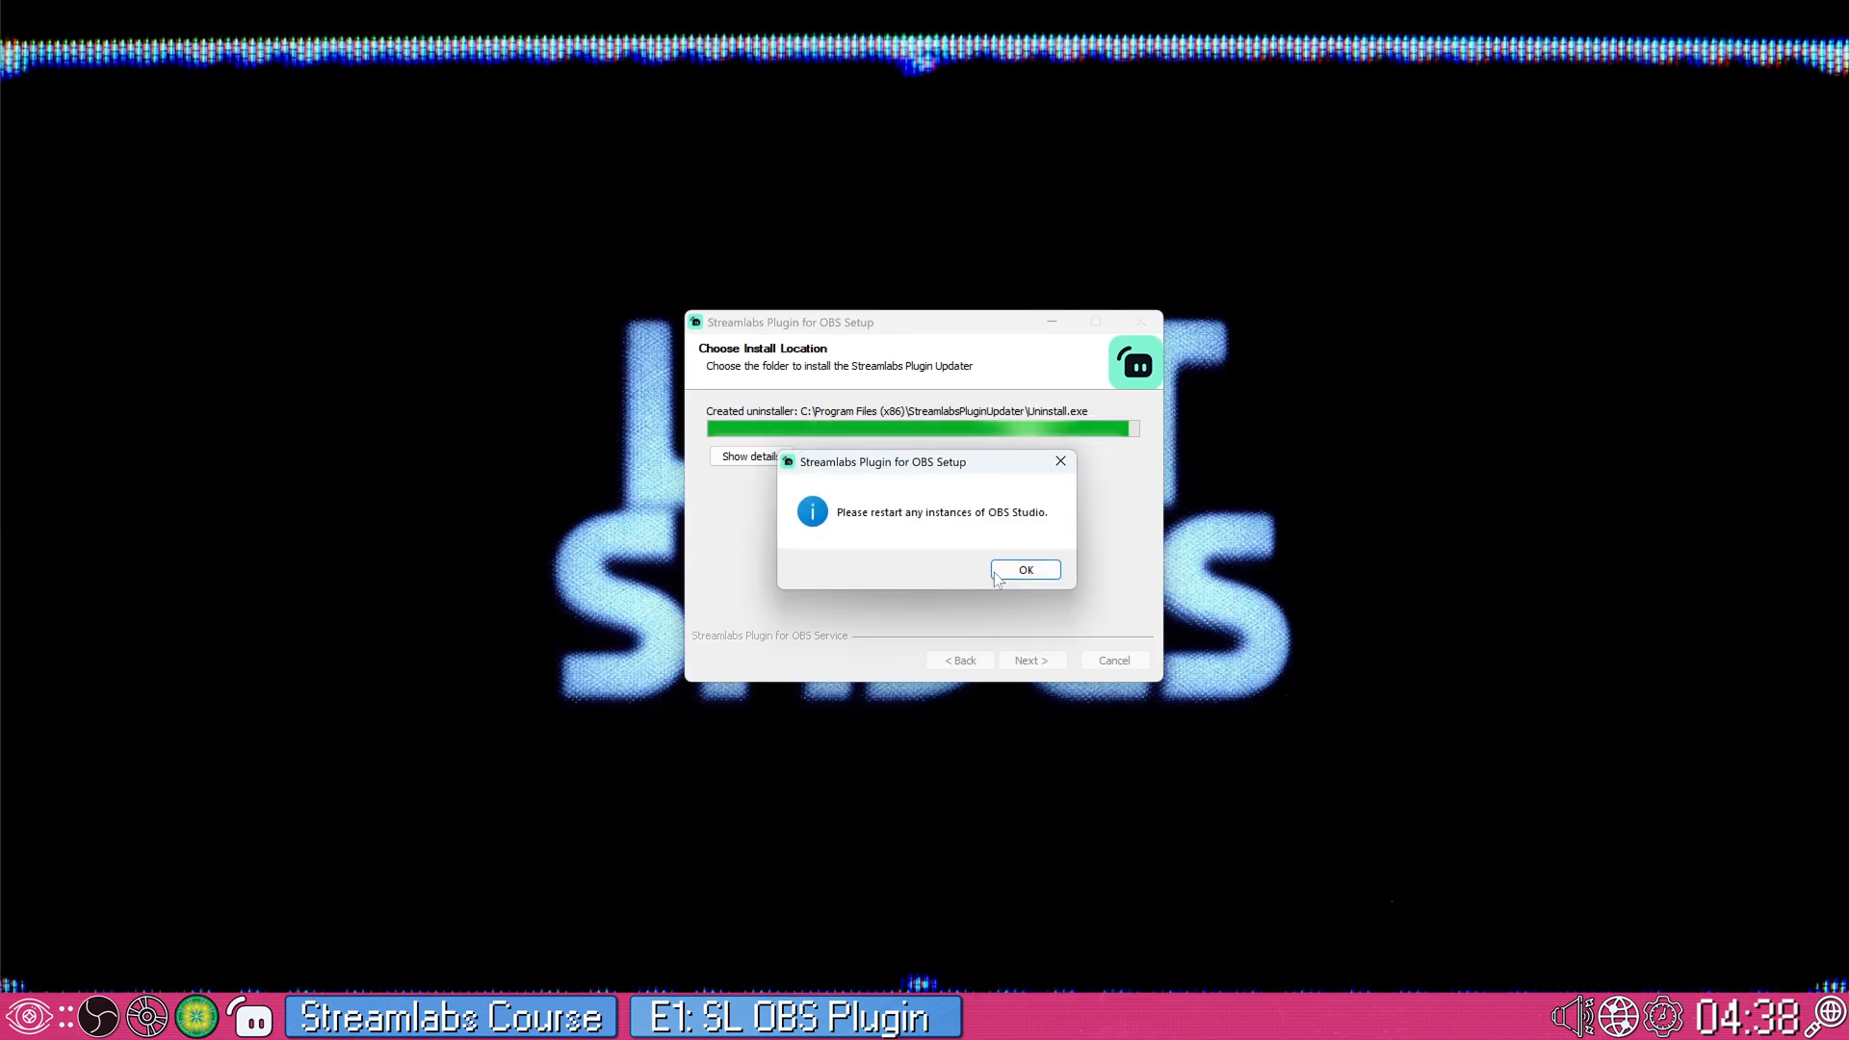
left_click(1025, 569)
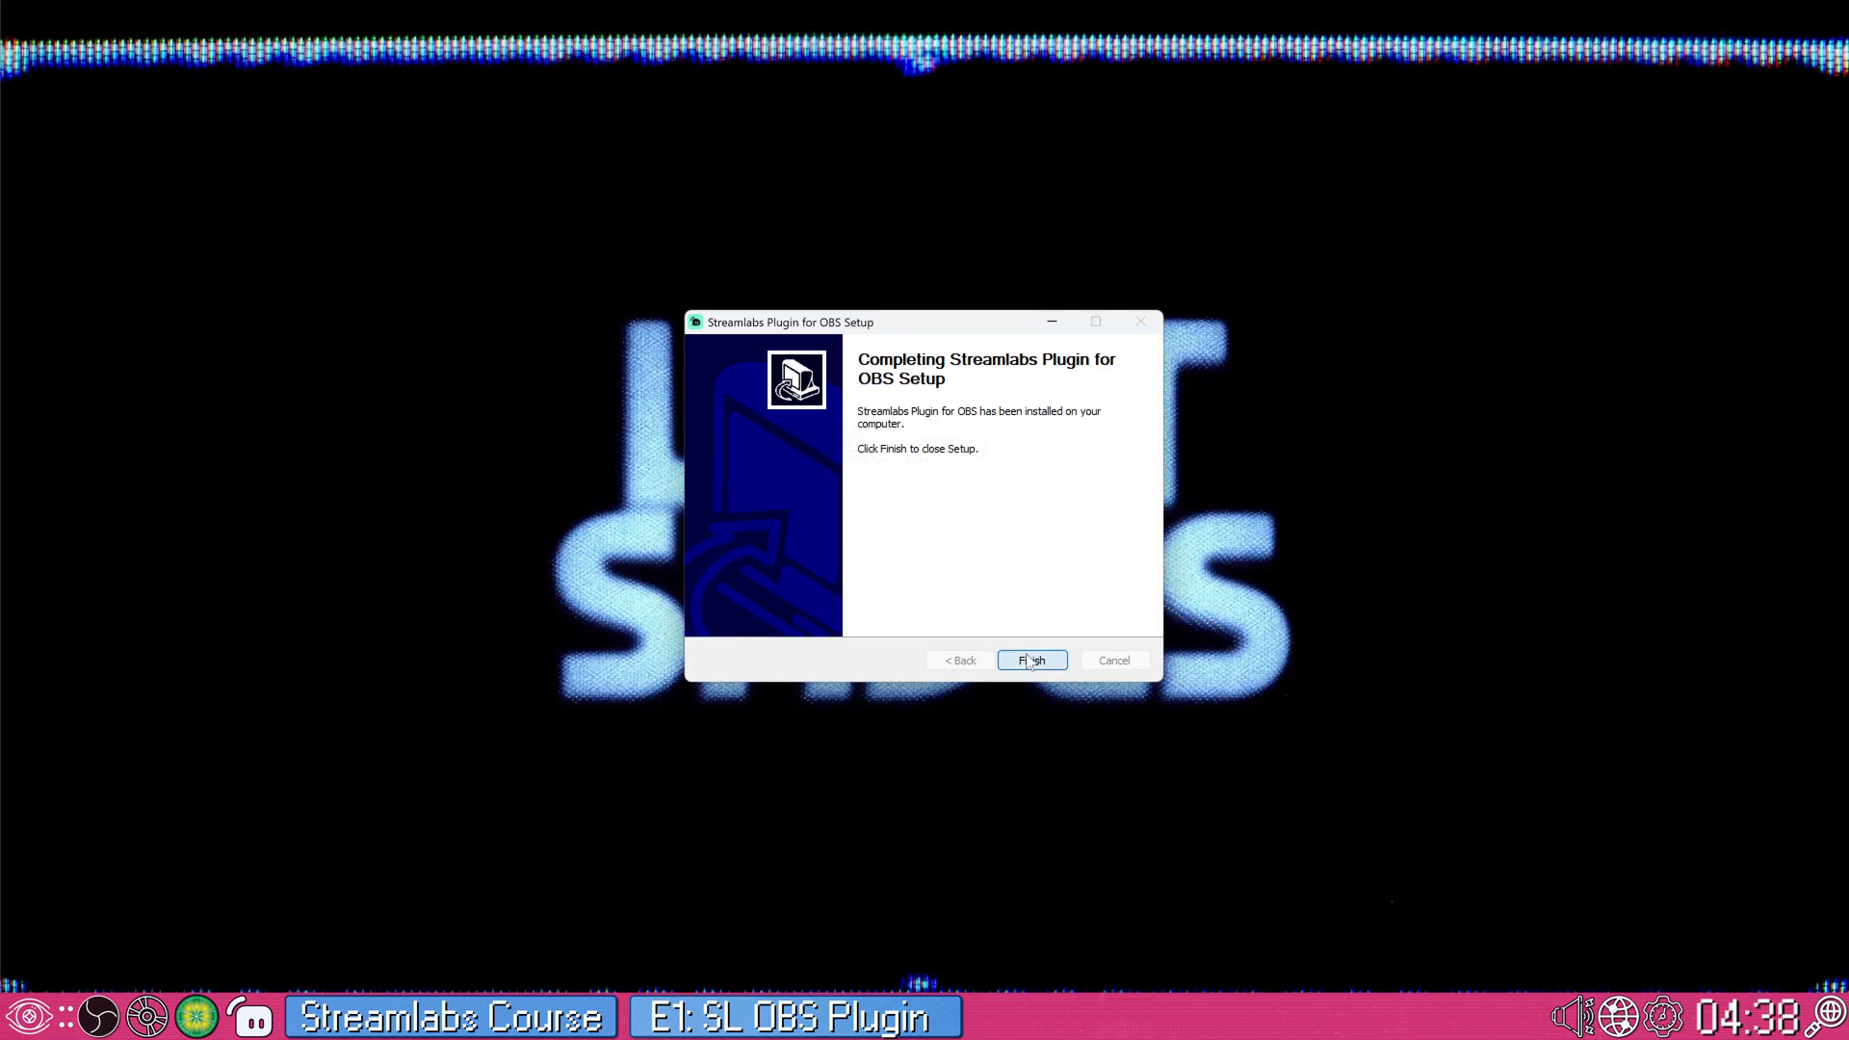
left_click(1031, 661)
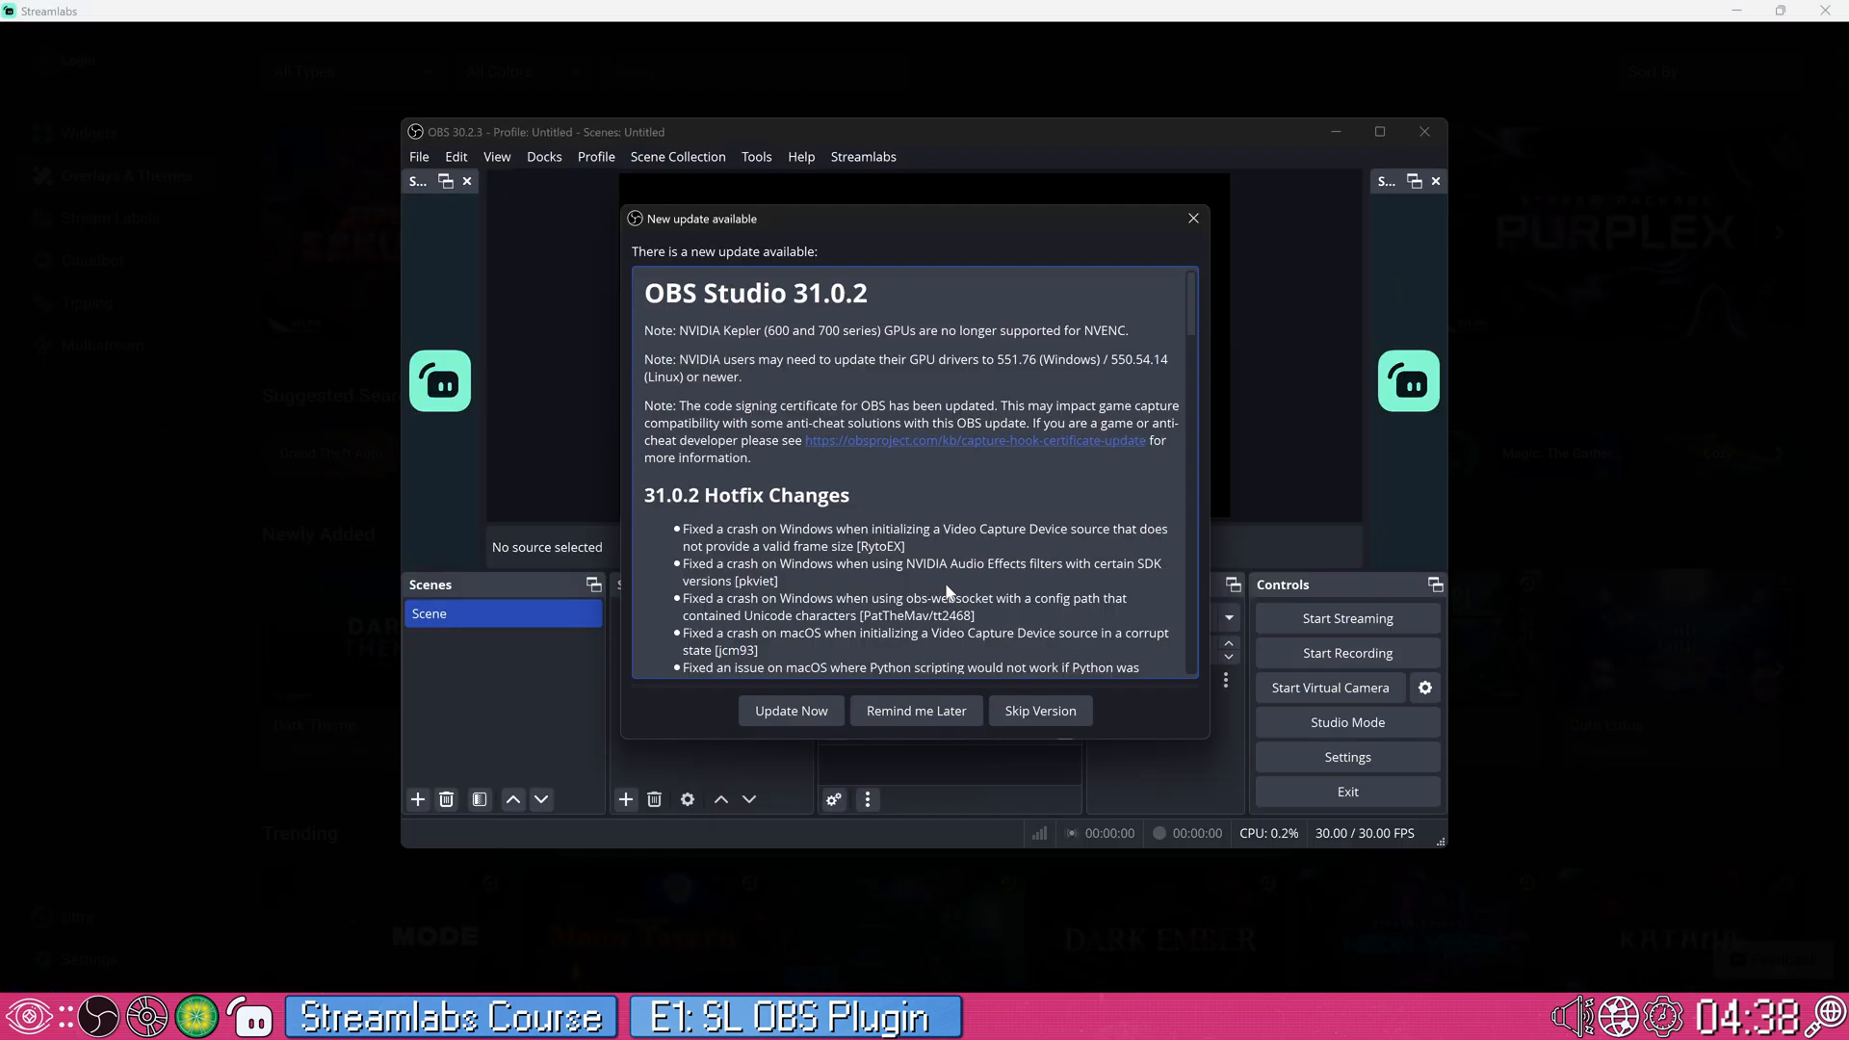
Dismiss the OBS 31.0.2 update offer with Remind me Later.
left_click(914, 709)
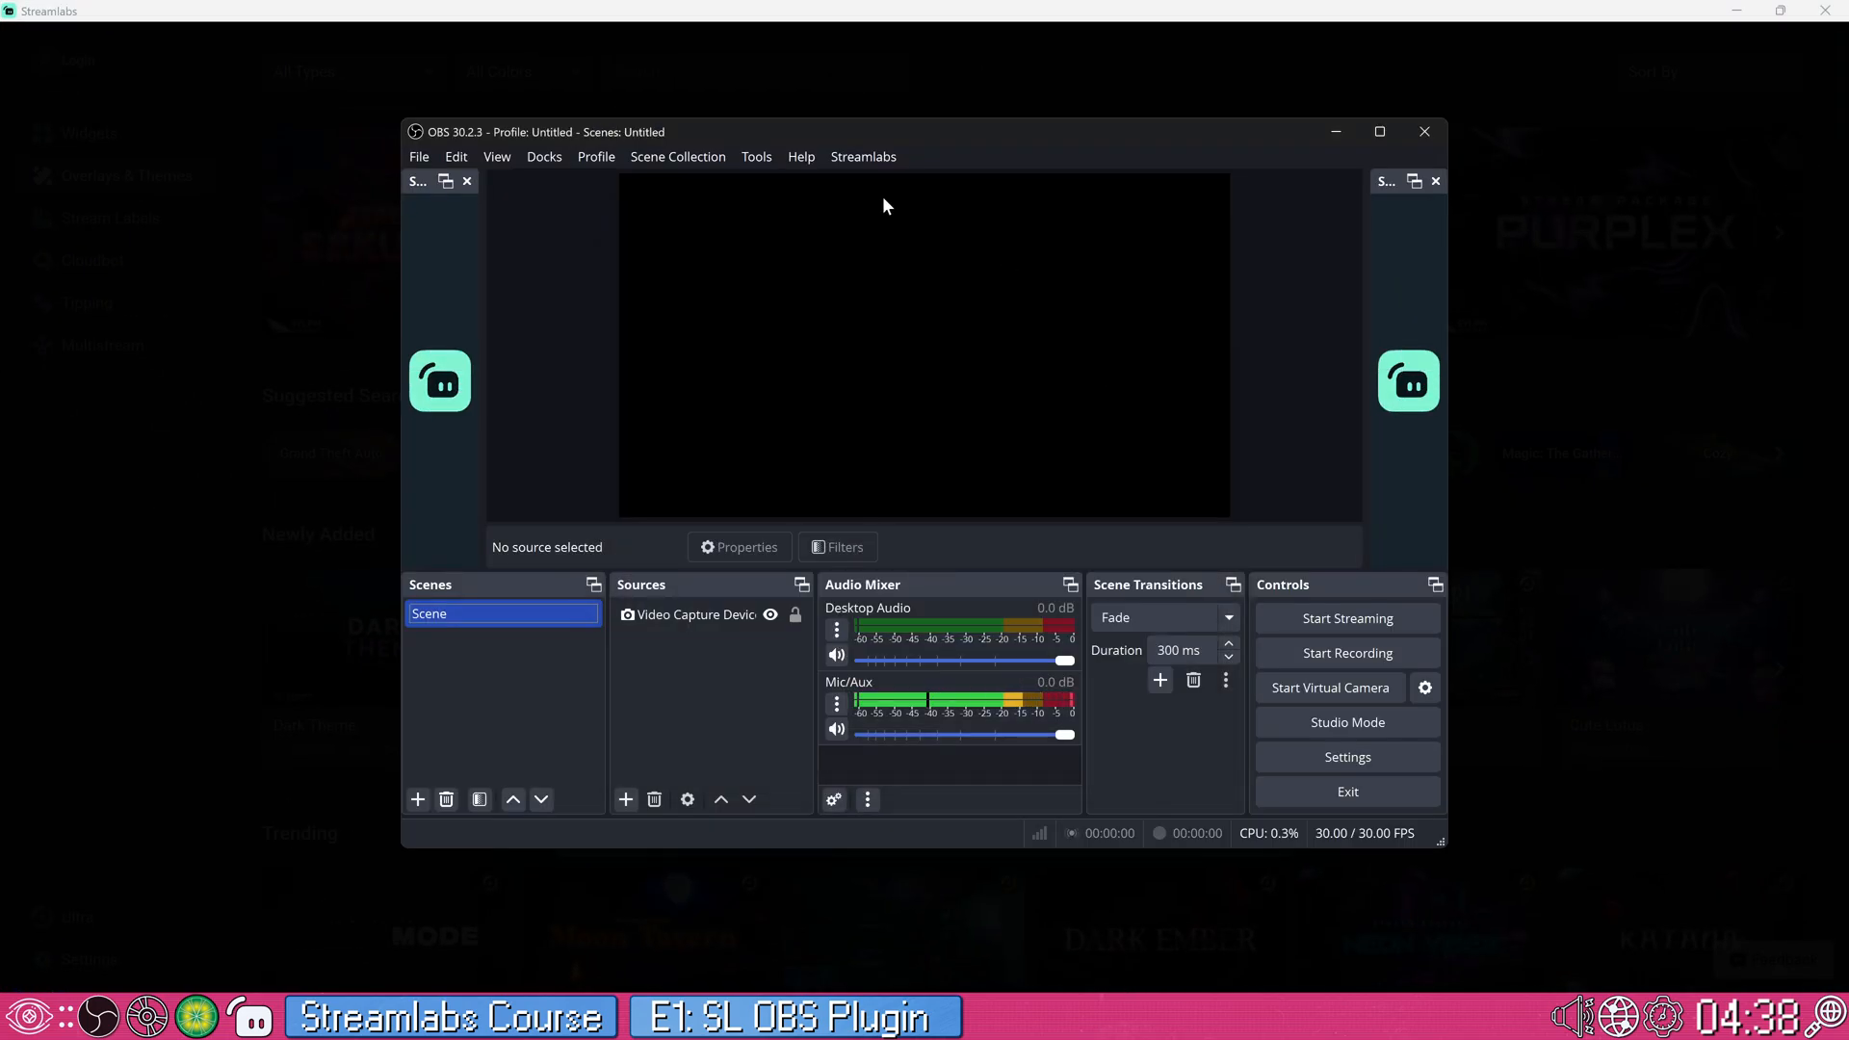
left_click(1378, 131)
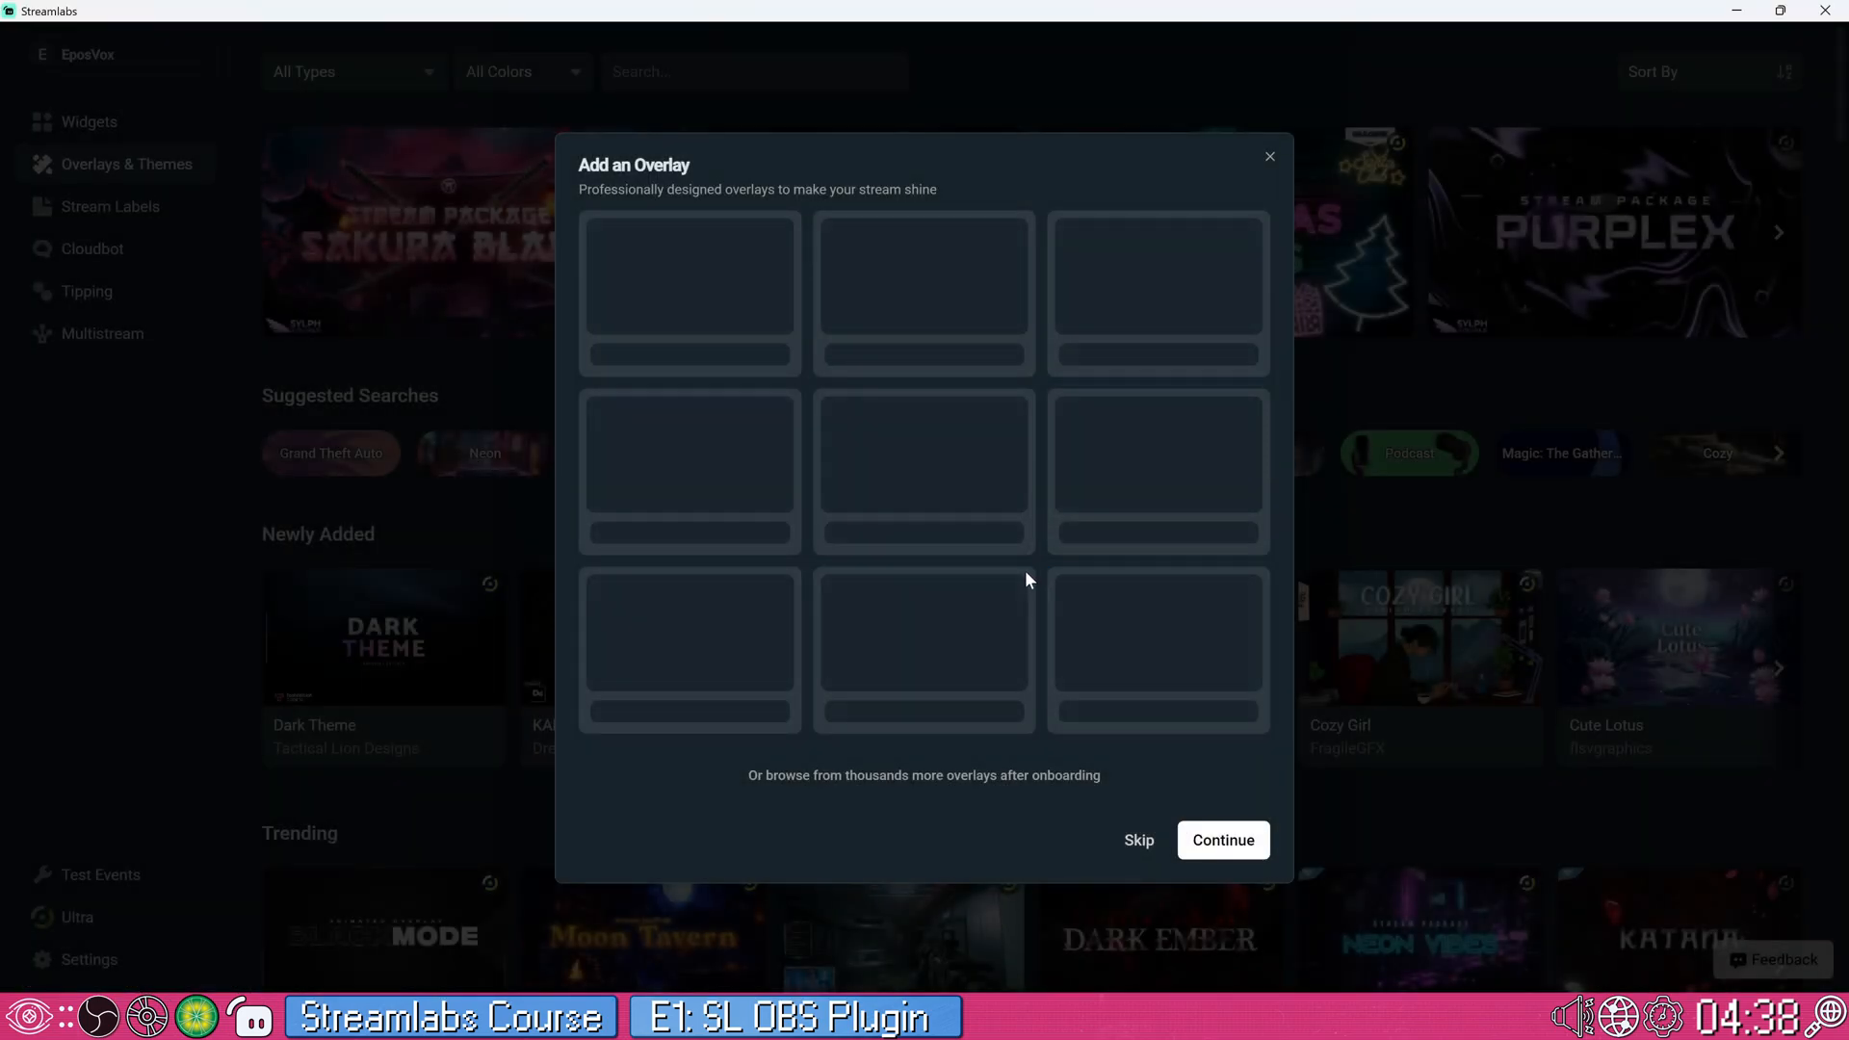
mouse_move(1017, 569)
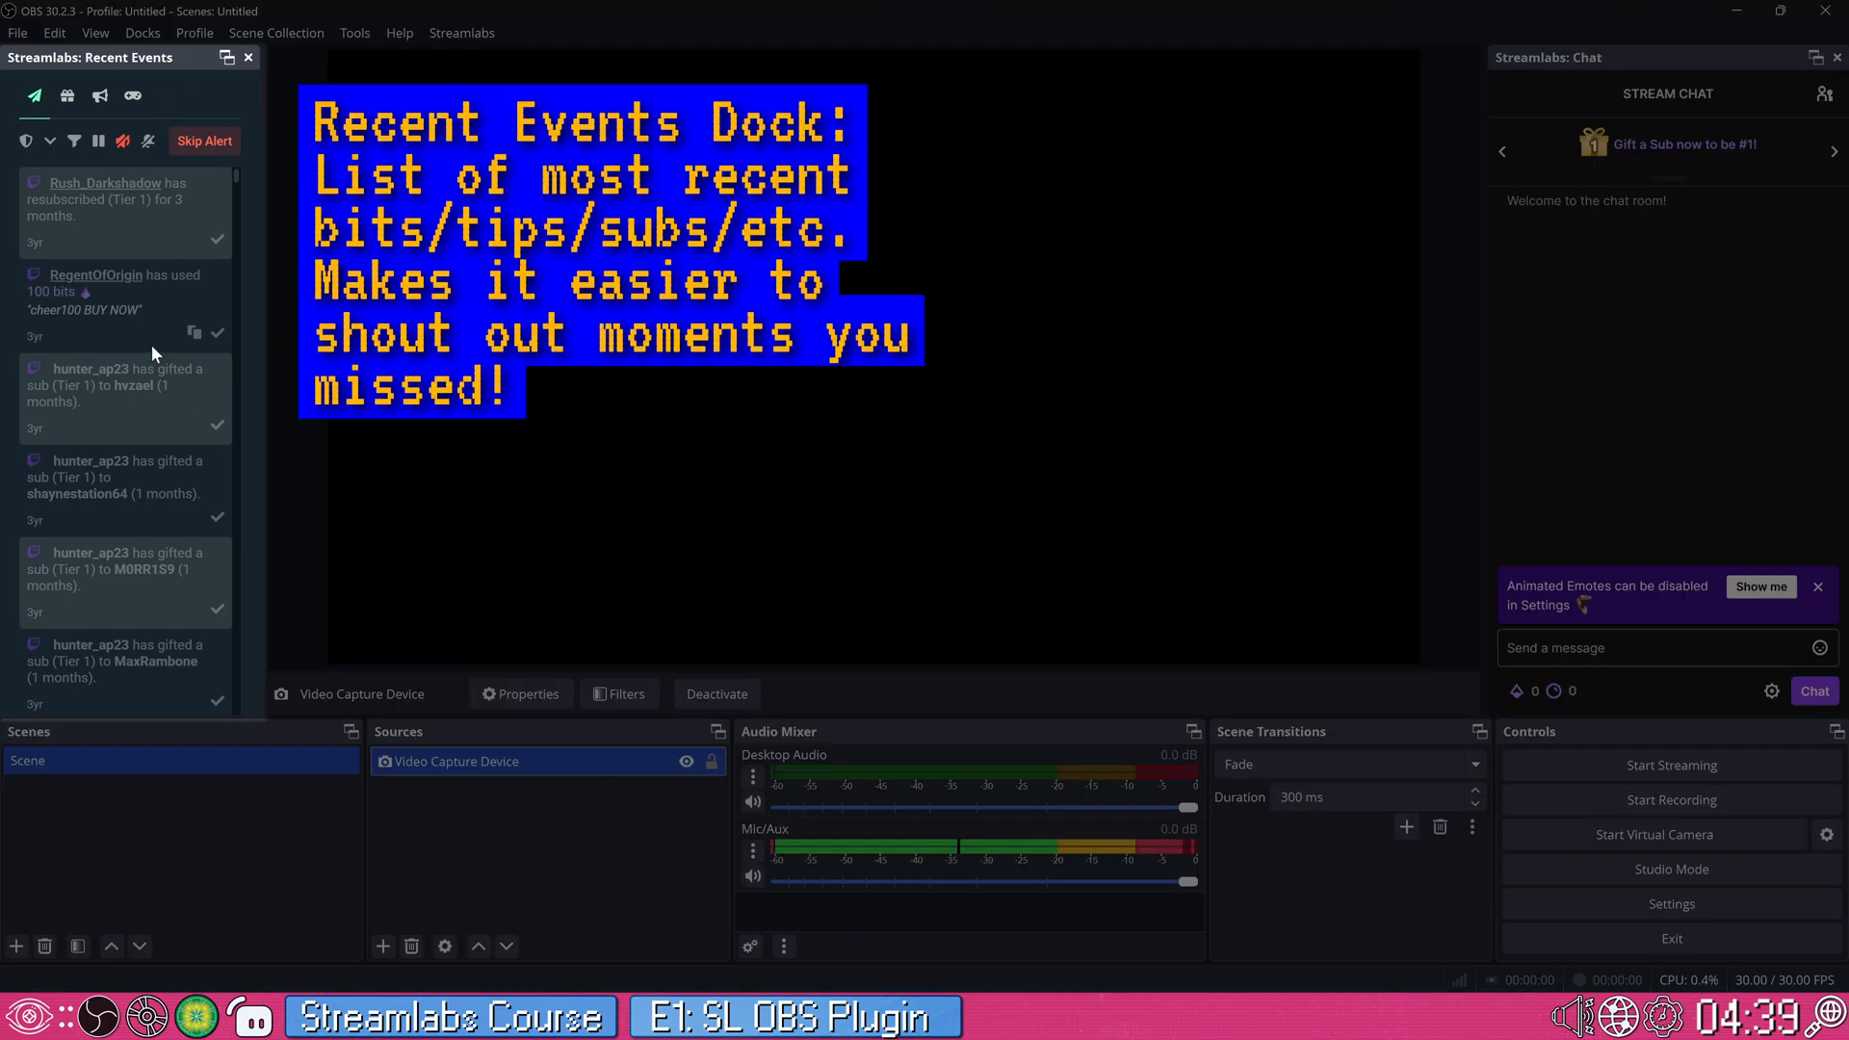
mouse_move(200, 489)
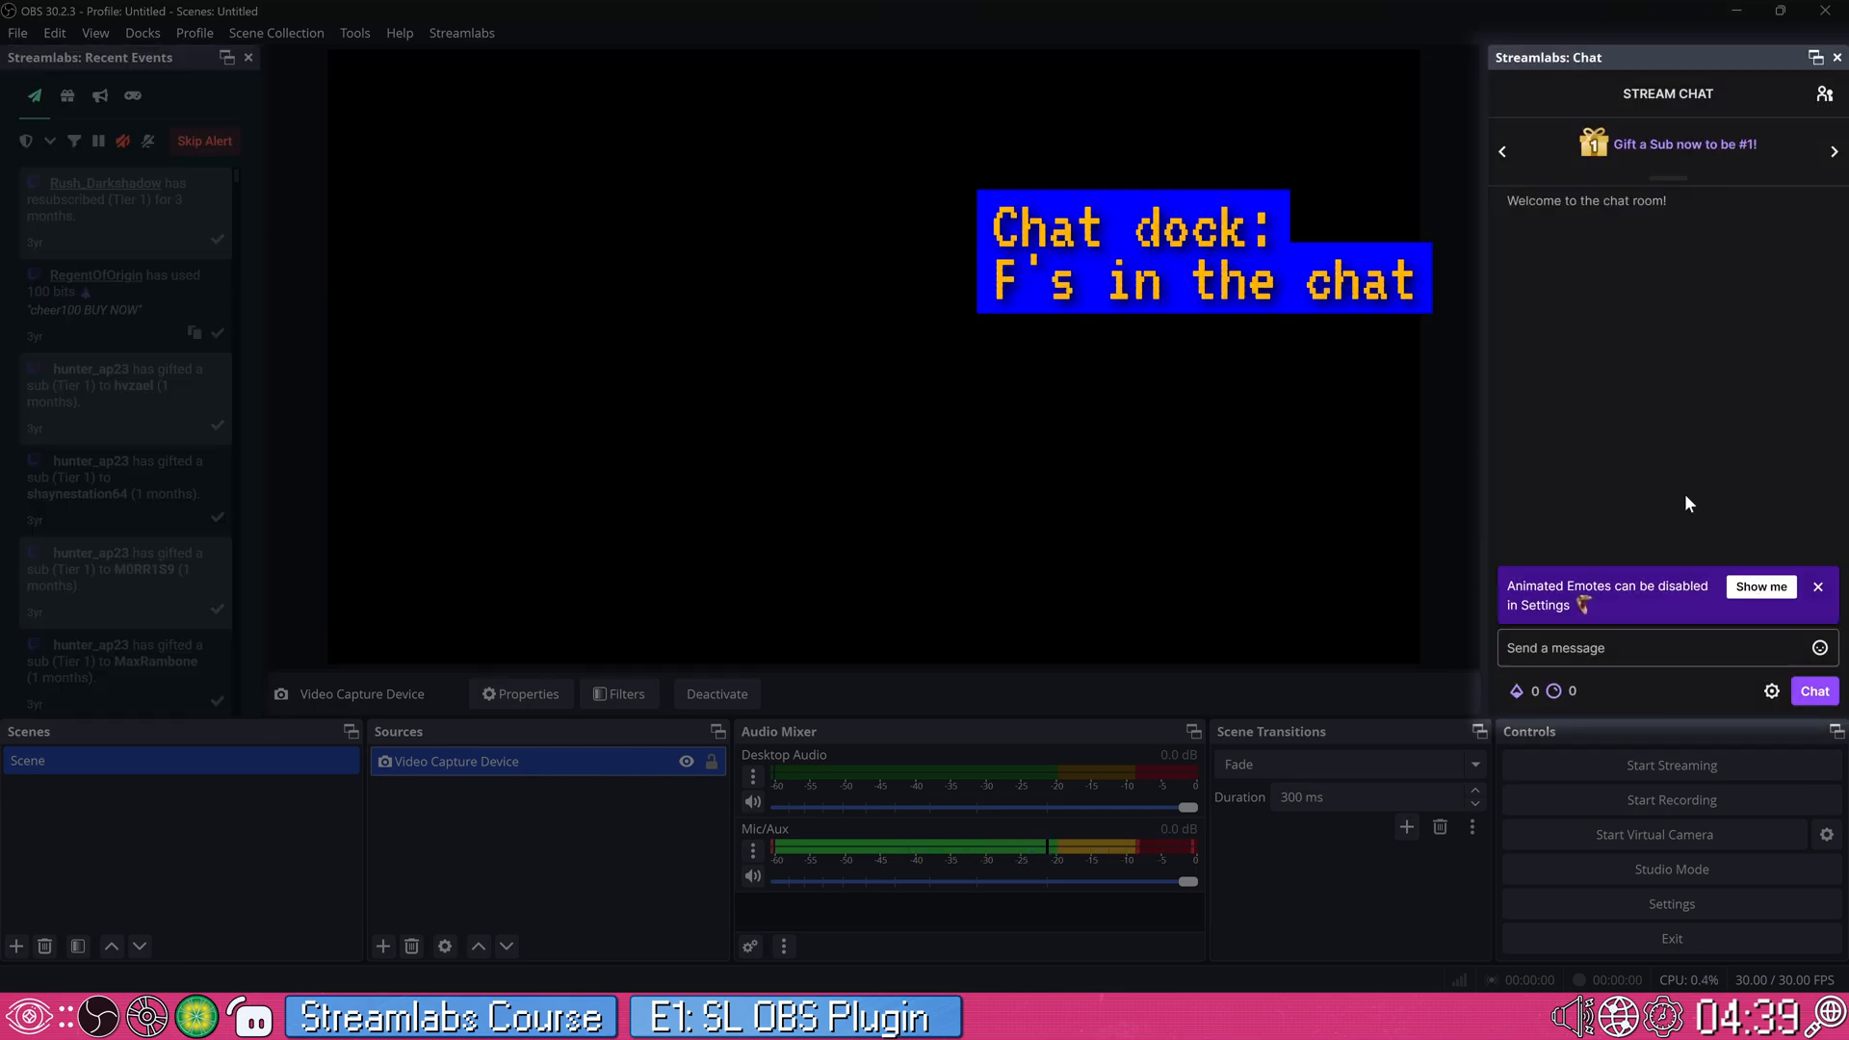
mouse_move(1348, 482)
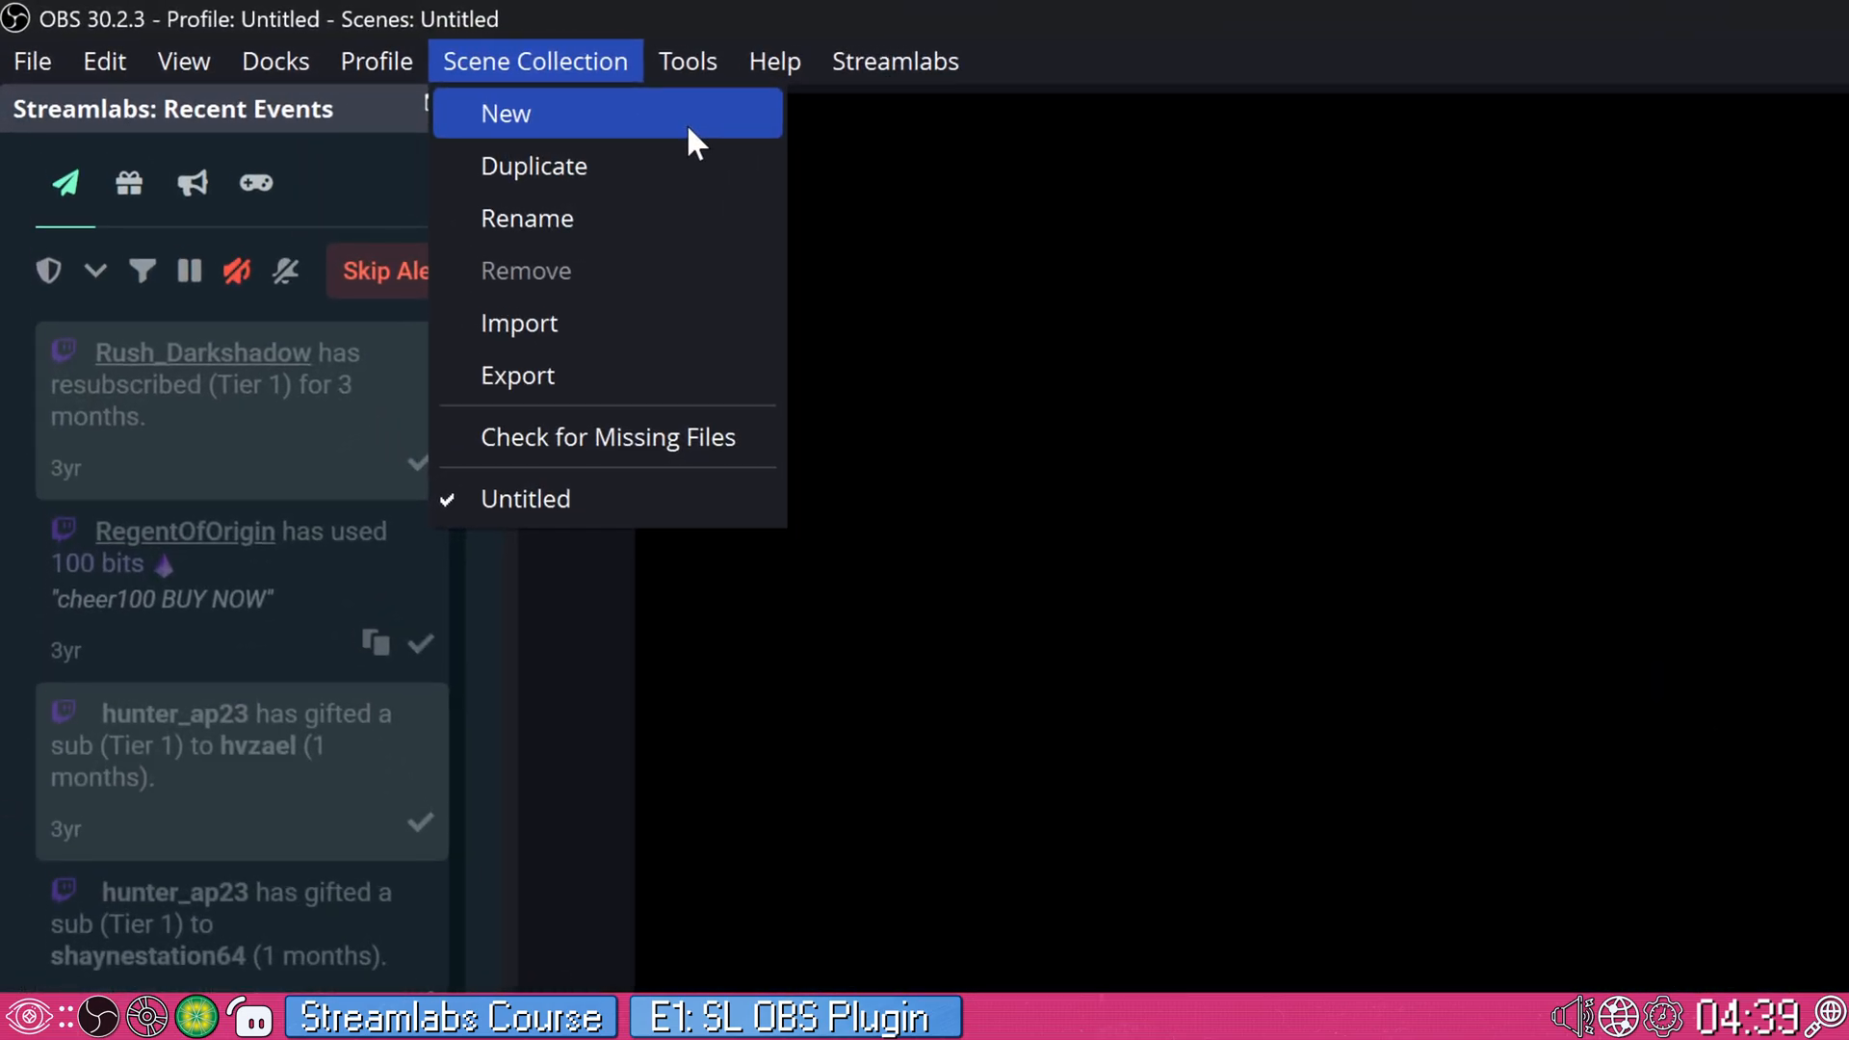
Create a new scene collection and name it Twitch-SL.
left_click(504, 114)
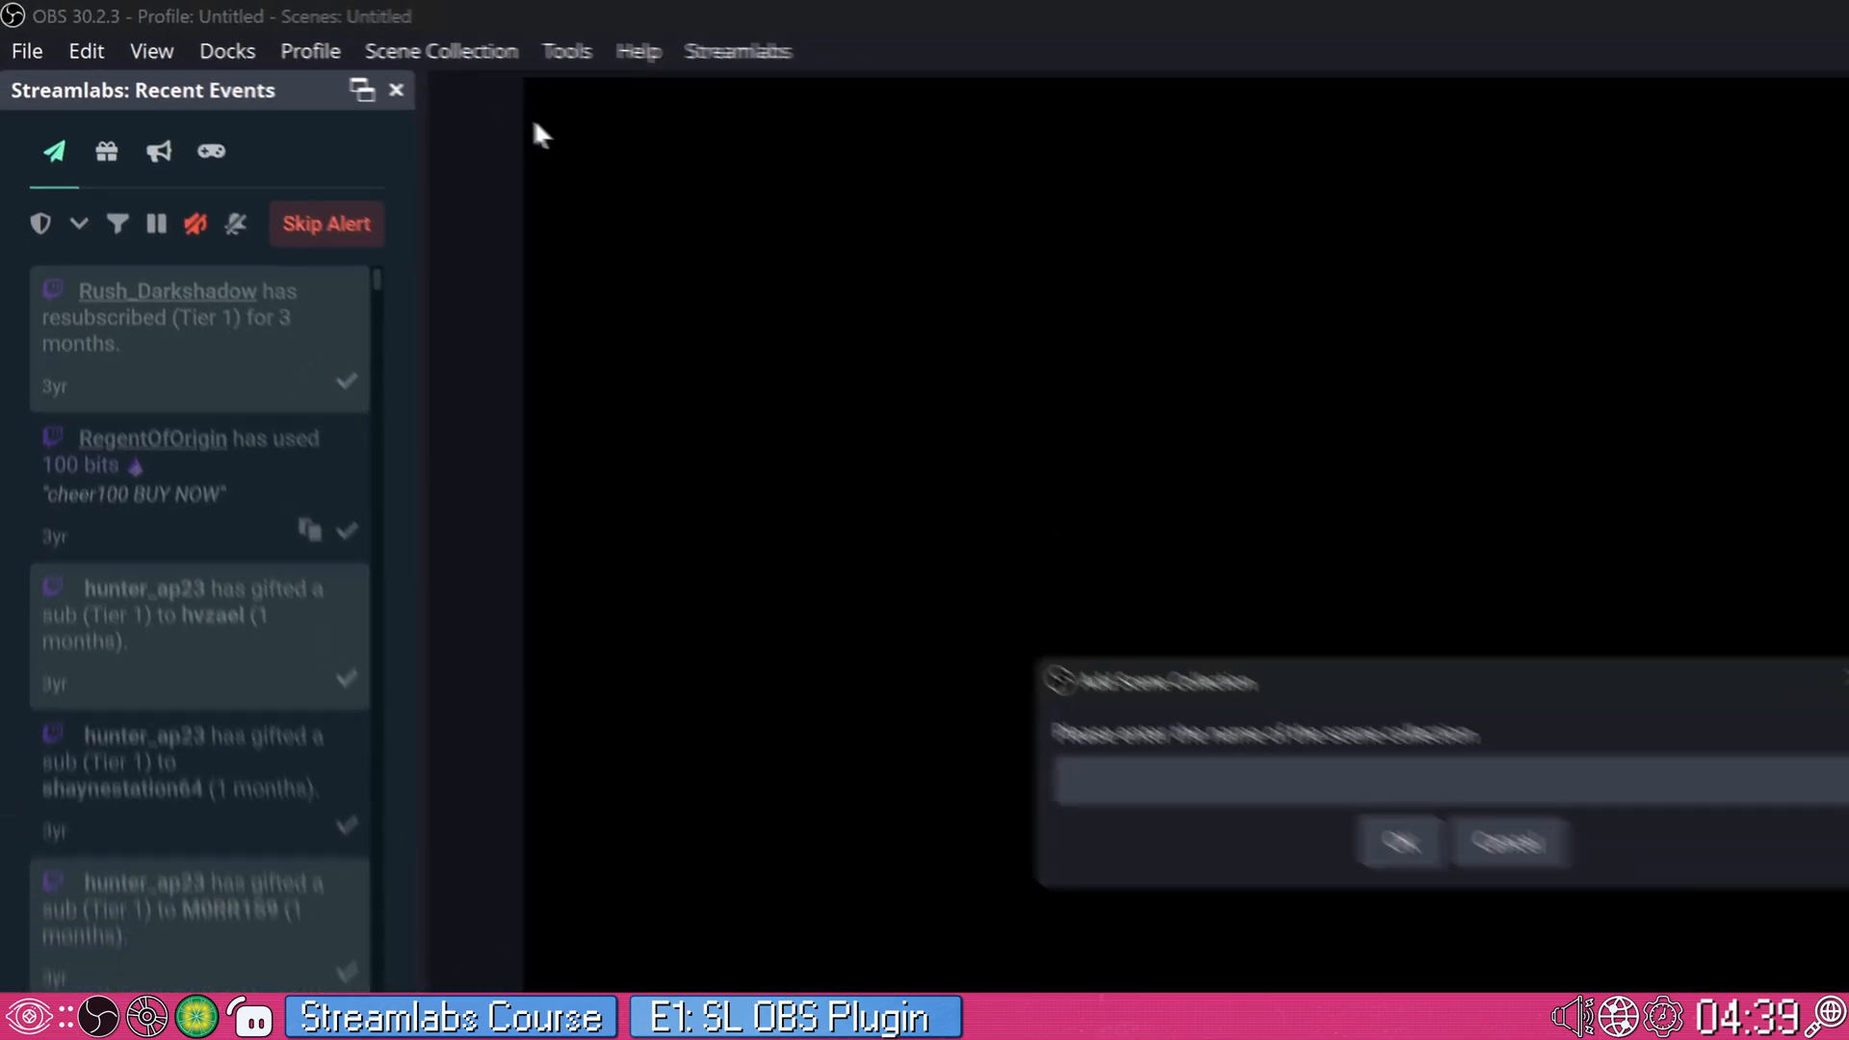
type("Twitch-SL")
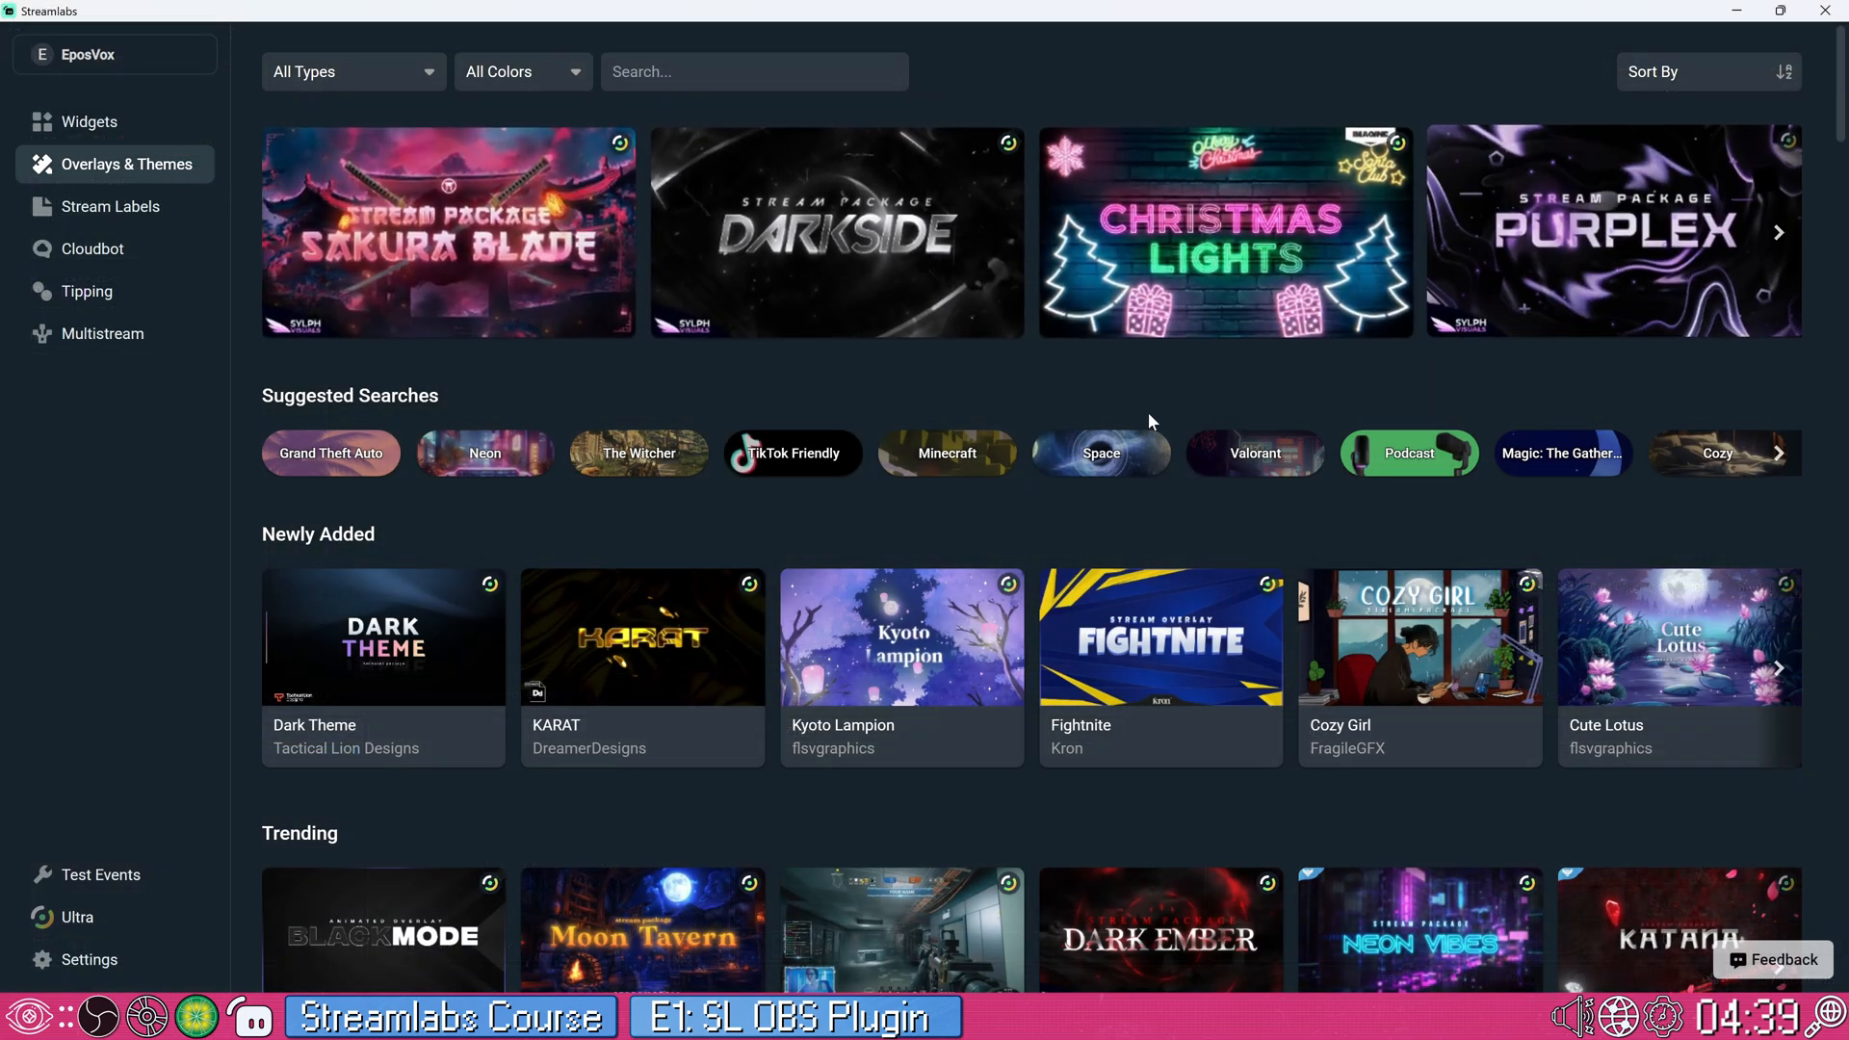
scroll("down", 3)
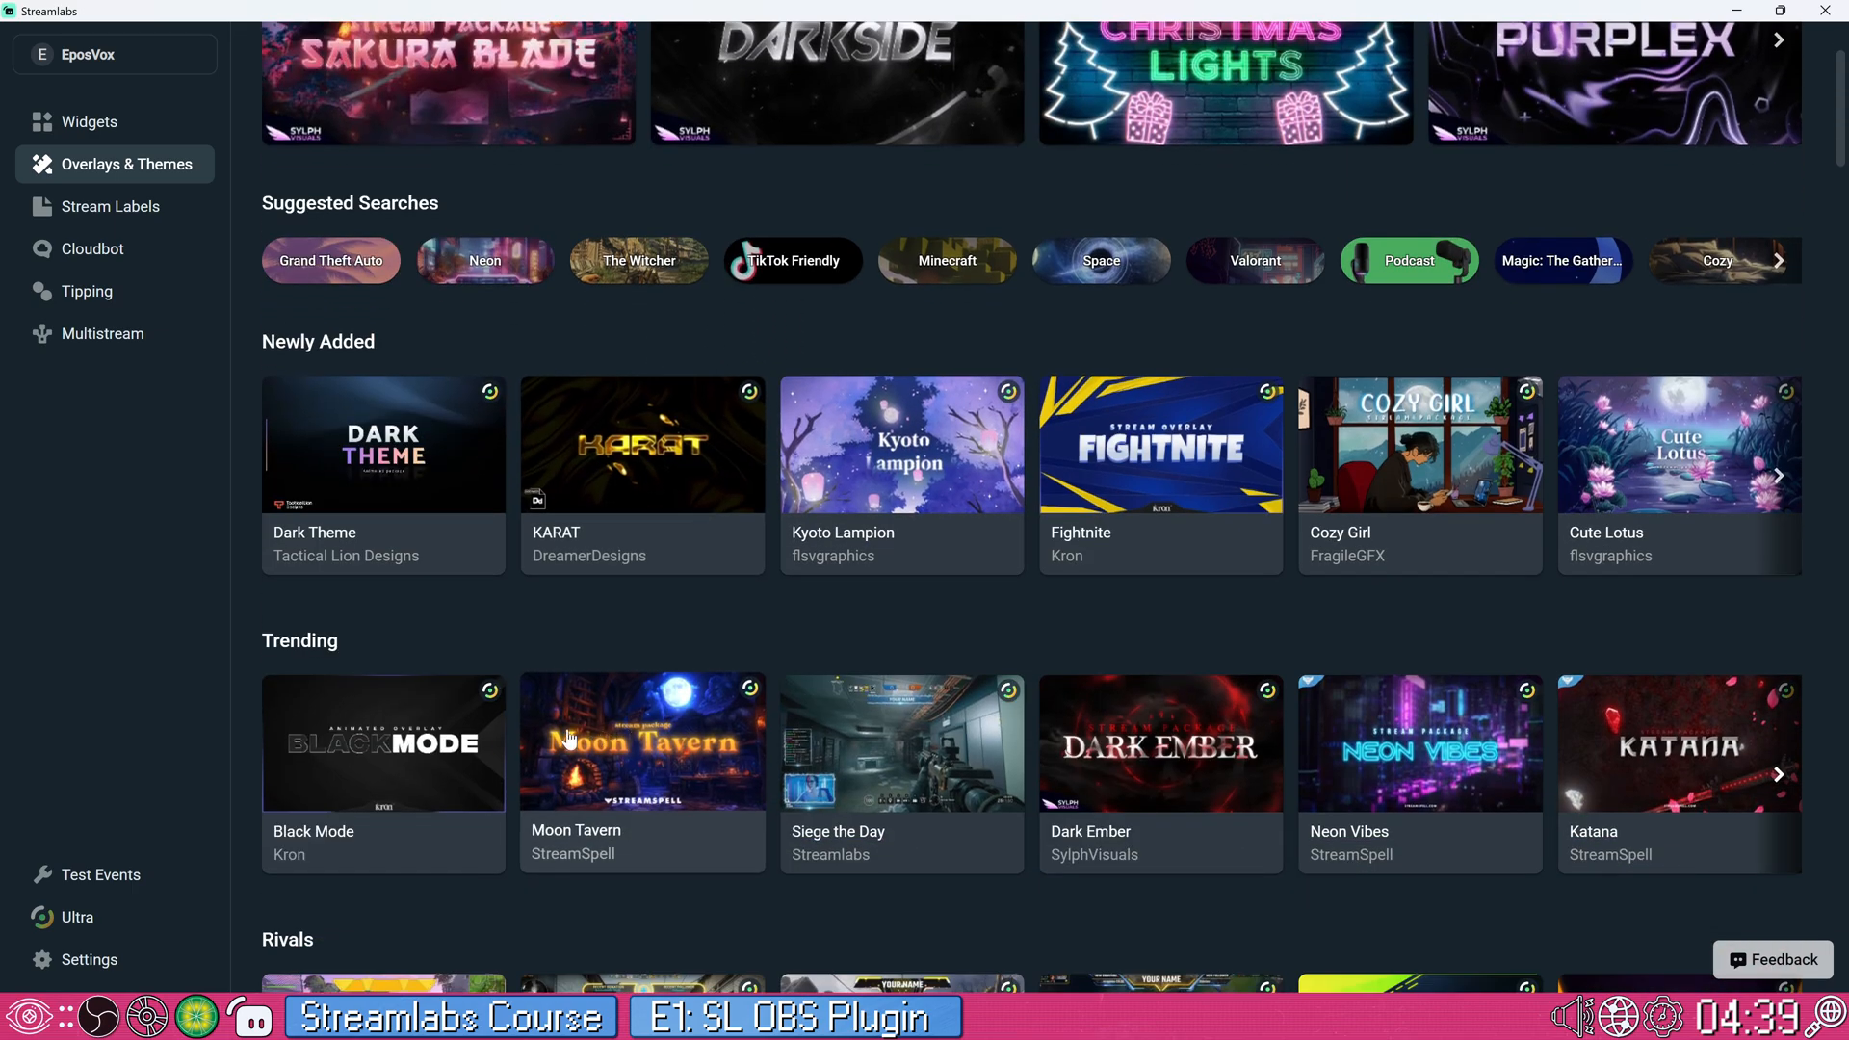
scroll("down", 3)
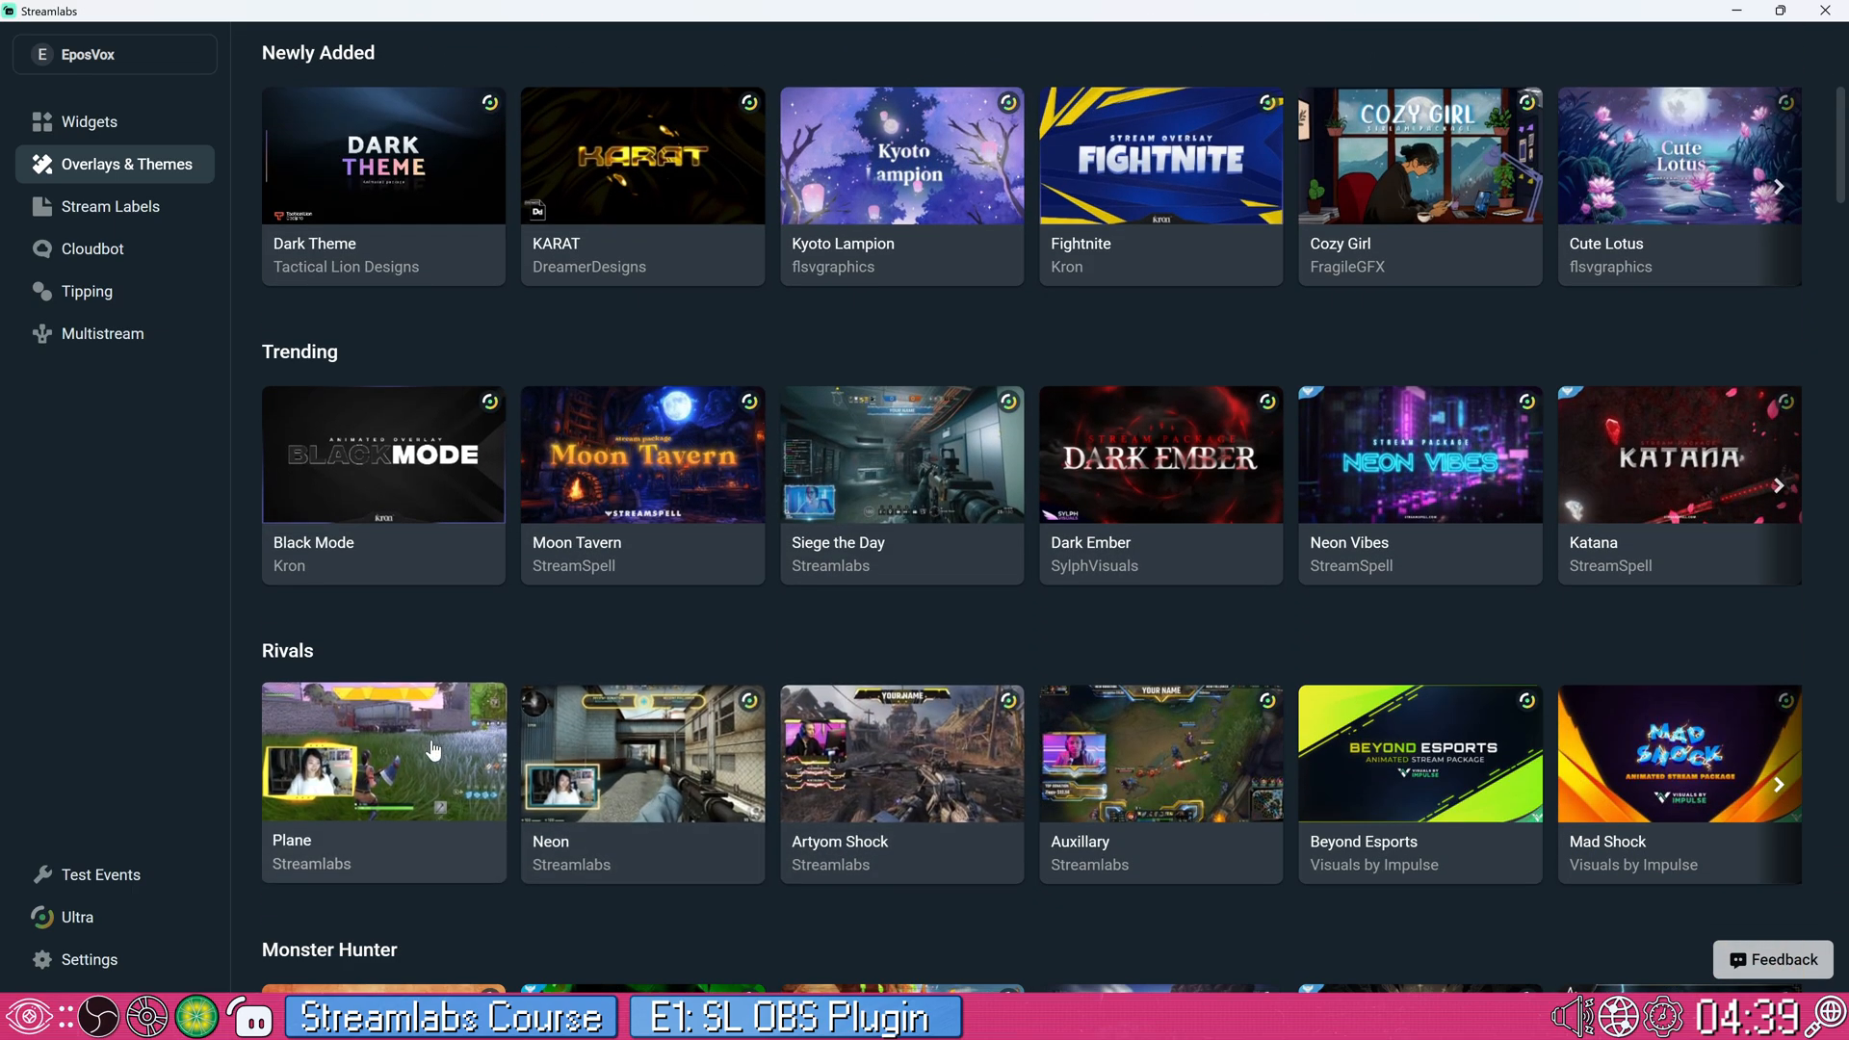
scroll("down", 3)
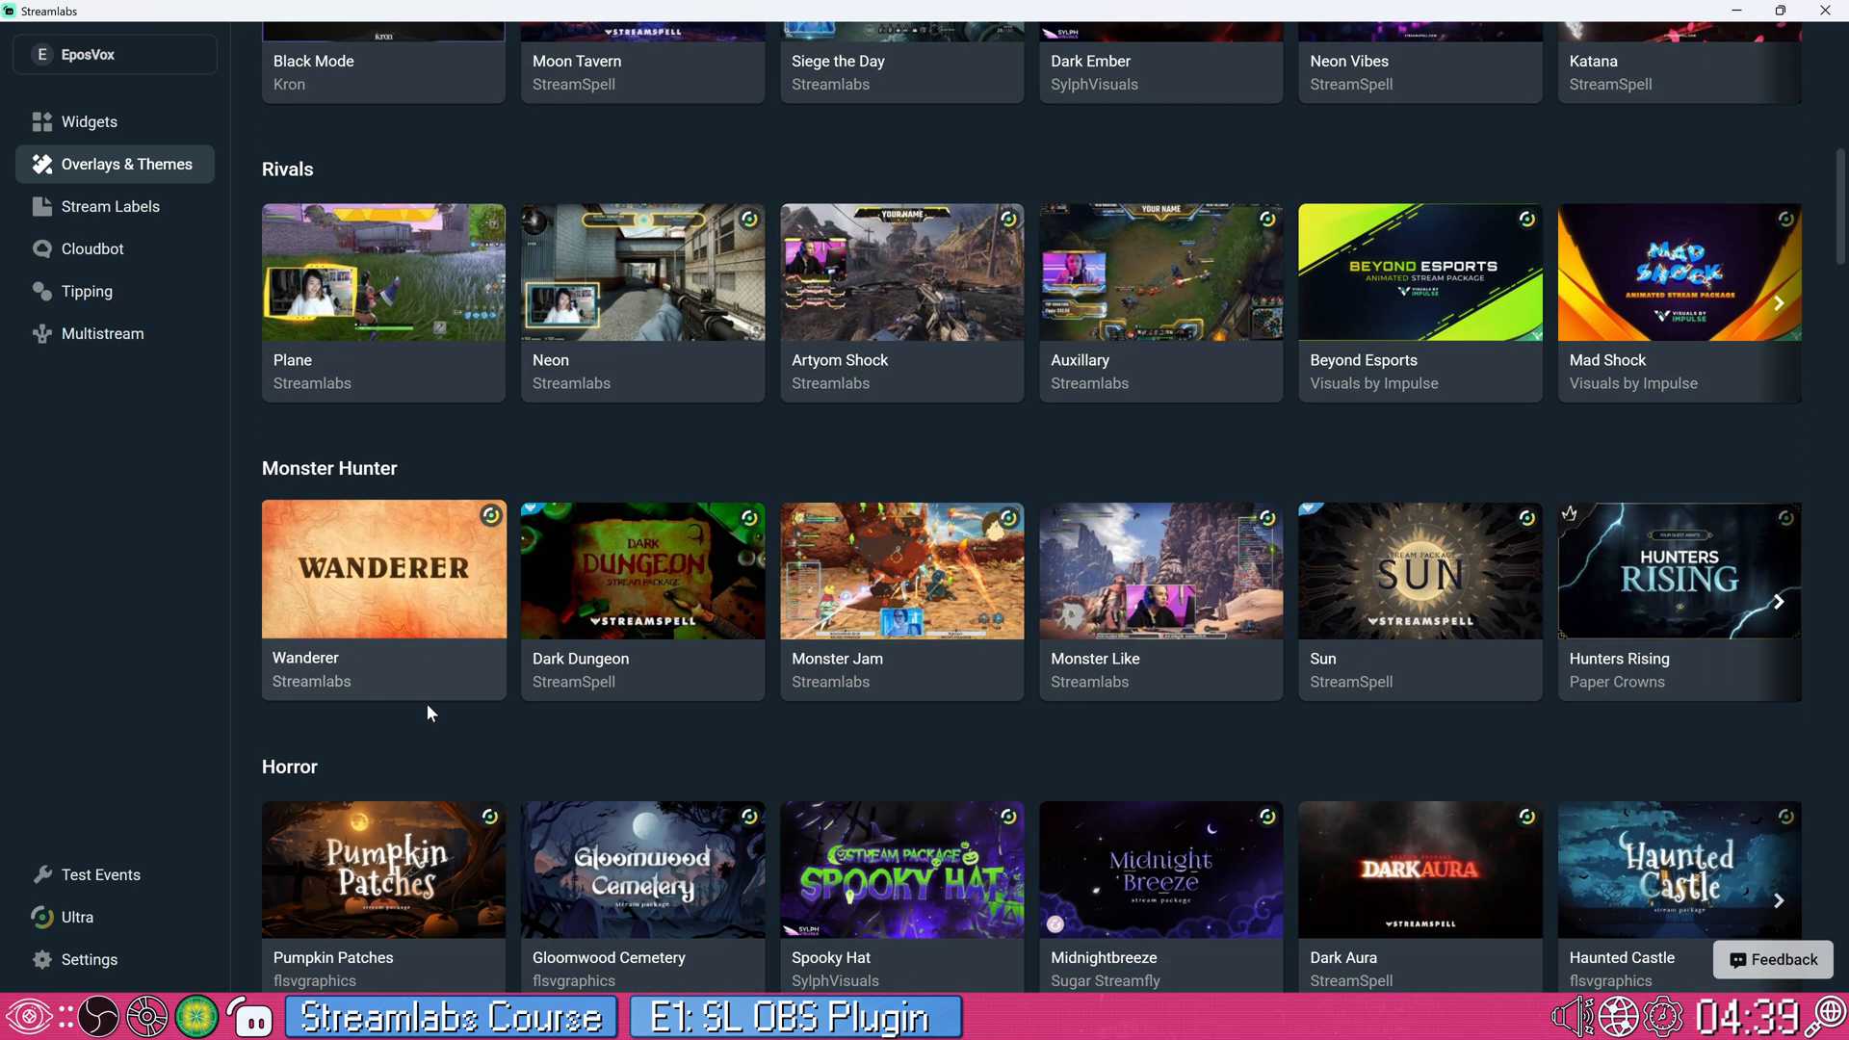
scroll("down", 3)
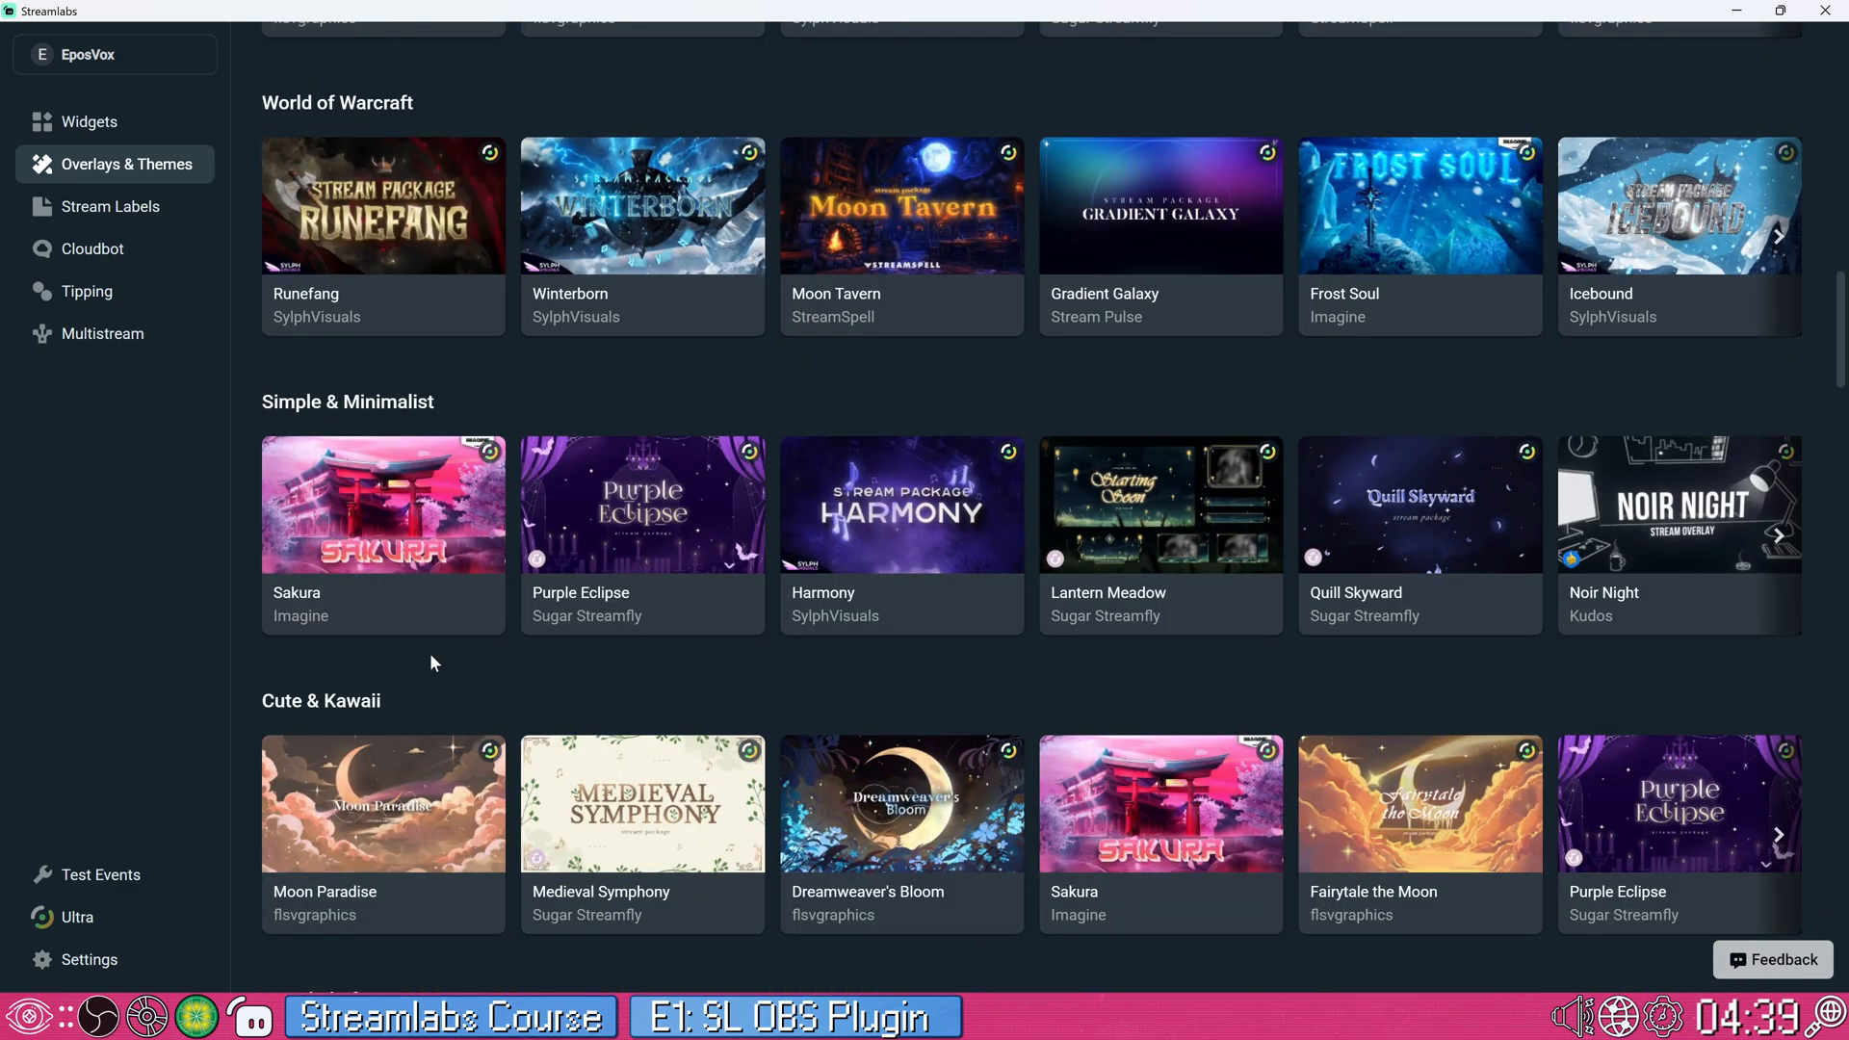
scroll("down", 3)
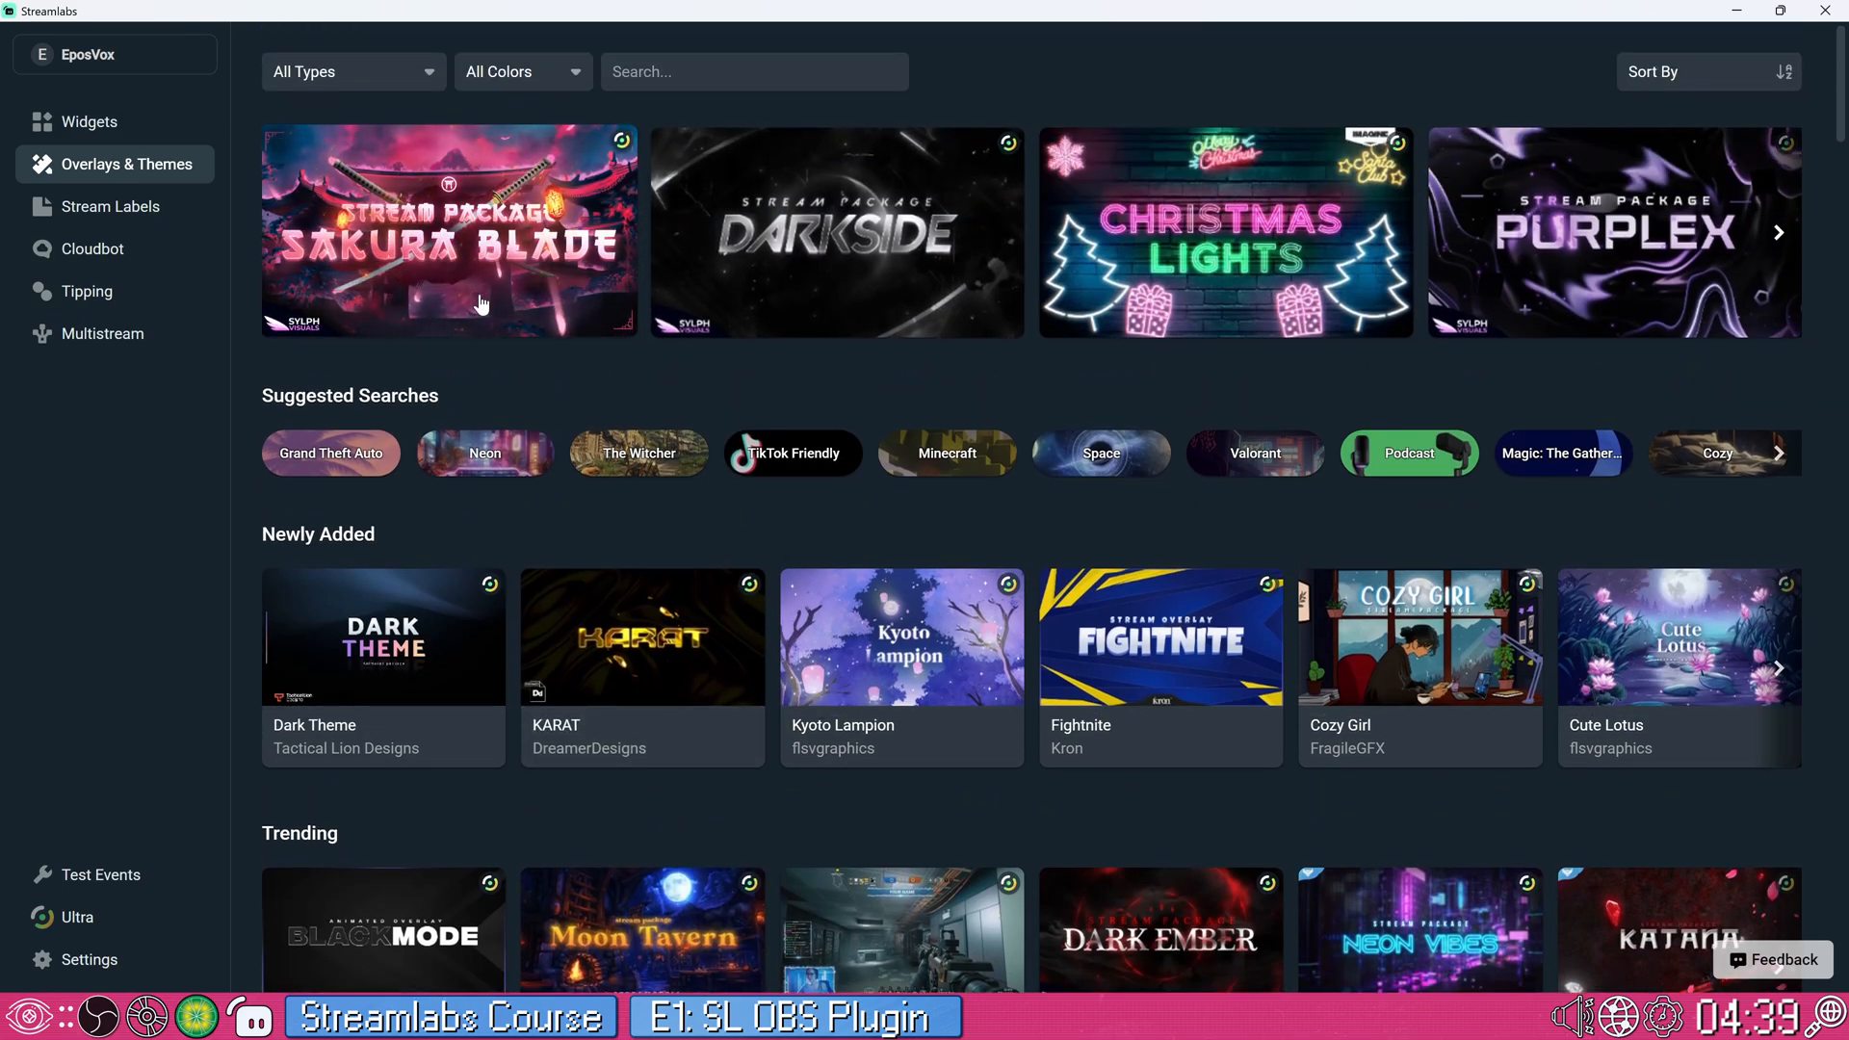
left_click(448, 231)
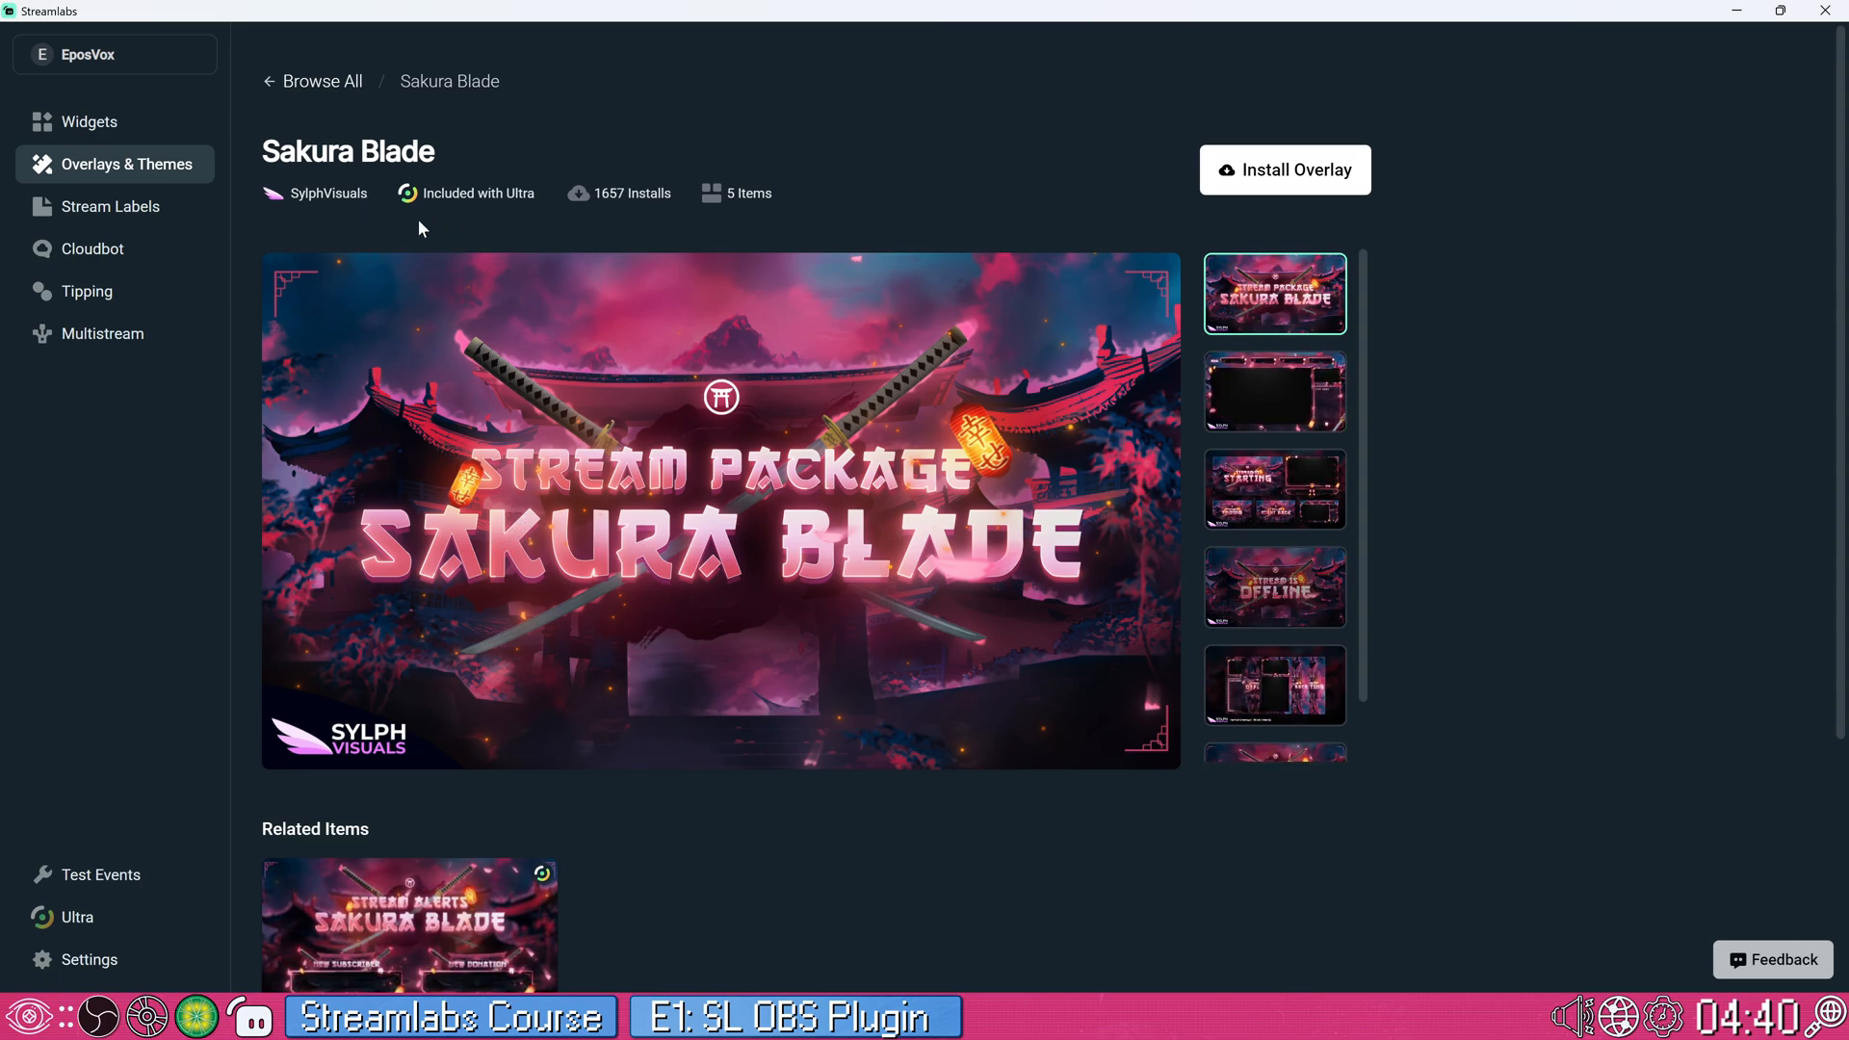
left_click(312, 79)
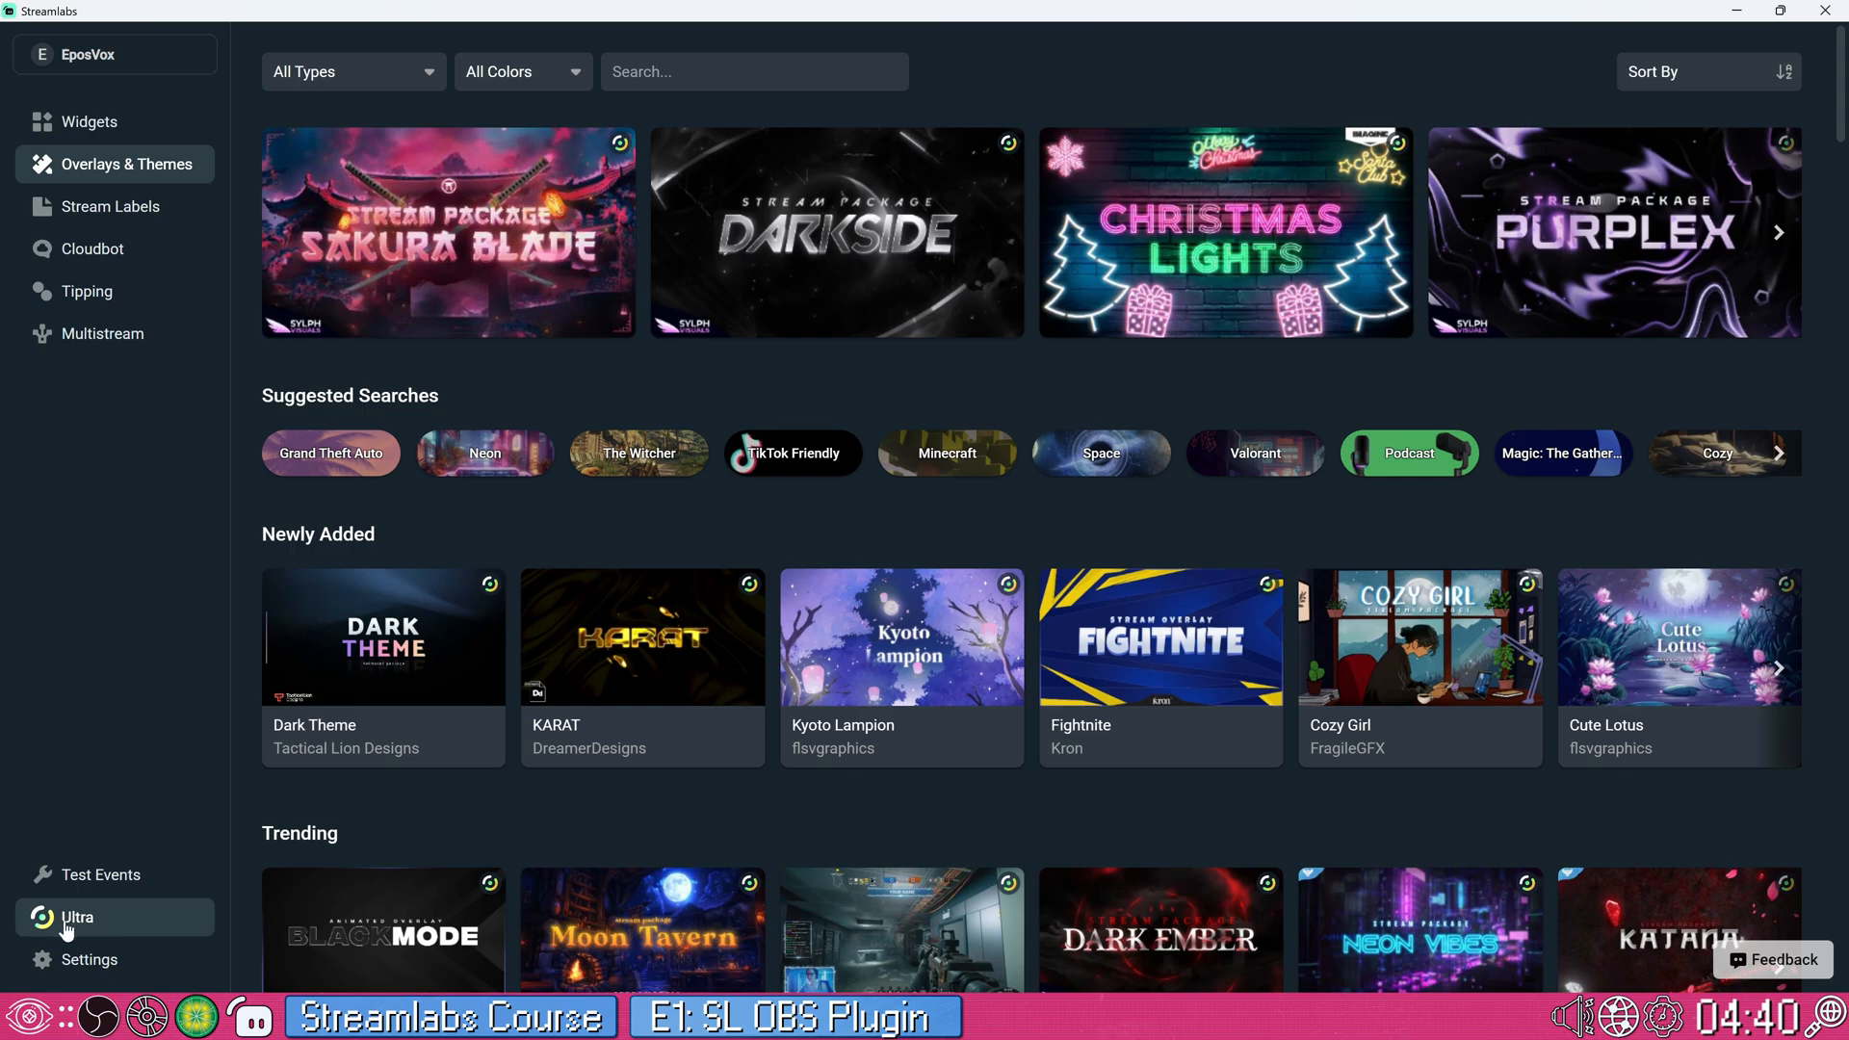
Open the Ultra plan page from the sidebar and choose Join Ultra.
left_click(79, 916)
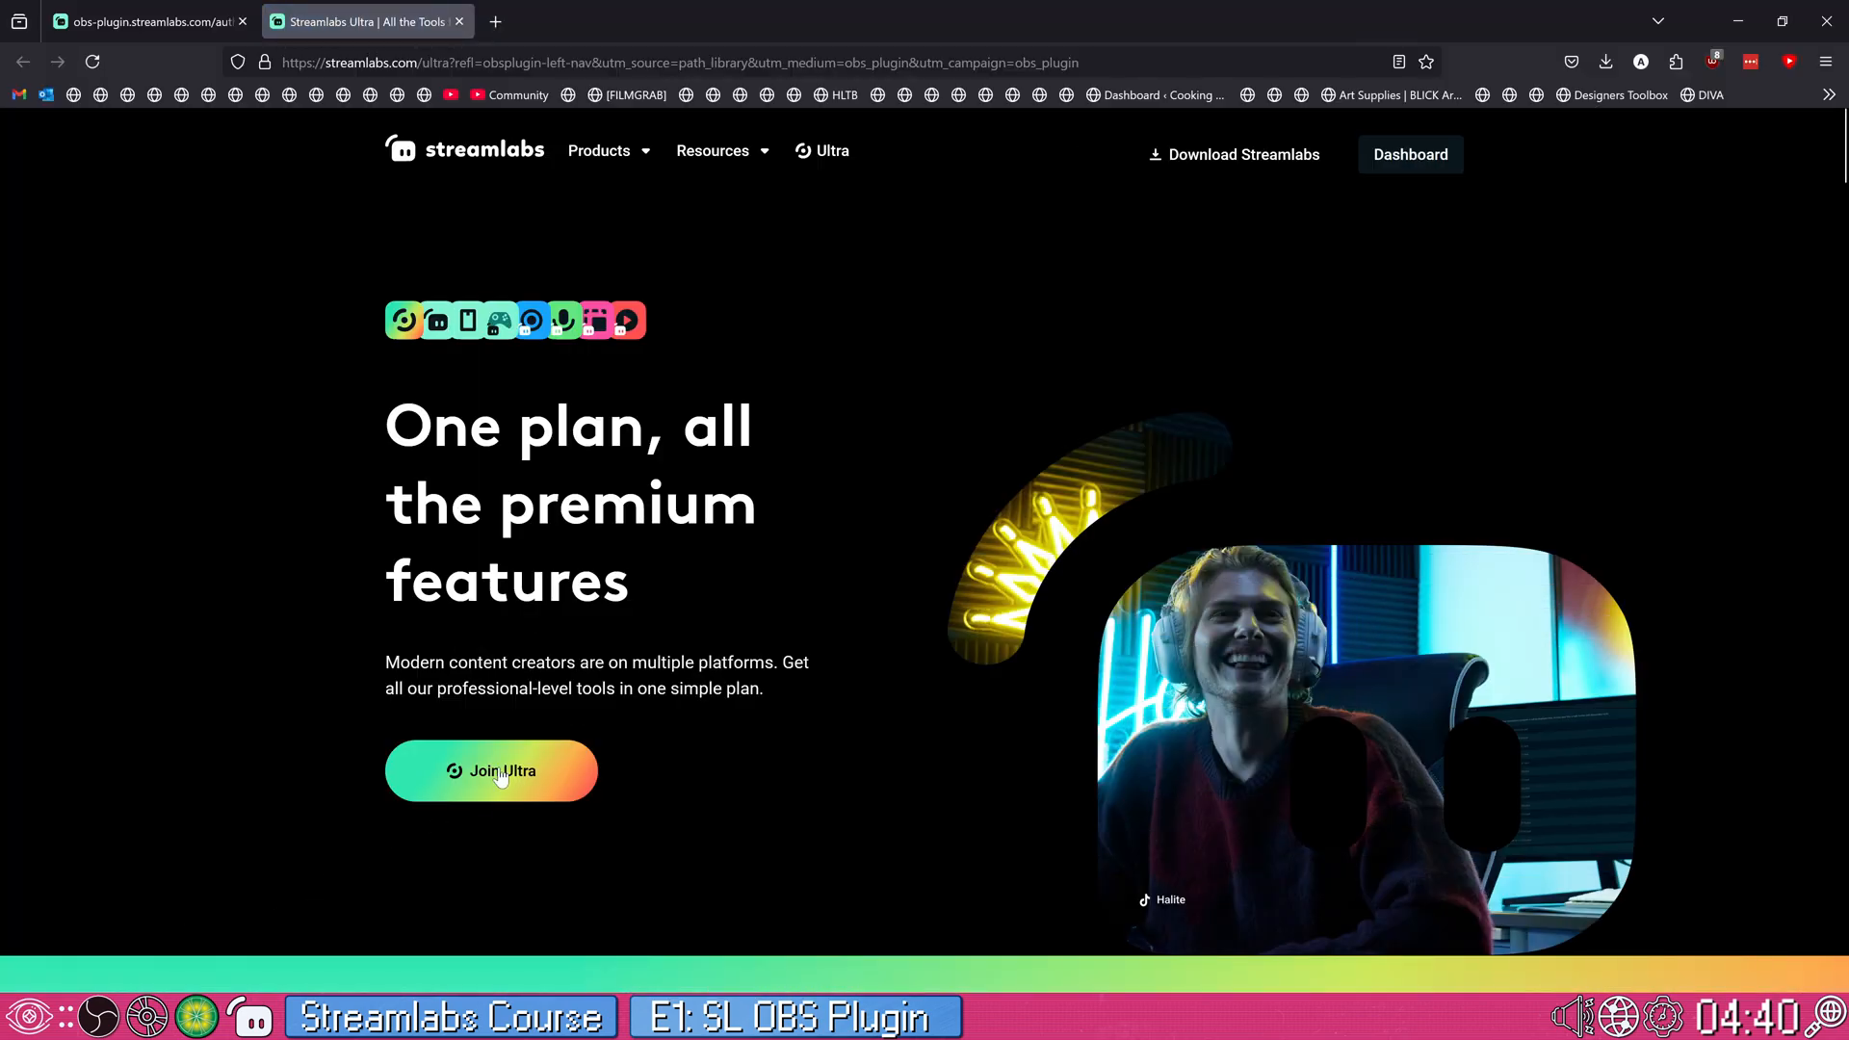
left_click(490, 770)
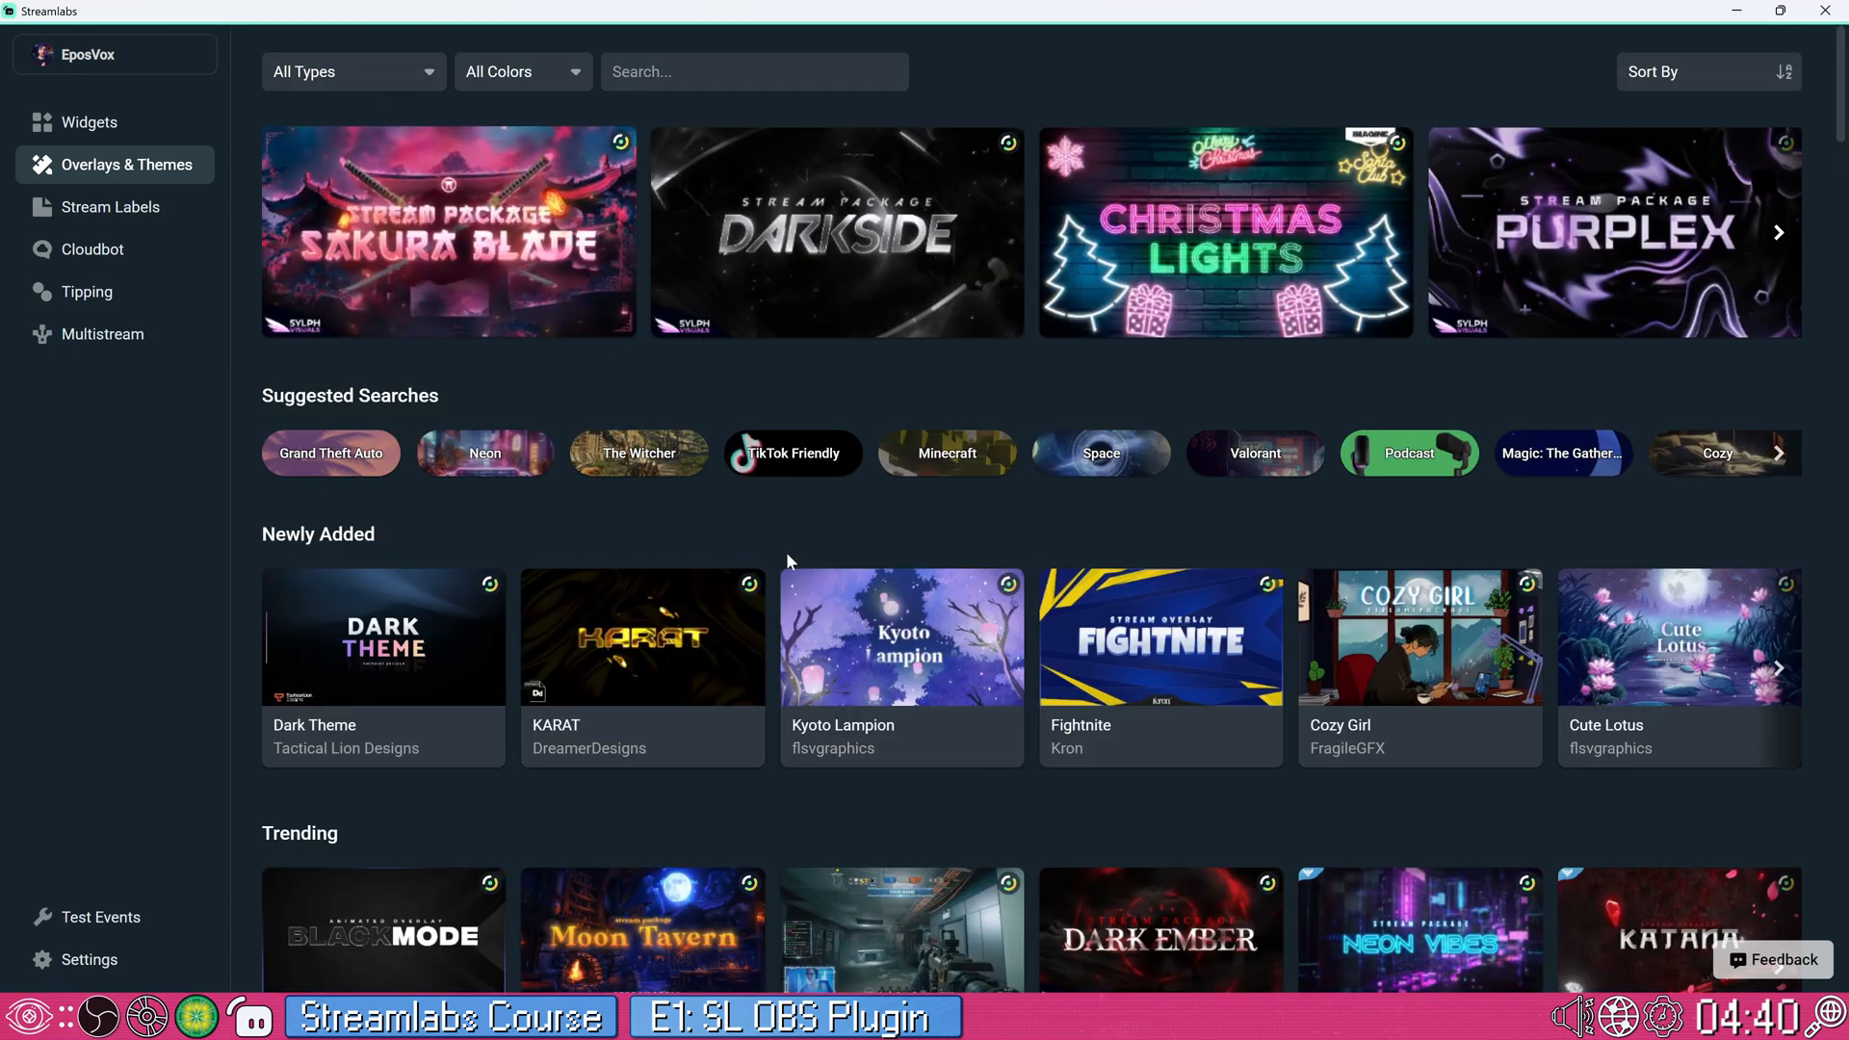
Install Sakura Blade's scenes and alert box widget, then restart OBS.
left_click(352, 70)
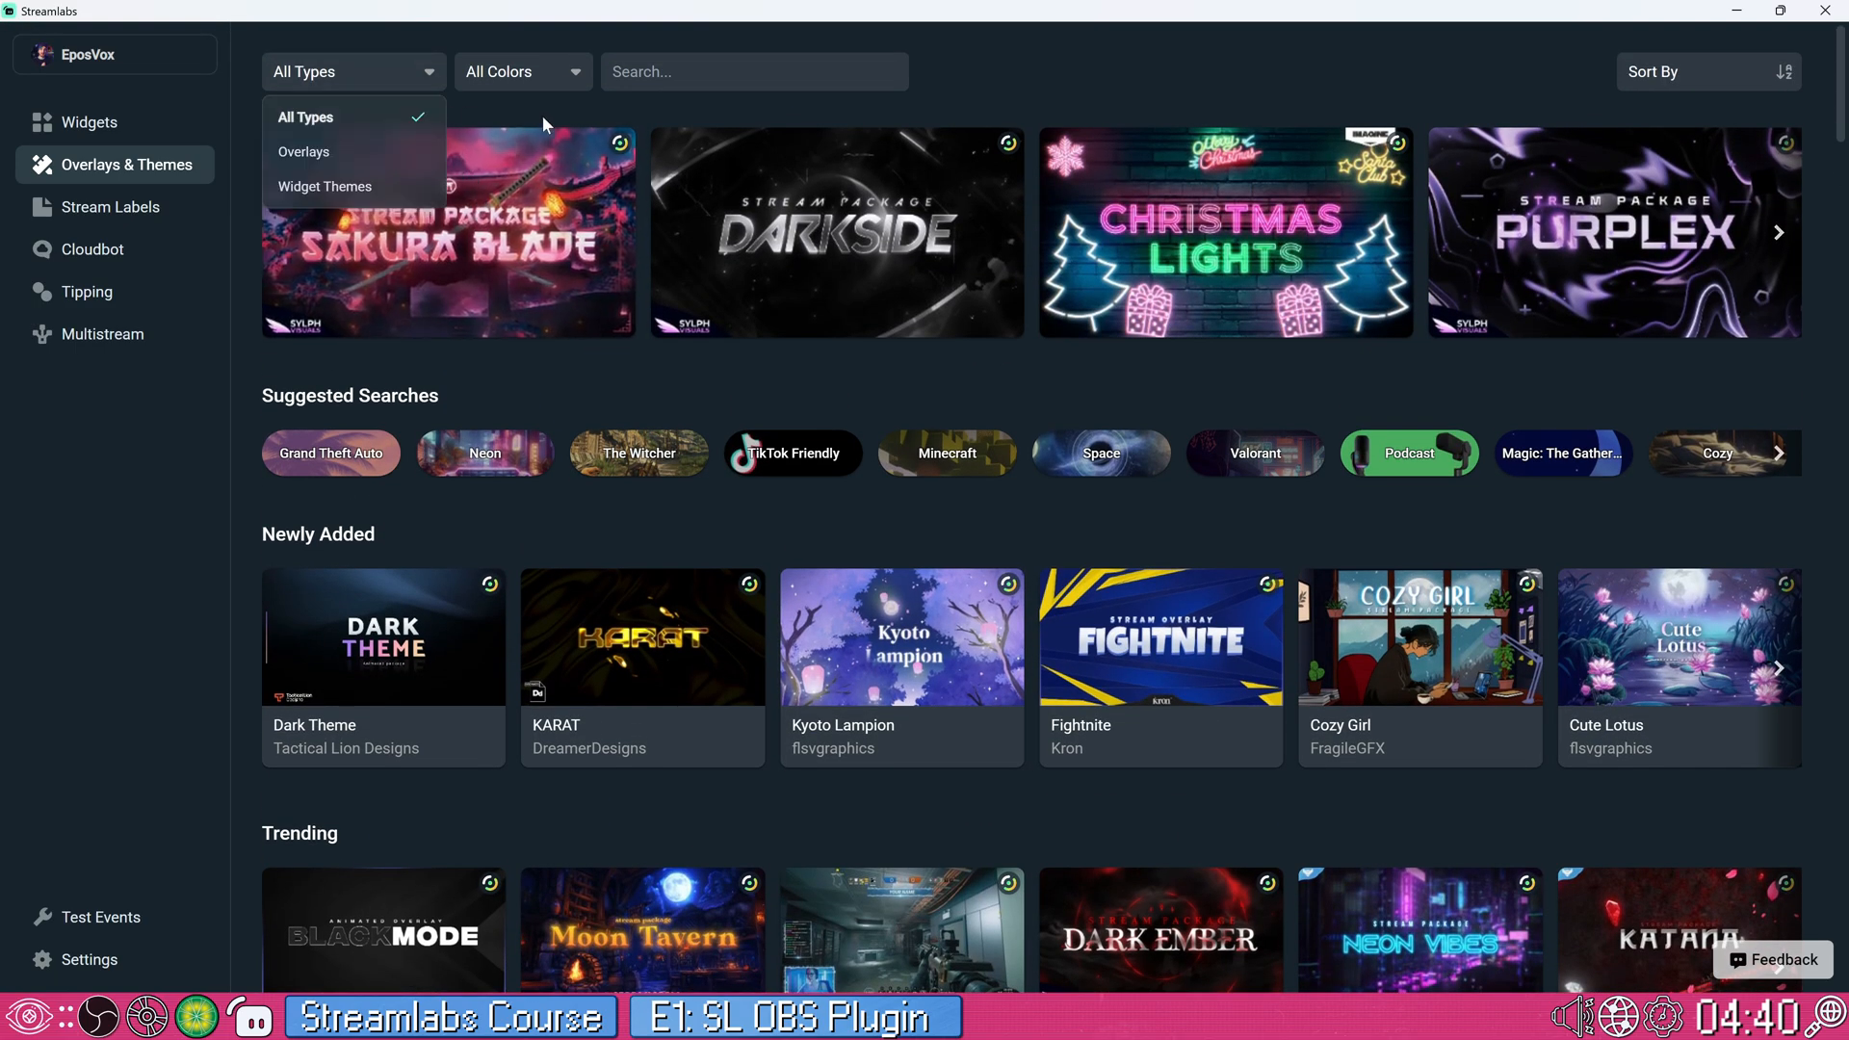
left_click(448, 231)
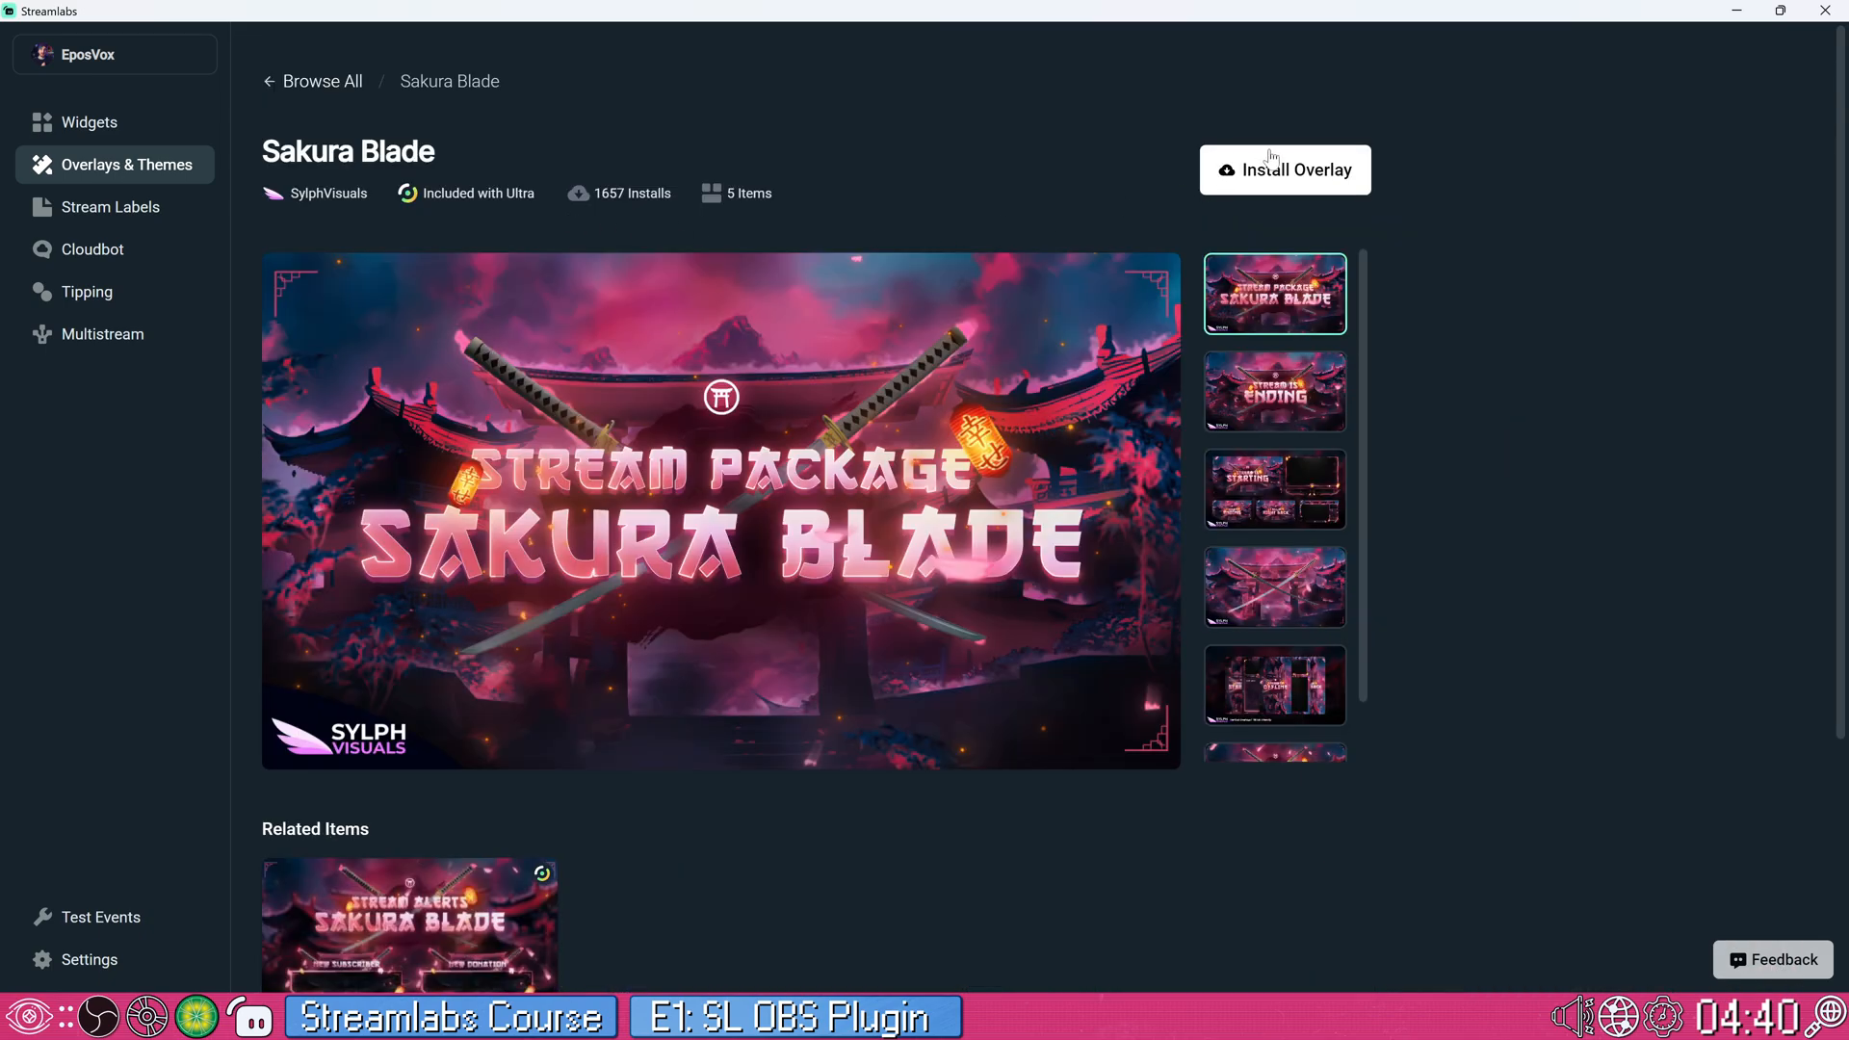
left_click(1284, 169)
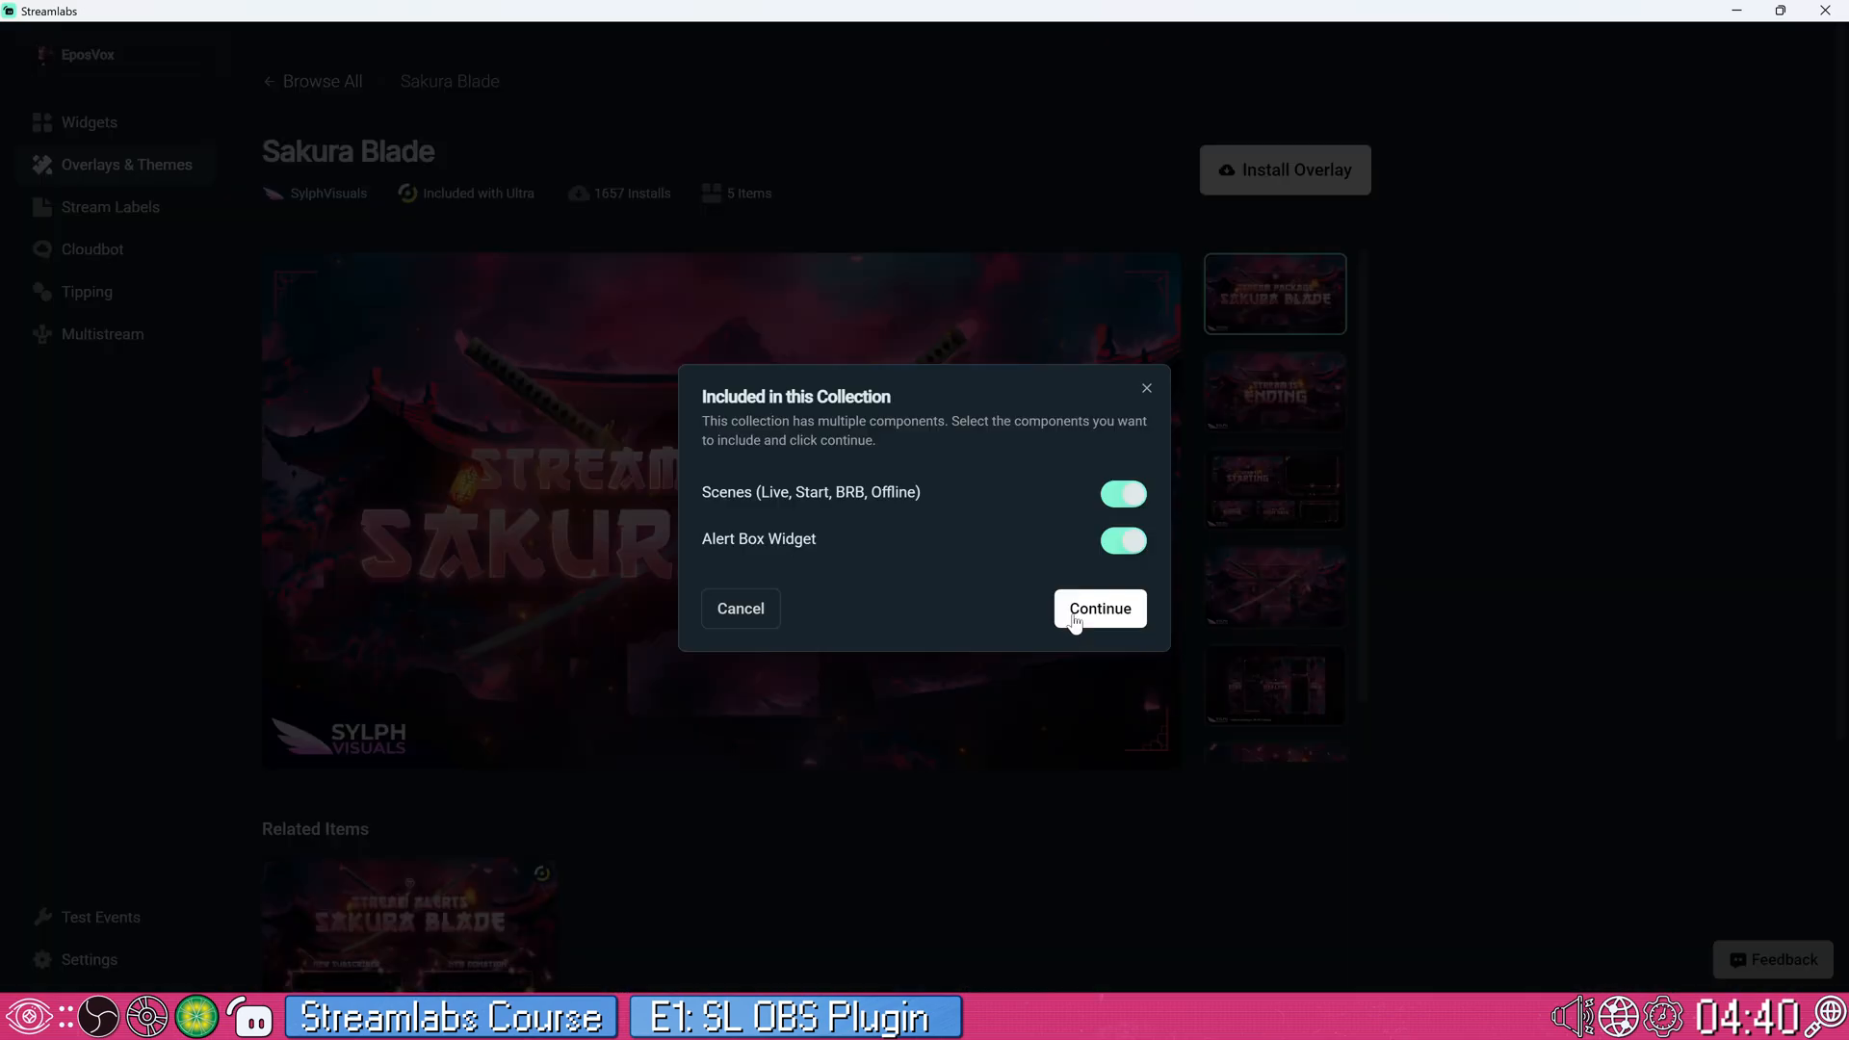
left_click(1097, 608)
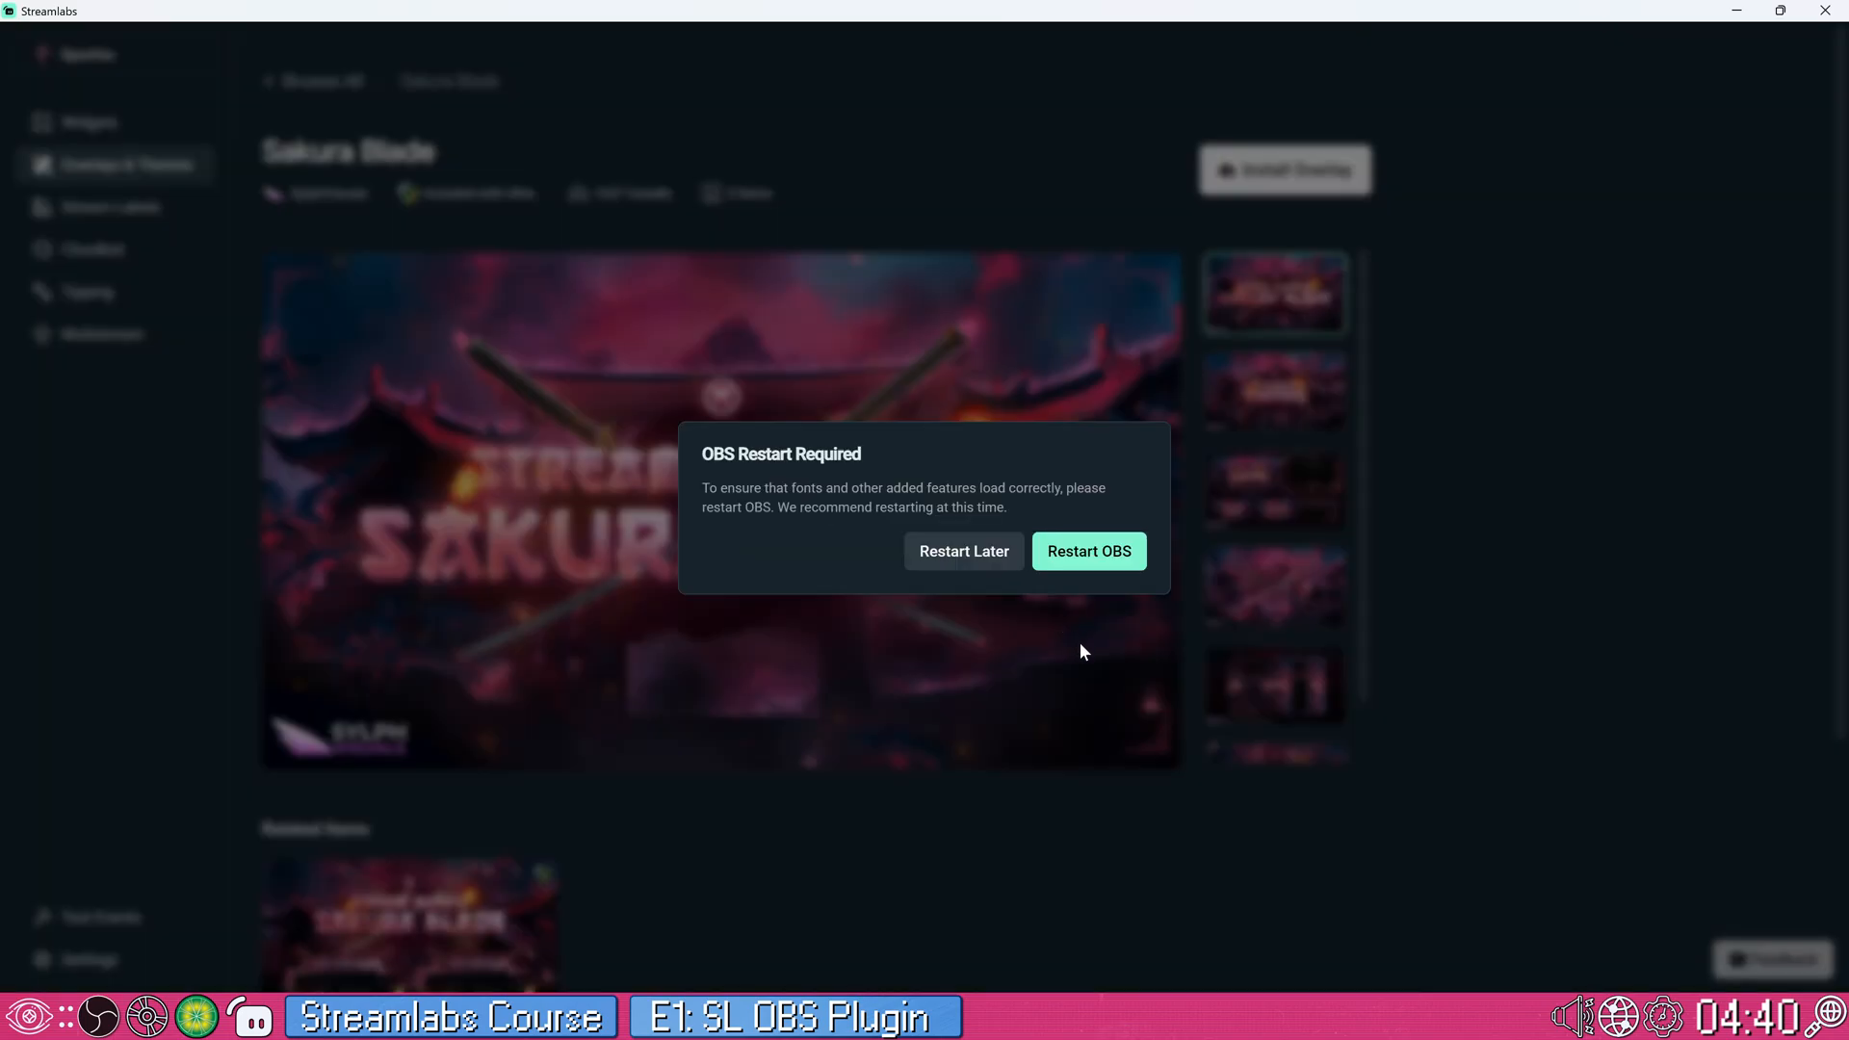
left_click(1087, 551)
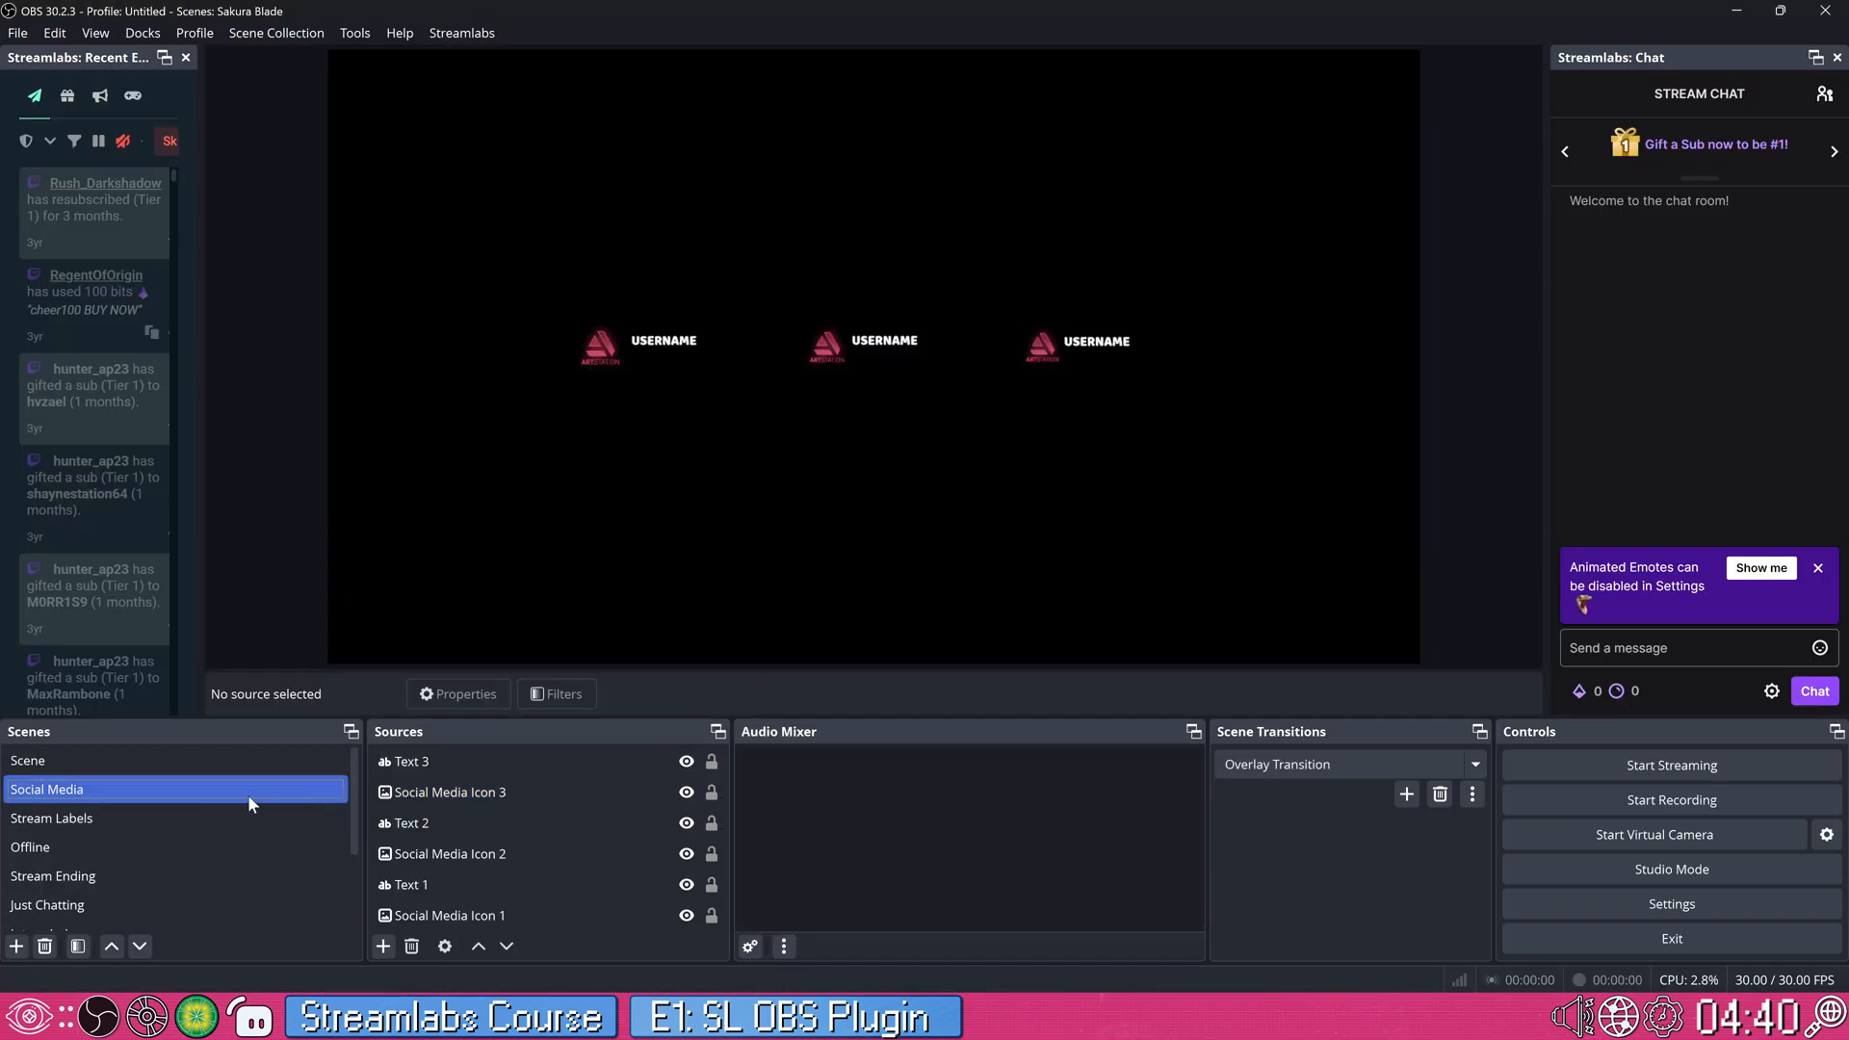
Set Social Media Icon 3 to the YouTube icon image.
scroll("down", 3)
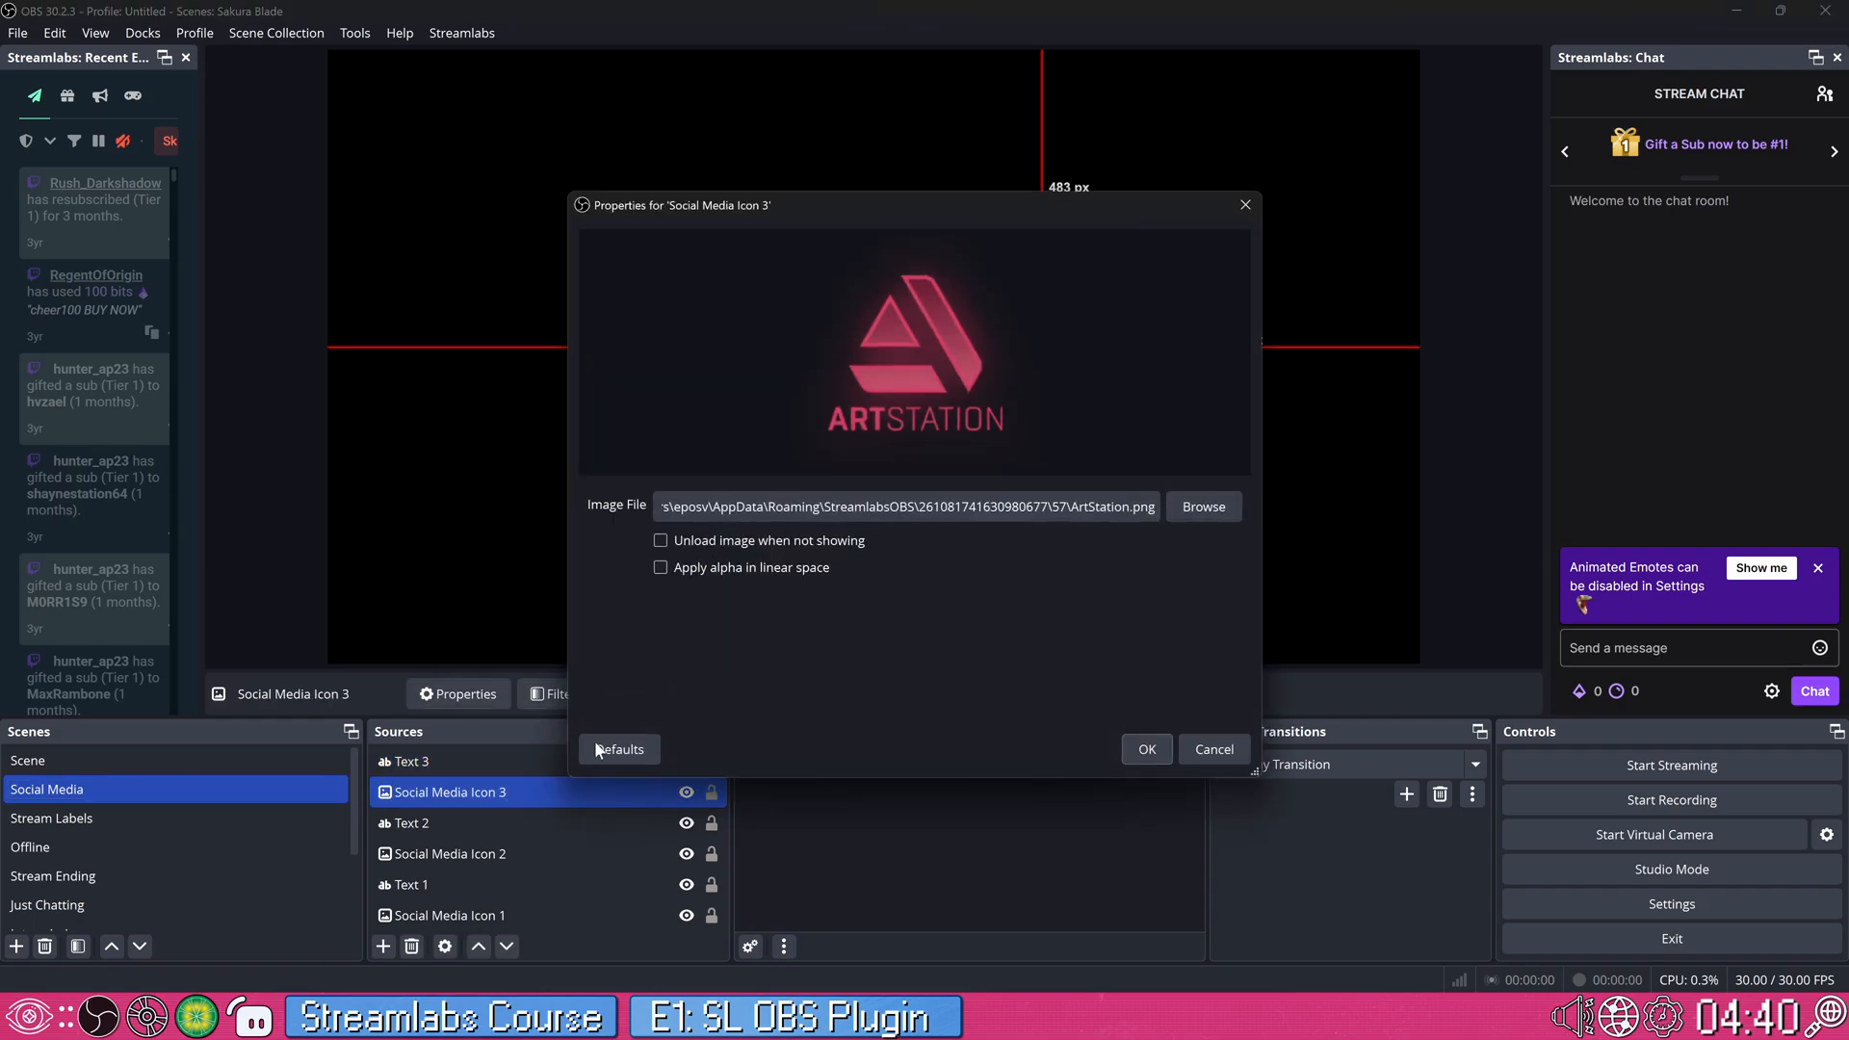
left_click(1201, 506)
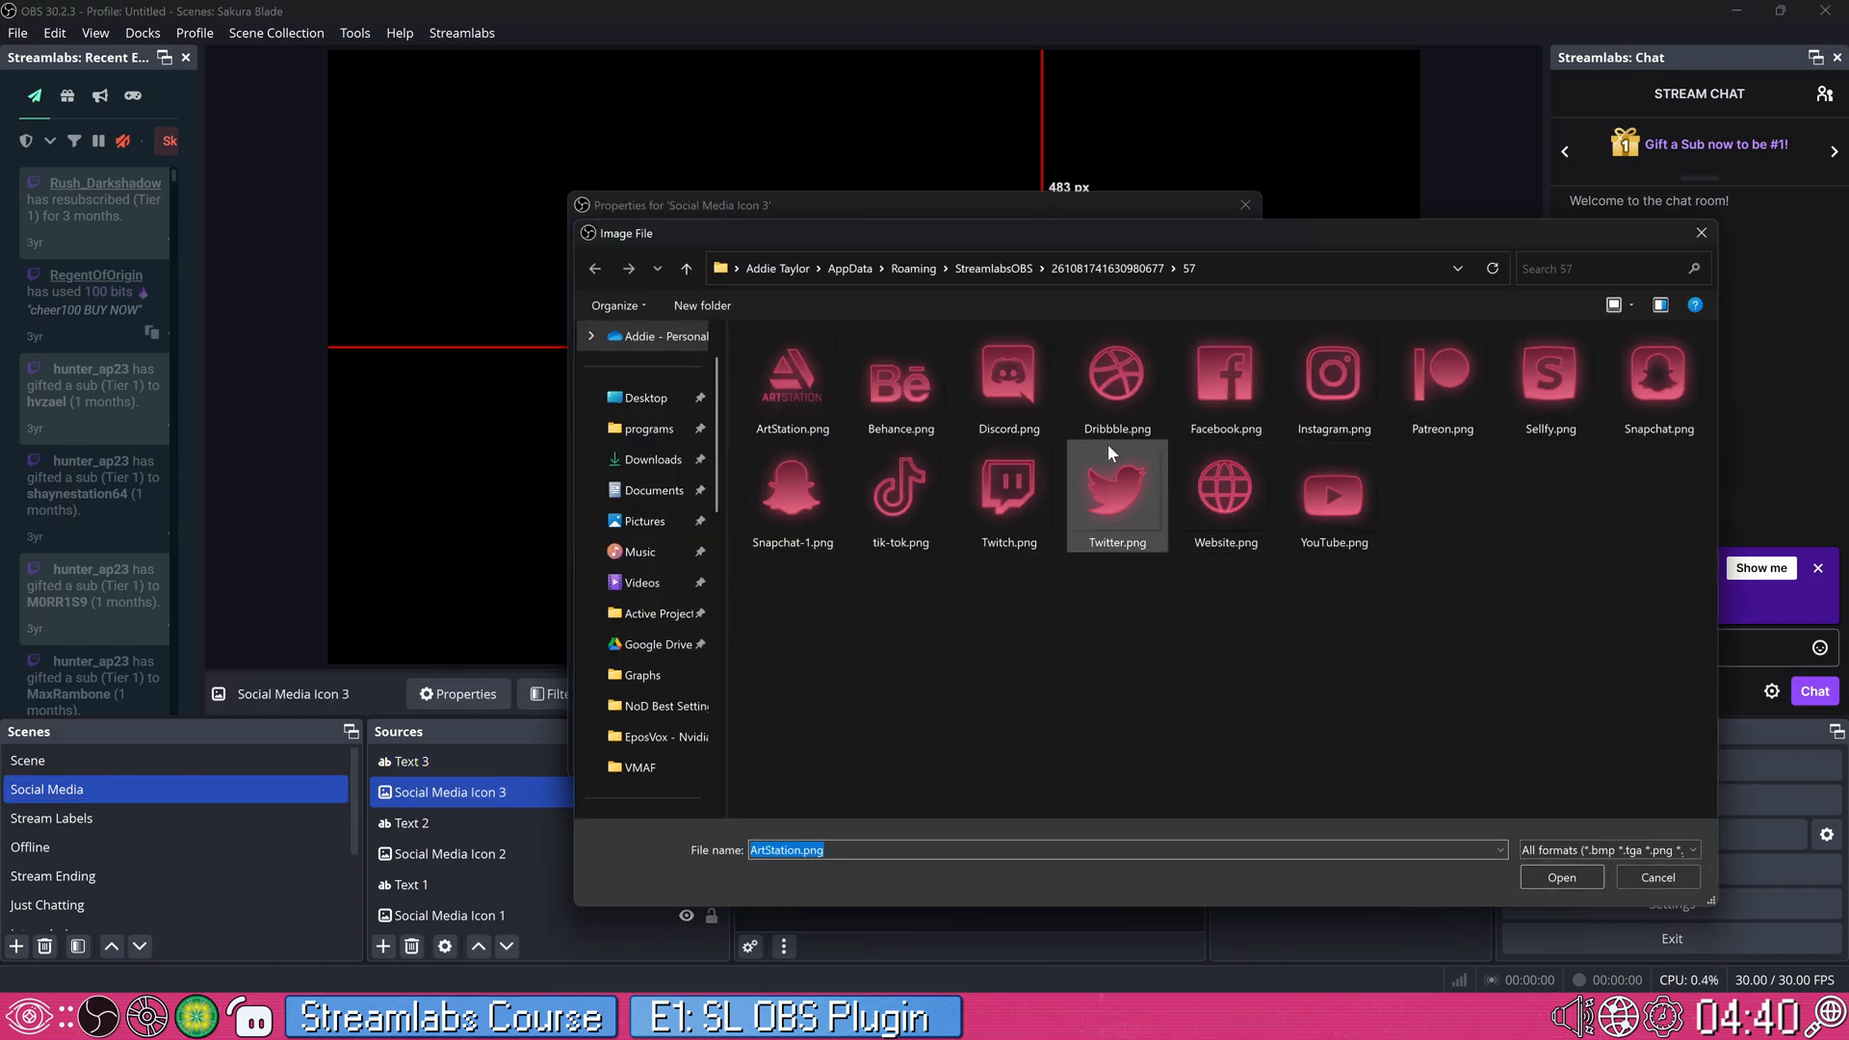
left_click(1224, 492)
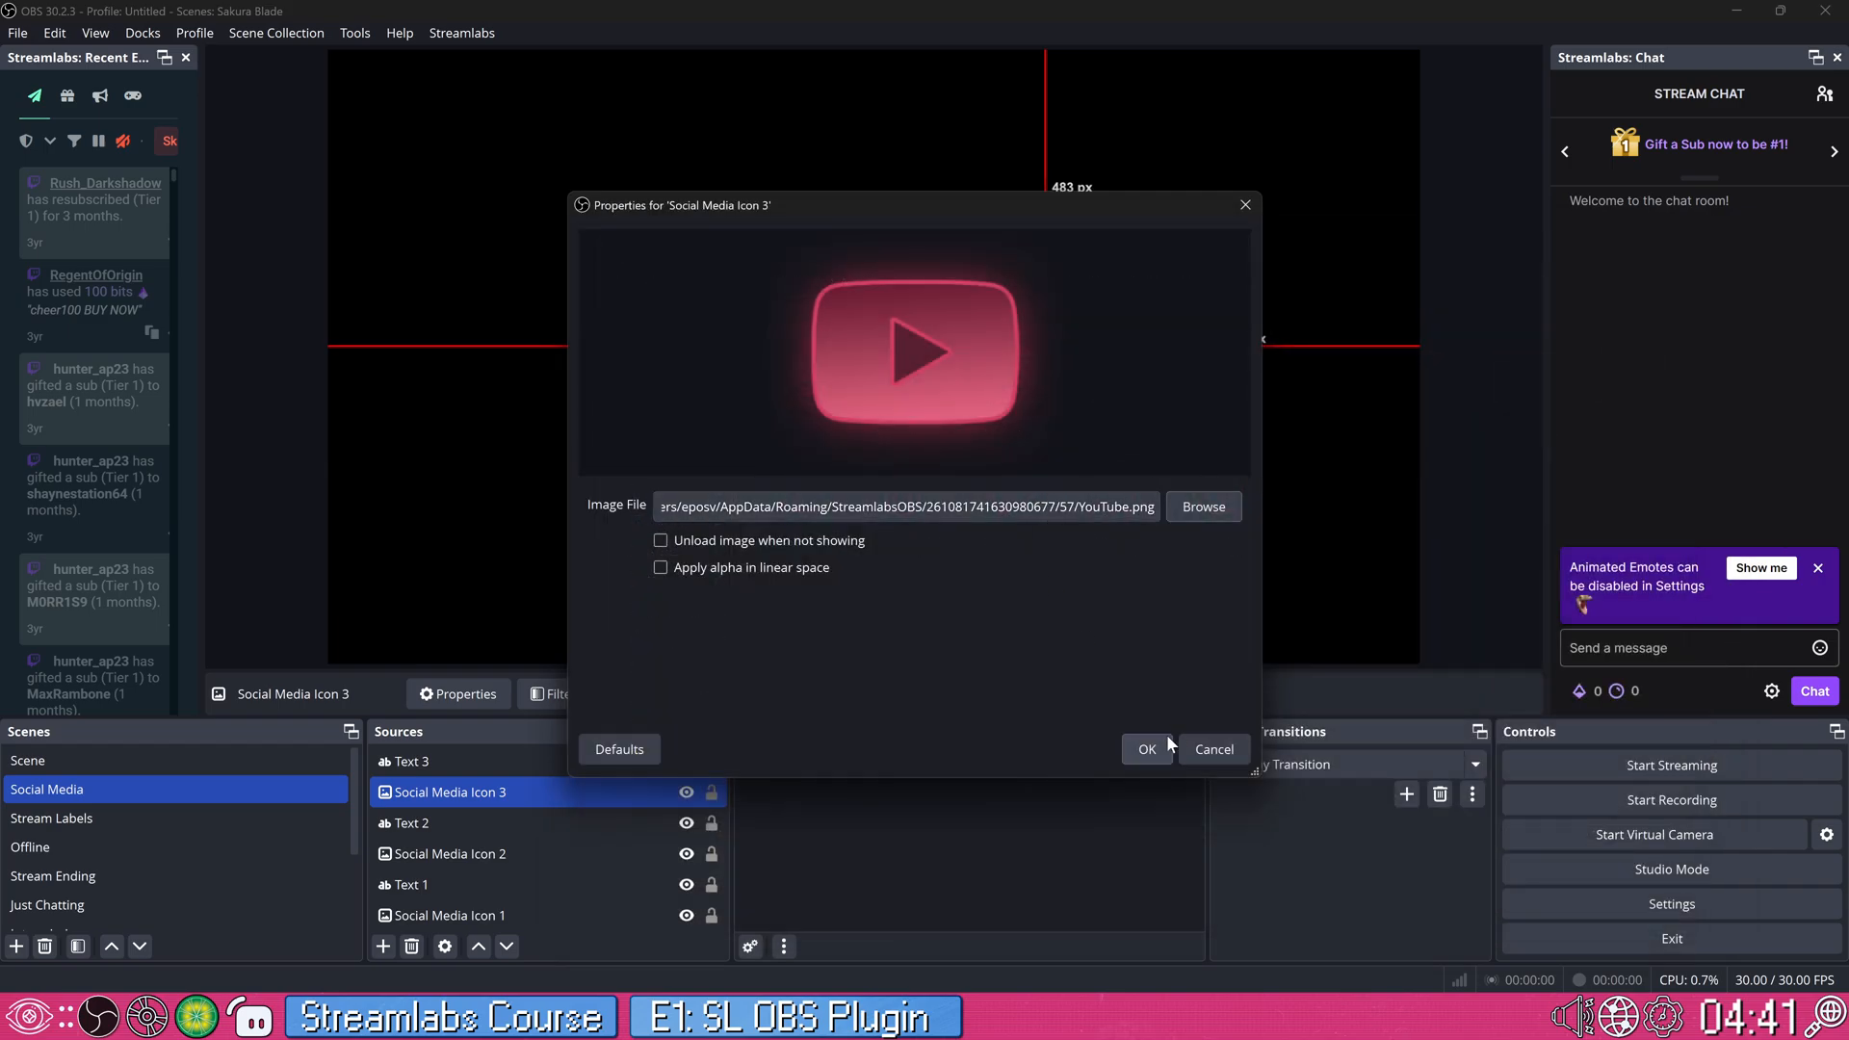
left_click(411, 823)
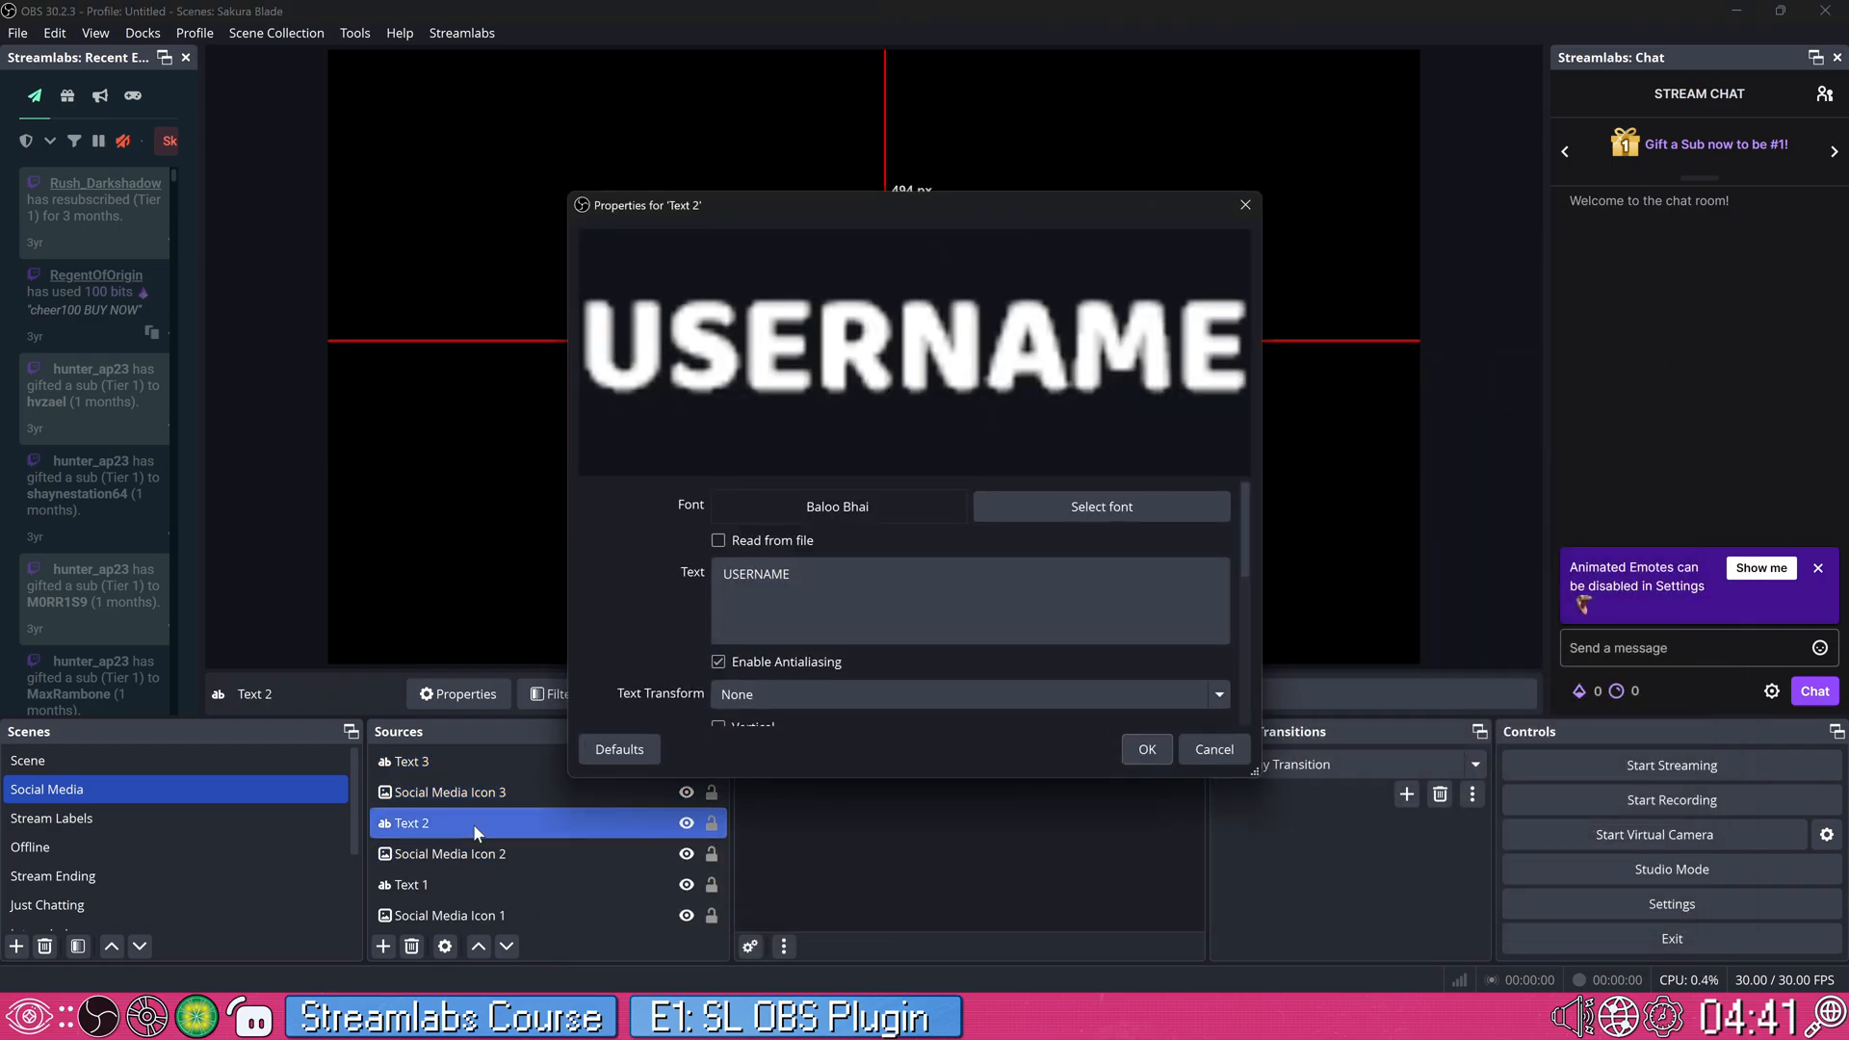
left_click(410, 760)
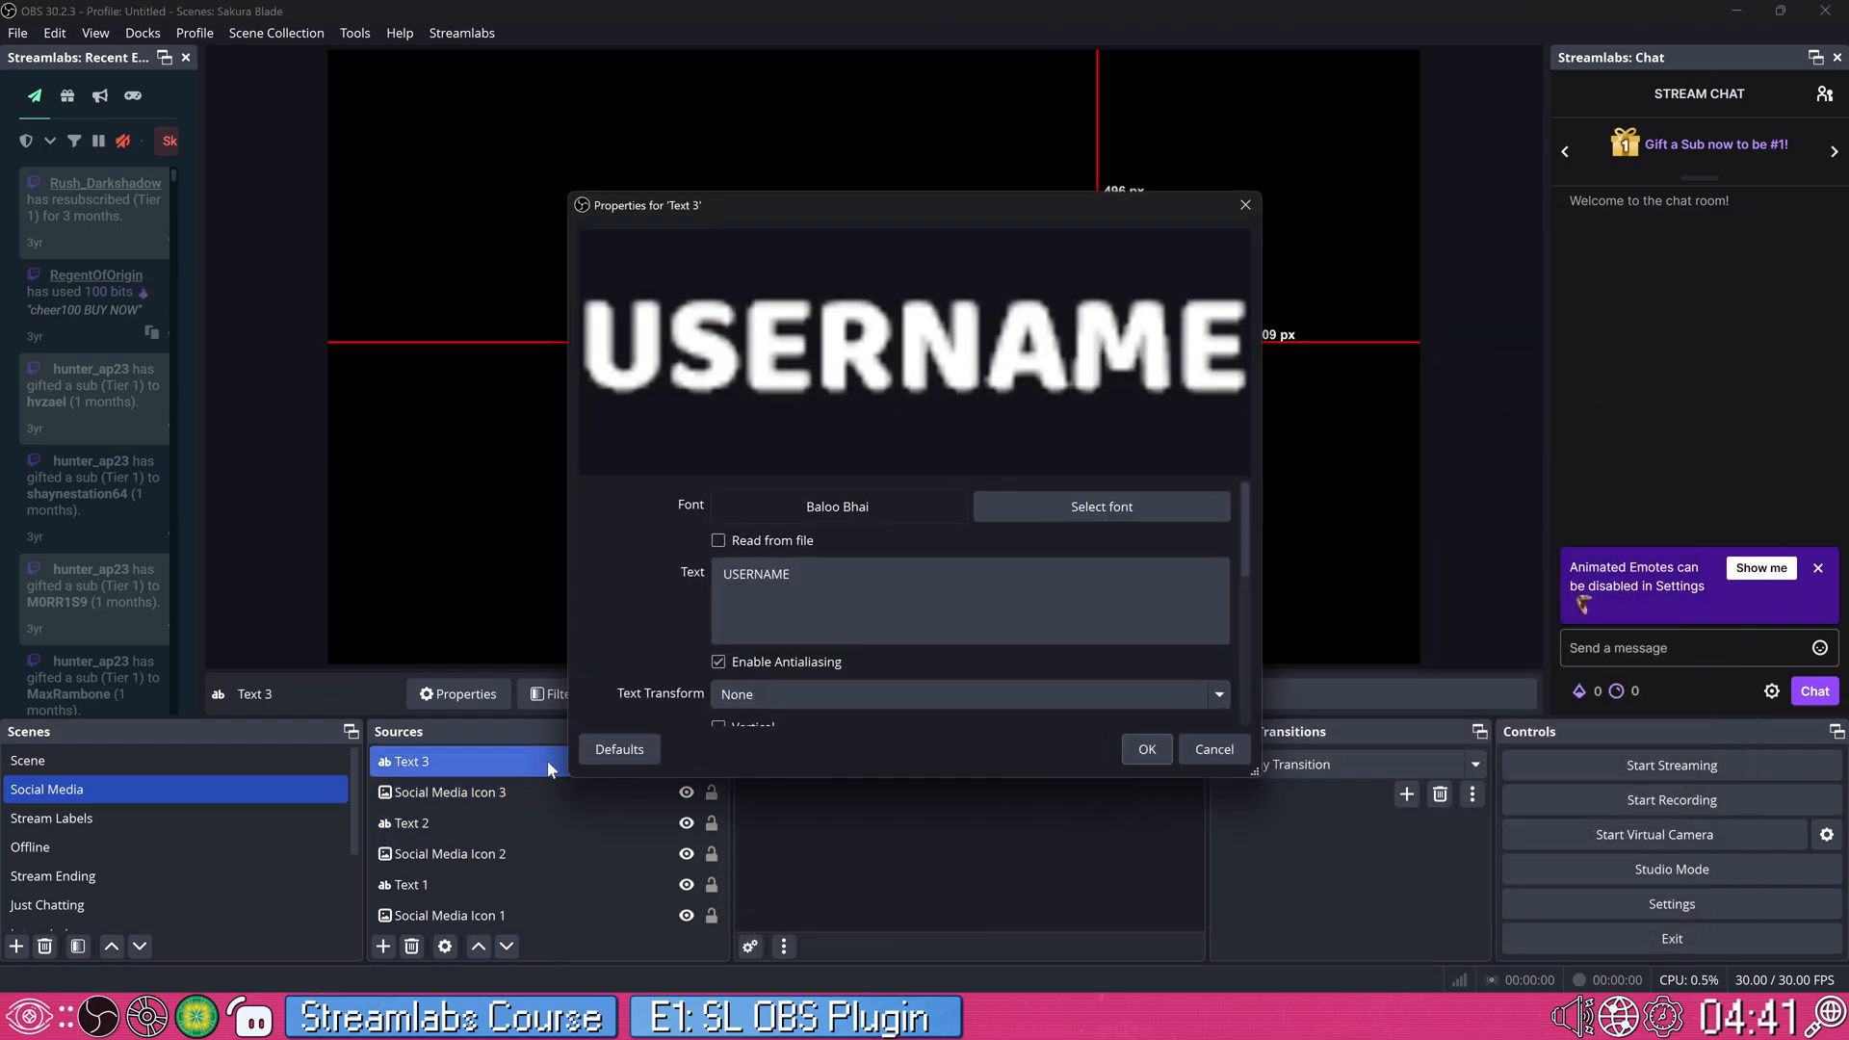
type("a")
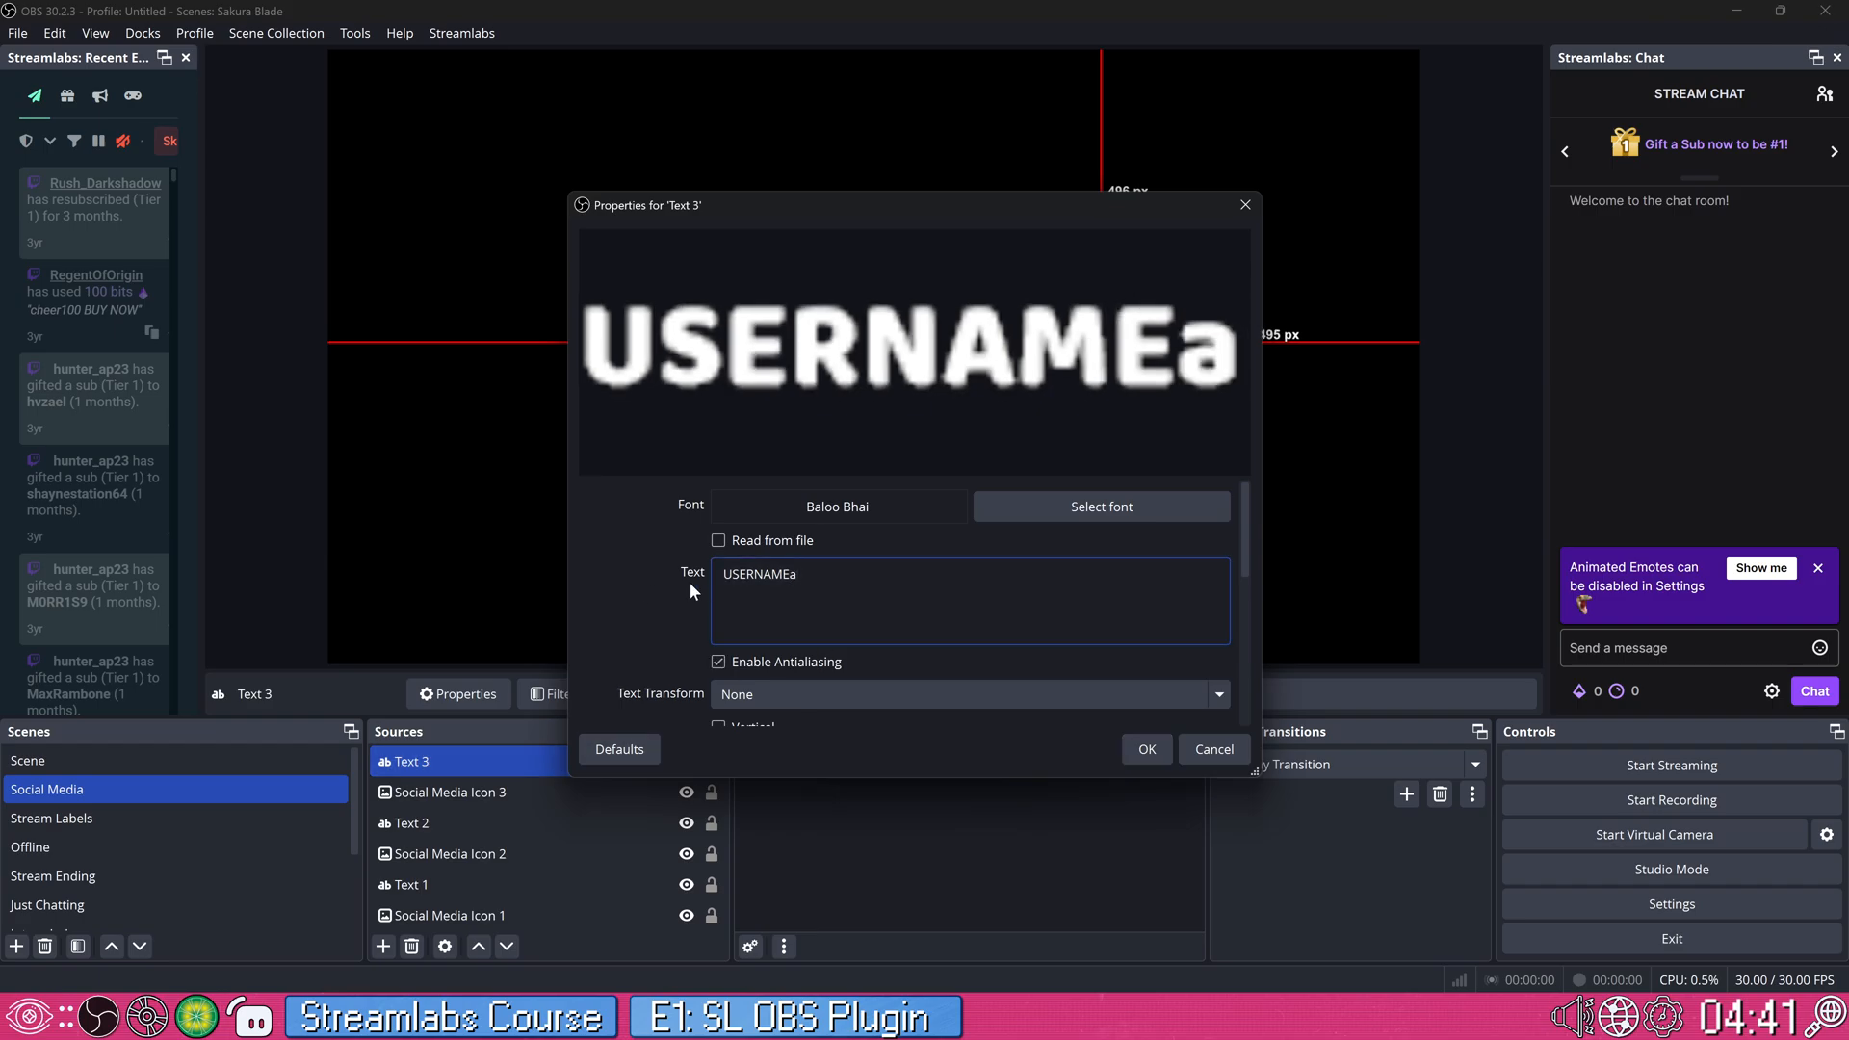
type("@EposVox")
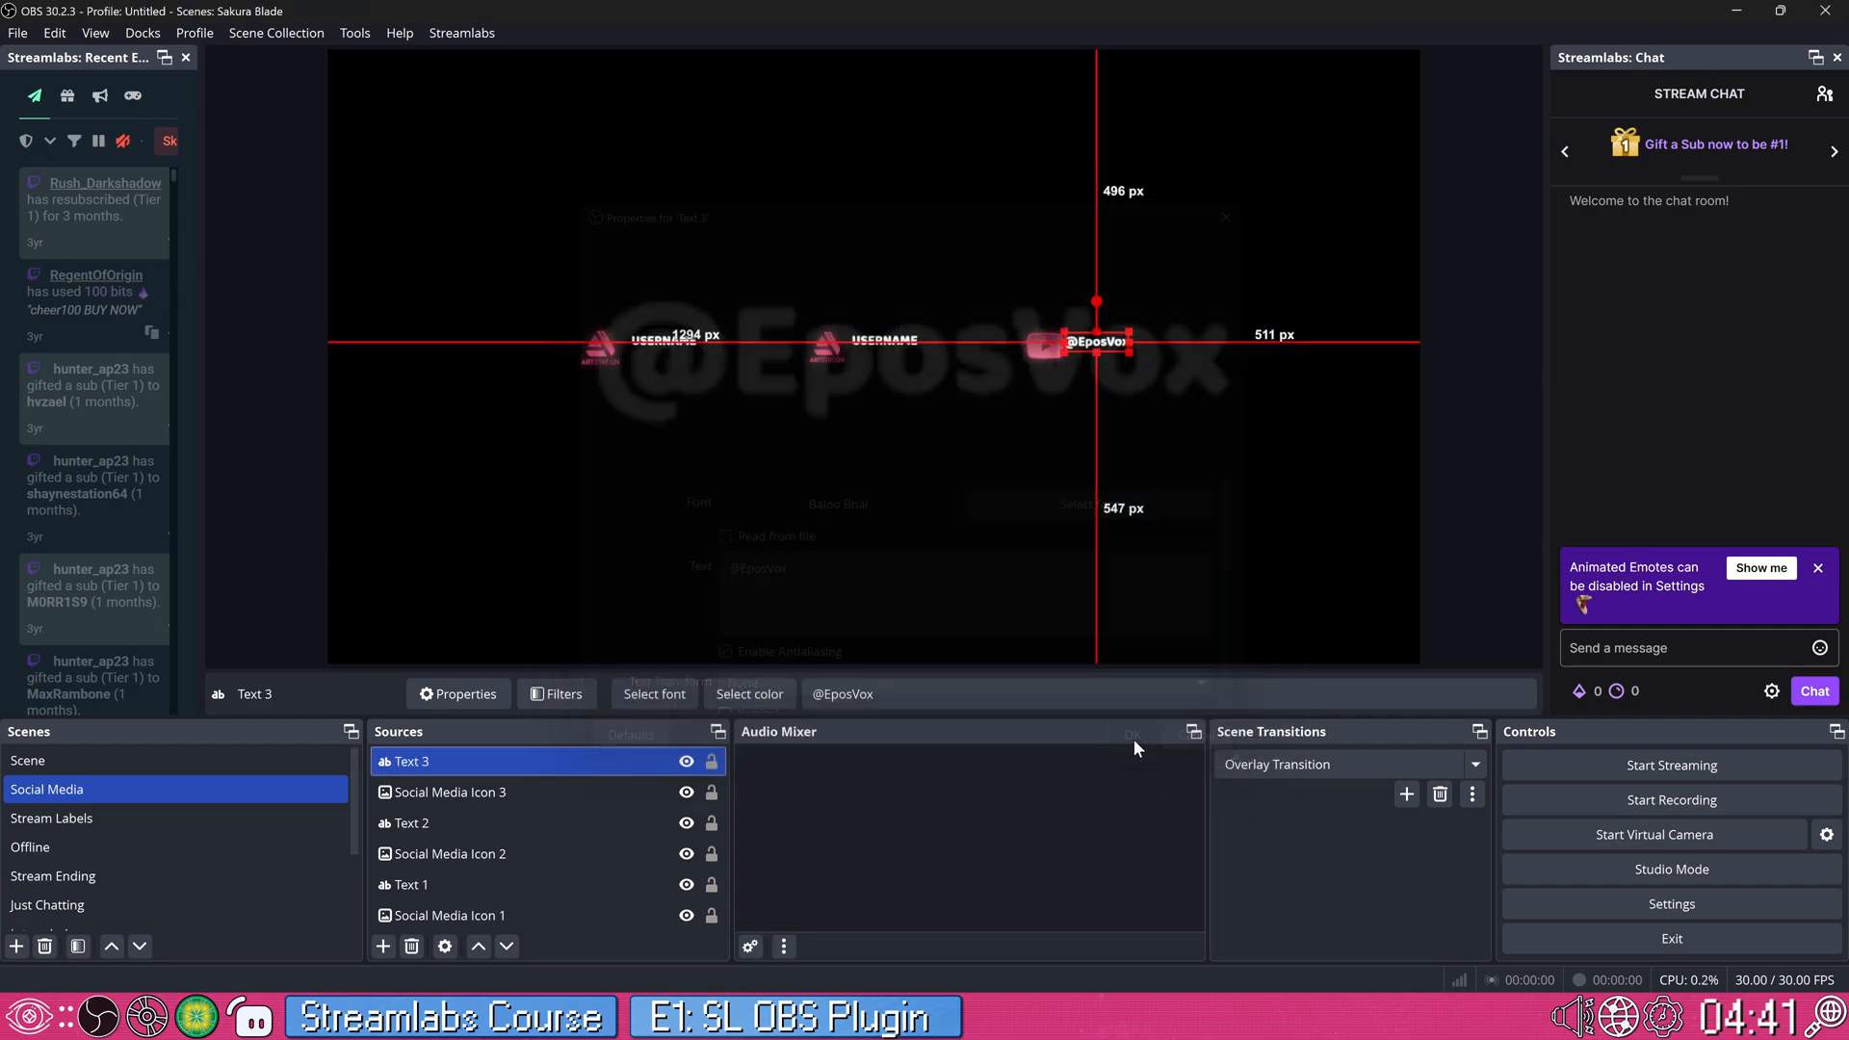
left_click(451, 852)
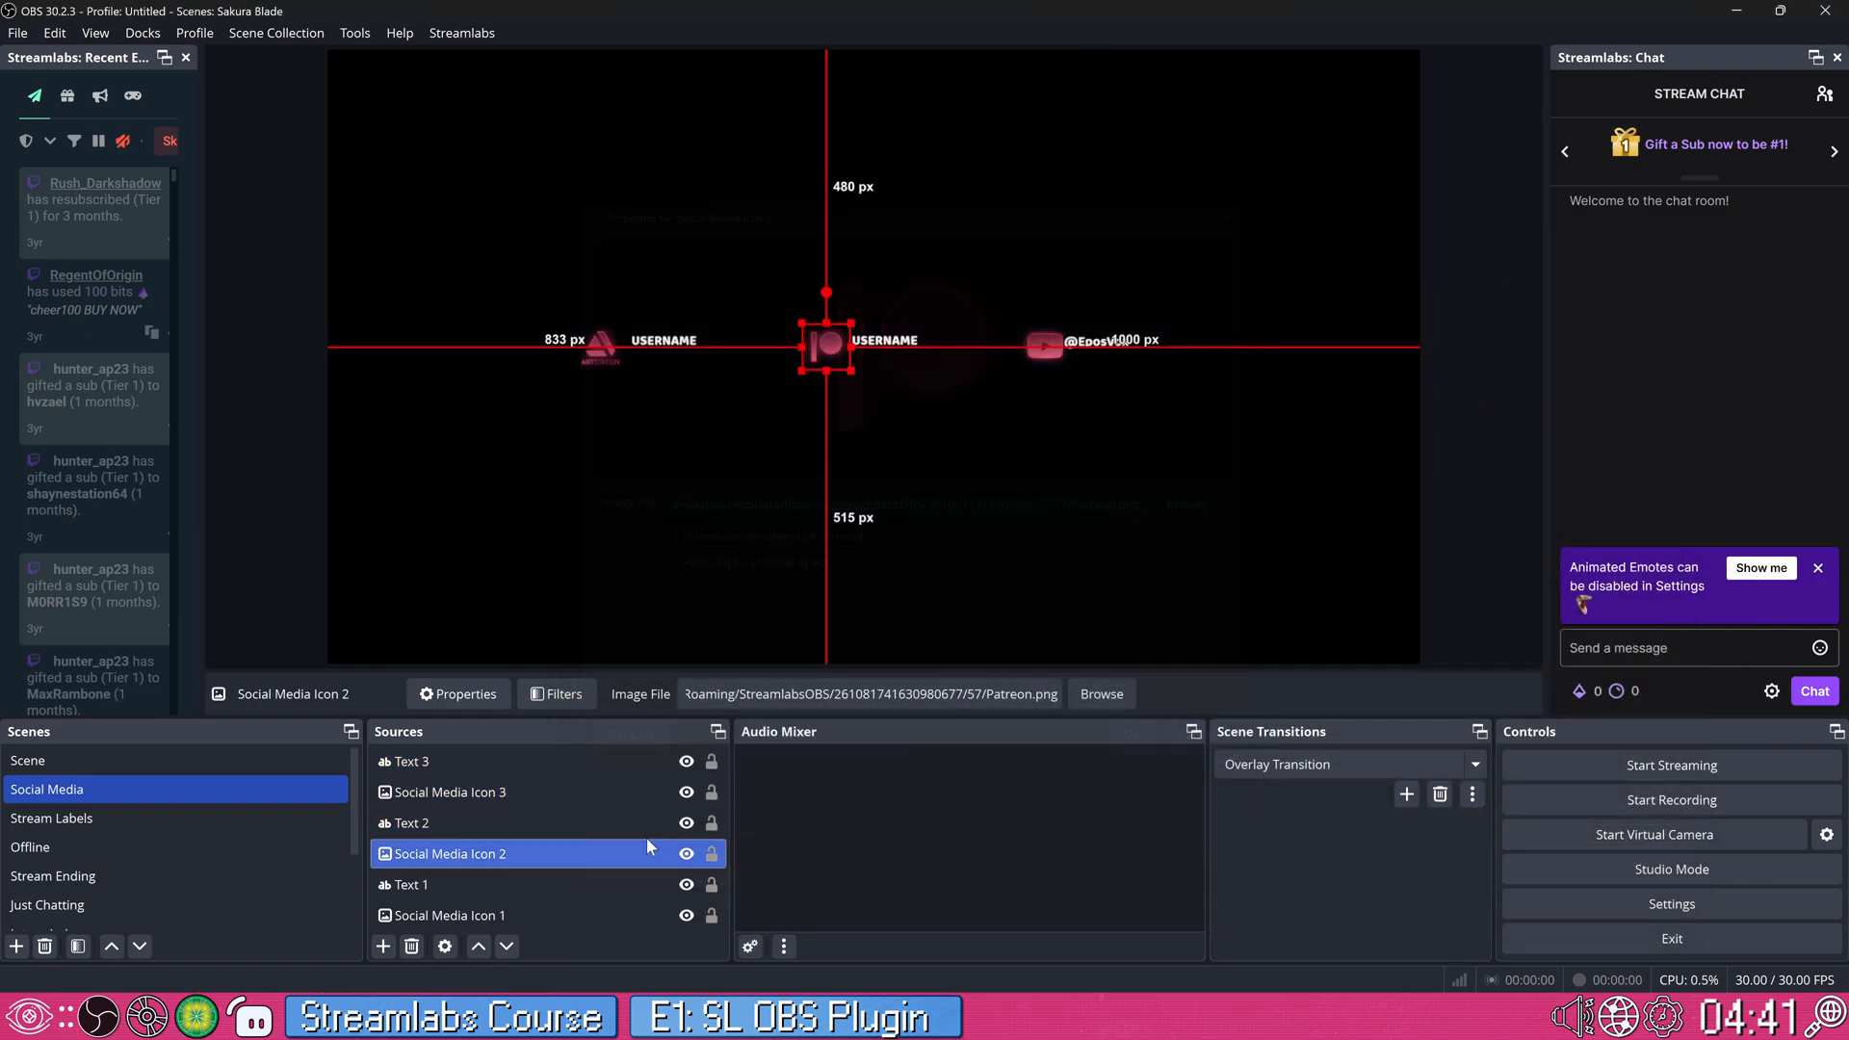
double_click(408, 822)
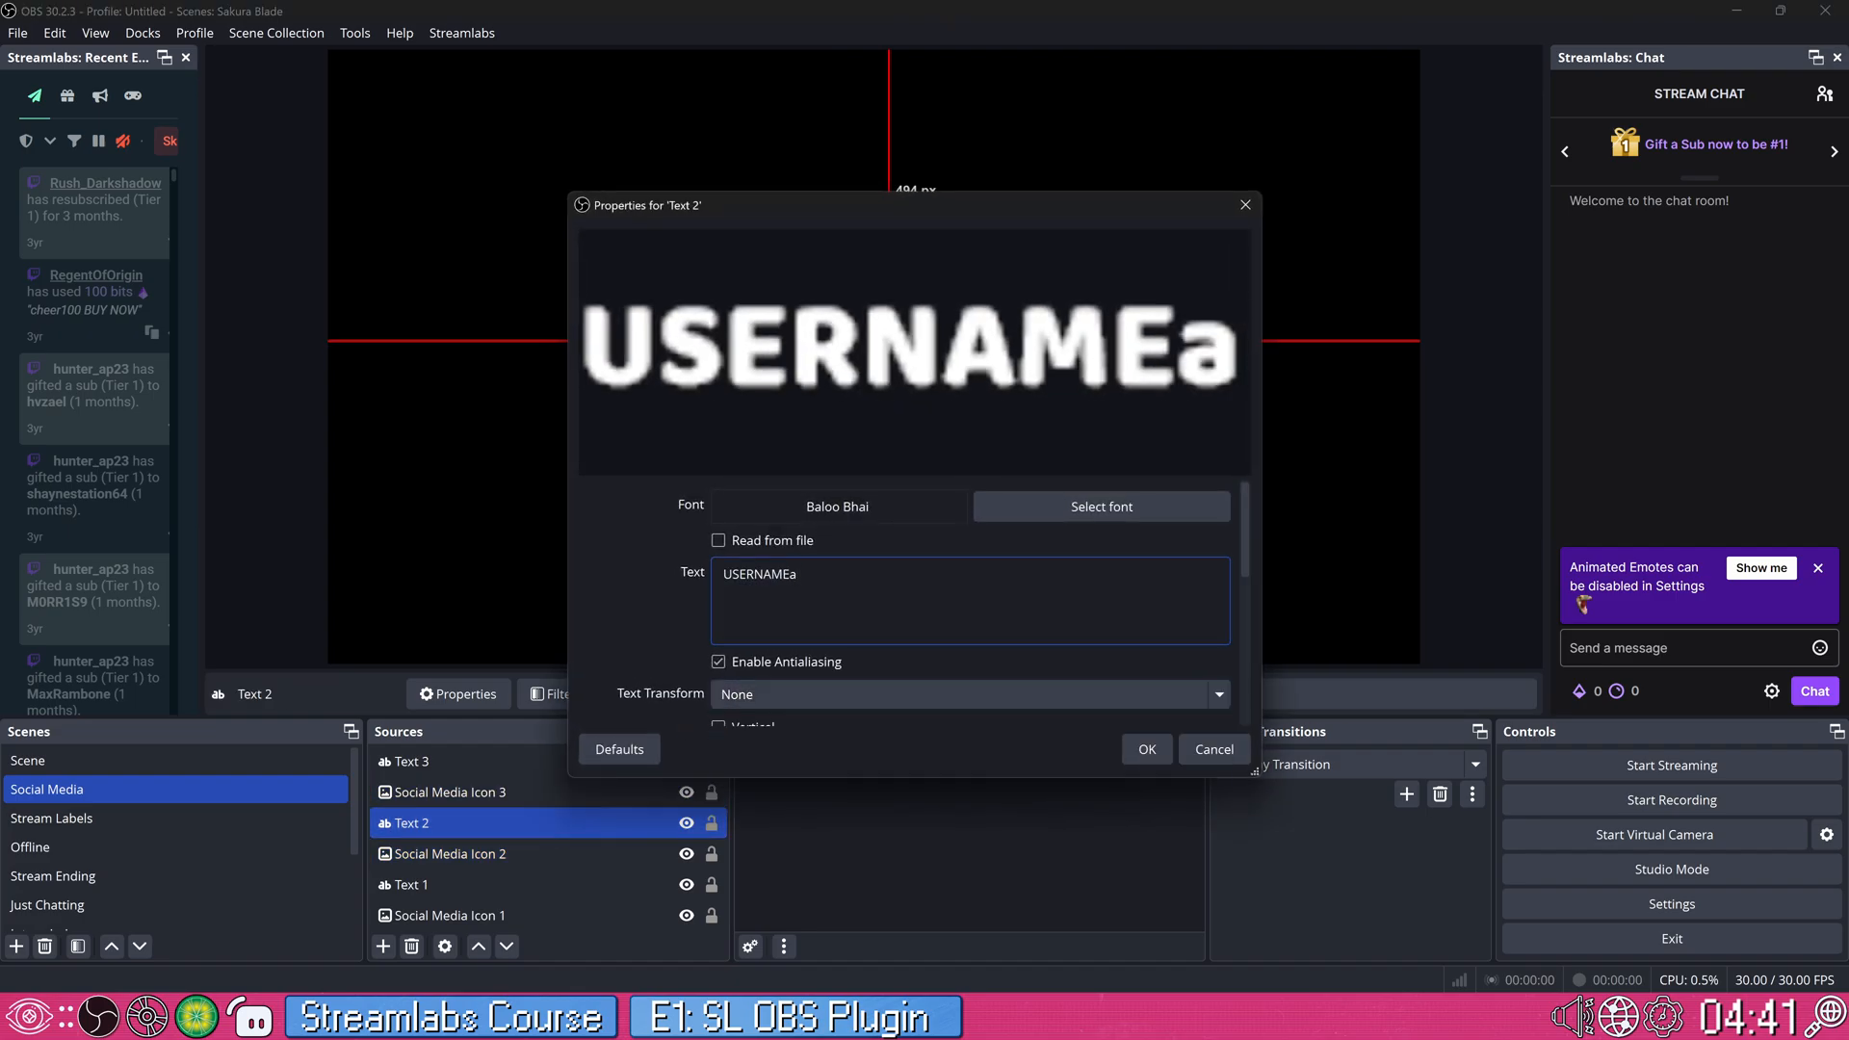
type("/E")
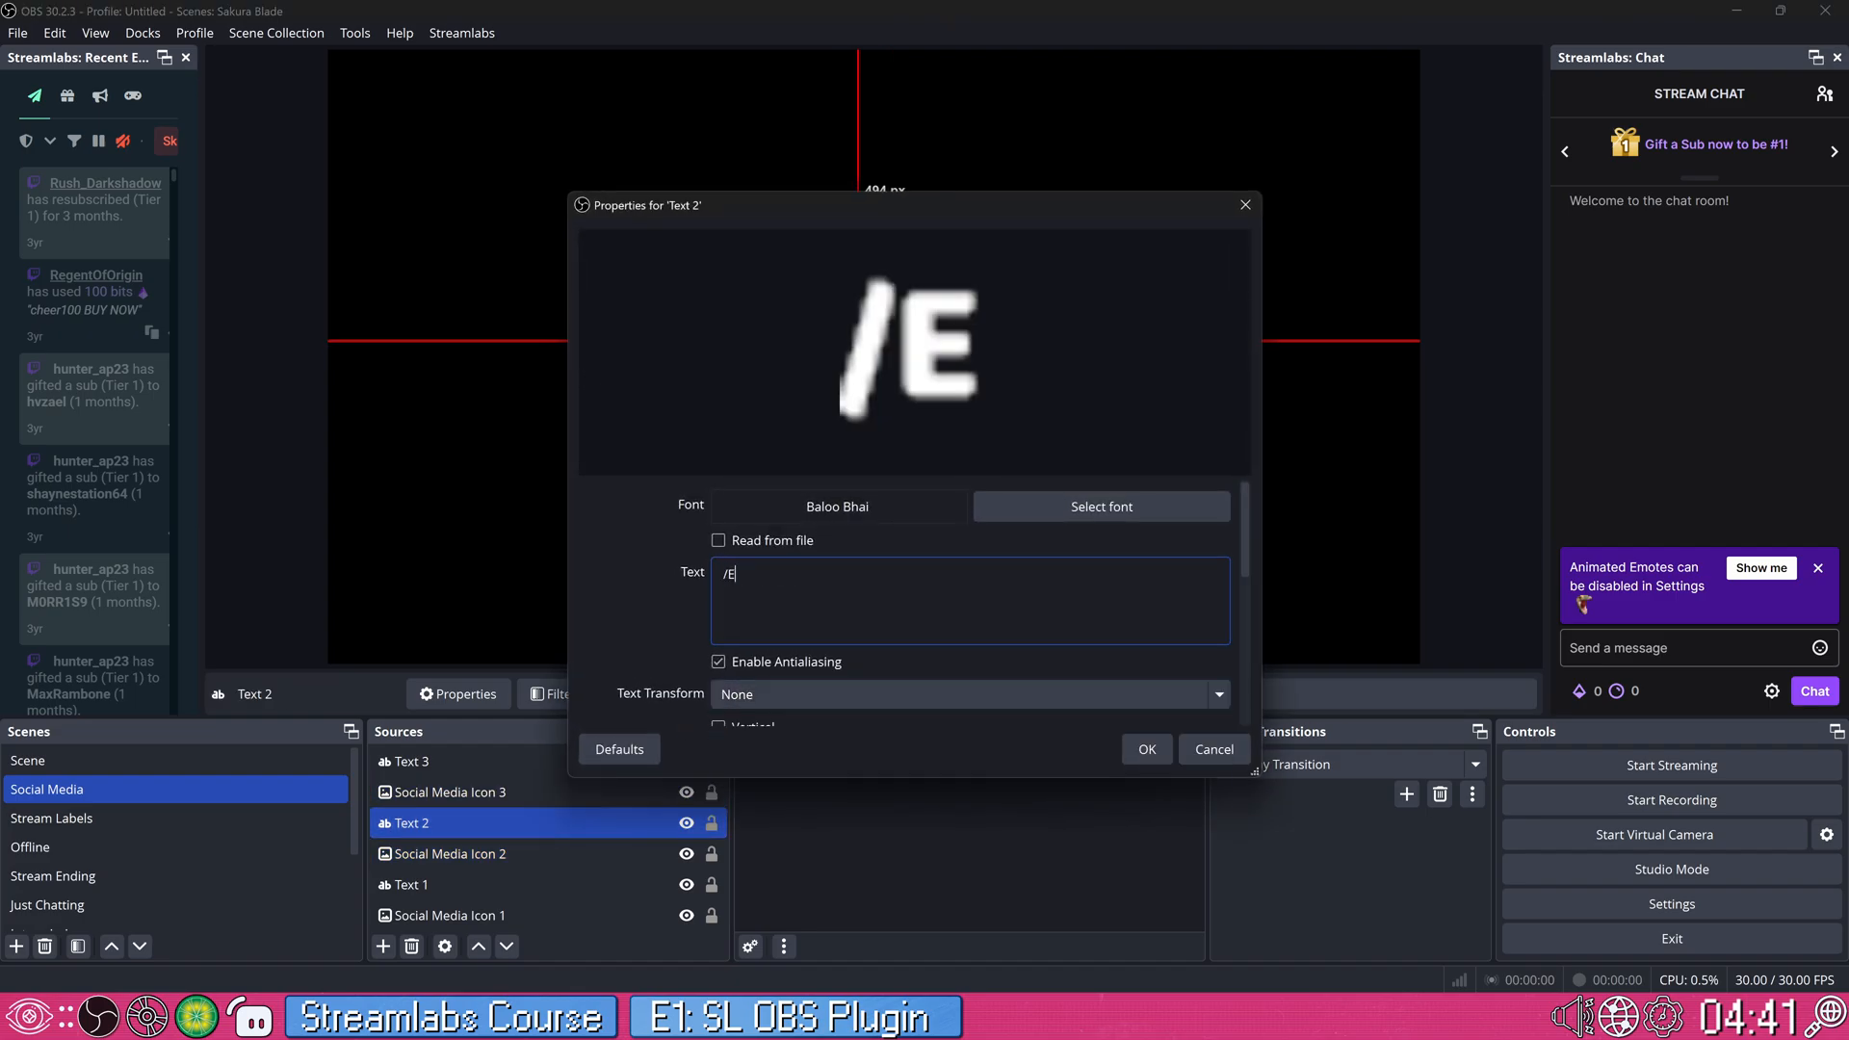
left_click(1144, 749)
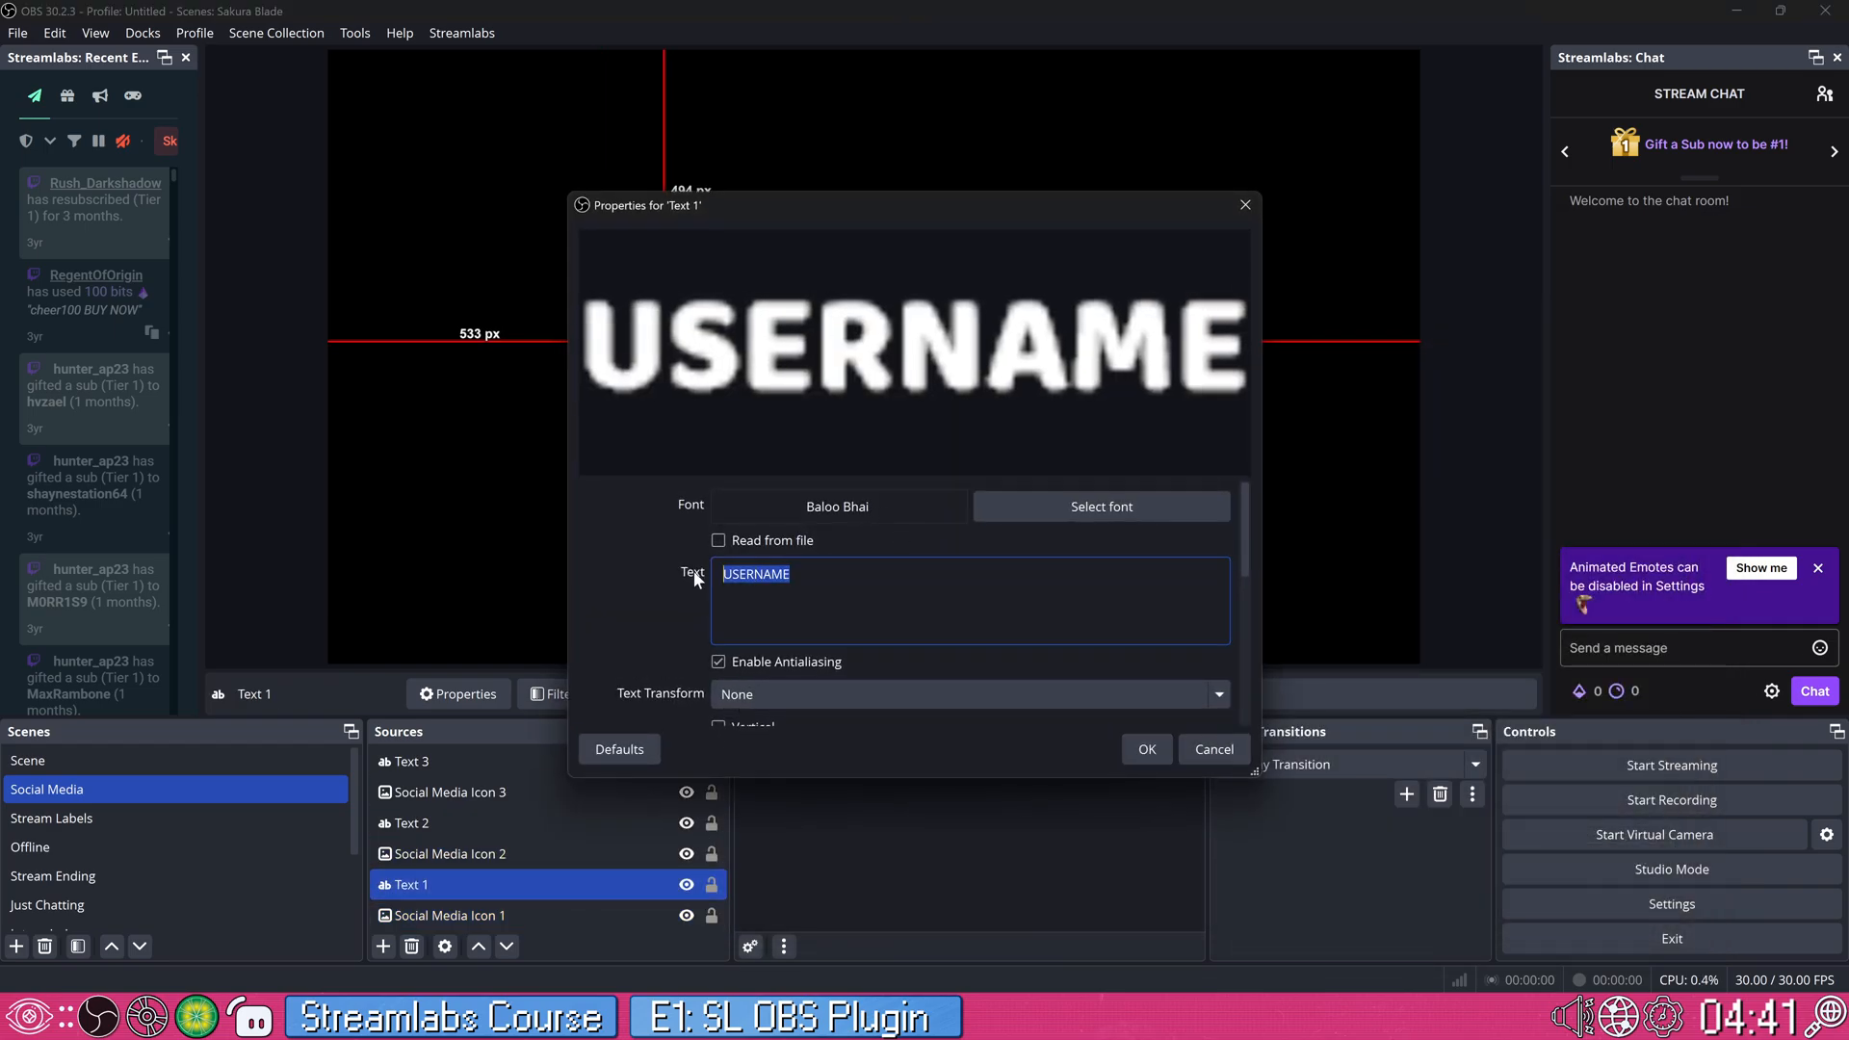
type("EposVox")
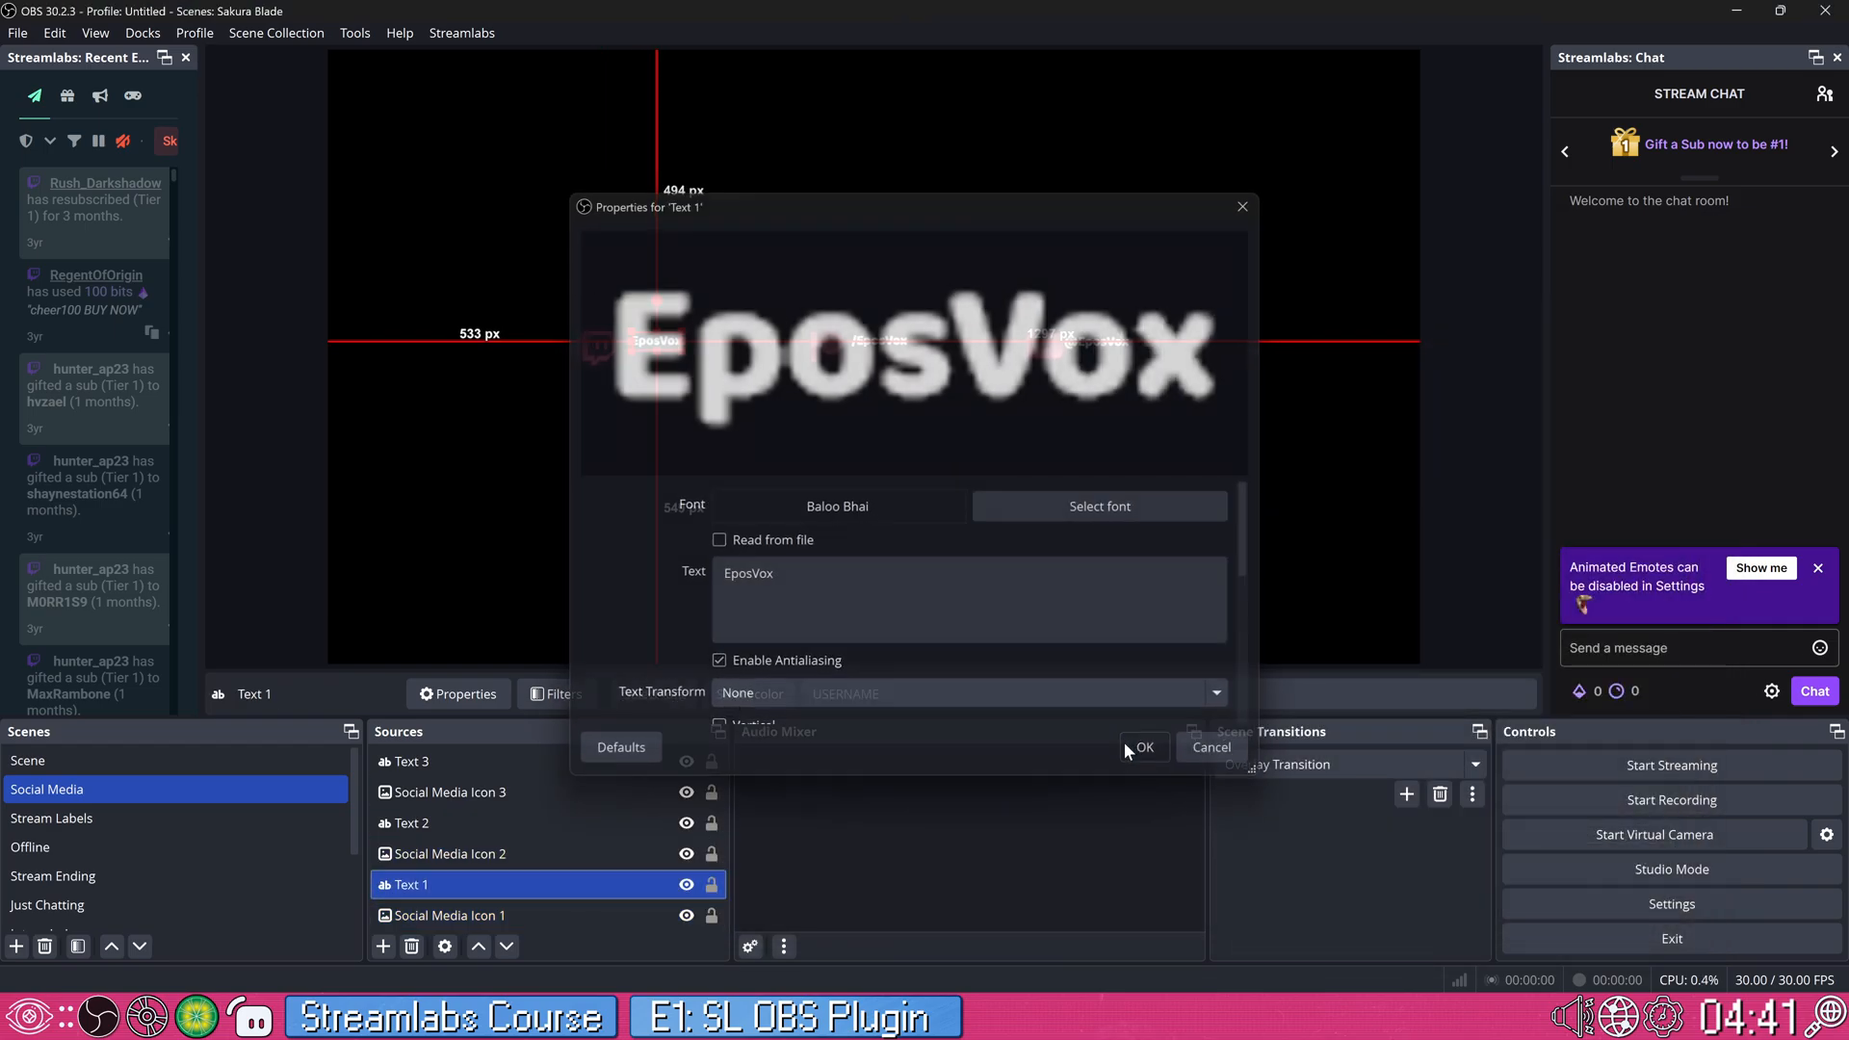
left_click(1141, 747)
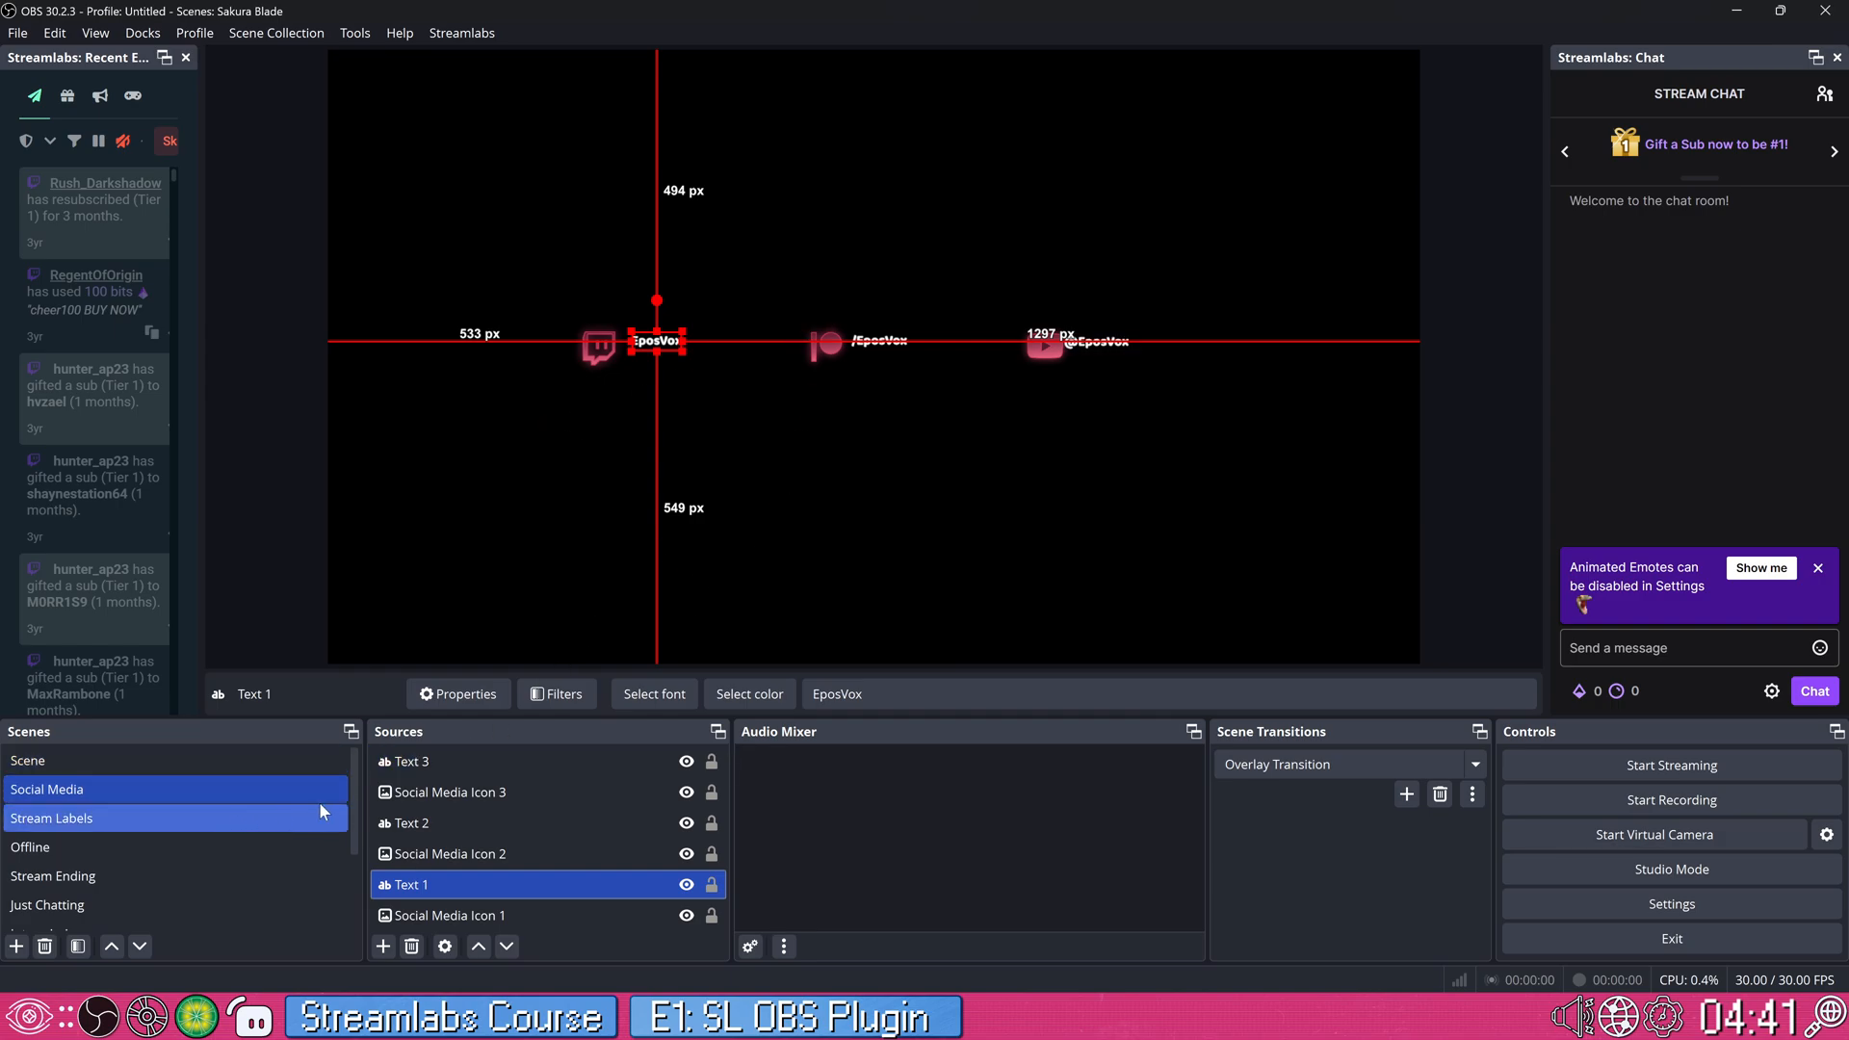
Start renaming the Social Media scene to --Nest-Social Media.
left_click(47, 788)
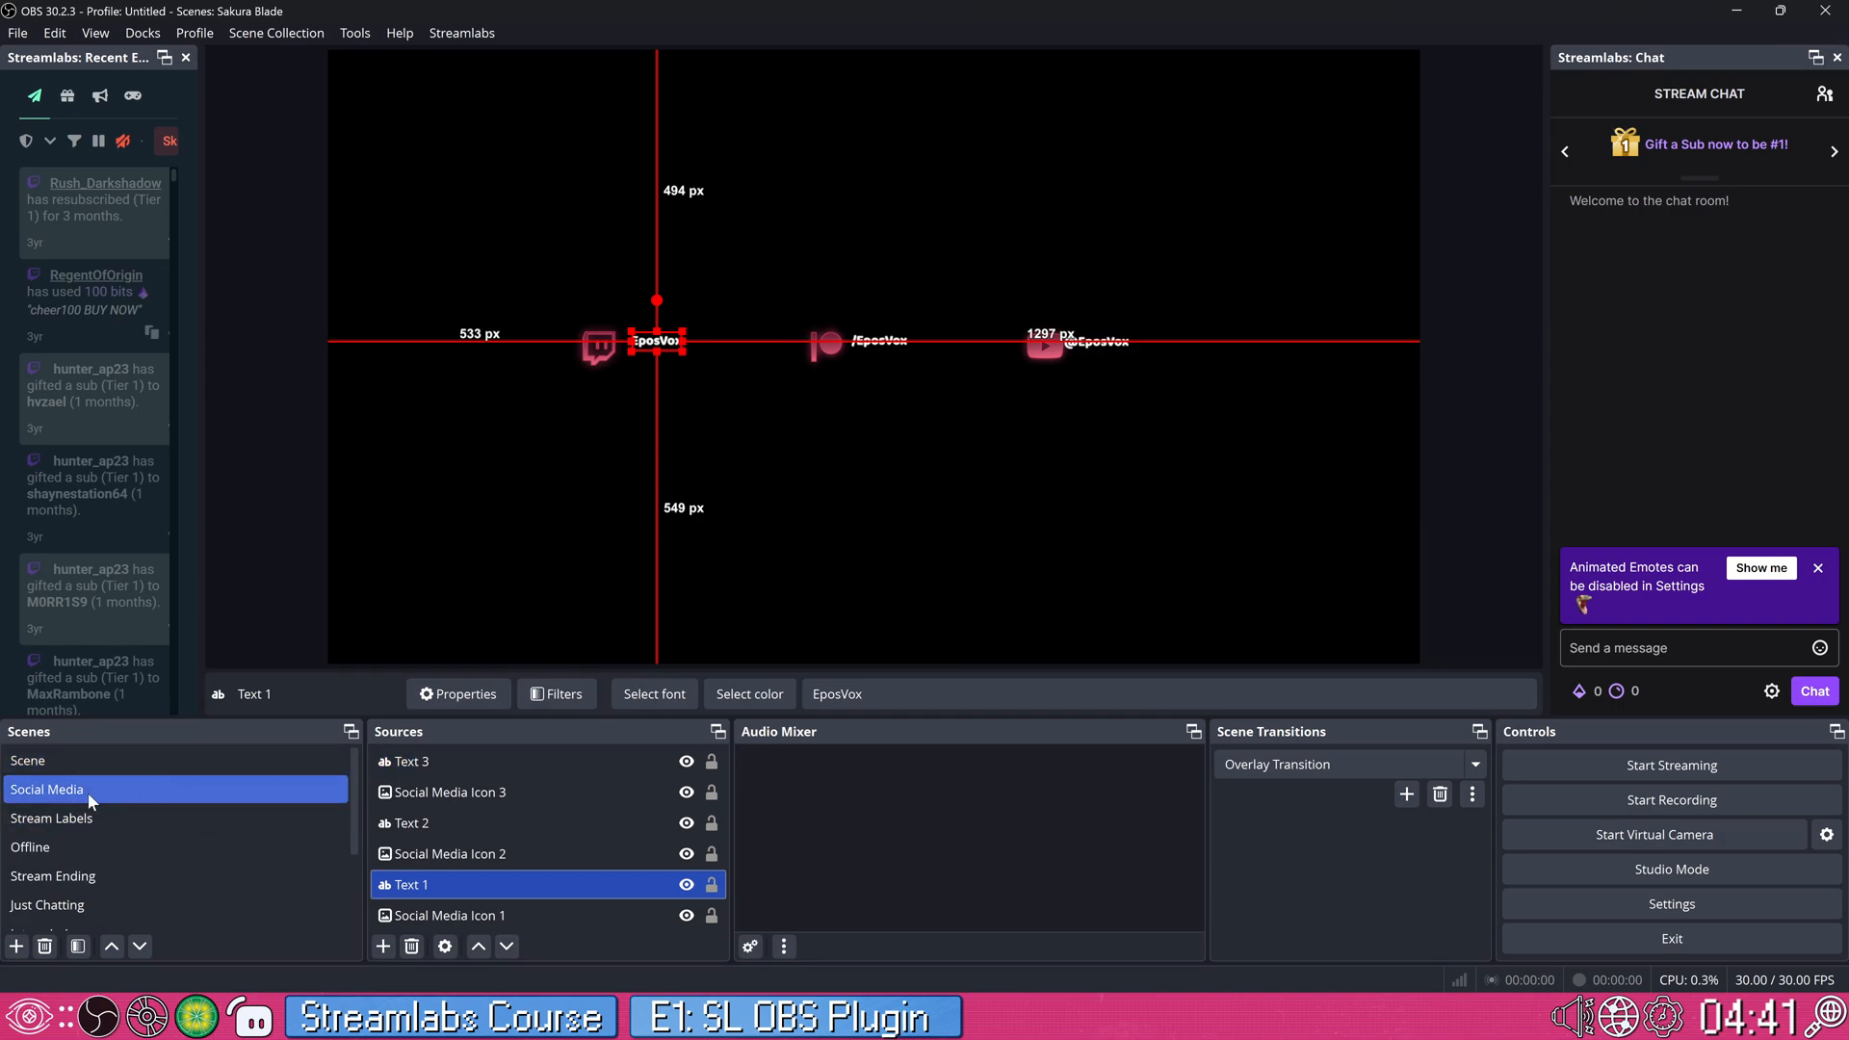
double_click(46, 789)
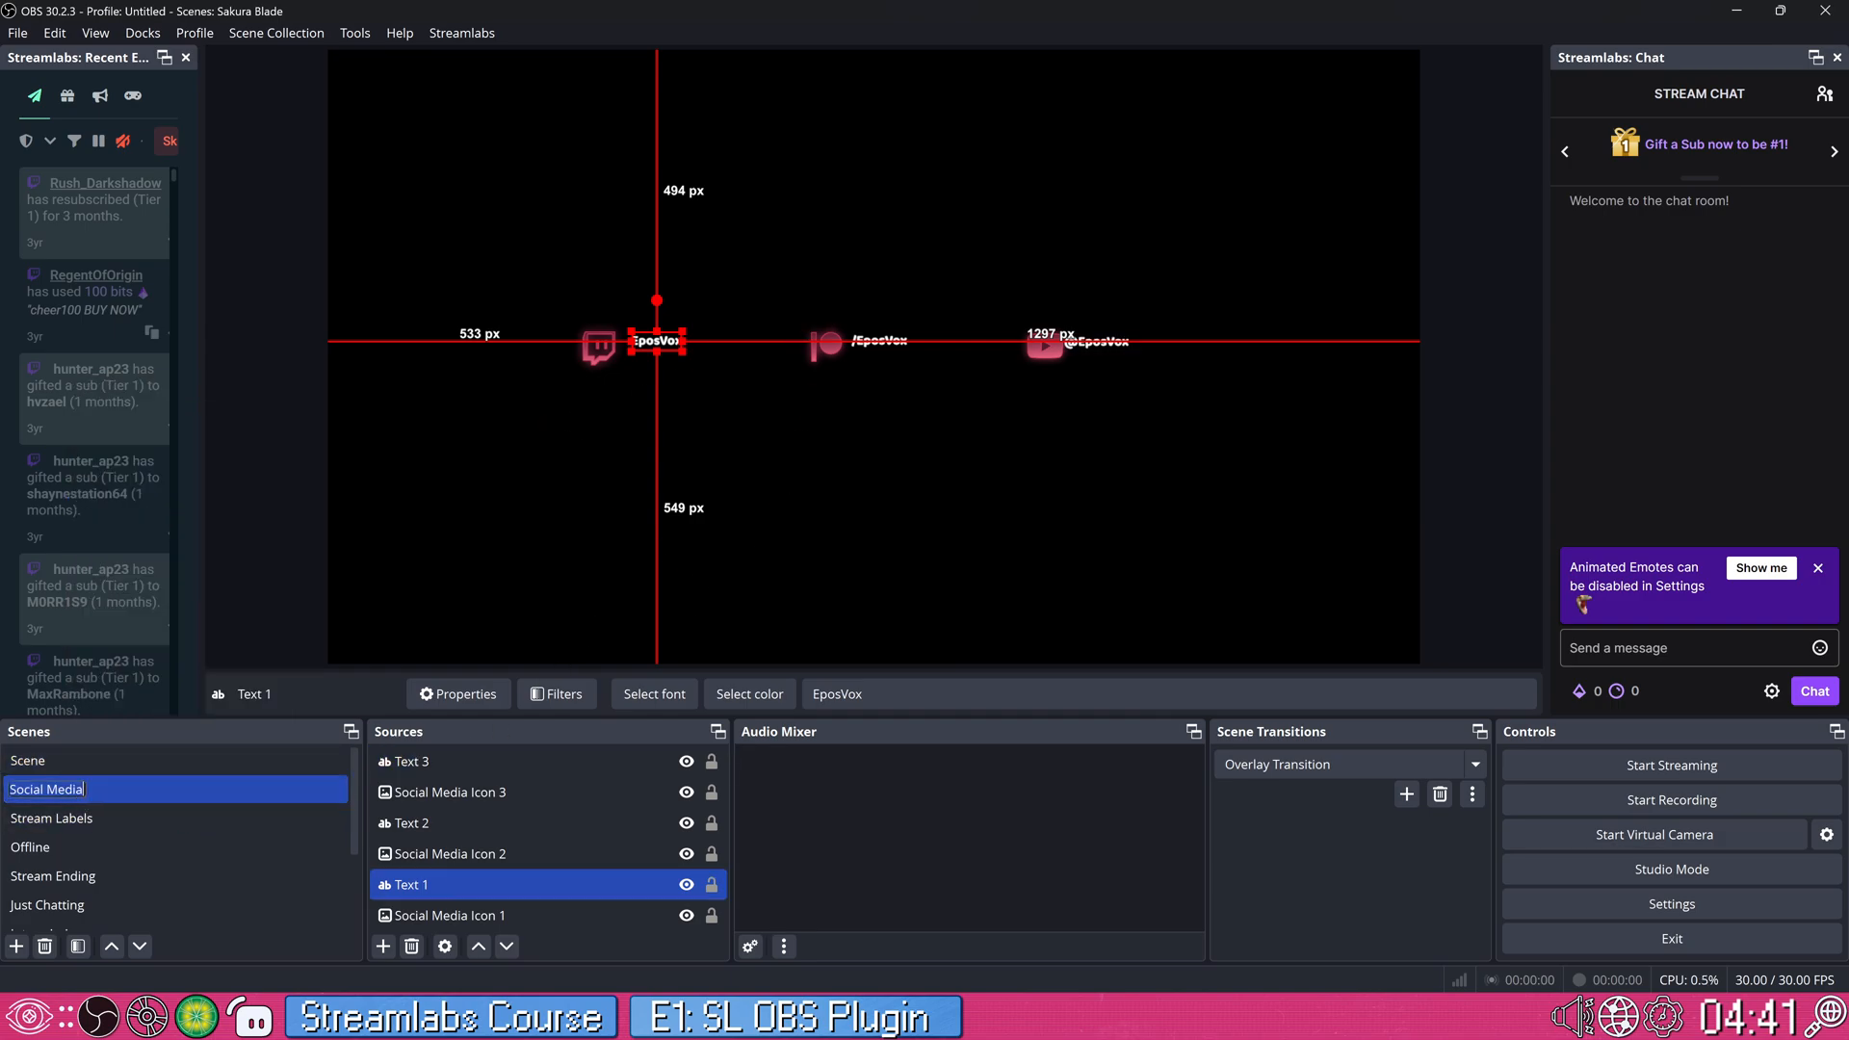
left_click(35, 760)
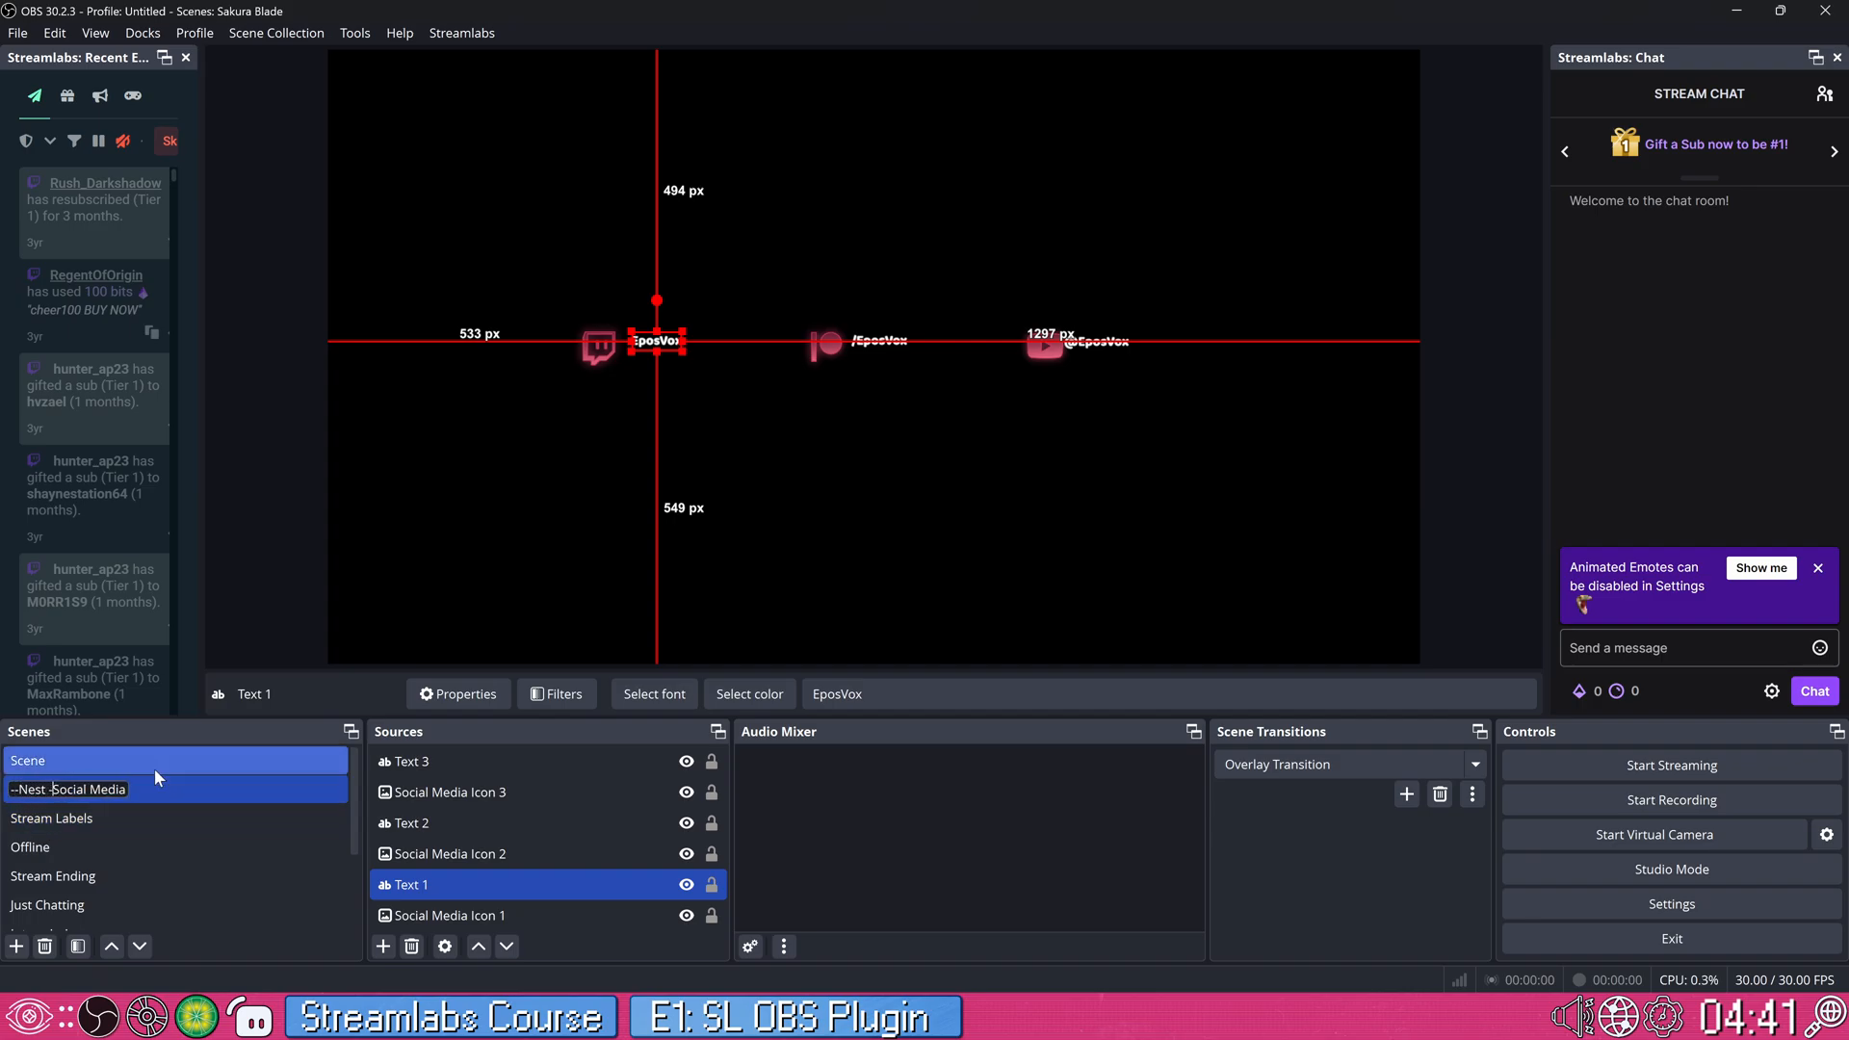
Finish the scene rename and browse the Stream Labels, Offline and Stream Ending scenes.
left_click(51, 818)
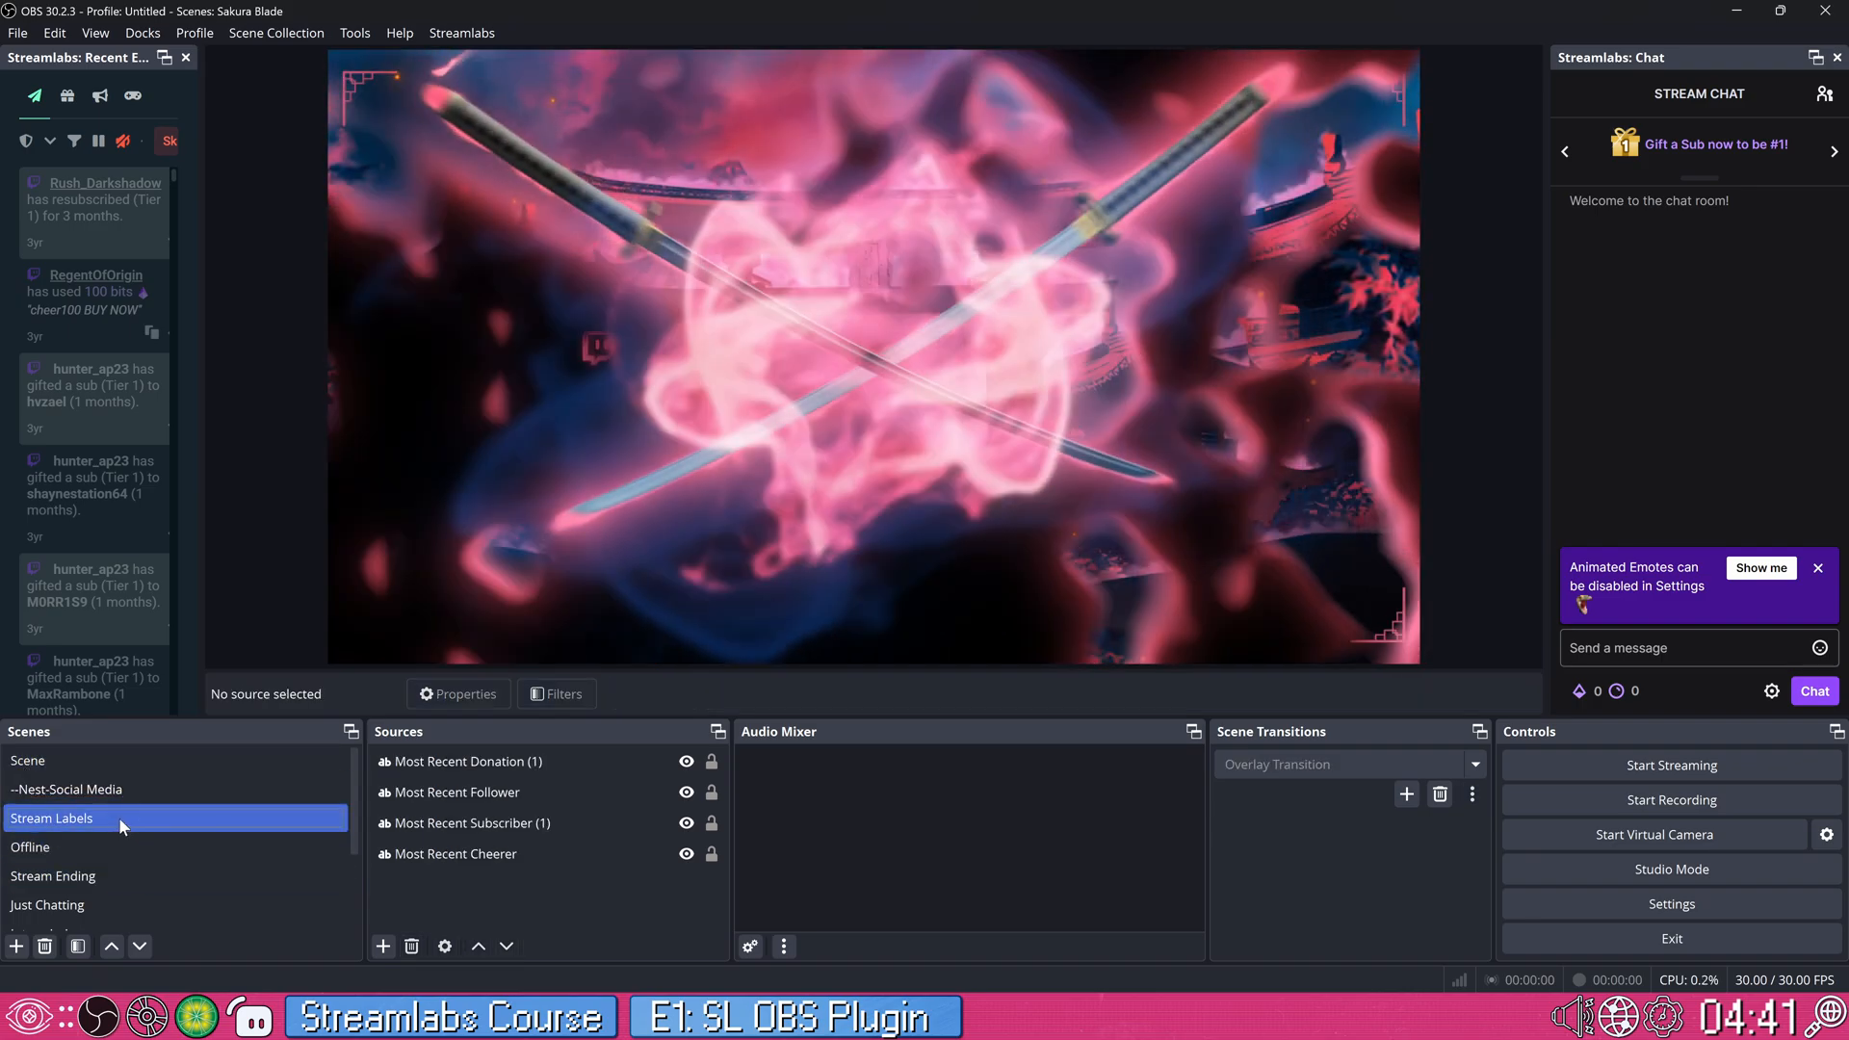
left_click(51, 817)
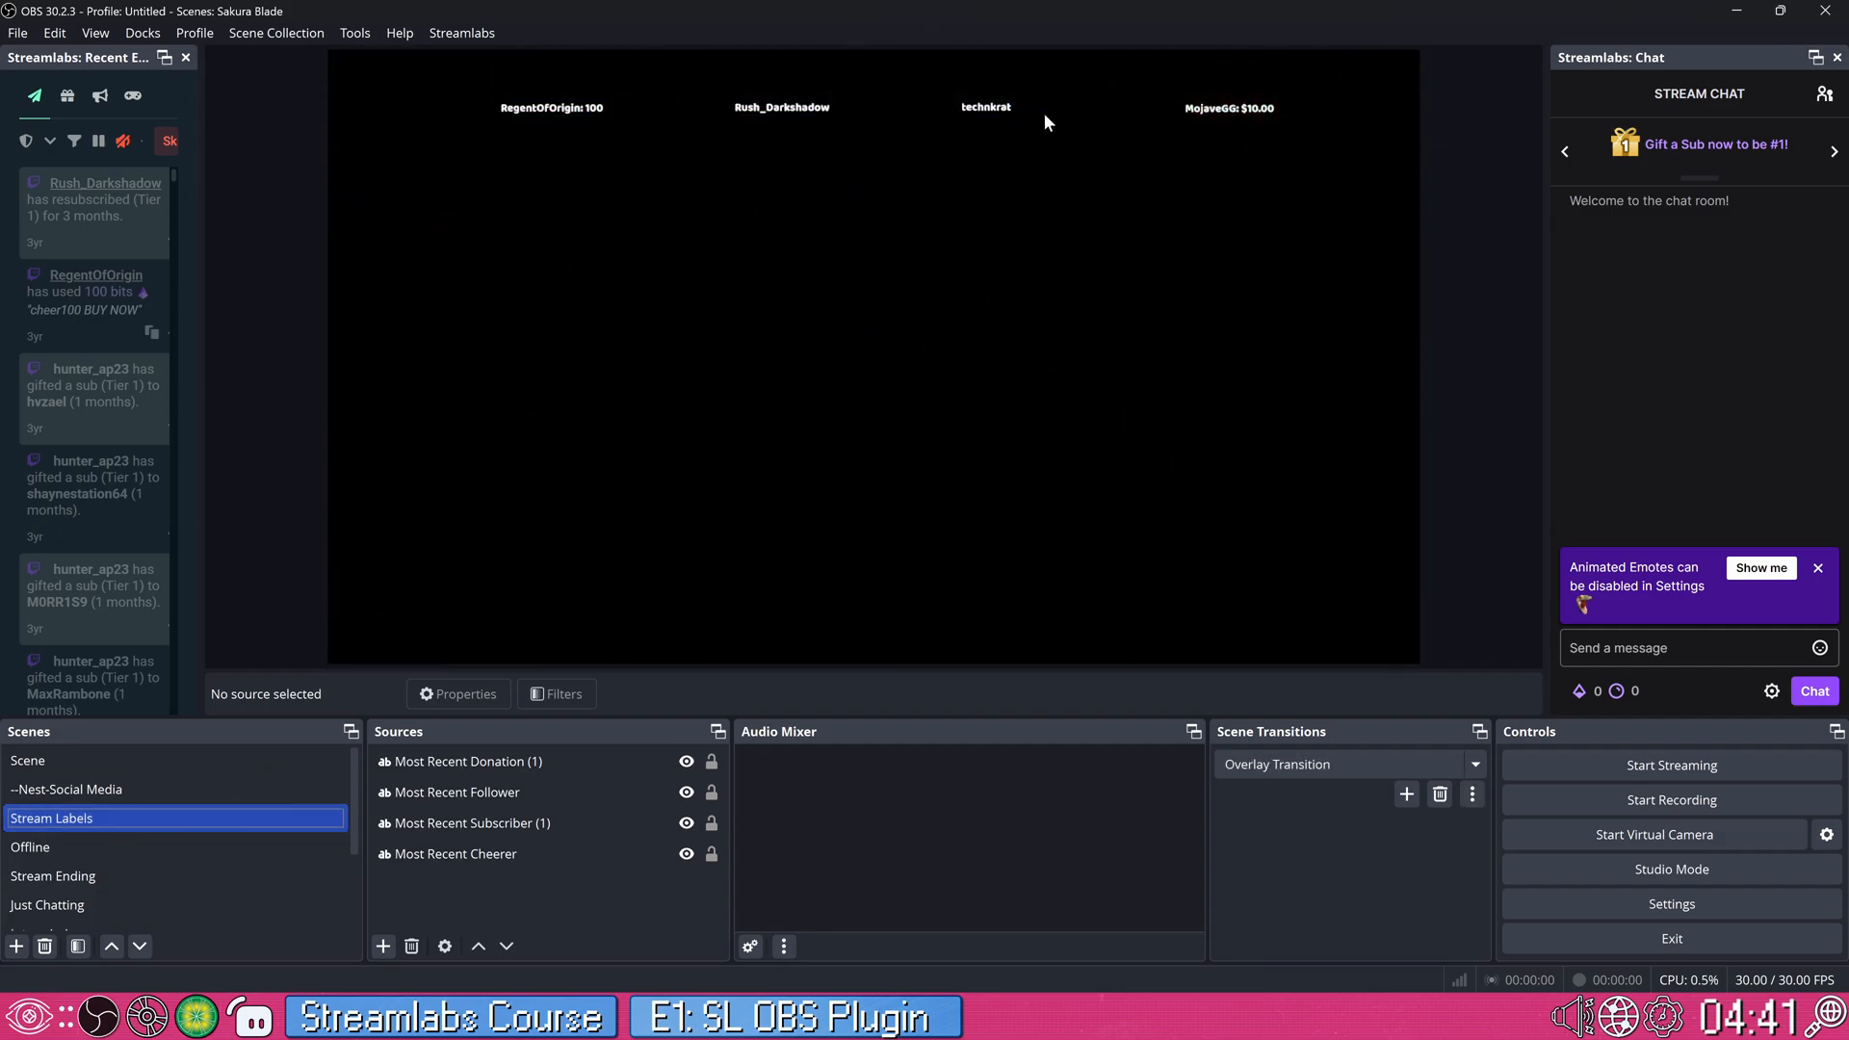
left_click(30, 846)
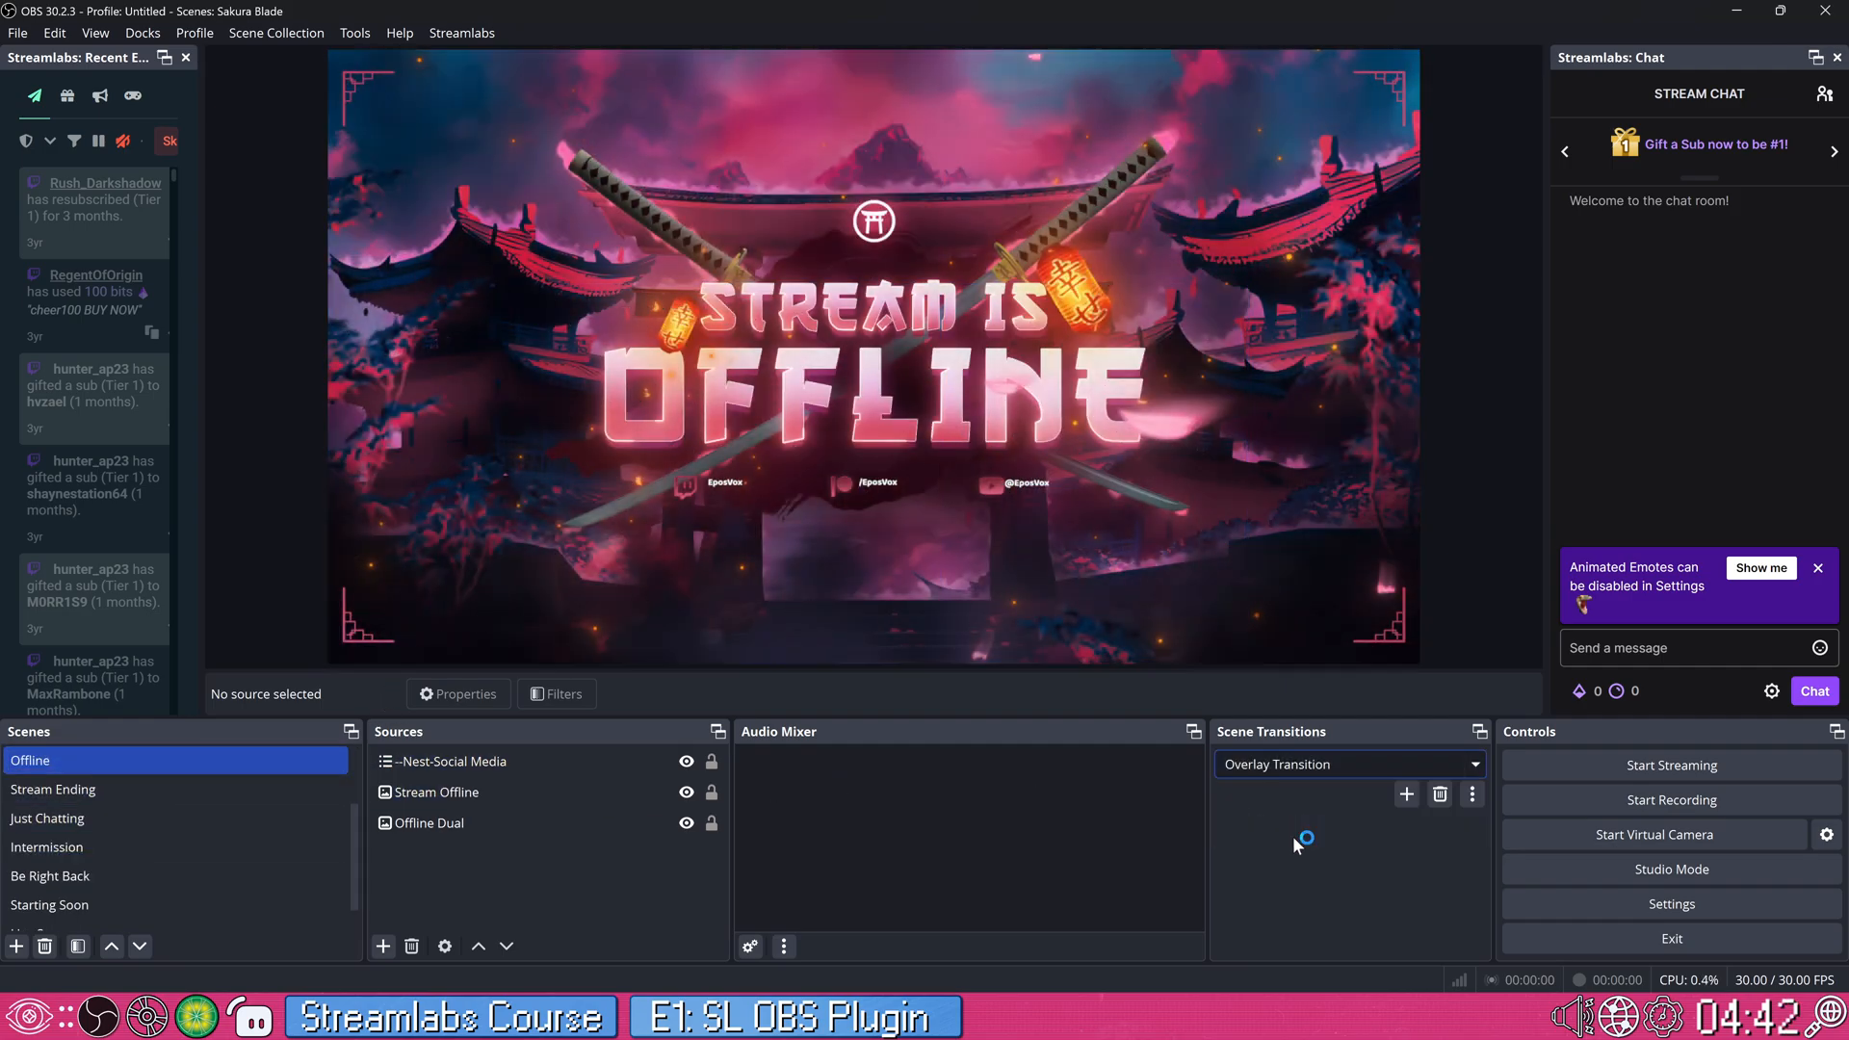
left_click(52, 789)
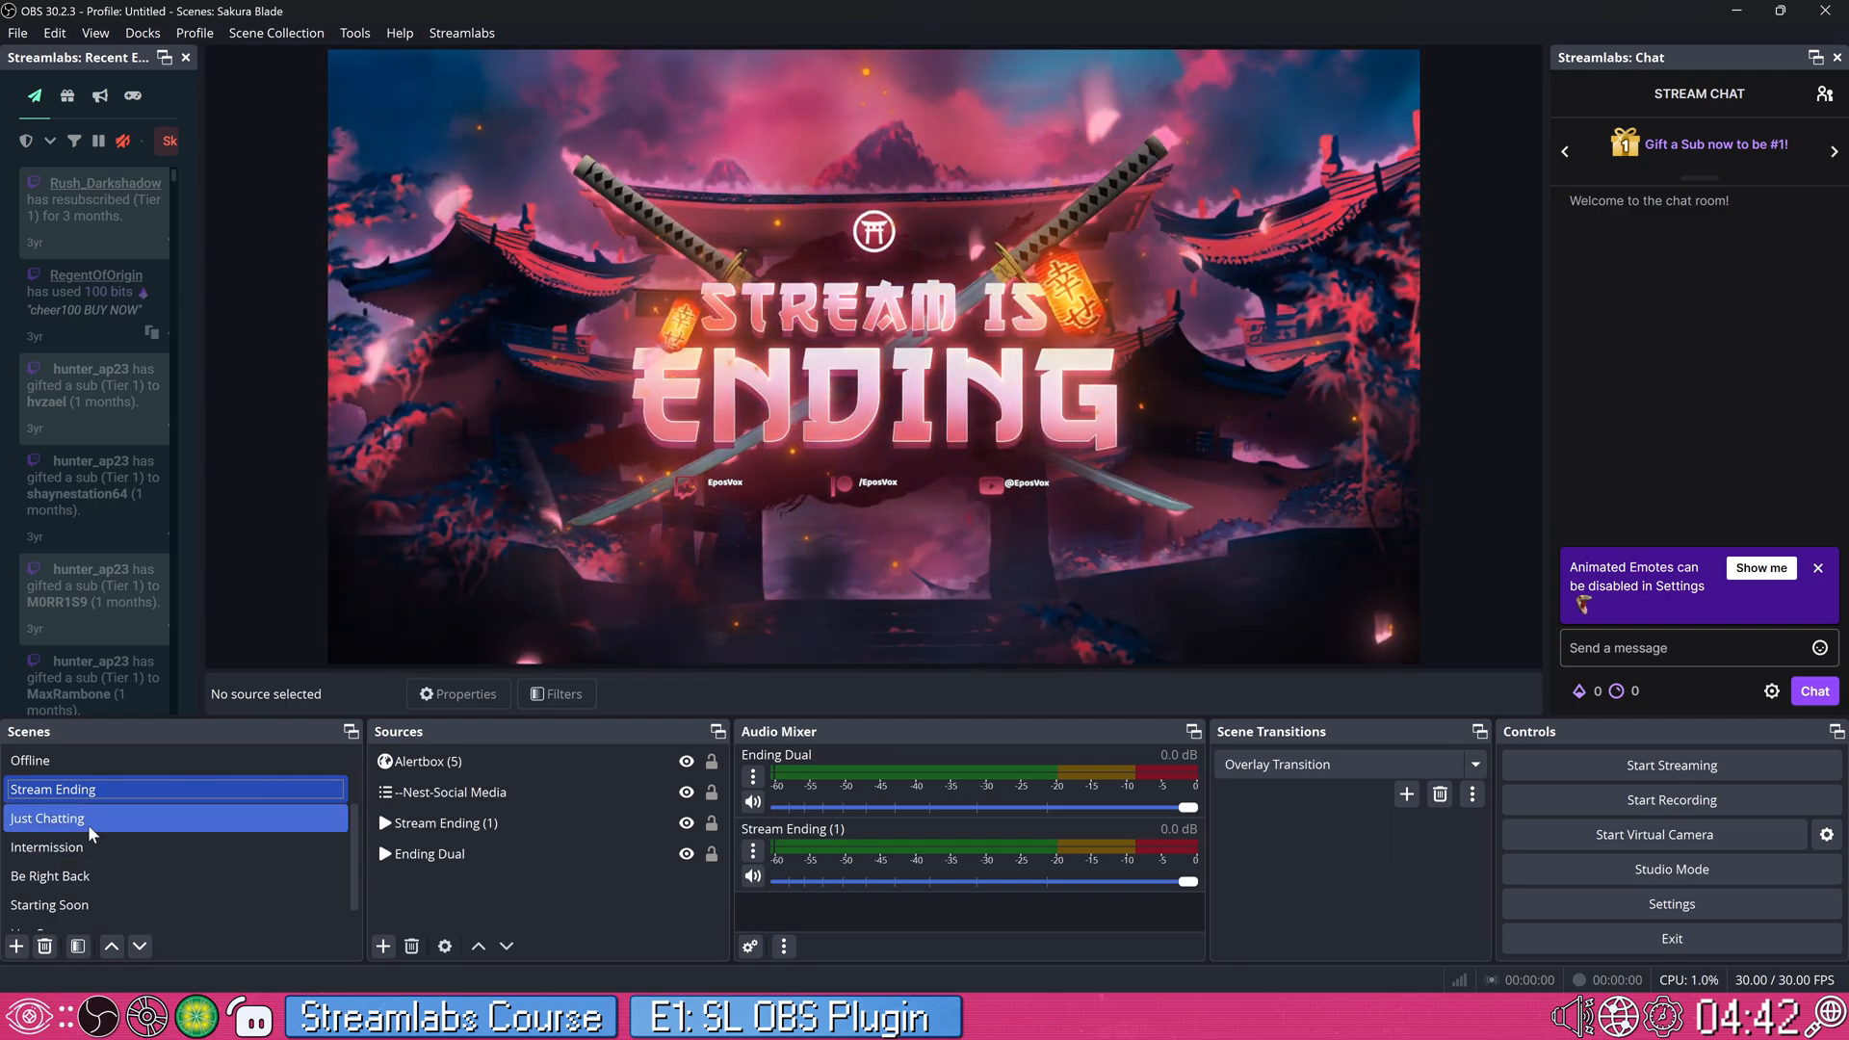
In Just Chatting, select the dual-layout chat box and check the tools and scene collection menus.
left_click(48, 817)
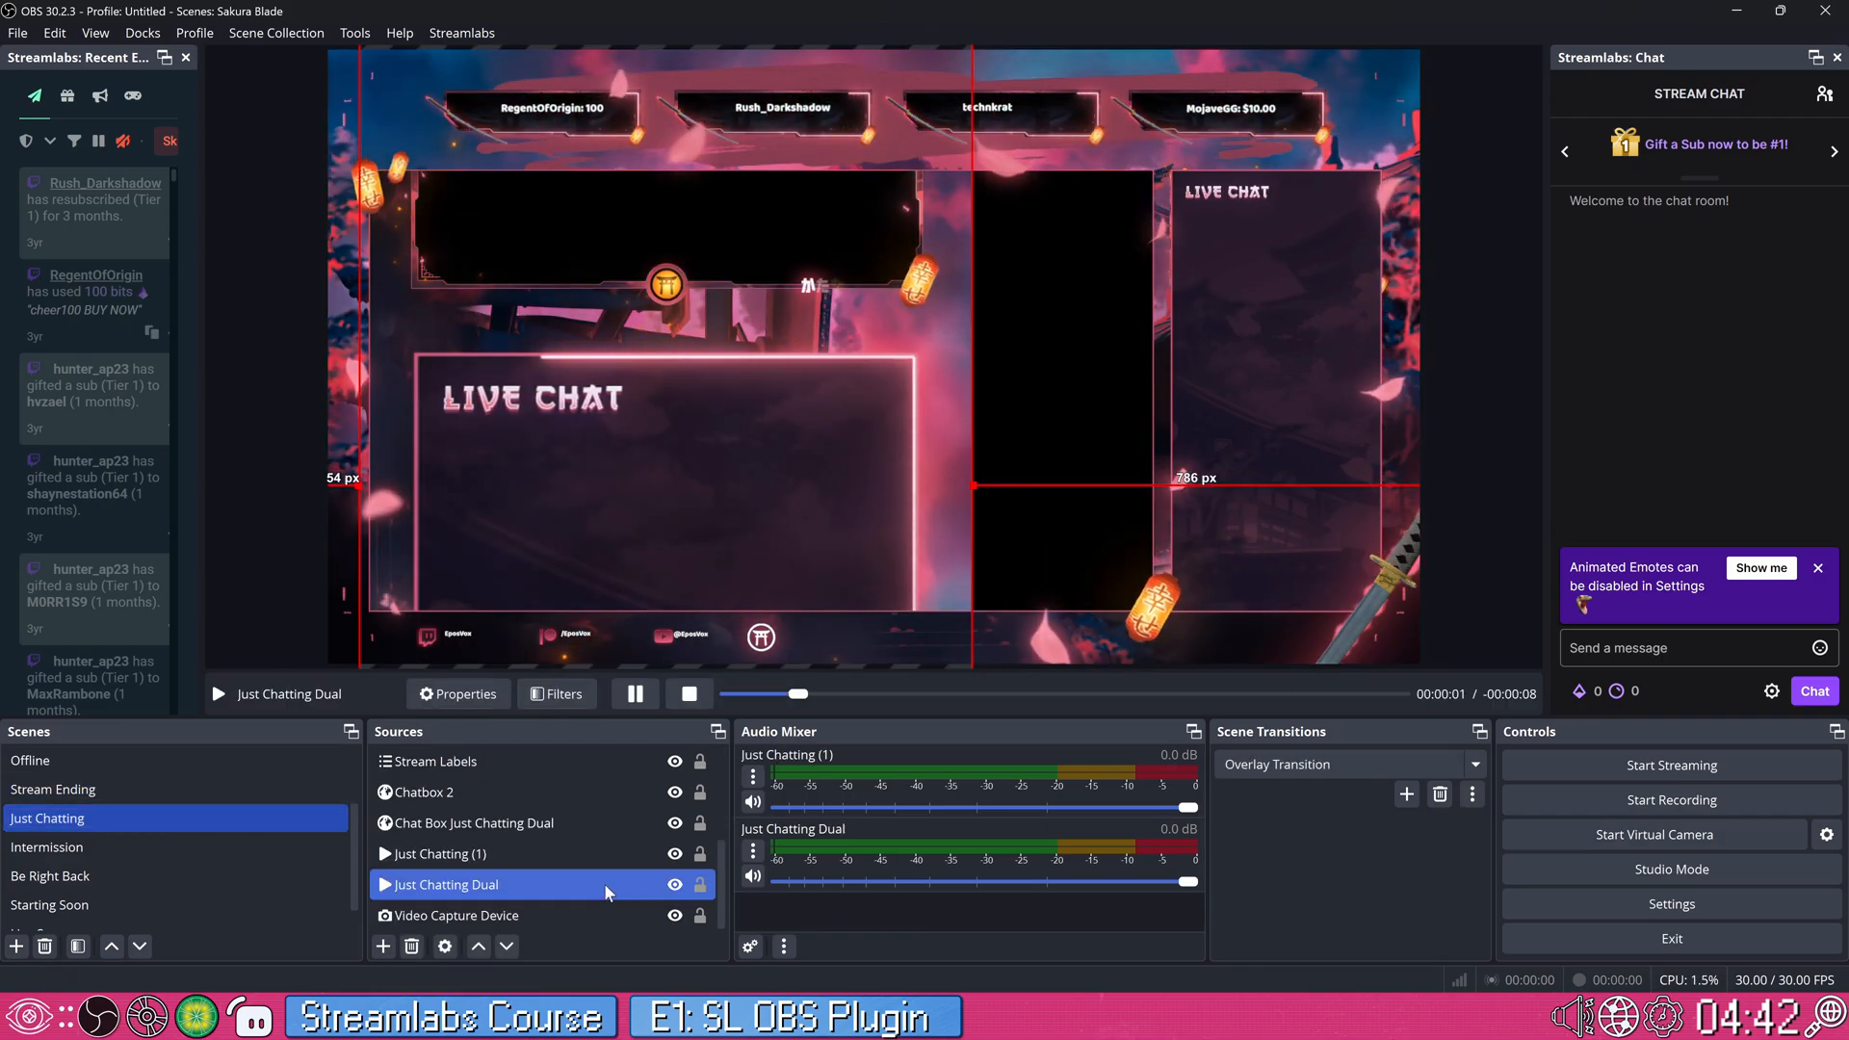
left_click(469, 822)
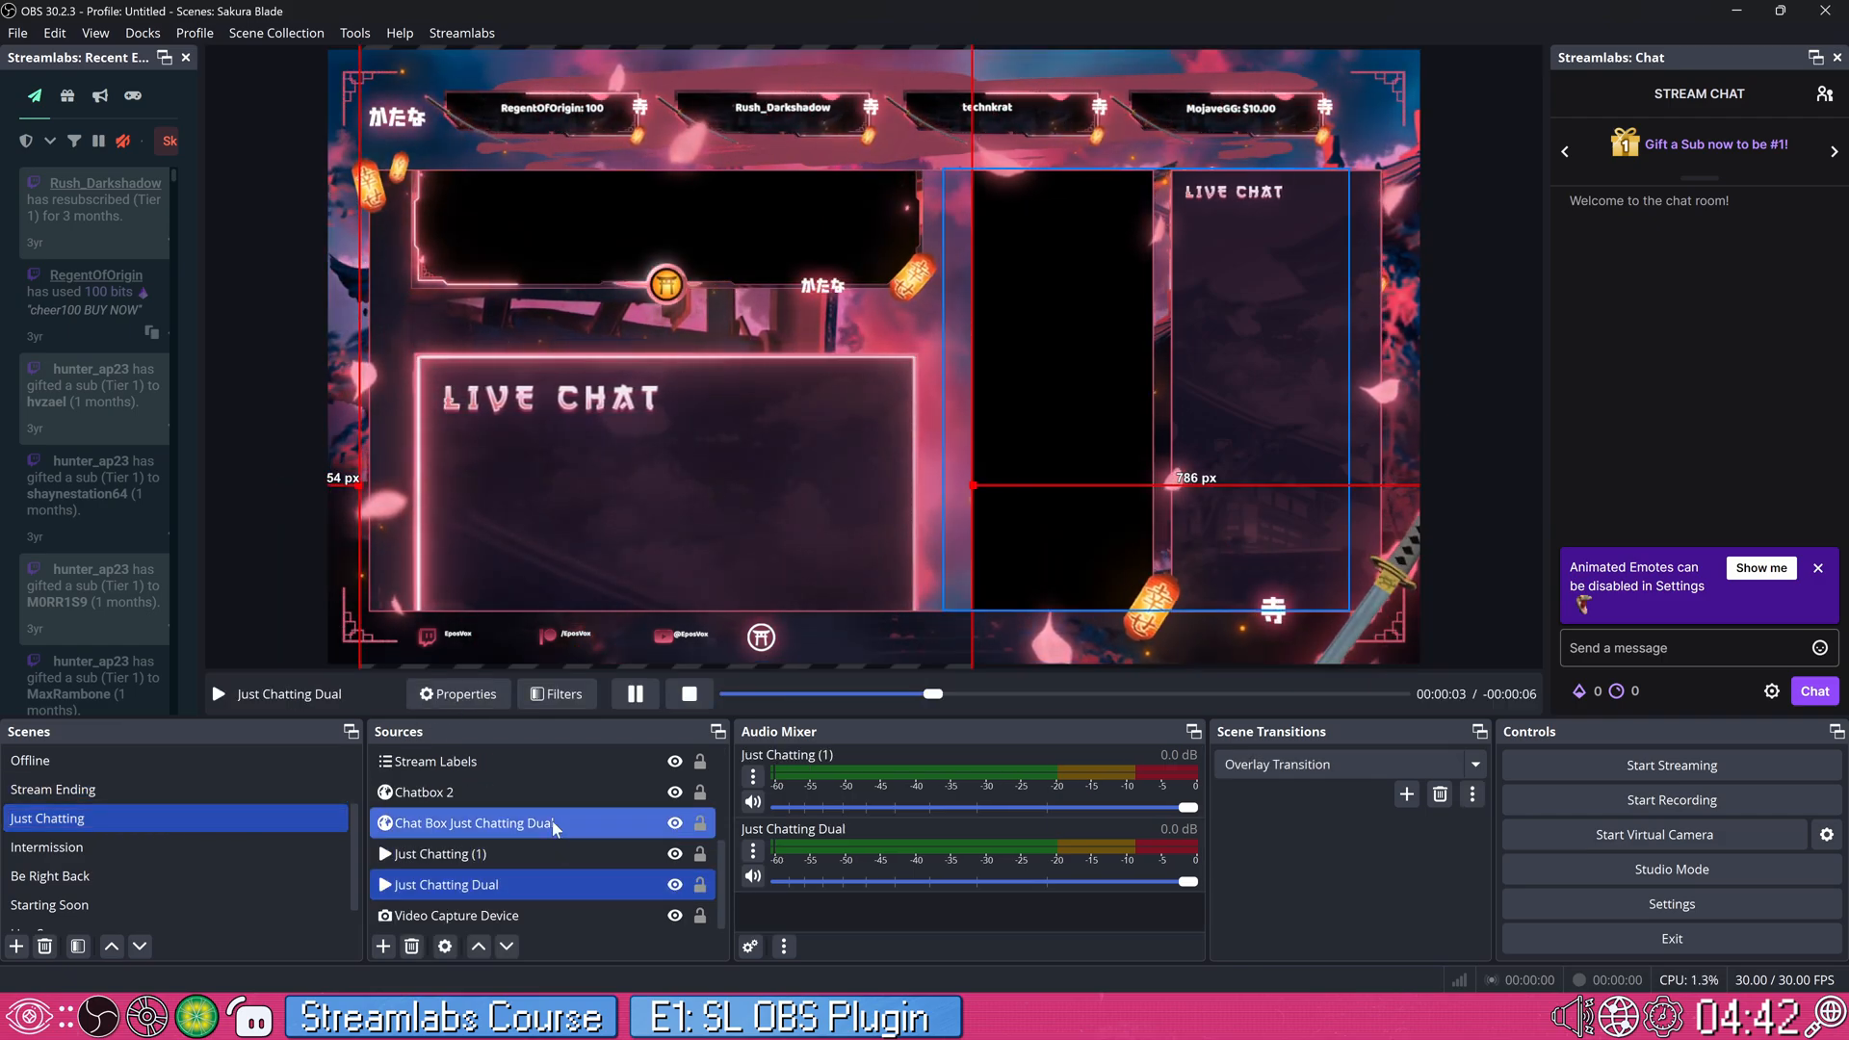
left_click(354, 32)
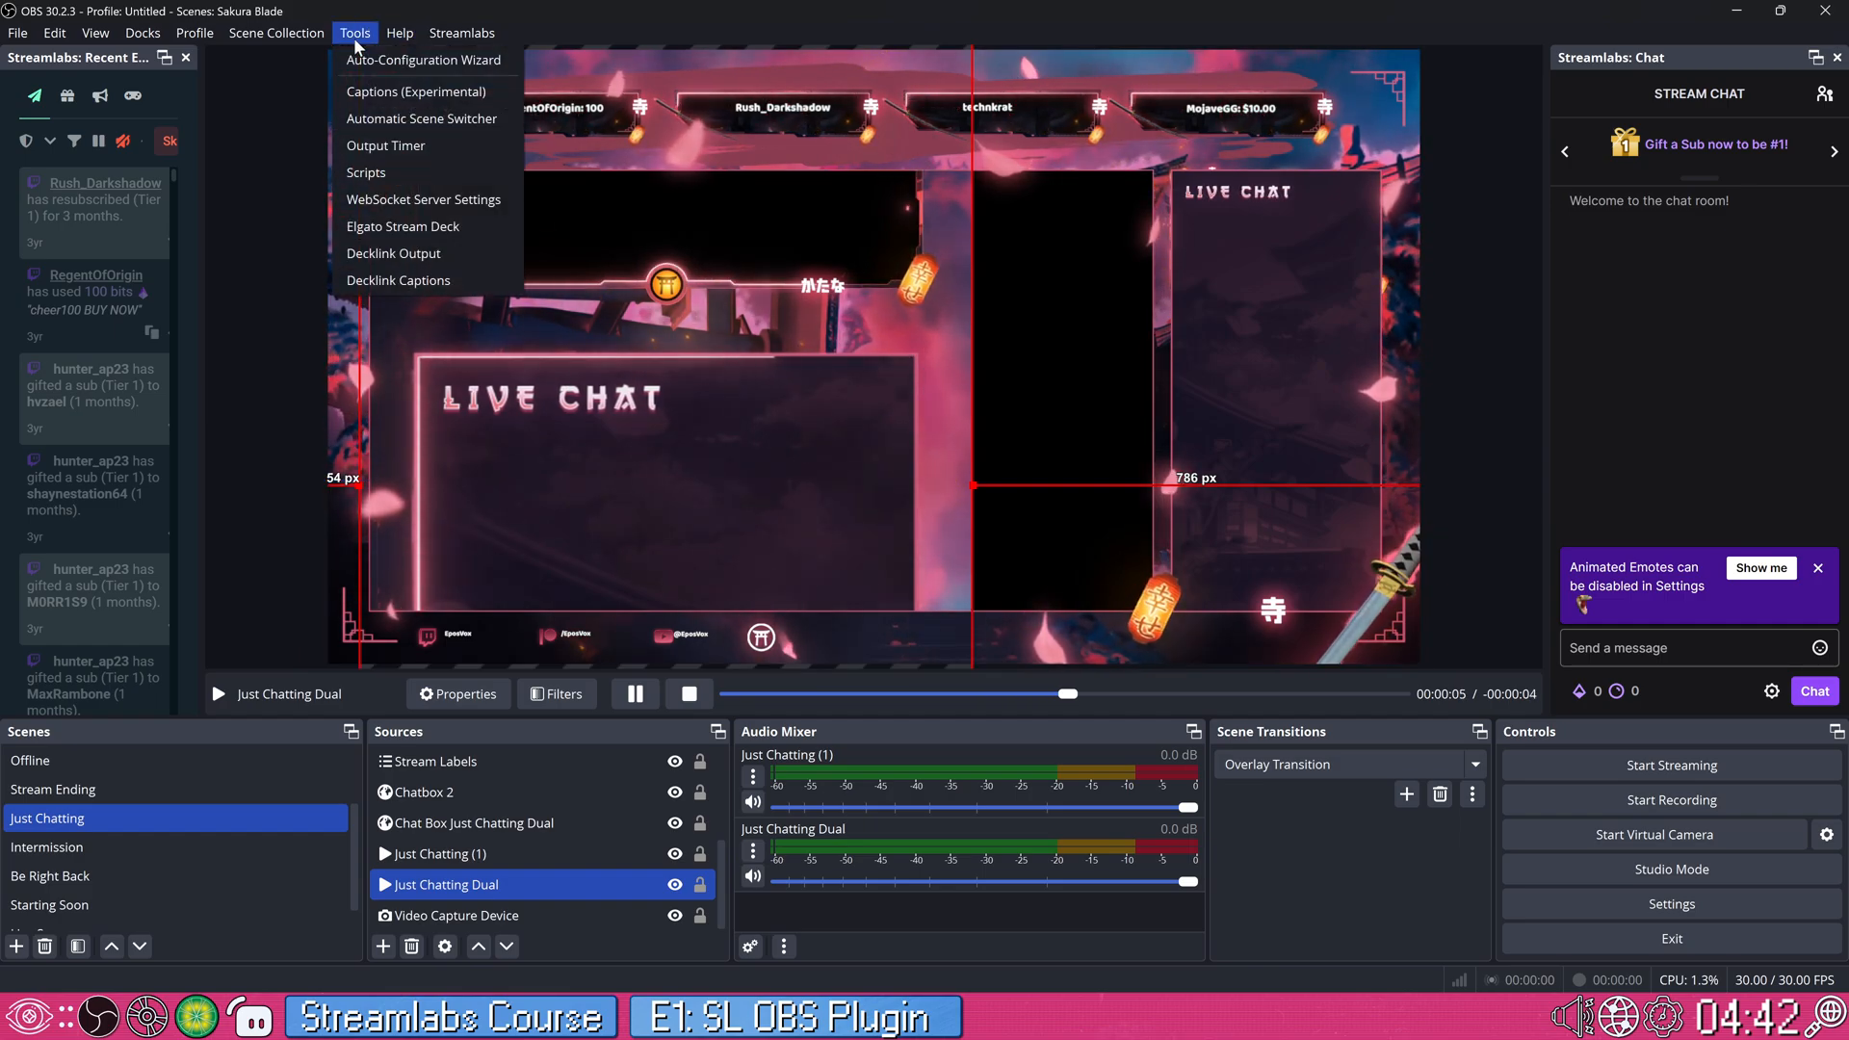
left_click(277, 32)
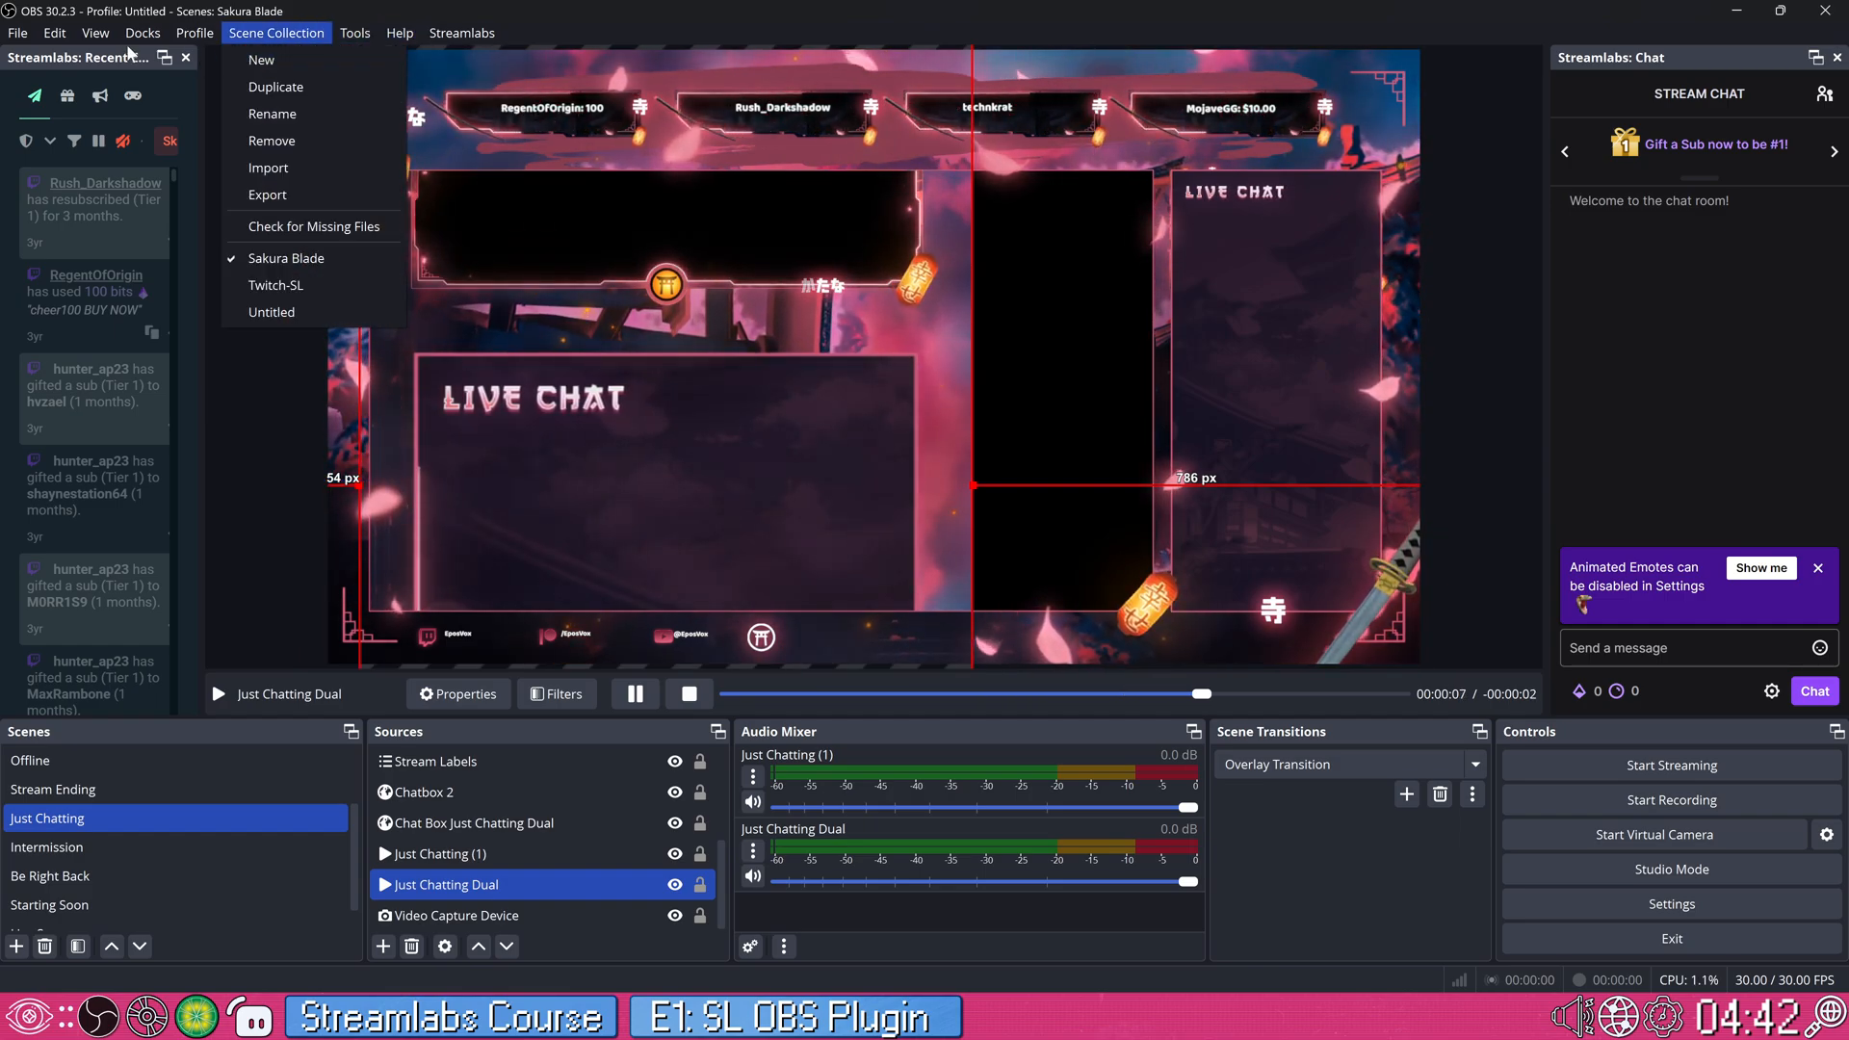
left_click(448, 852)
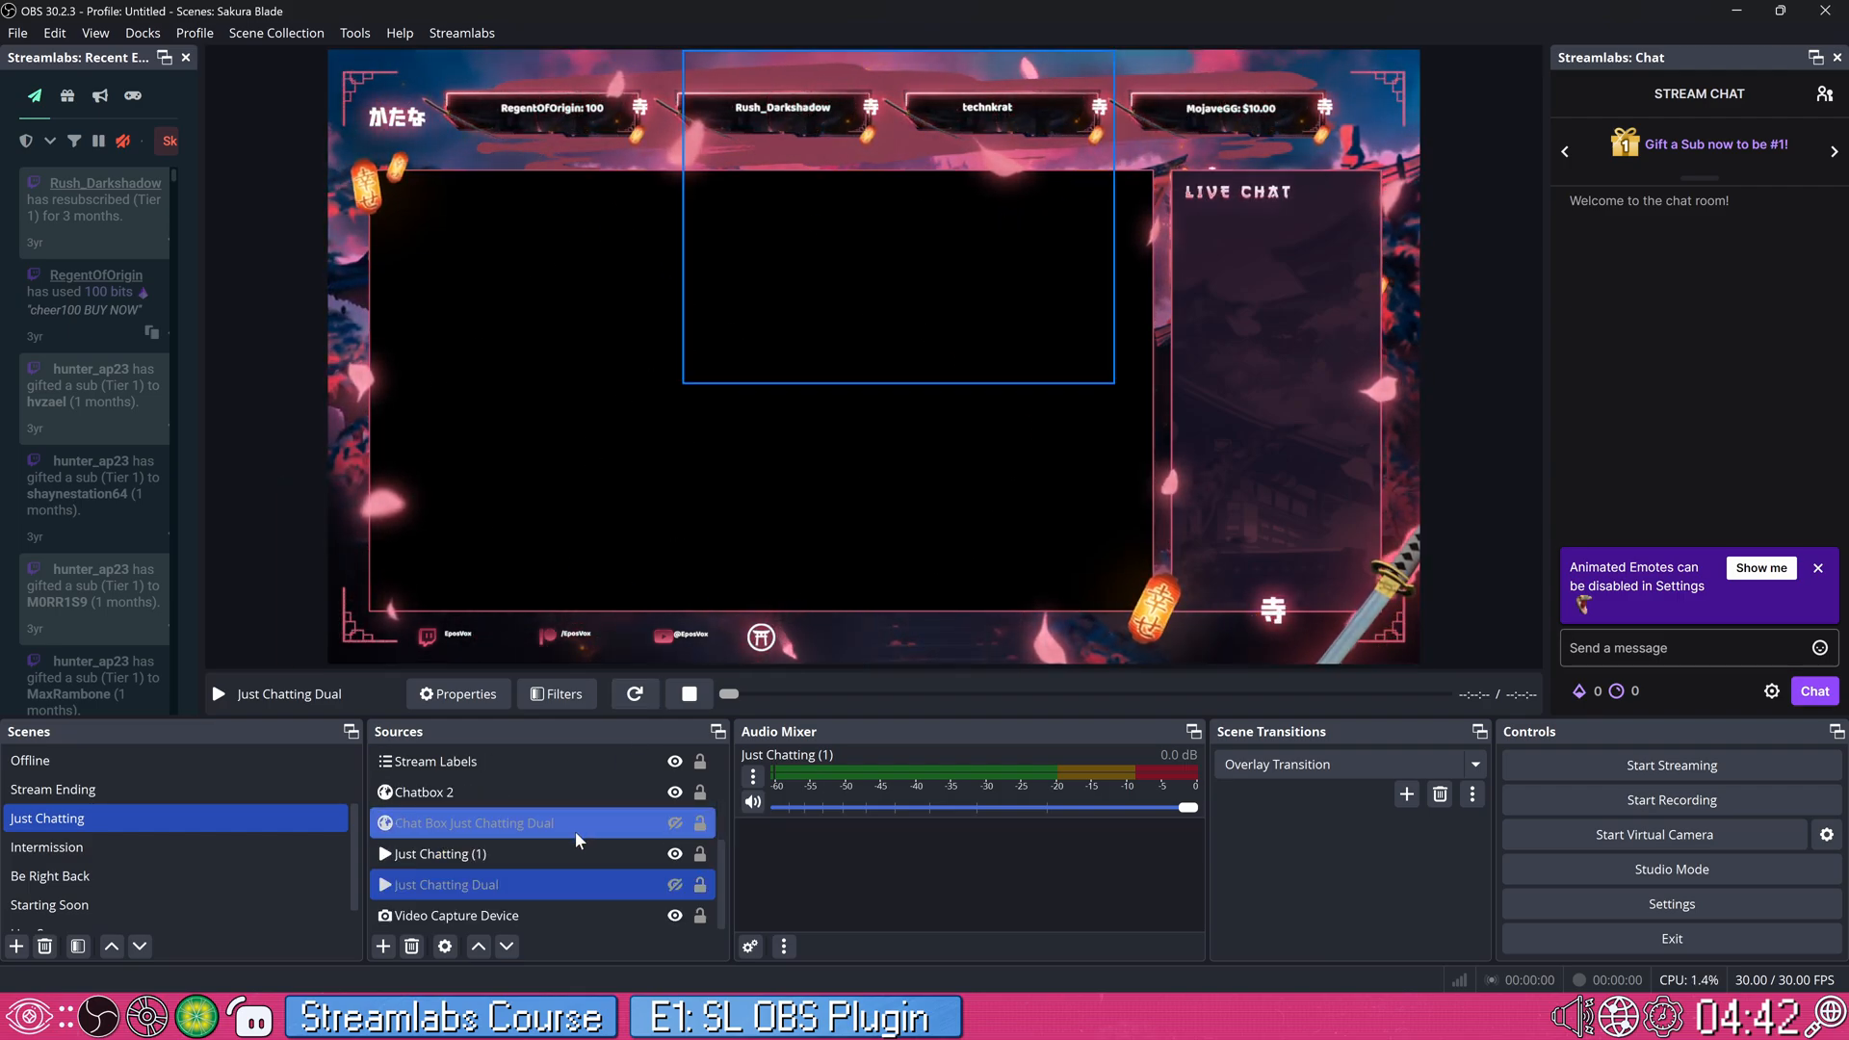
Set the Video Capture Device to MX Brio at 3840x2160, 29.97 NTSC.
double_click(455, 914)
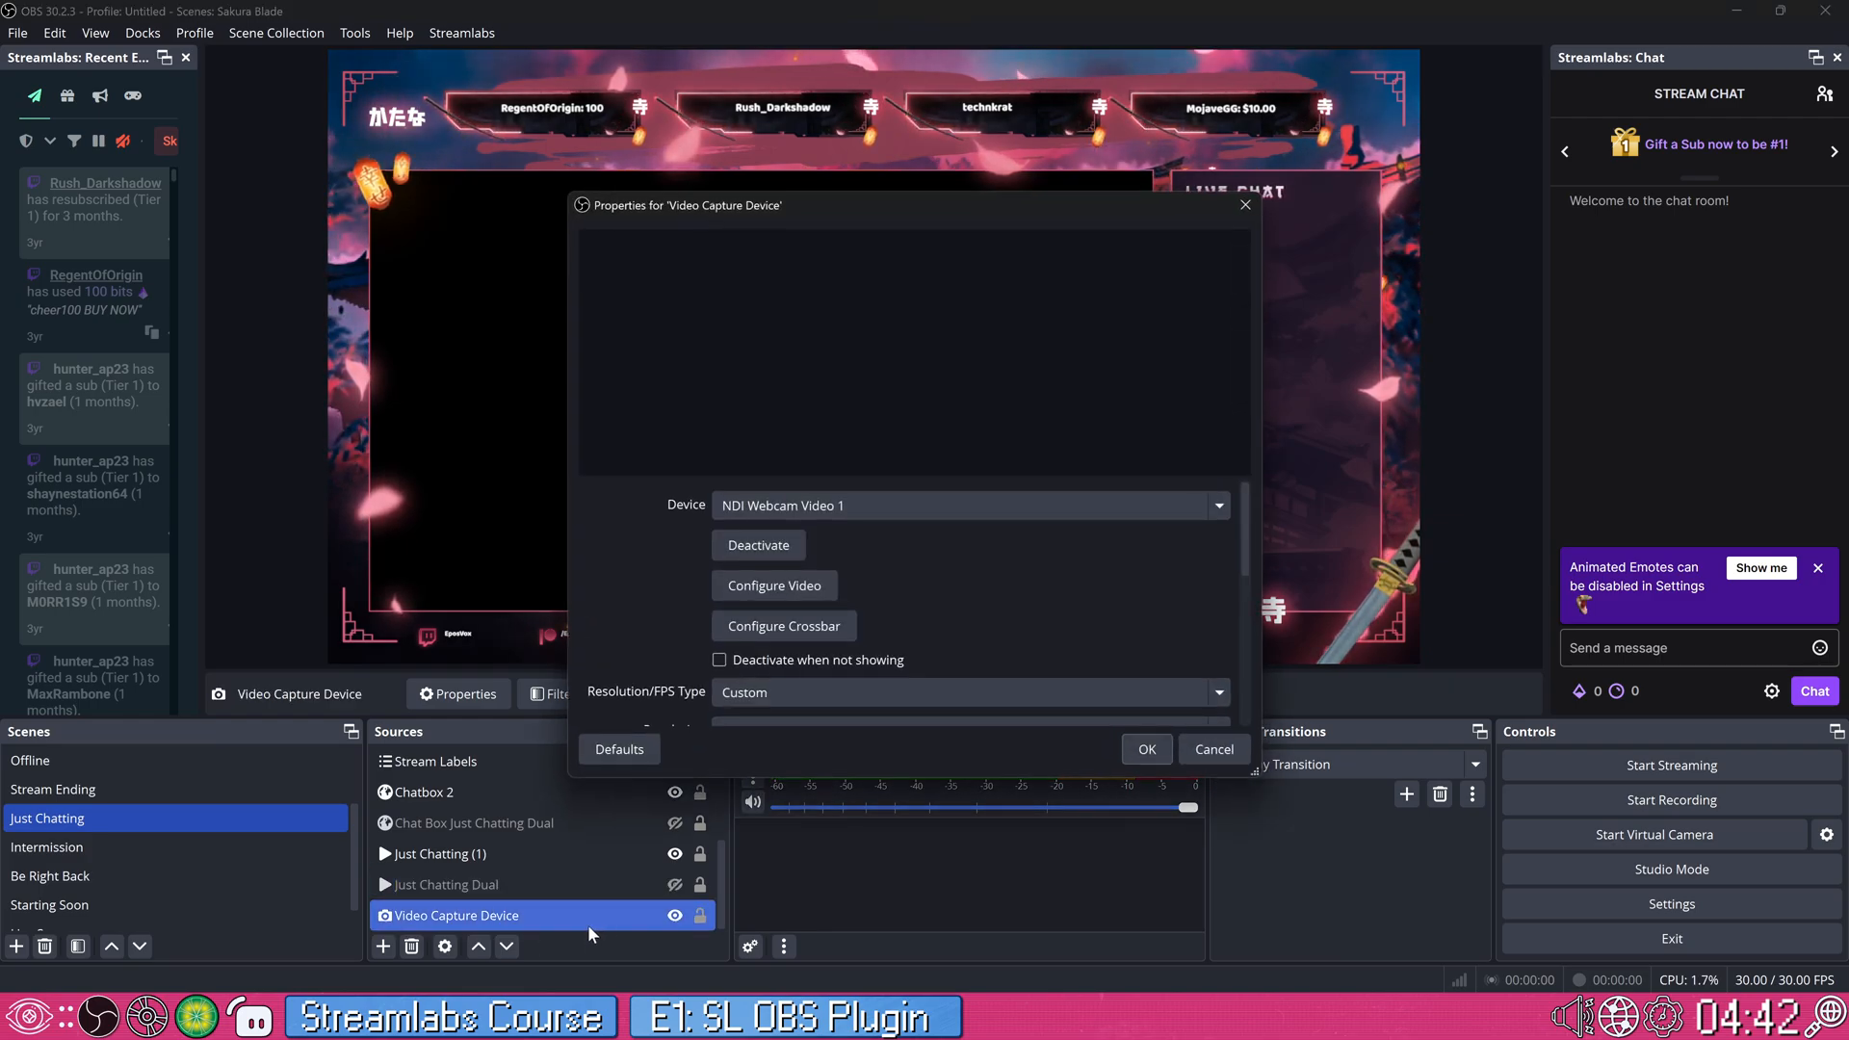
left_click(1144, 749)
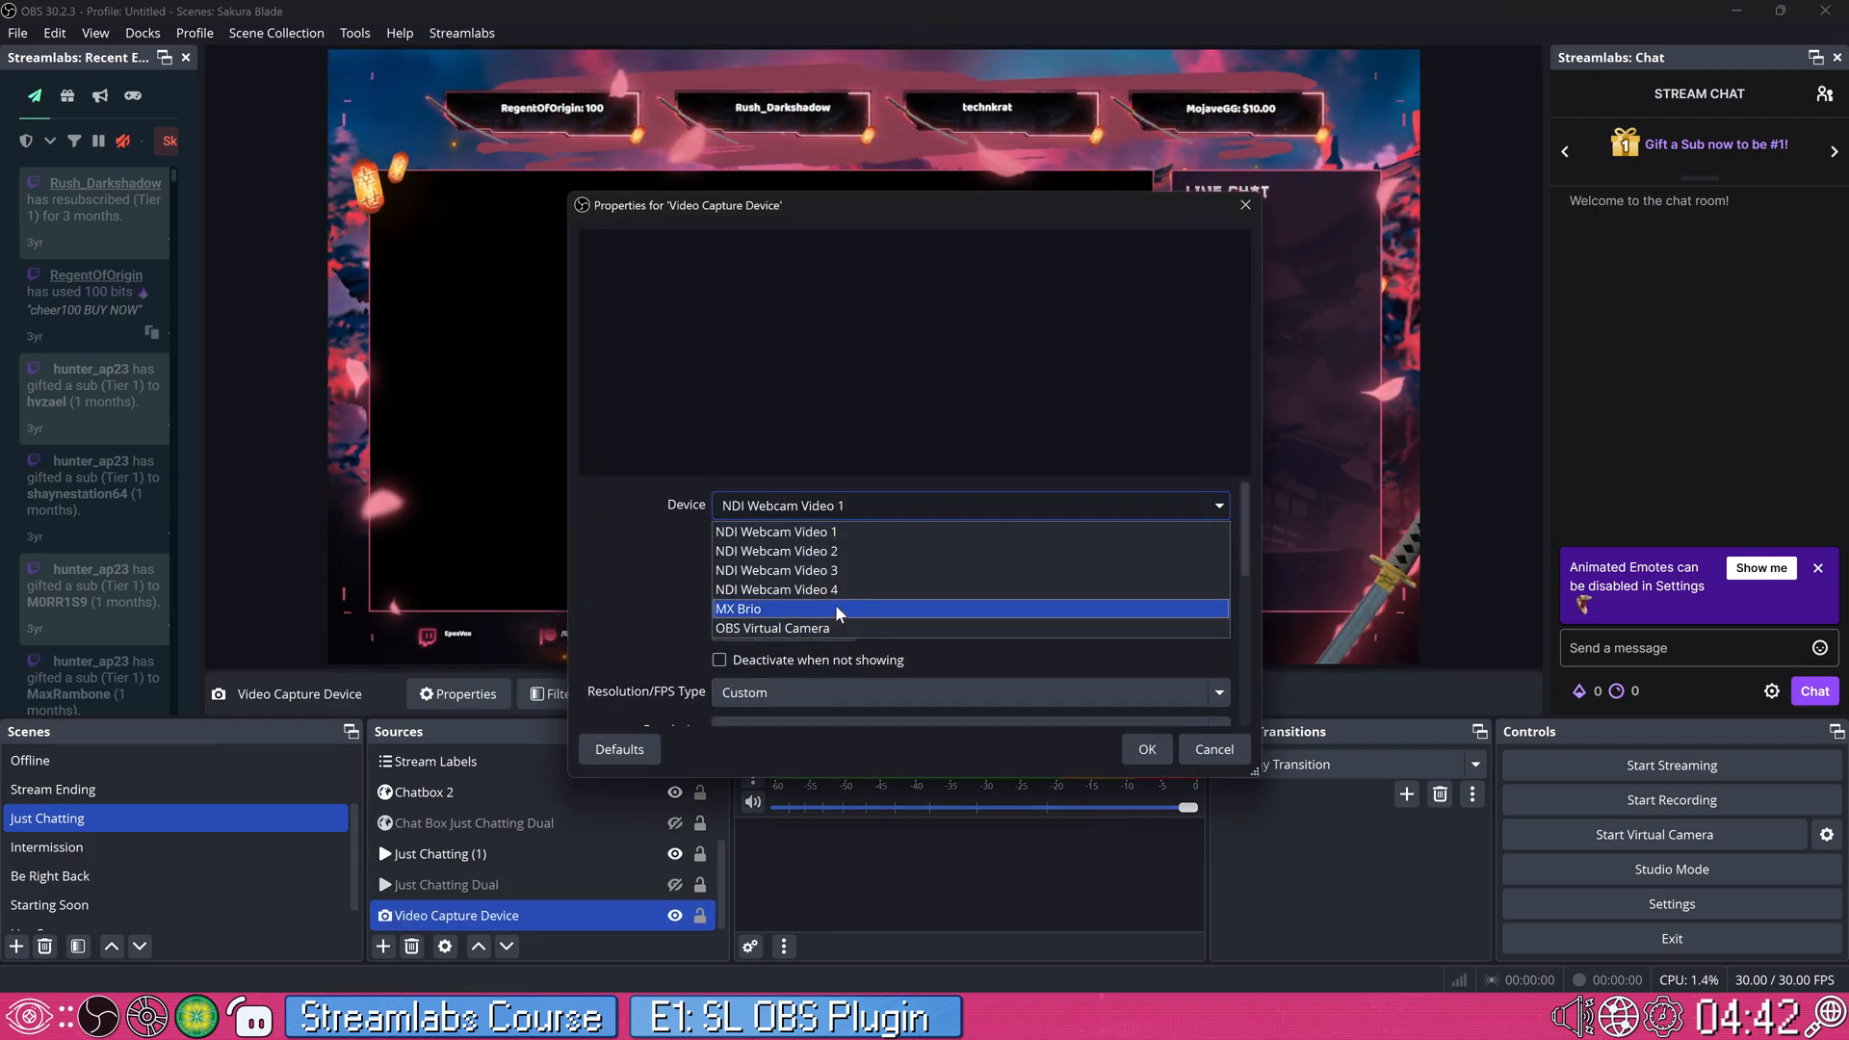
left_click(740, 608)
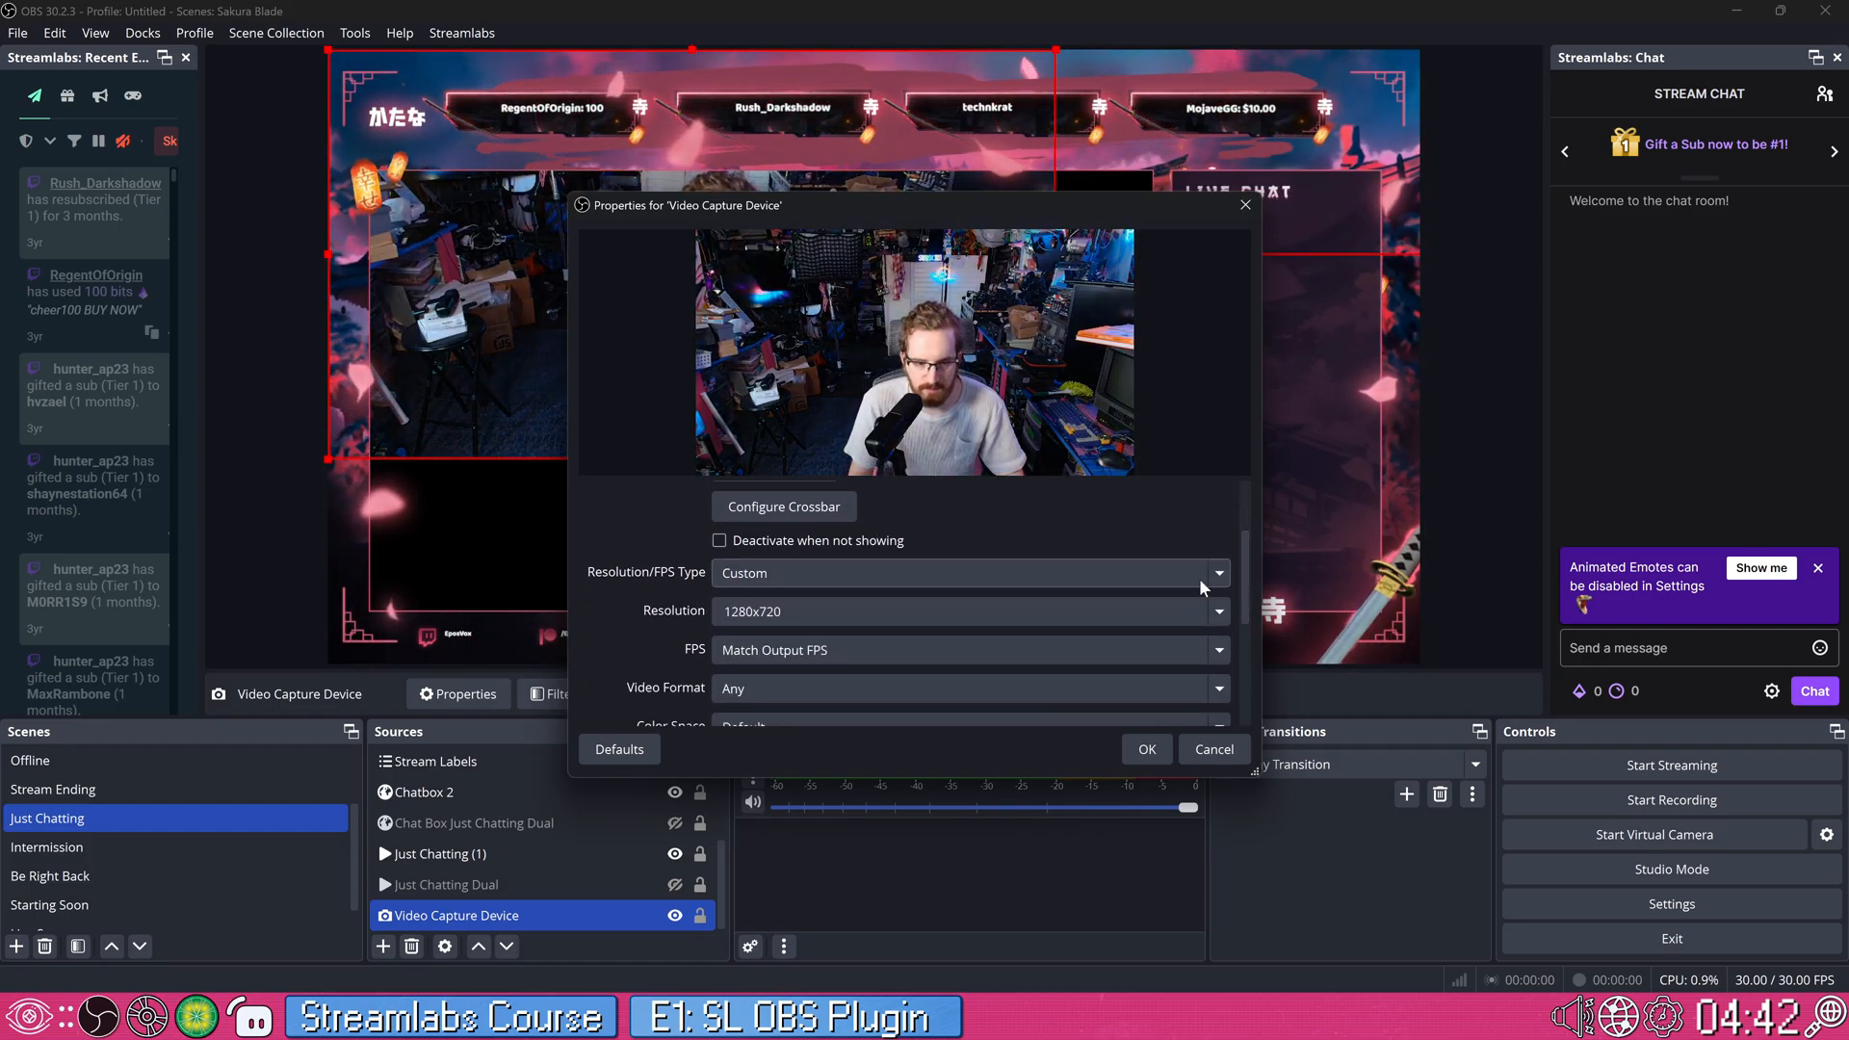
left_click(1218, 610)
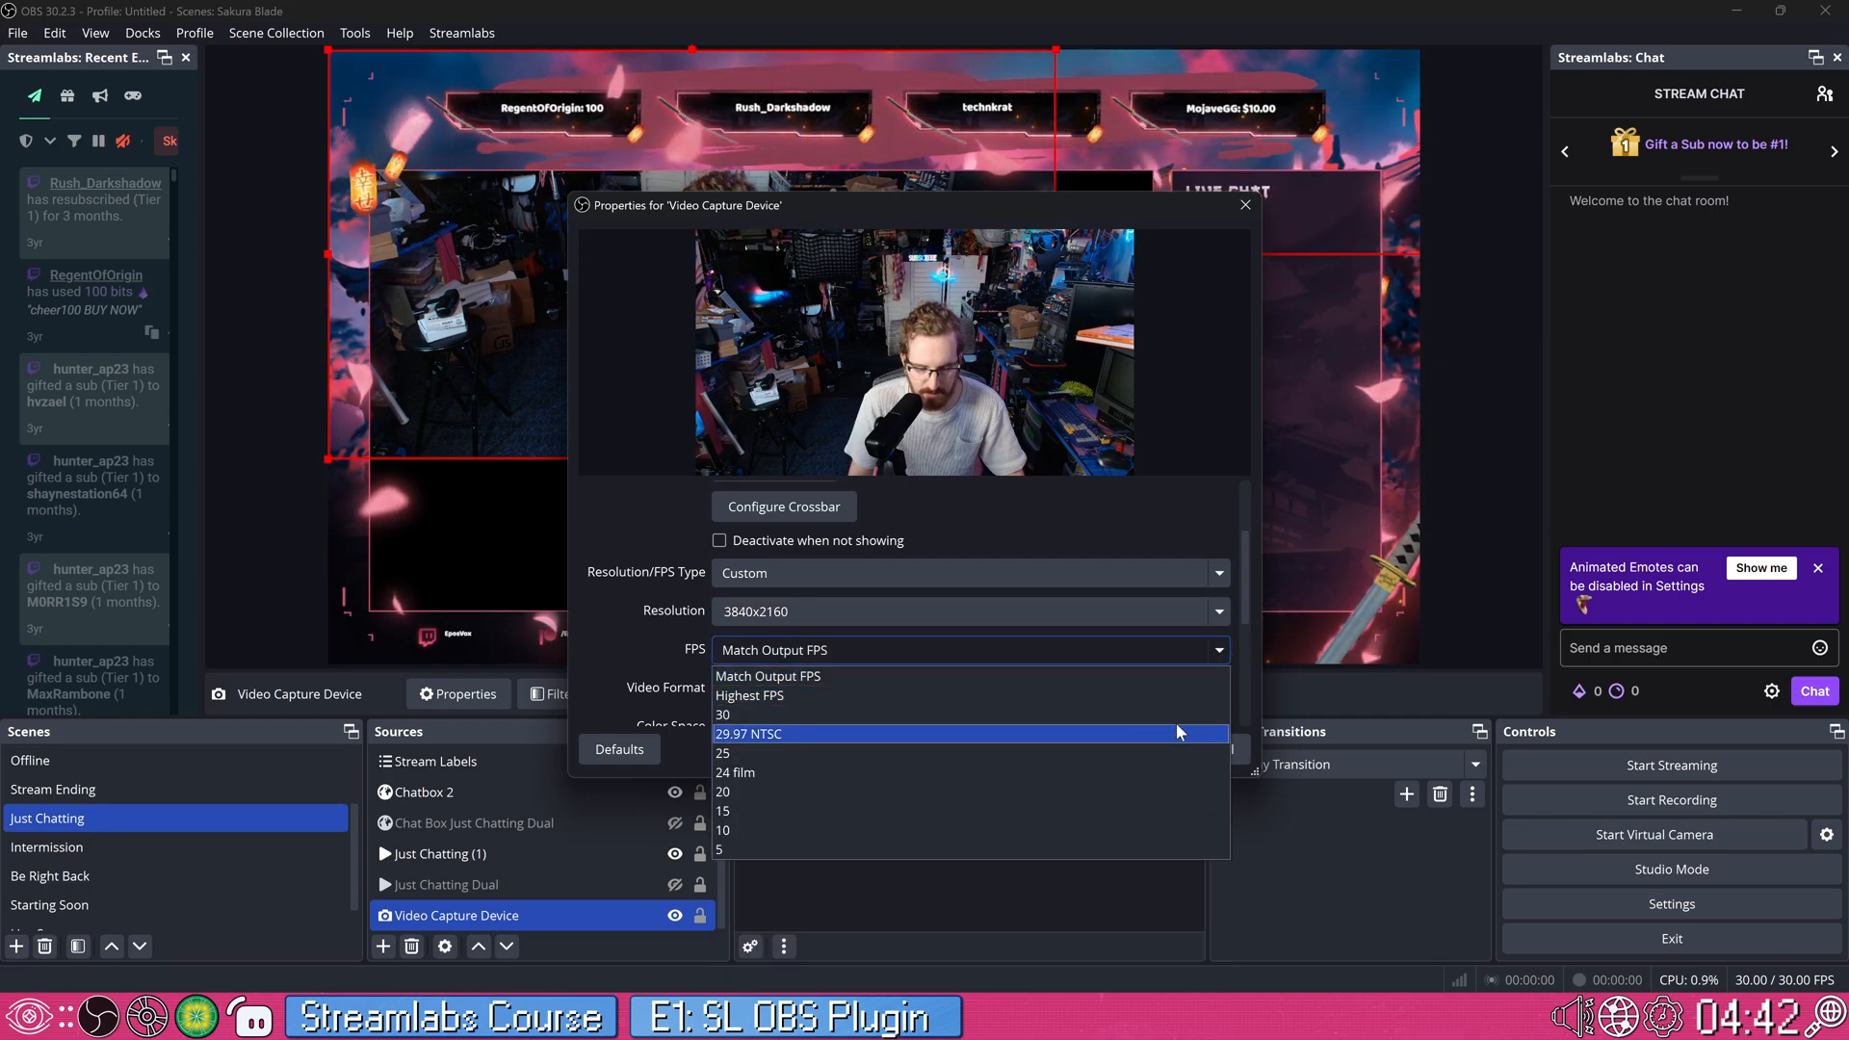
left_click(747, 733)
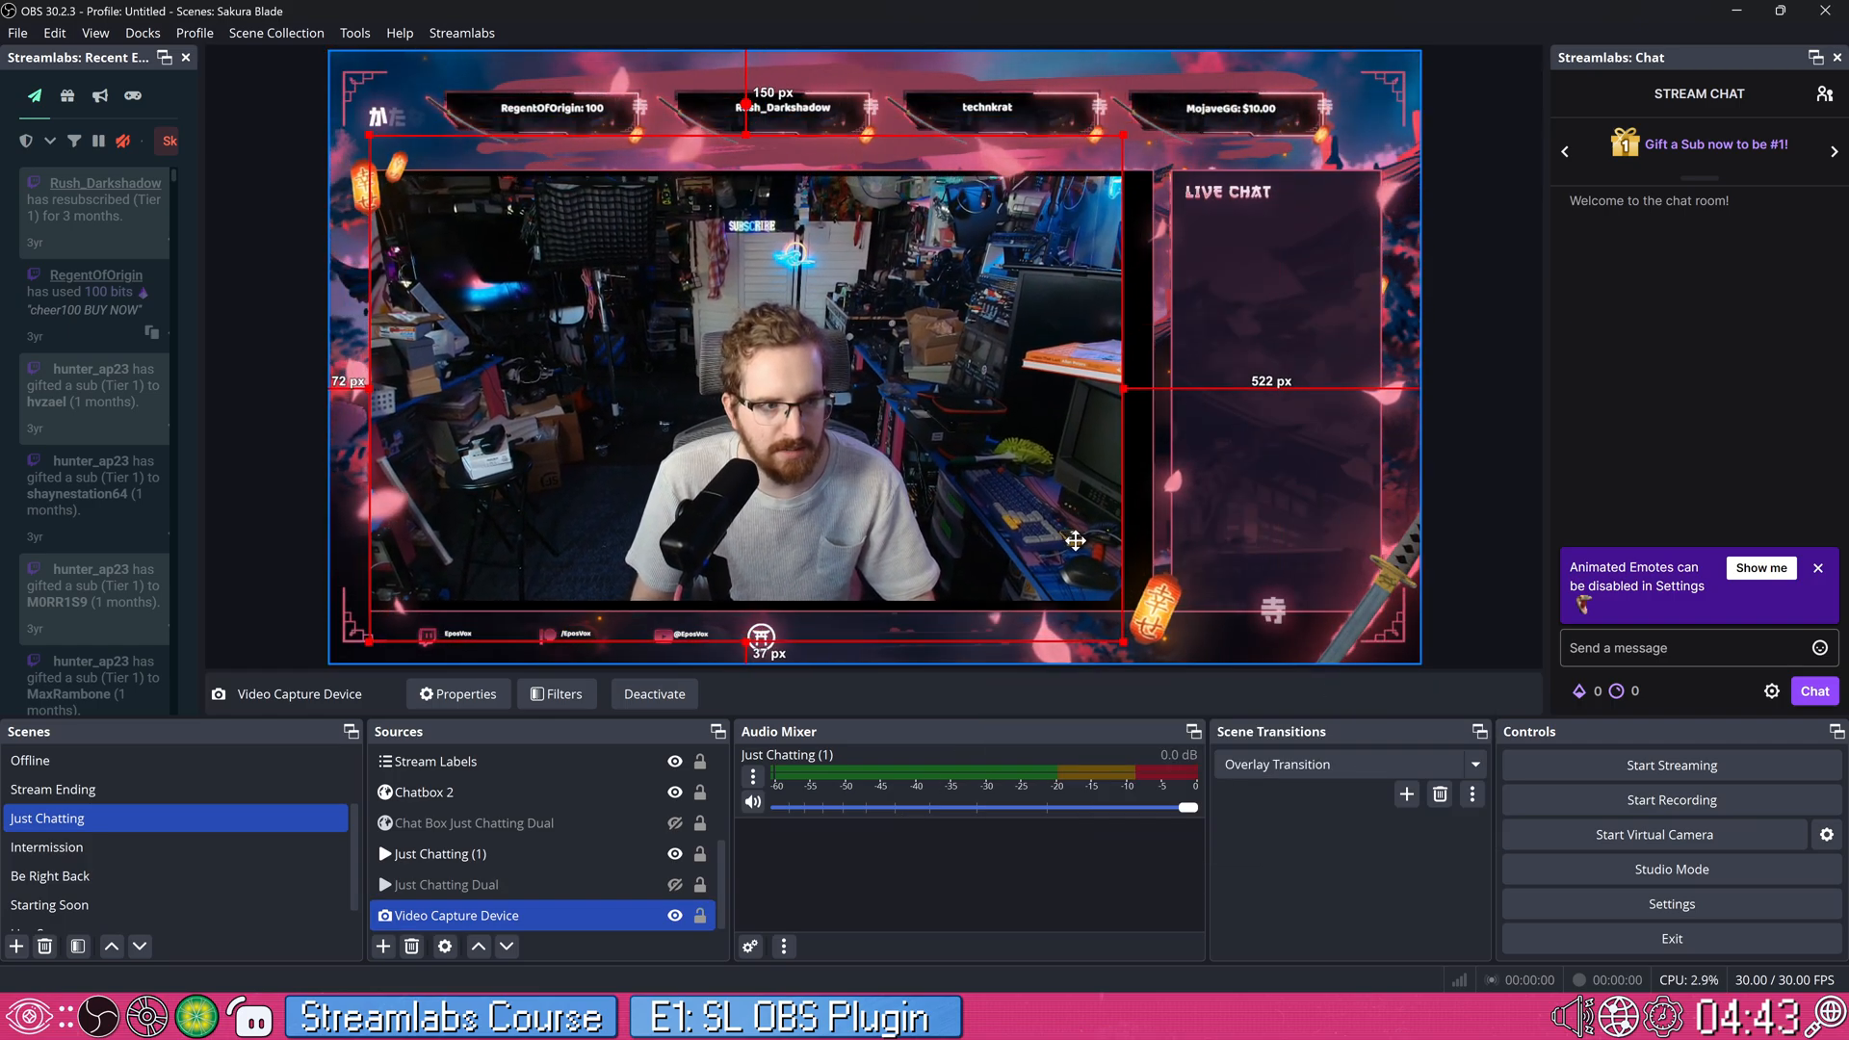
Scale the MX Brio feed up to fill the Just Chatting camera frame.
left_click_drag(1076, 540, 1170, 658)
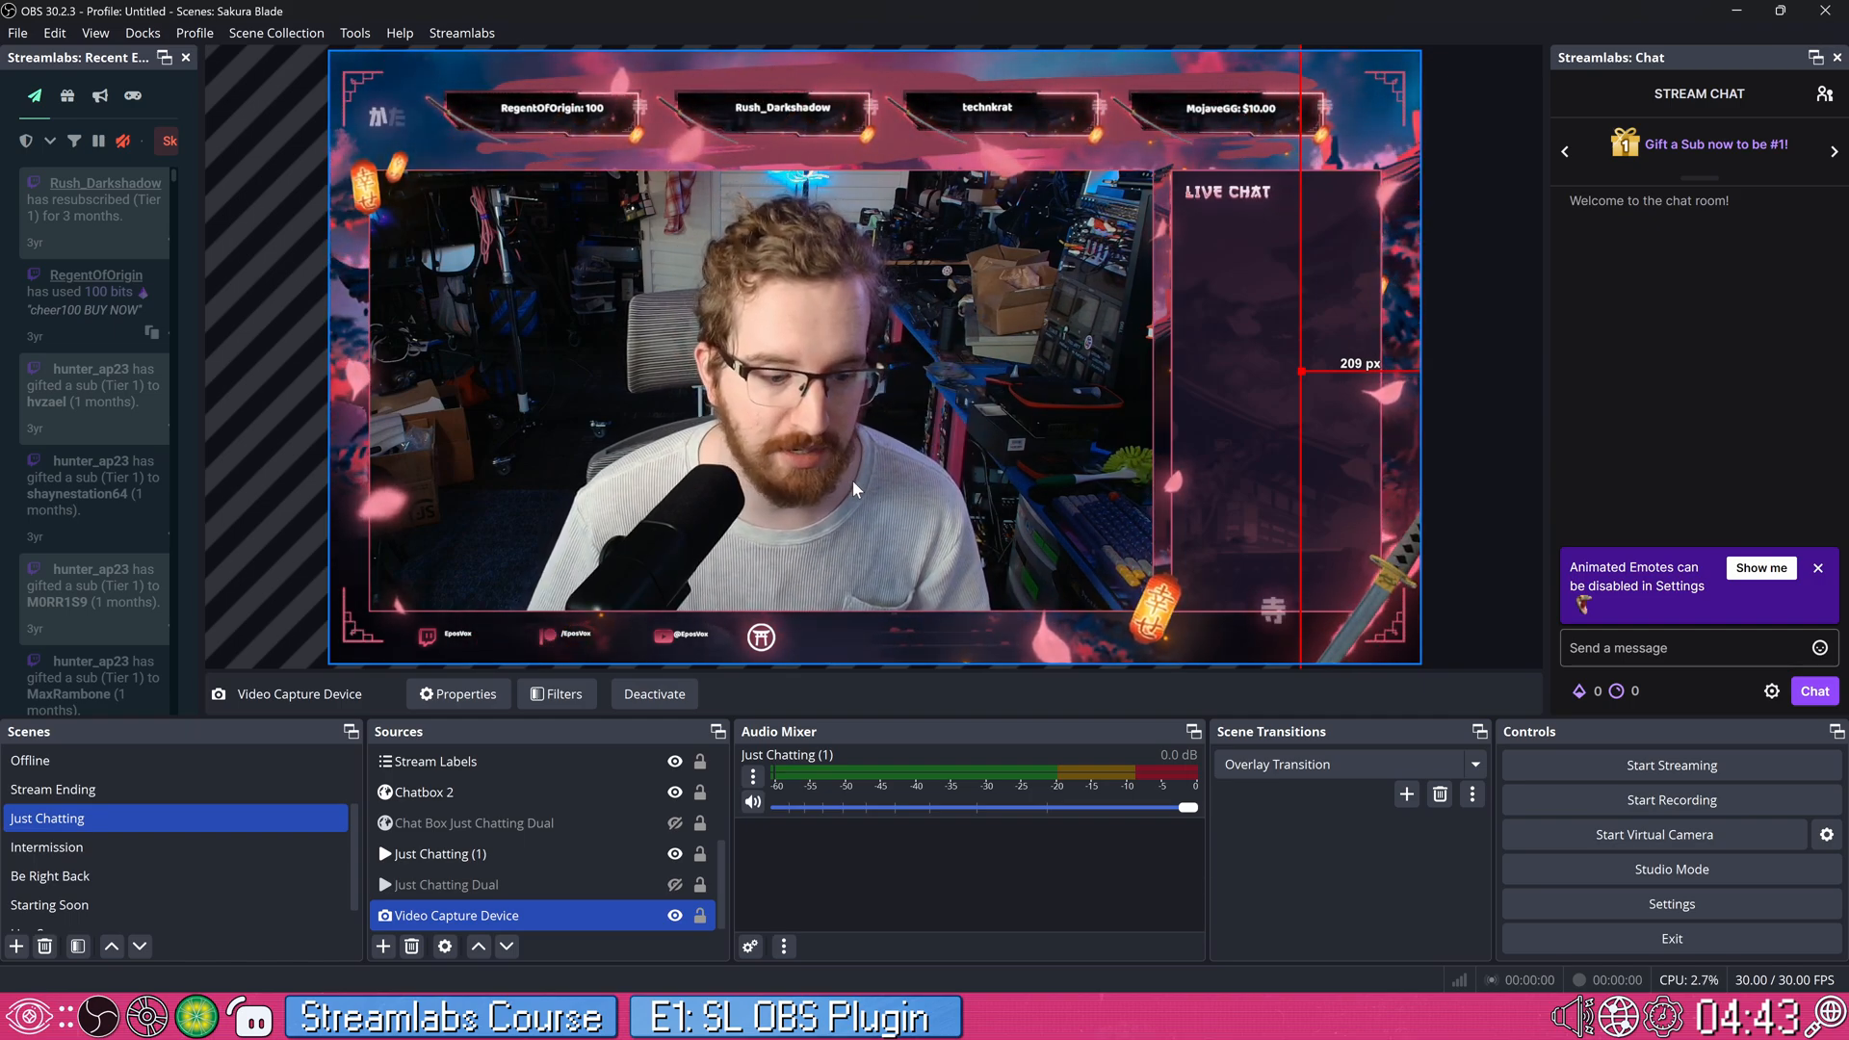
left_click(431, 760)
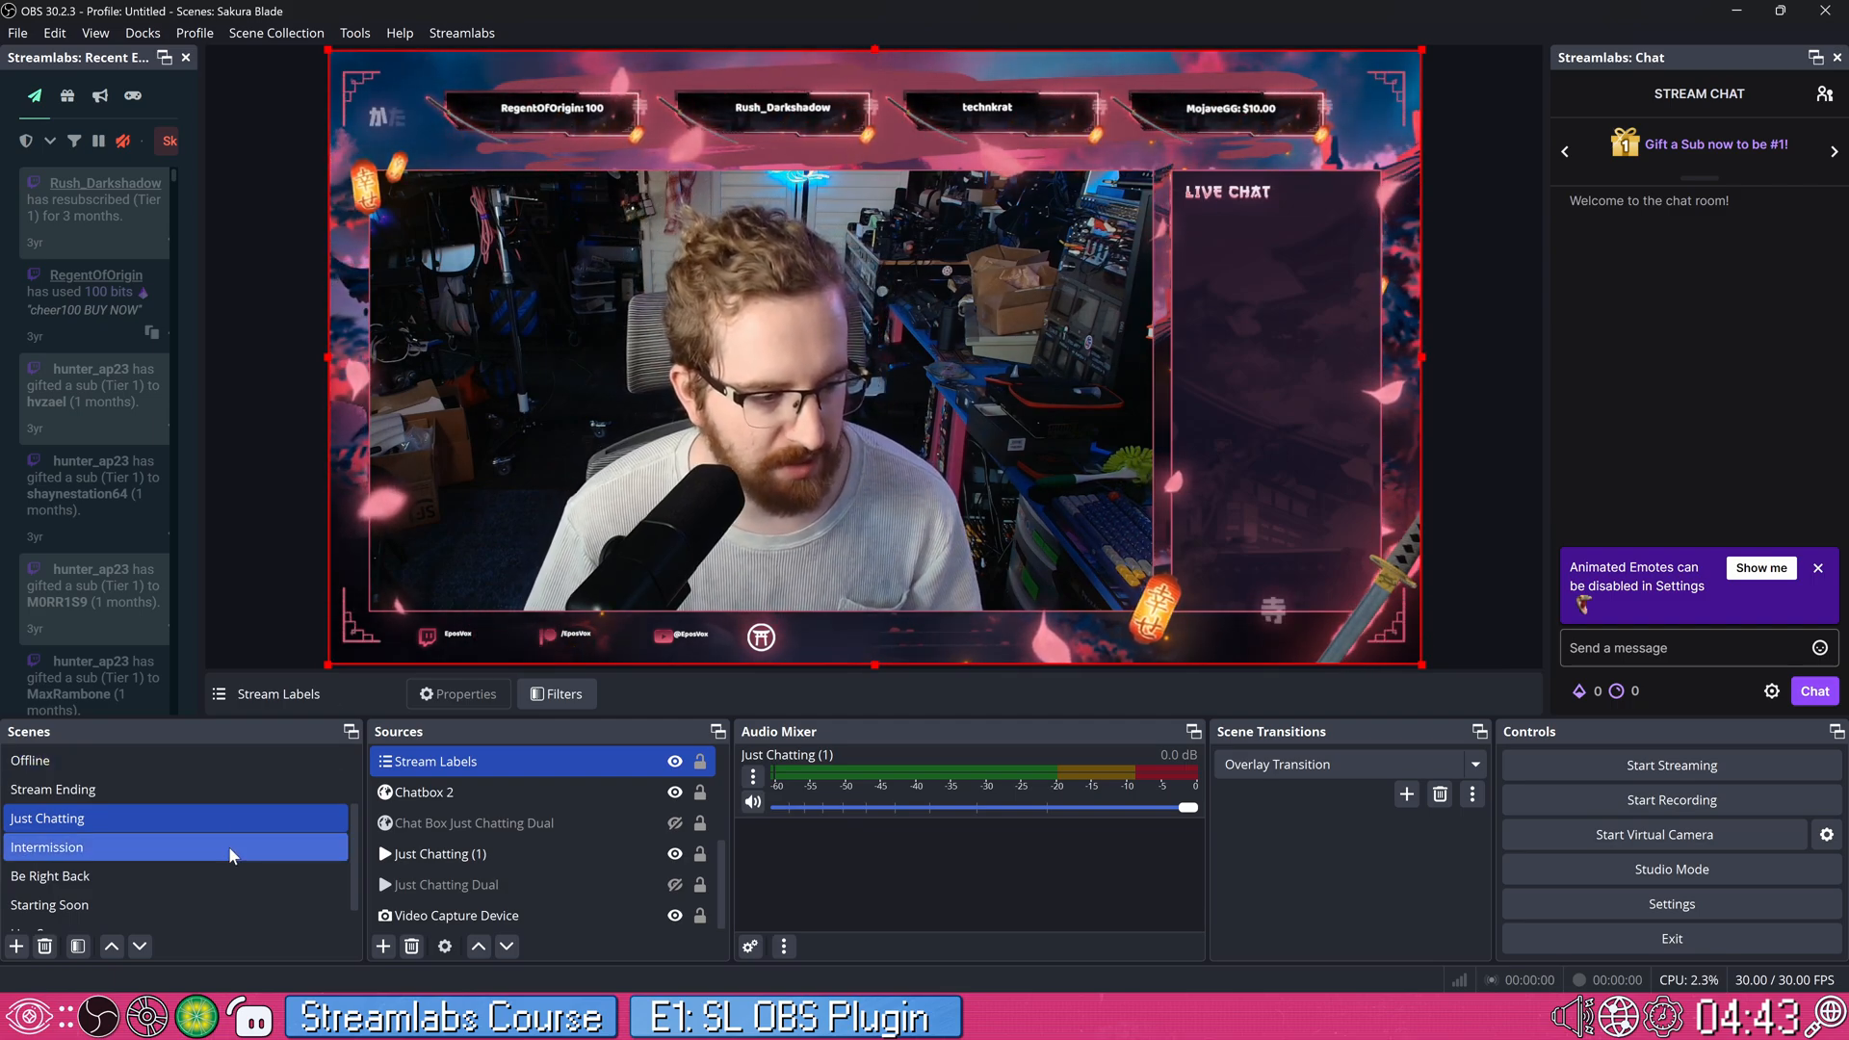
Check the webcam in Intermission, then preview Be Right Back and Starting Soon.
left_click(47, 847)
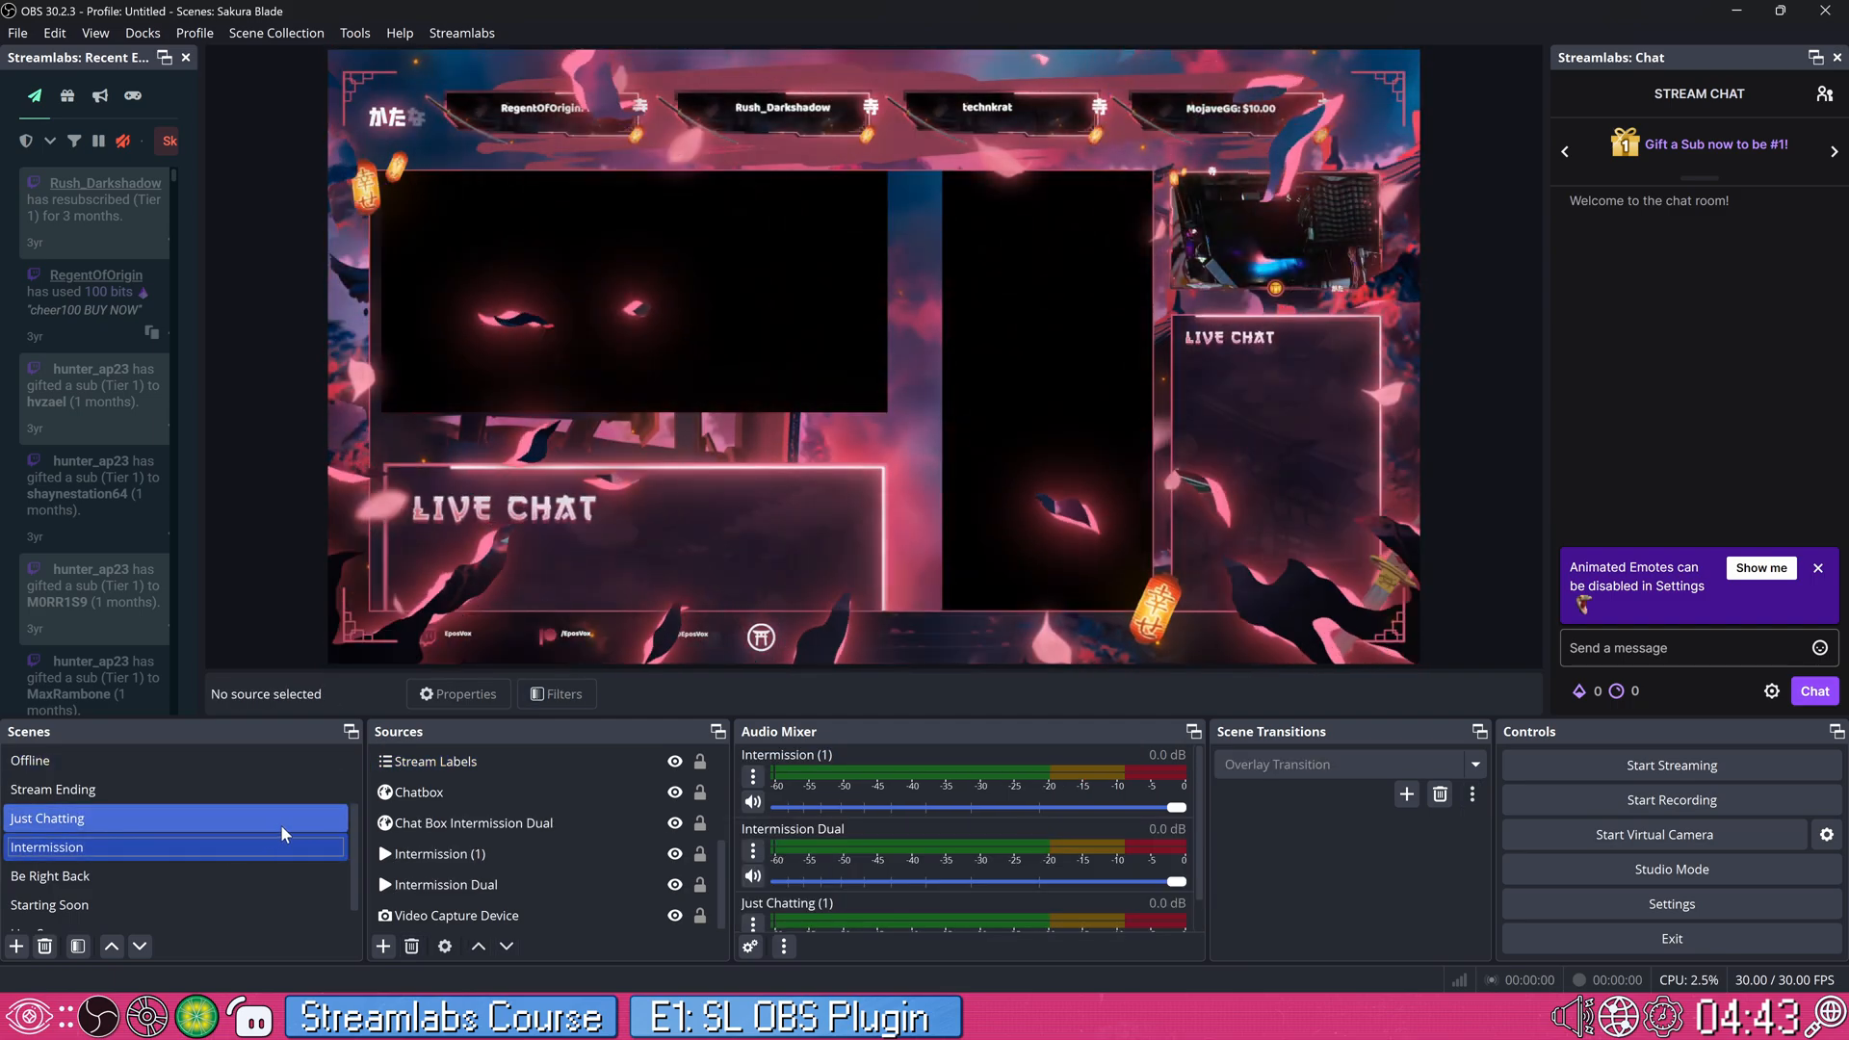
left_click(48, 846)
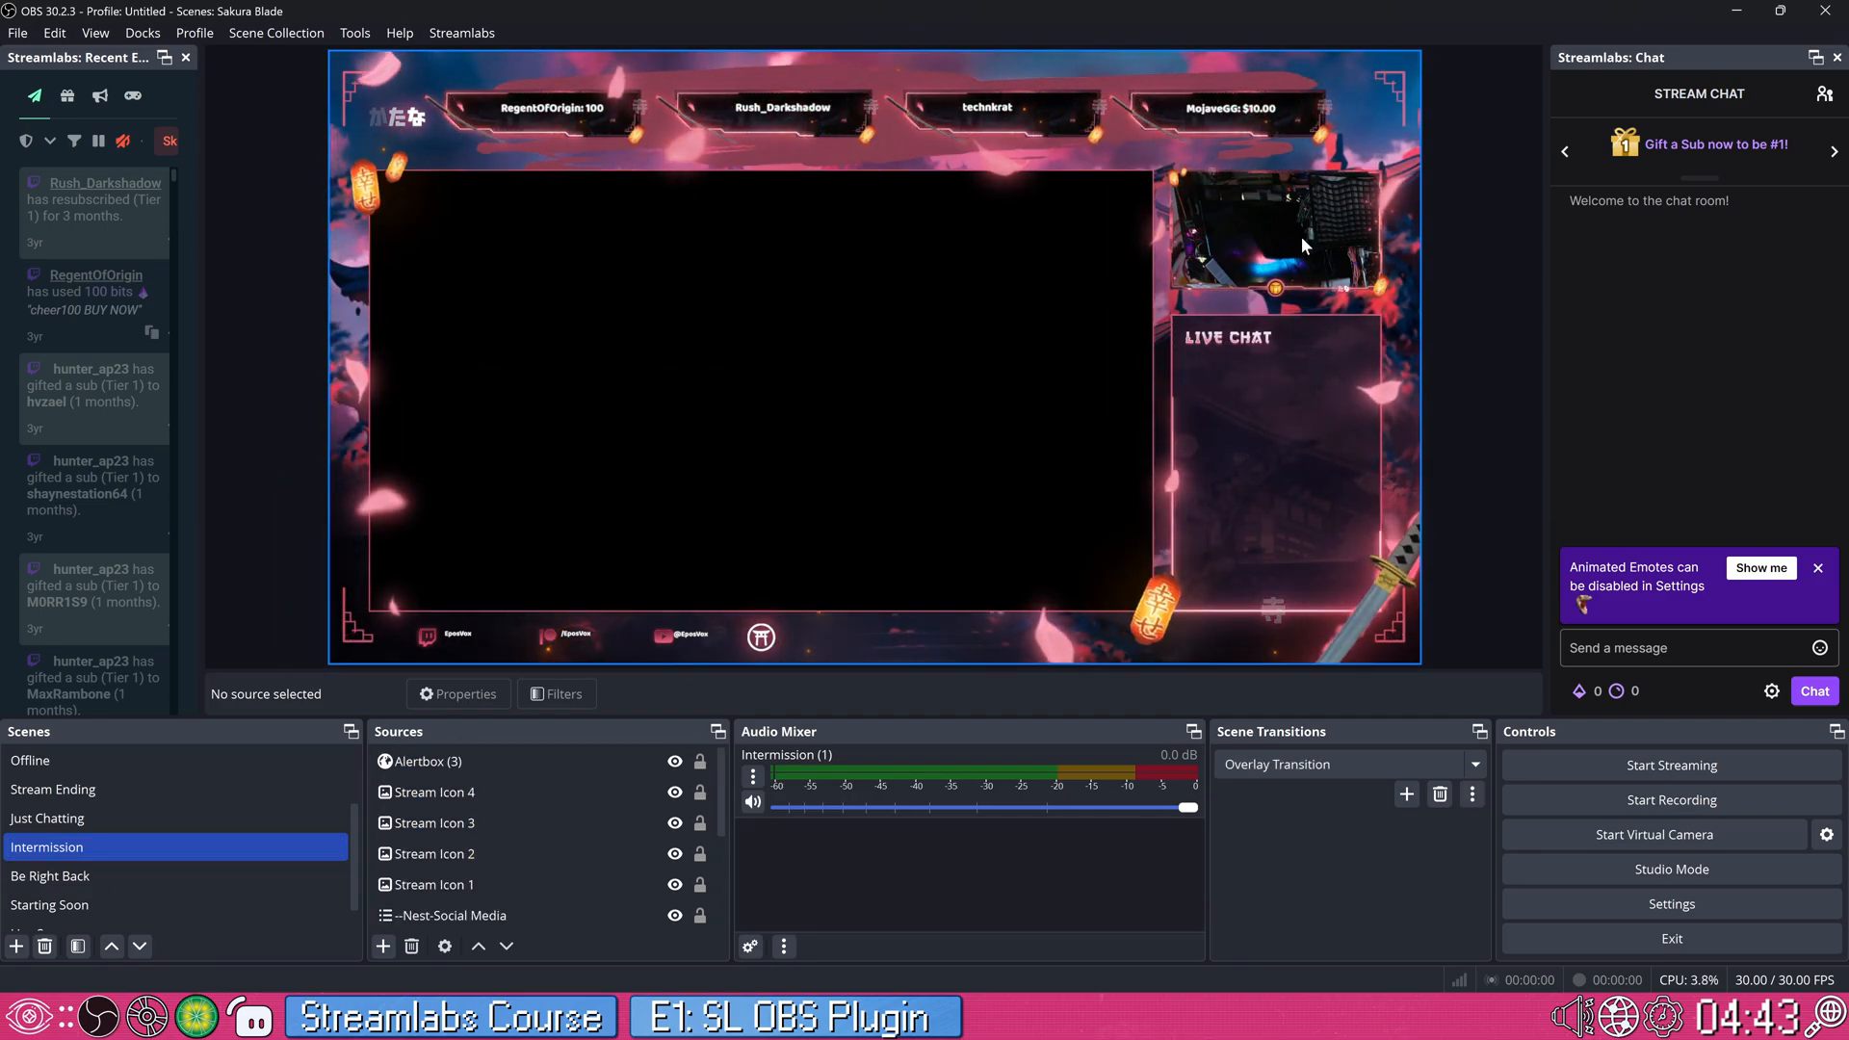
left_click(453, 915)
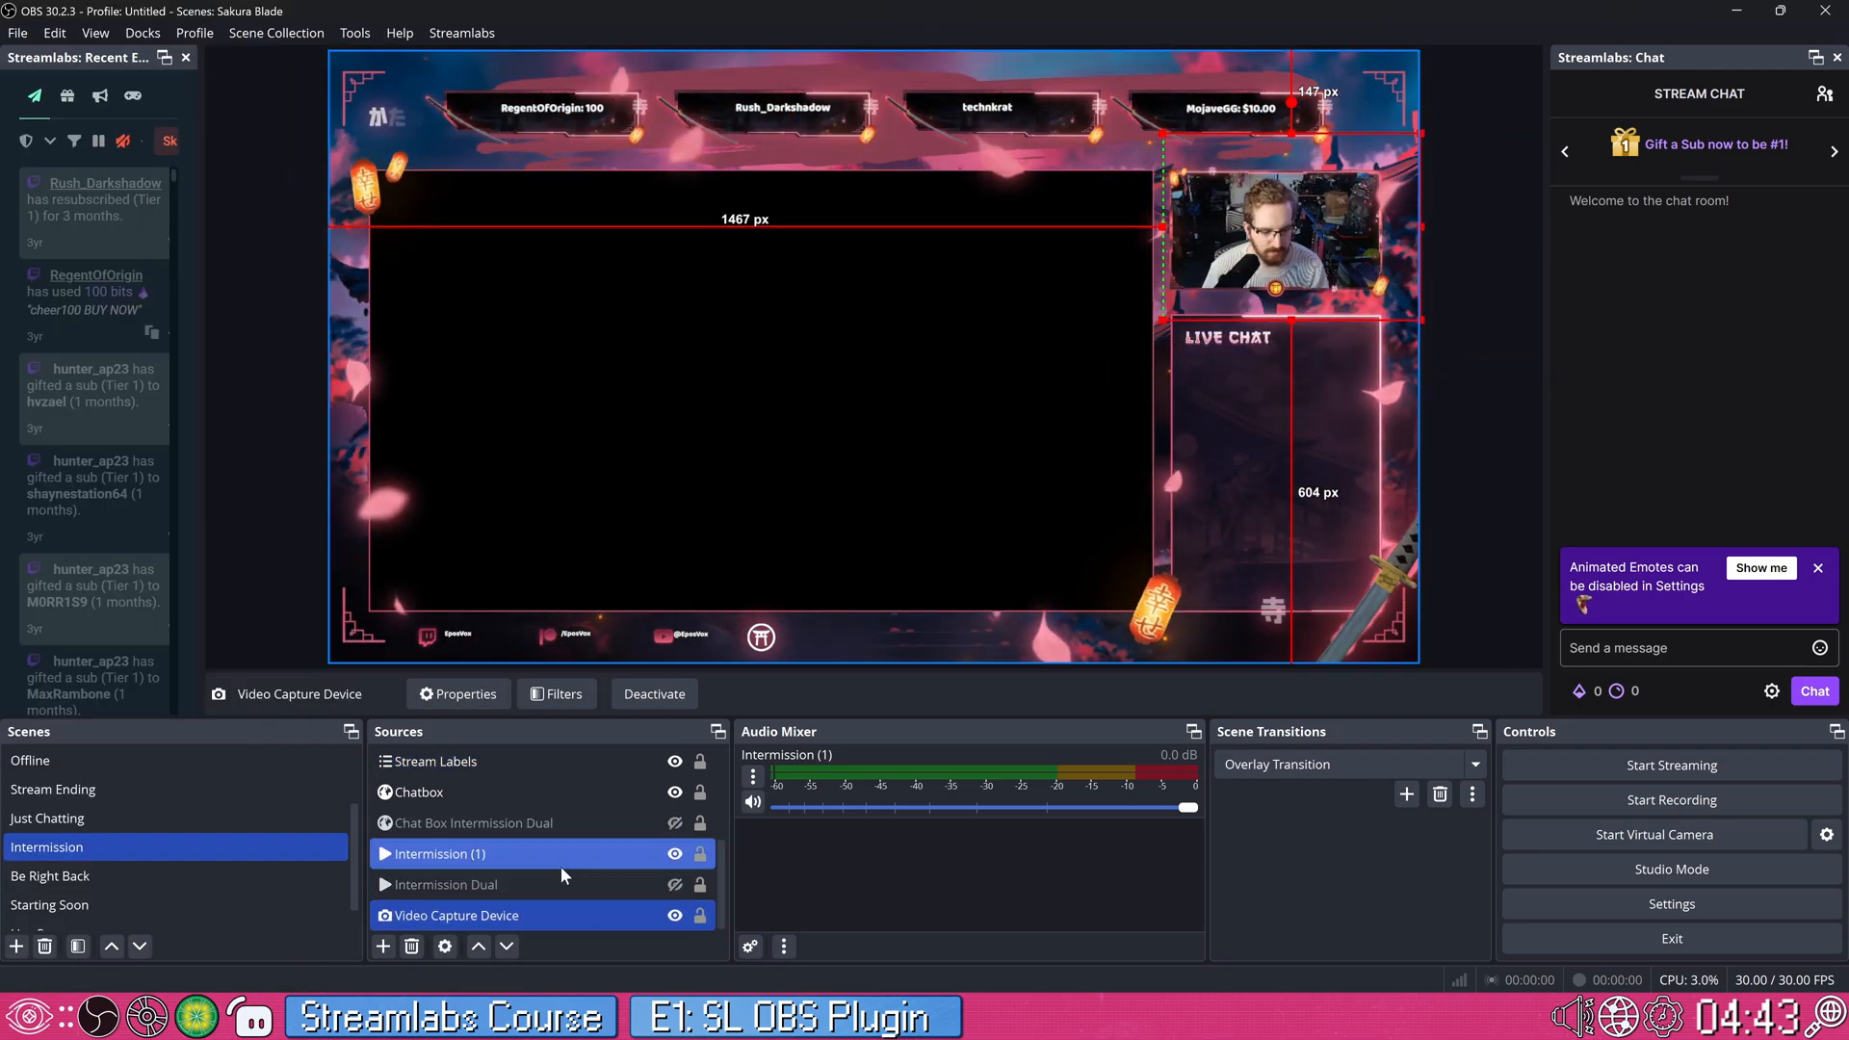
left_click(446, 884)
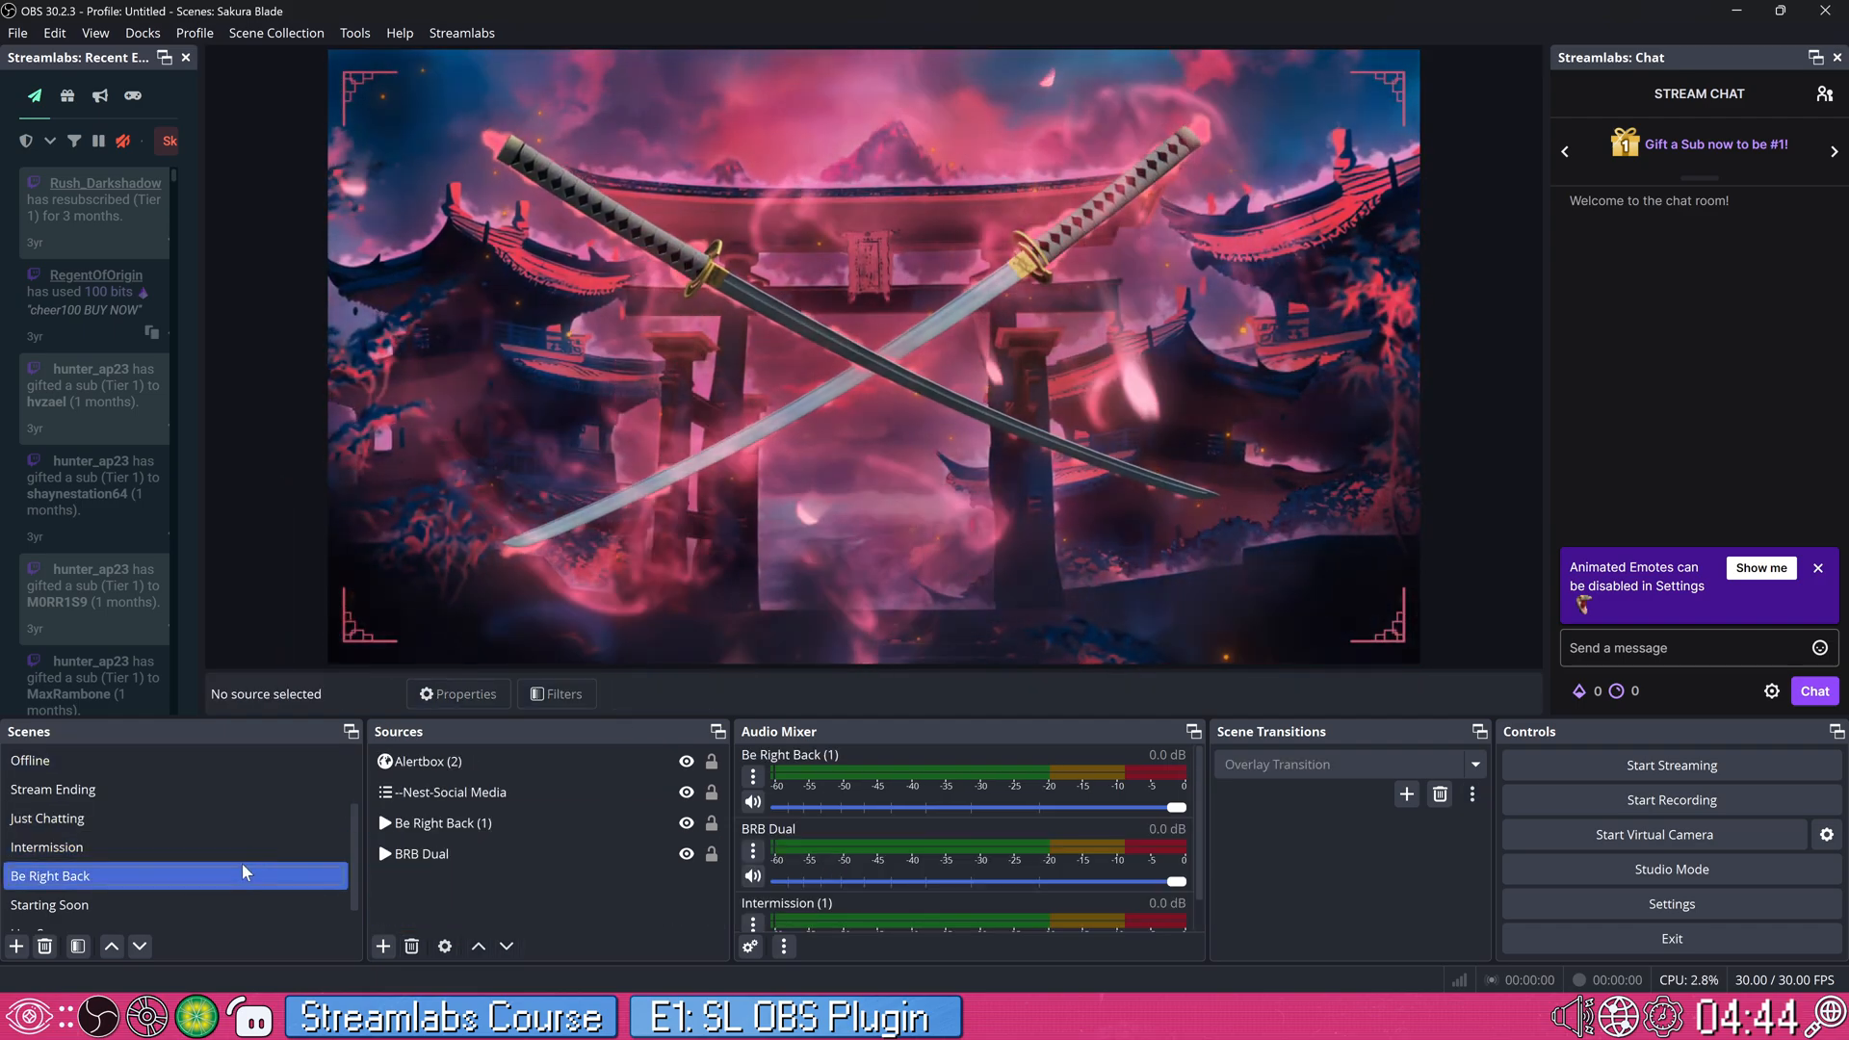
left_click(49, 876)
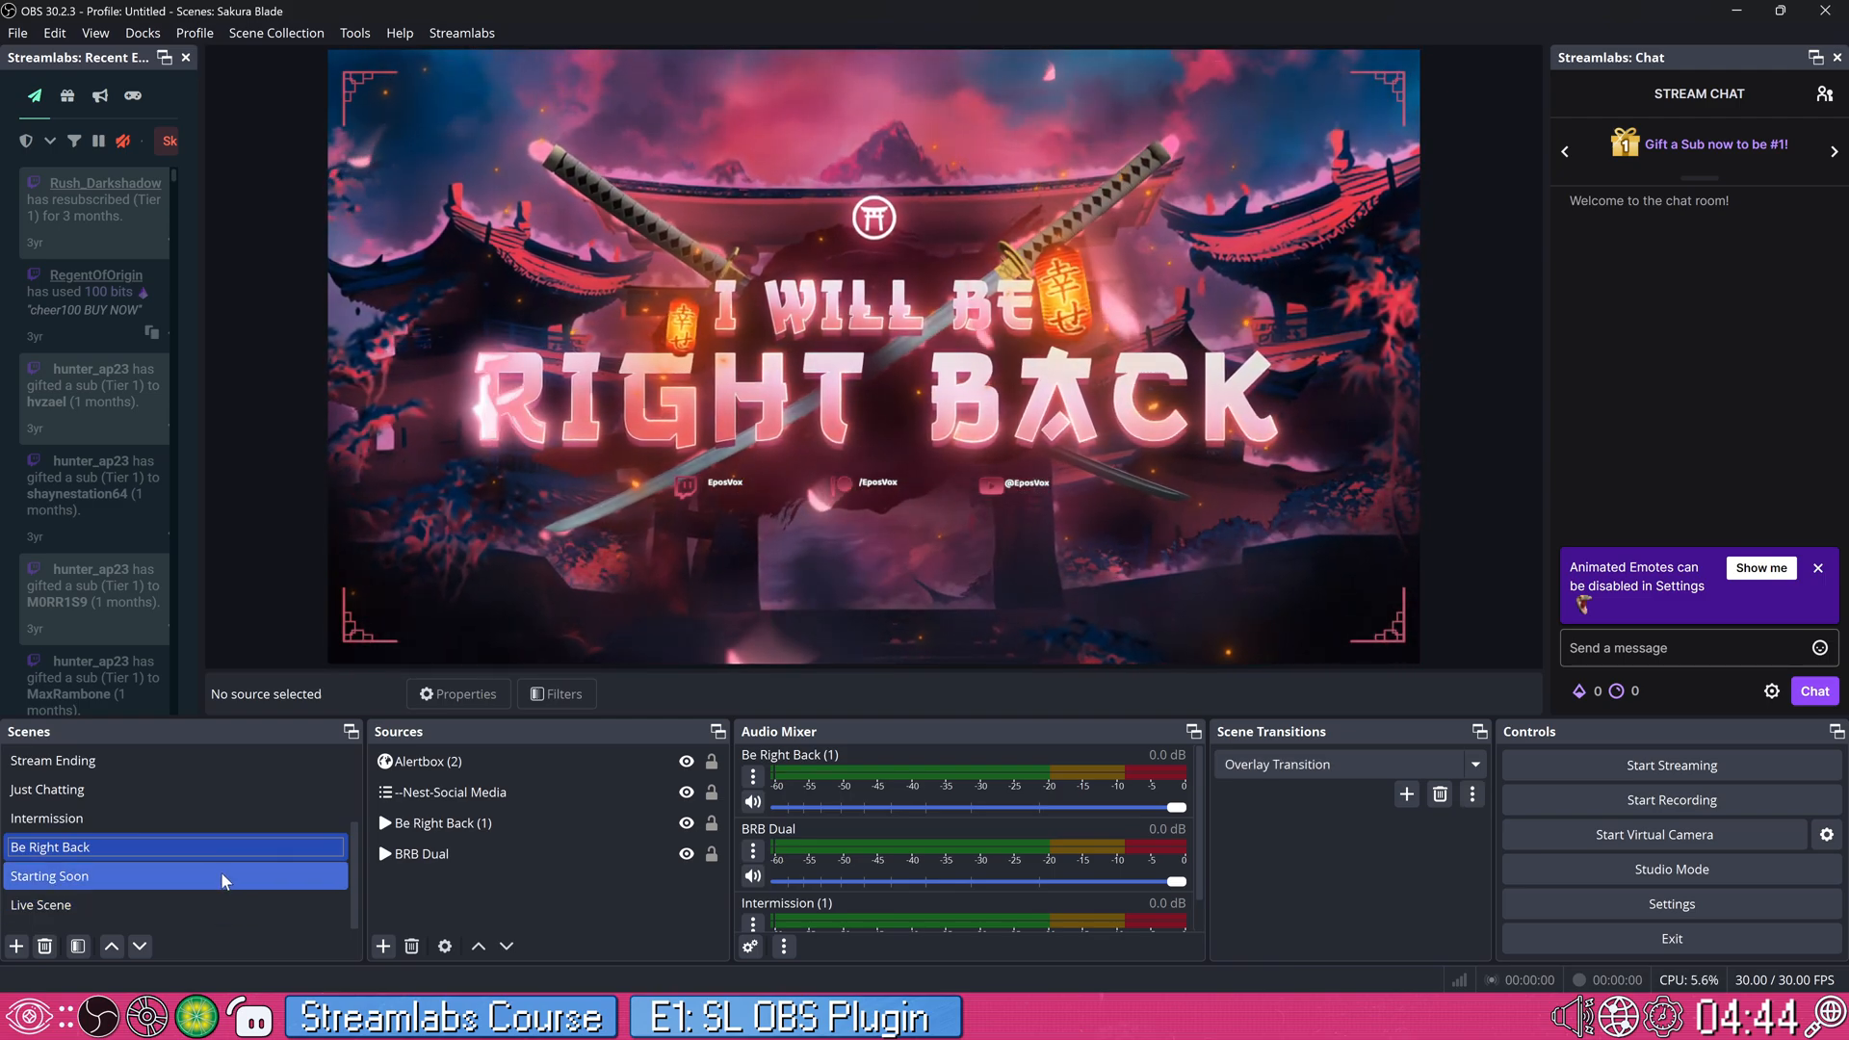
left_click(50, 876)
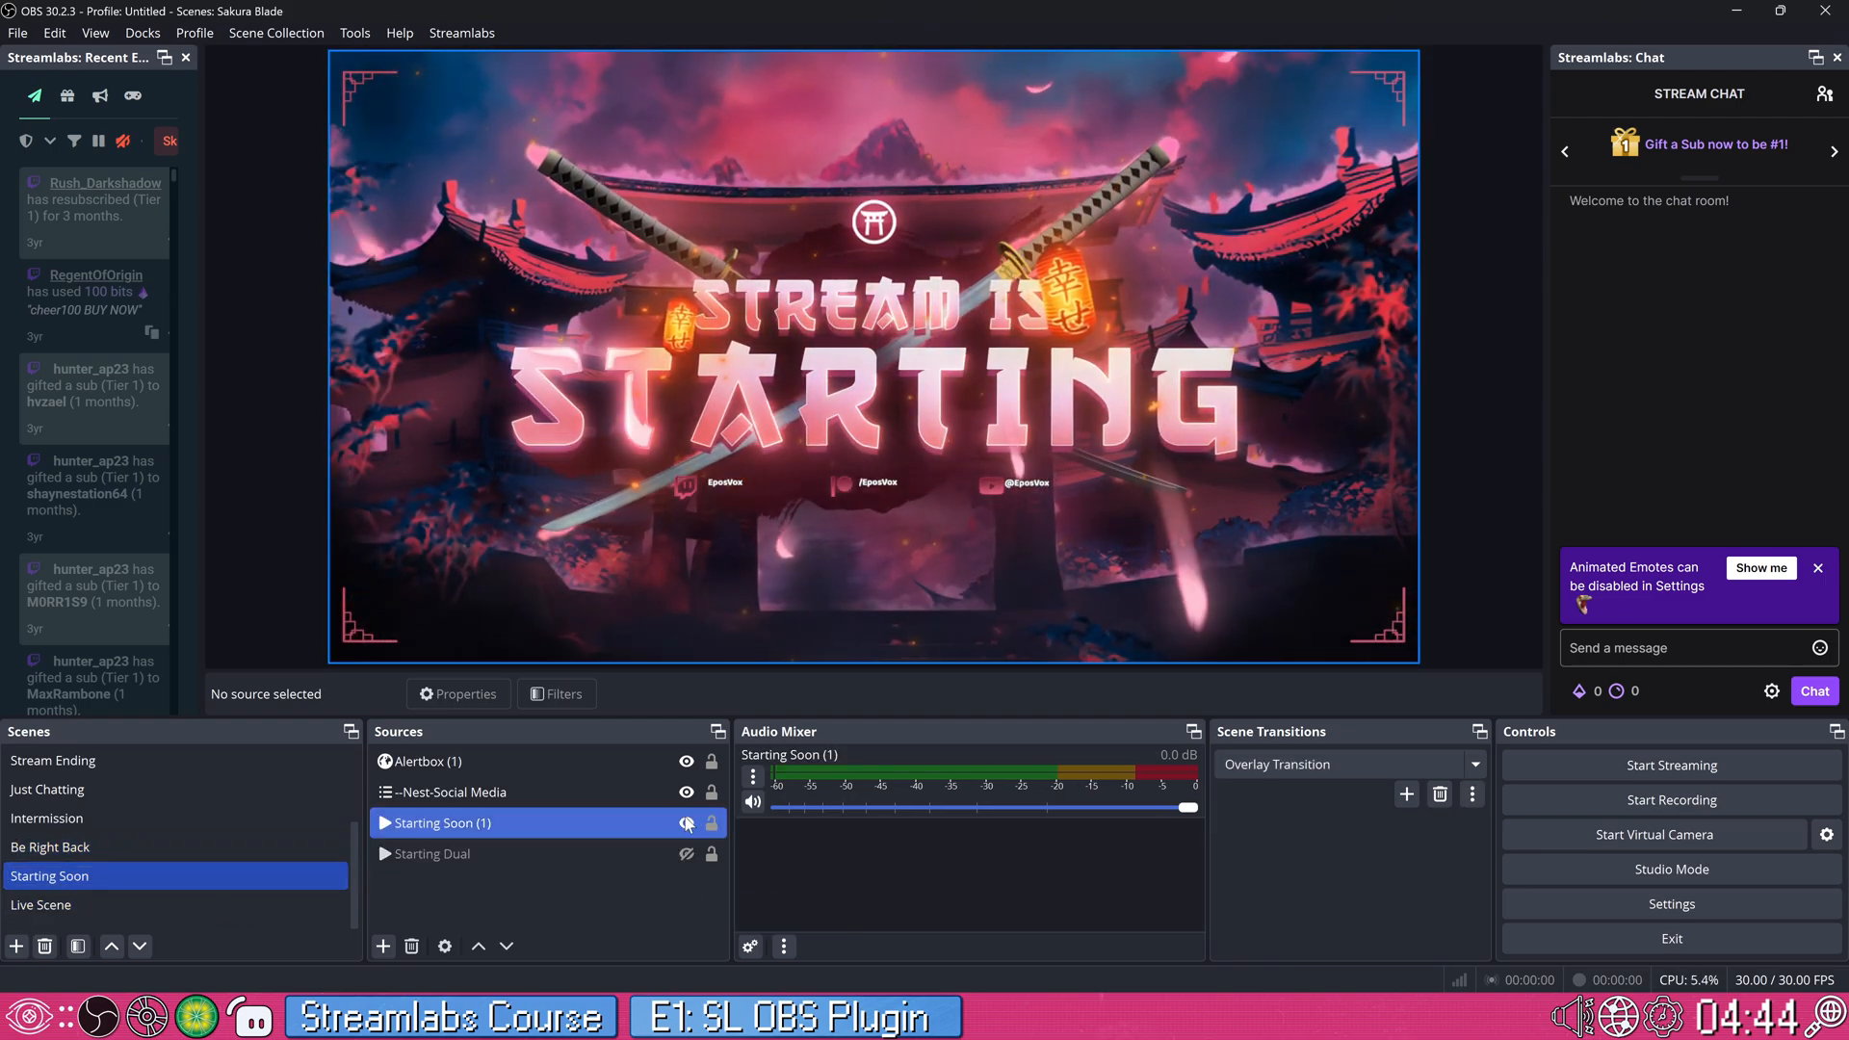
In Live Scene, hide Webcam 16-9 and resize Webcam 4-3 into the neon camera frame.
left_click(41, 904)
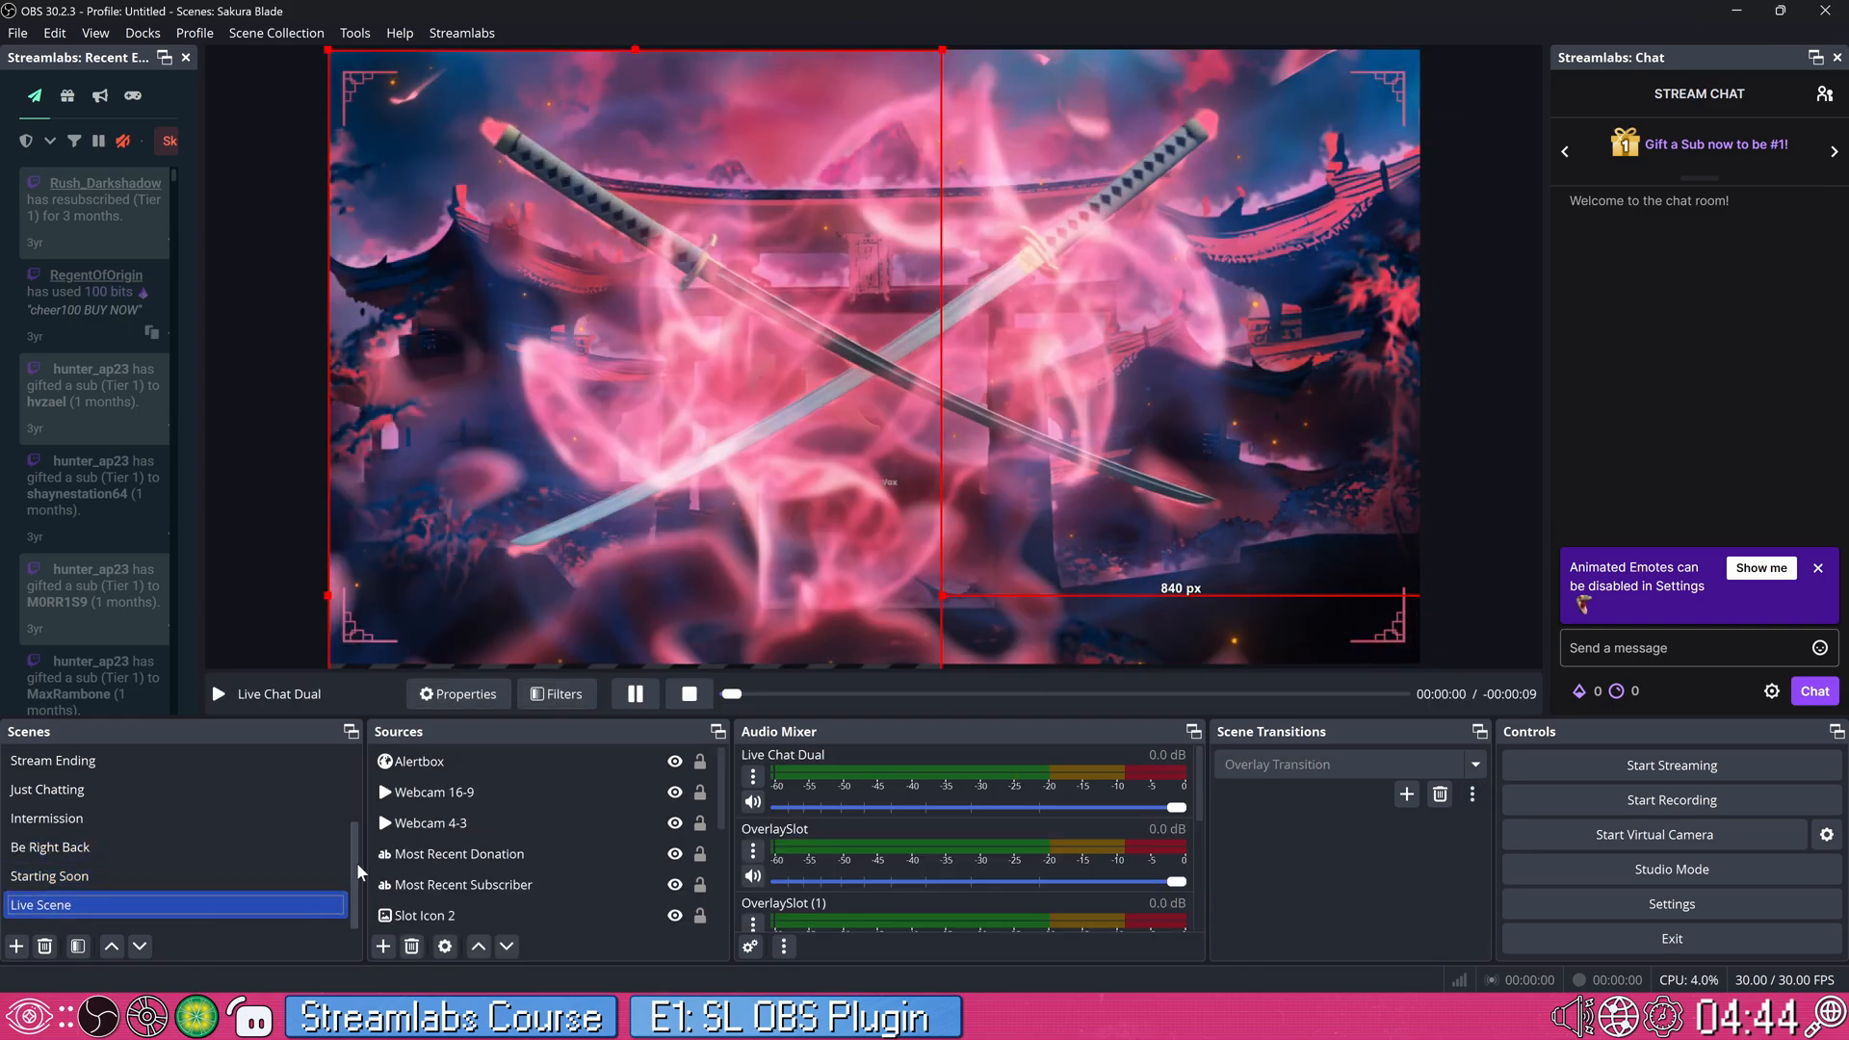
left_click(460, 854)
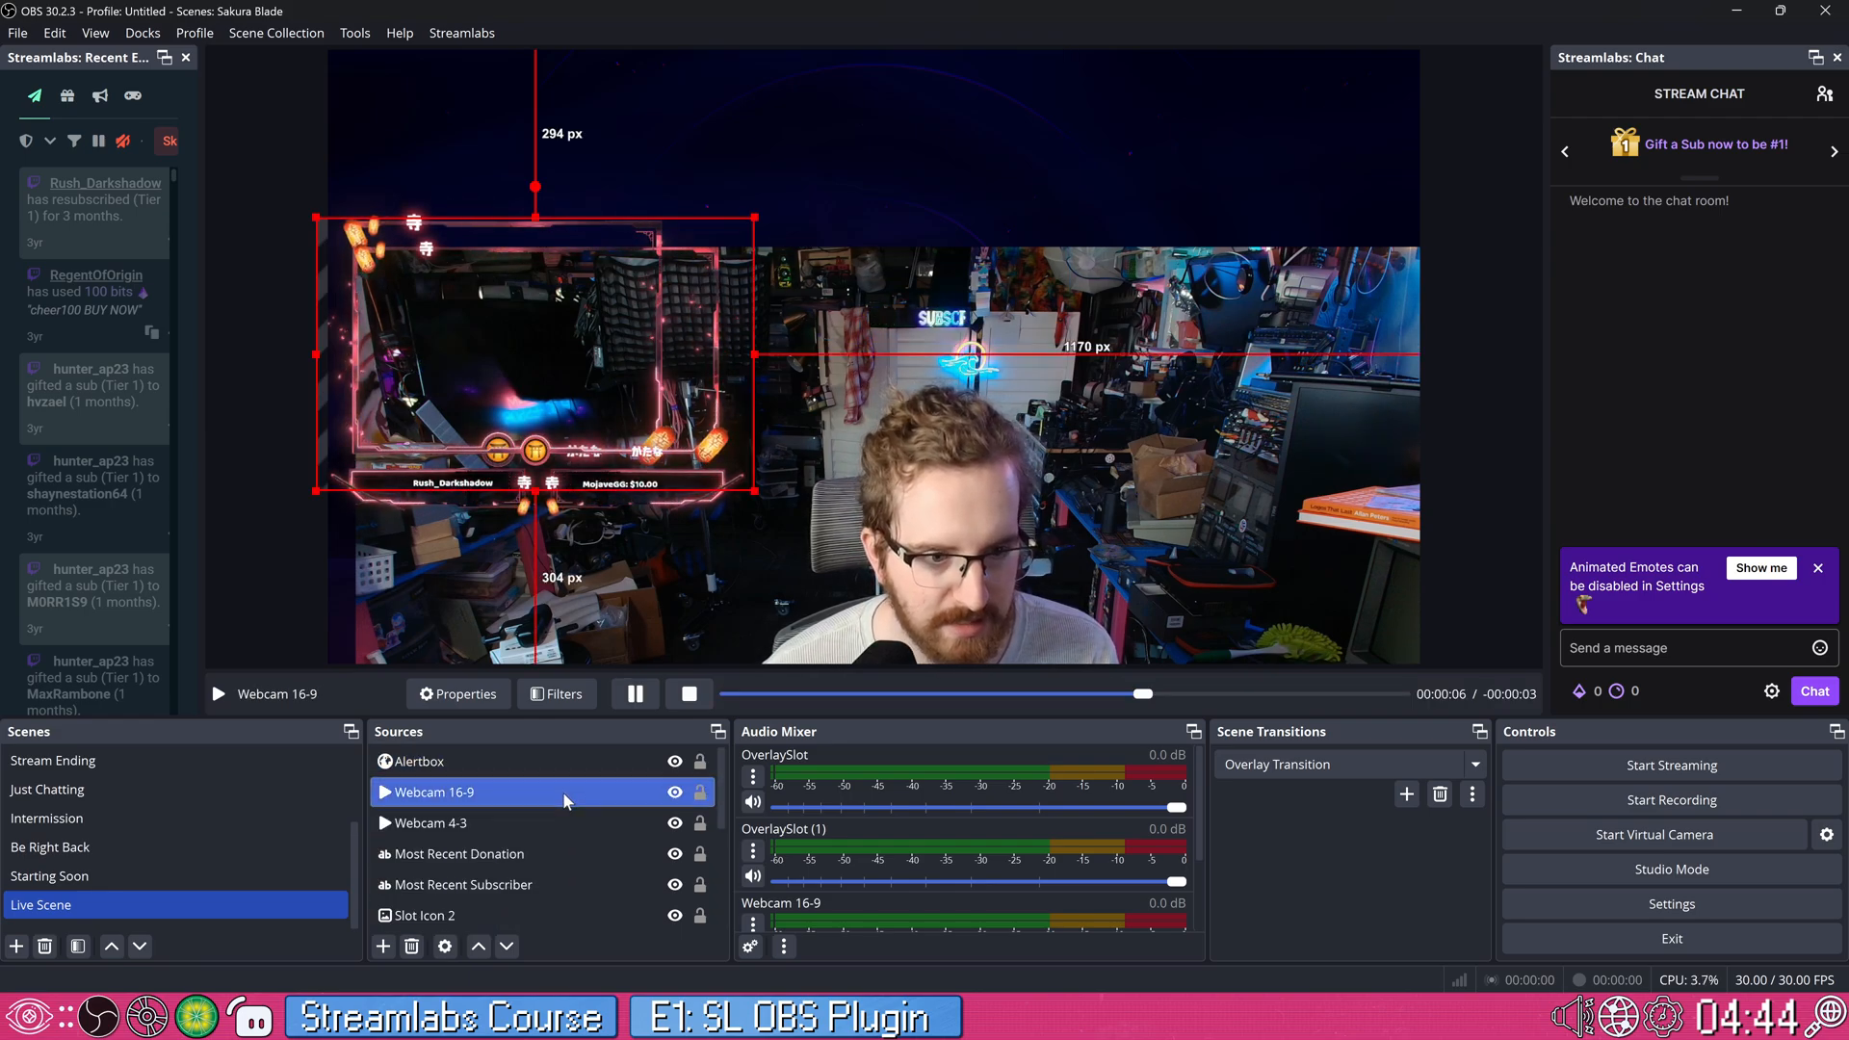
left_click(431, 821)
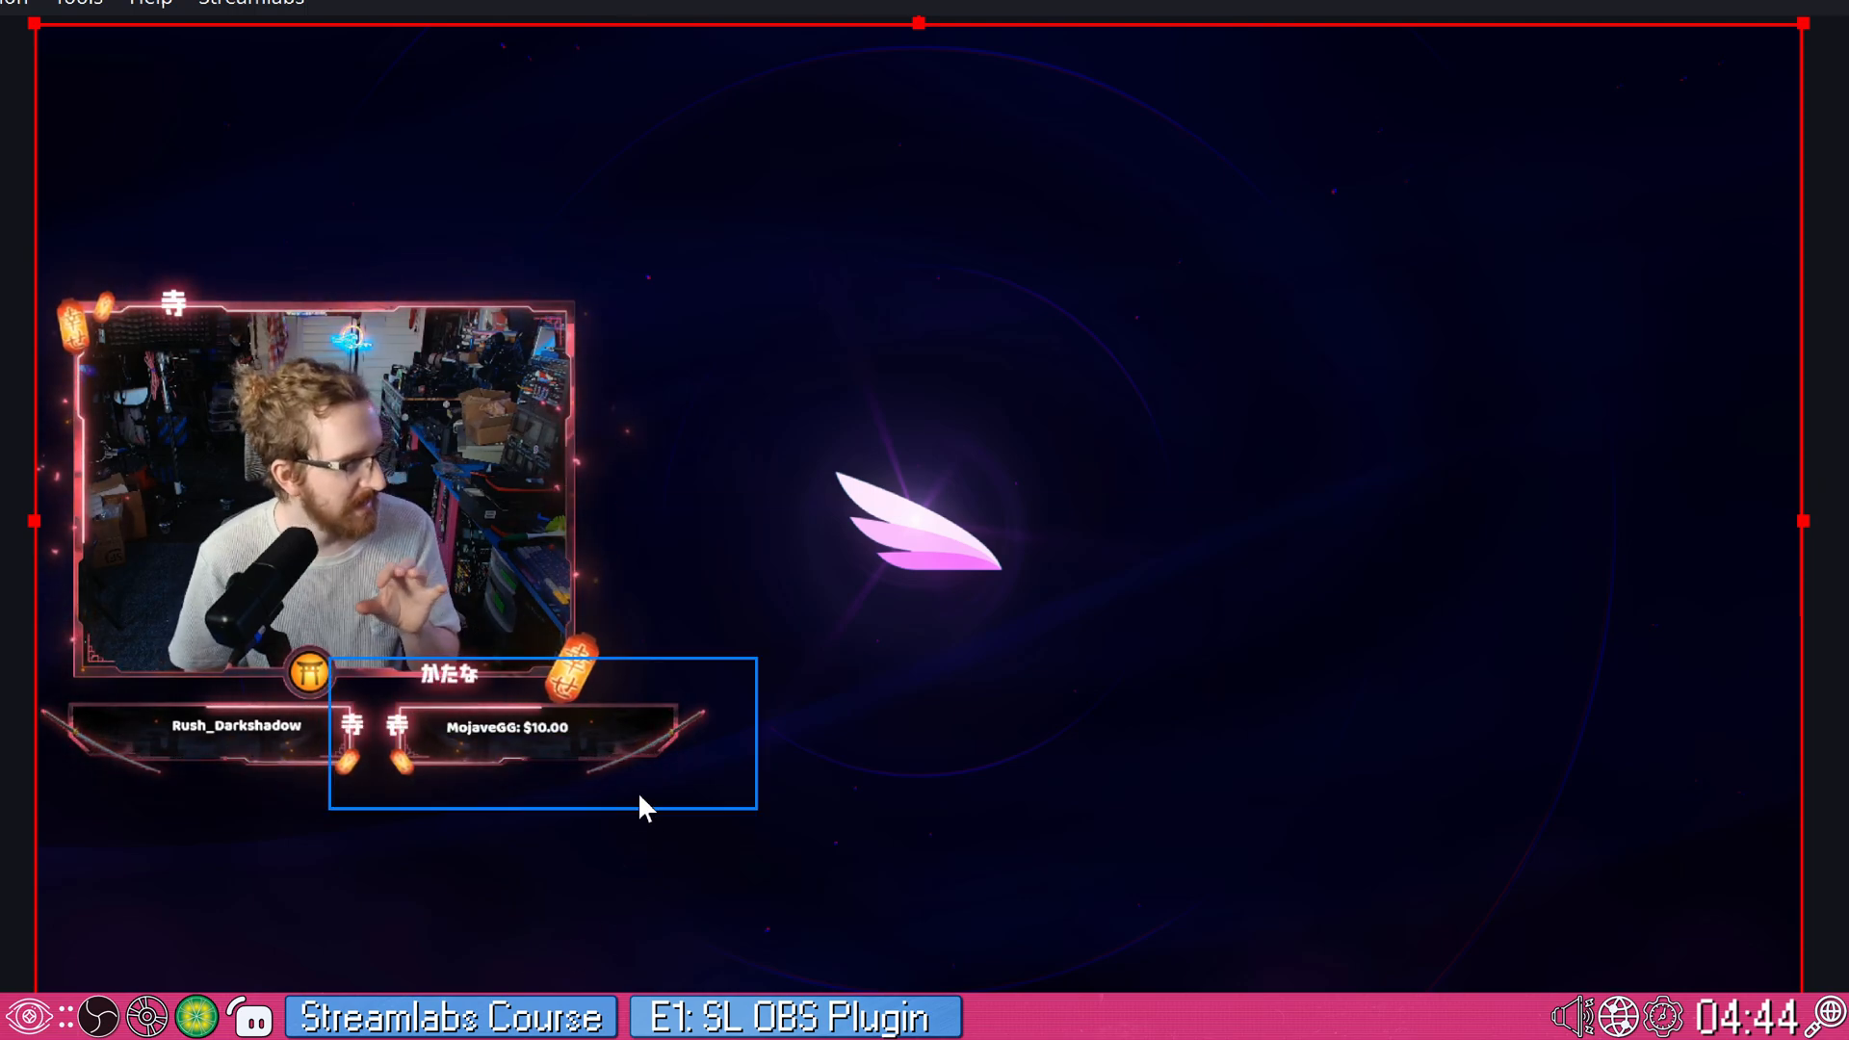
left_click_drag(642, 808, 578, 719)
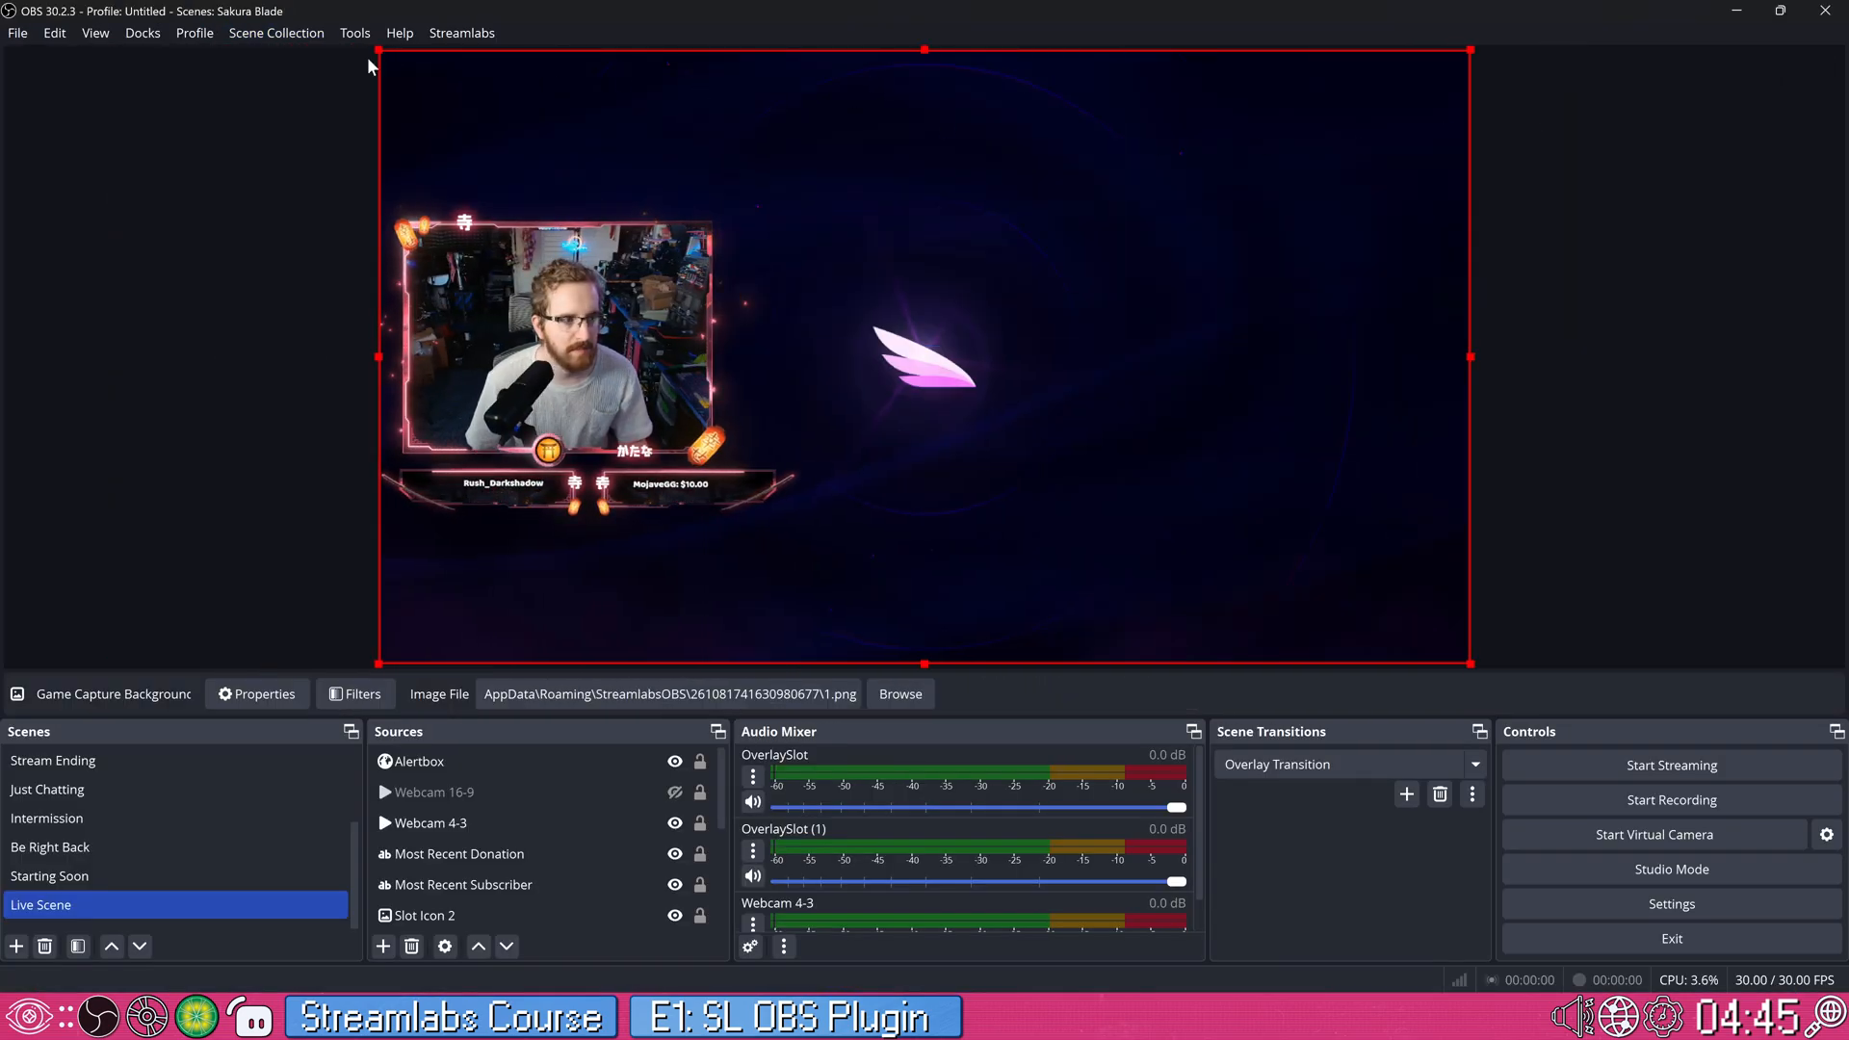
Show the Stats performance panel from the Docks menu.
left_click(142, 32)
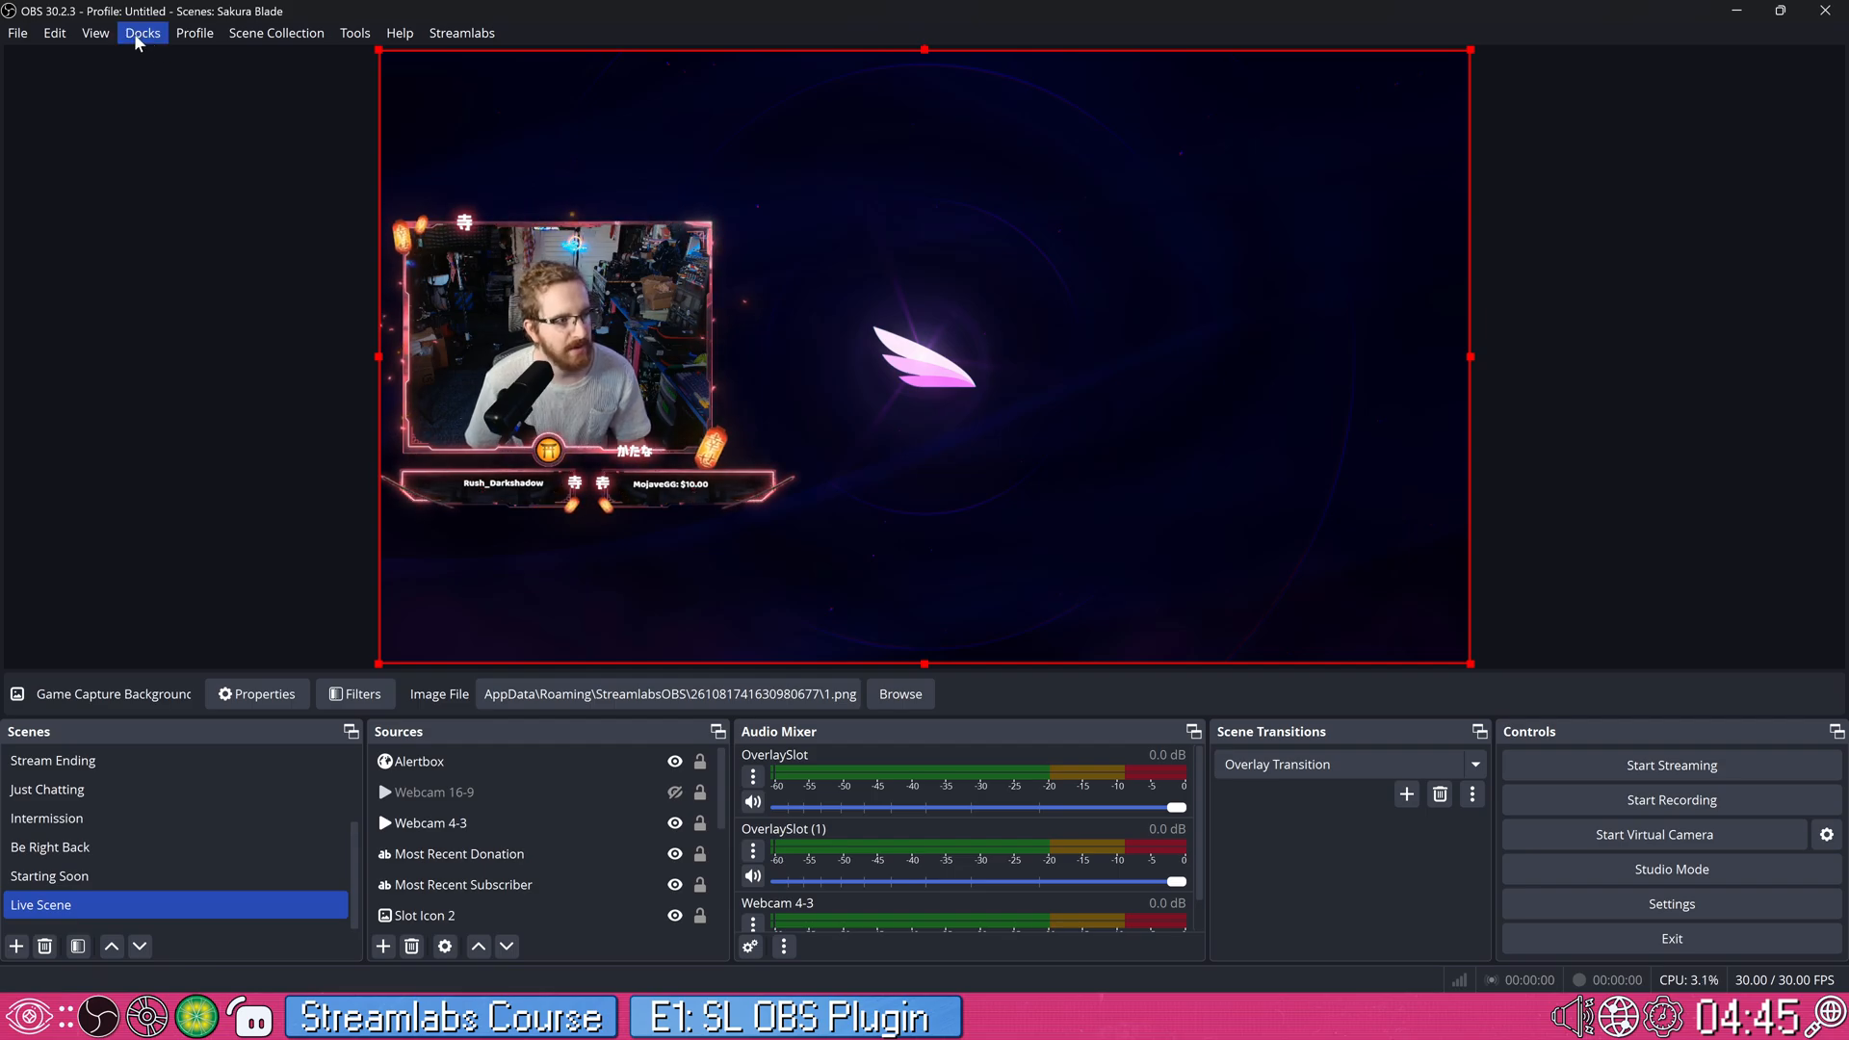
left_click(141, 31)
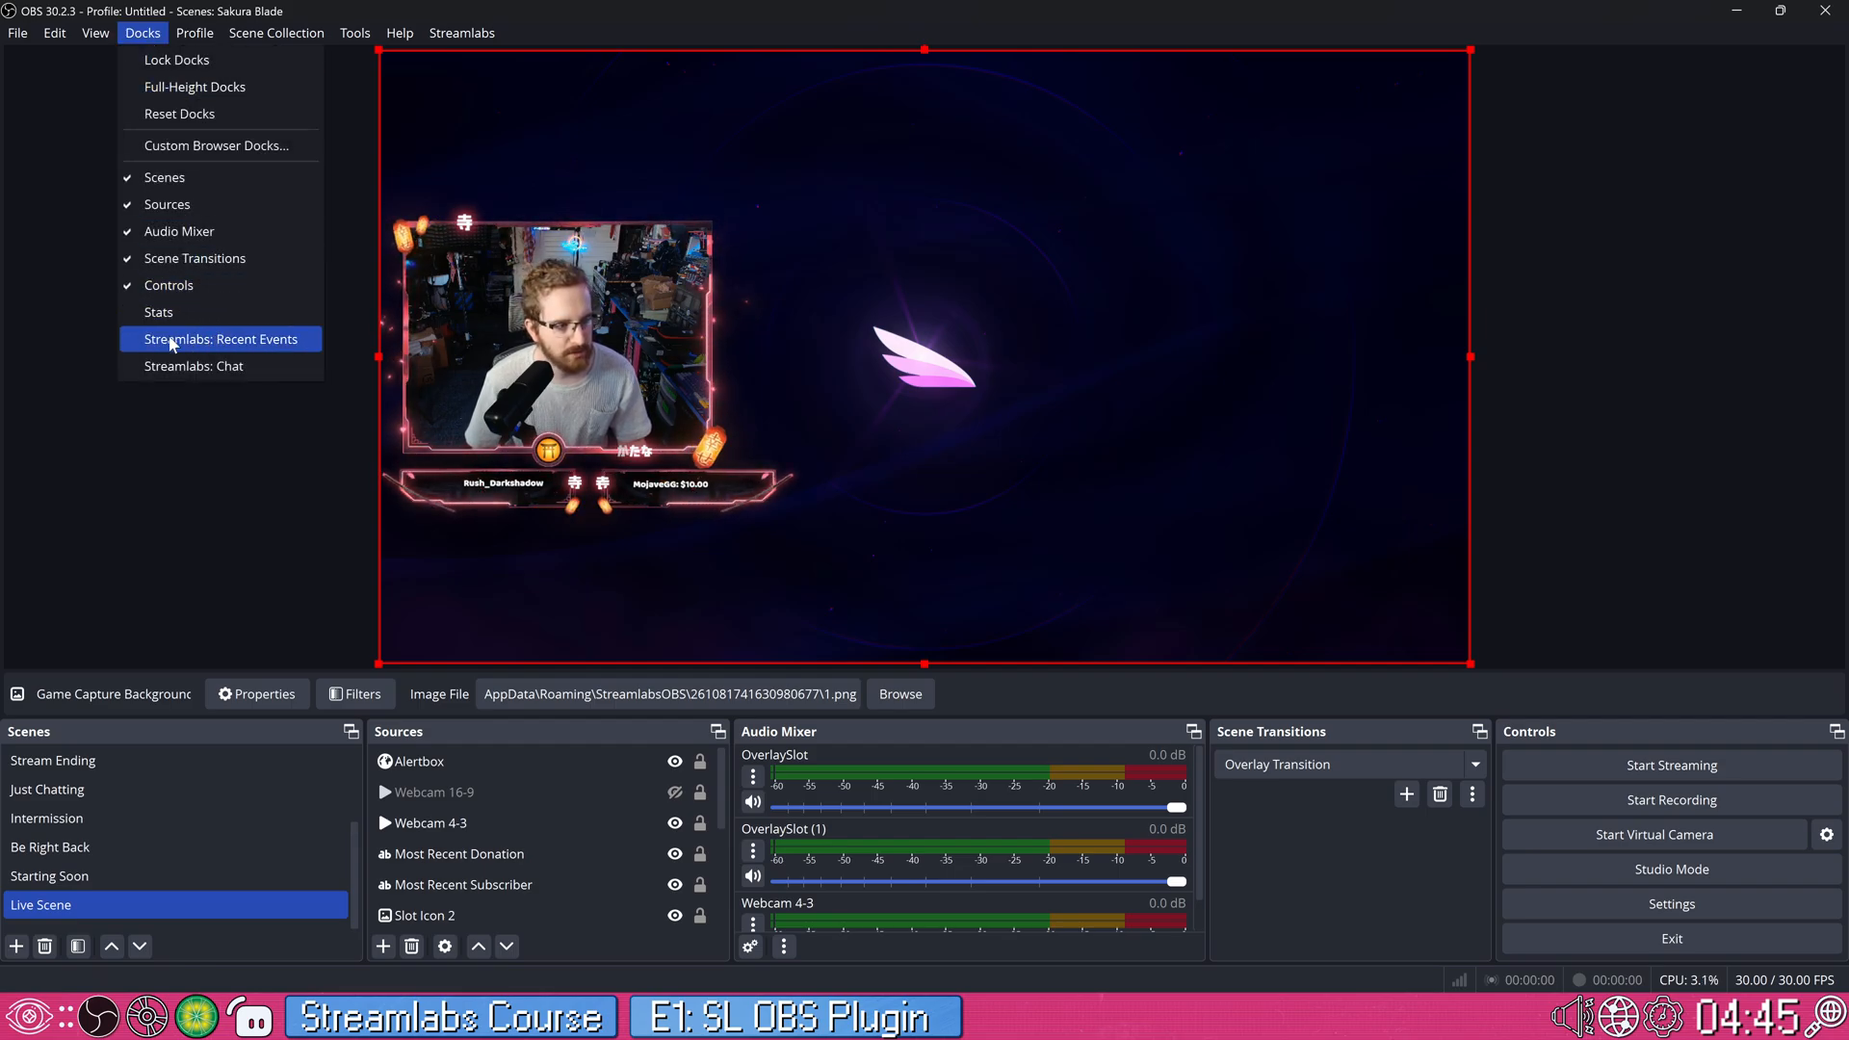
left_click(220, 338)
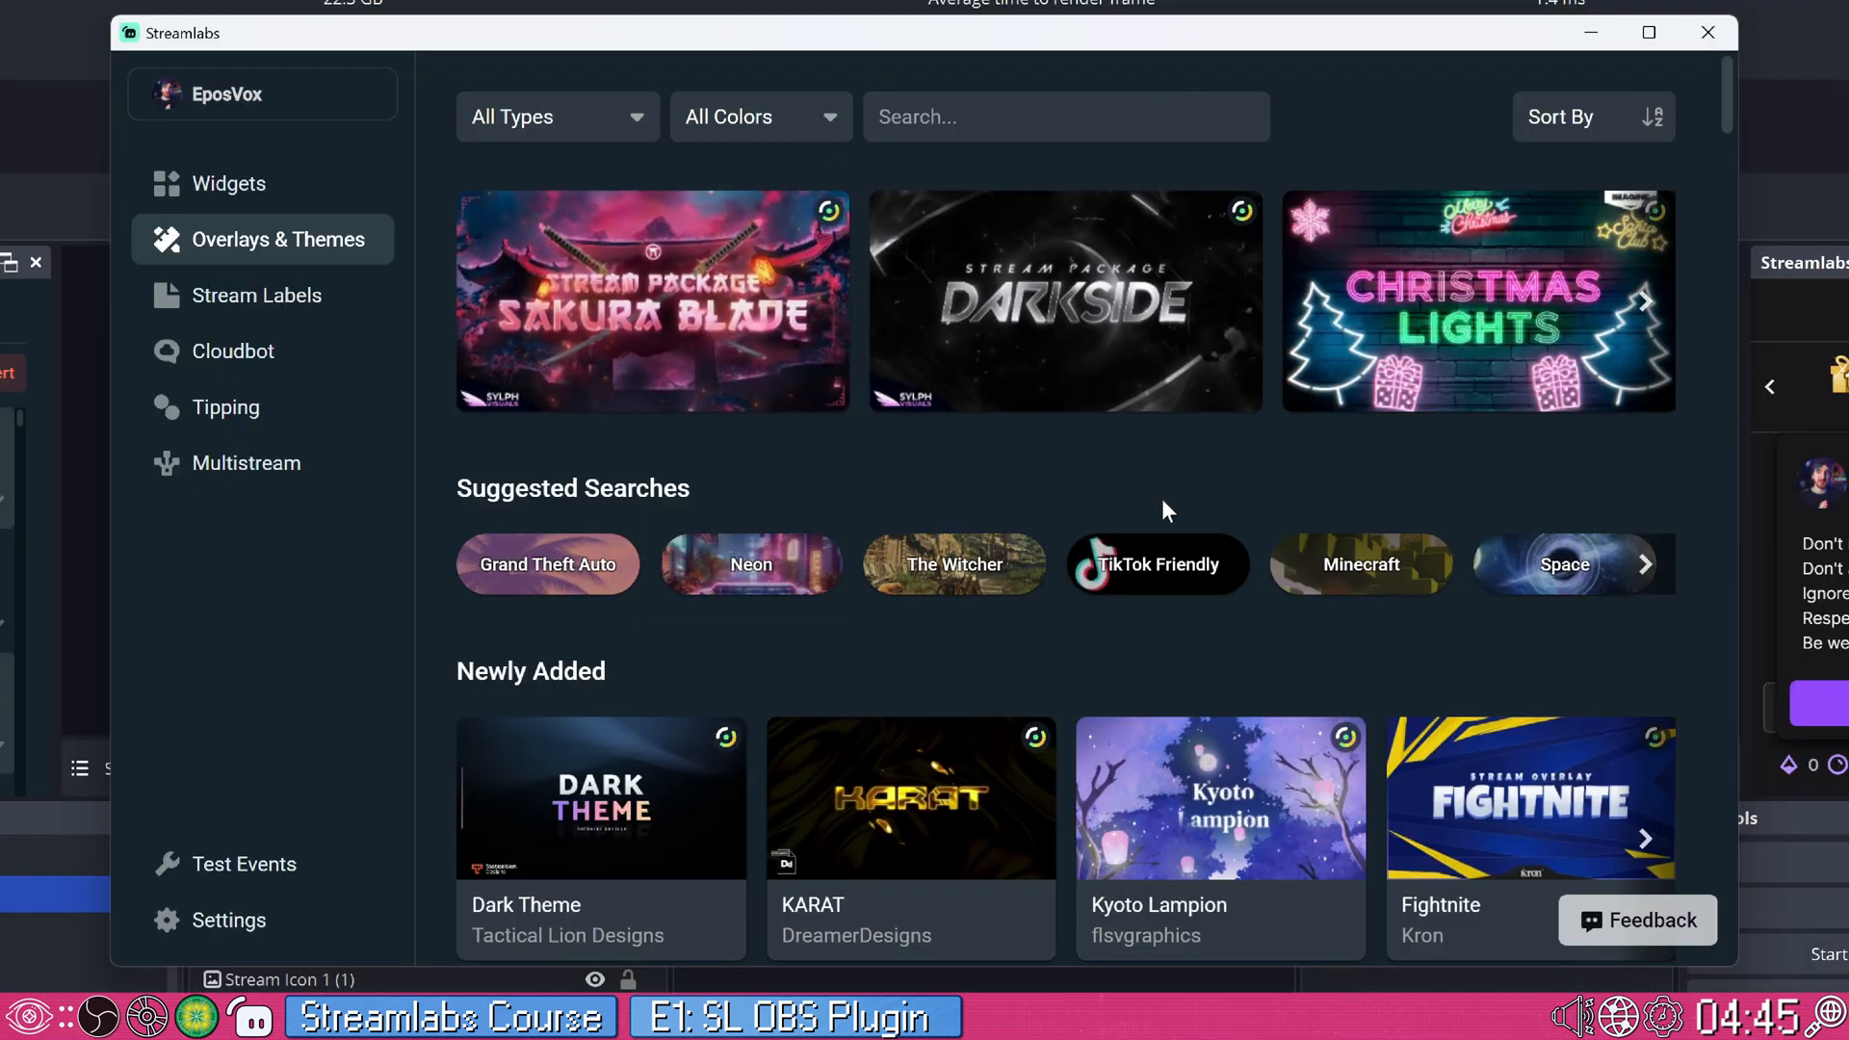
Scroll the Streamlabs widget list down to Sub Goal and switch to the browser.
scroll("down", 3)
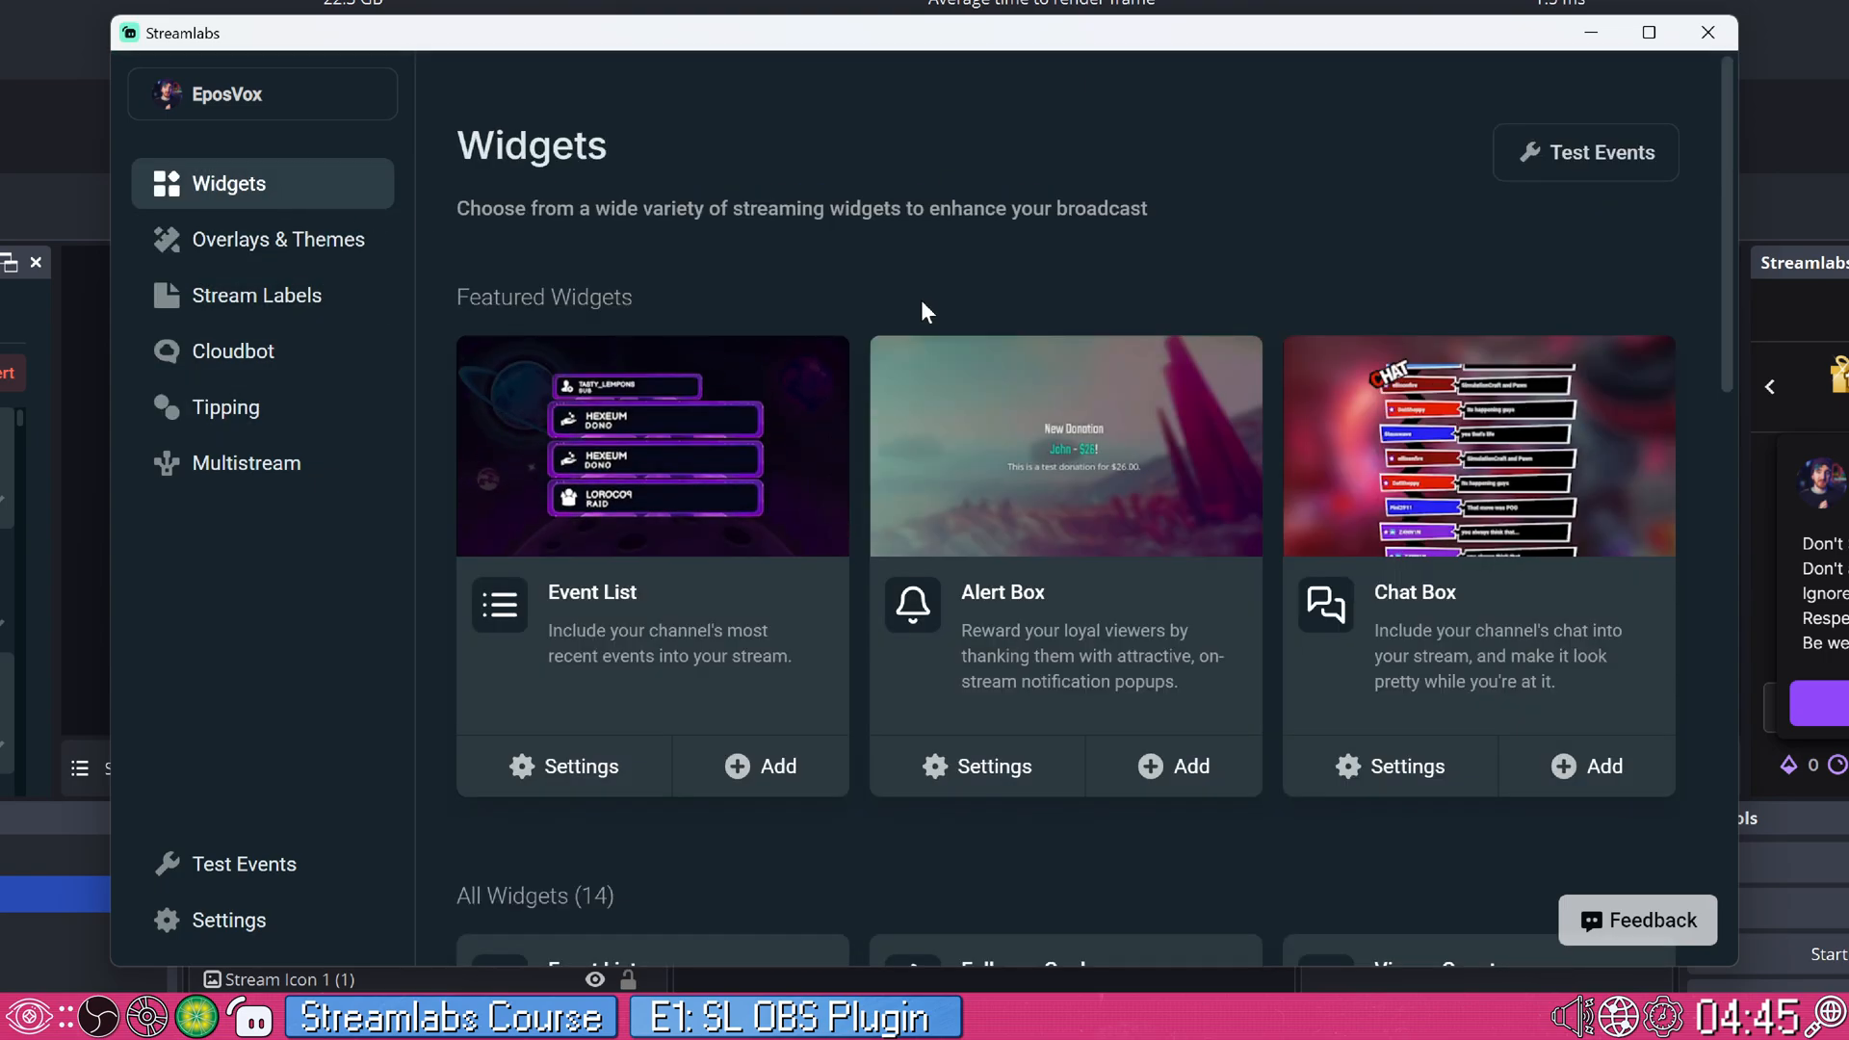
scroll("down", 3)
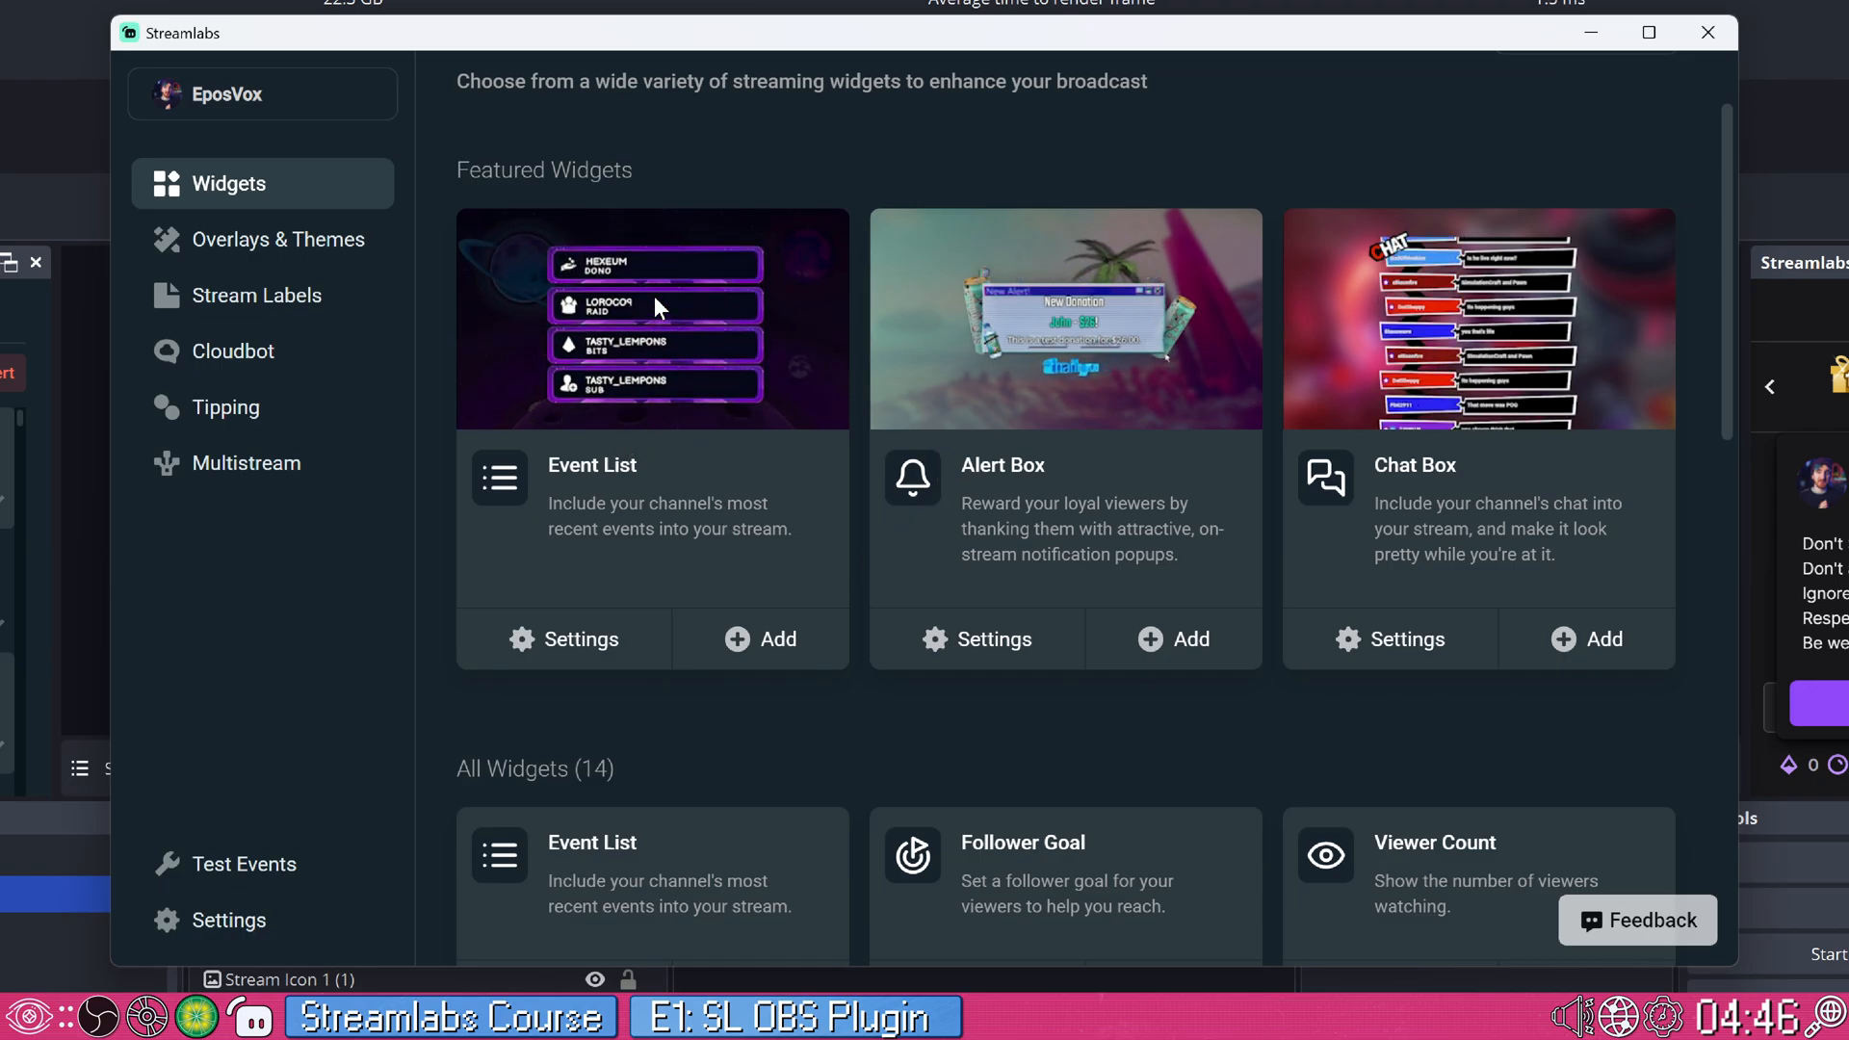
scroll("down", 3)
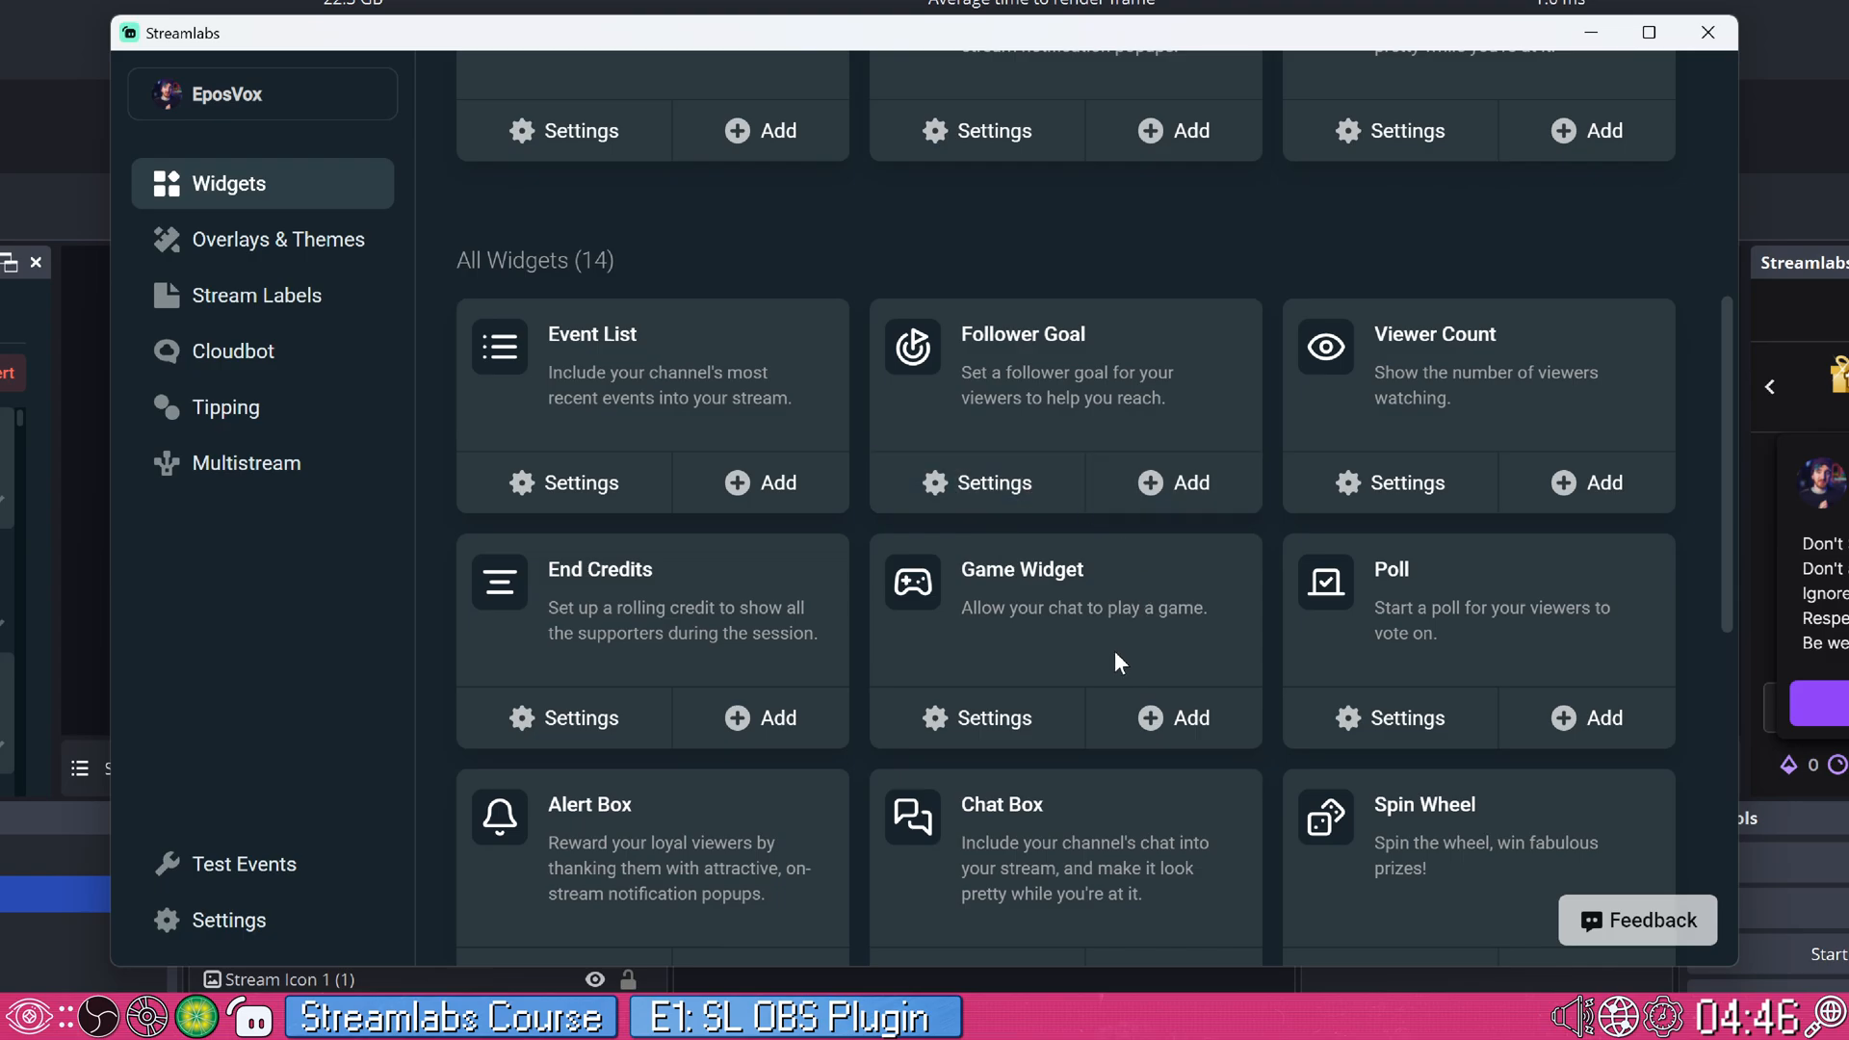
scroll("down", 3)
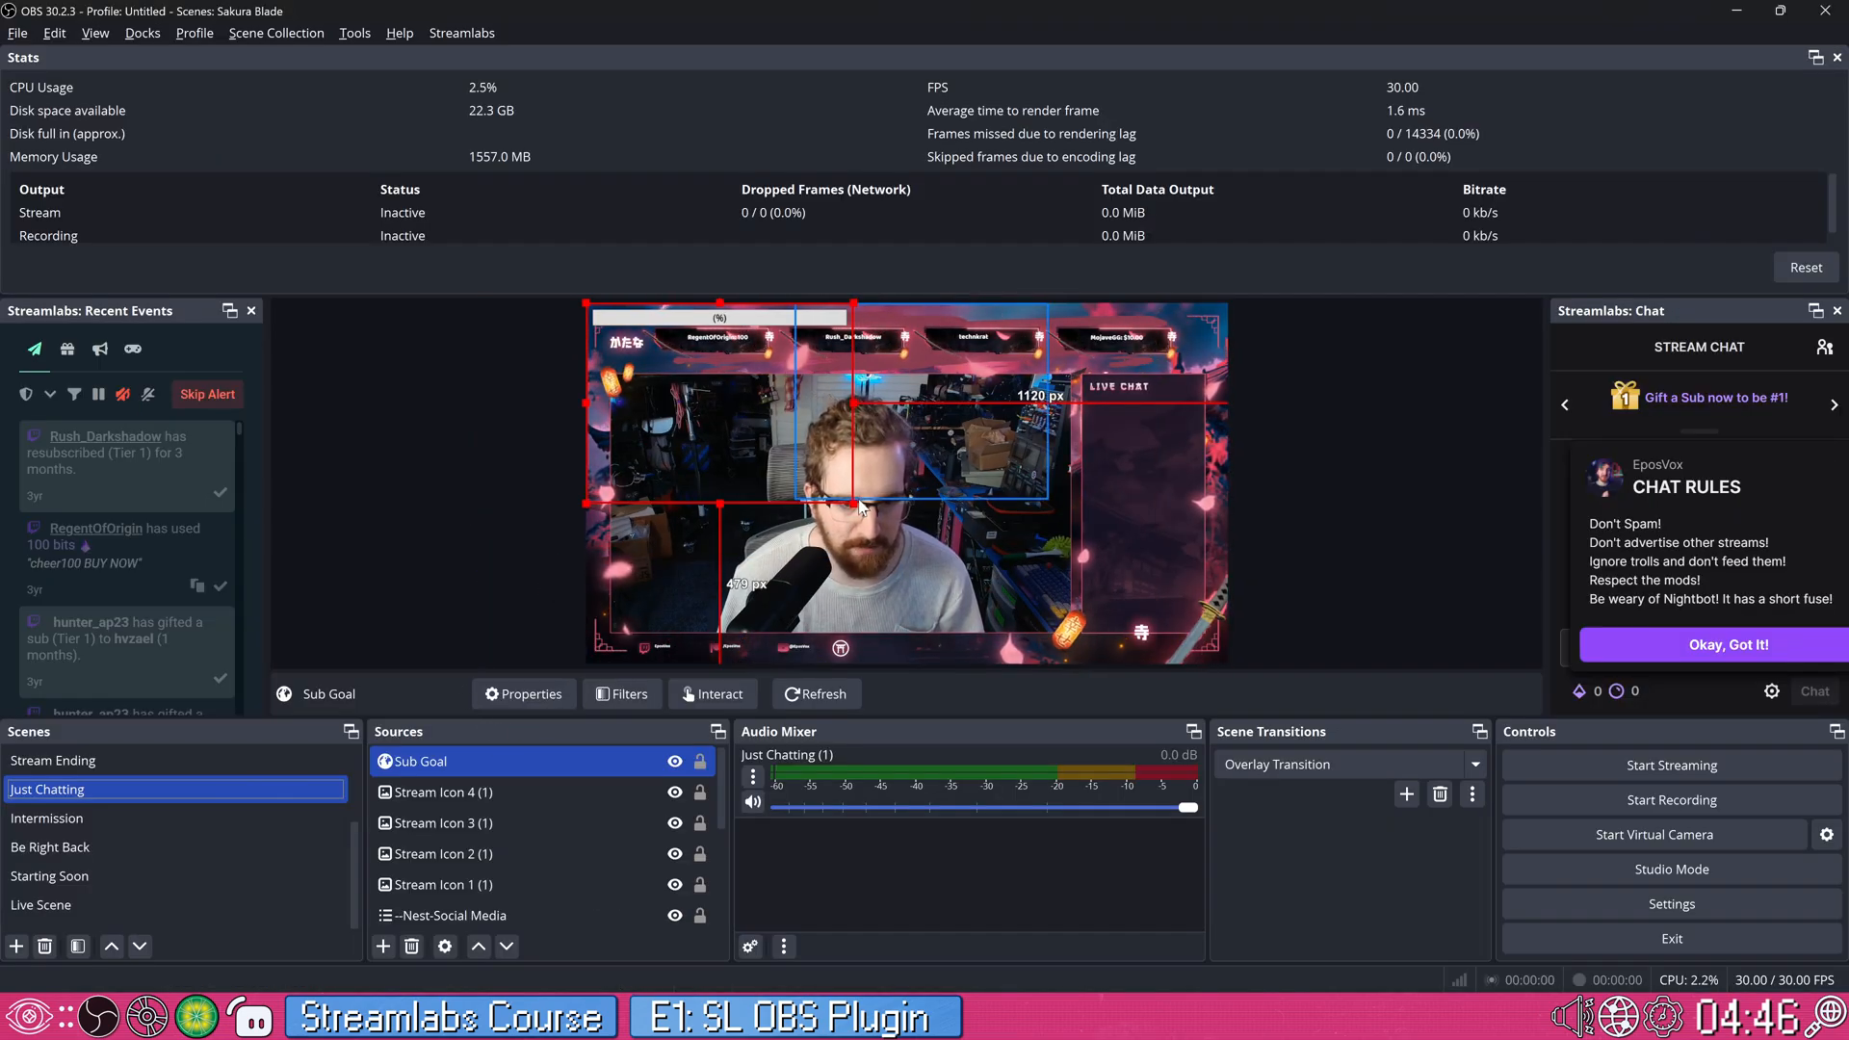
key("alt+tab")
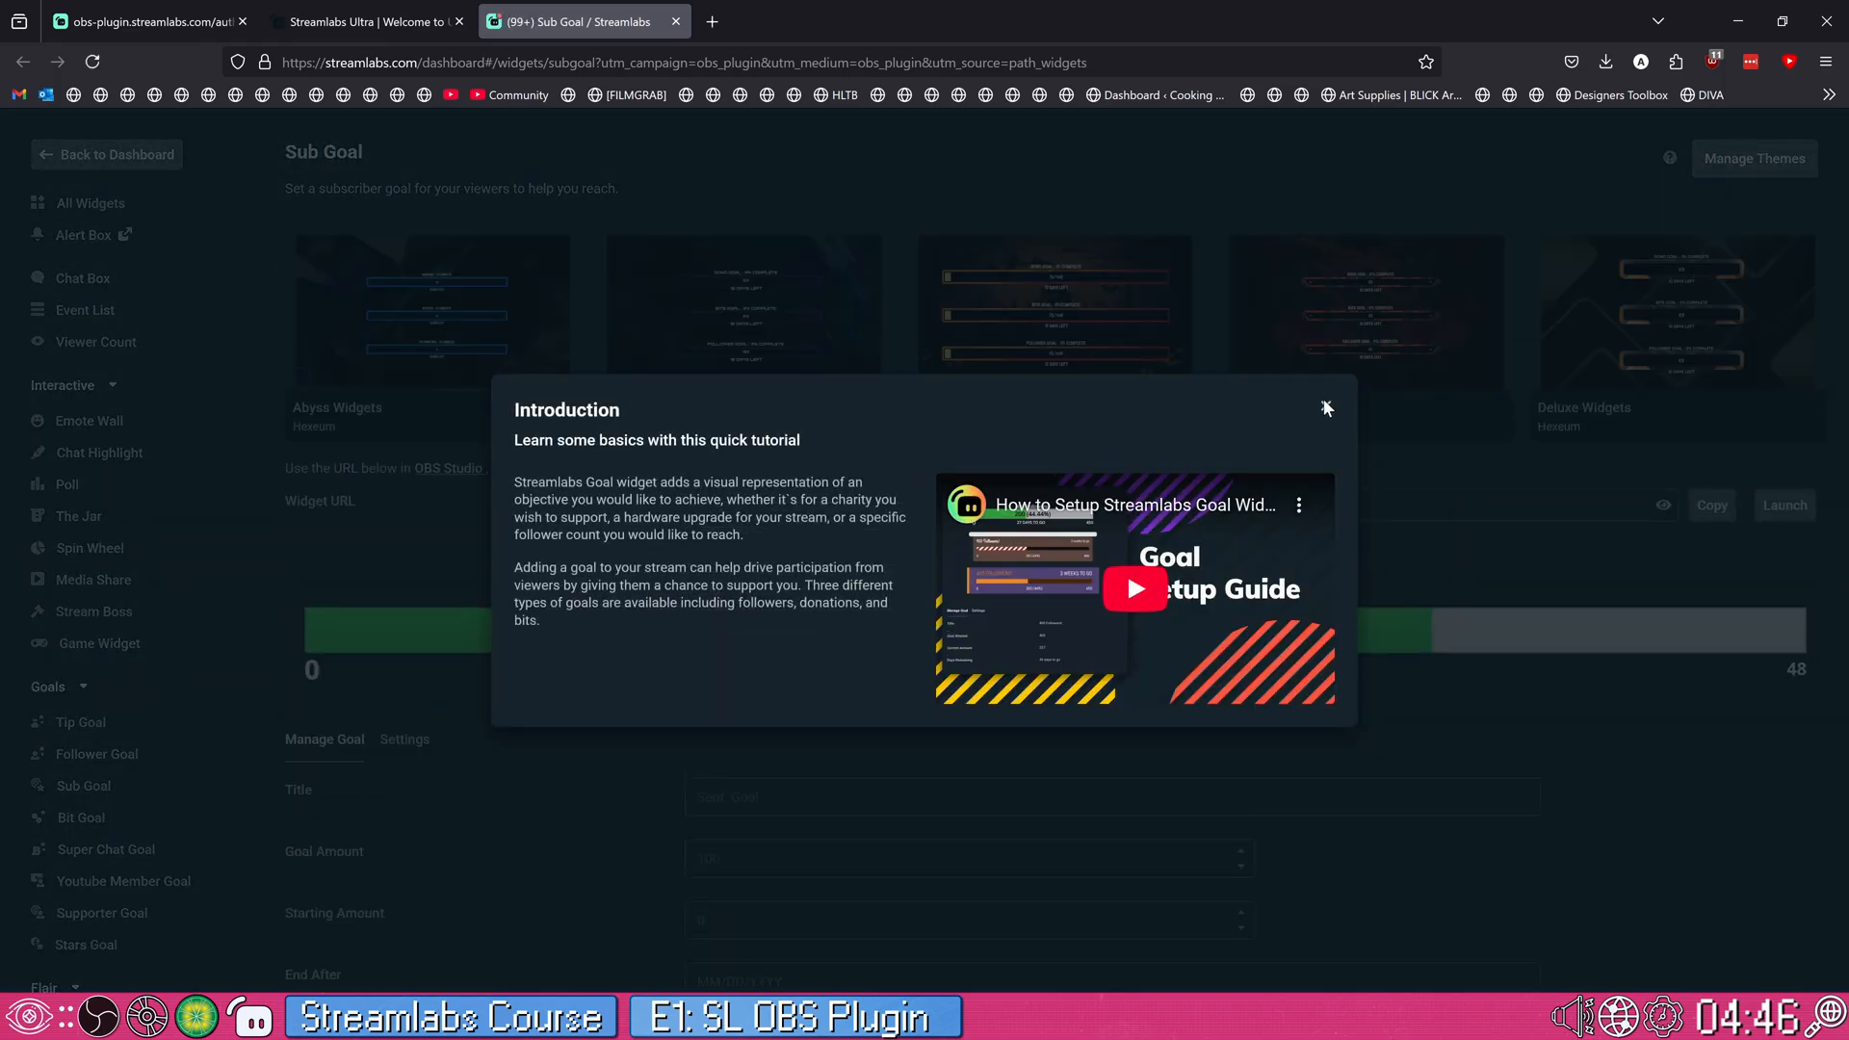
Dismiss the tutorial and enter goal 'BUY ME A PIZZA', amount 10, end date 03.
left_click(1325, 408)
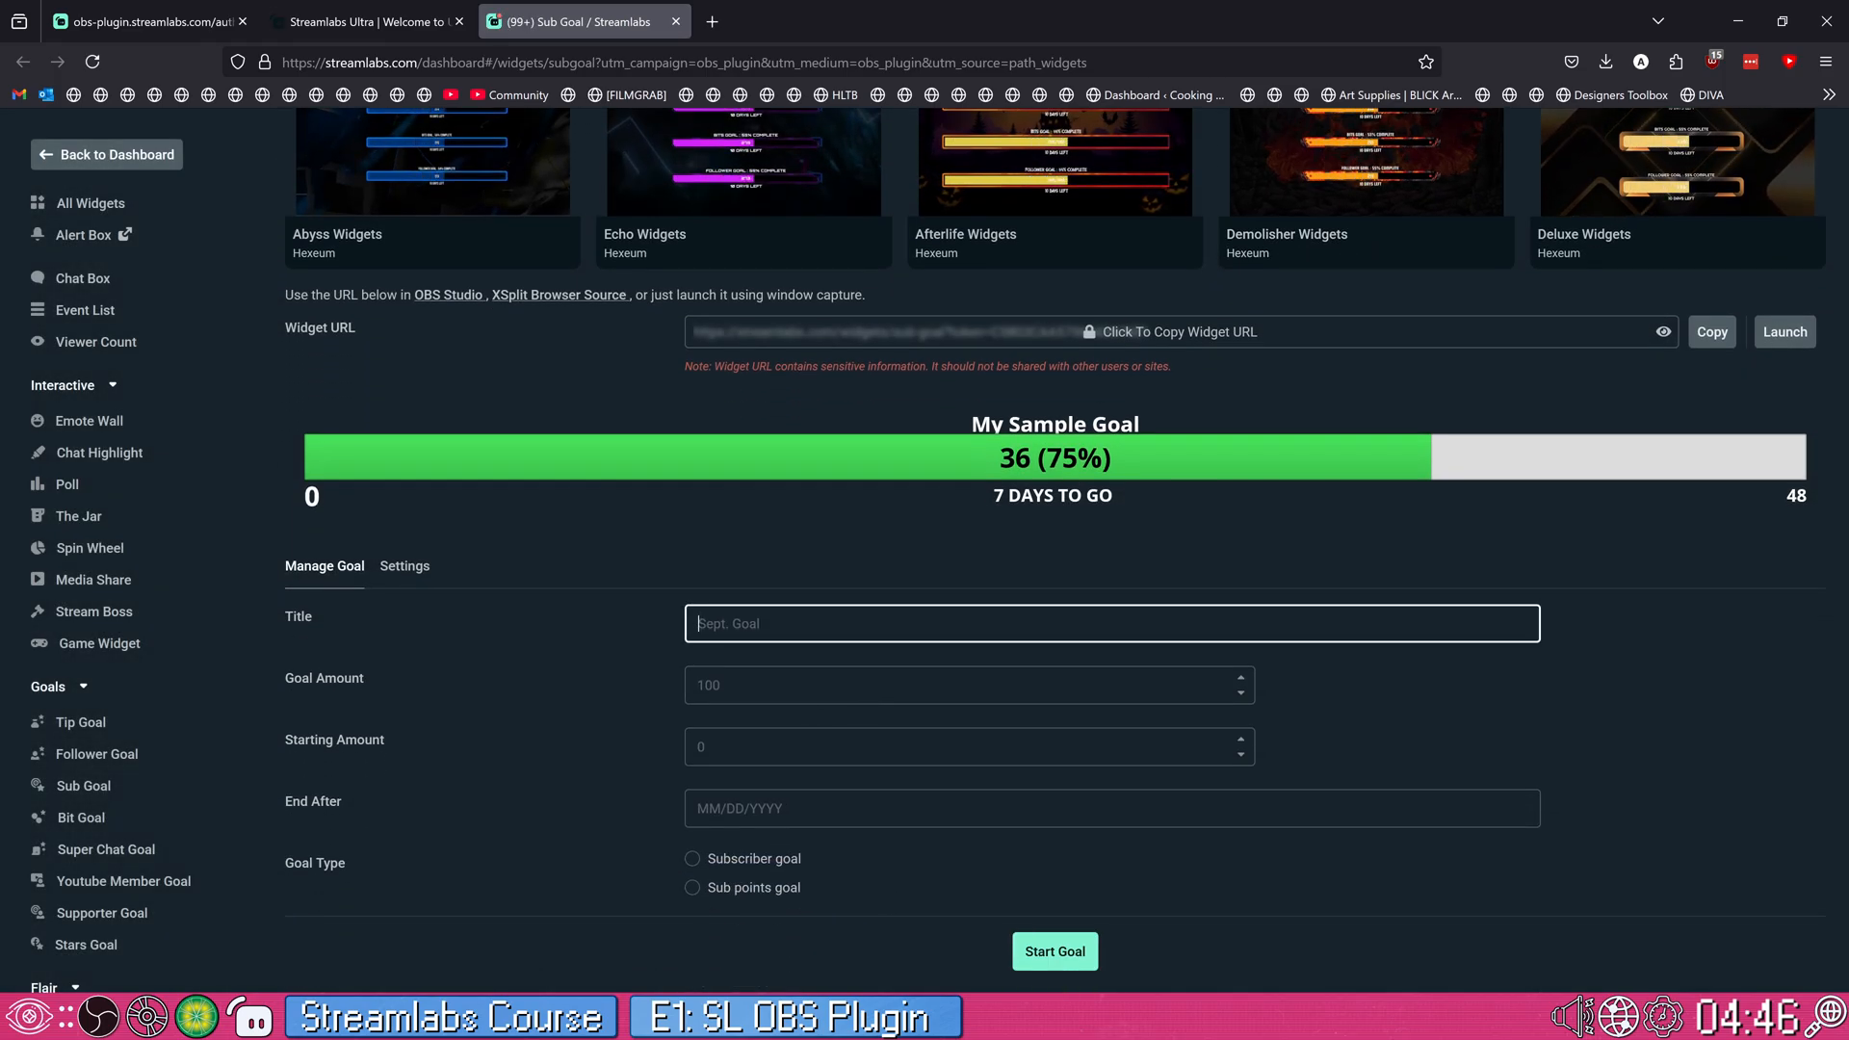
type("BUY ME A PIZZA")
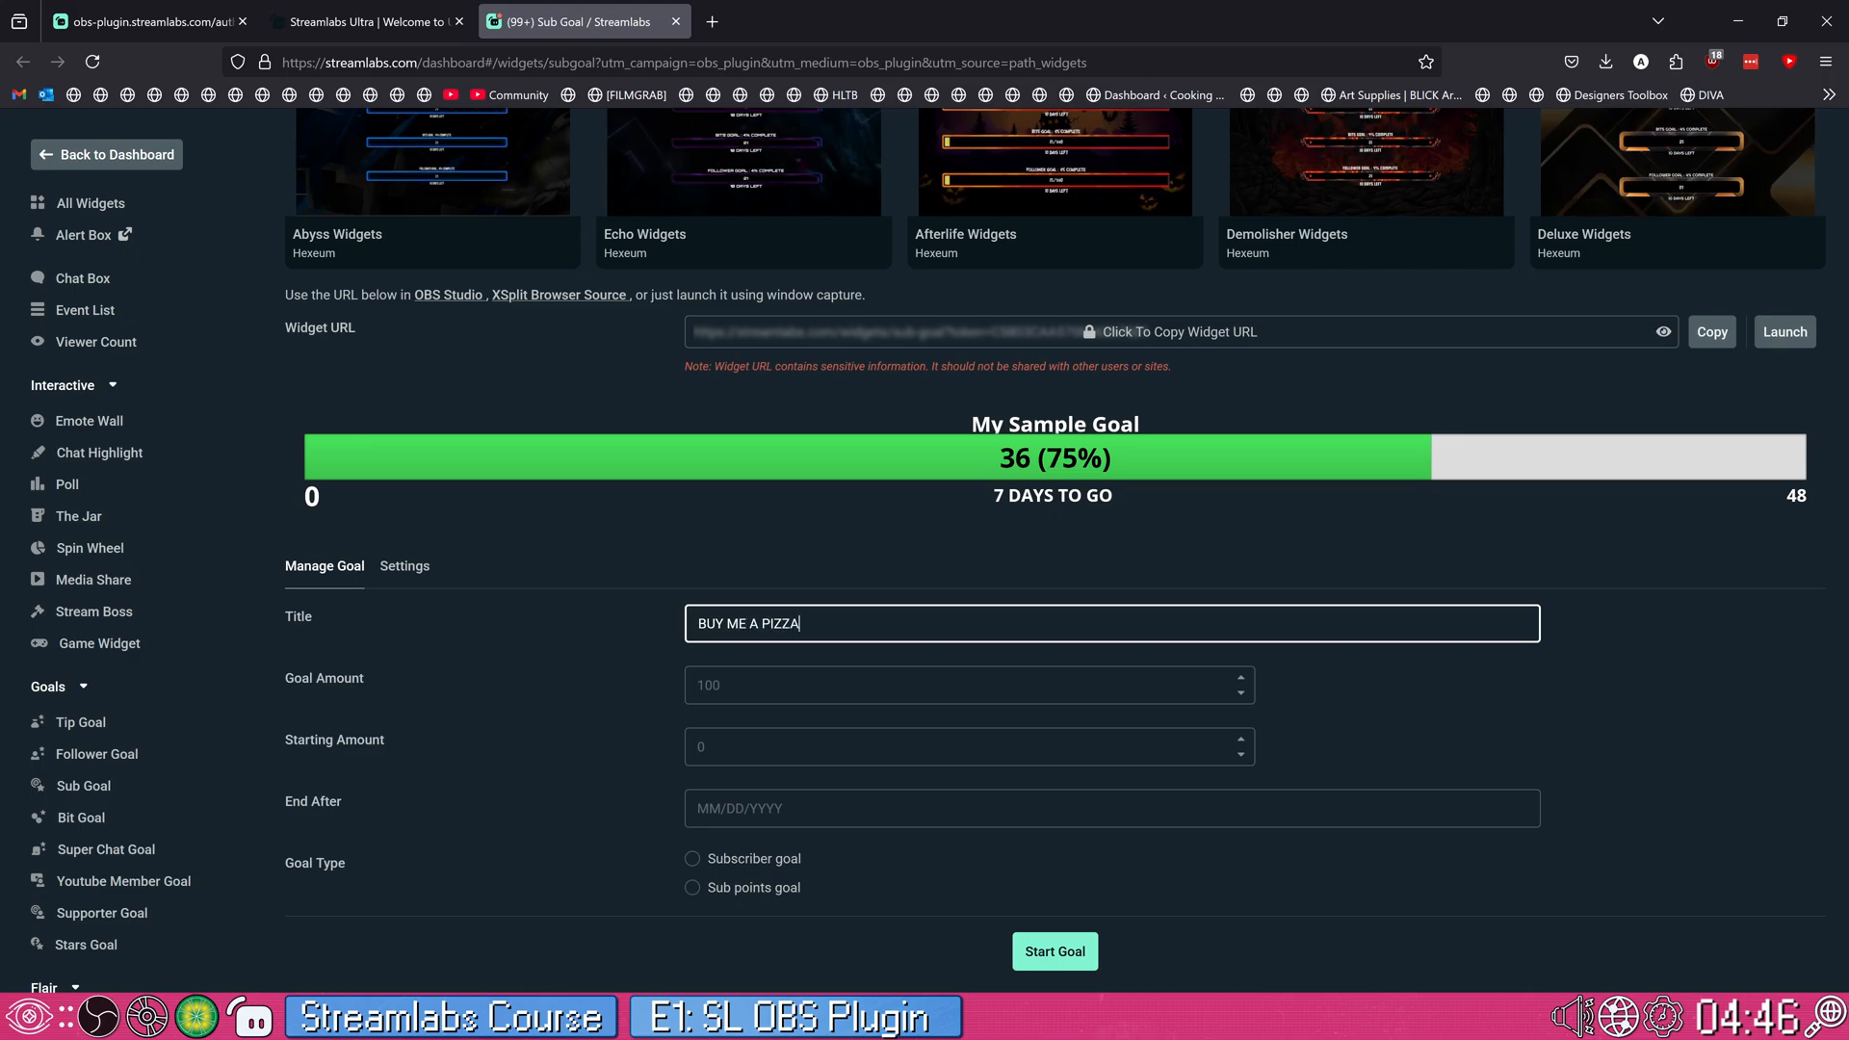
type("30")
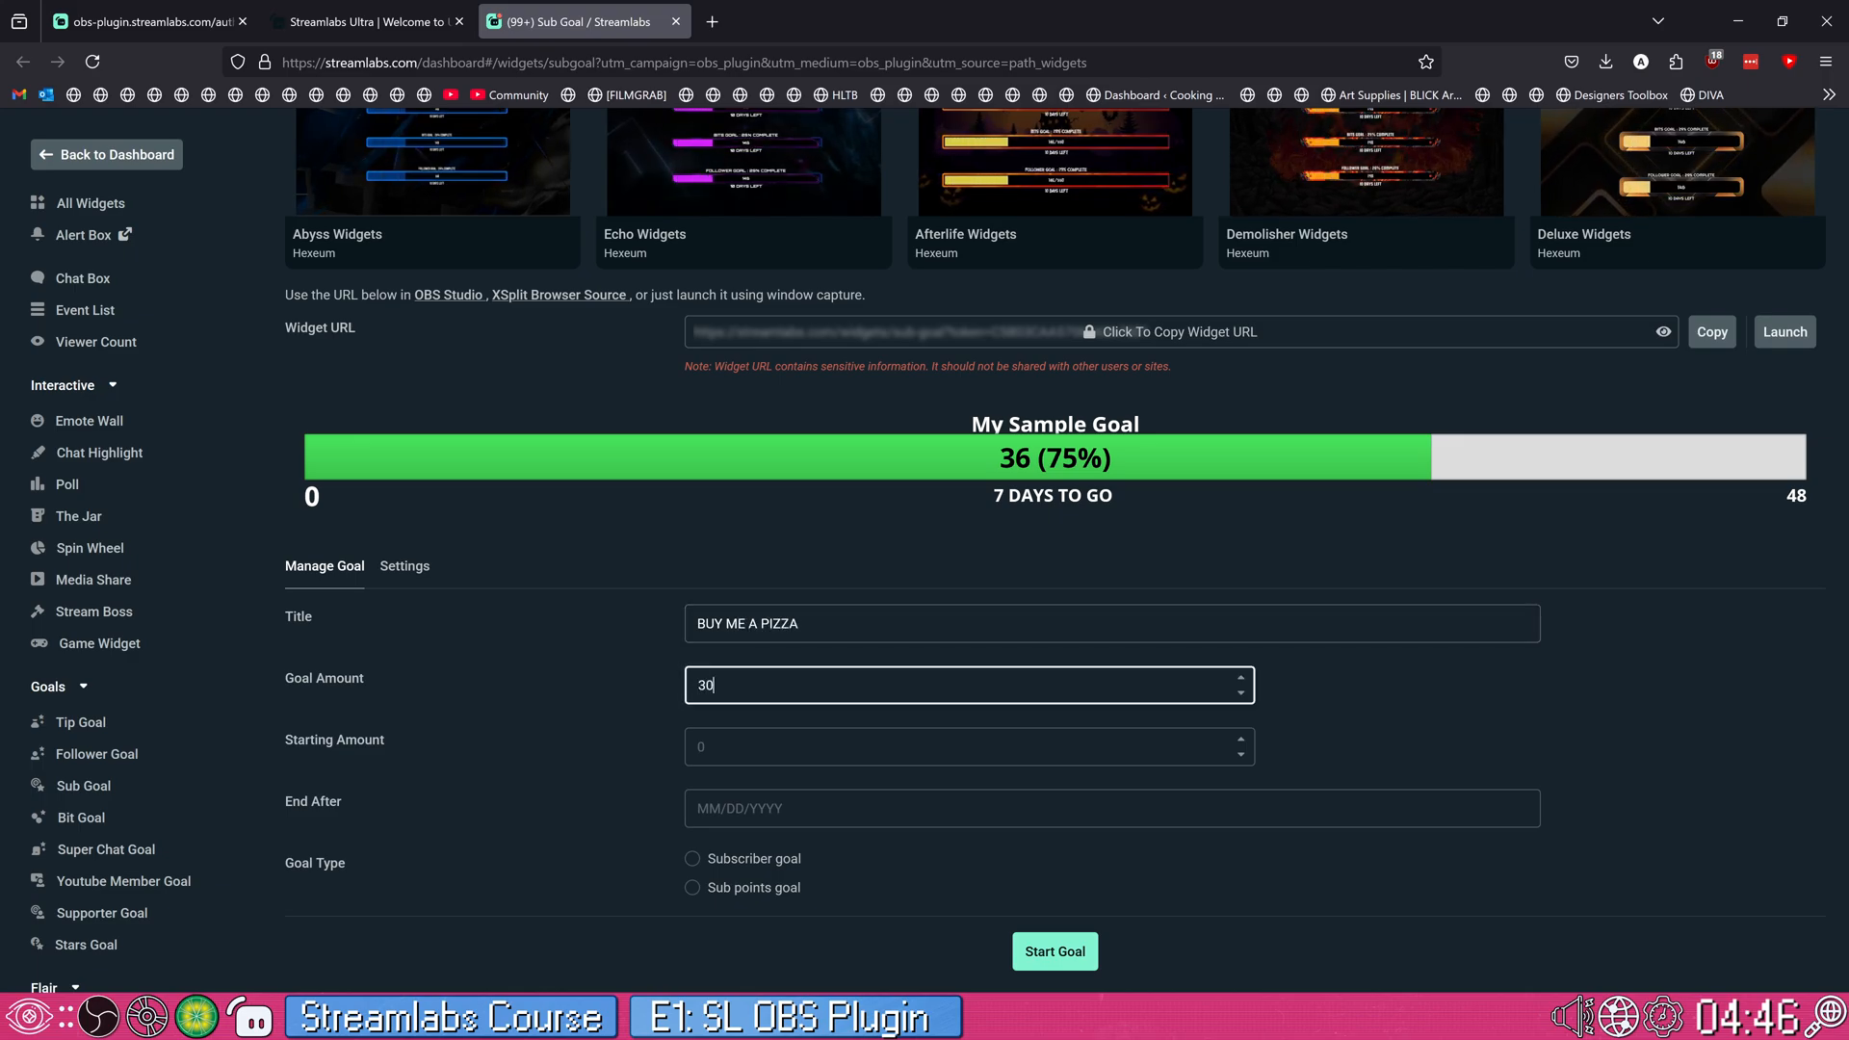
left_click(966, 745)
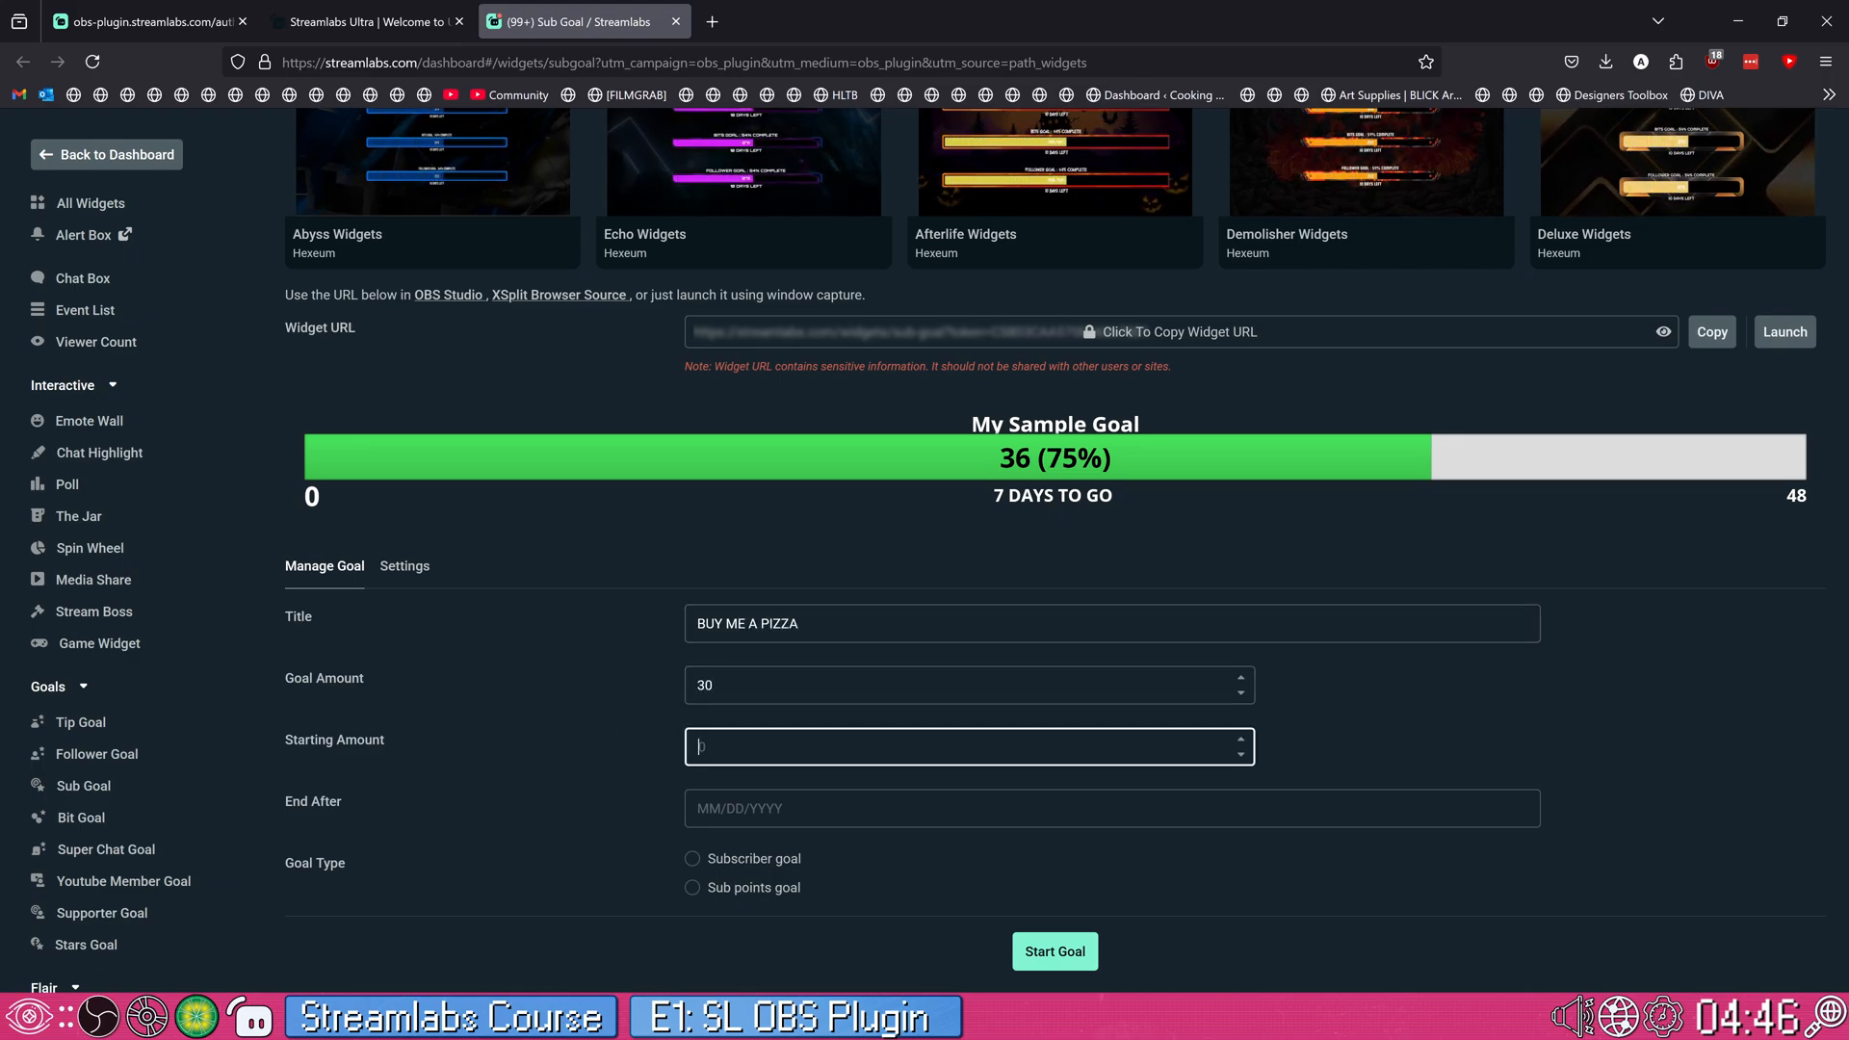
left_click(967, 683)
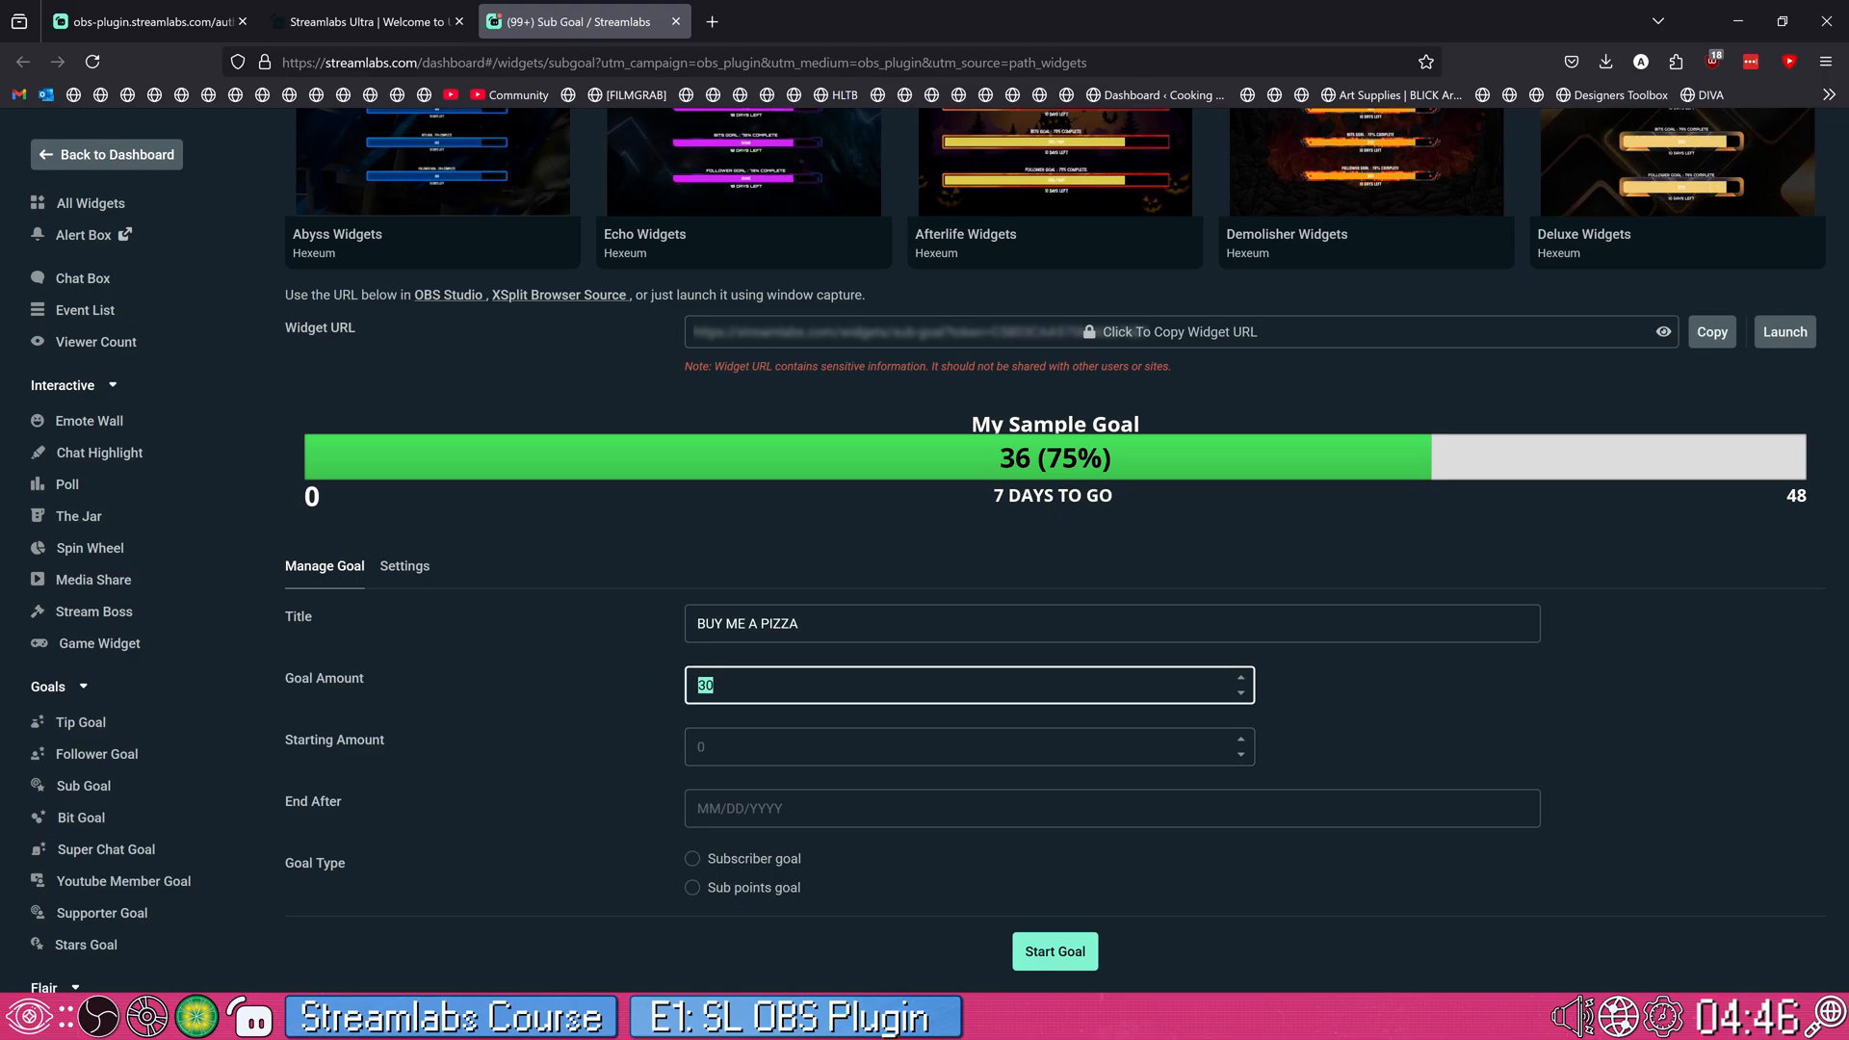
type("10")
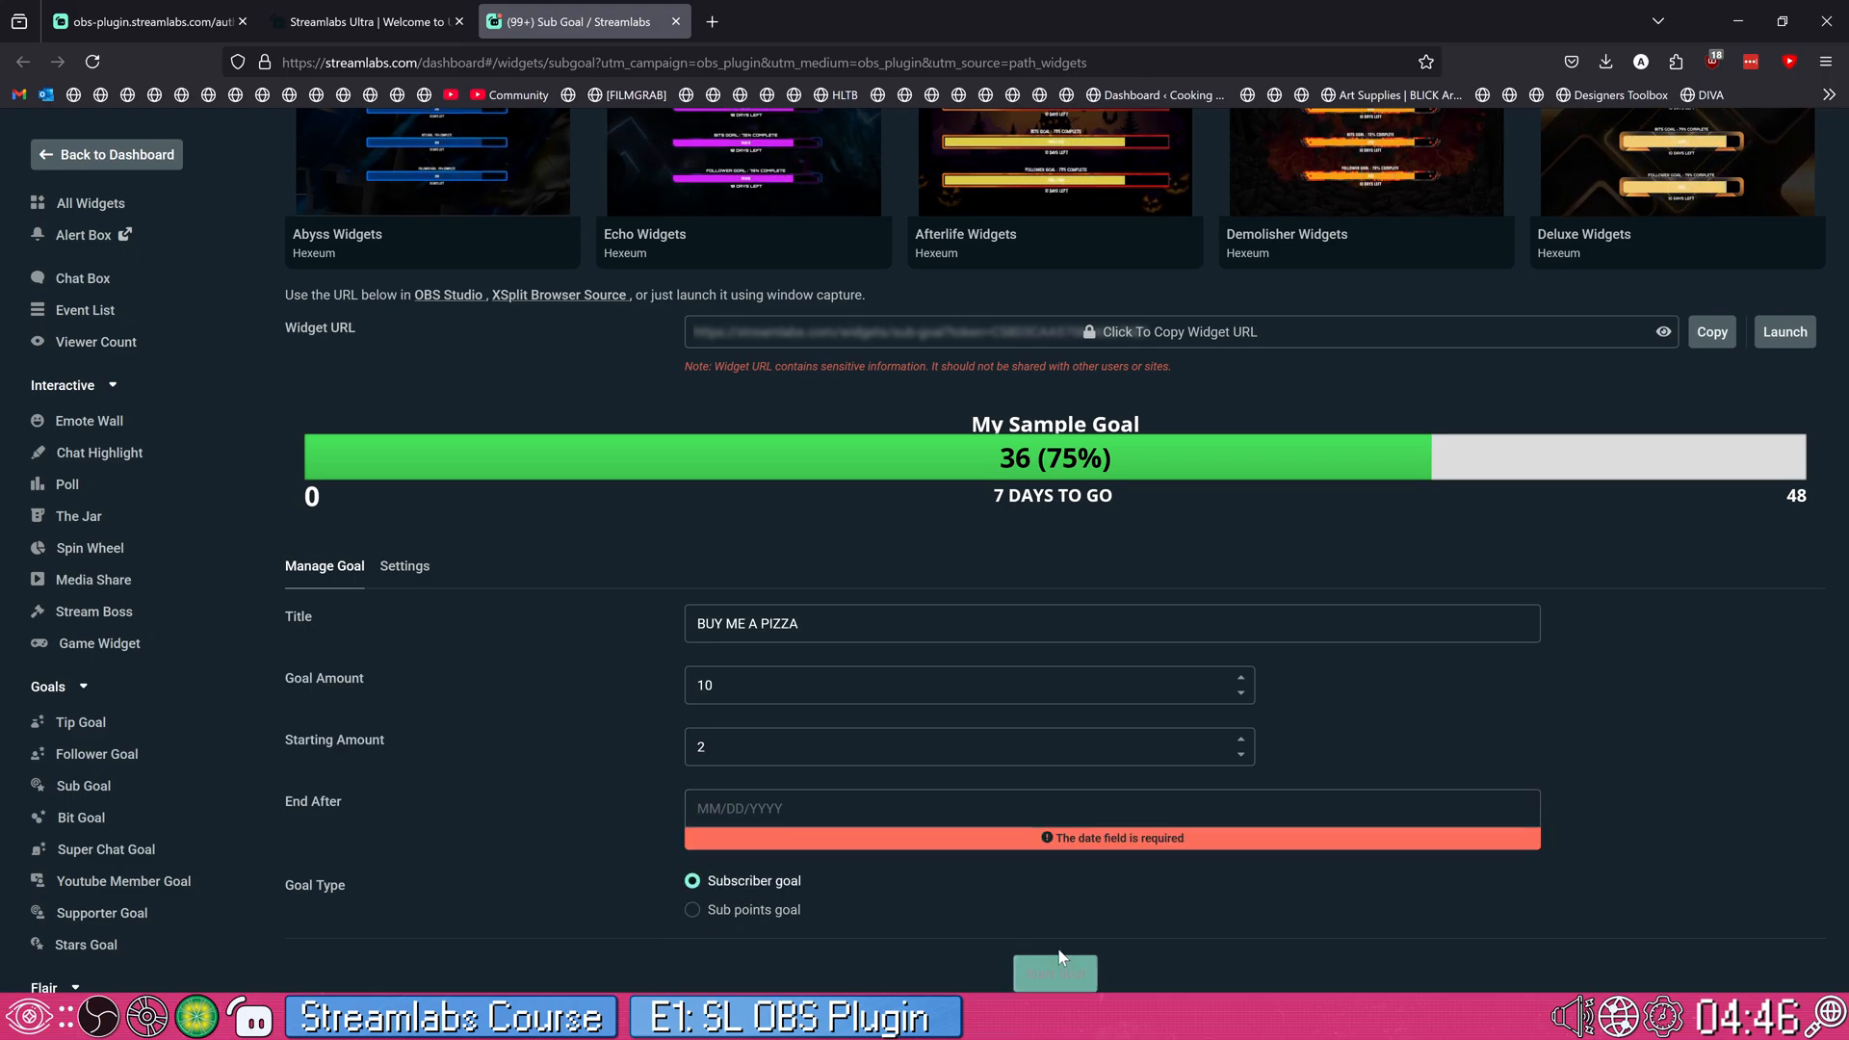
left_click(1108, 808)
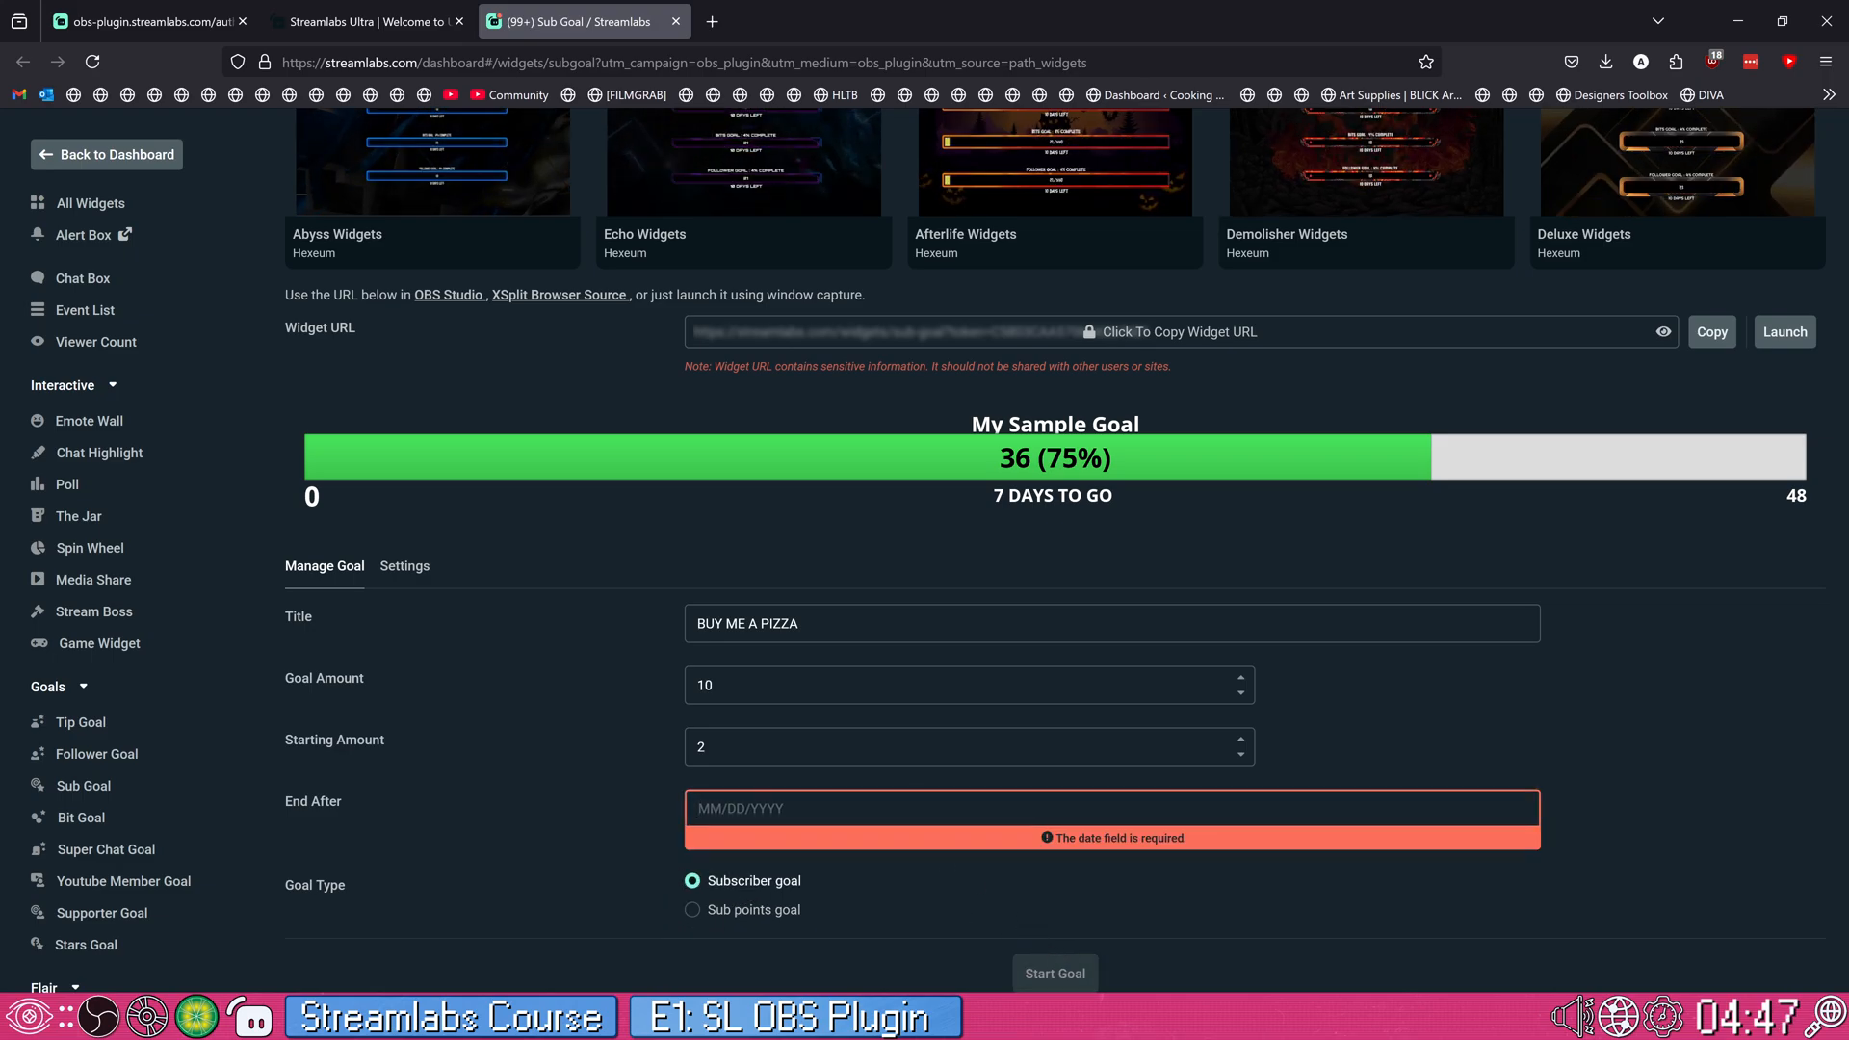
type("03/15/202")
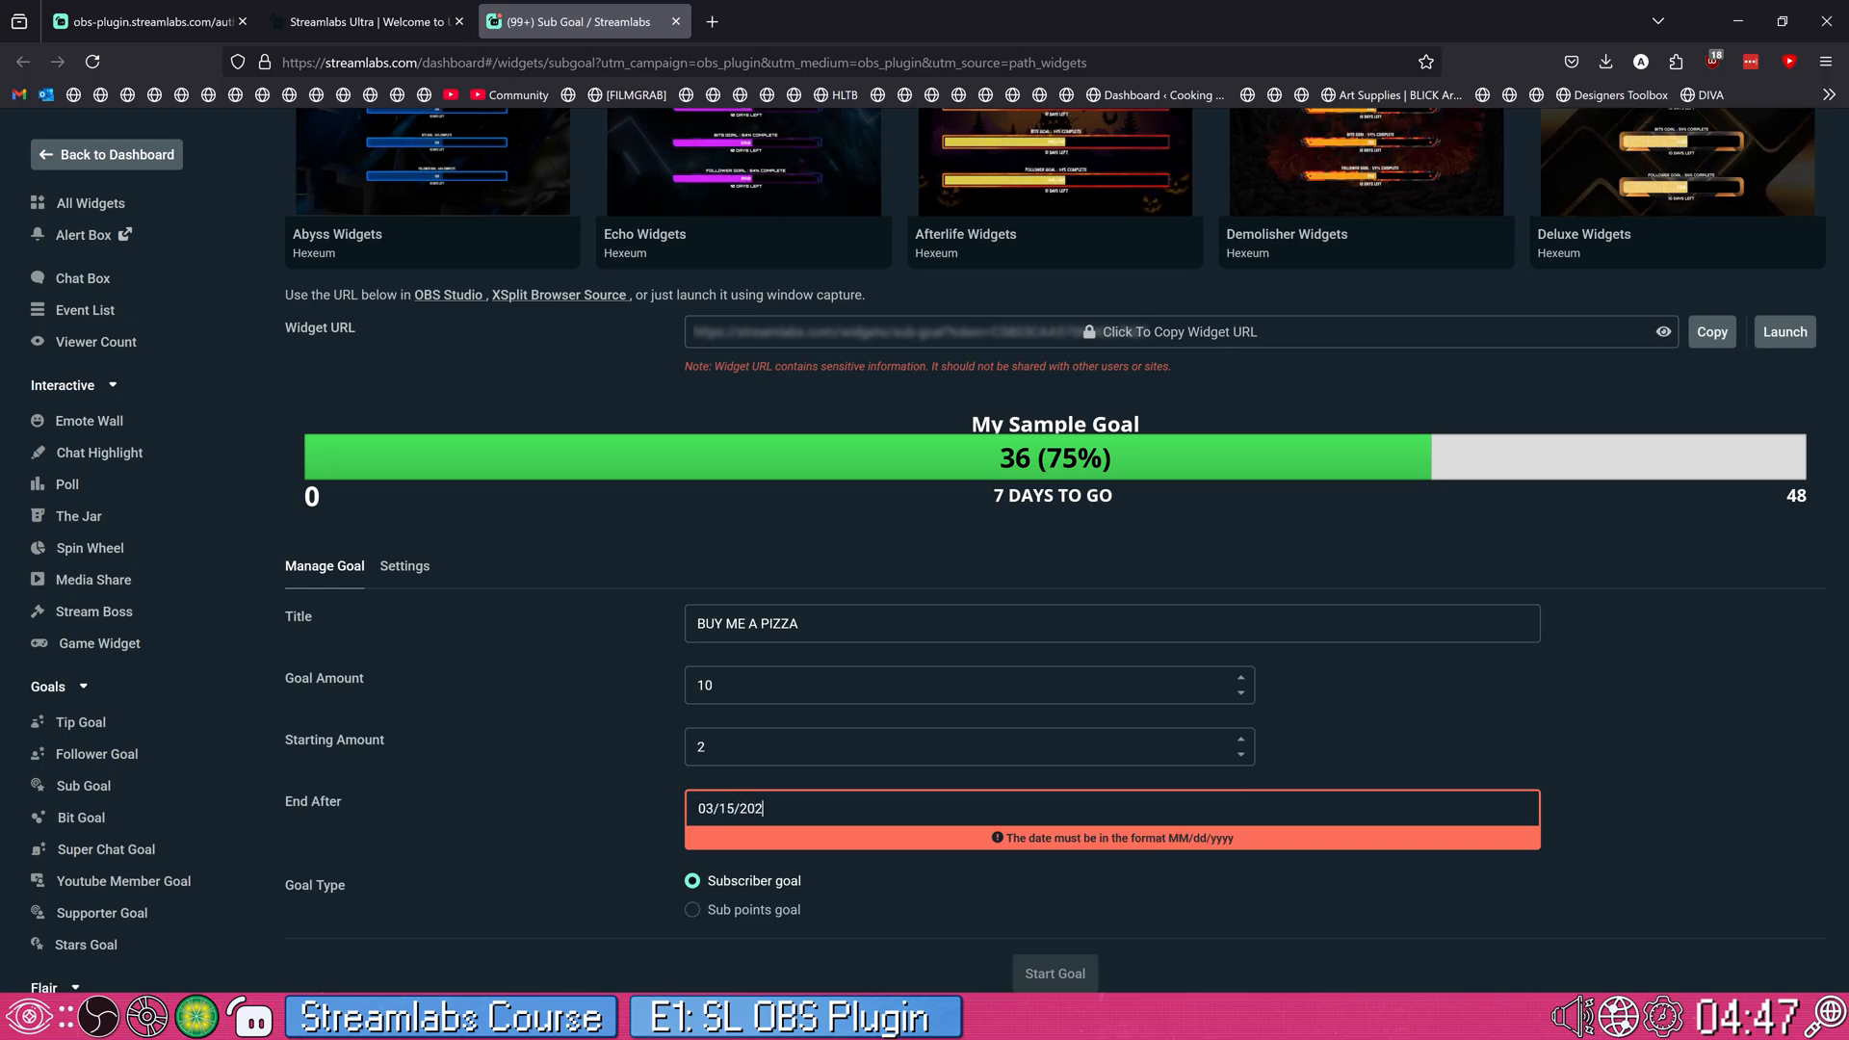
left_click(1053, 972)
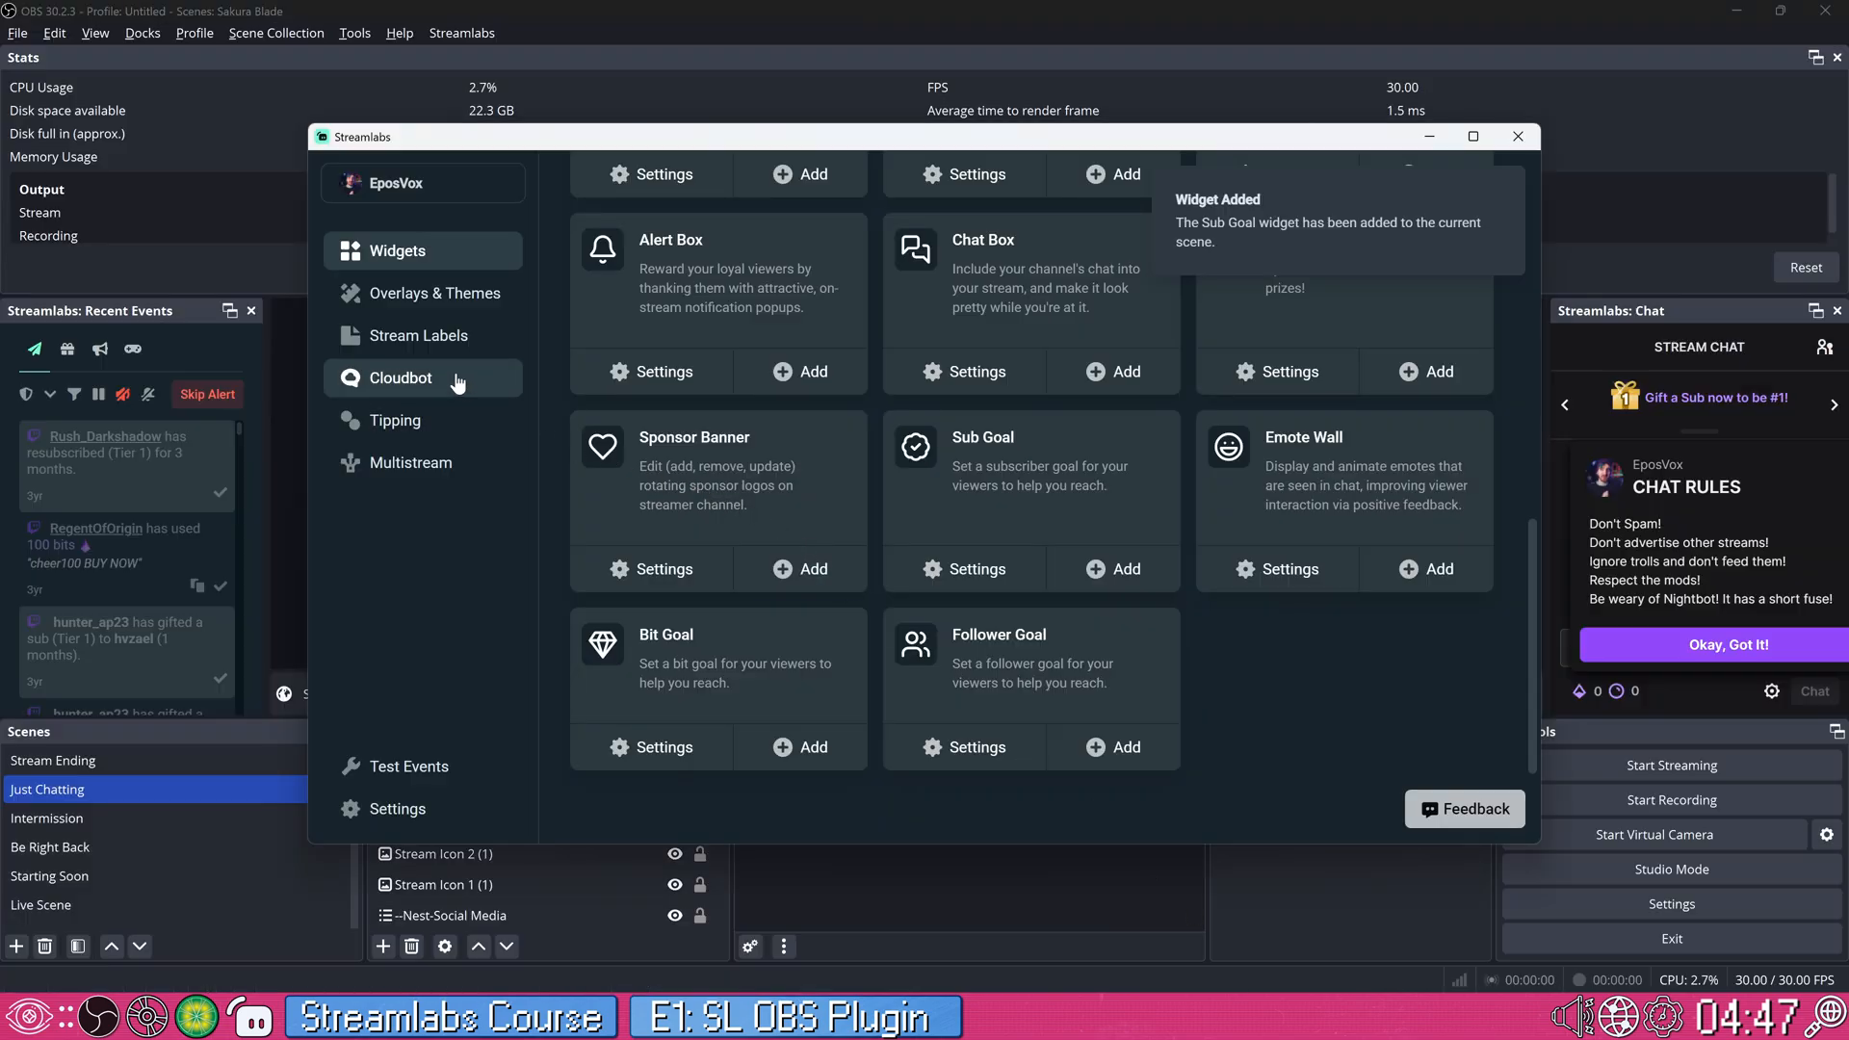
Browse the Tipping and Multistream pages, then manage Cloudbot on streamlabs.com.
left_click(394, 420)
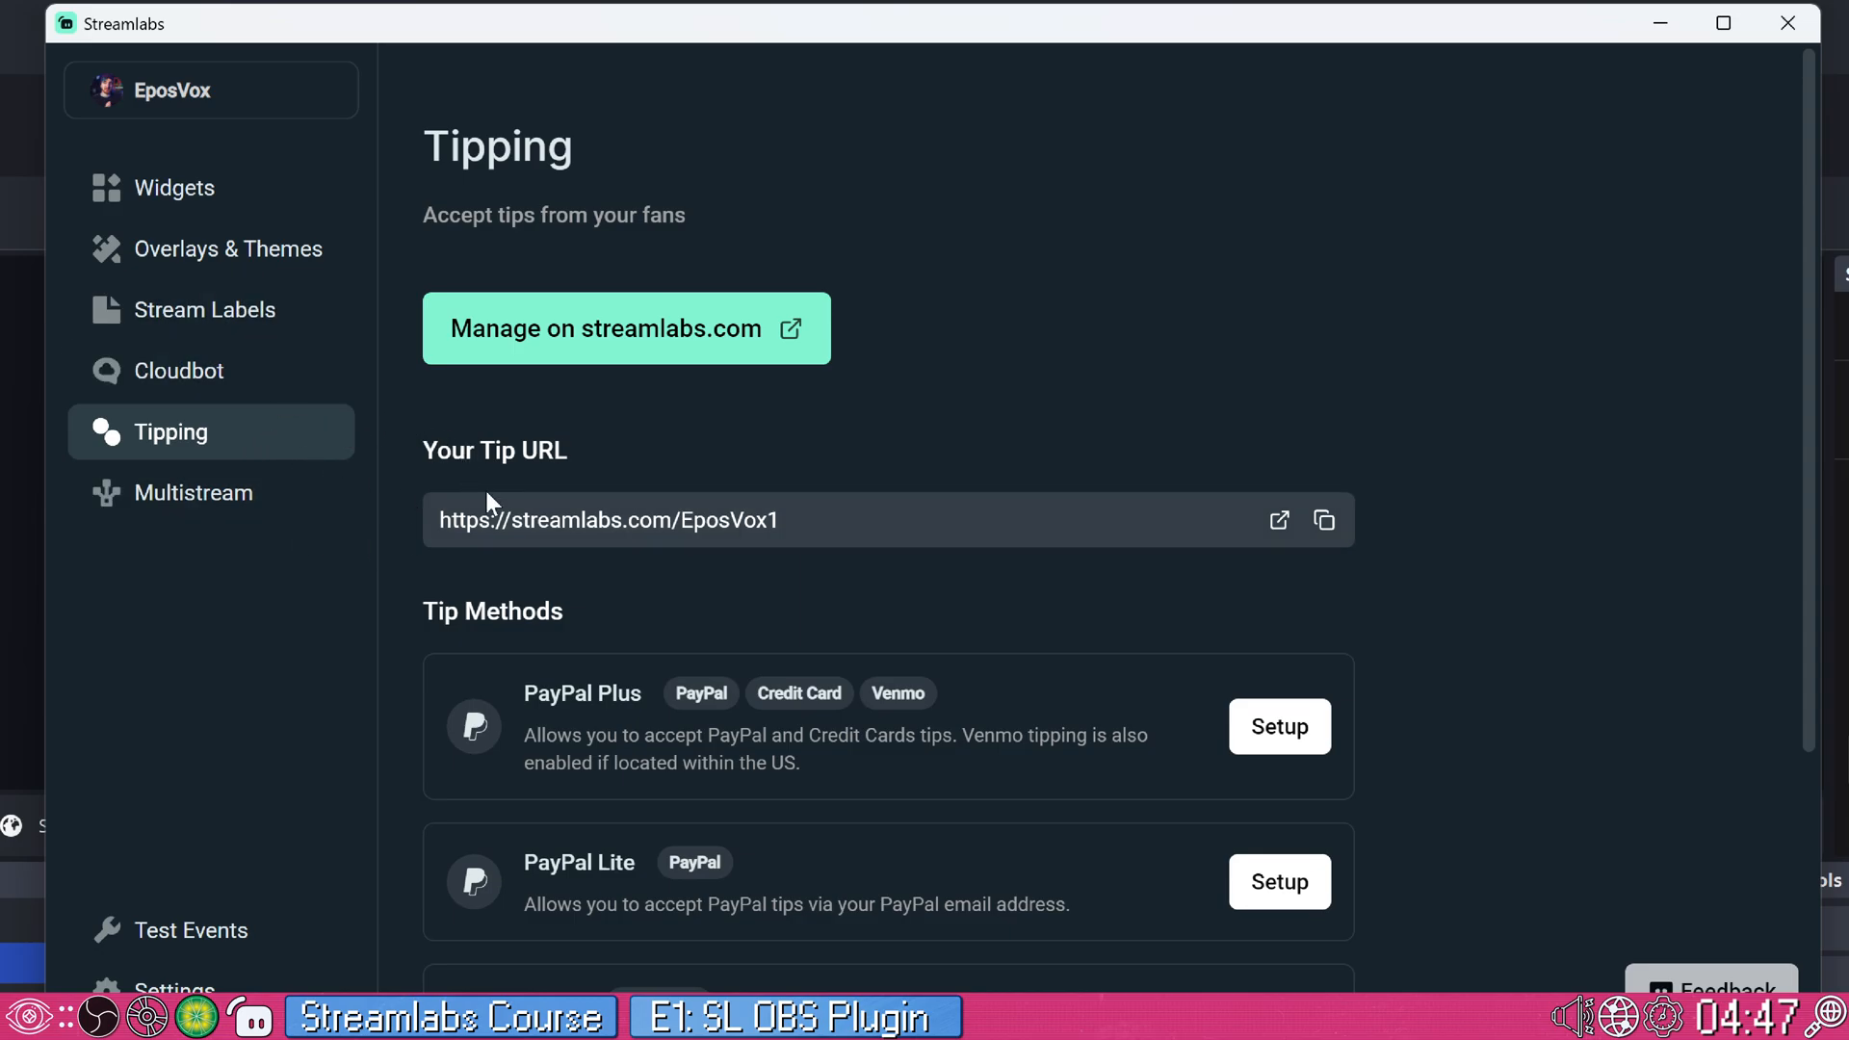
mouse_move(297, 453)
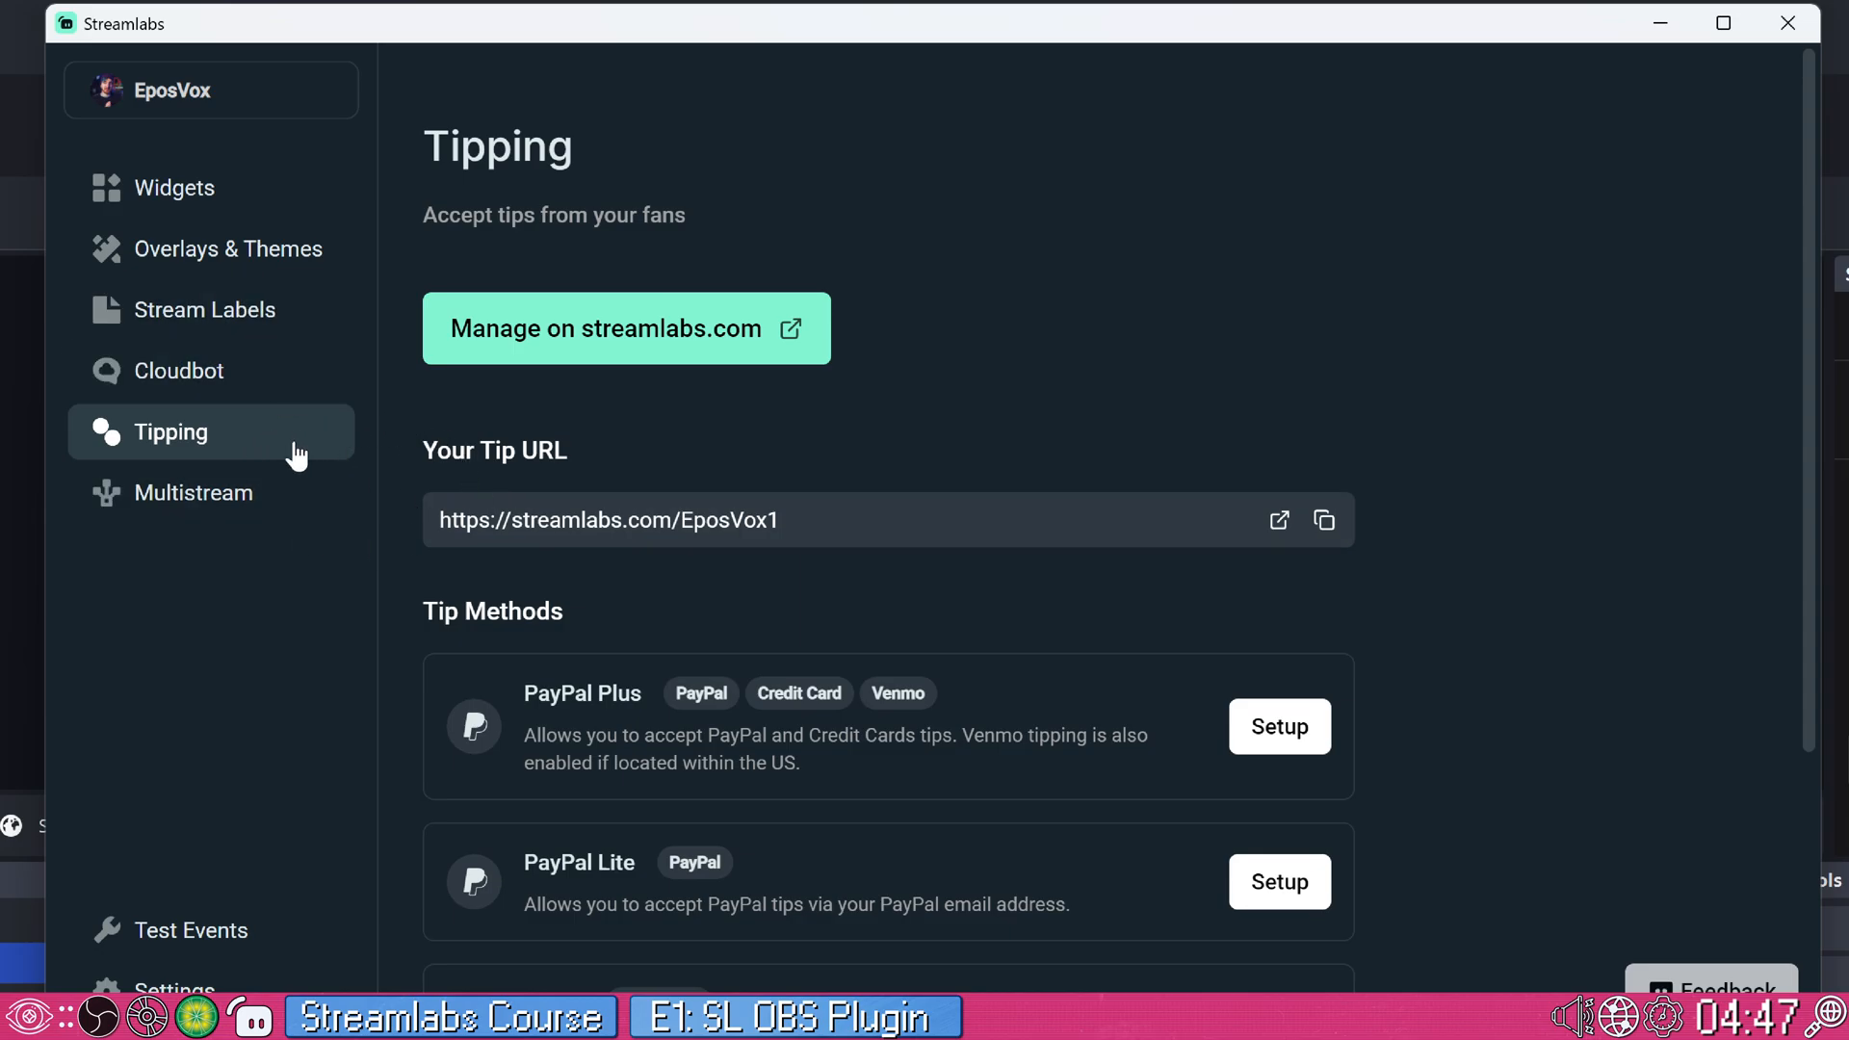
left_click(195, 492)
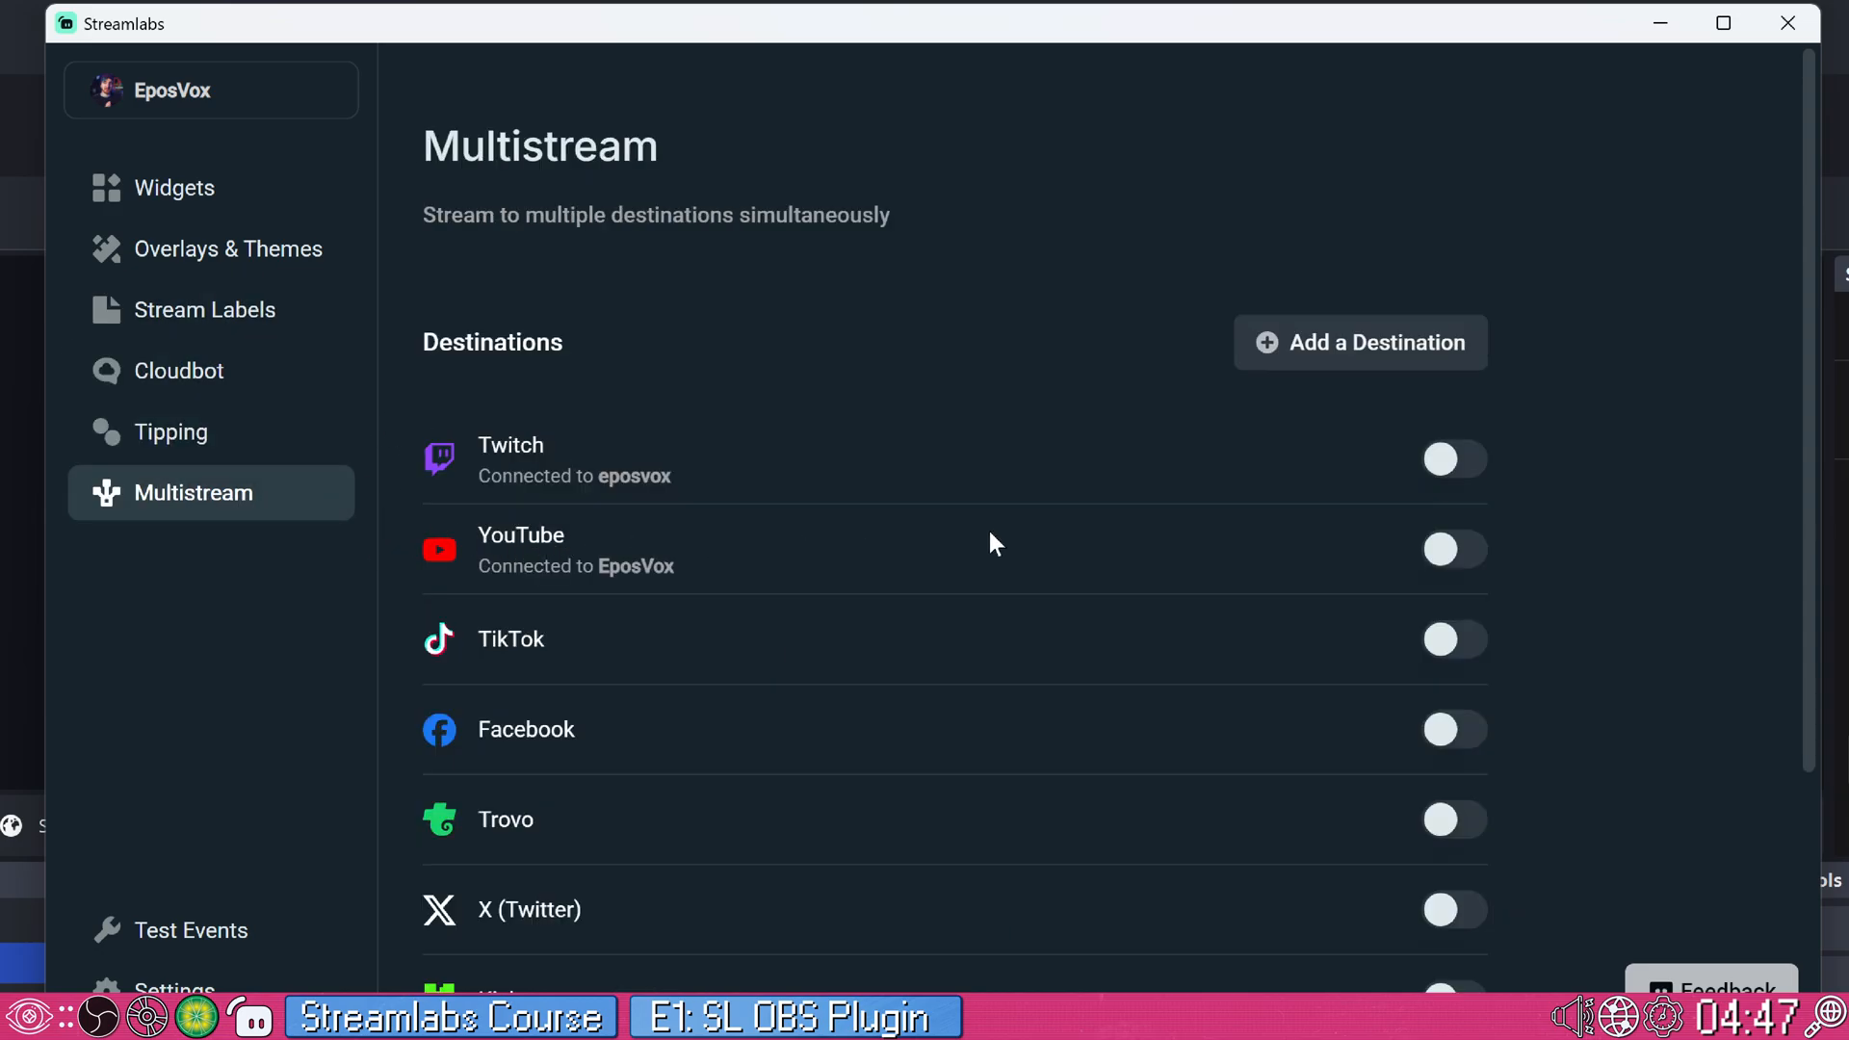
mouse_move(1109, 521)
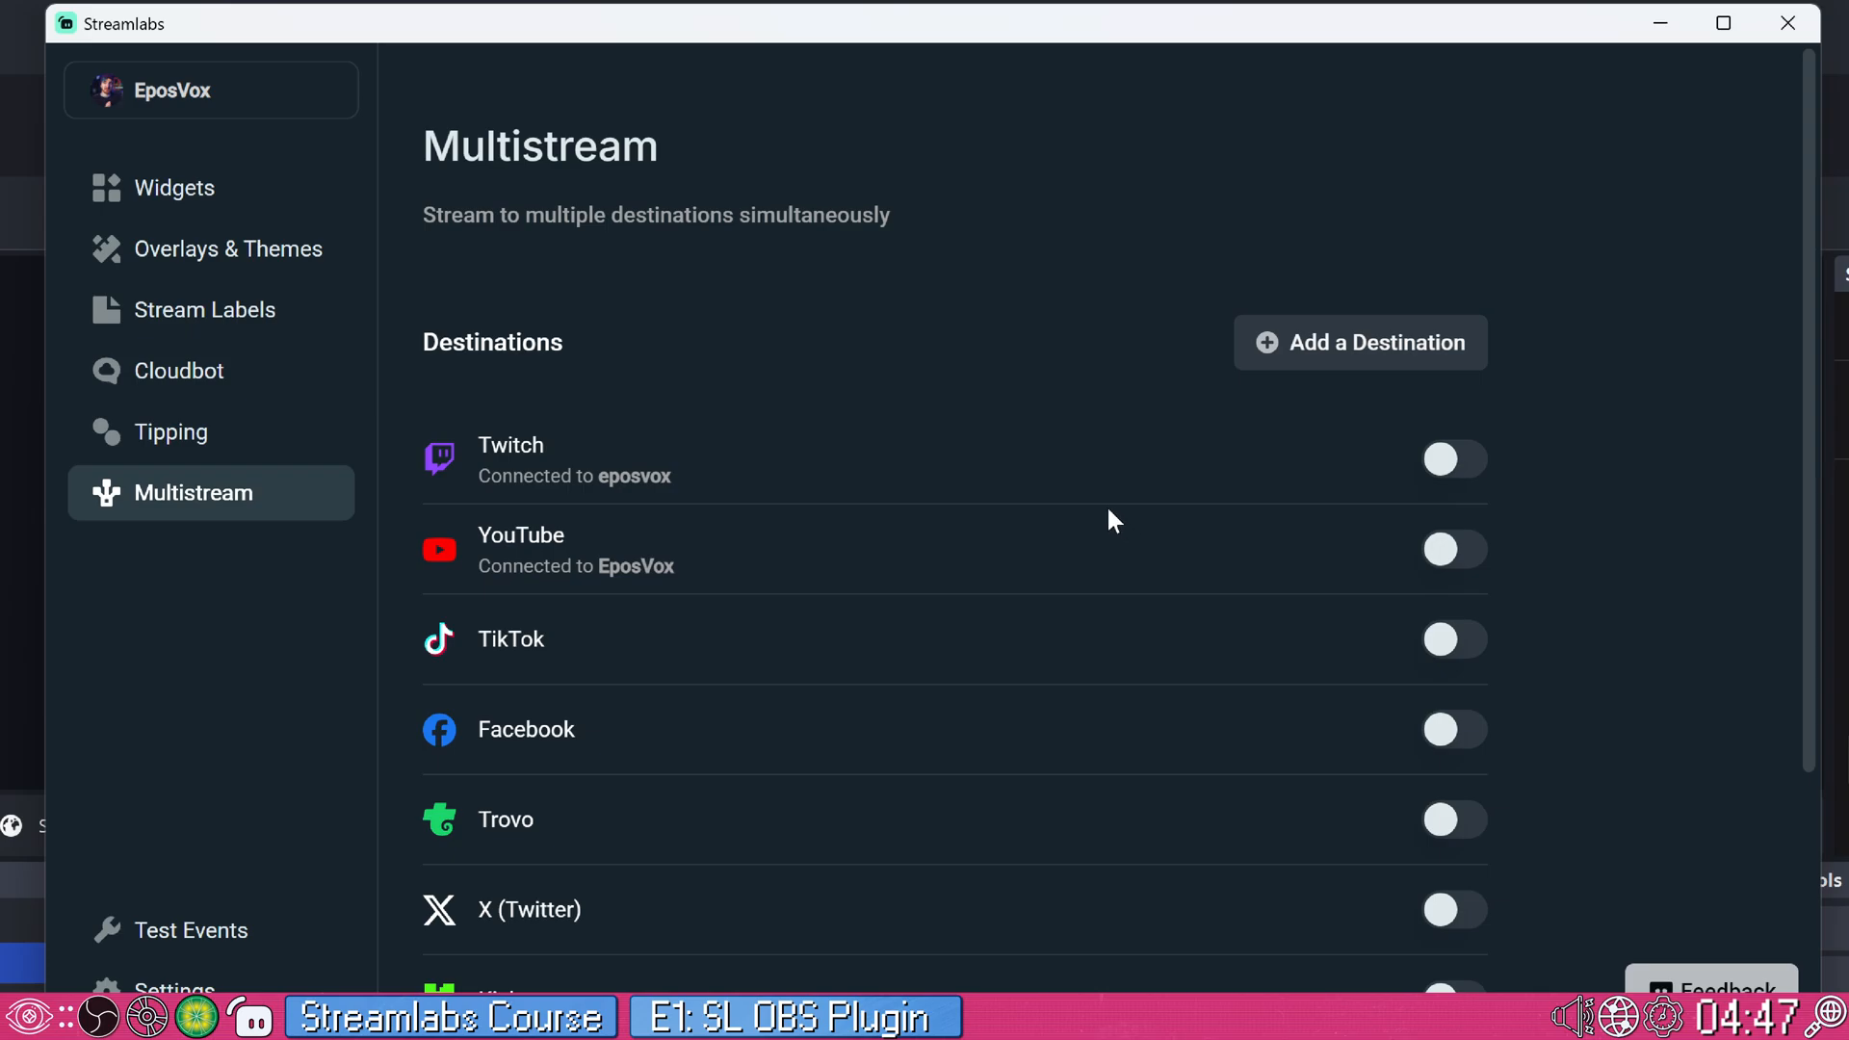
left_click(179, 370)
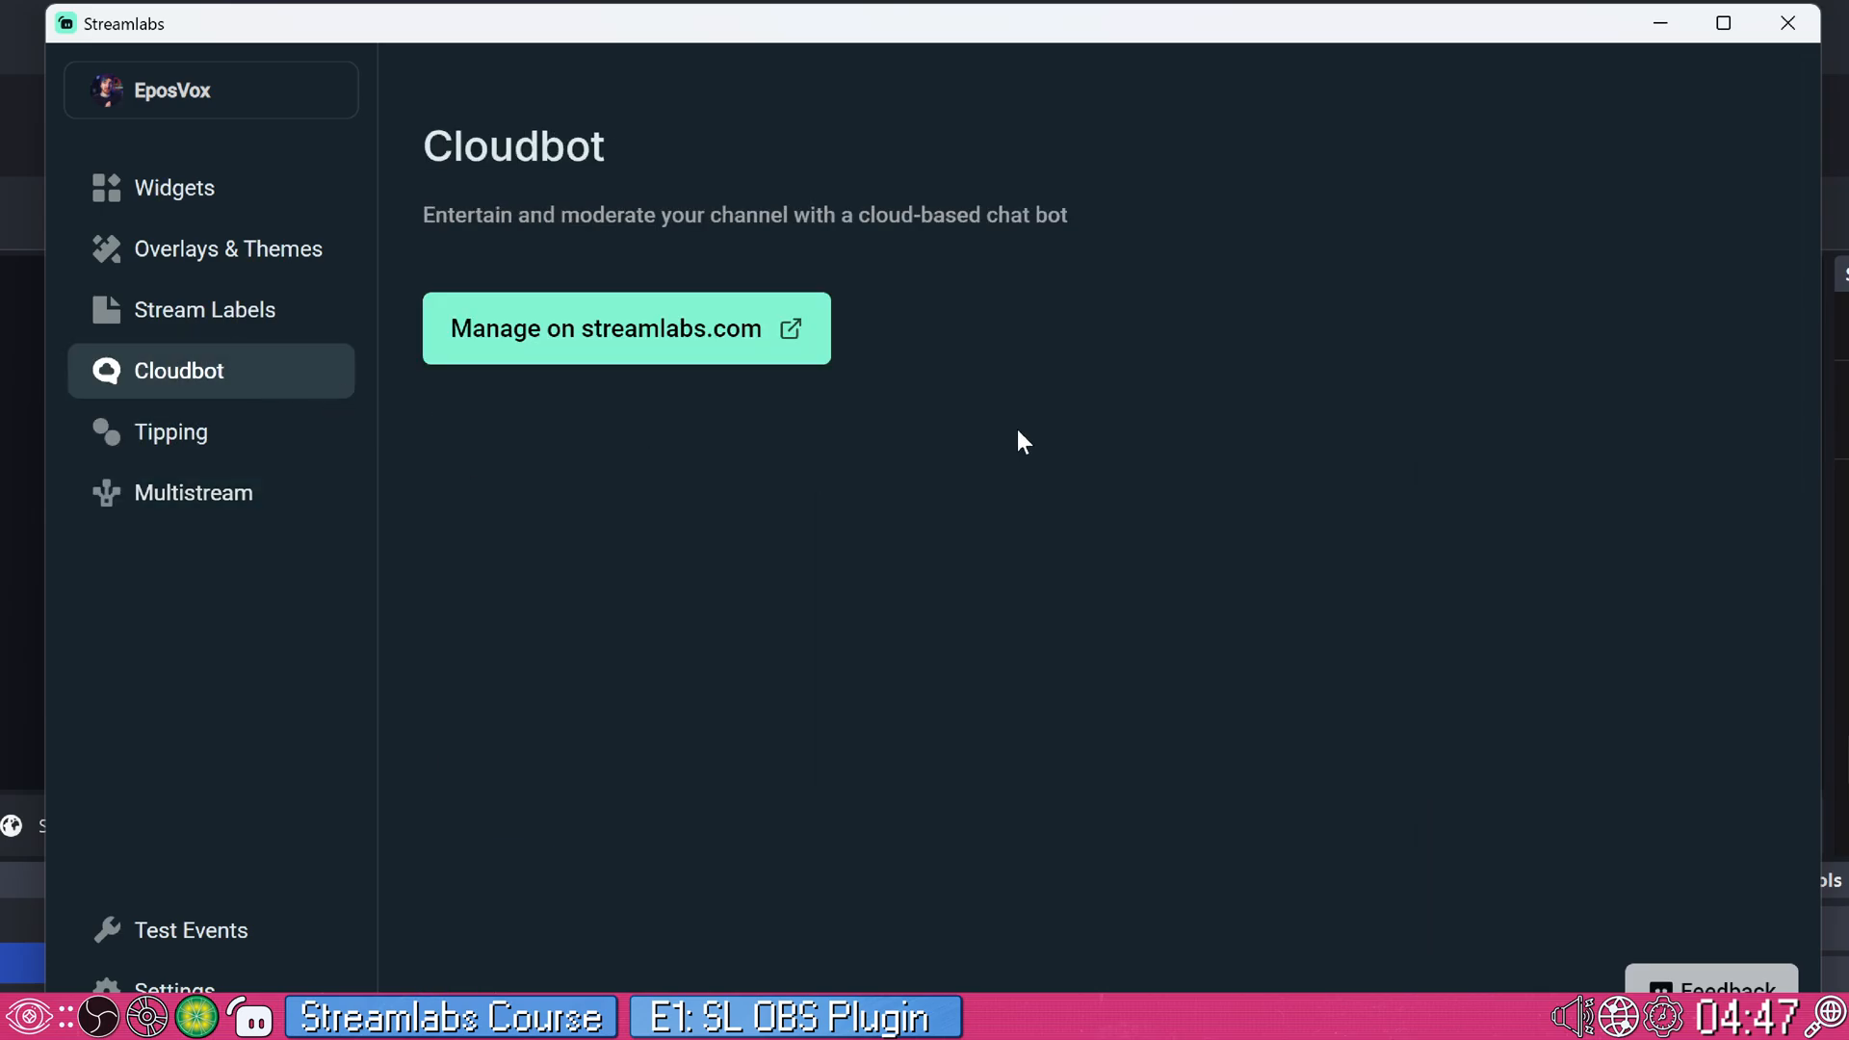
left_click(626, 328)
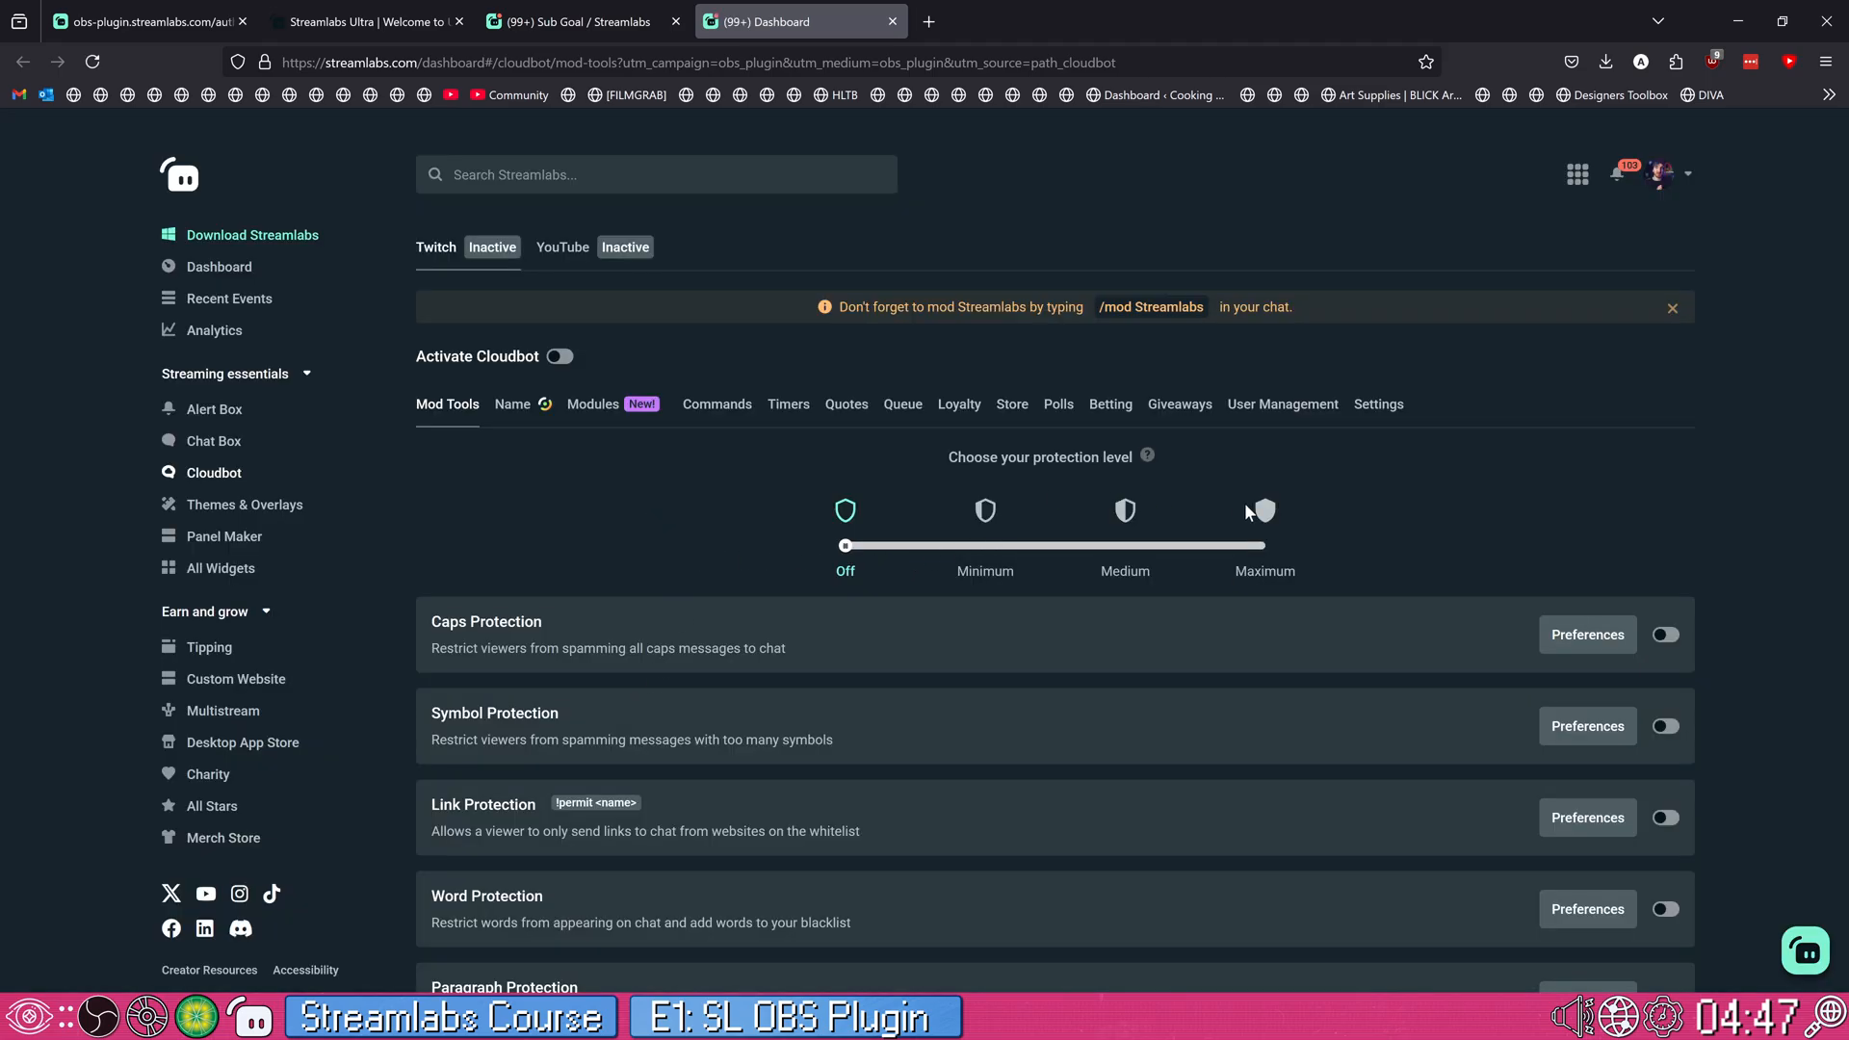
Set chat protection to minimum and review the emote and word protection preferences.
left_click_drag(844, 545, 902, 545)
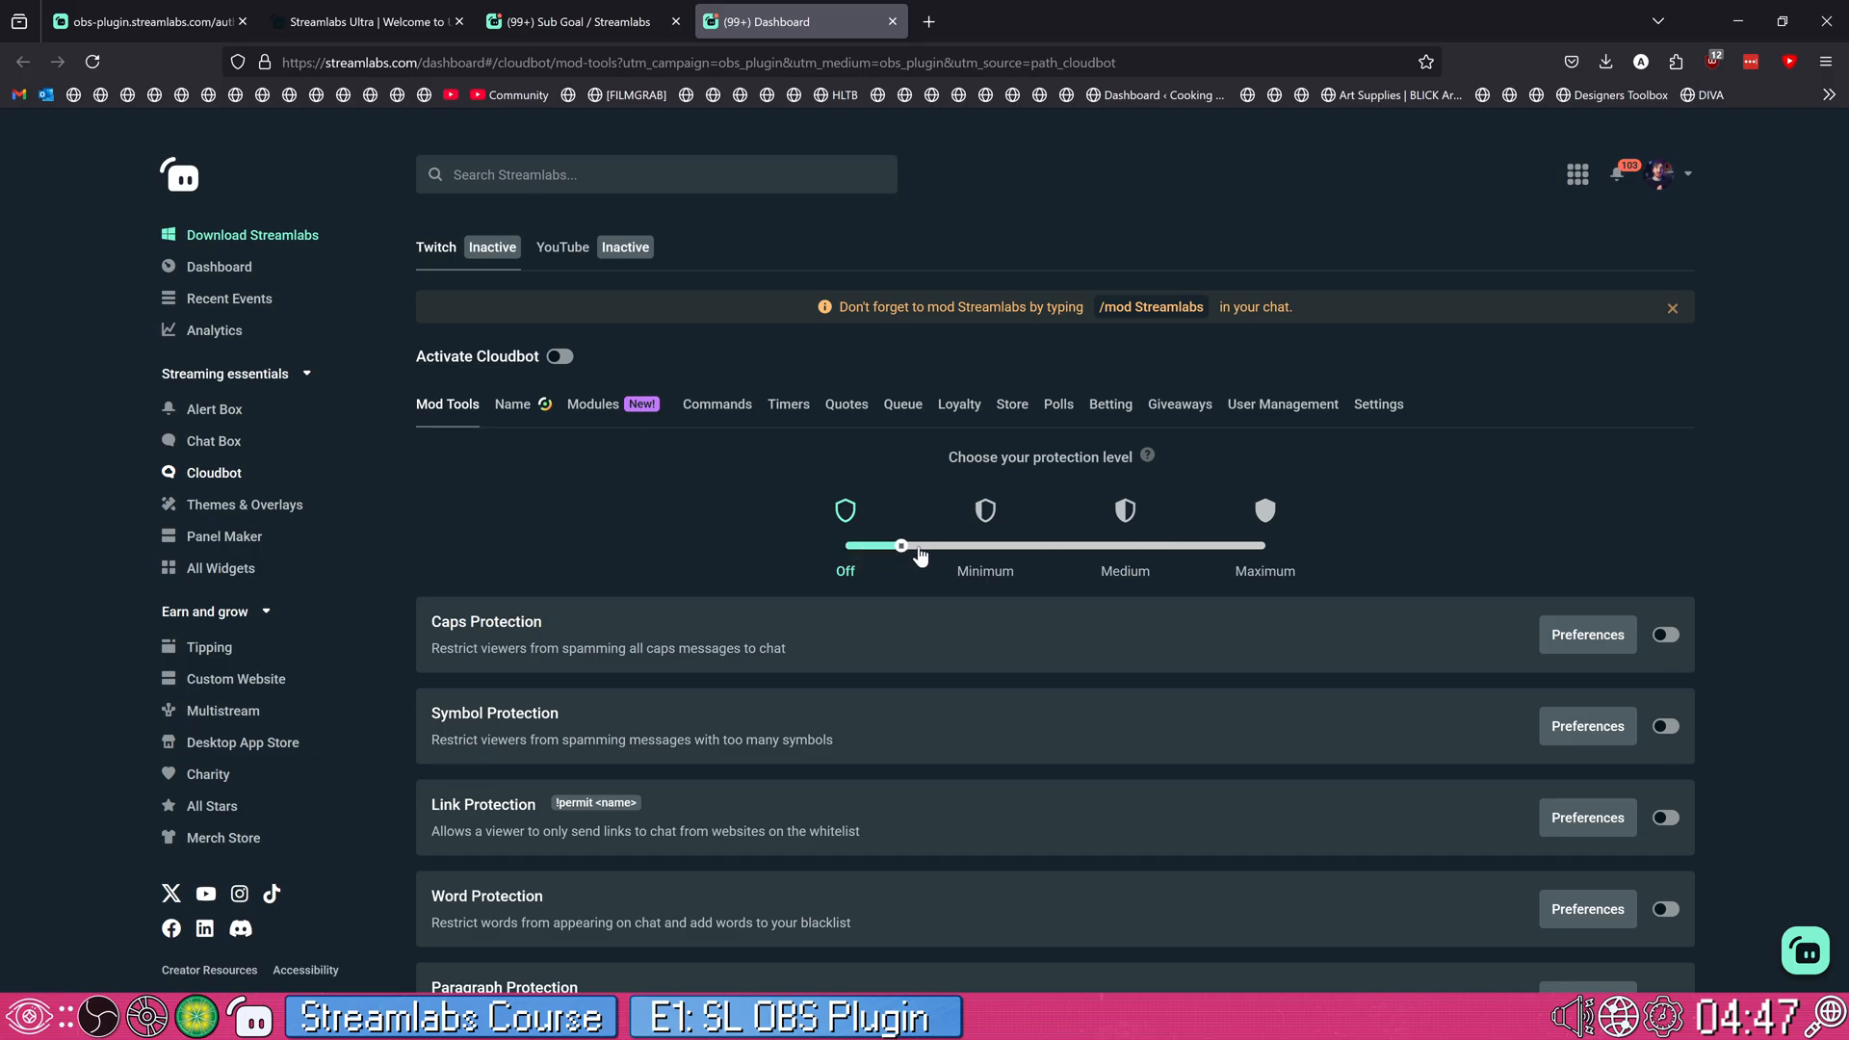
left_click_drag(901, 545, 983, 545)
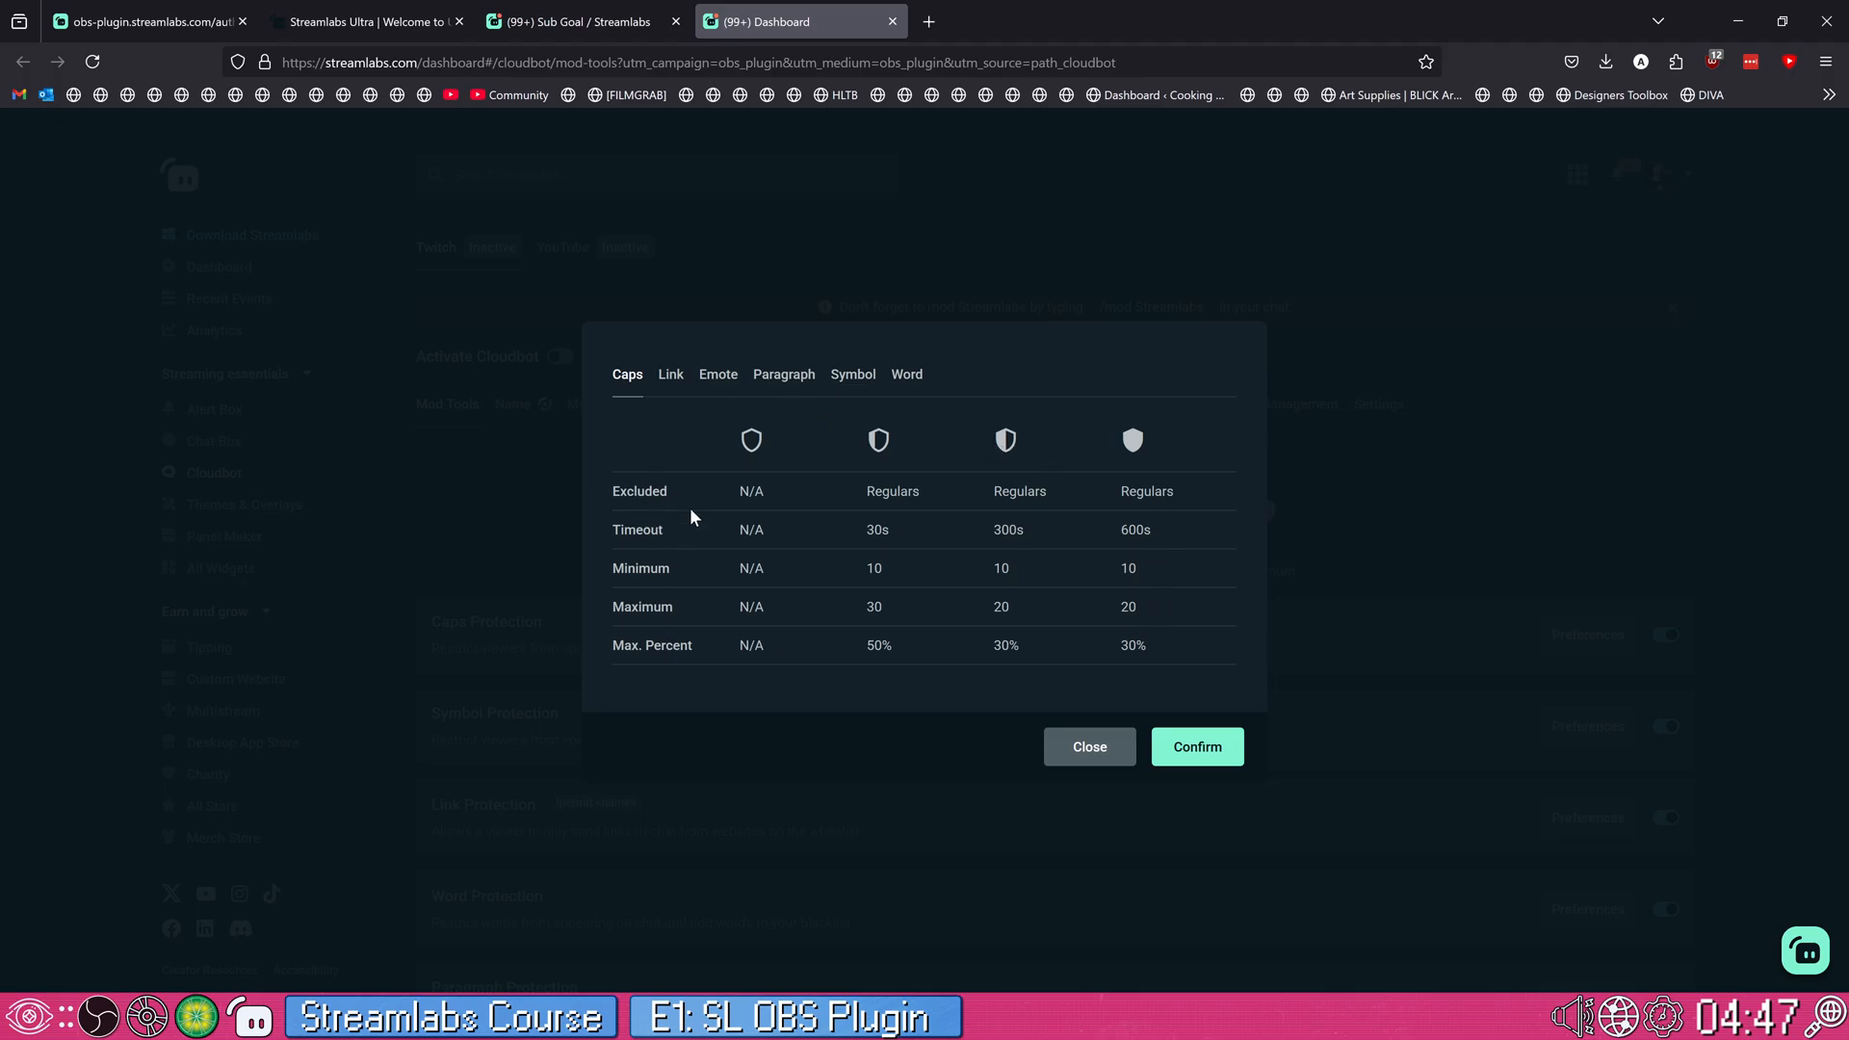
left_click(716, 374)
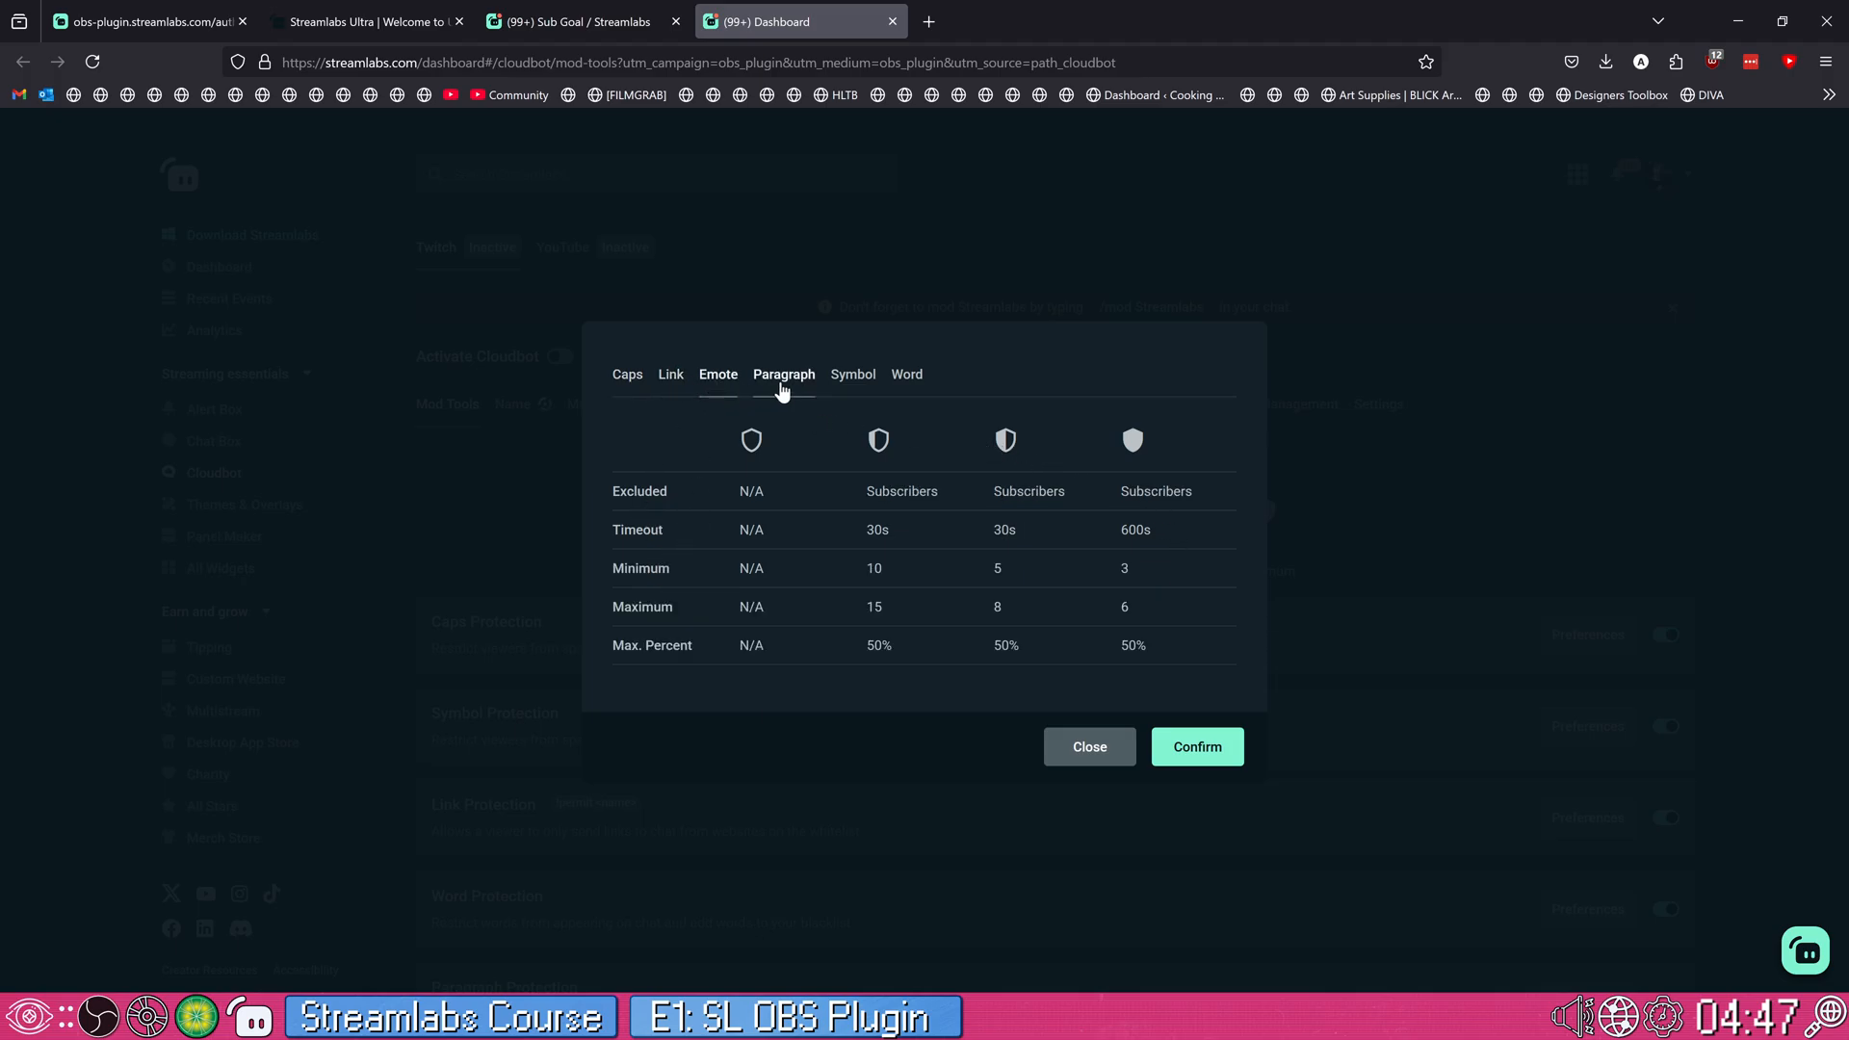
left_click(883, 373)
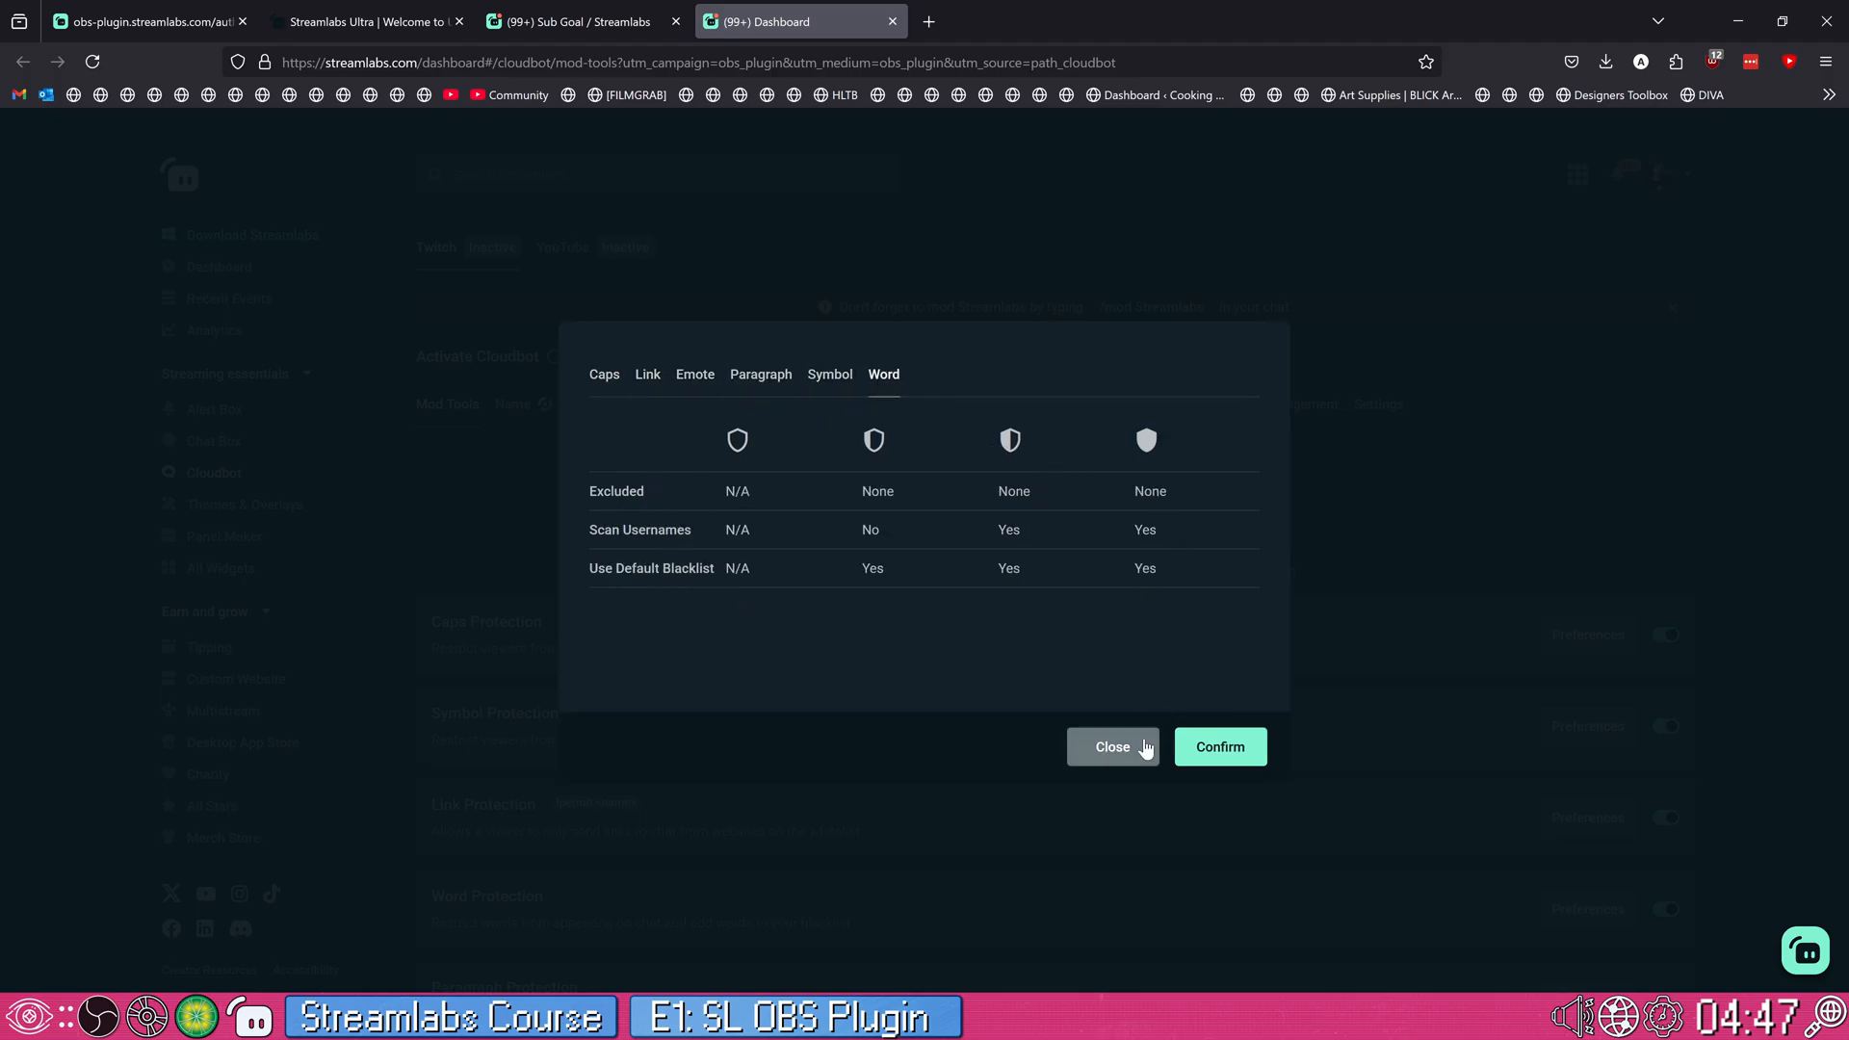
left_click(1109, 745)
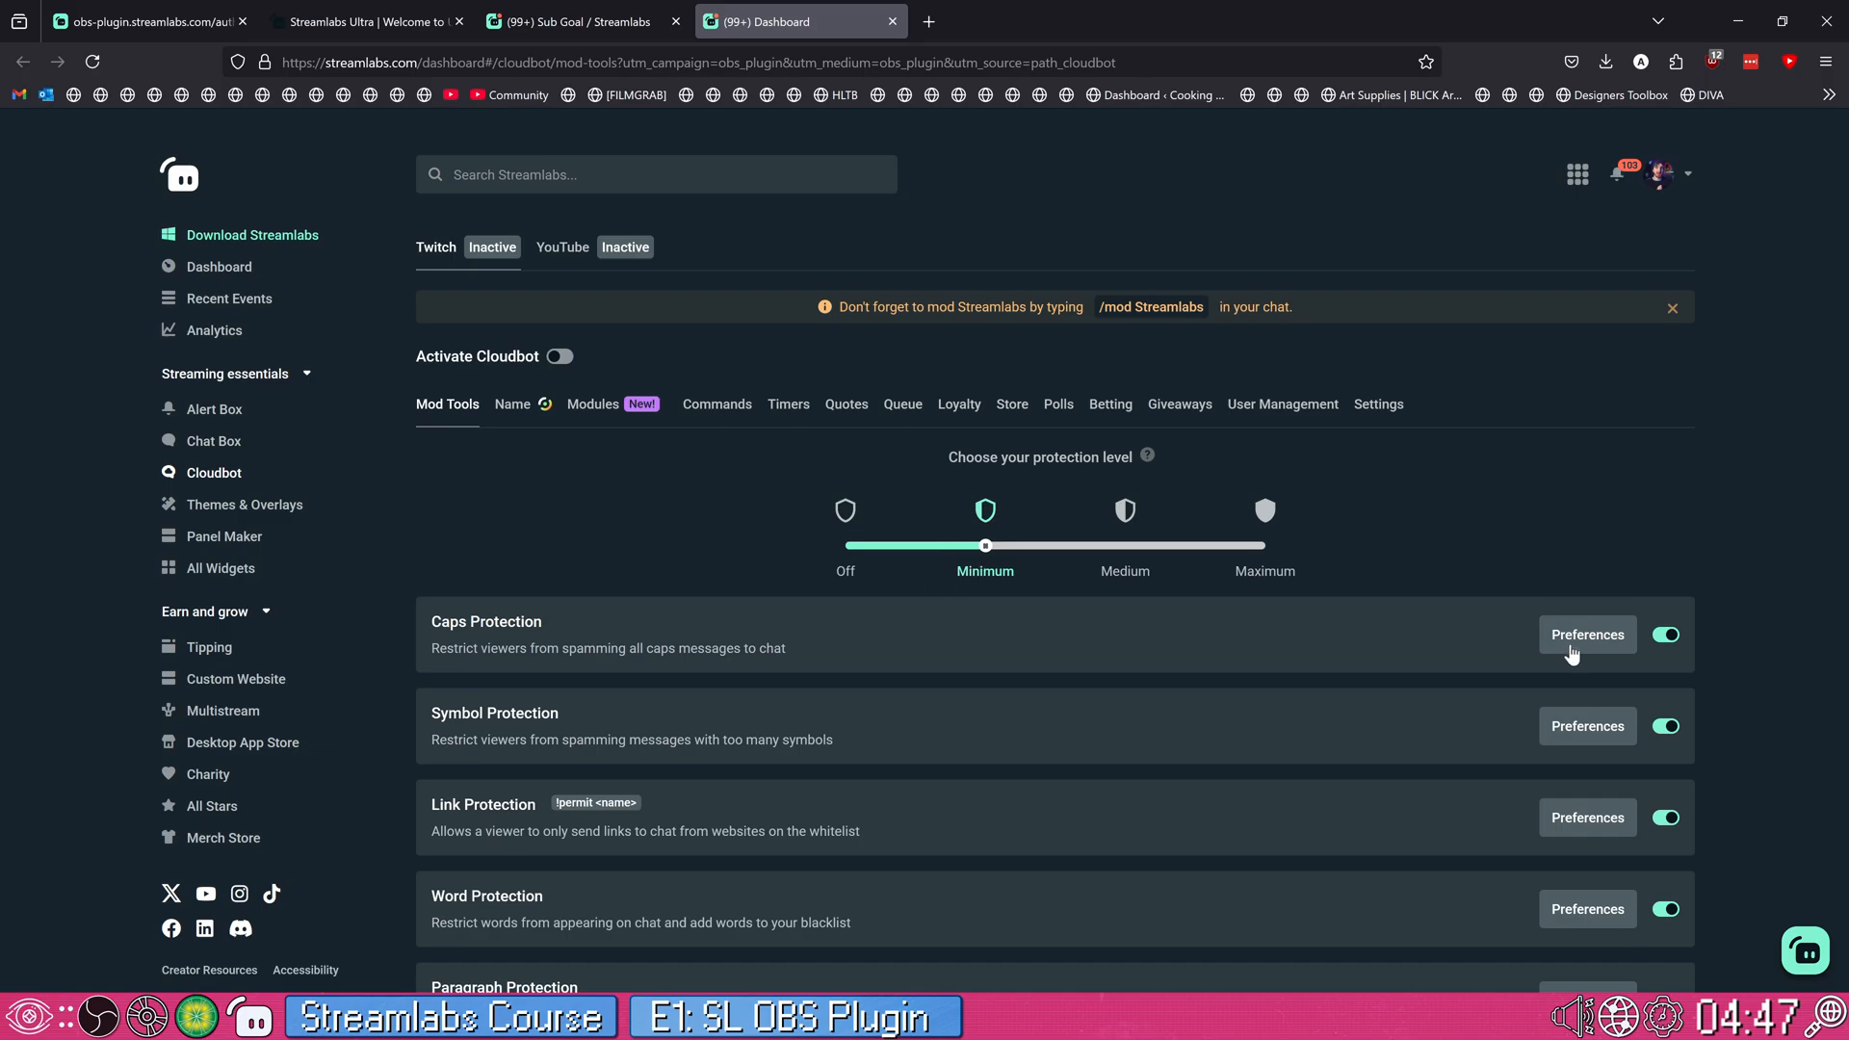
Turn off Caps Protection and Symbol Protection in Cloudbot Mod Tools.
left_click(1664, 634)
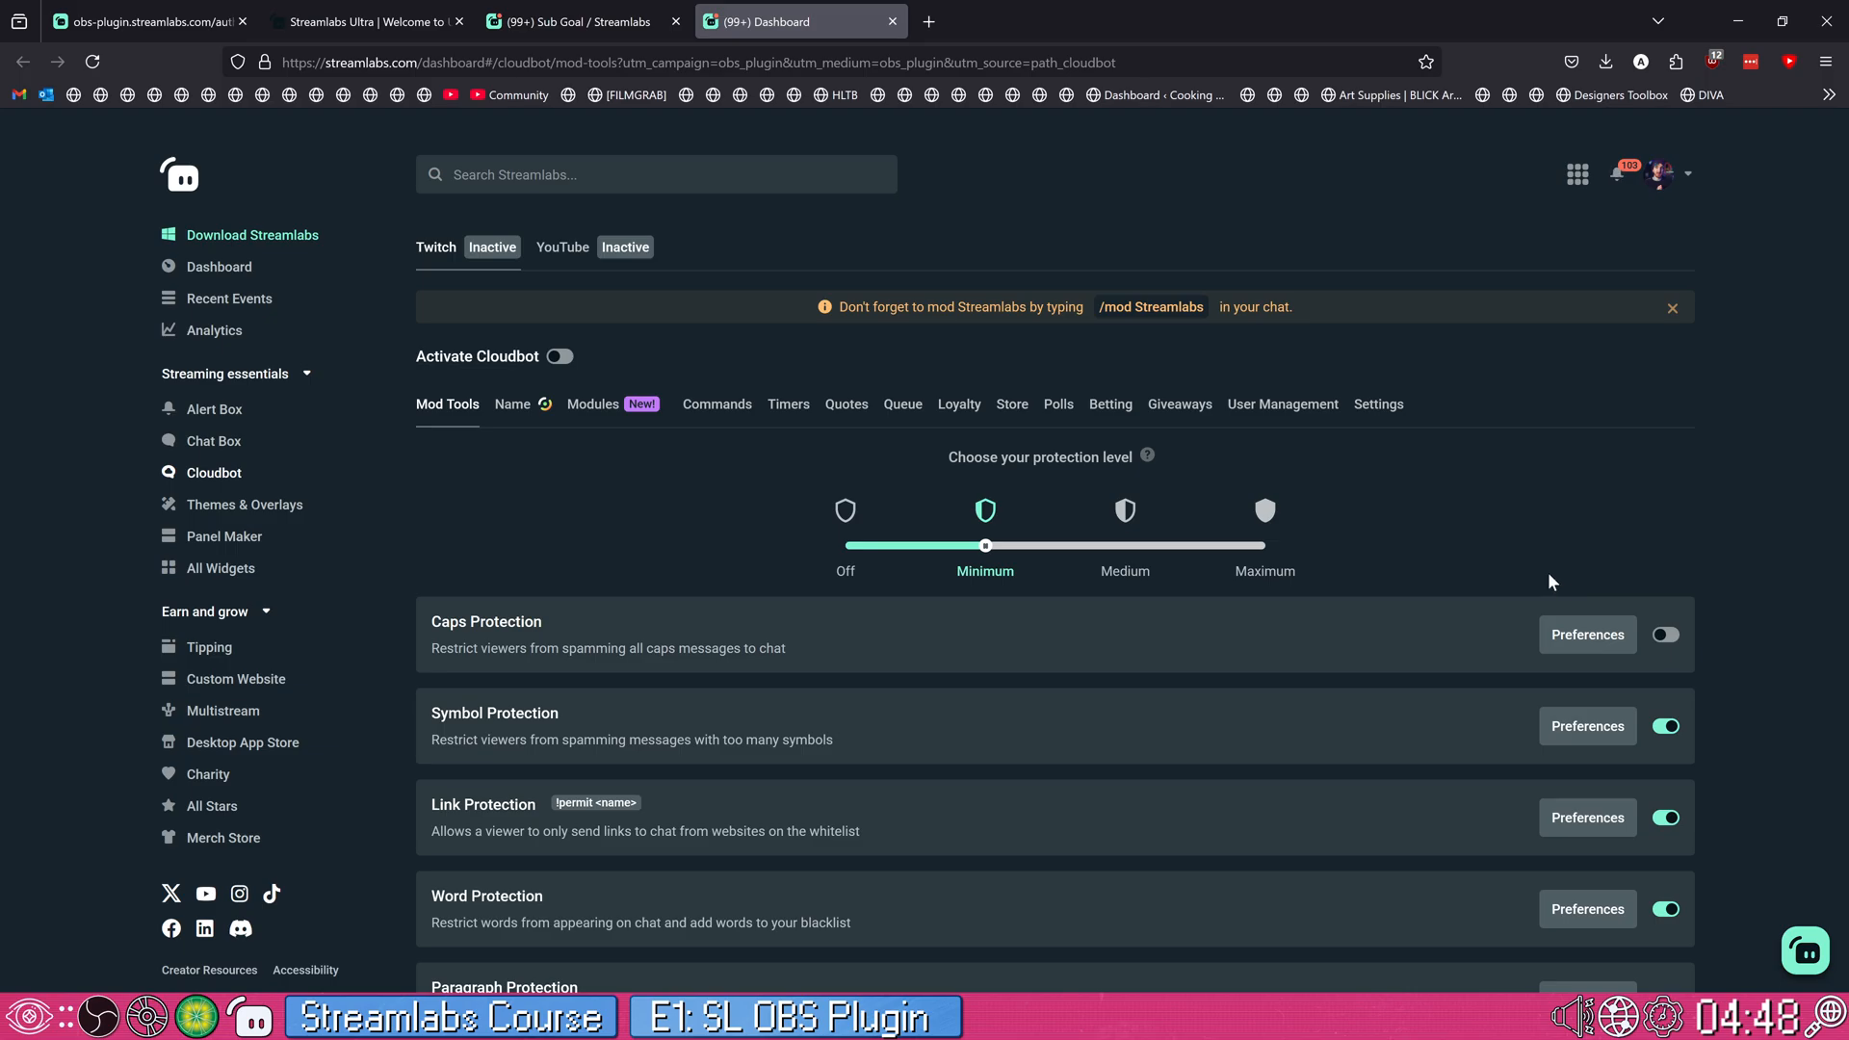
mouse_move(1238, 783)
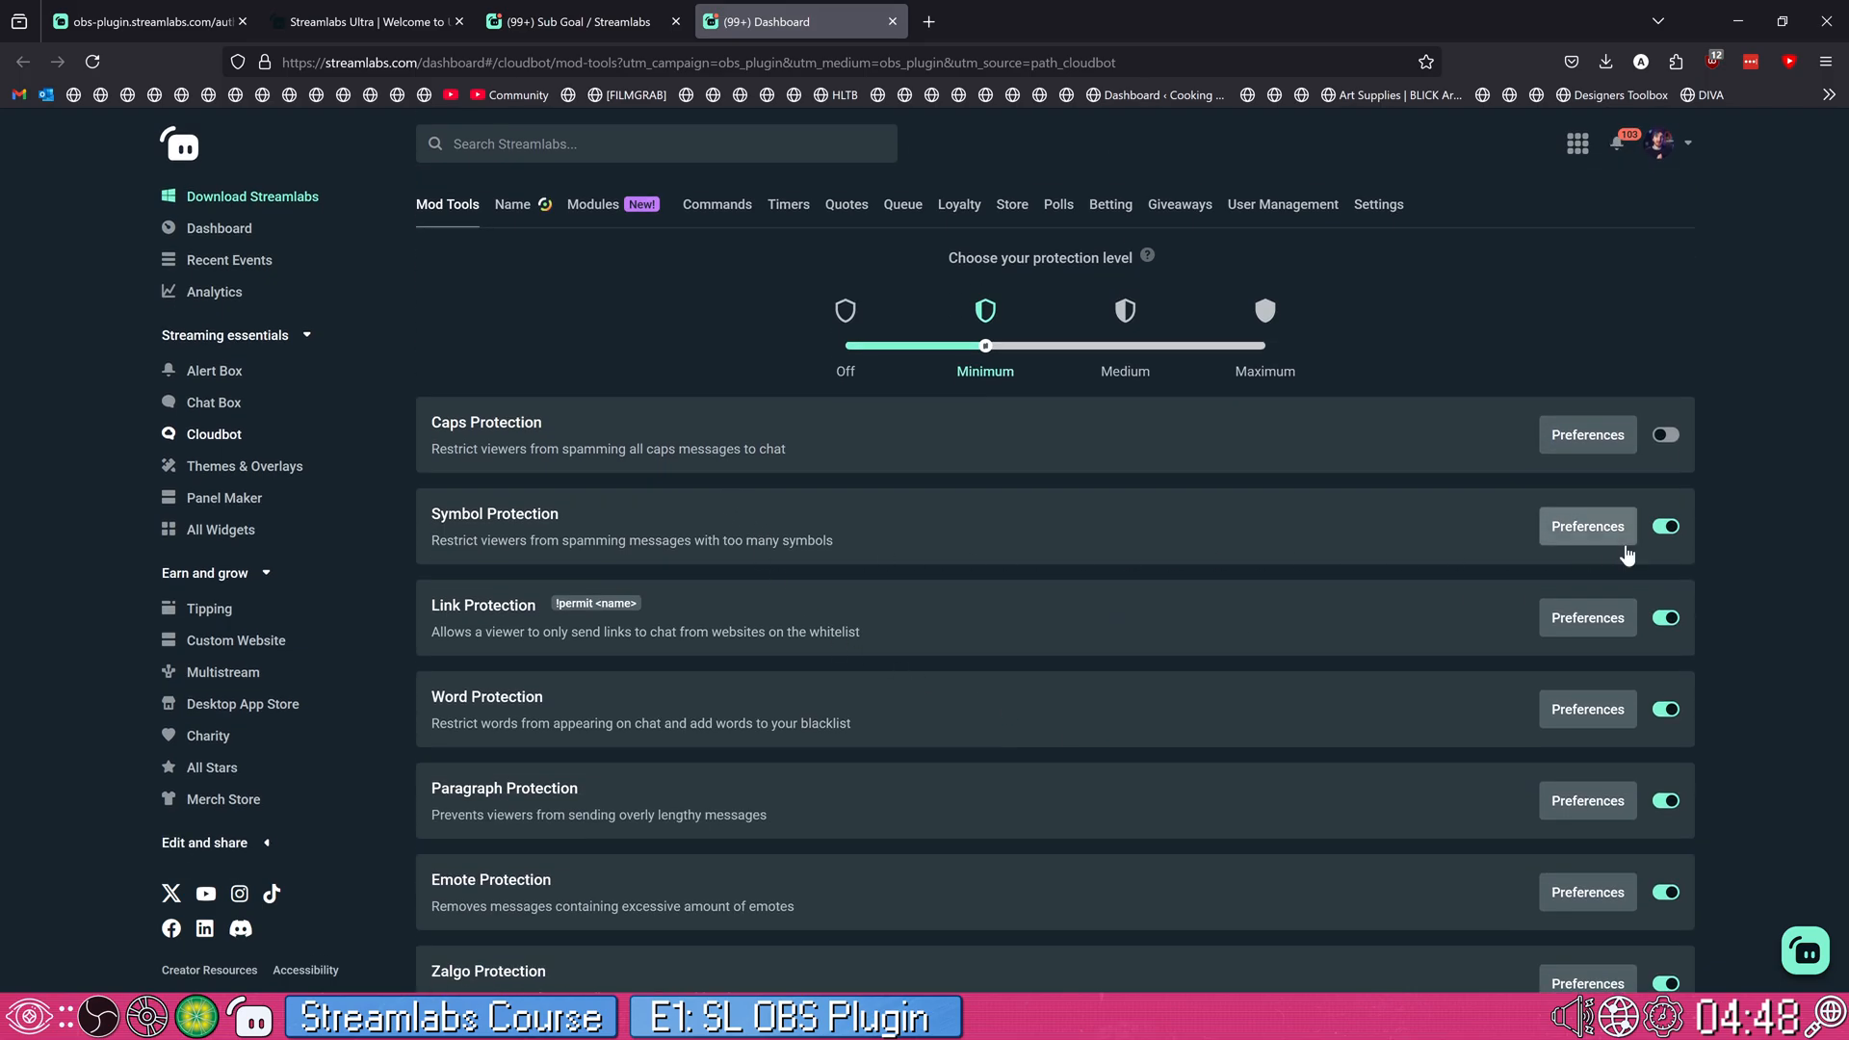
left_click(1664, 526)
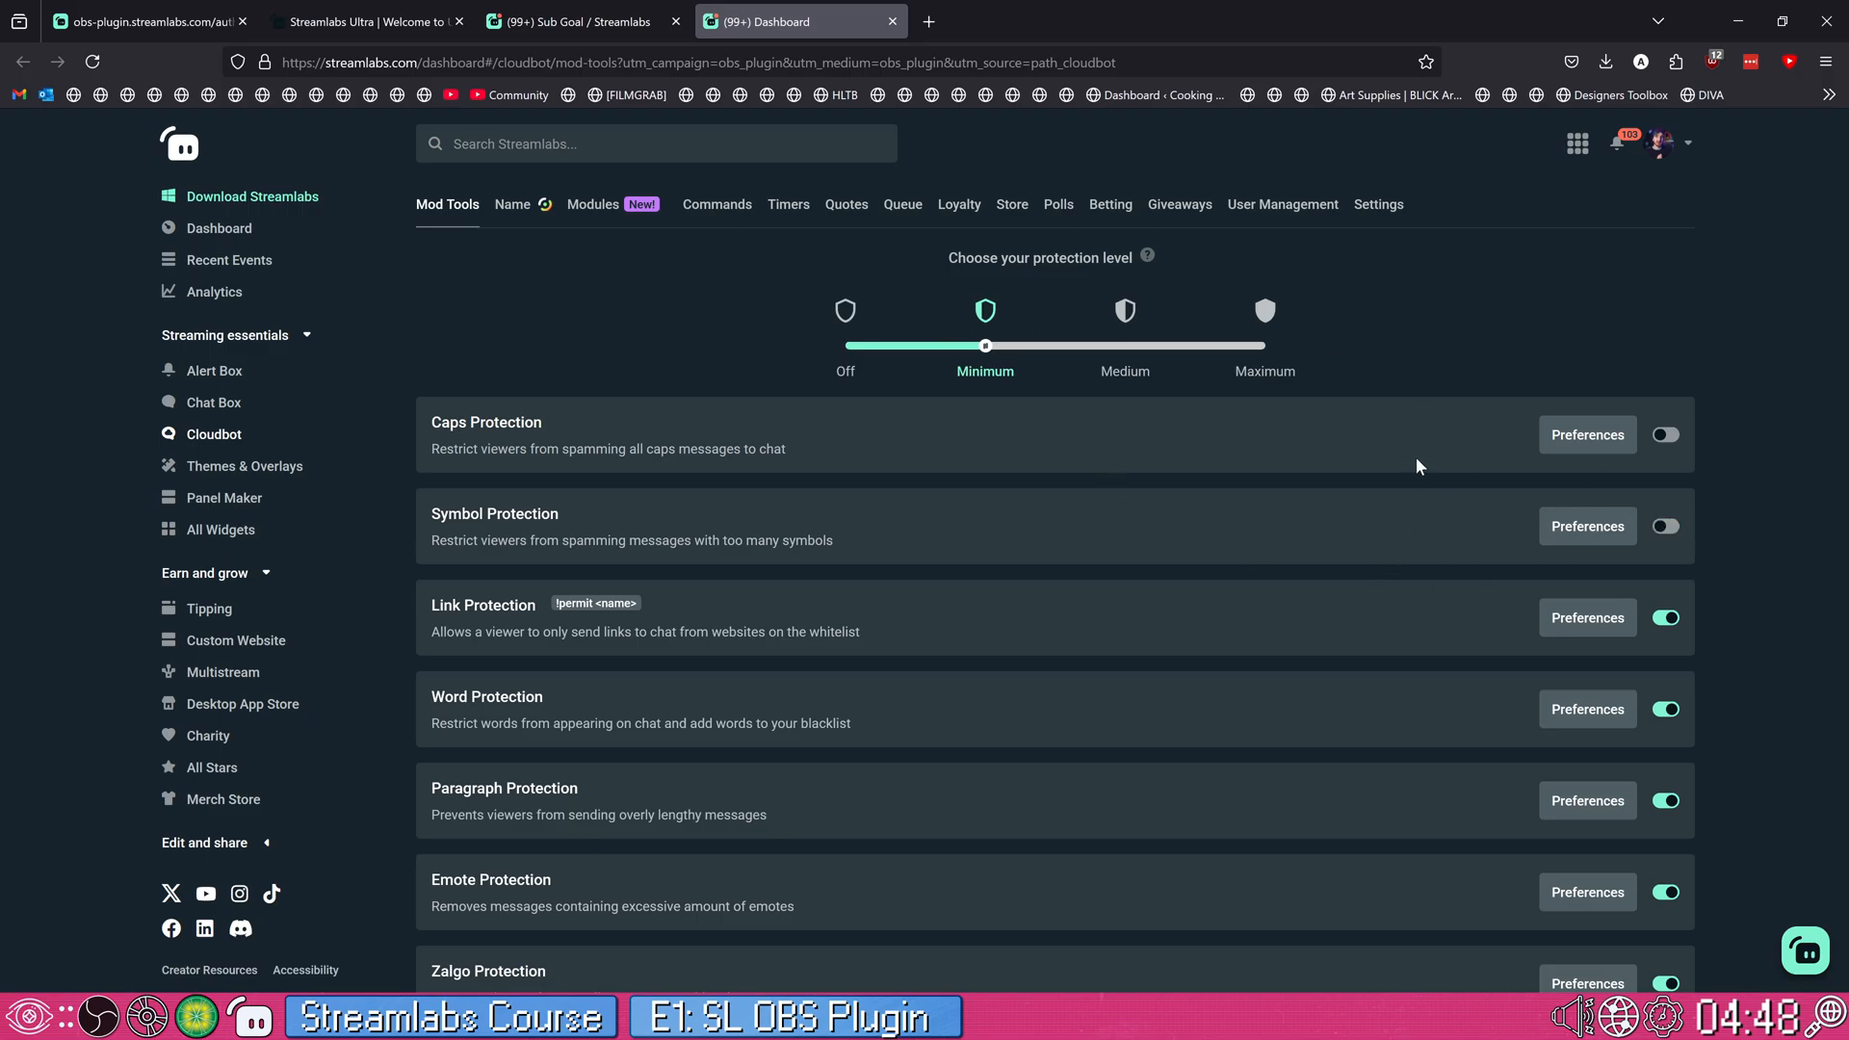
mouse_move(1383, 492)
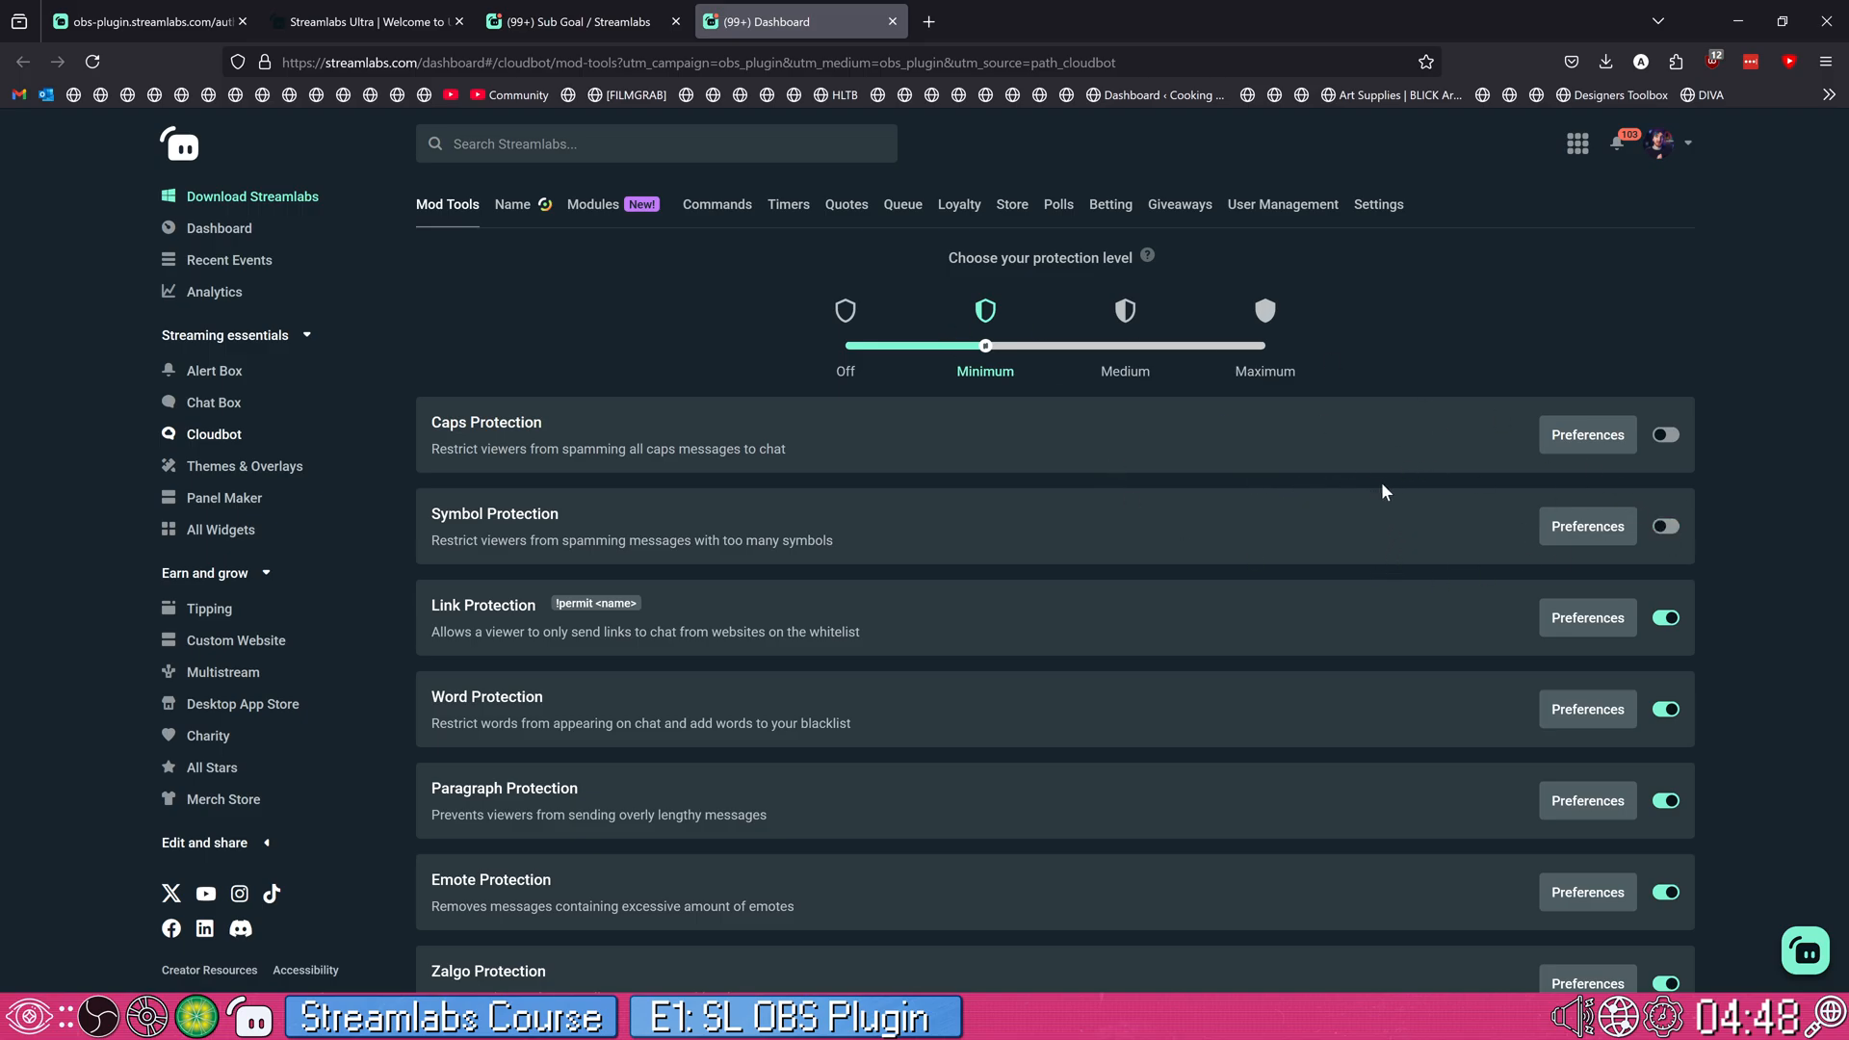
mouse_move(1646, 487)
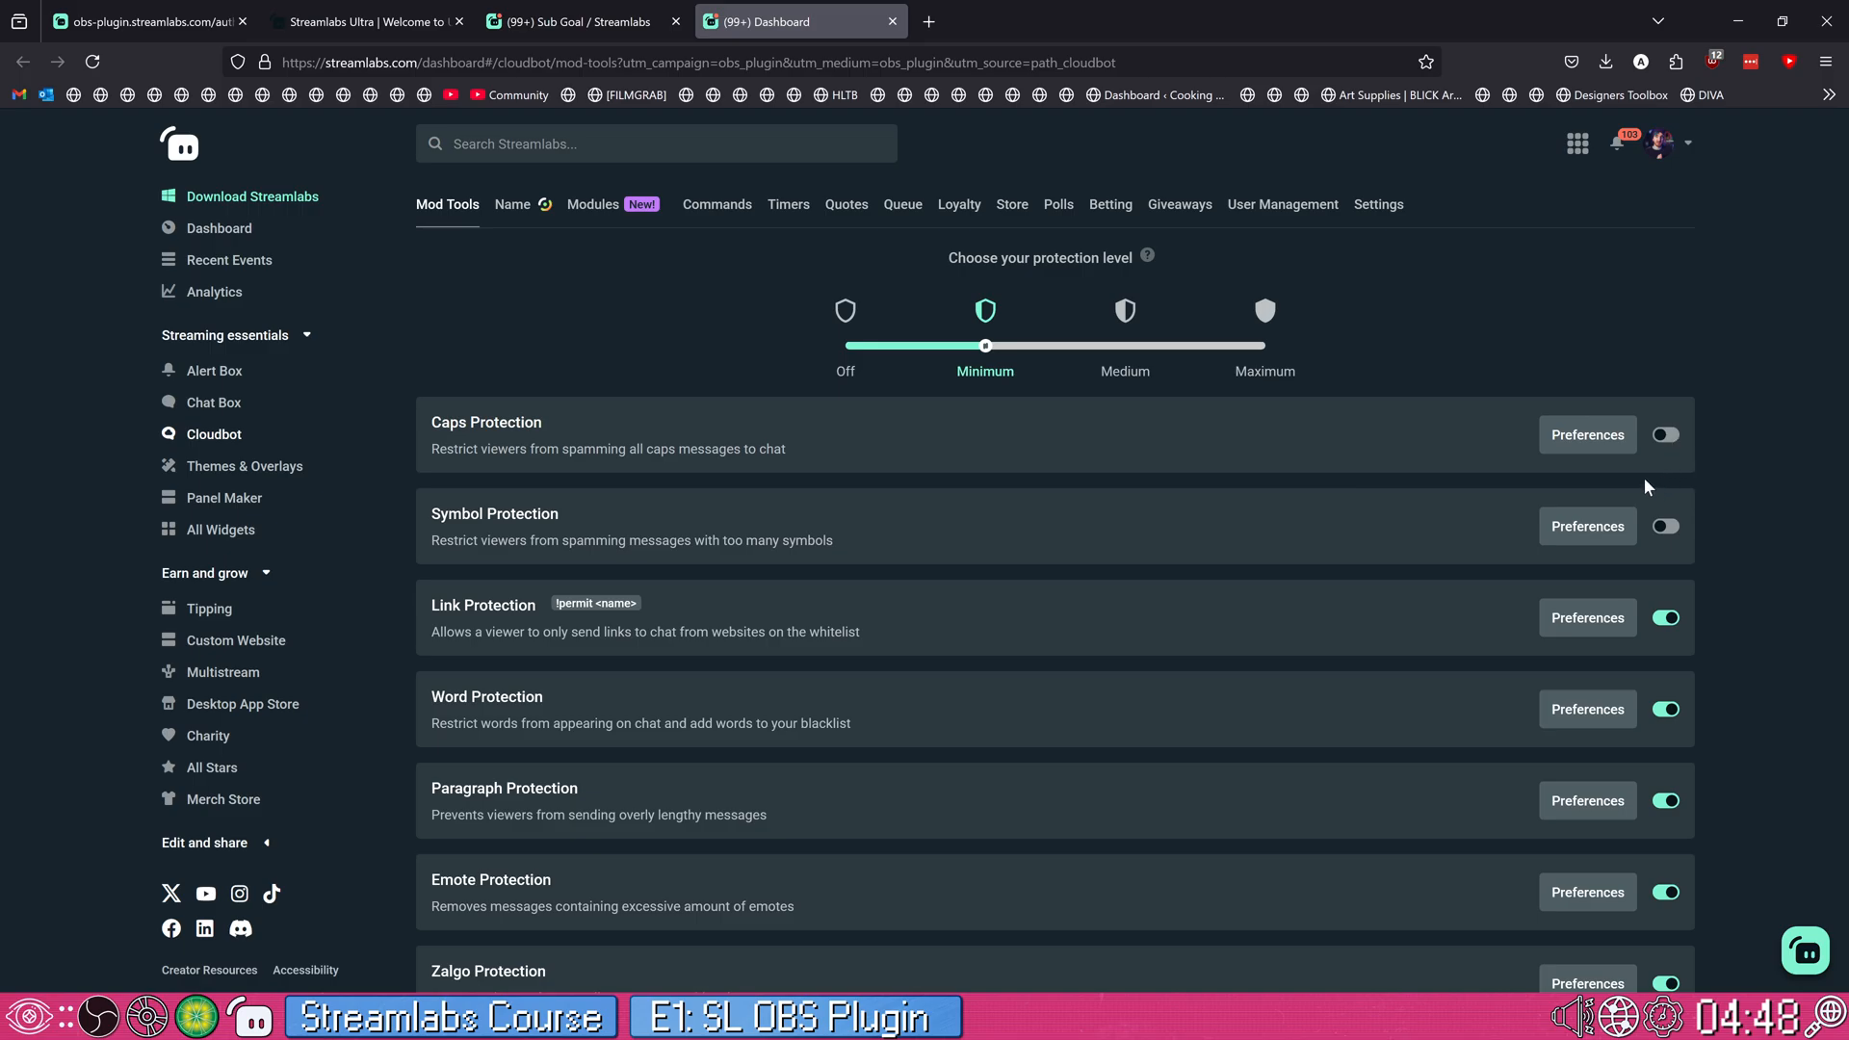
scroll("down", 3)
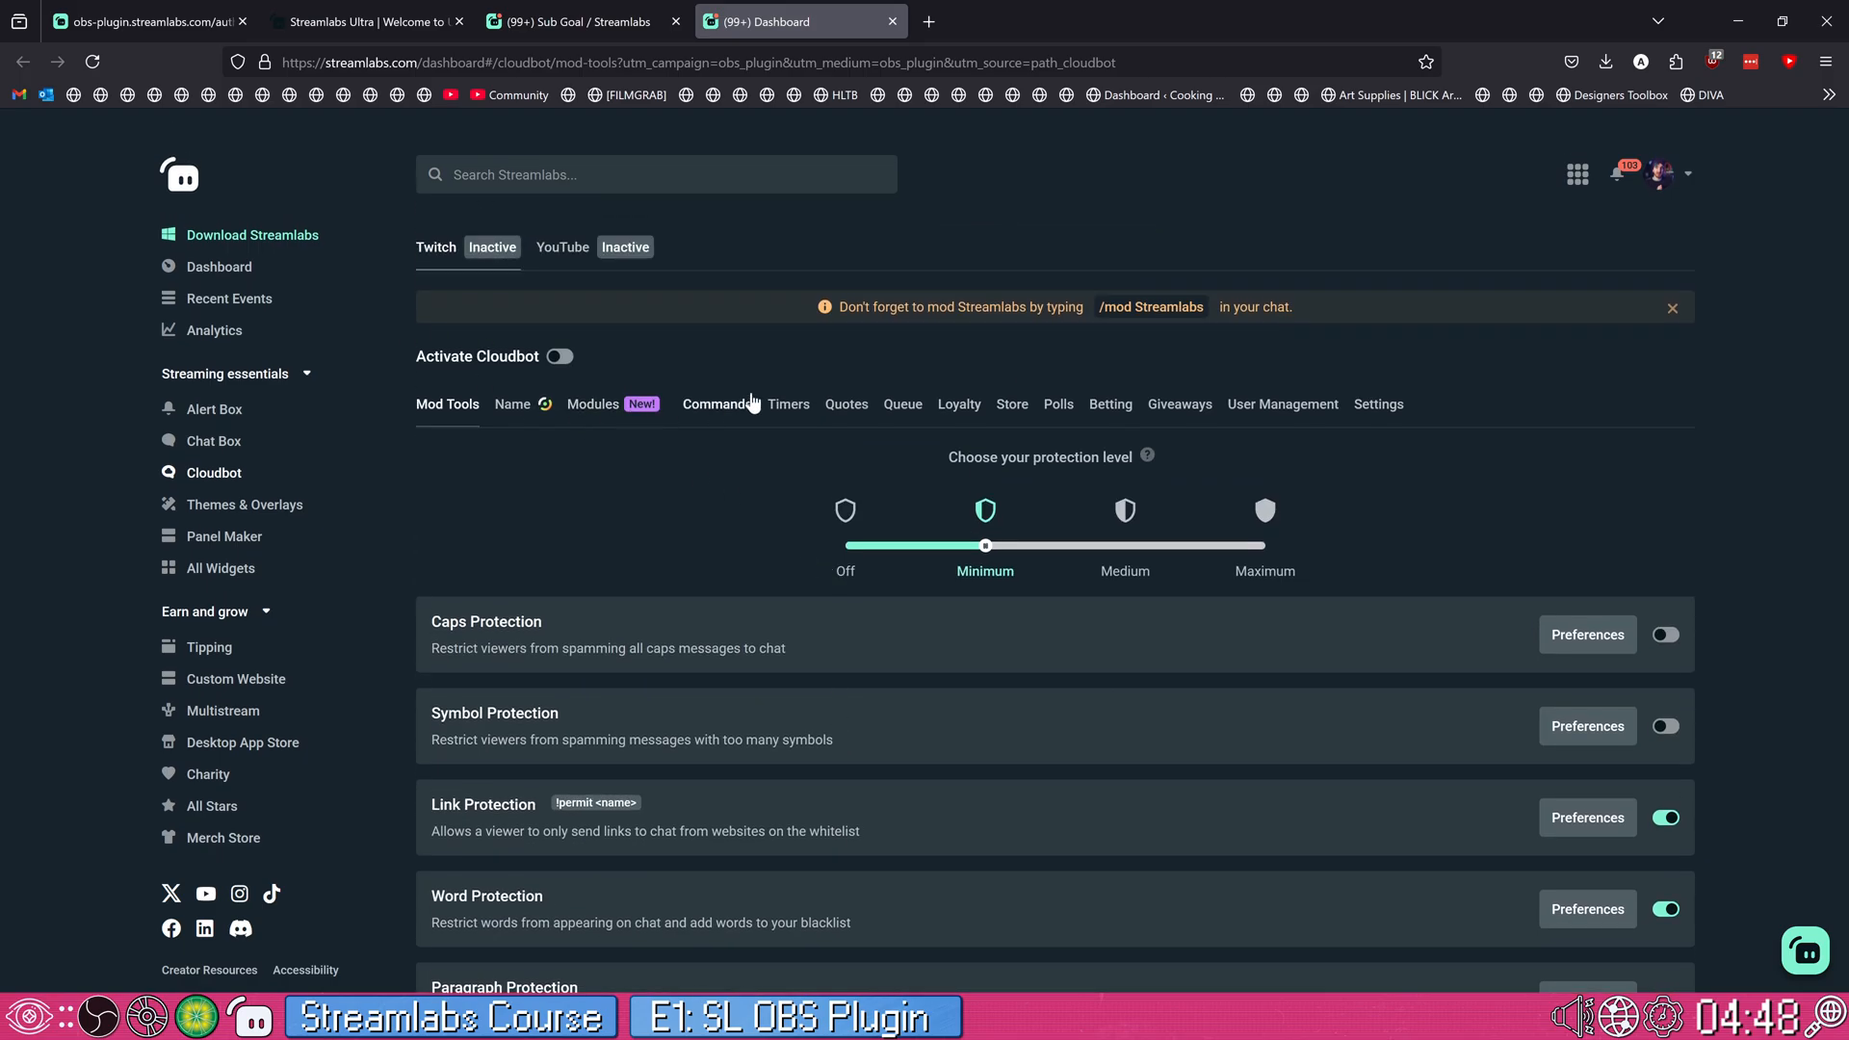
Create a !music command replying 'Epos uses music made by Backing Track…' with its link.
left_click(715, 404)
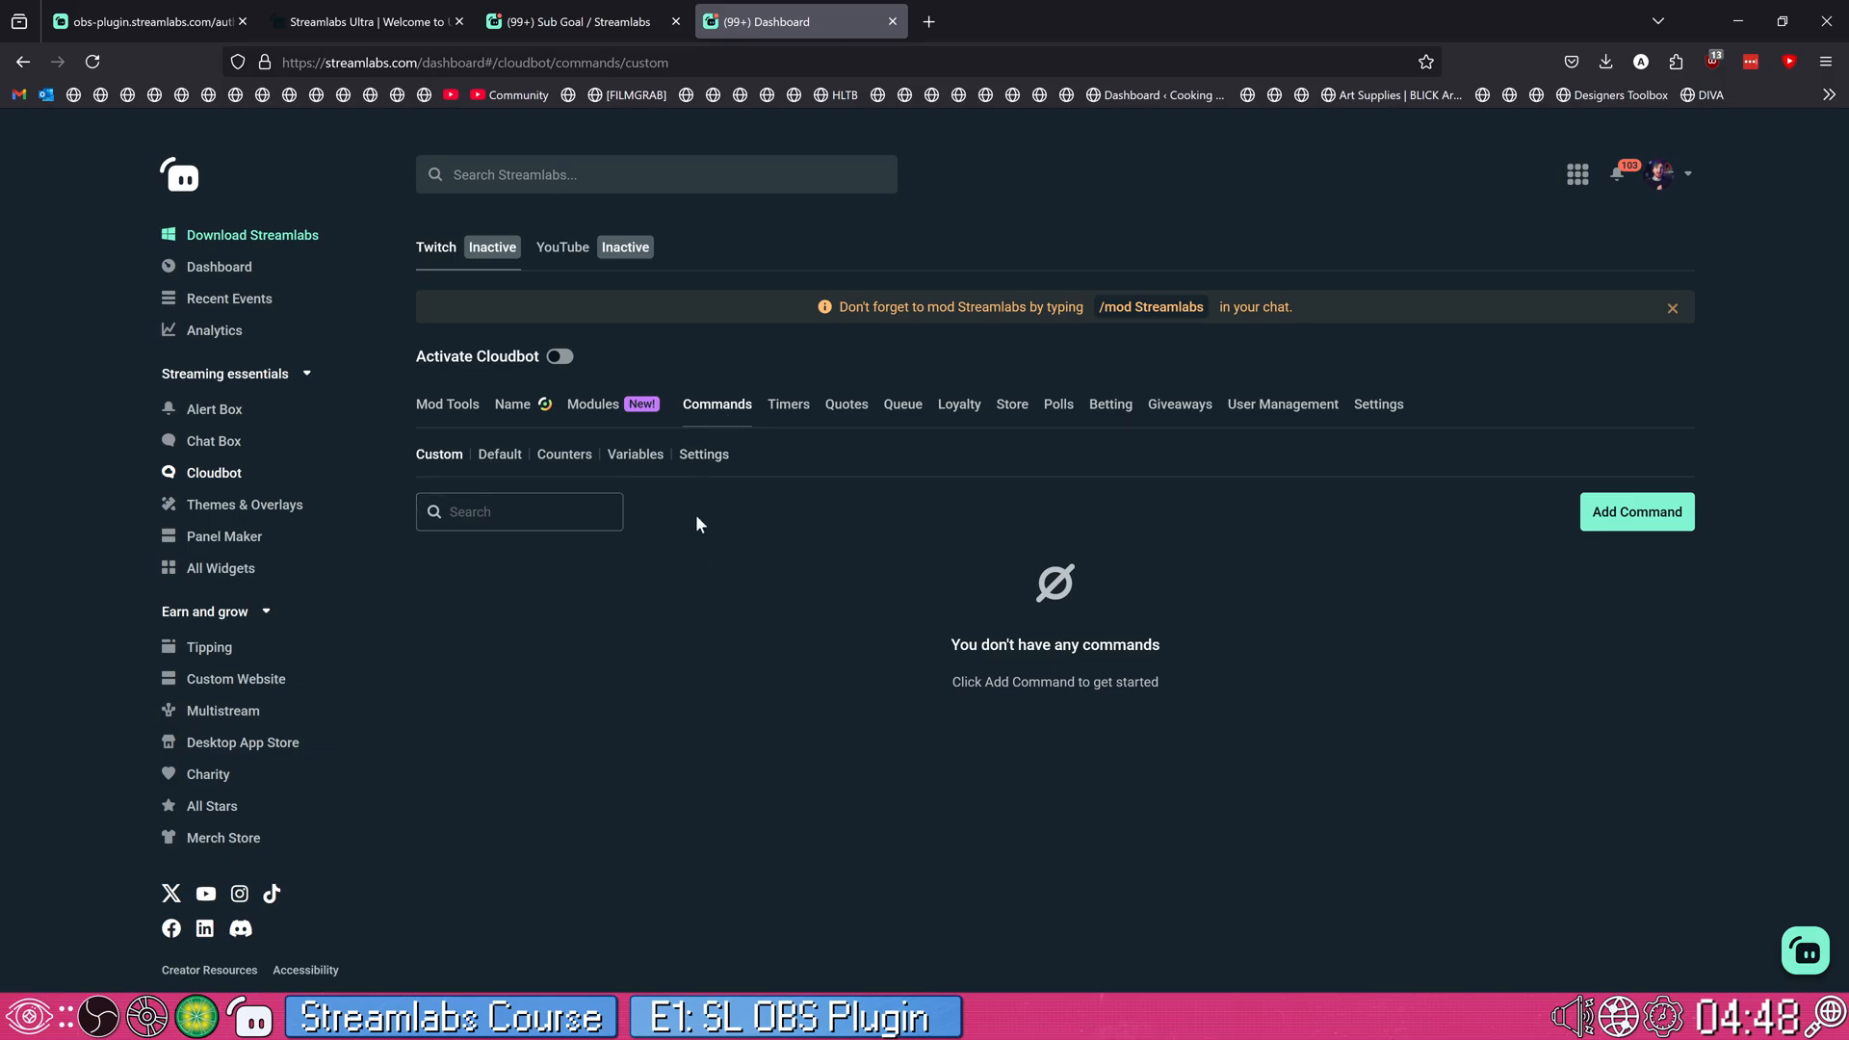
left_click(1635, 512)
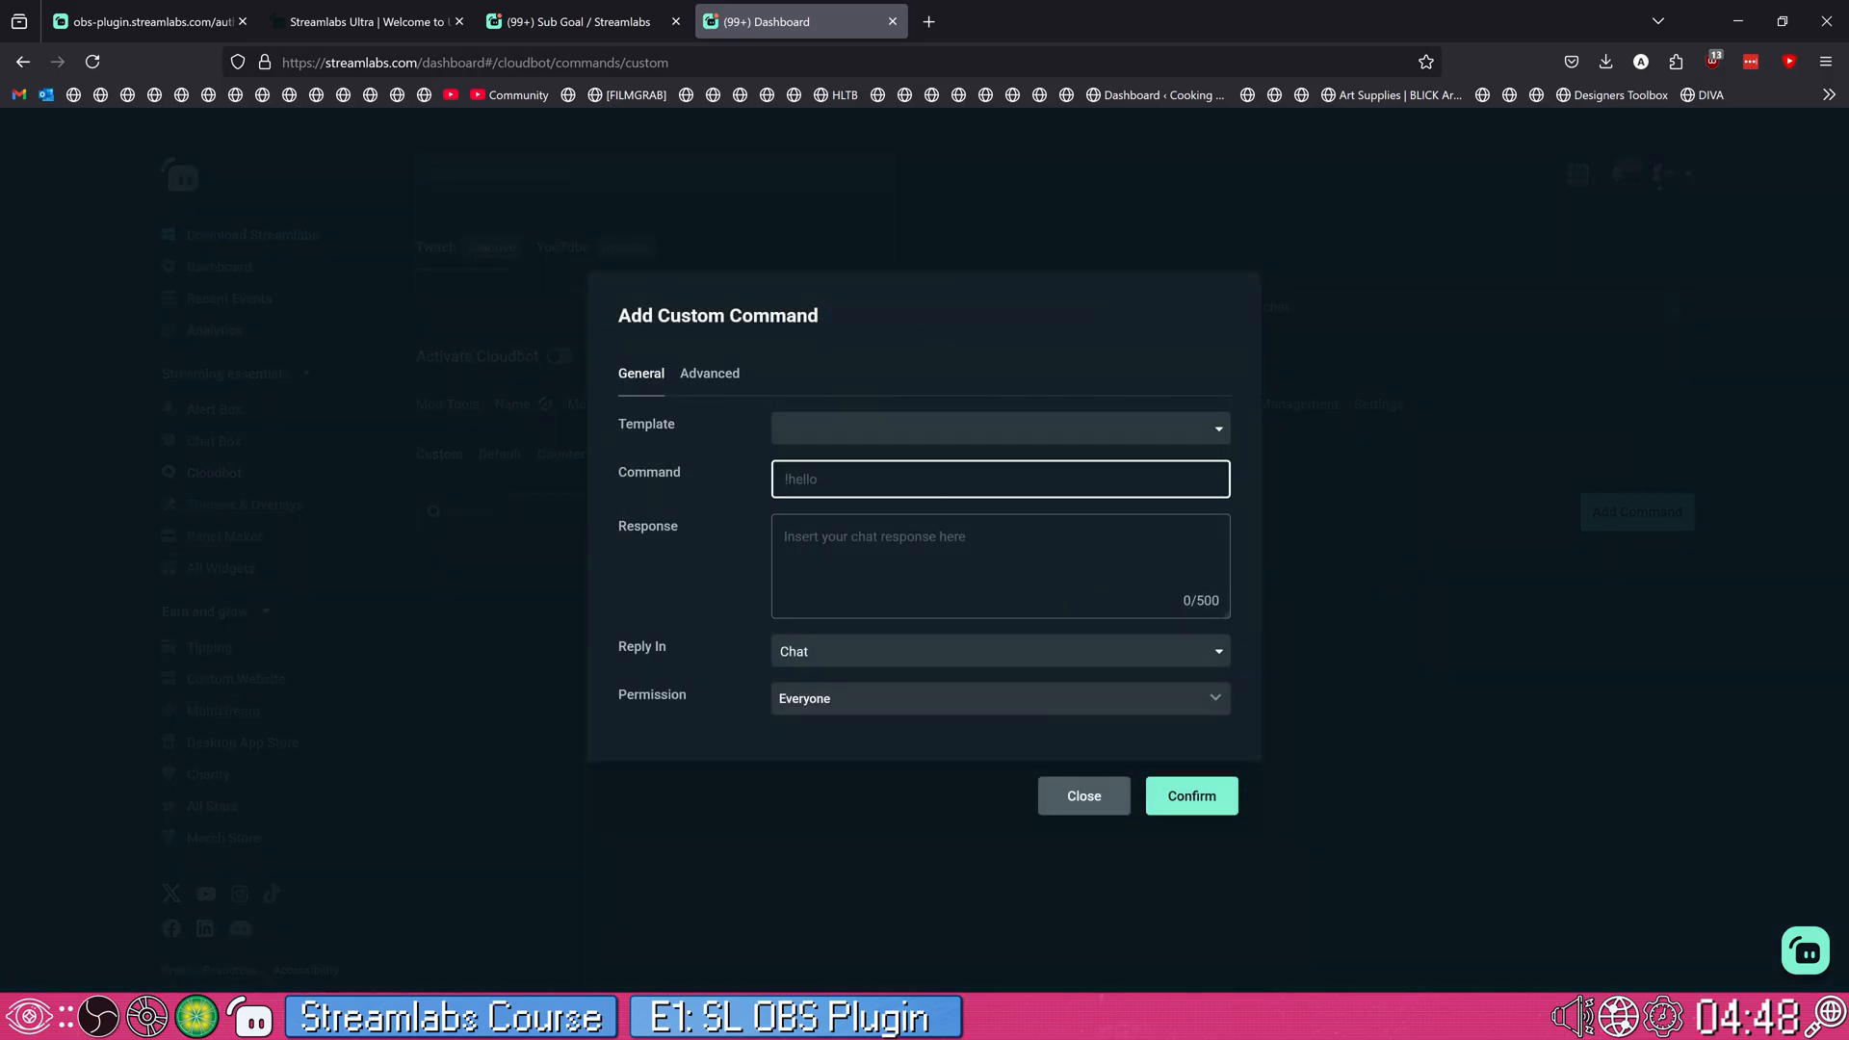
type("!music")
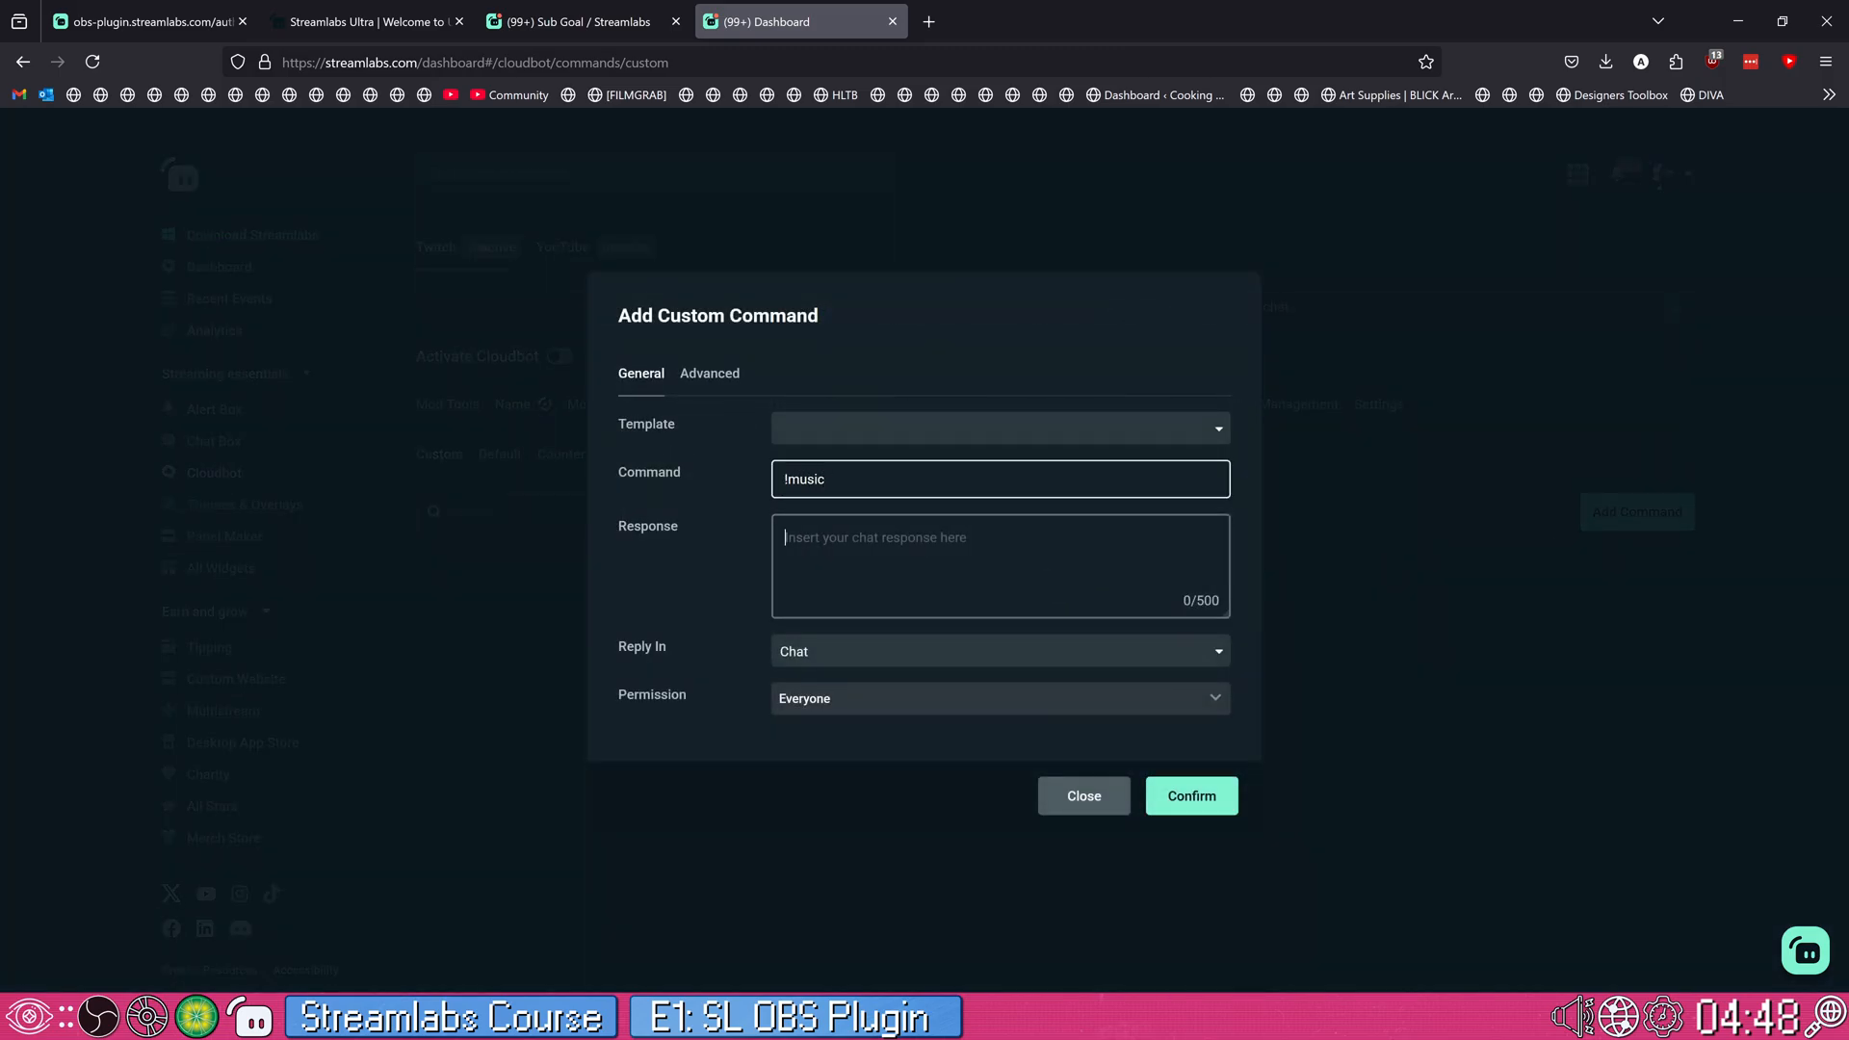
type("Epos uses")
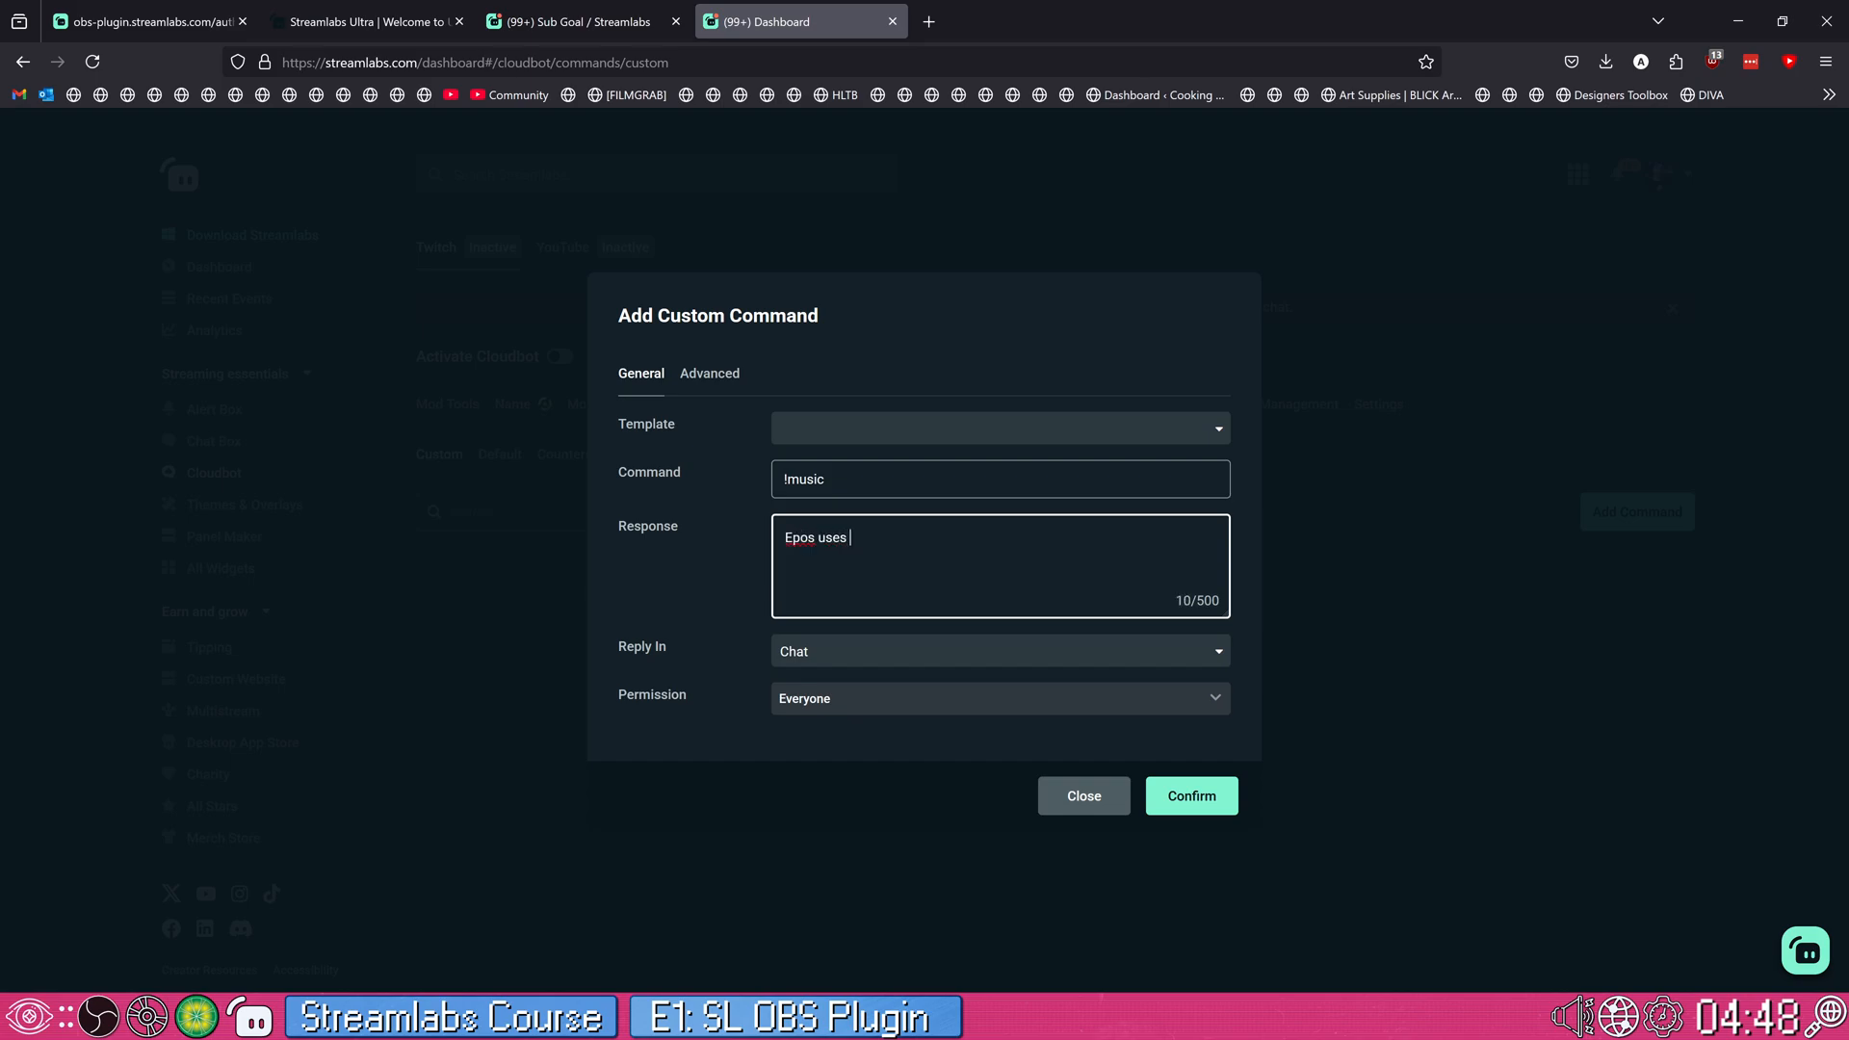
type("music made by")
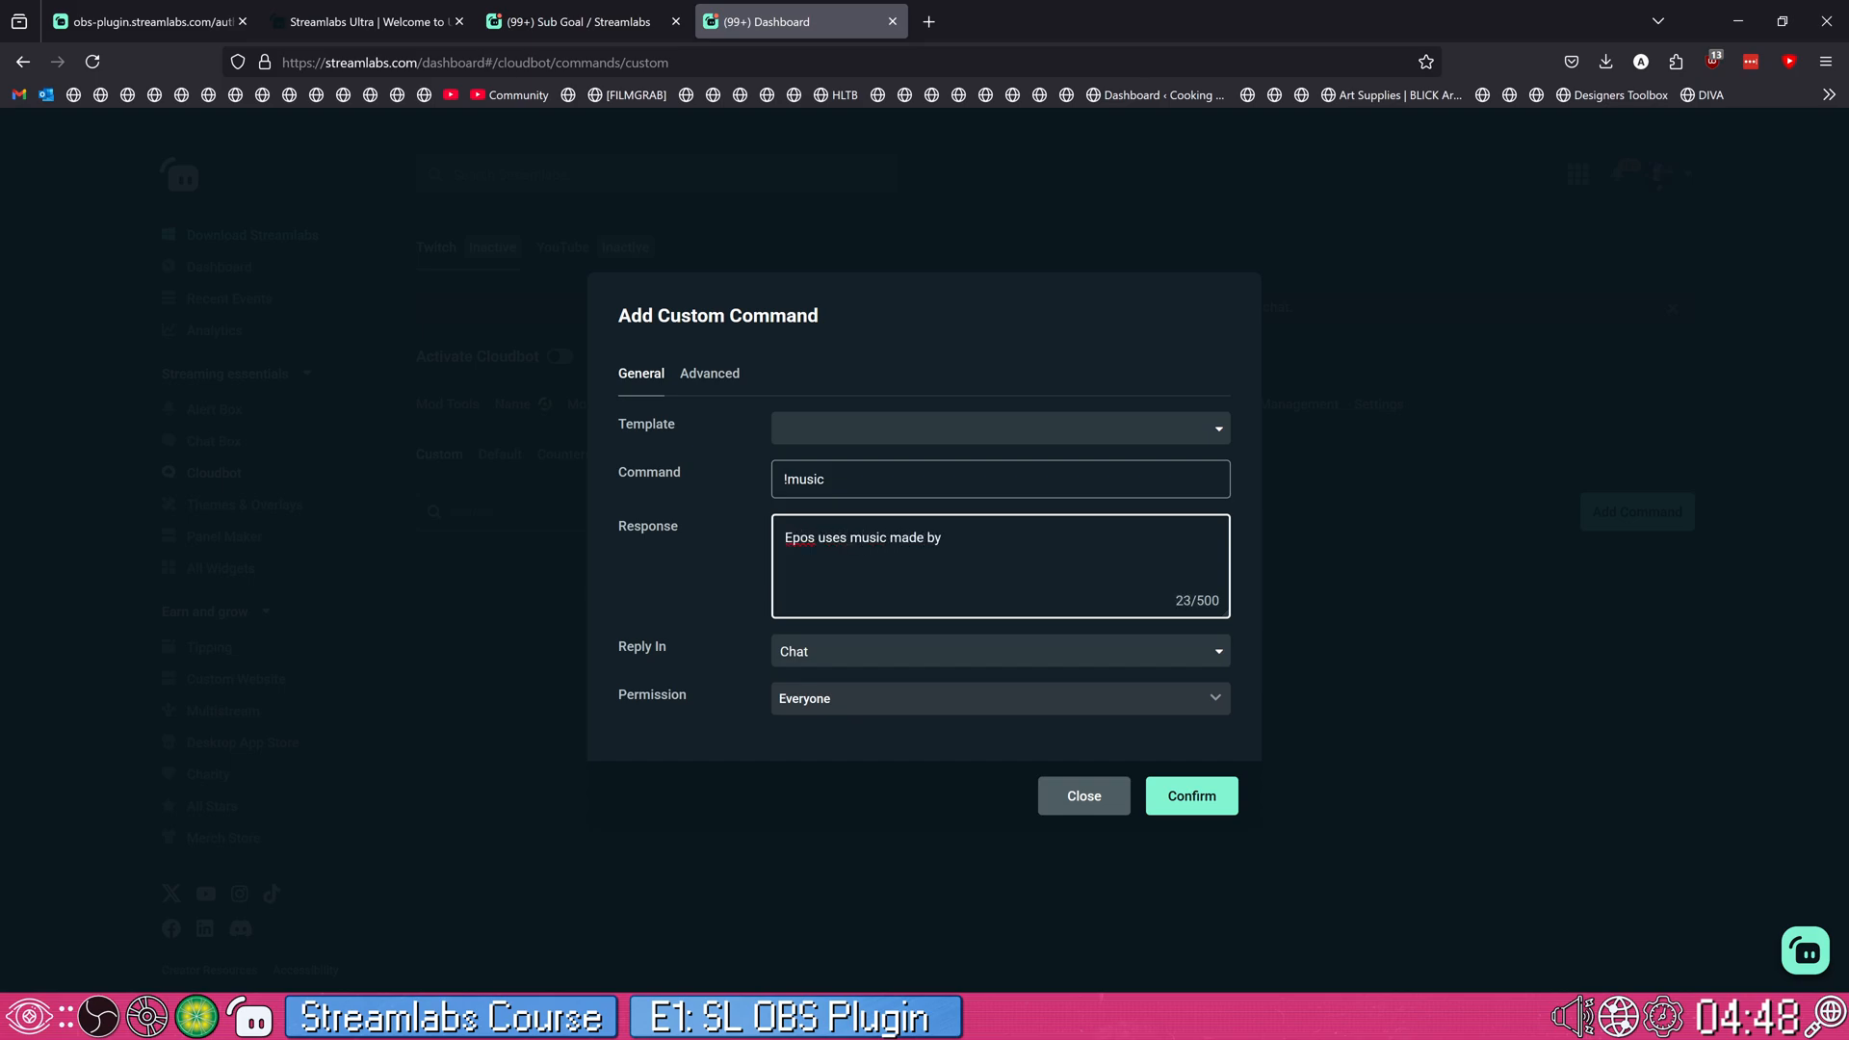
type("Backing Track: 100% royalty-free stream-safe/video-safe rock and metal. https://backingtrack")
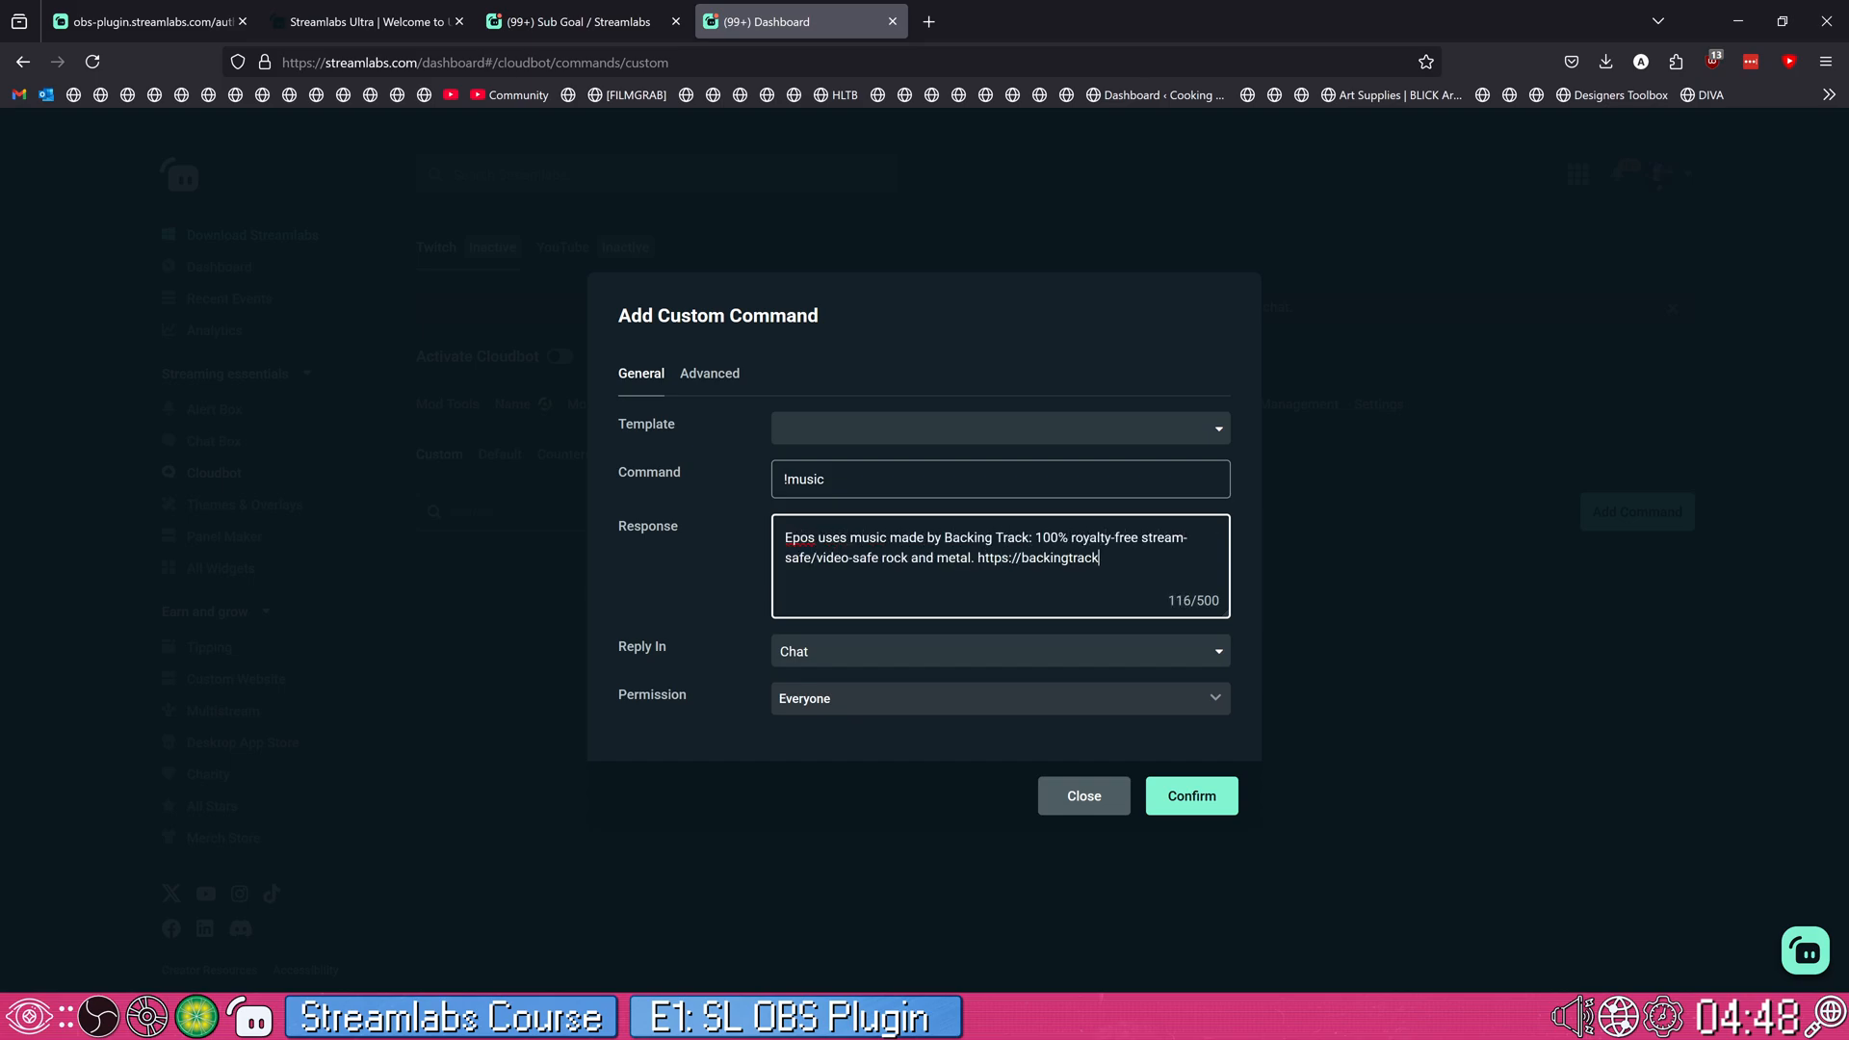
Keep replies in chat for everyone, save the command, and activate Cloudbot.
left_click(996, 650)
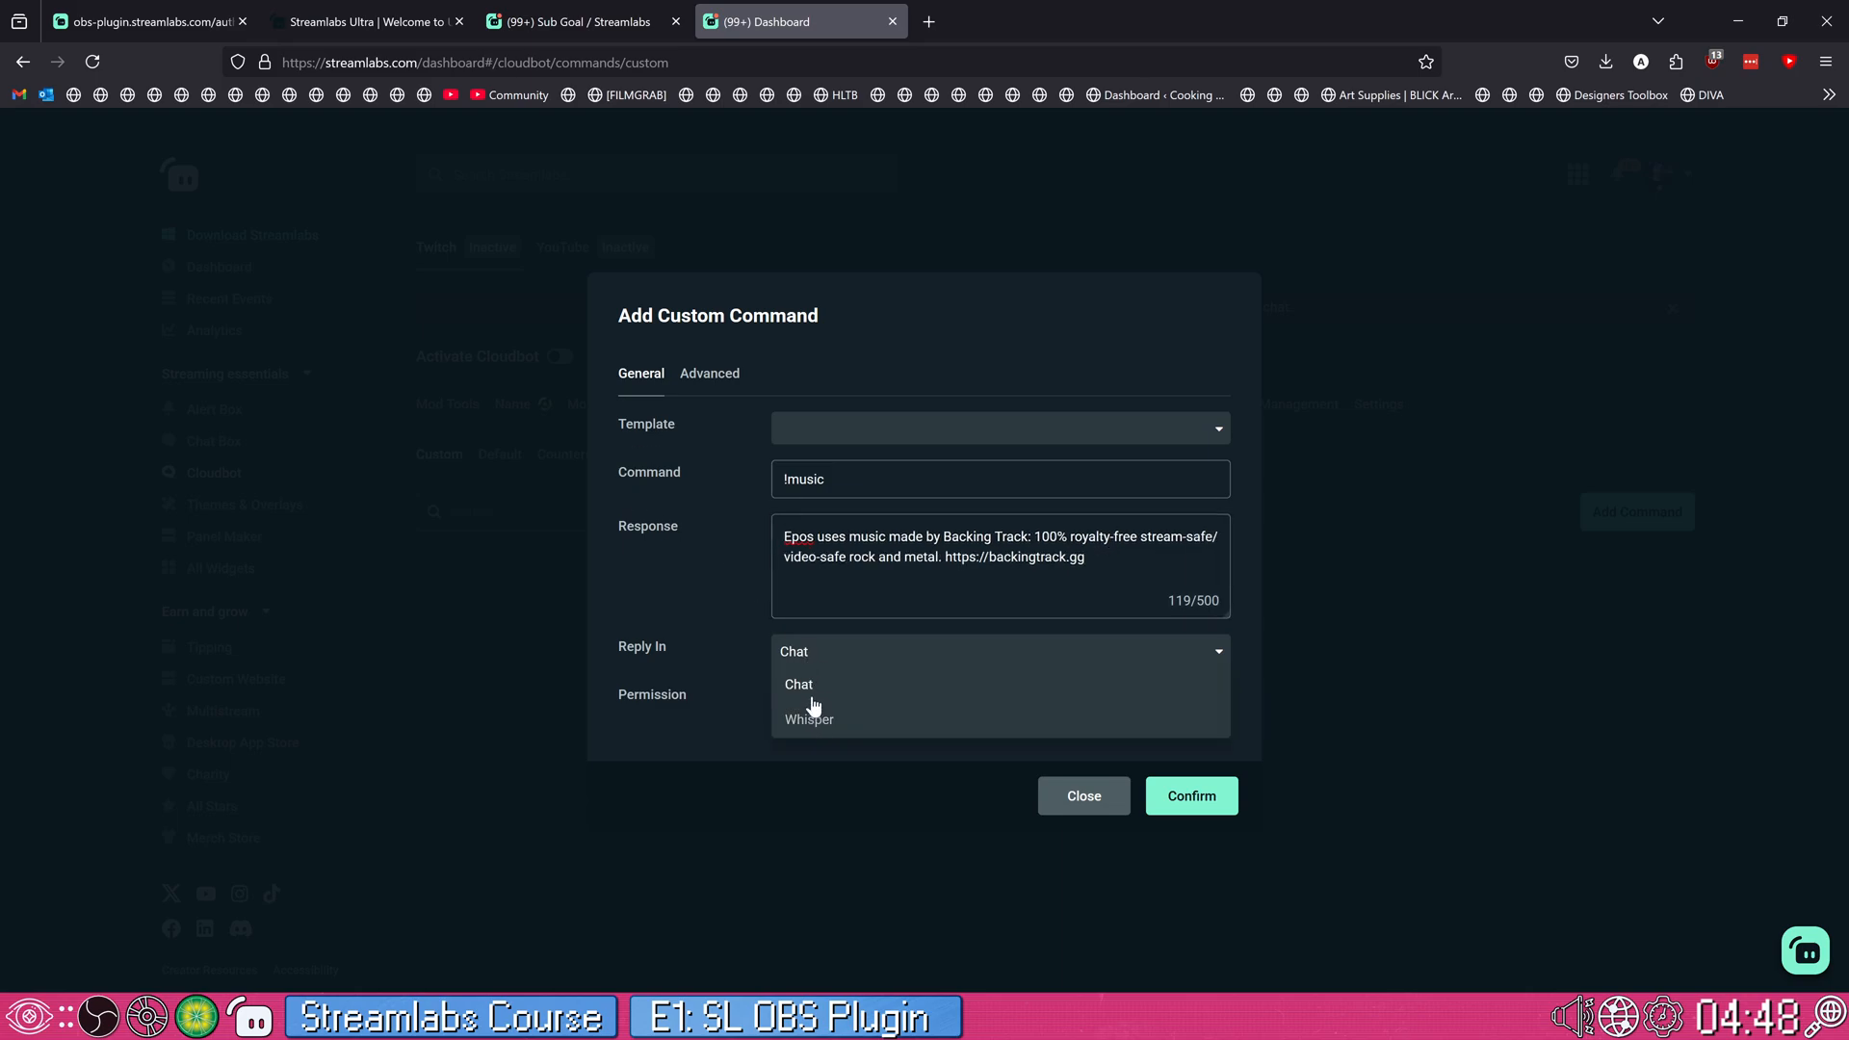
left_click(999, 697)
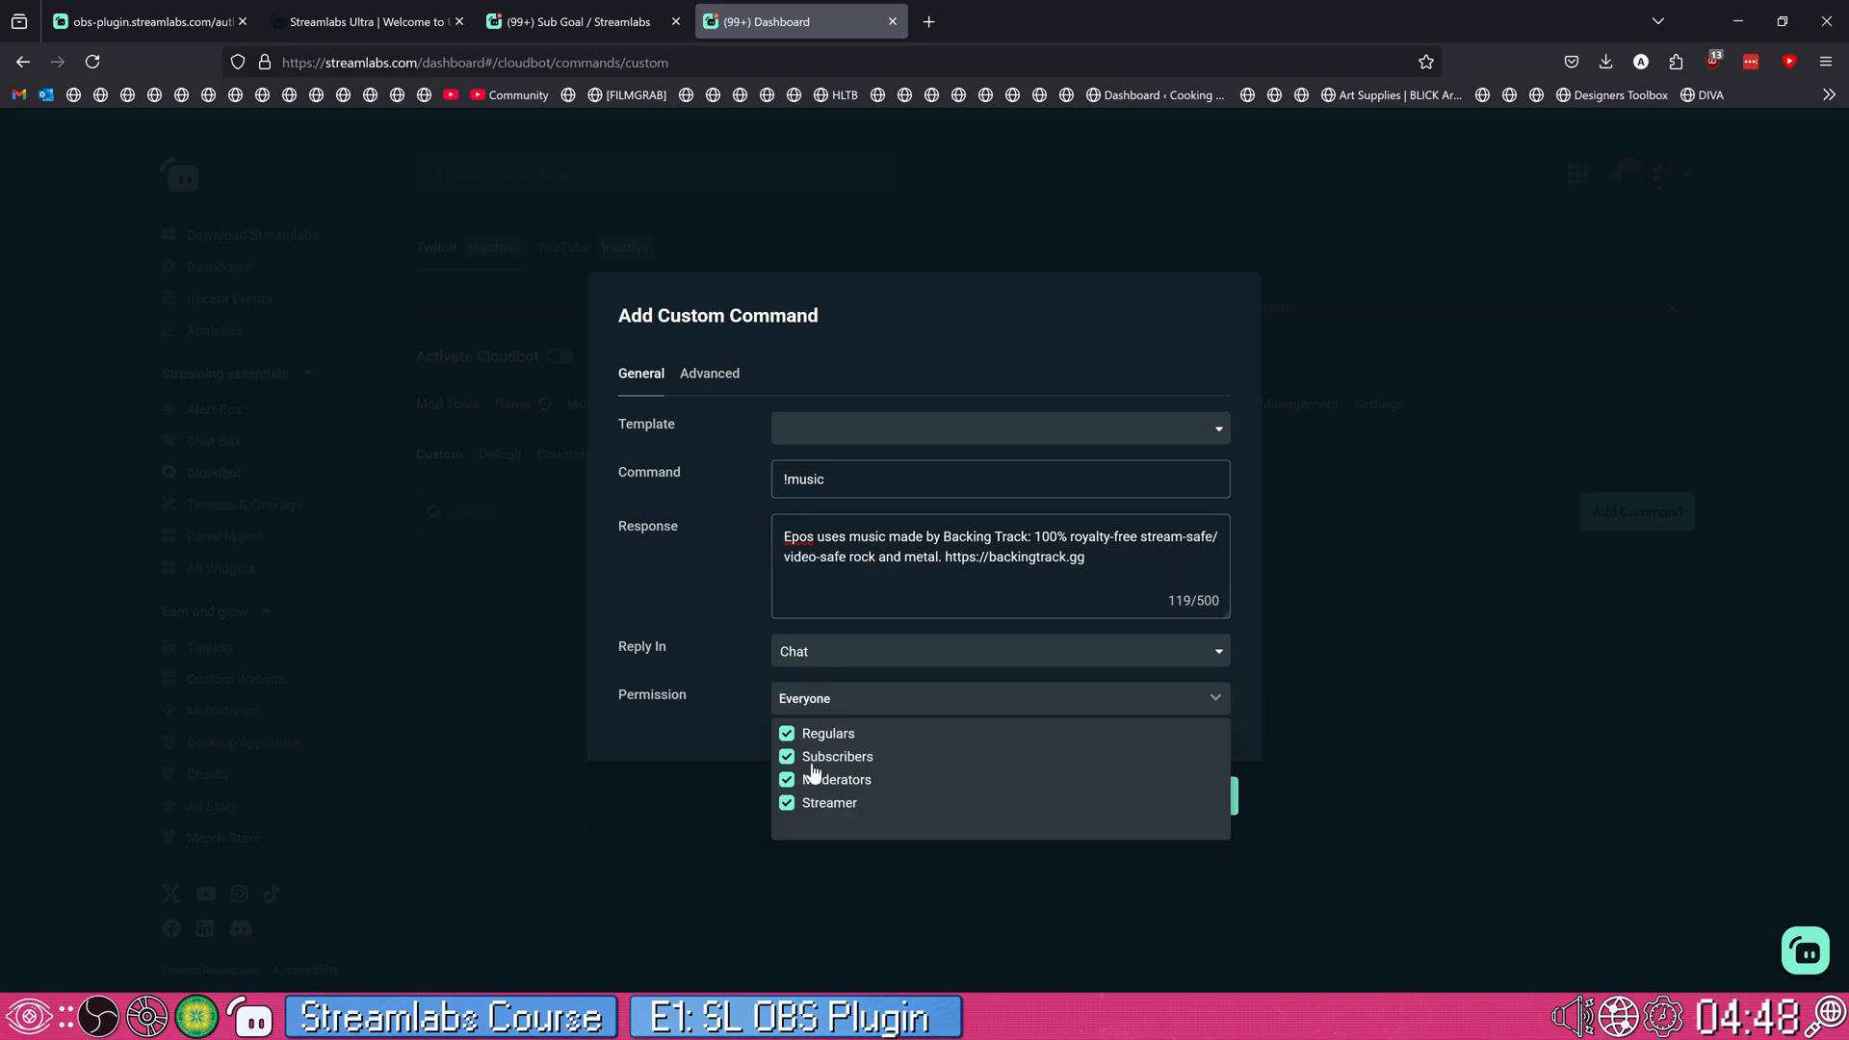
left_click(999, 697)
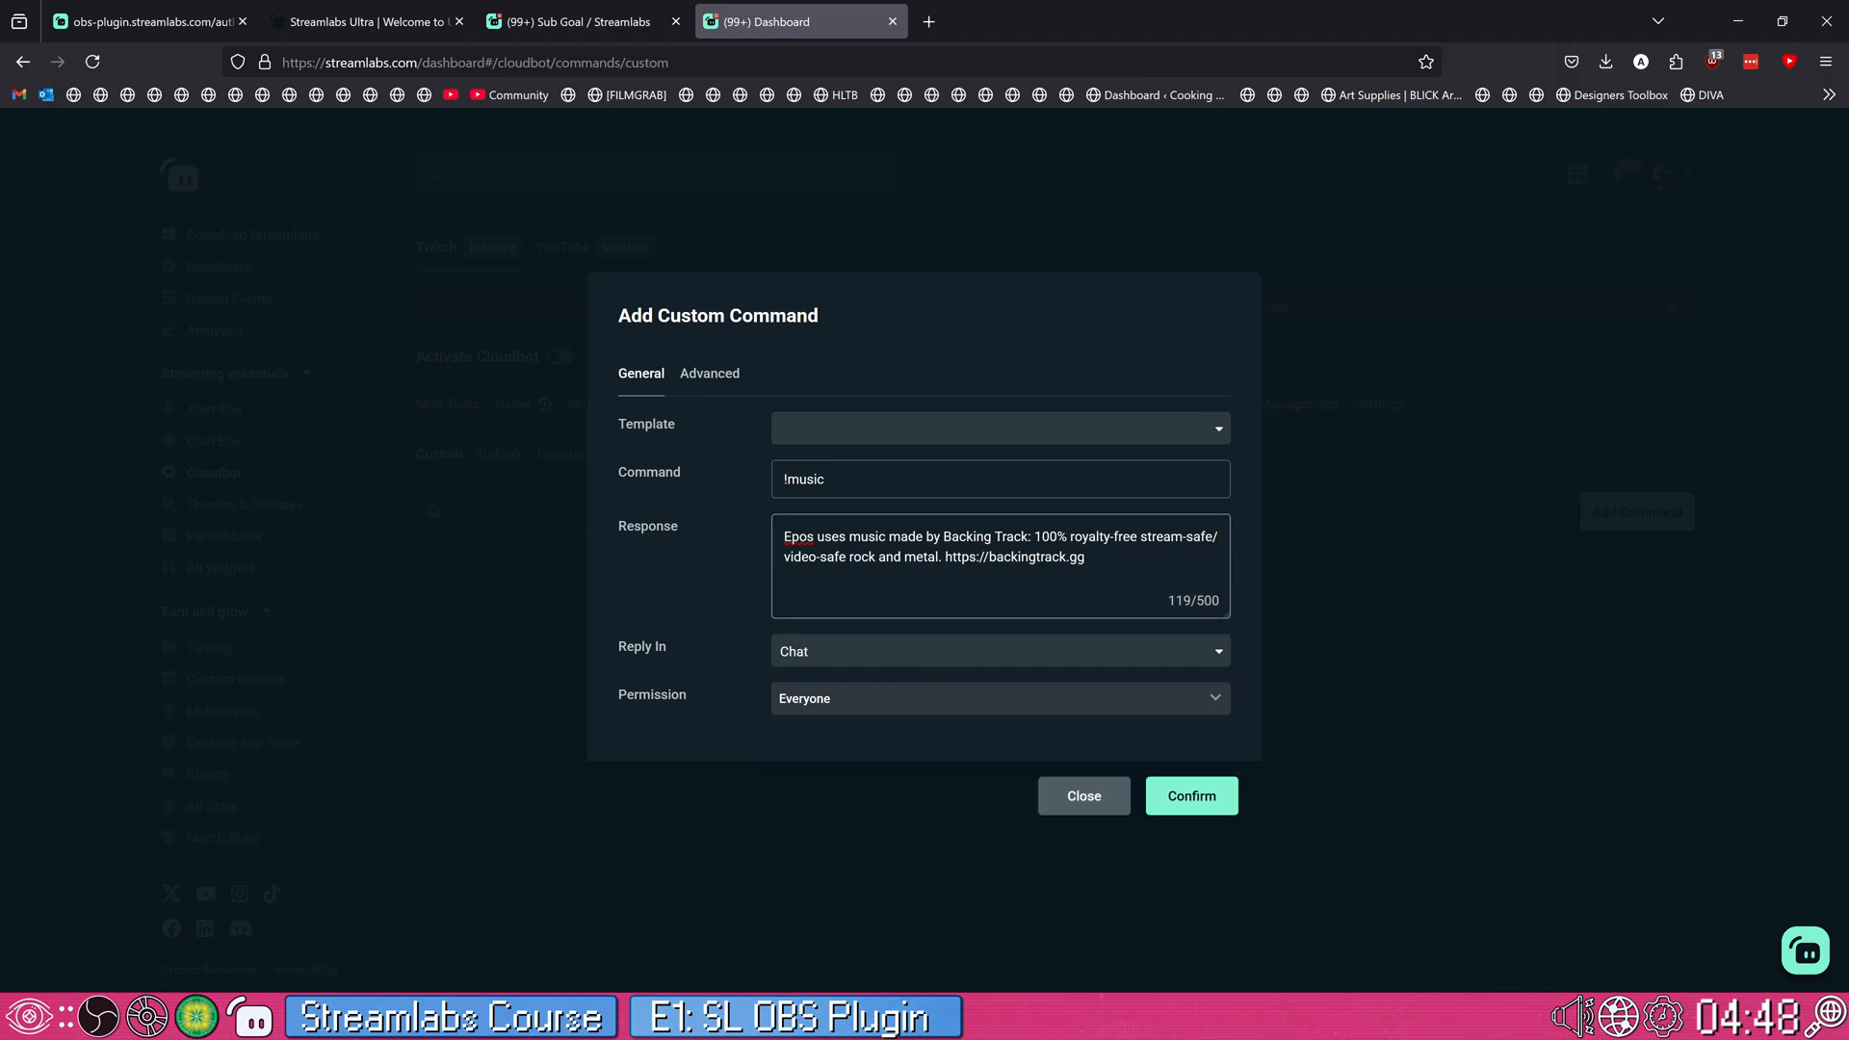
left_click(1082, 795)
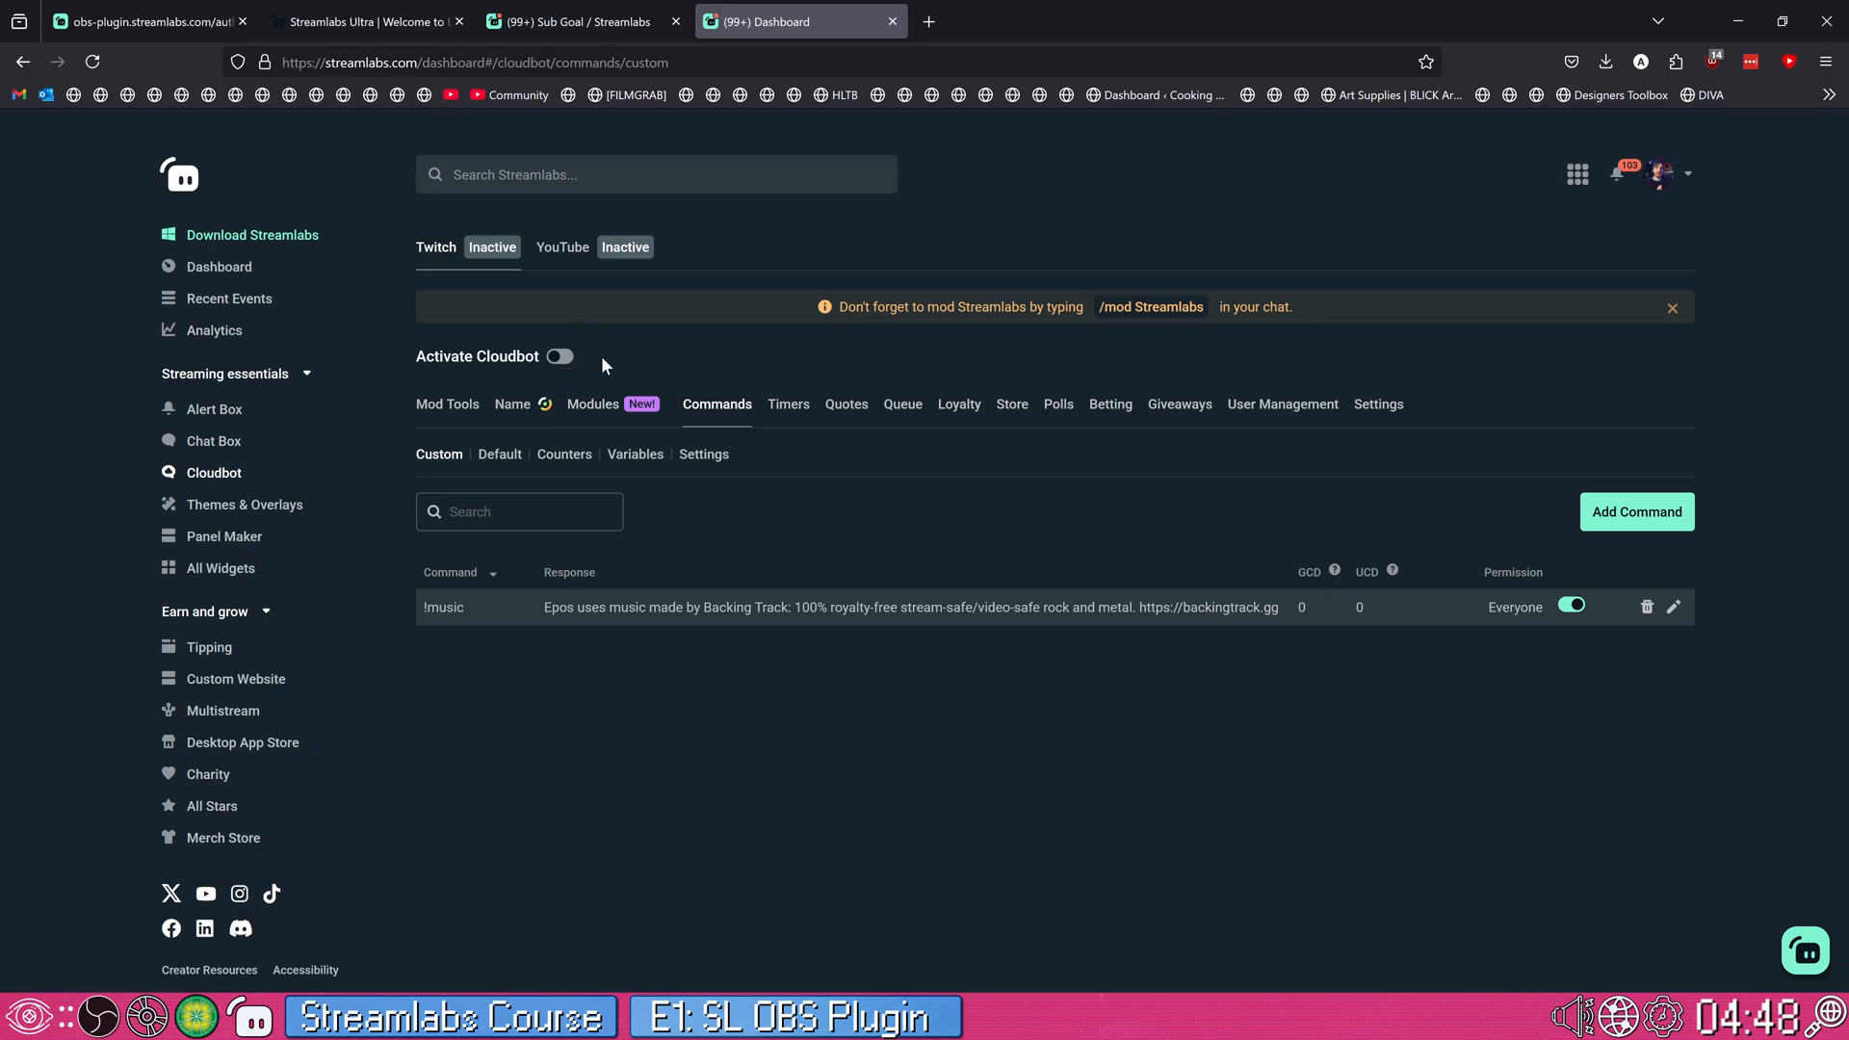
left_click(558, 356)
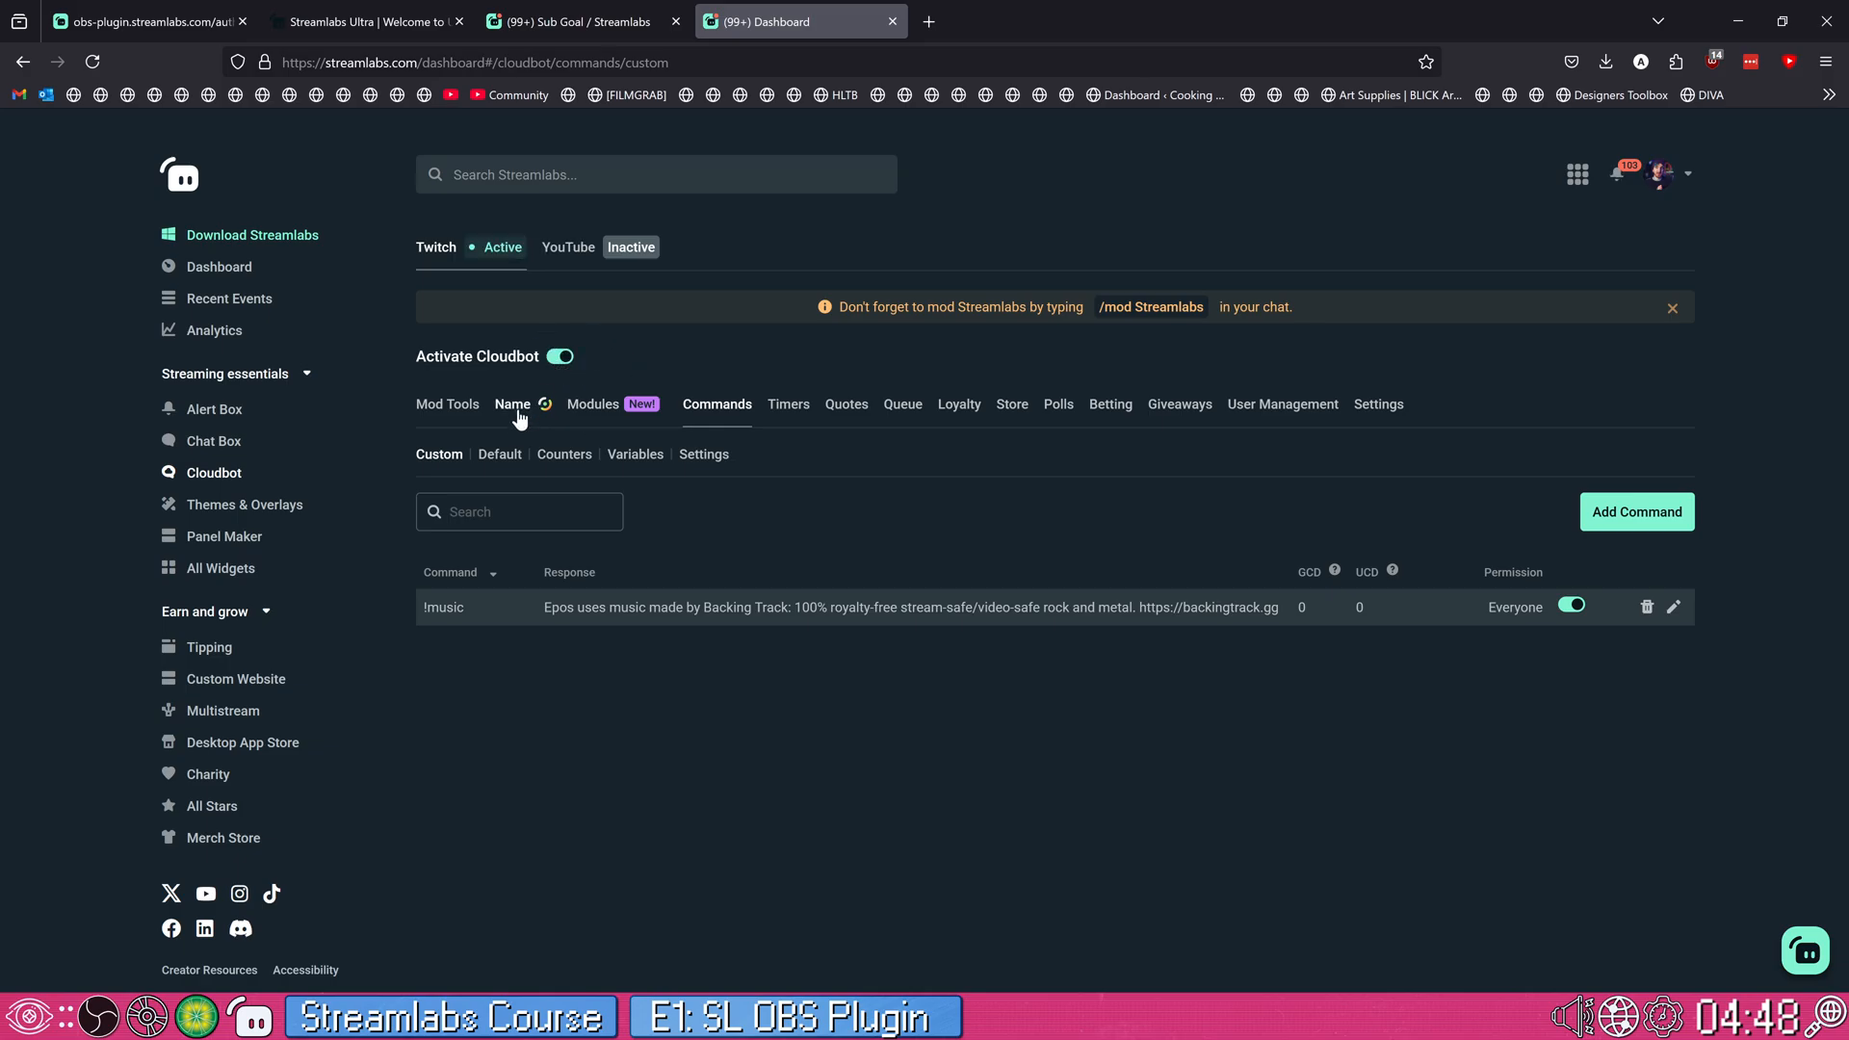
left_click(512, 404)
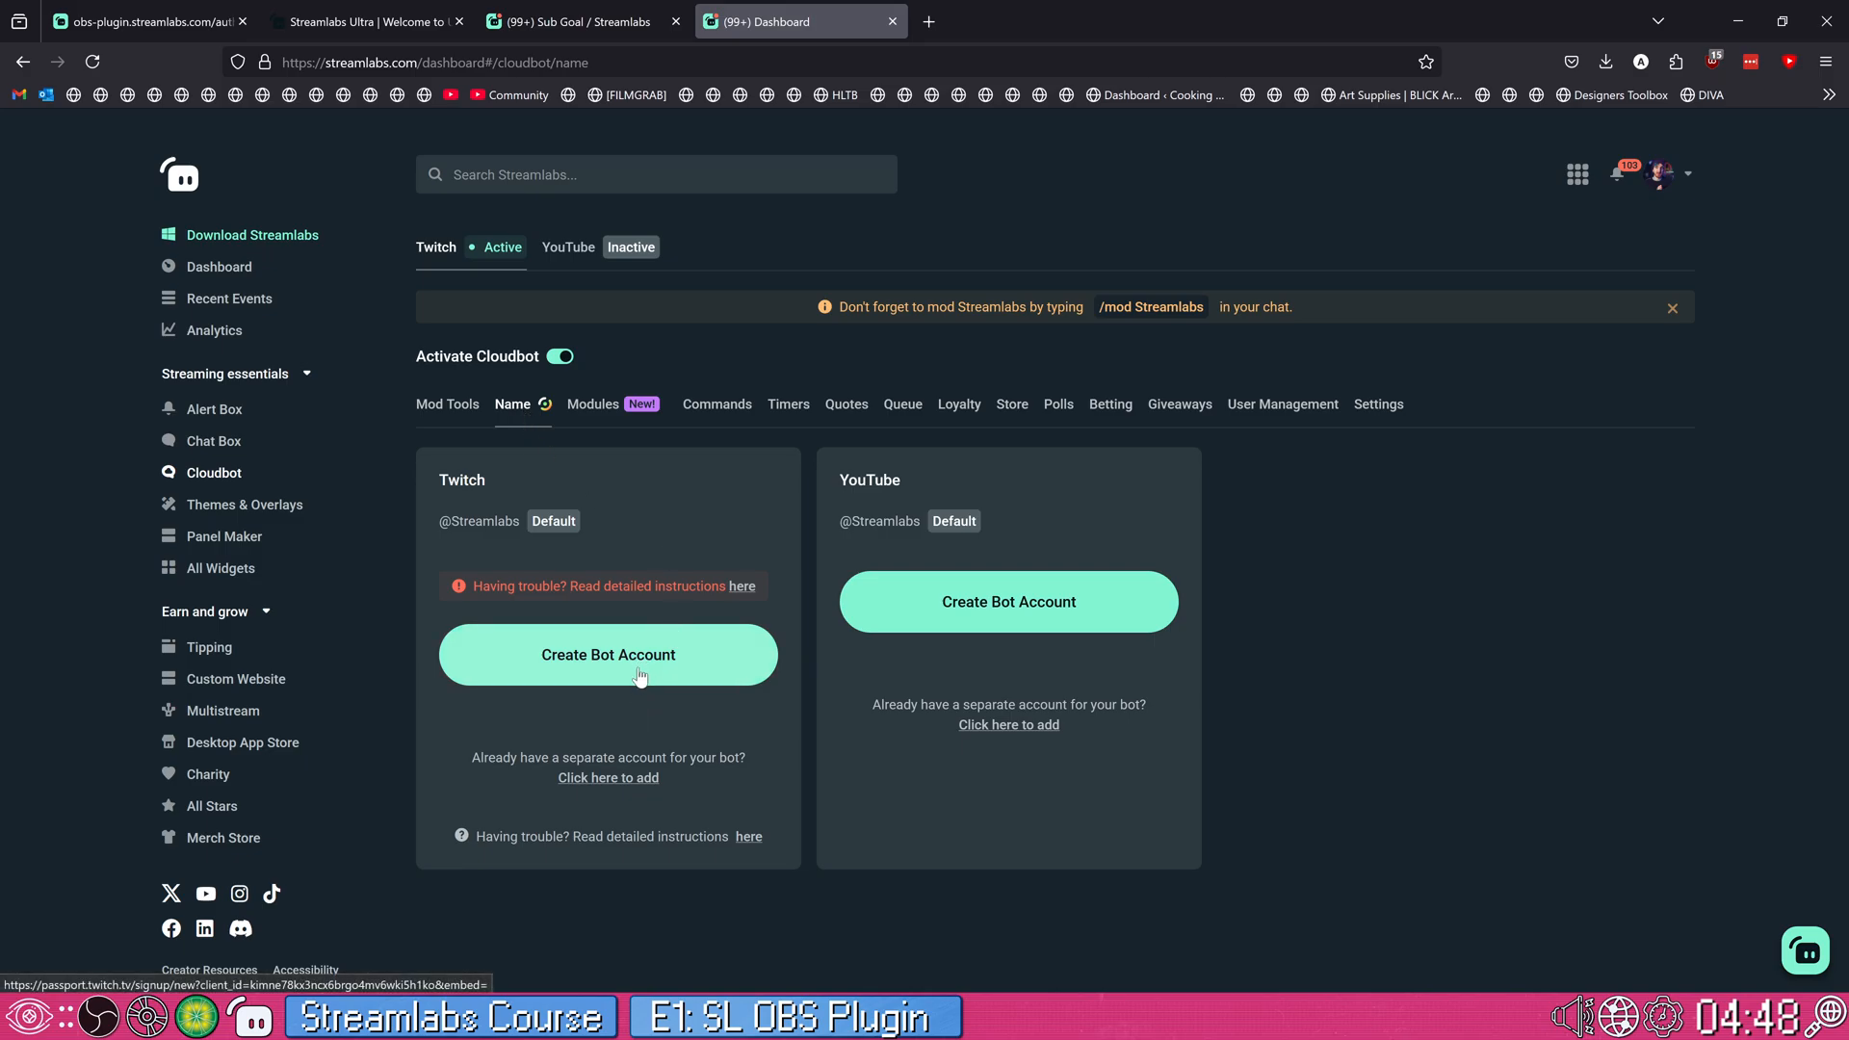
mouse_move(567, 717)
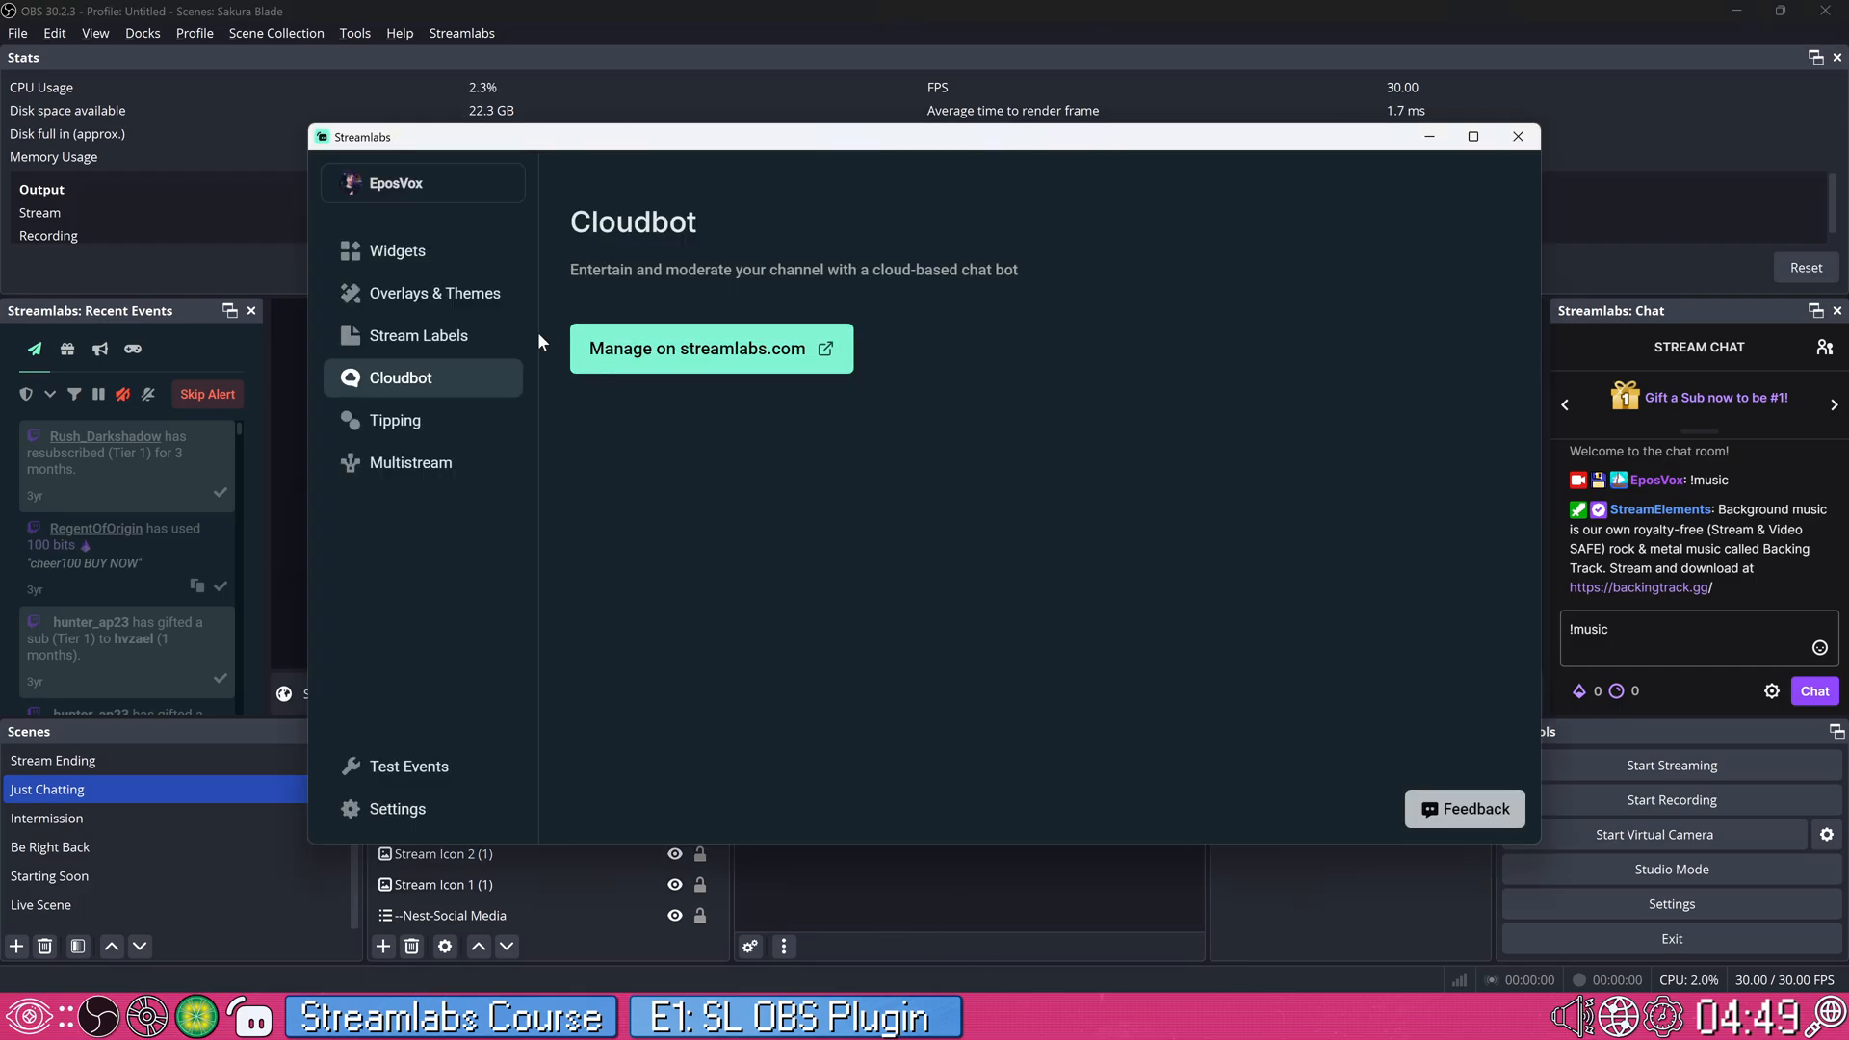
Open Neon Vibes from Overlays & Themes and start installing it.
left_click(435, 292)
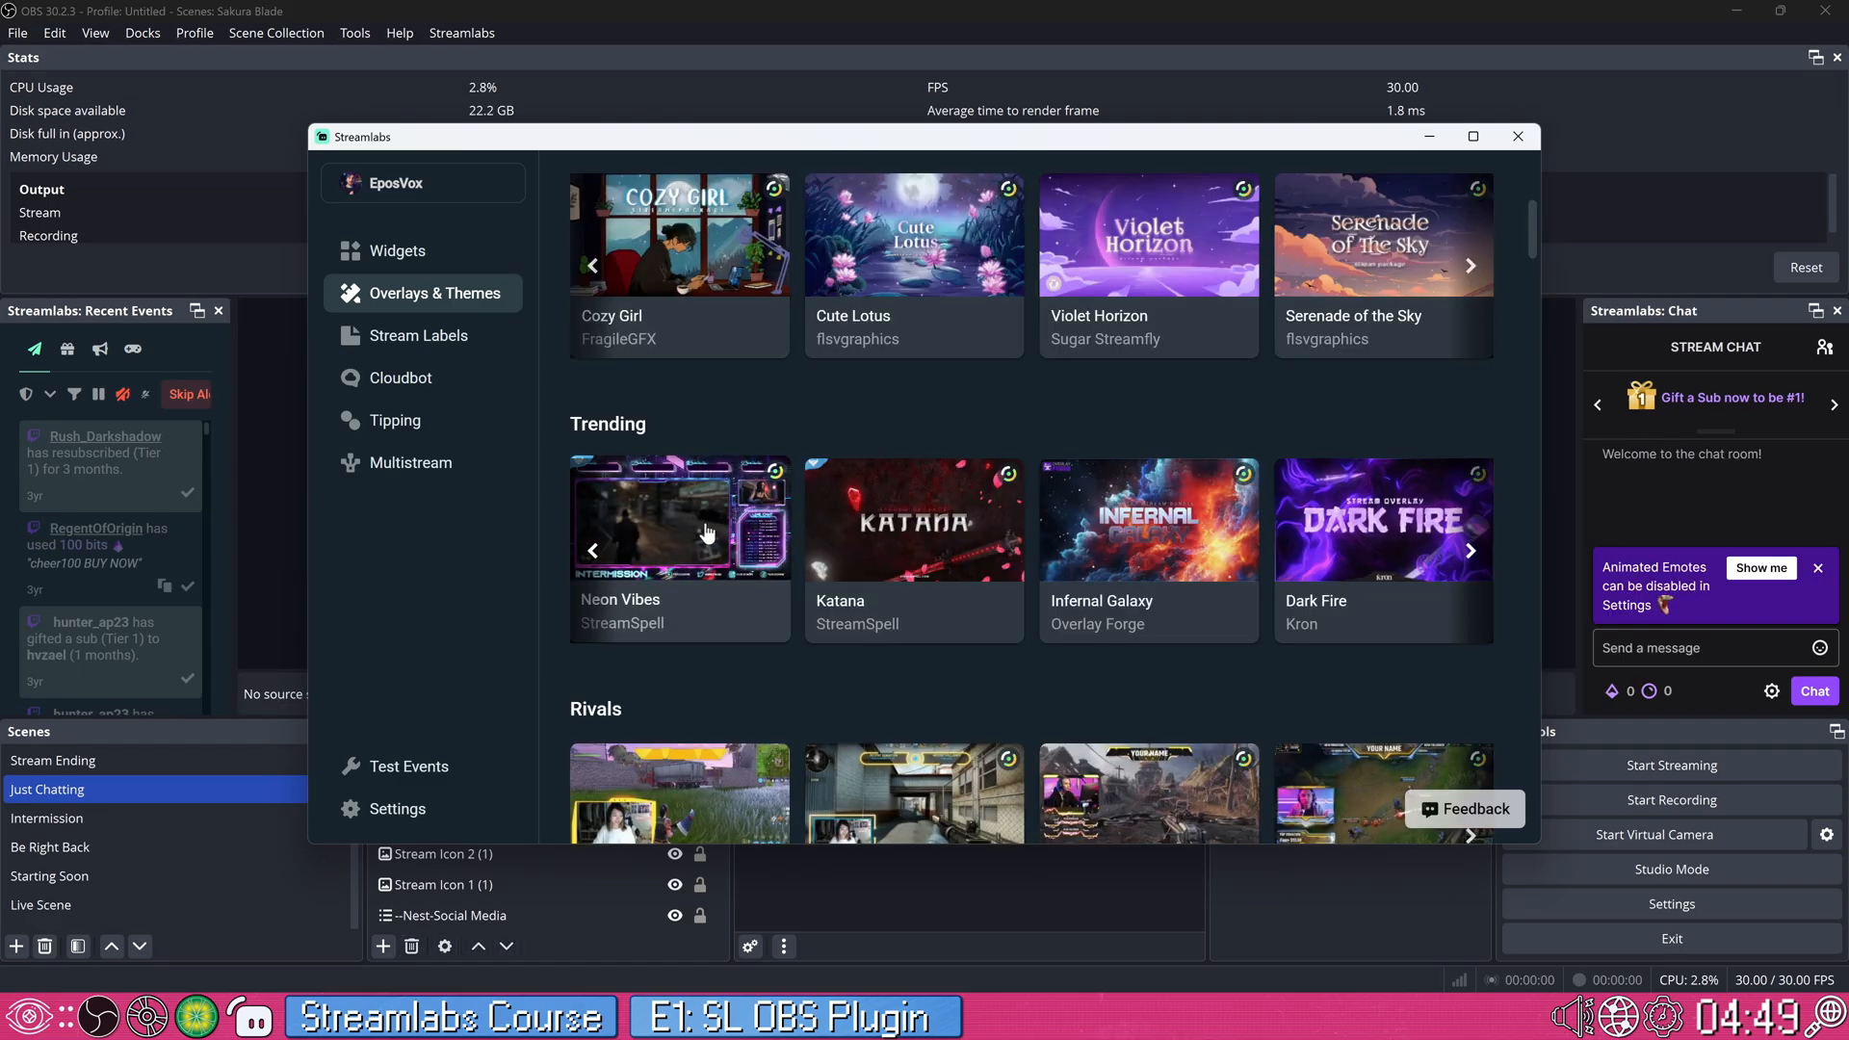
left_click(678, 520)
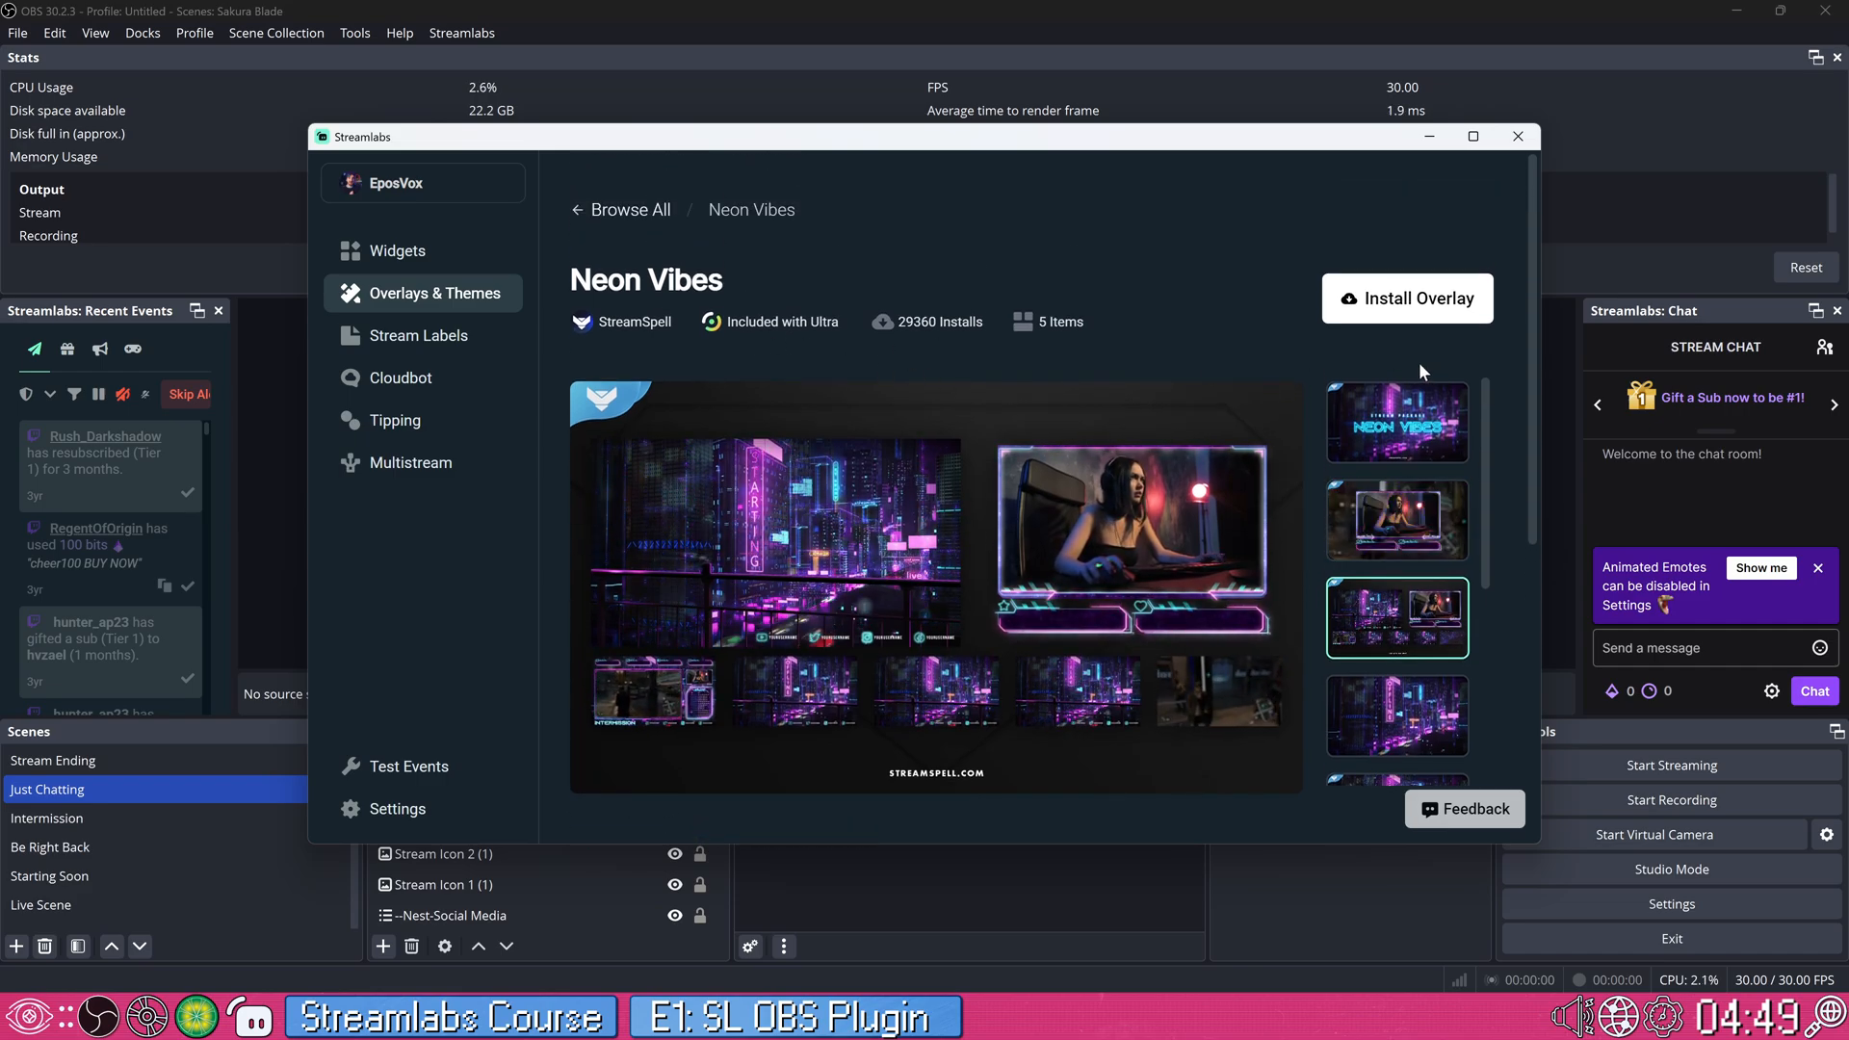
left_click(1406, 297)
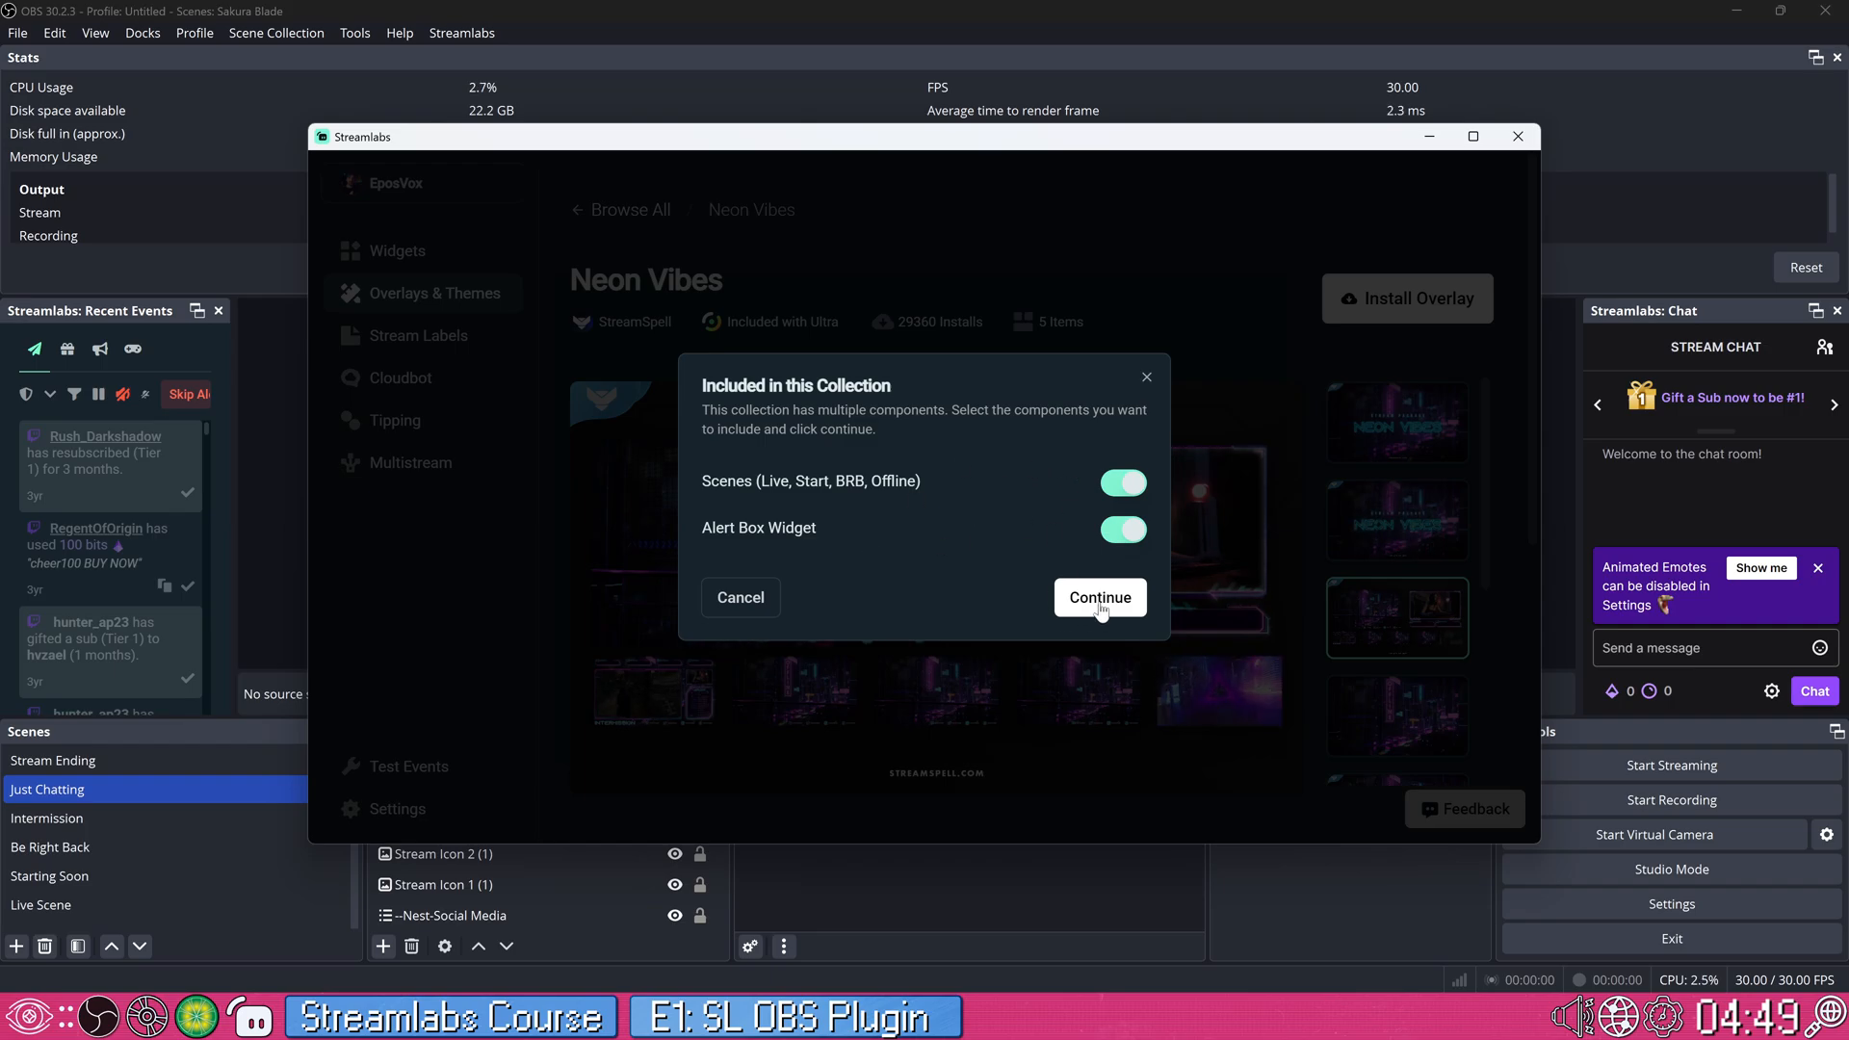
Install the Neon Vibes scenes and Alert Box, then check the Scene Collection list.
left_click(1098, 597)
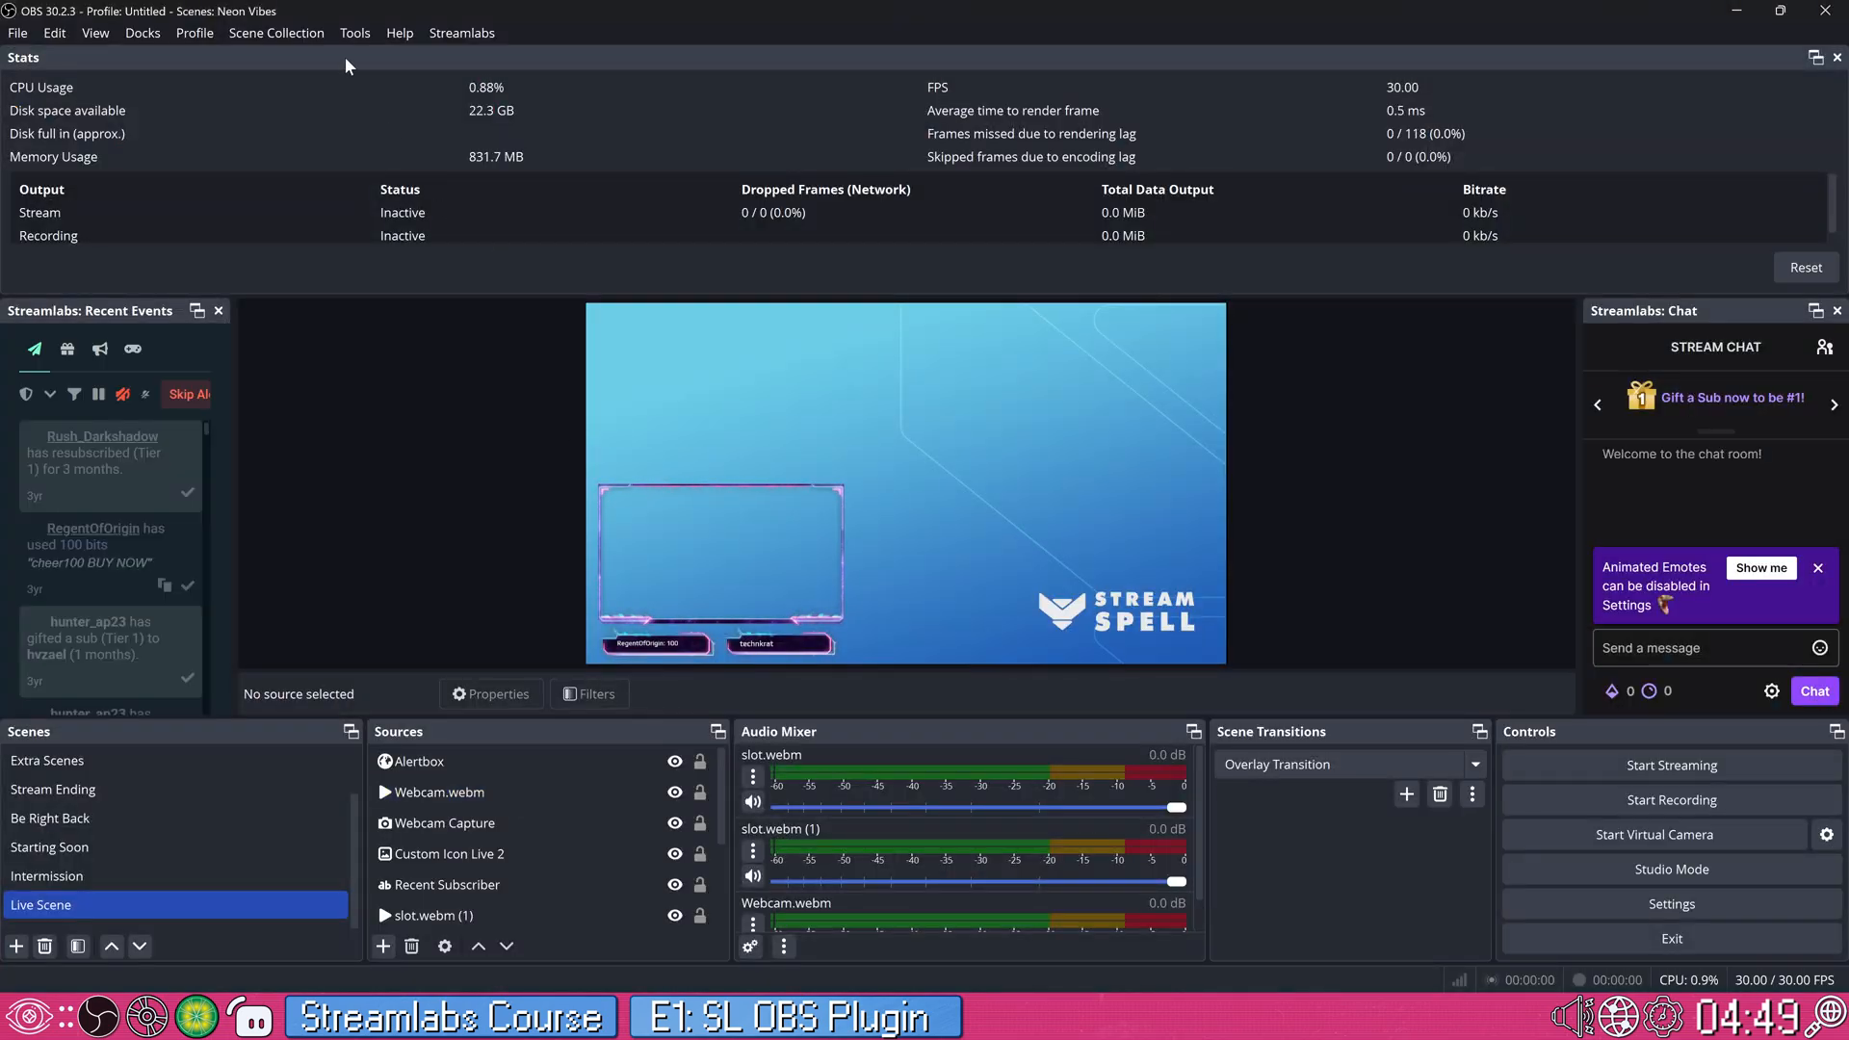
left_click(277, 32)
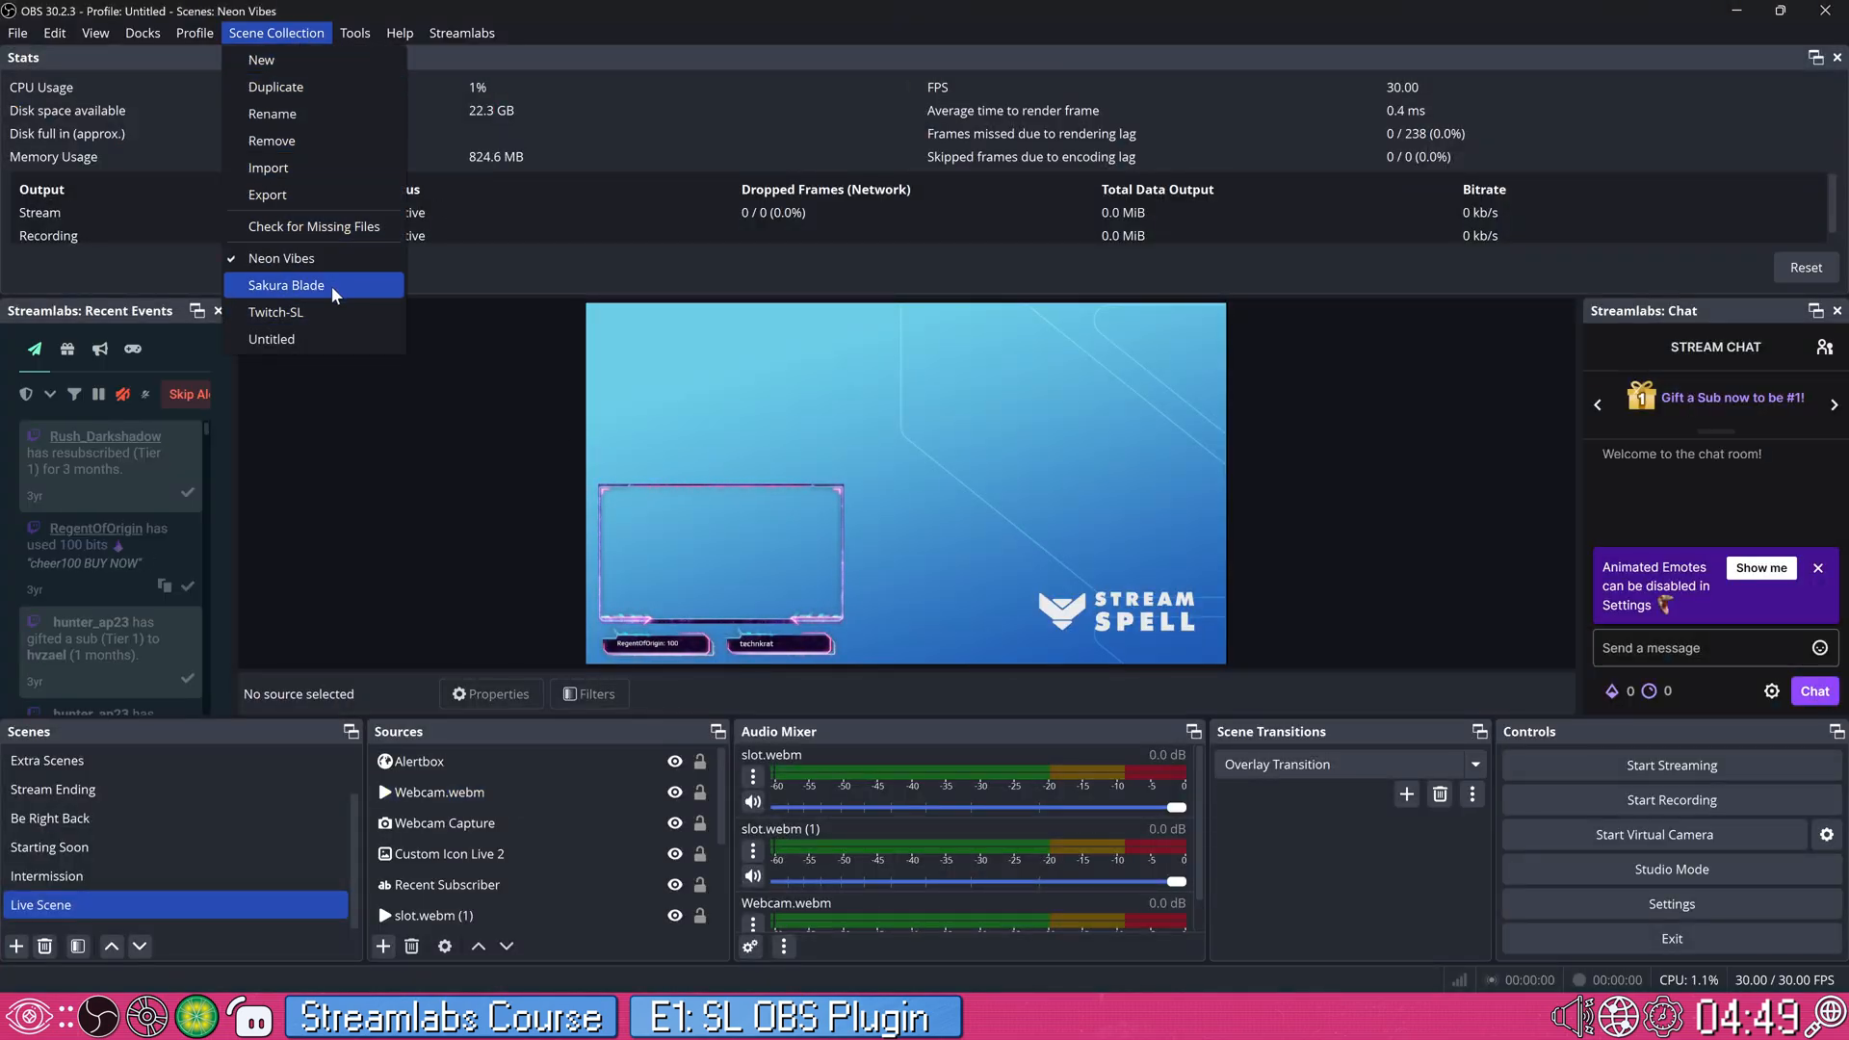
left_click(448, 852)
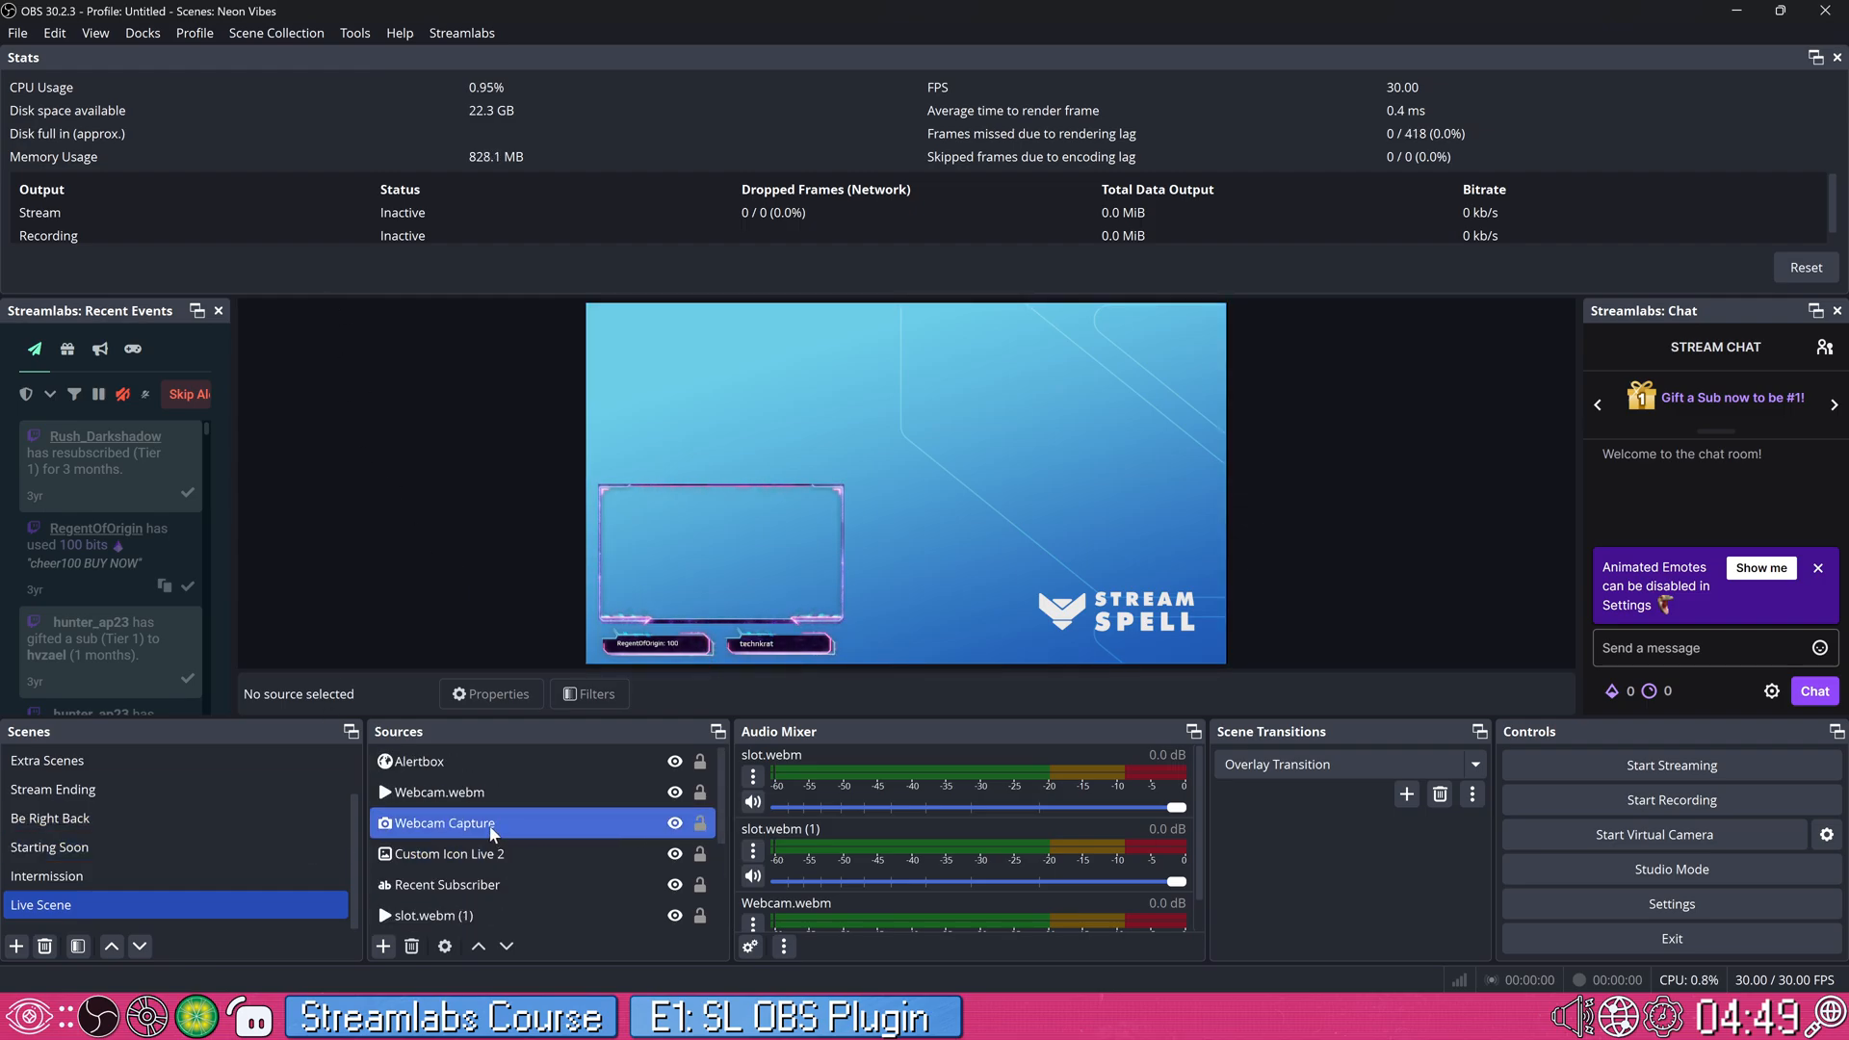
Set Webcam Capture to custom 1280x720 at 29.97 NTSC fps and confirm.
left_click(488, 693)
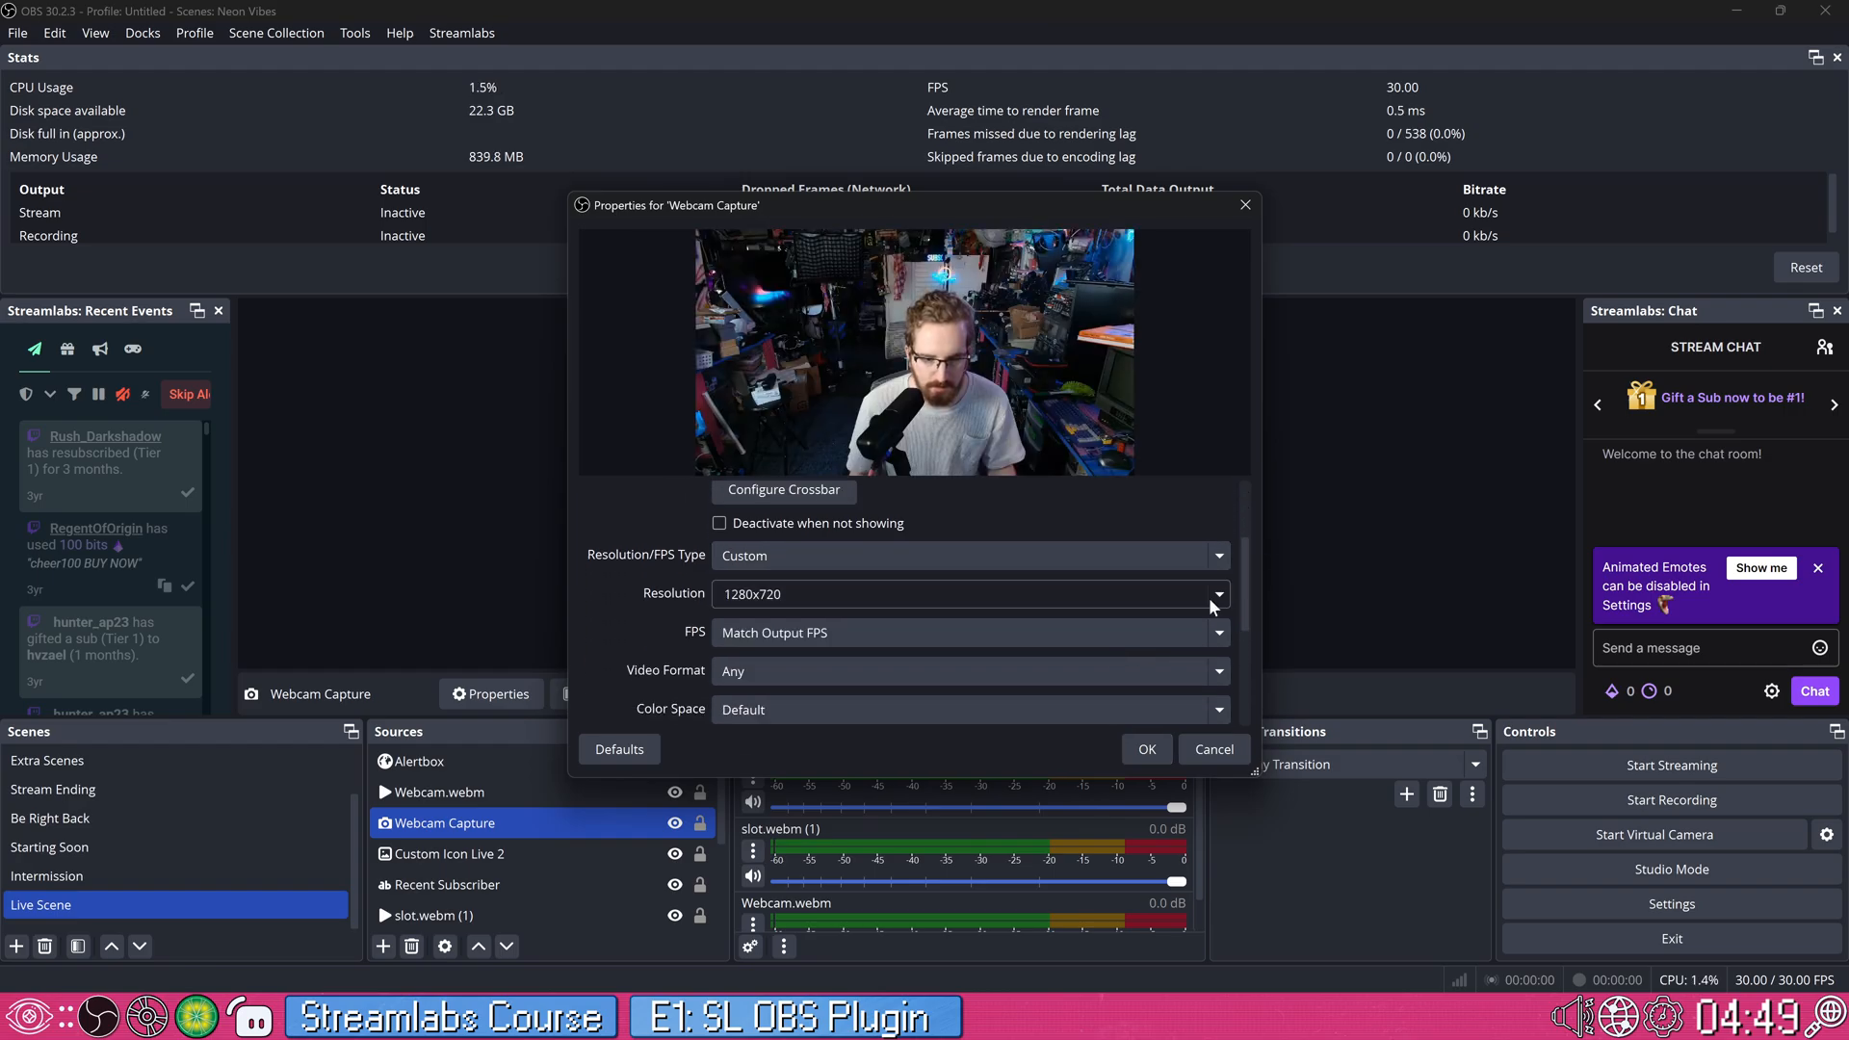
type("3840x2160")
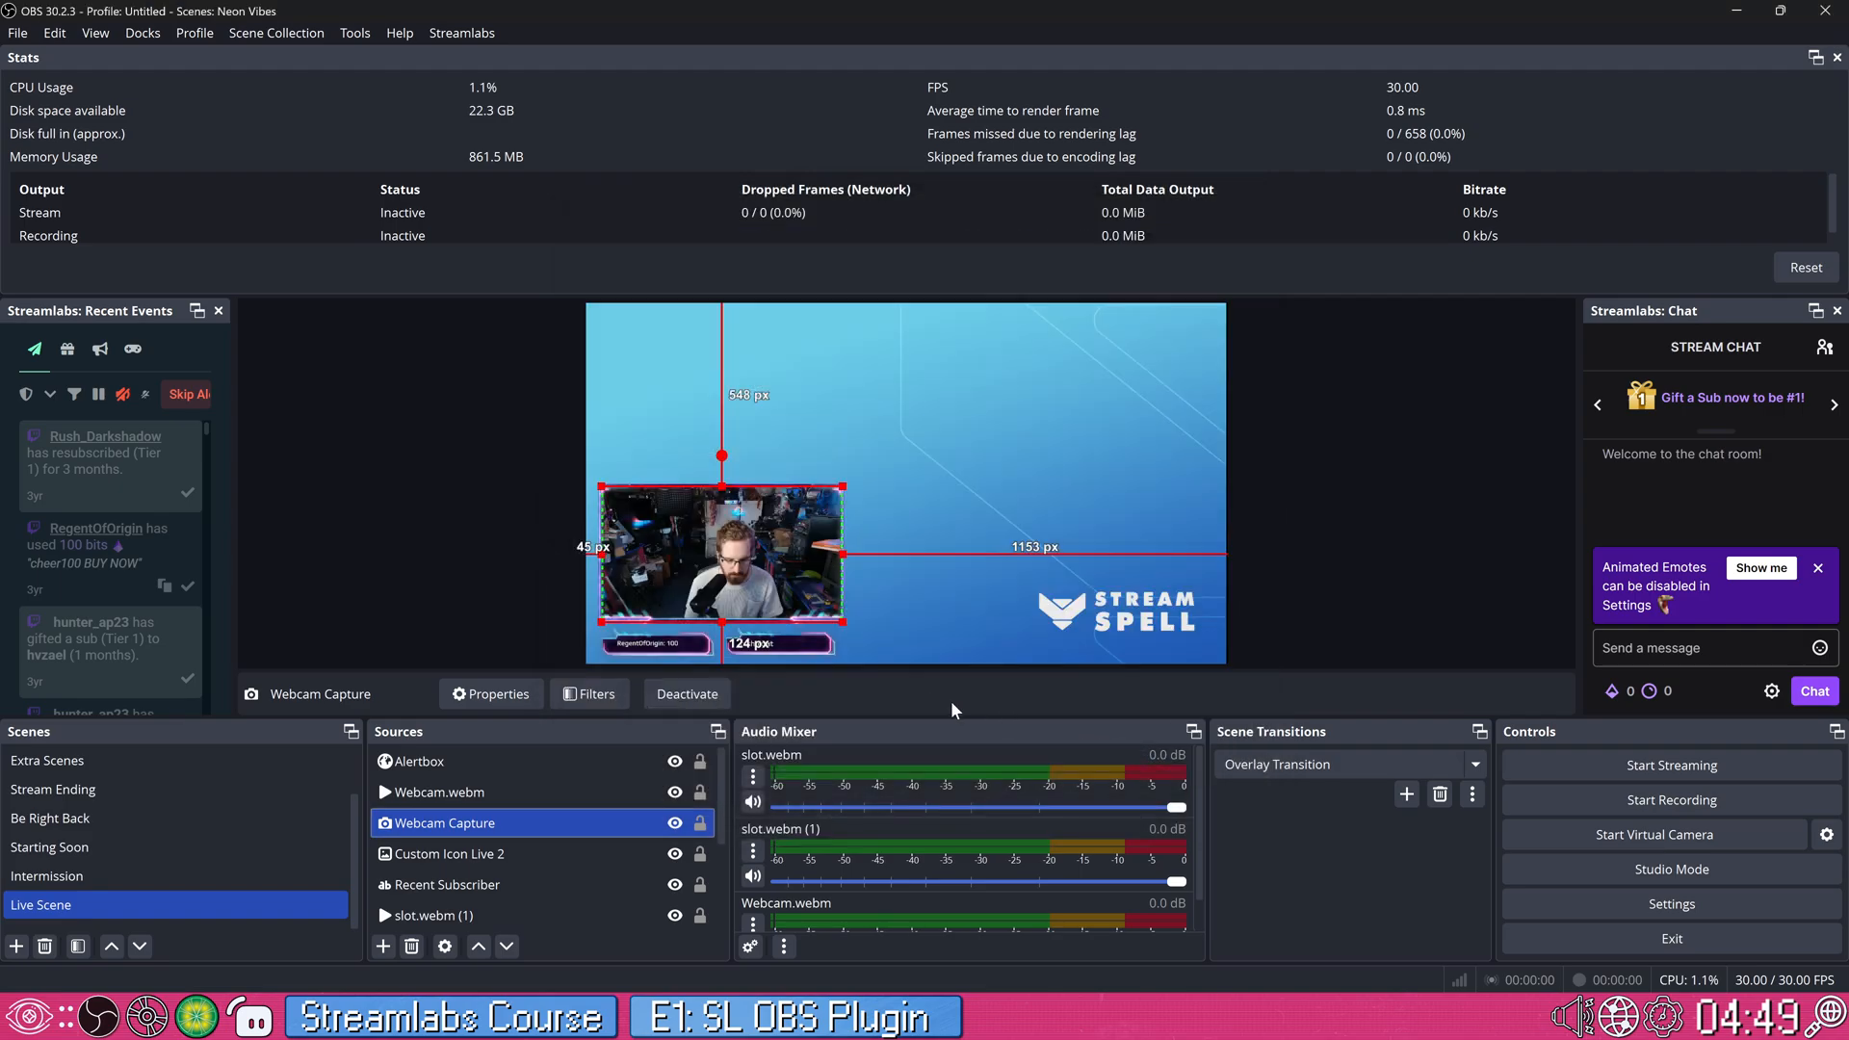
left_click(488, 693)
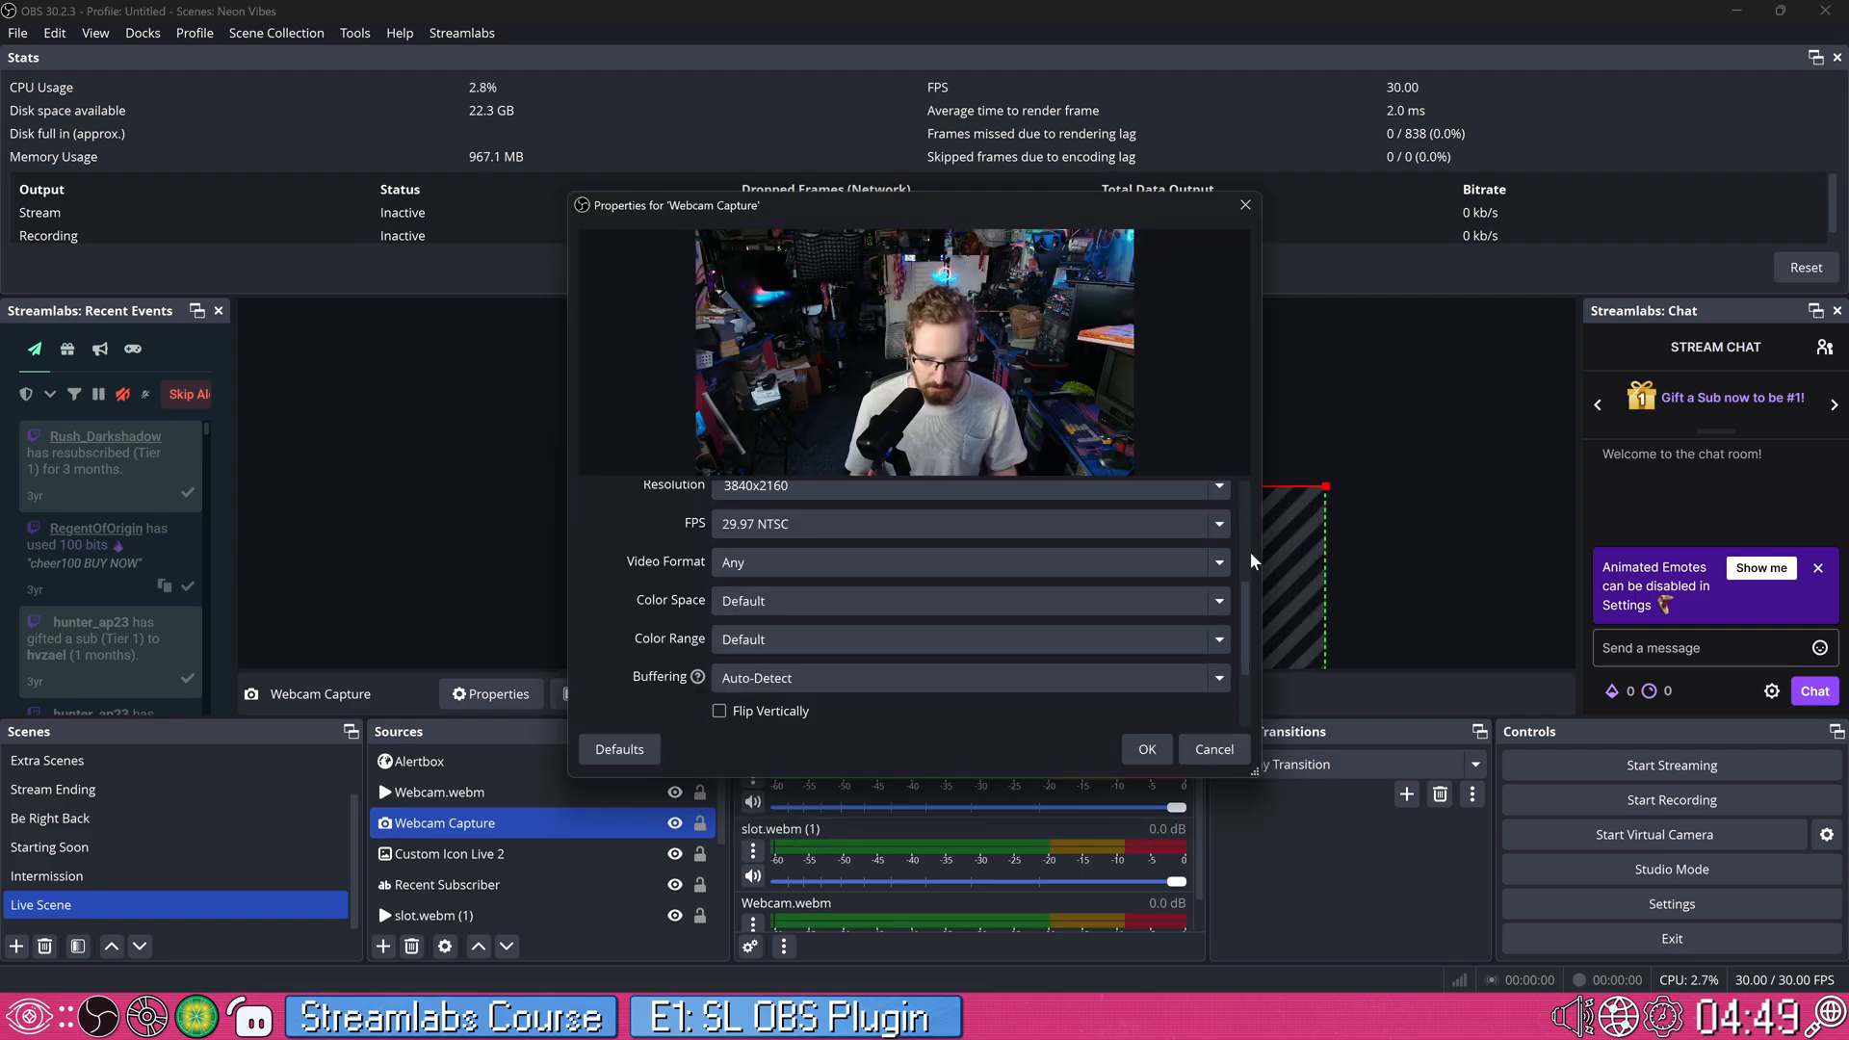
left_click(1219, 592)
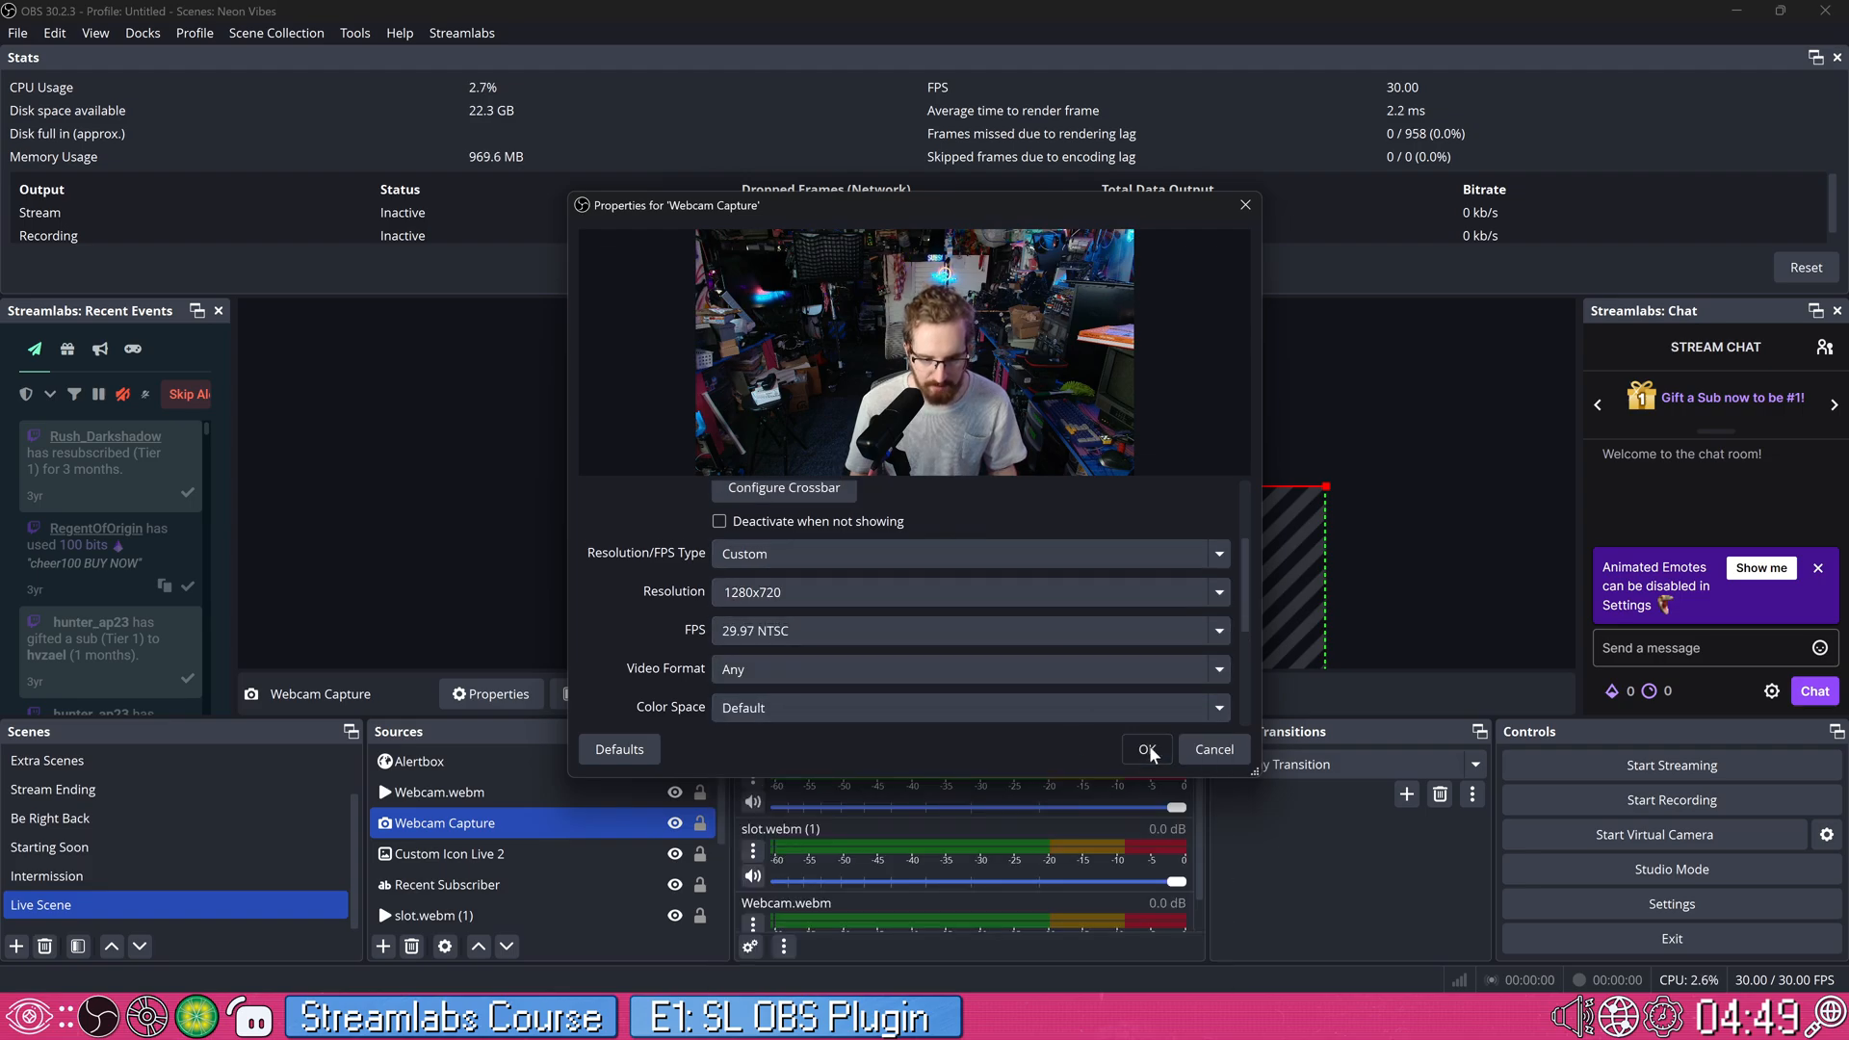
left_click(1145, 749)
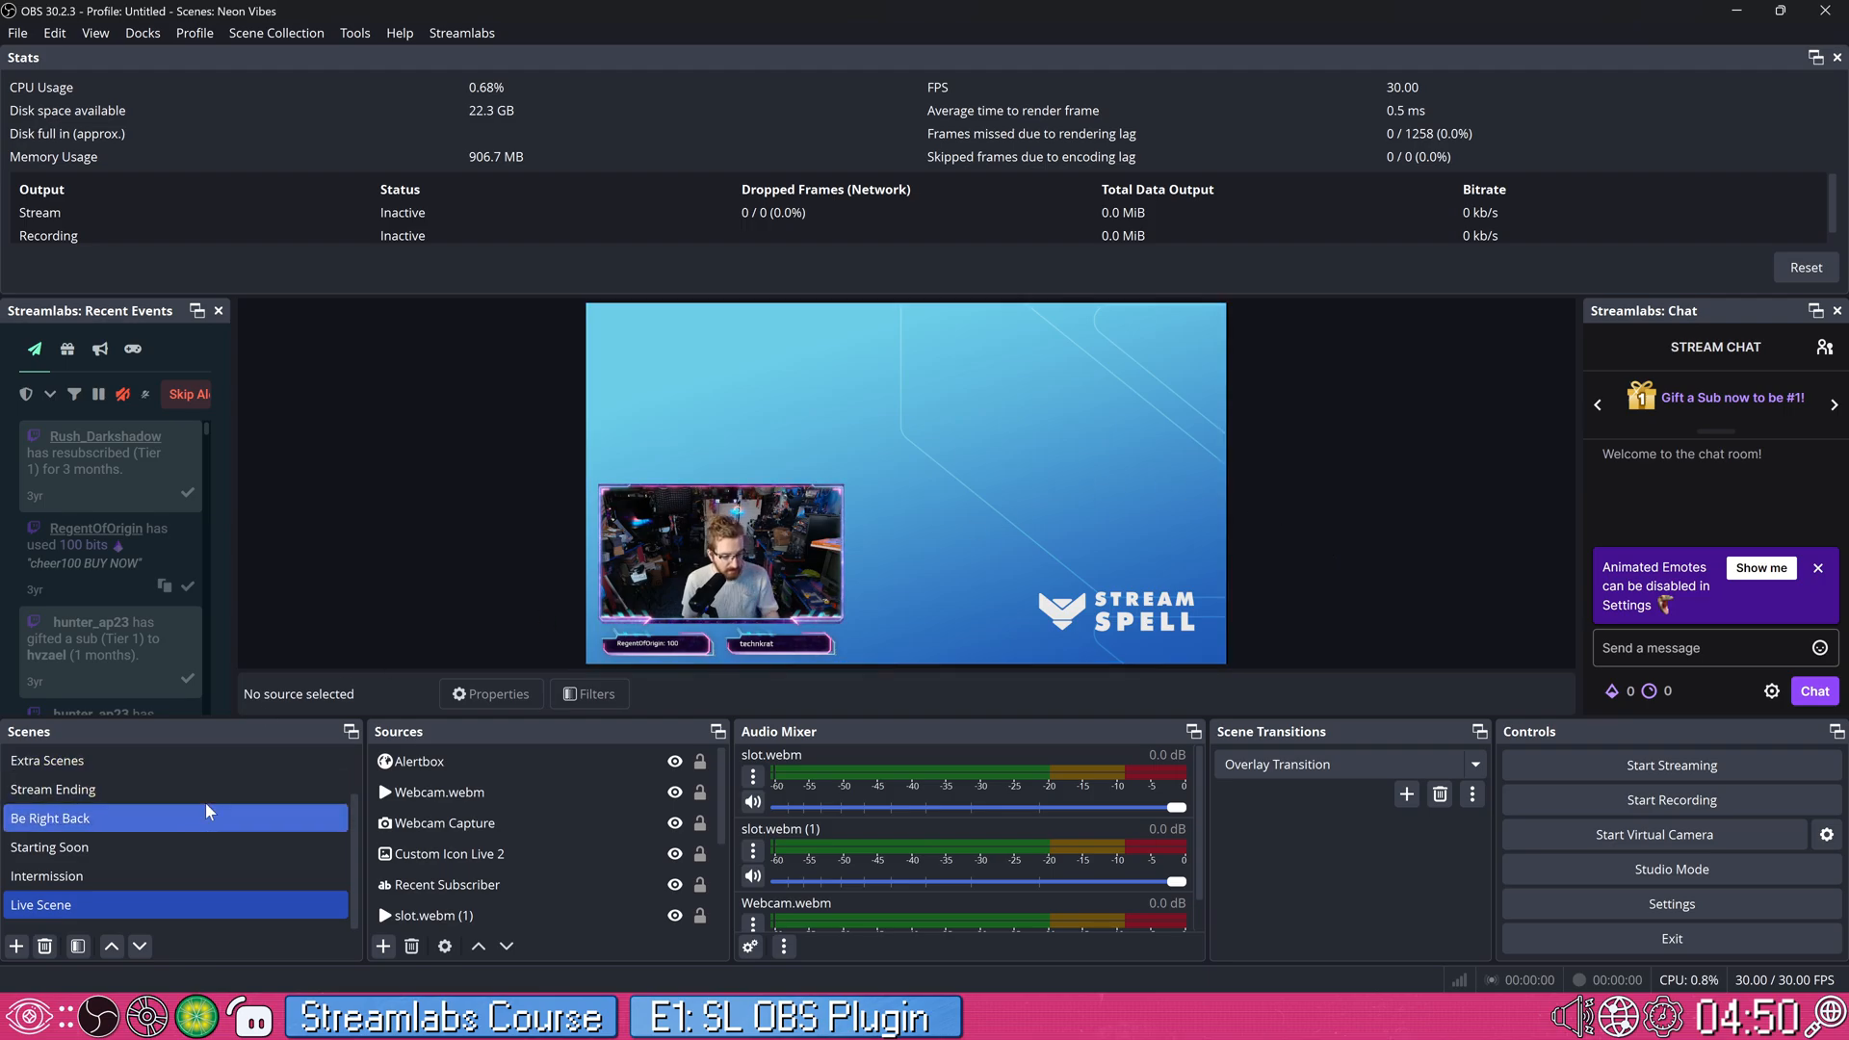
Hide the vertical video layers in the Intermission and Starting Soon scenes.
left_click(47, 875)
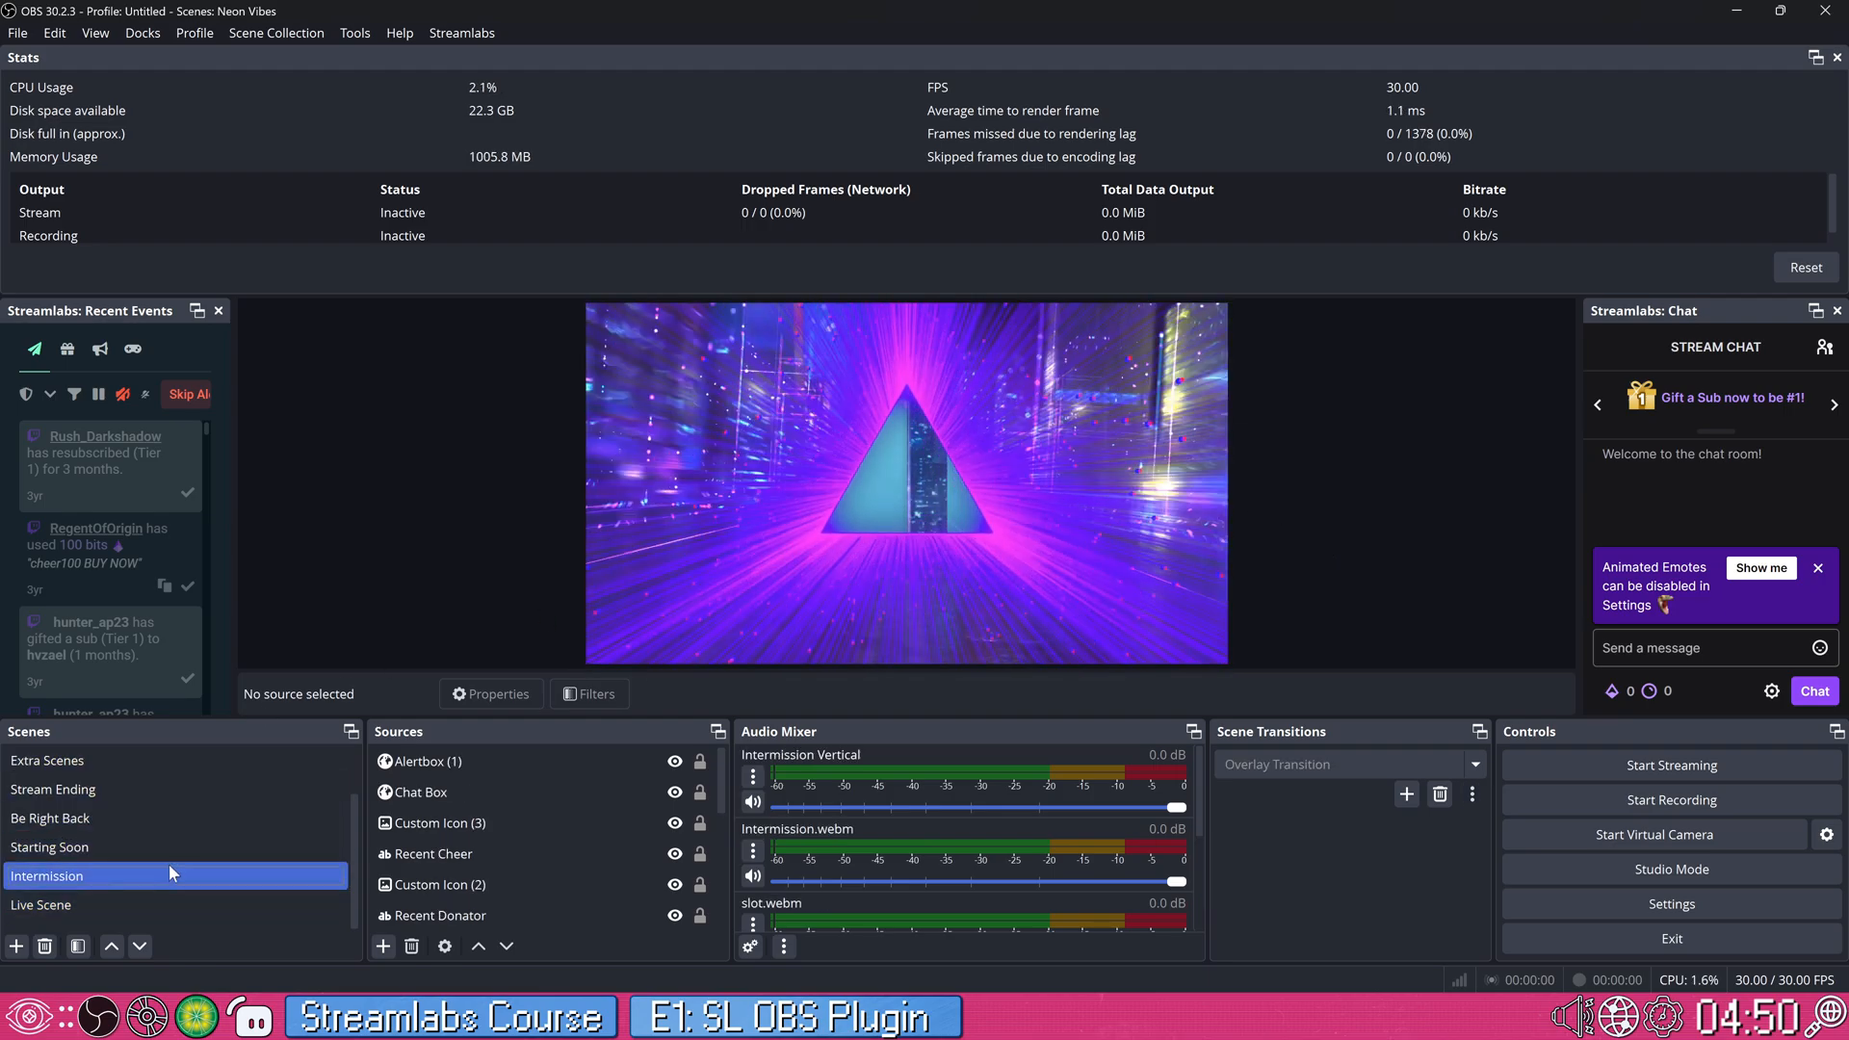
left_click(440, 884)
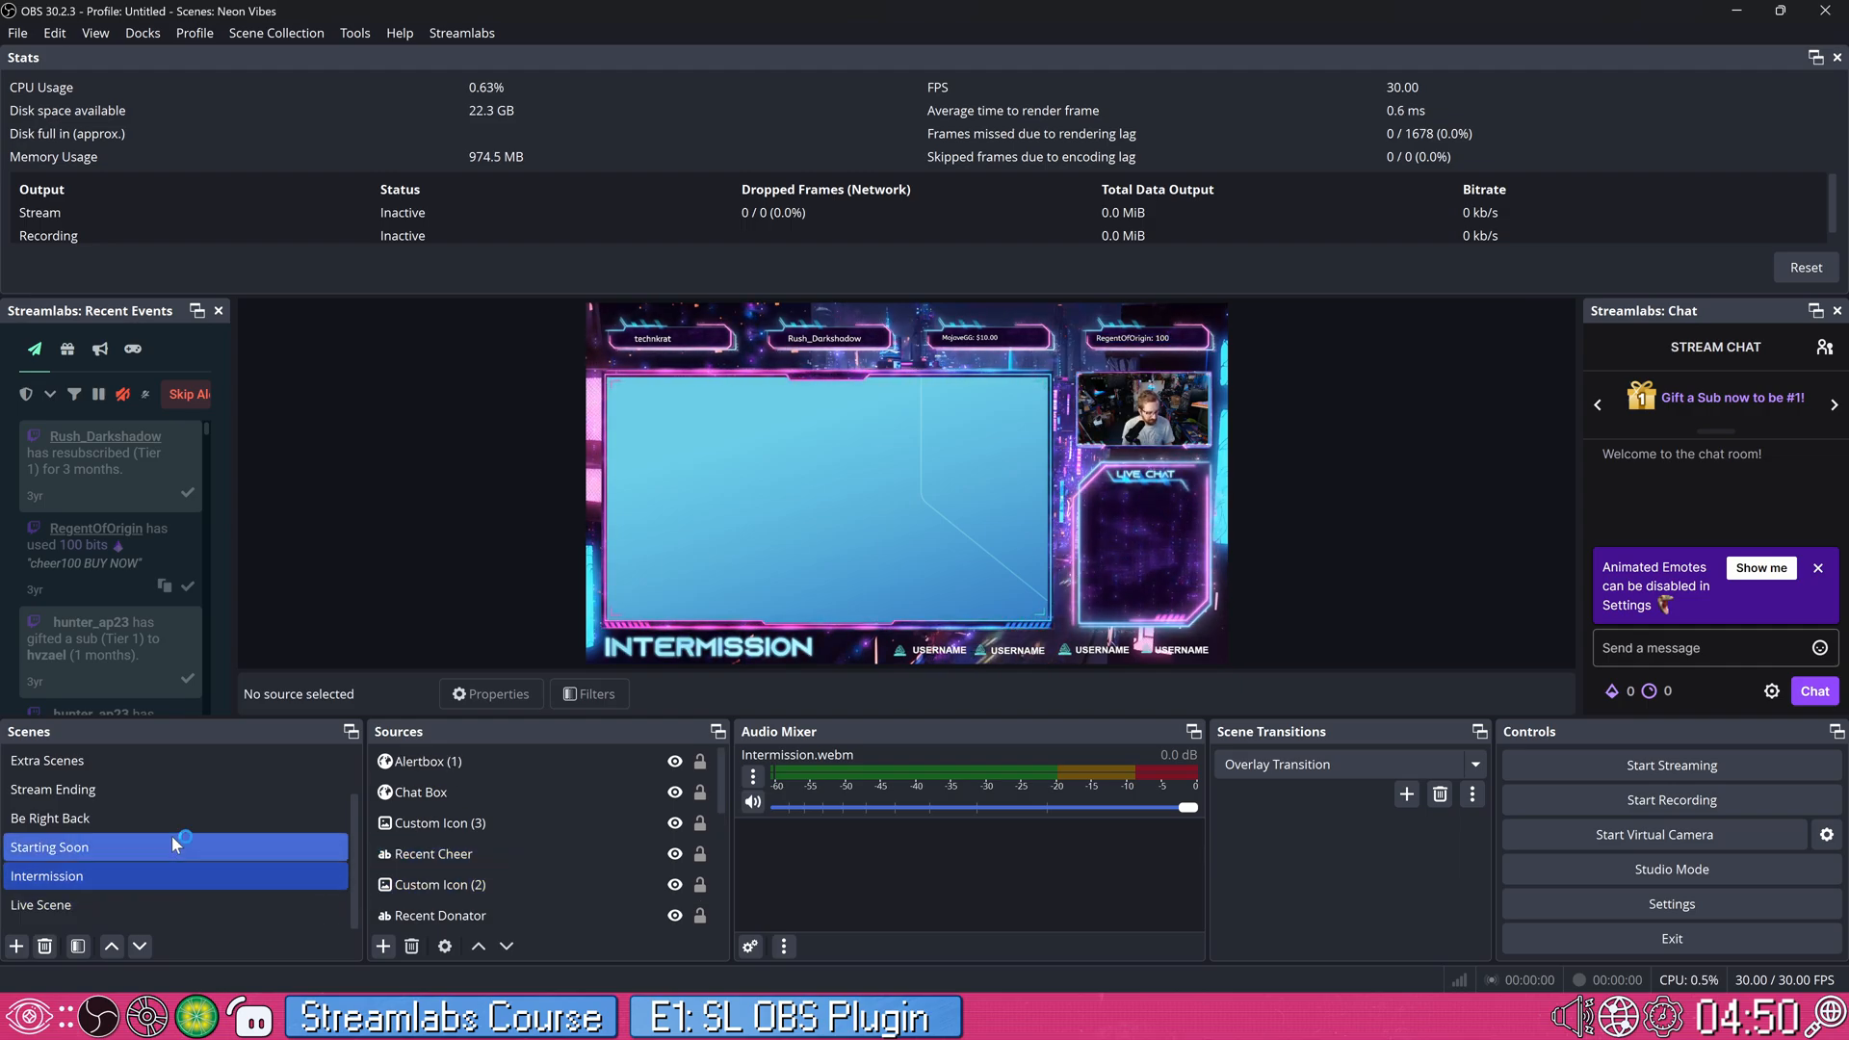
left_click(50, 846)
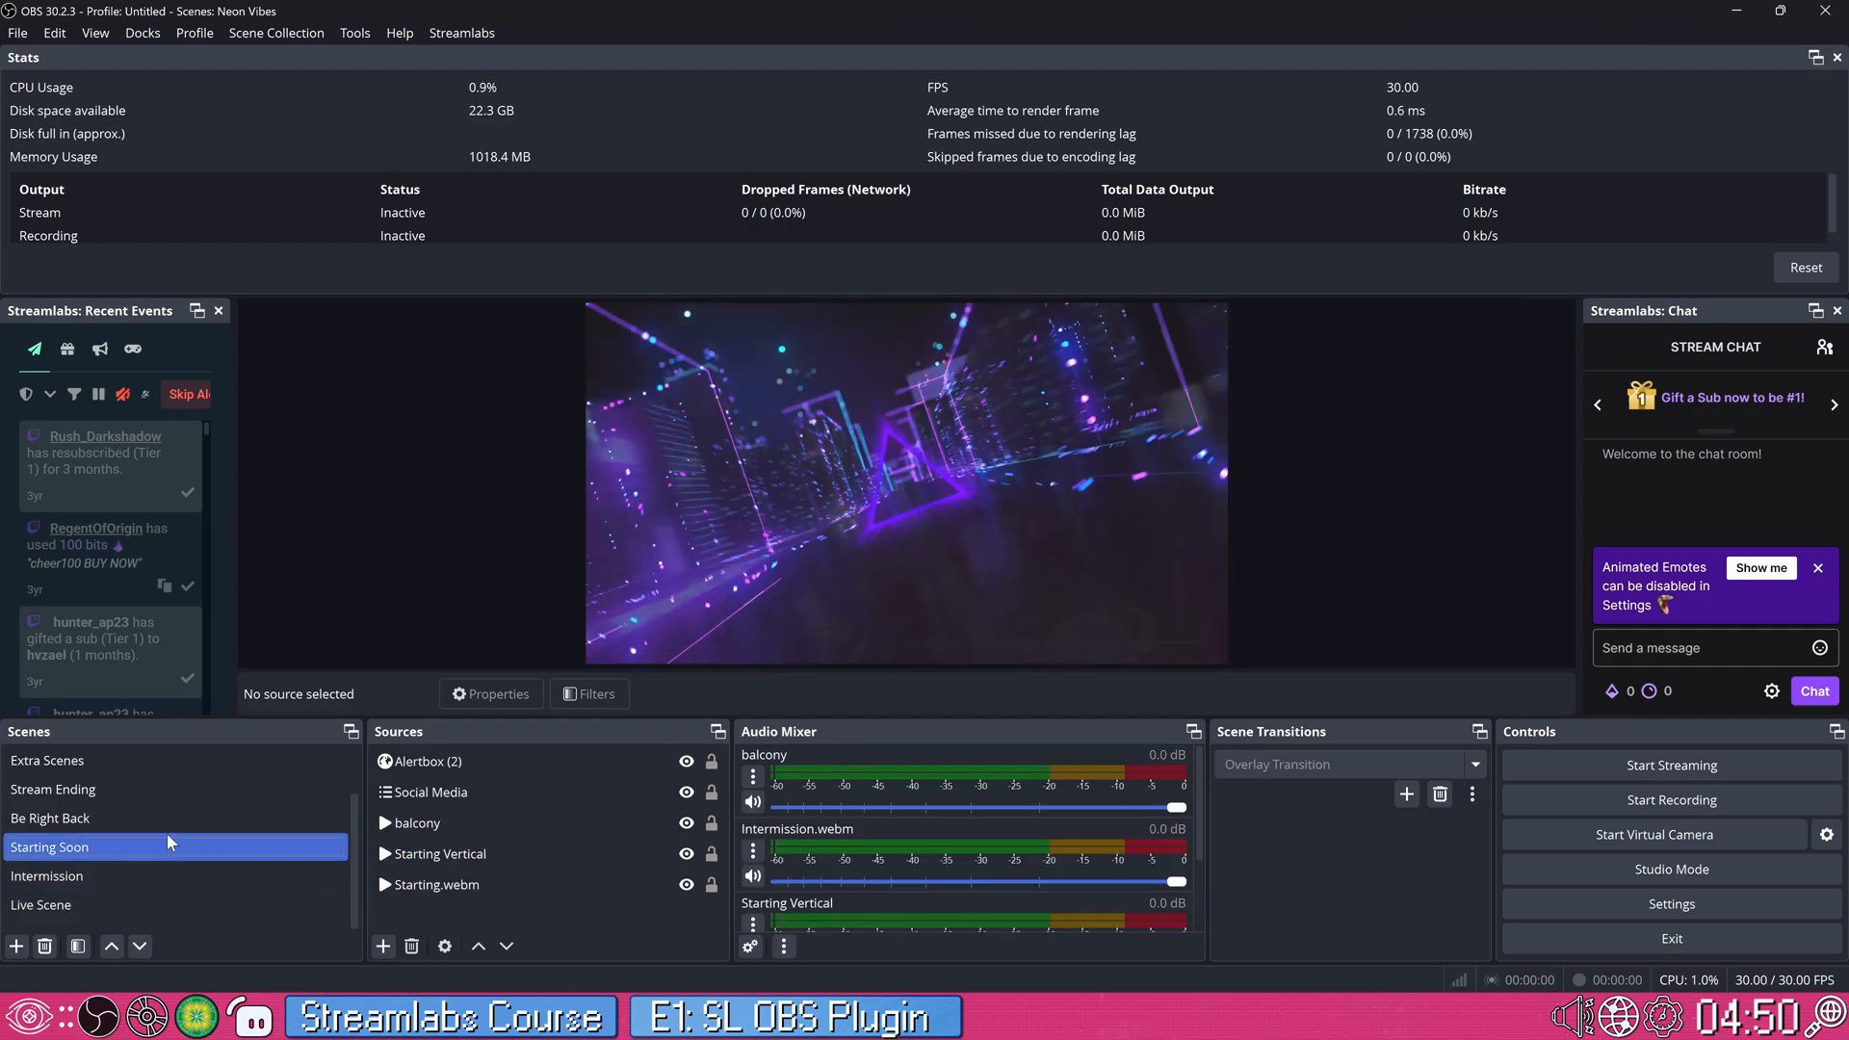
left_click(52, 818)
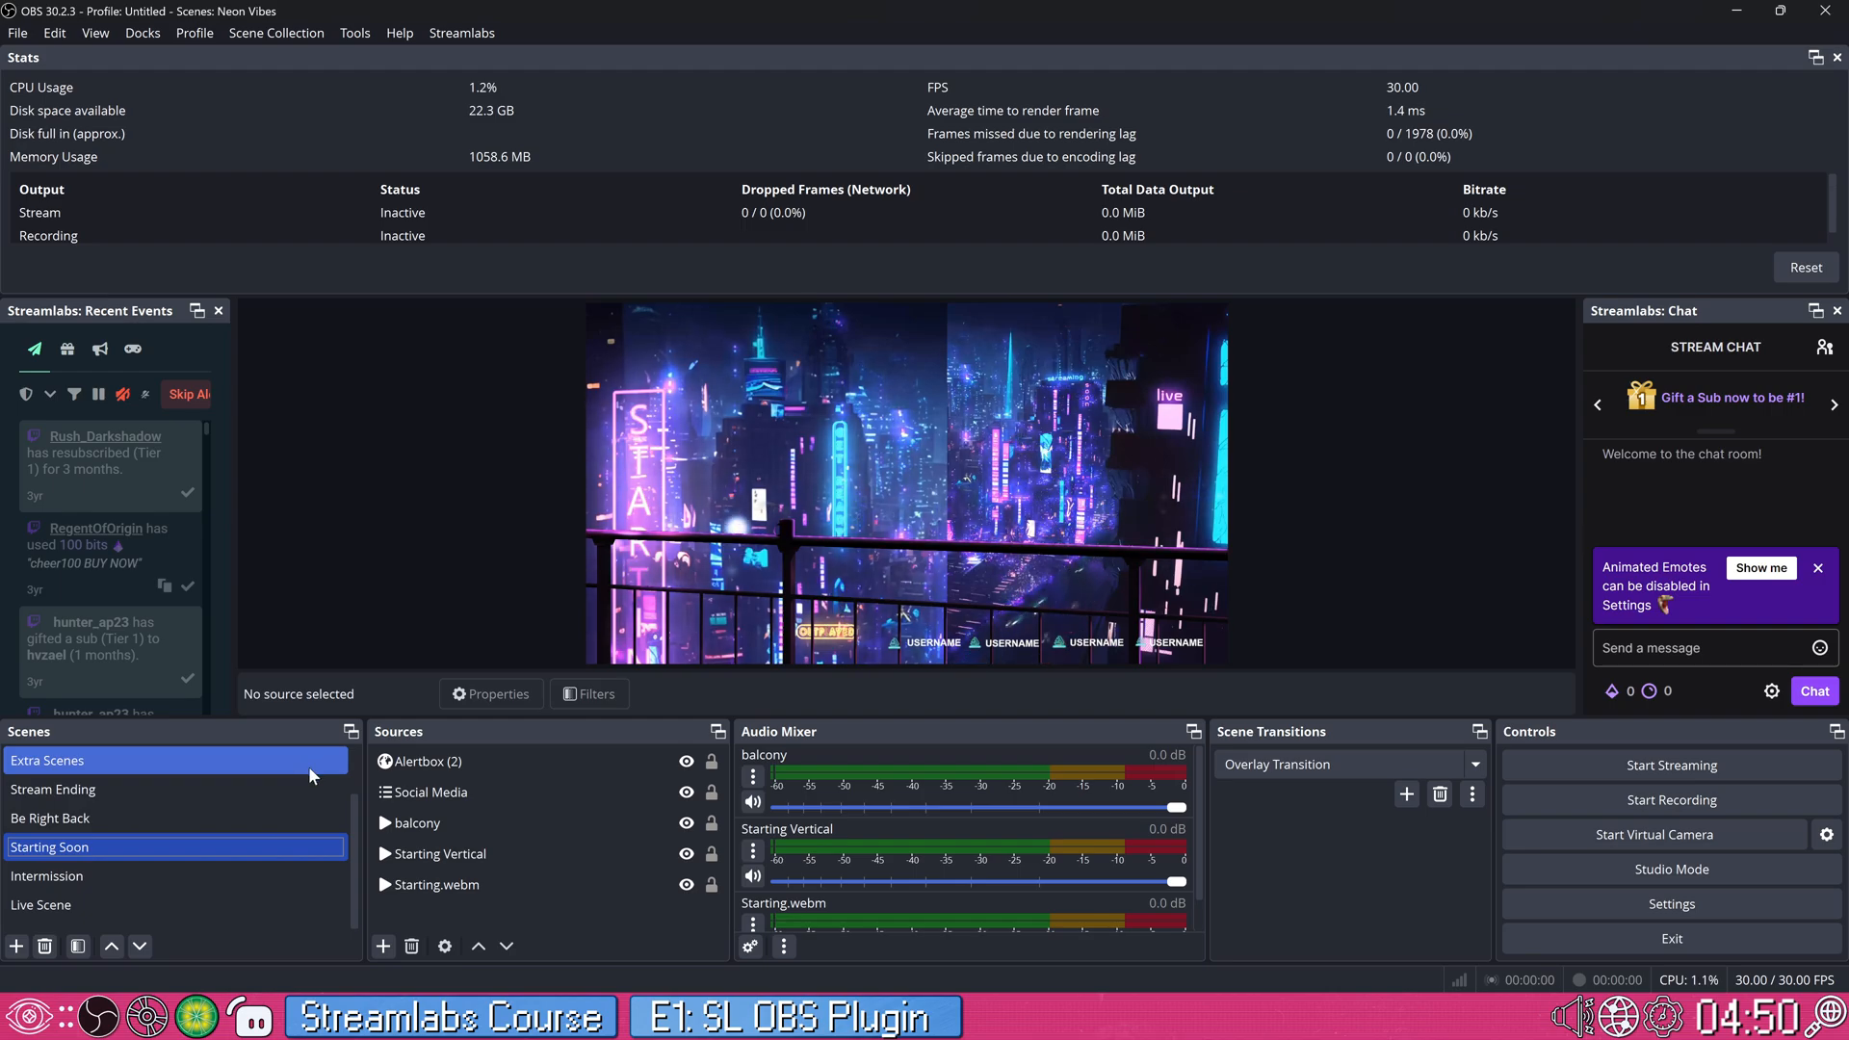
left_click(442, 852)
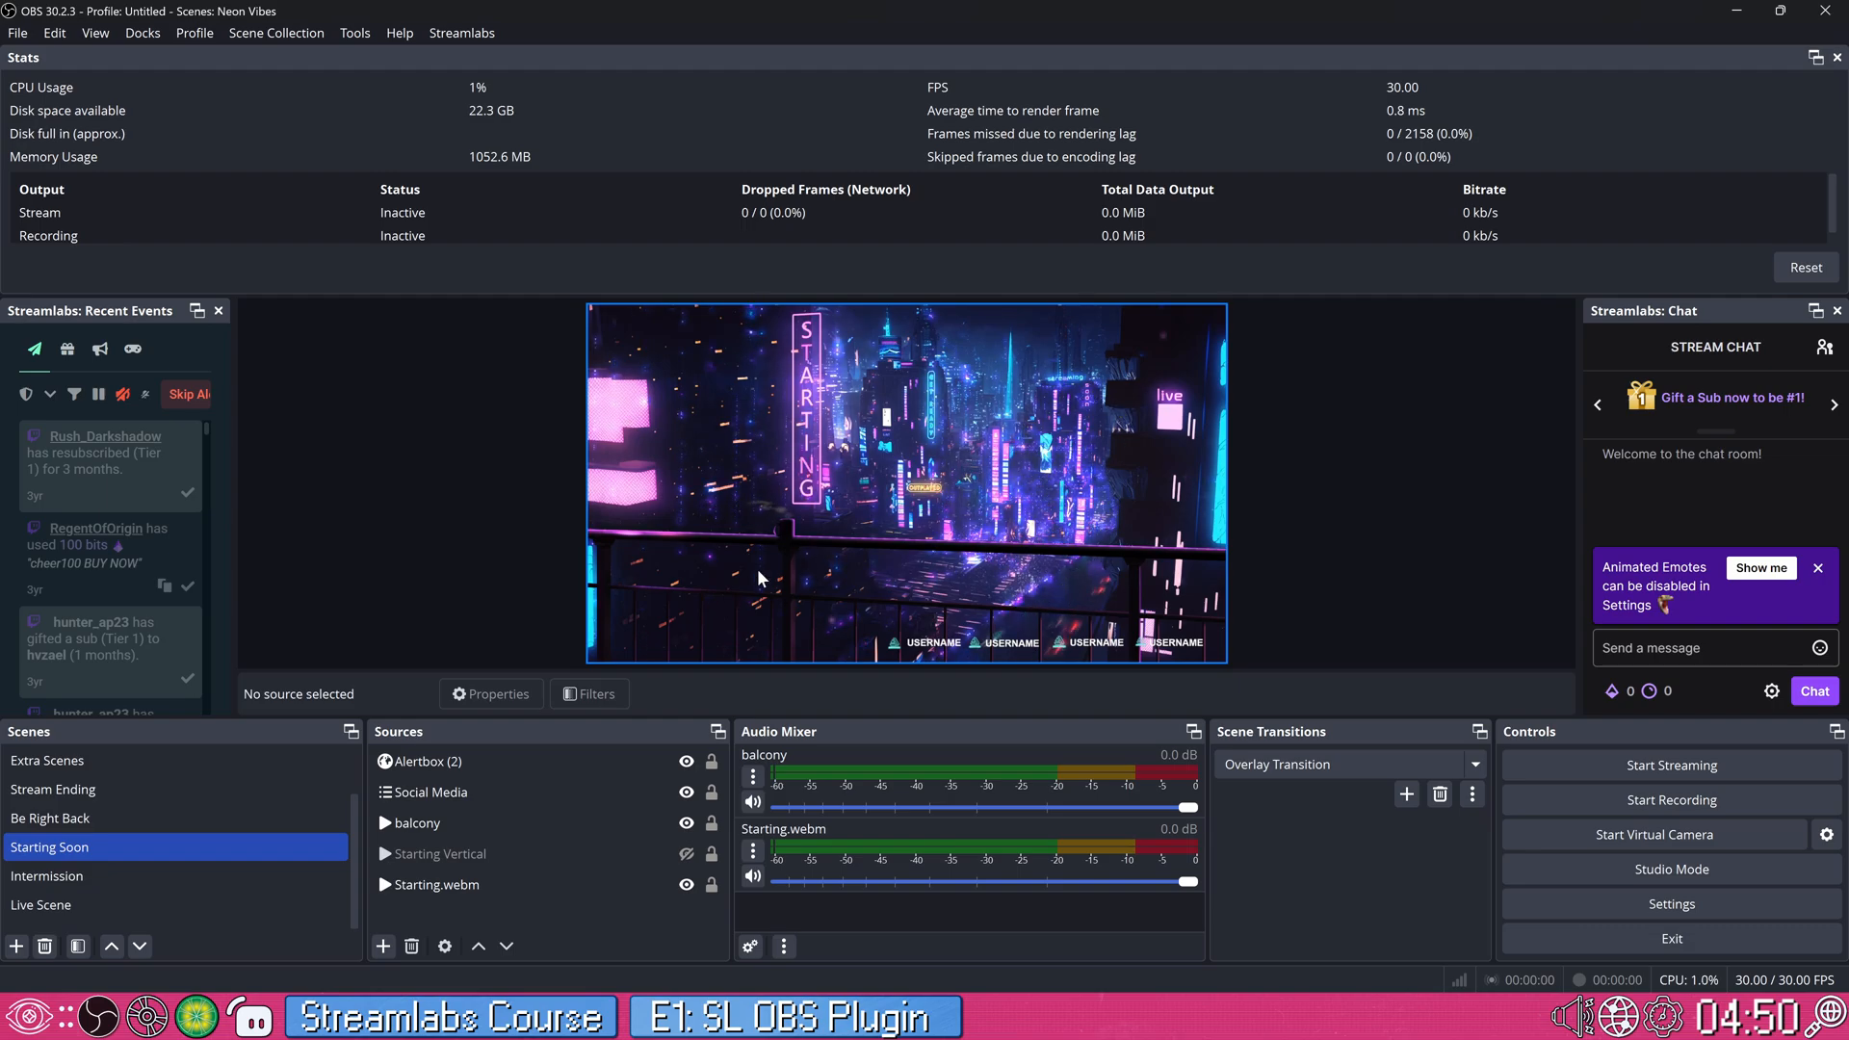
Hide the Be Right Back and Ending vertical layers, then select Extra Scenes.
left_click(49, 817)
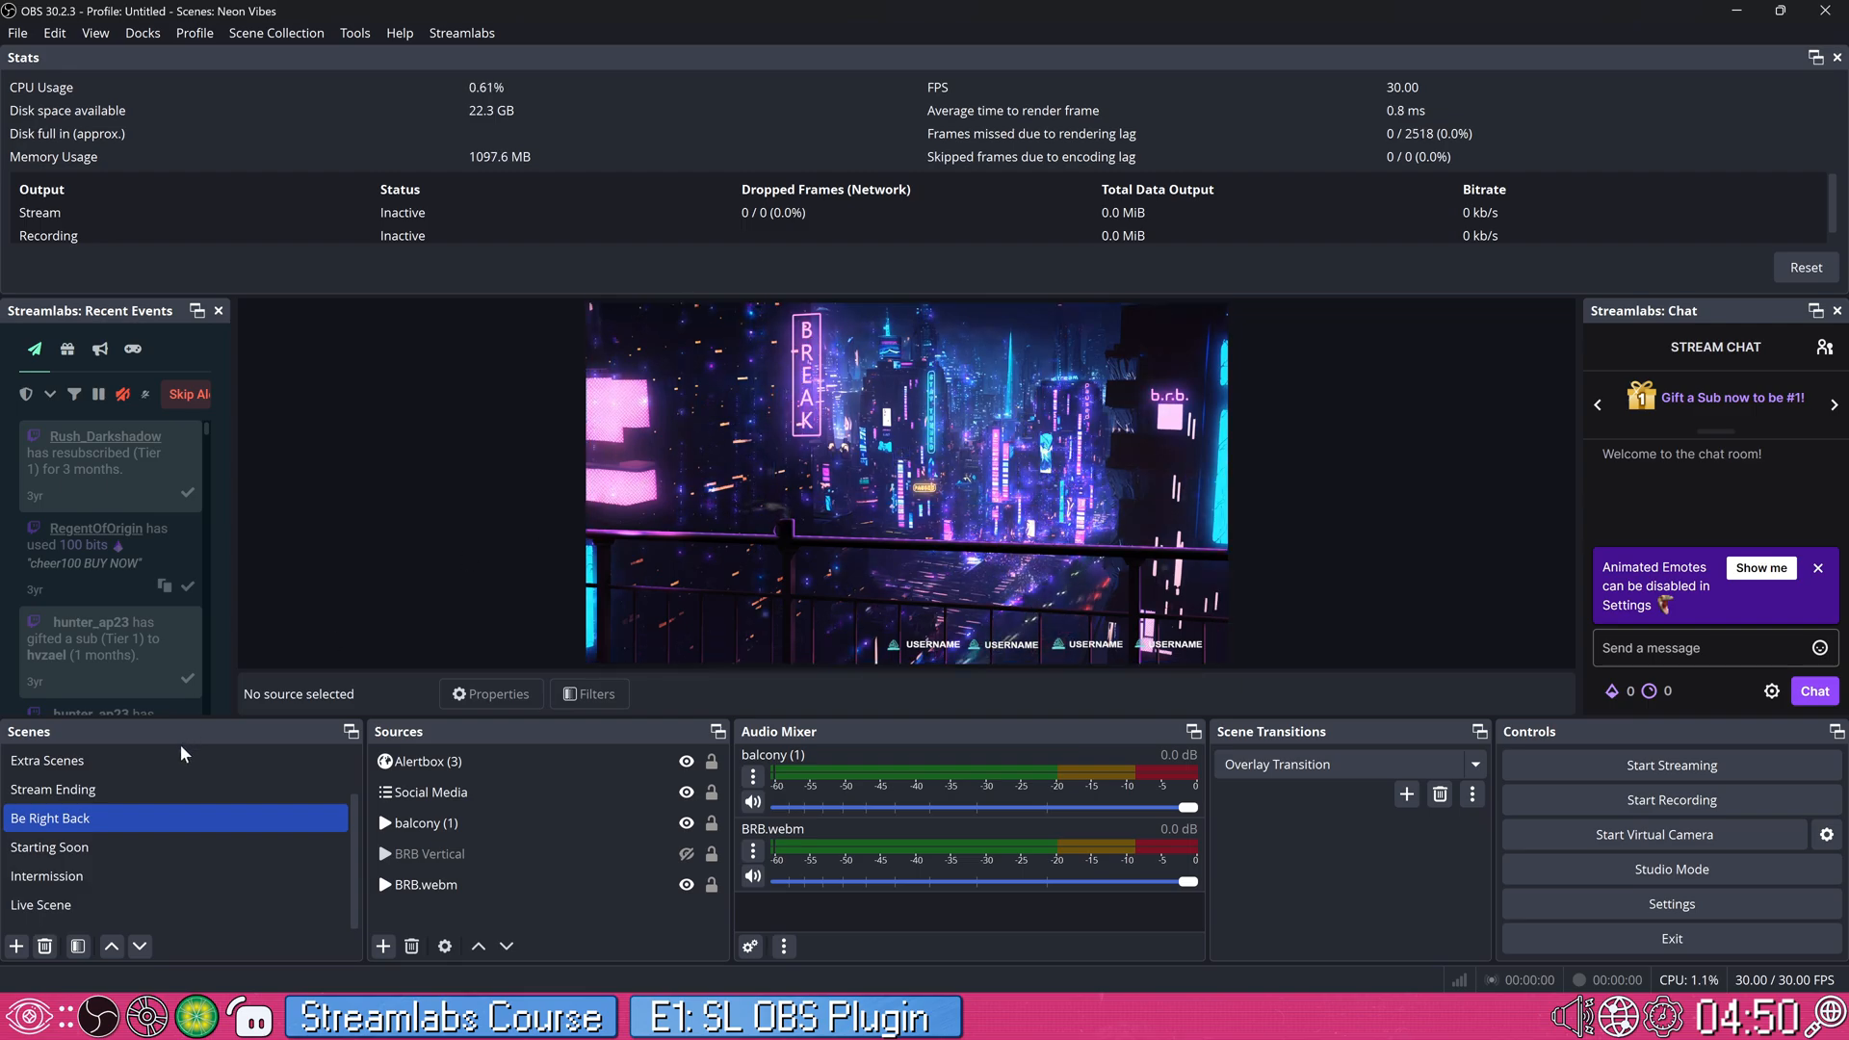
left_click(53, 789)
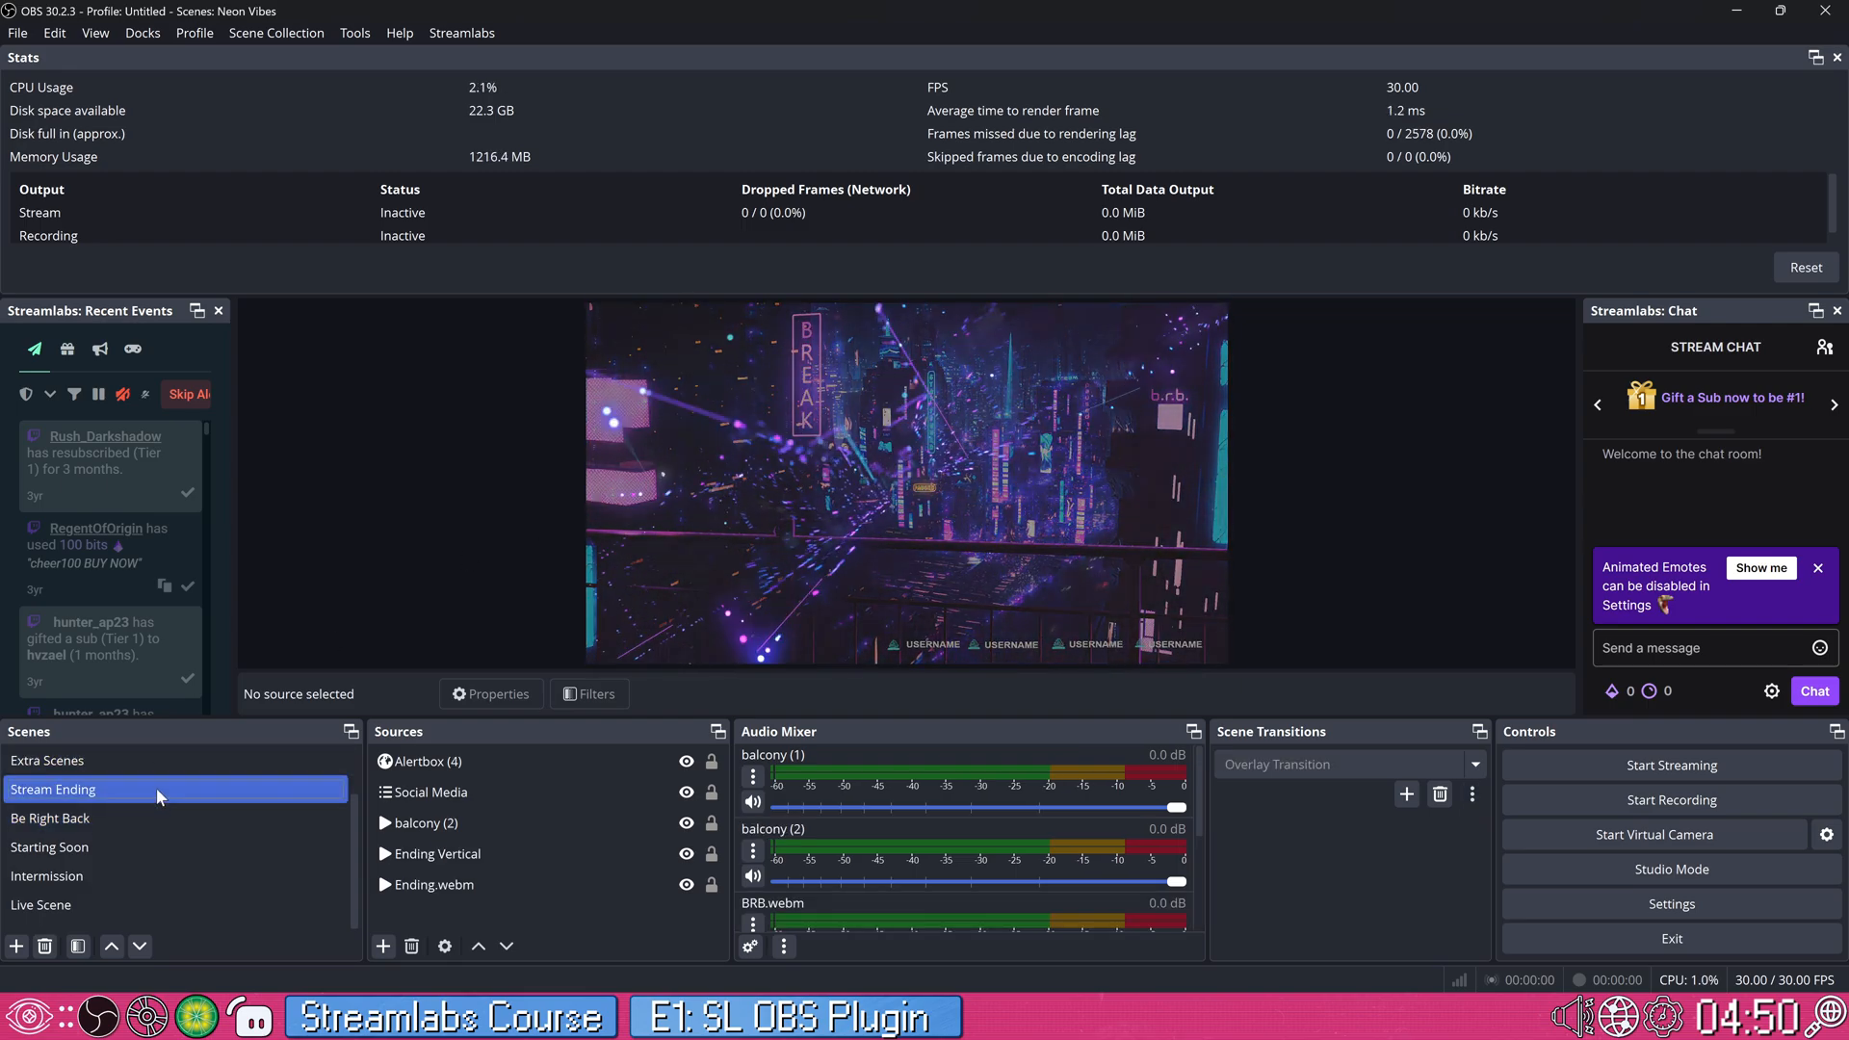
left_click(437, 852)
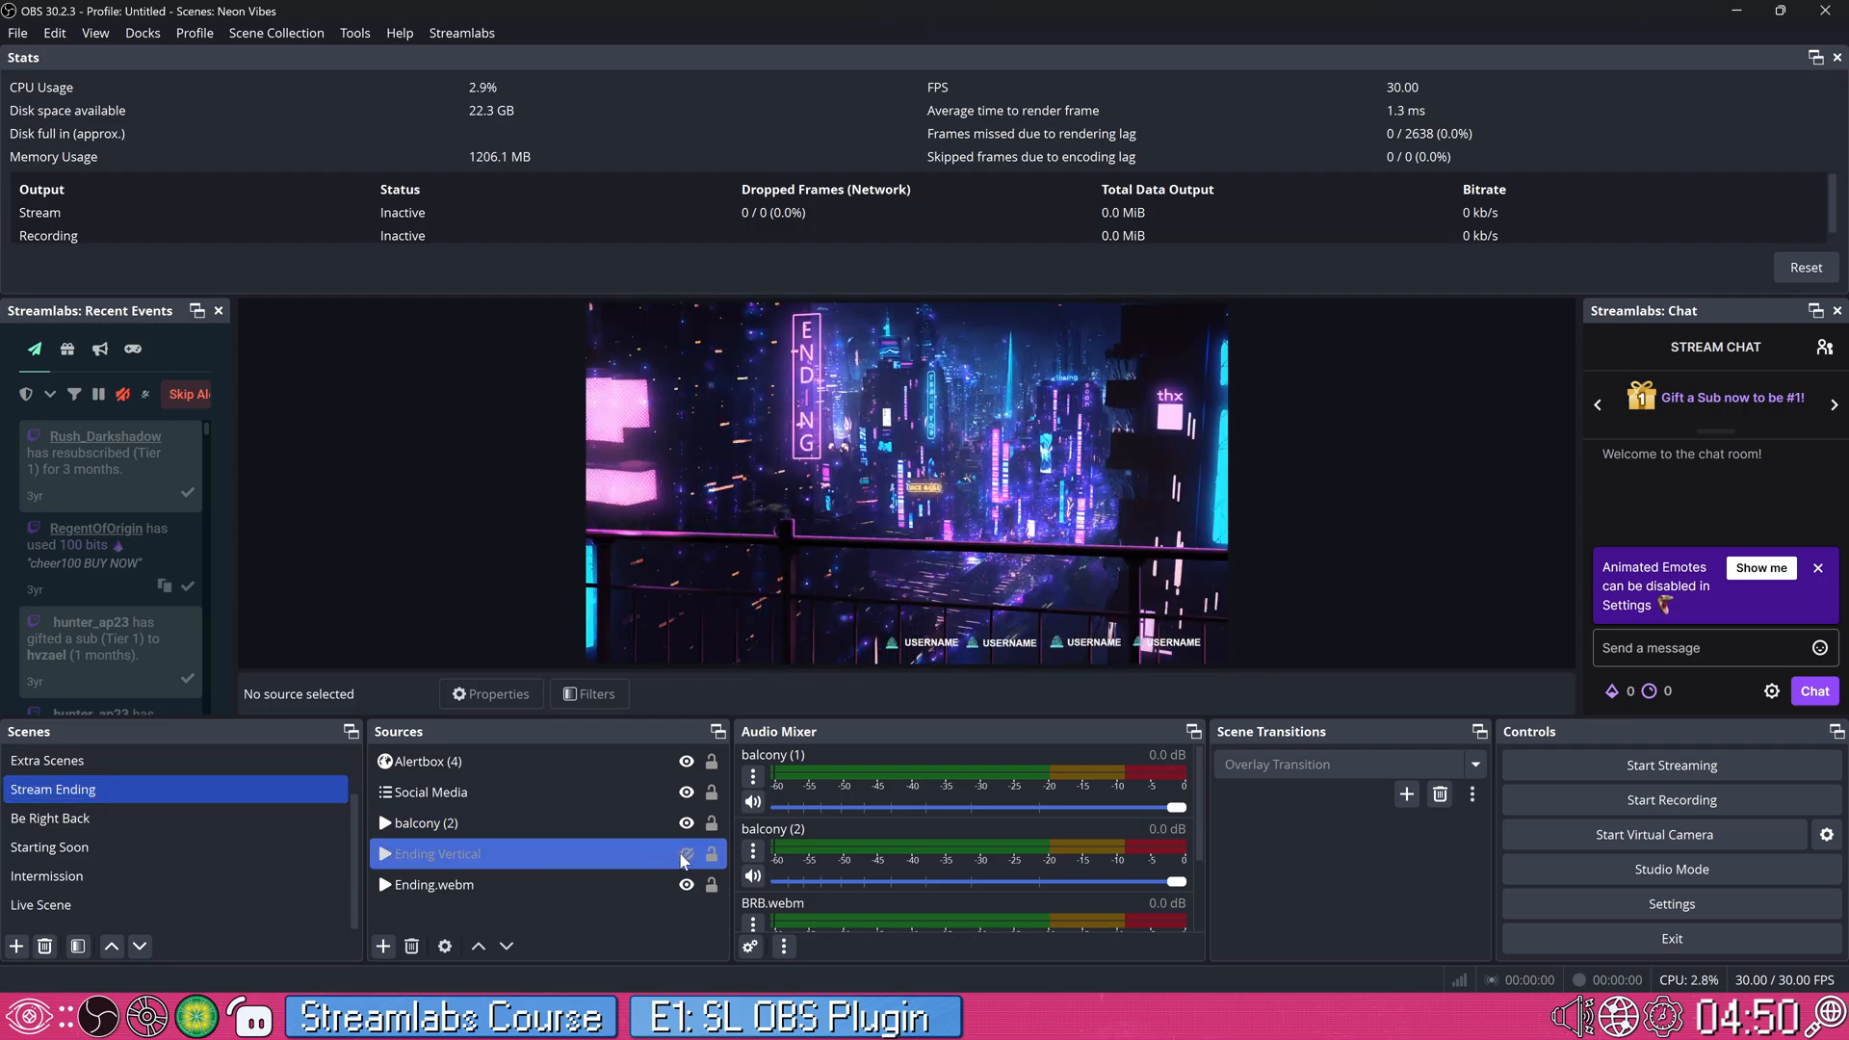
left_click(48, 760)
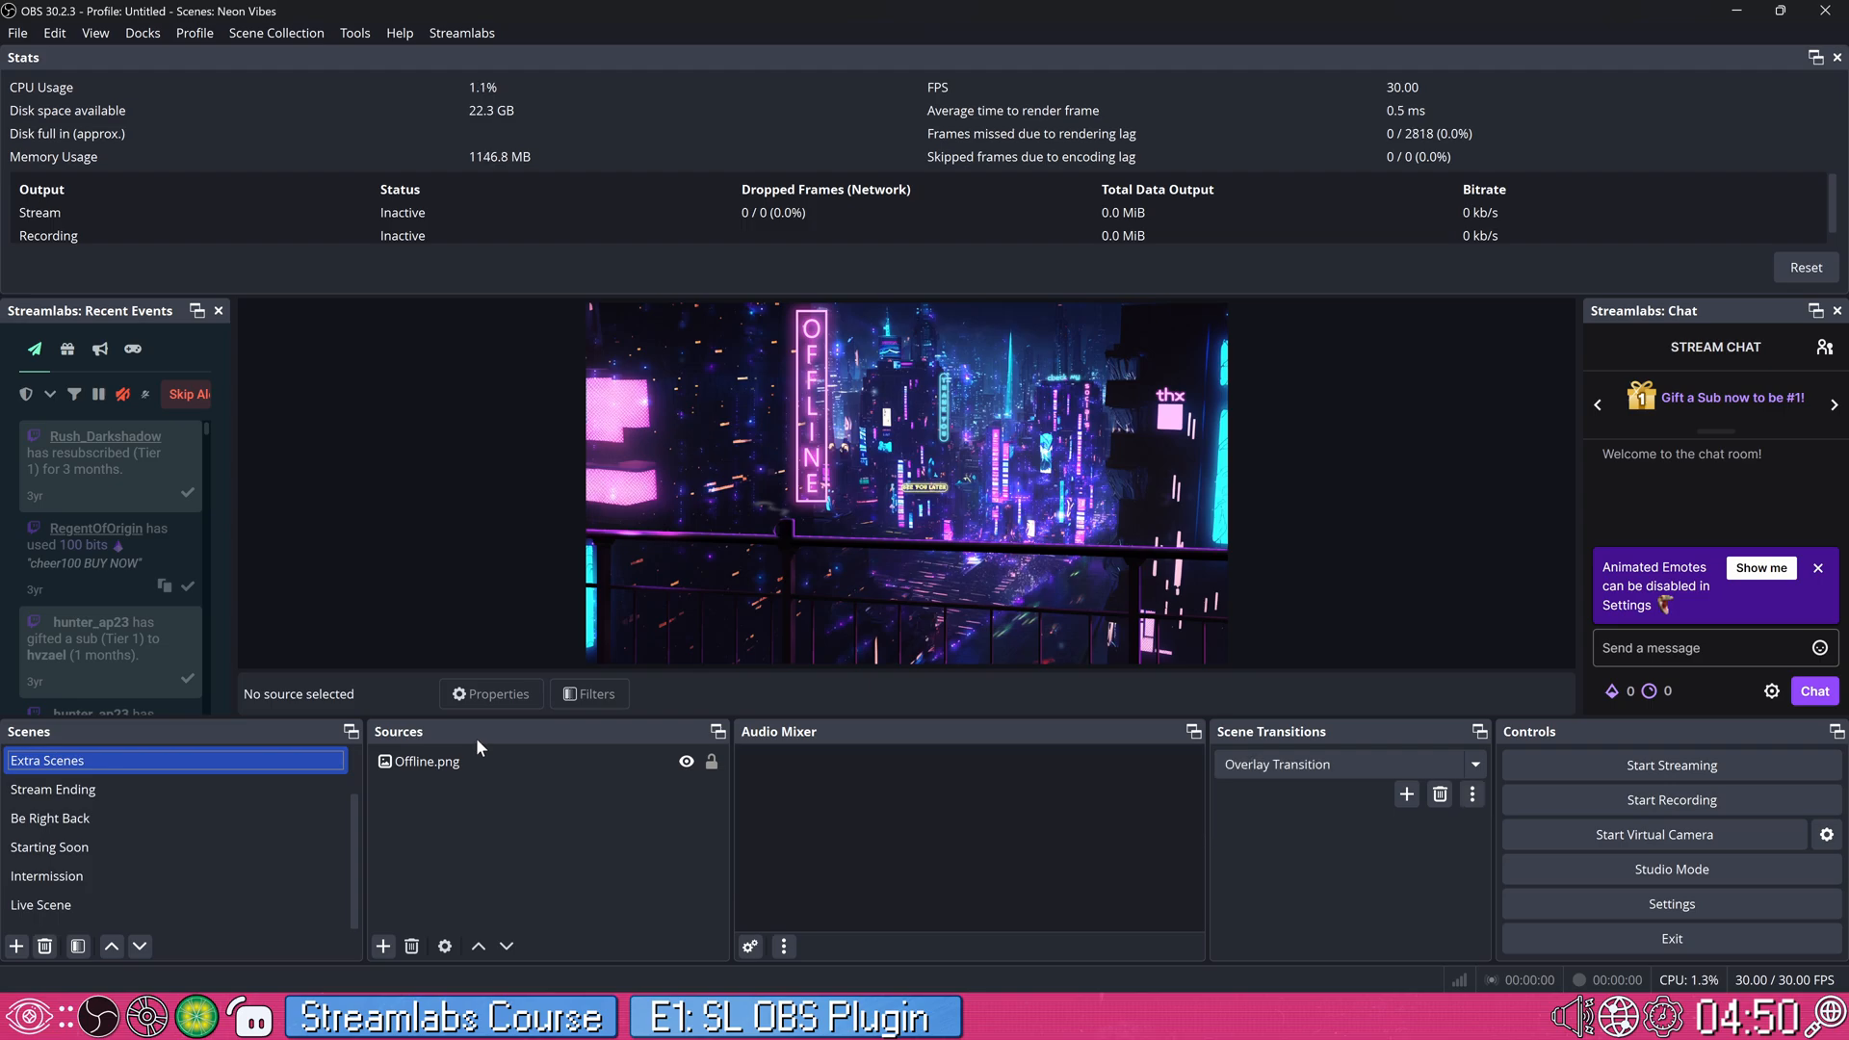
left_click(424, 760)
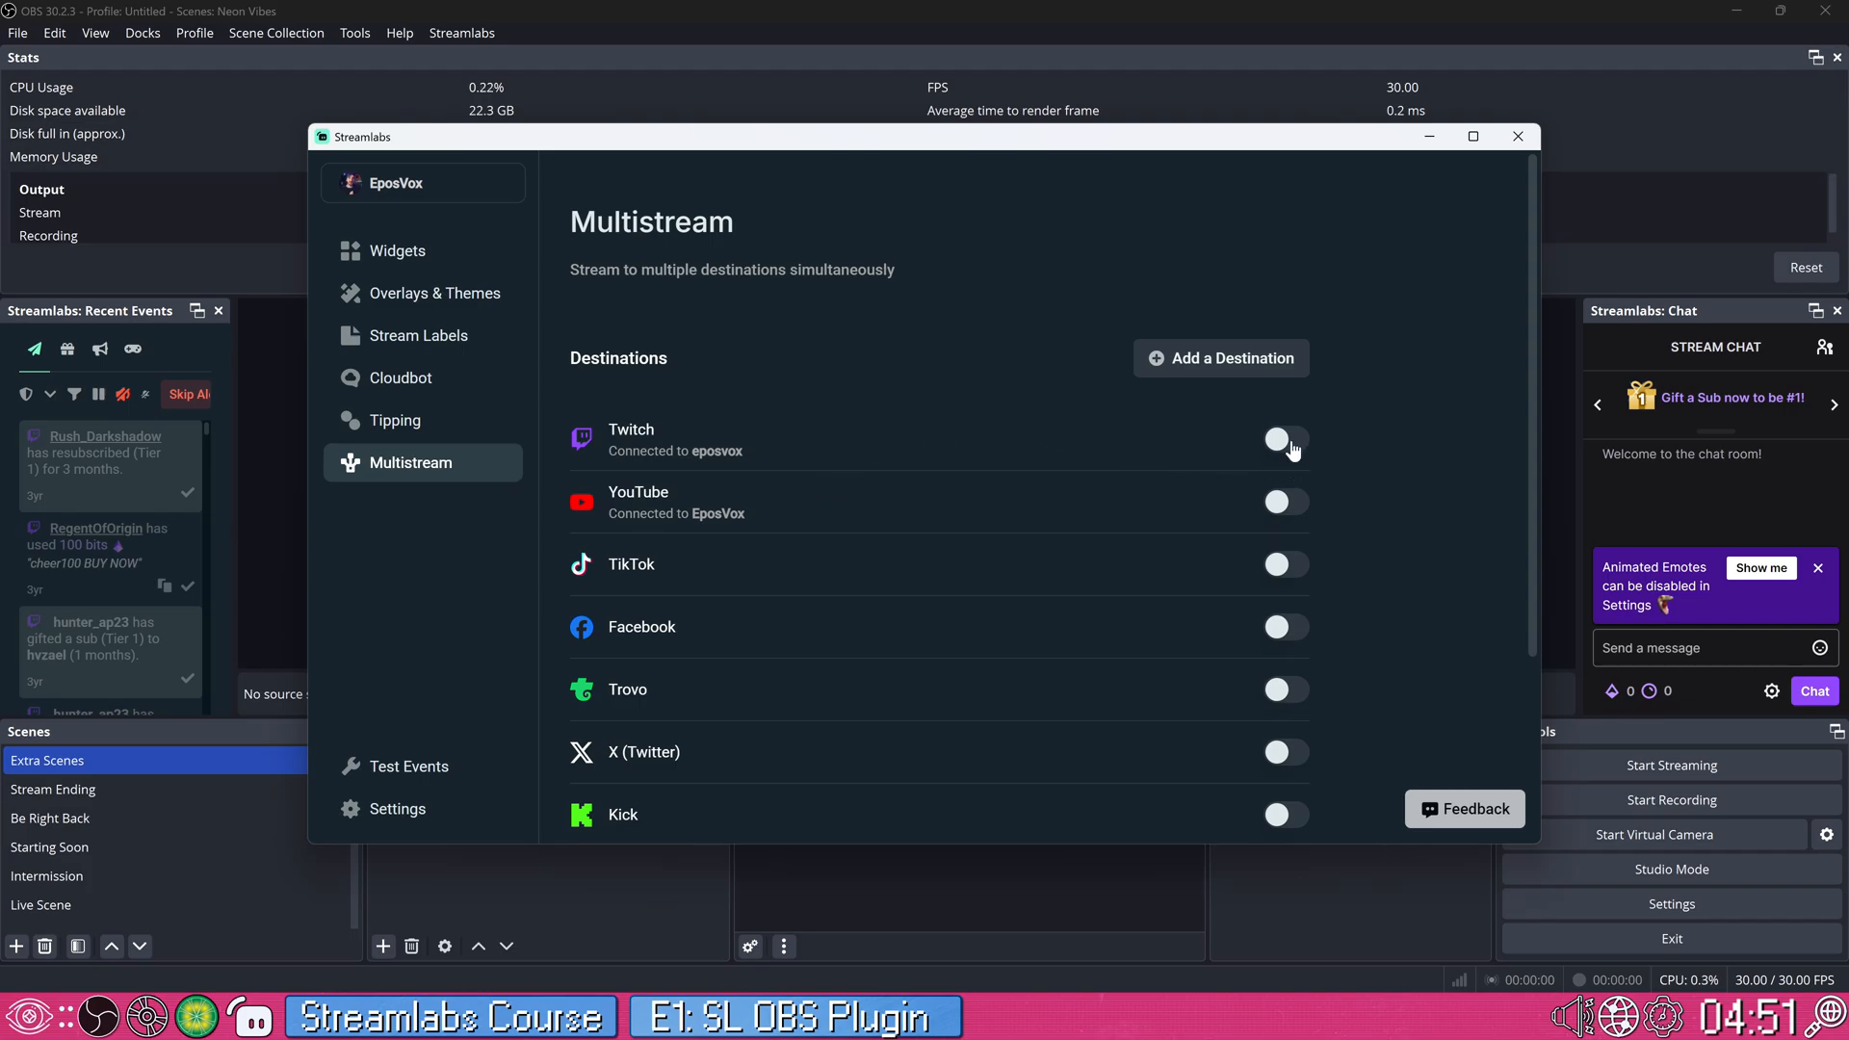
Switch on Twitch in the Streamlabs Multistream destinations.
left_click(1283, 440)
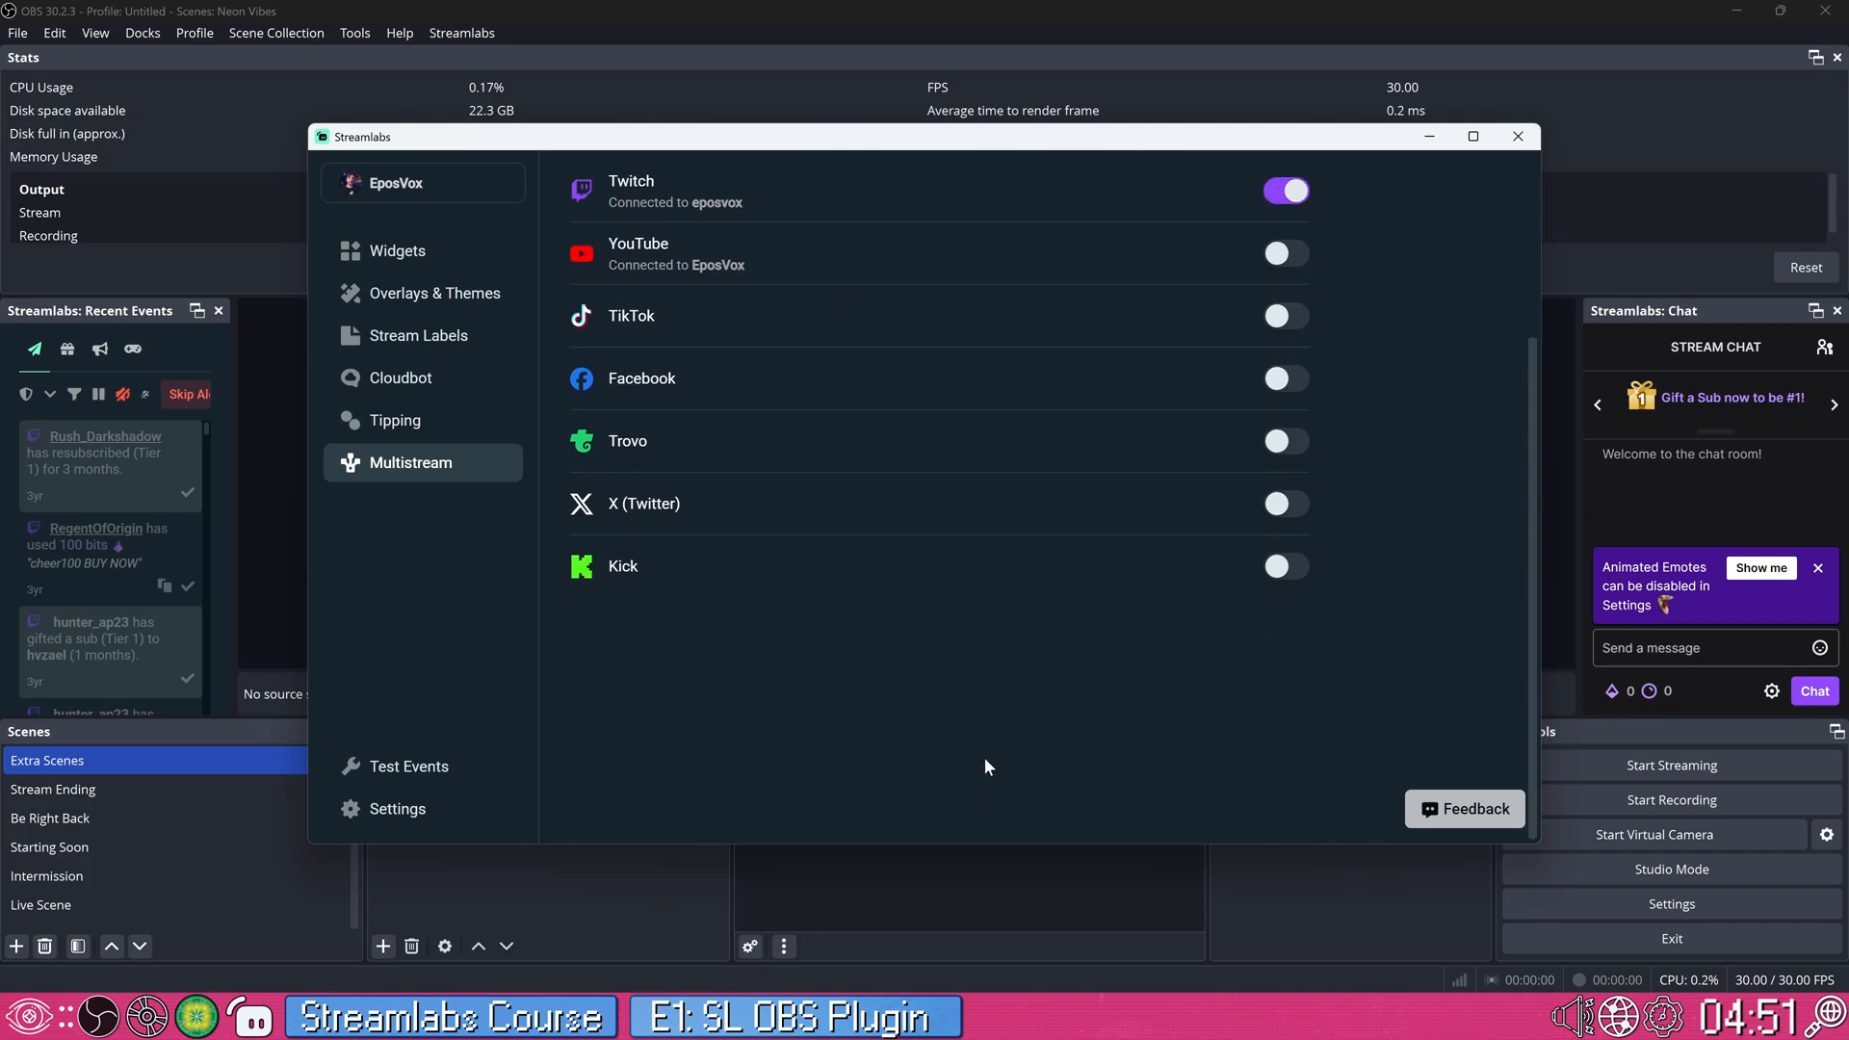
left_click(1234, 358)
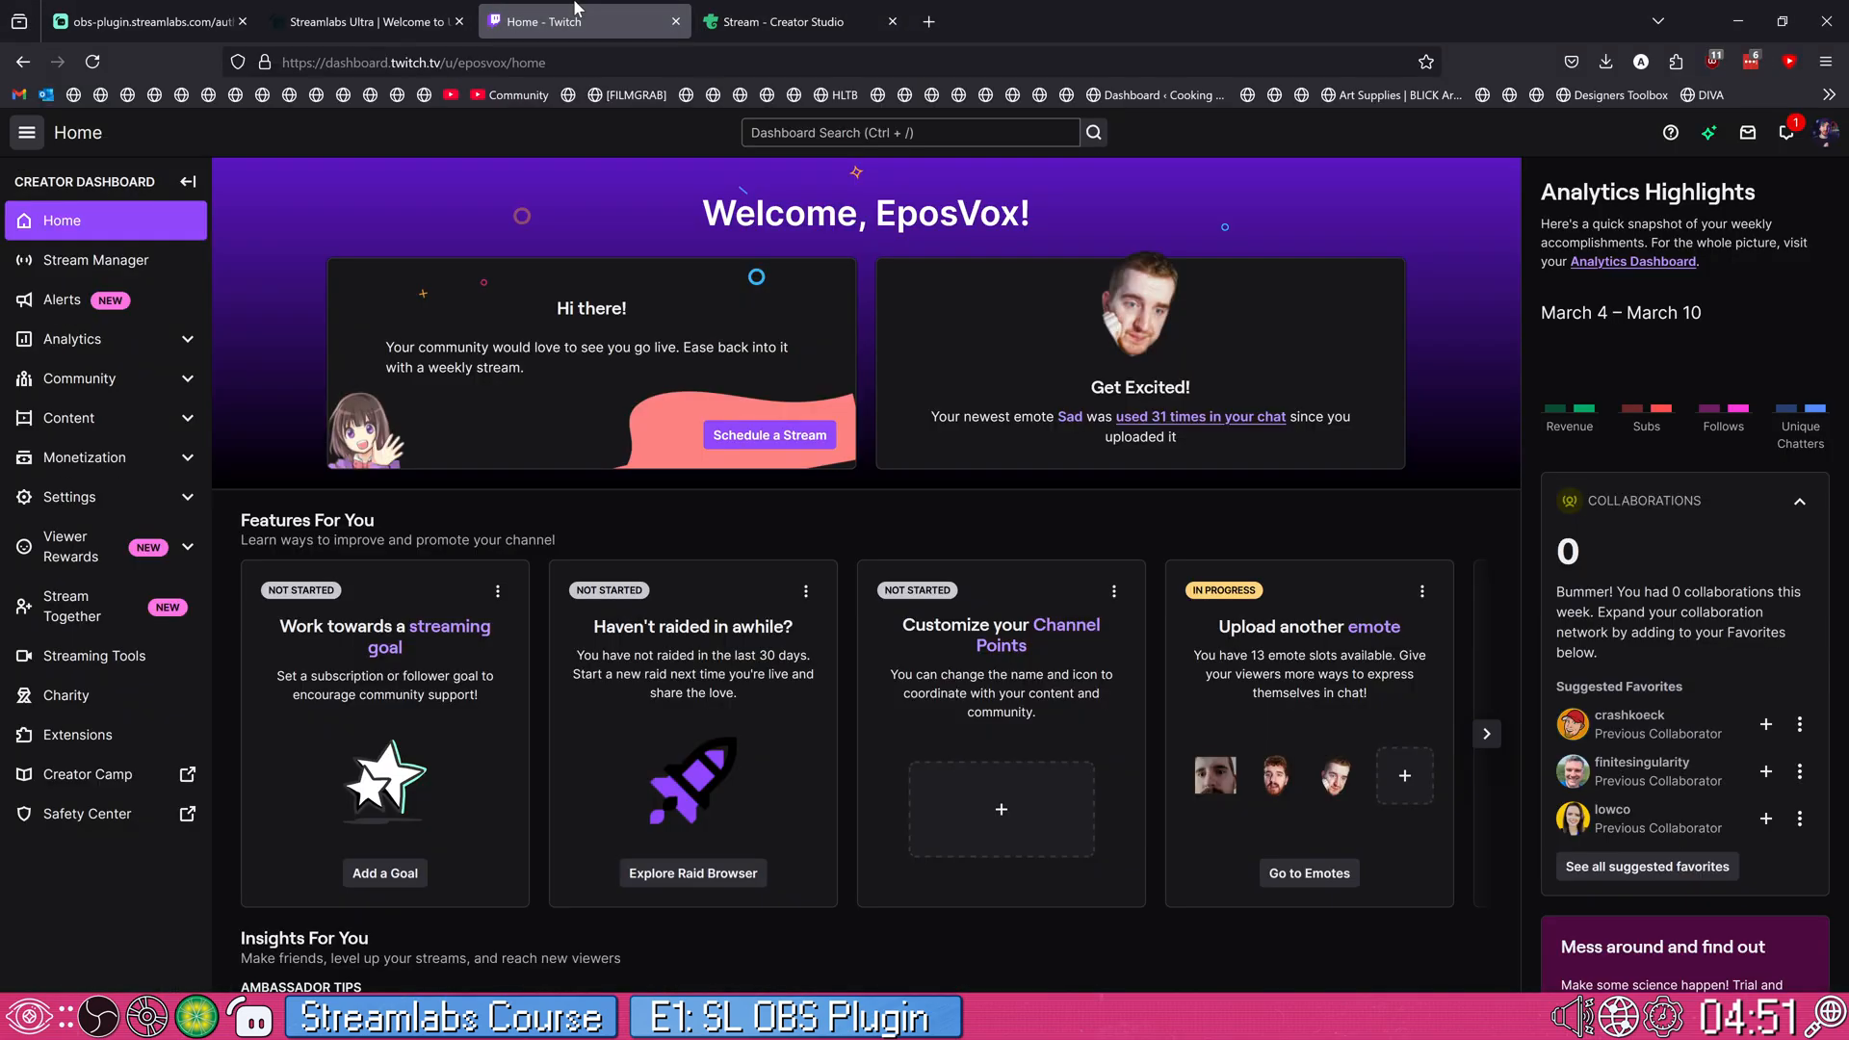
Open Edit Stream Info and enter the title 'BRB QUICK TEST'.
left_click(90, 259)
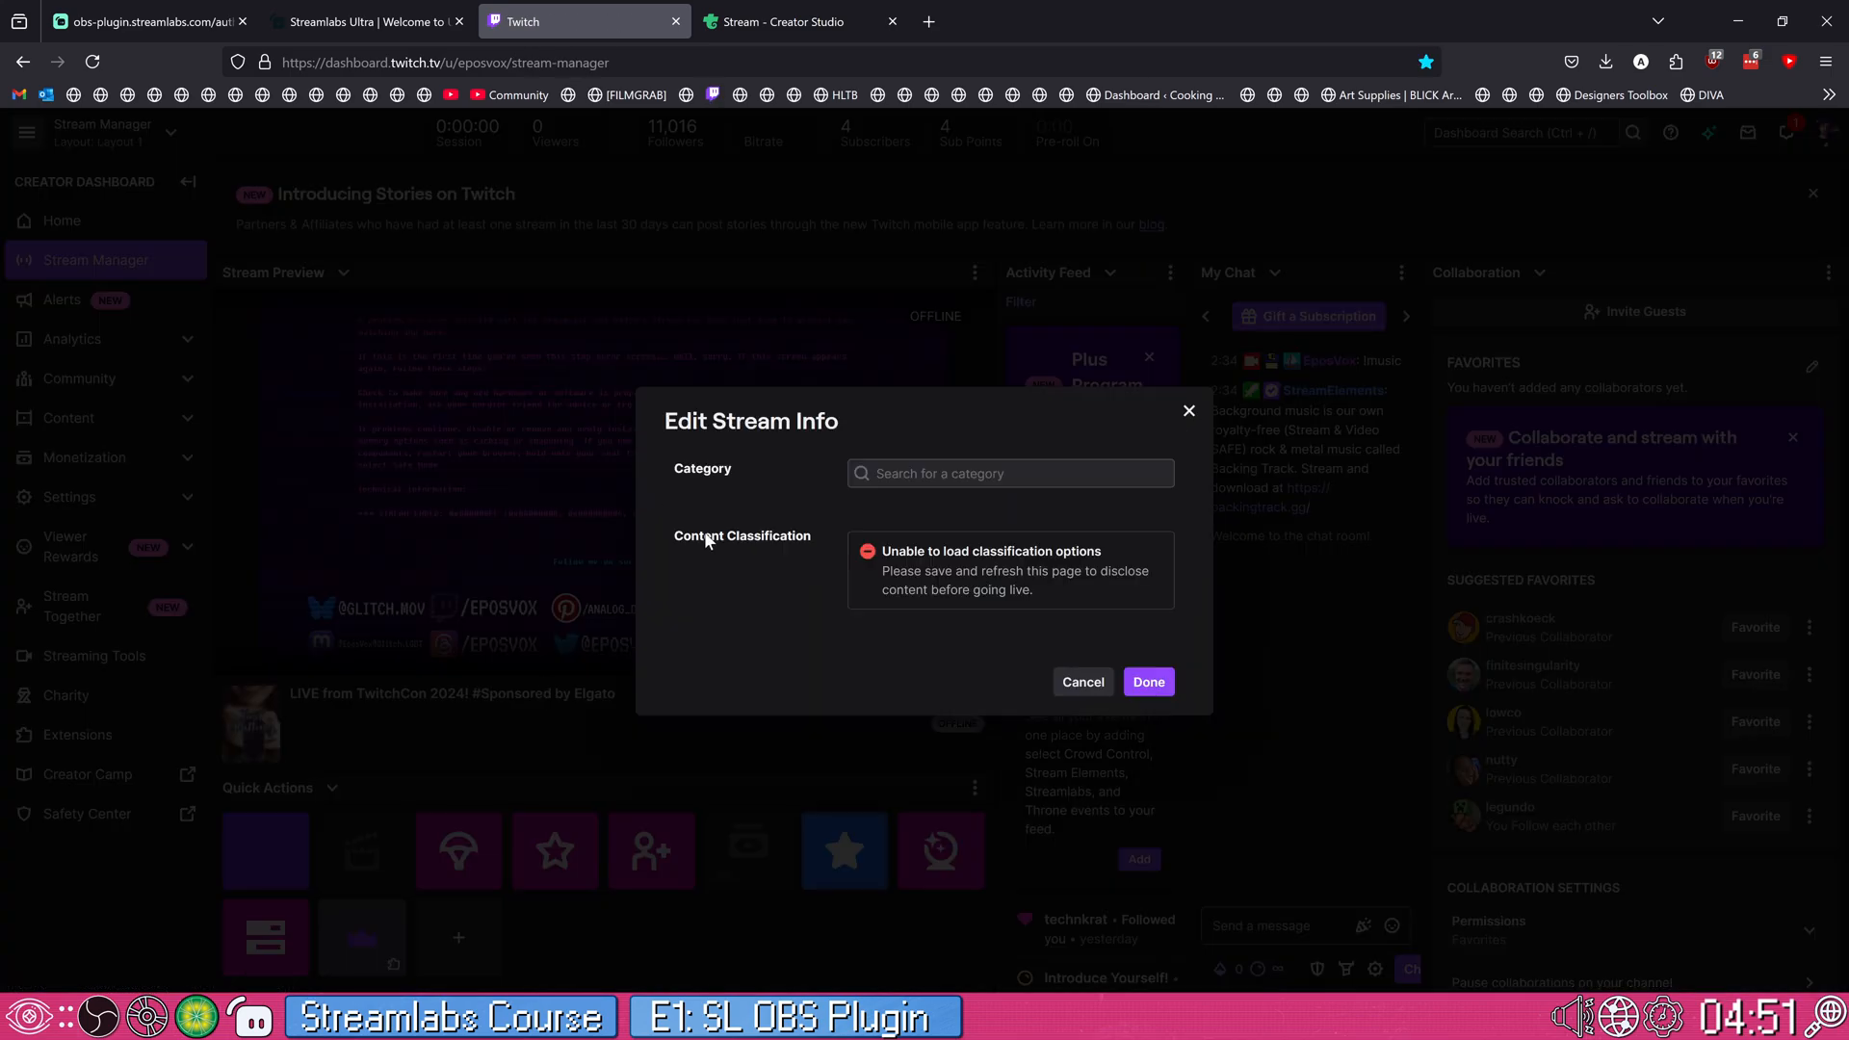
type("B")
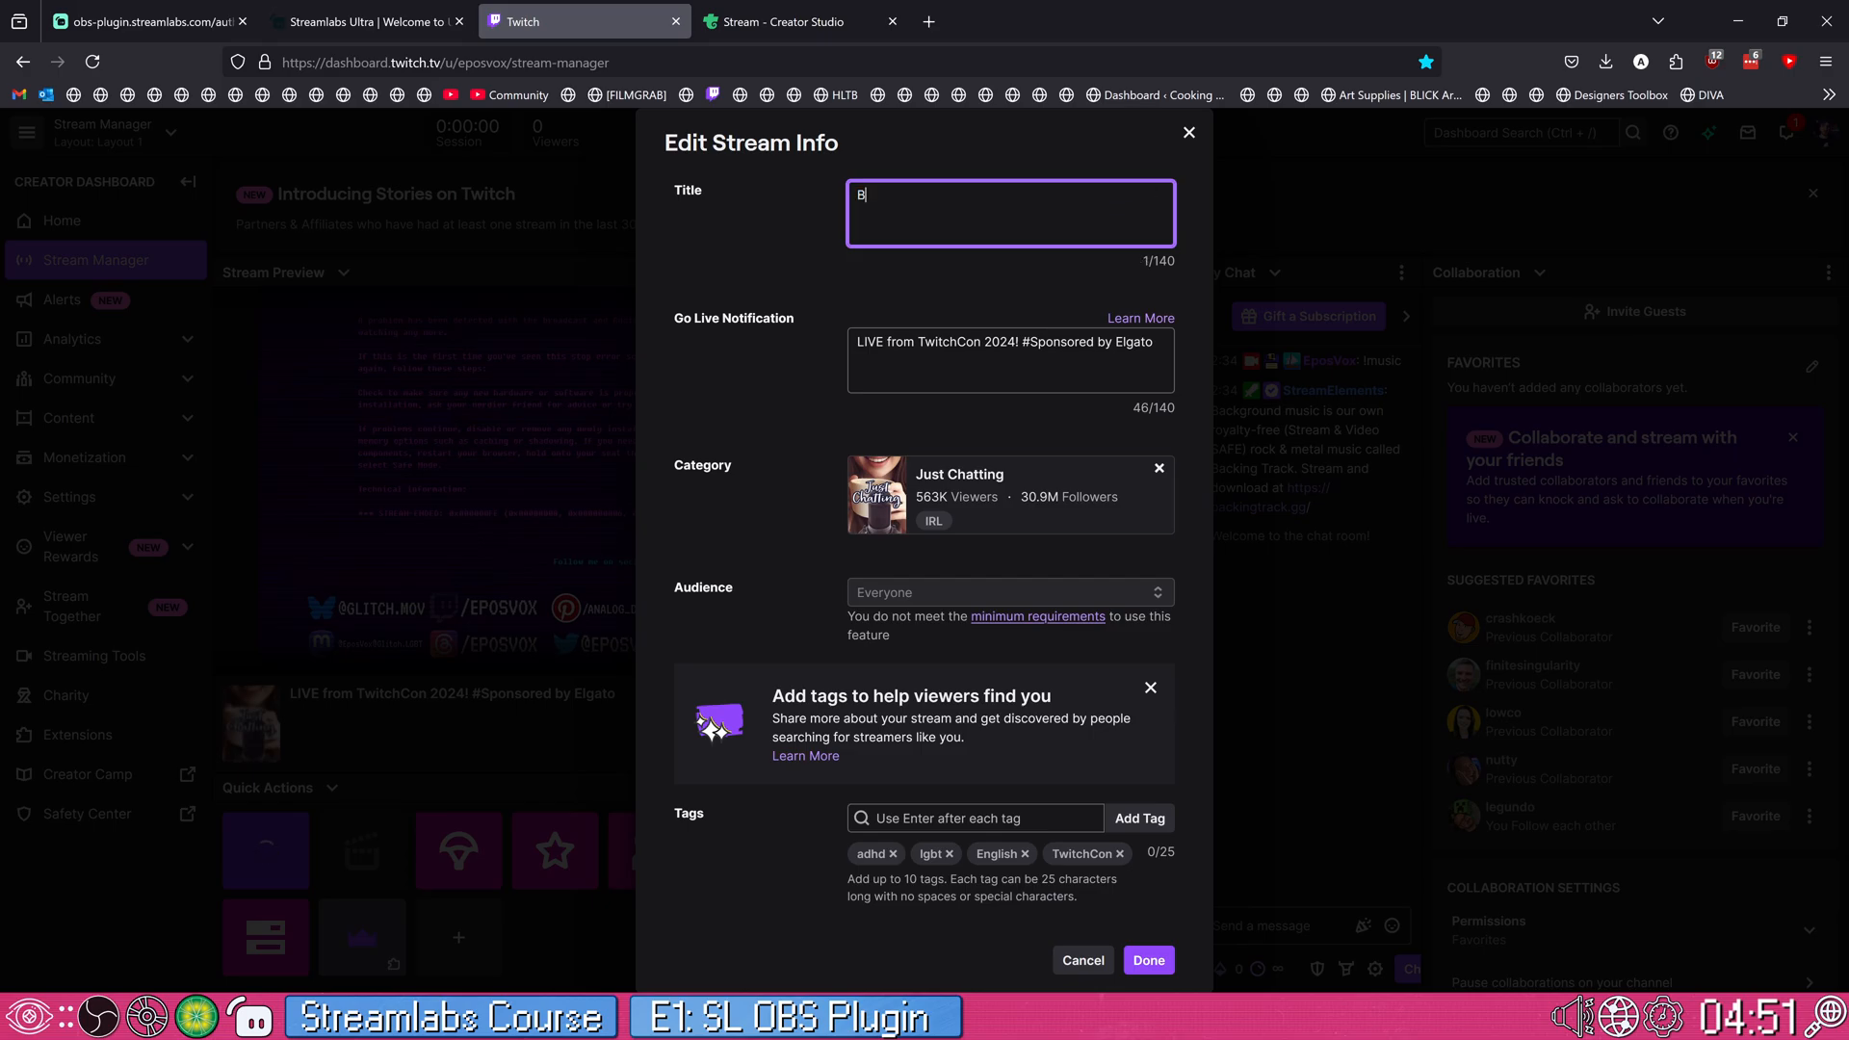
type("RB QUICK TEST")
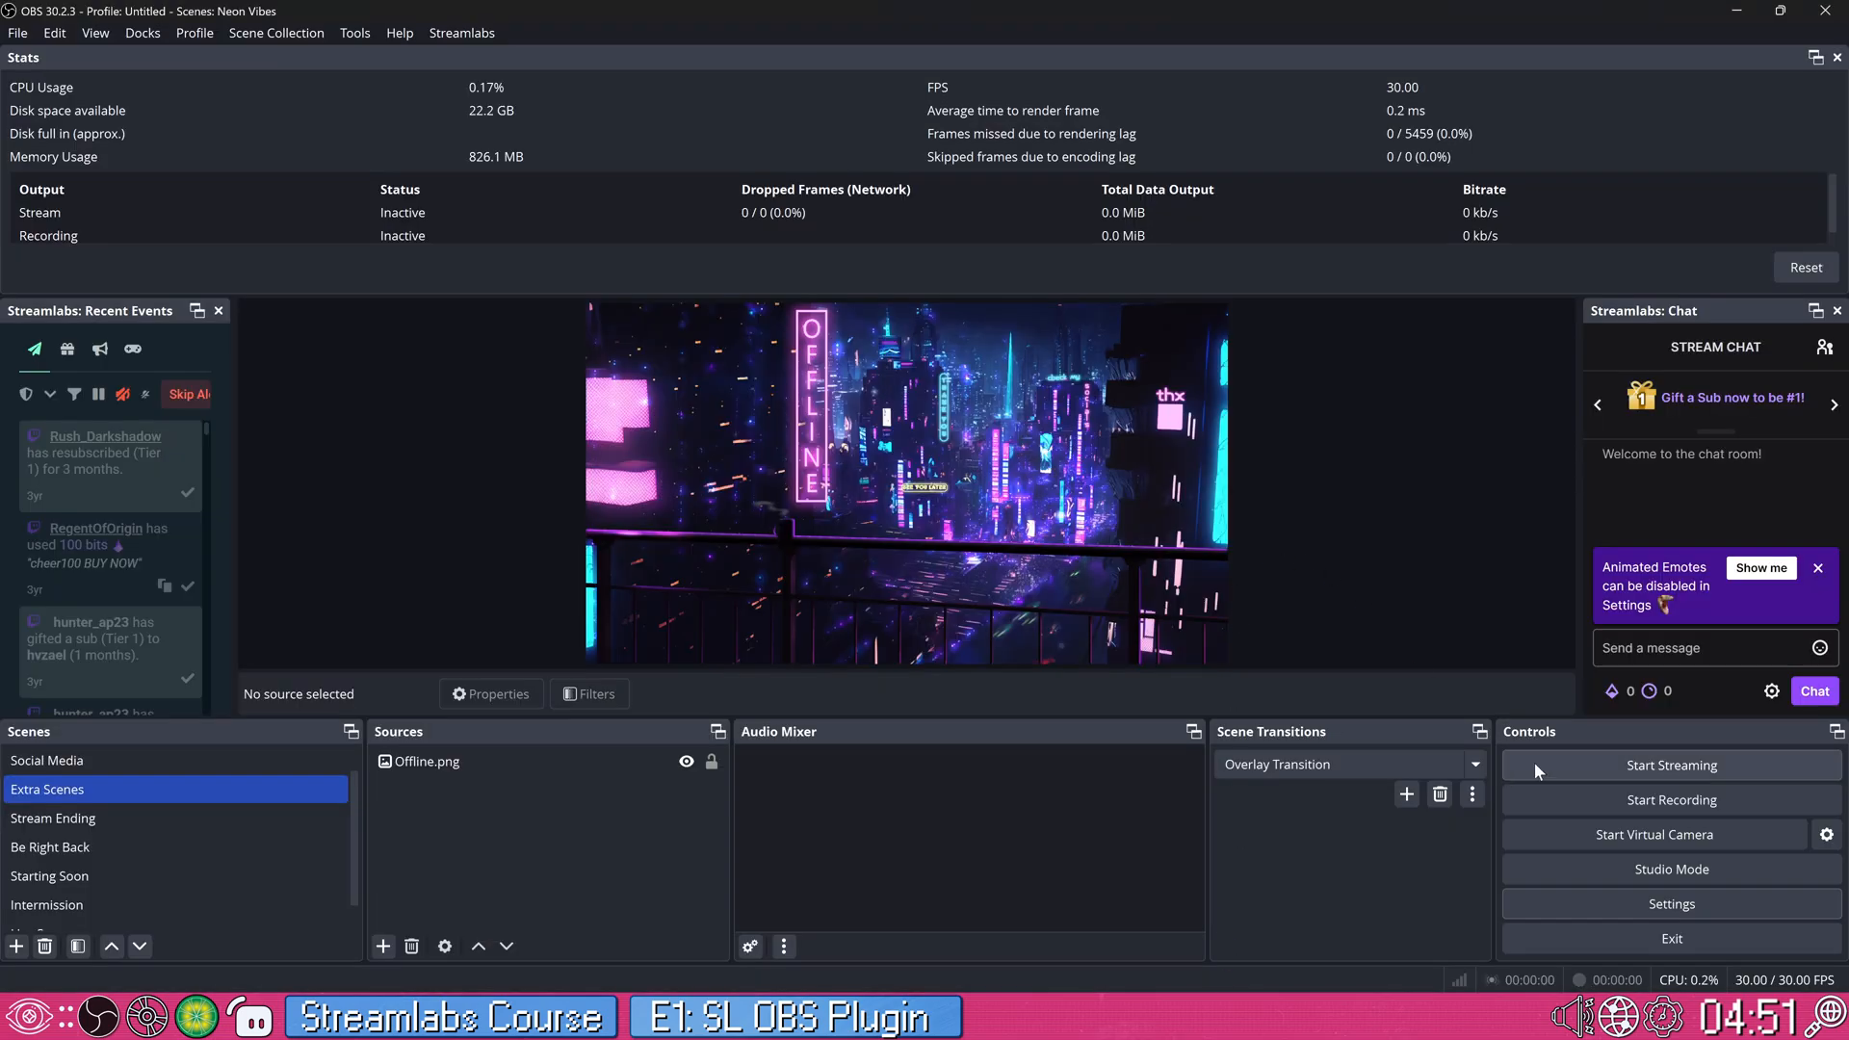
Go live to Twitch and Trovo titled 'TEST PLS IGNORE' in Just Chatting.
left_click(1669, 764)
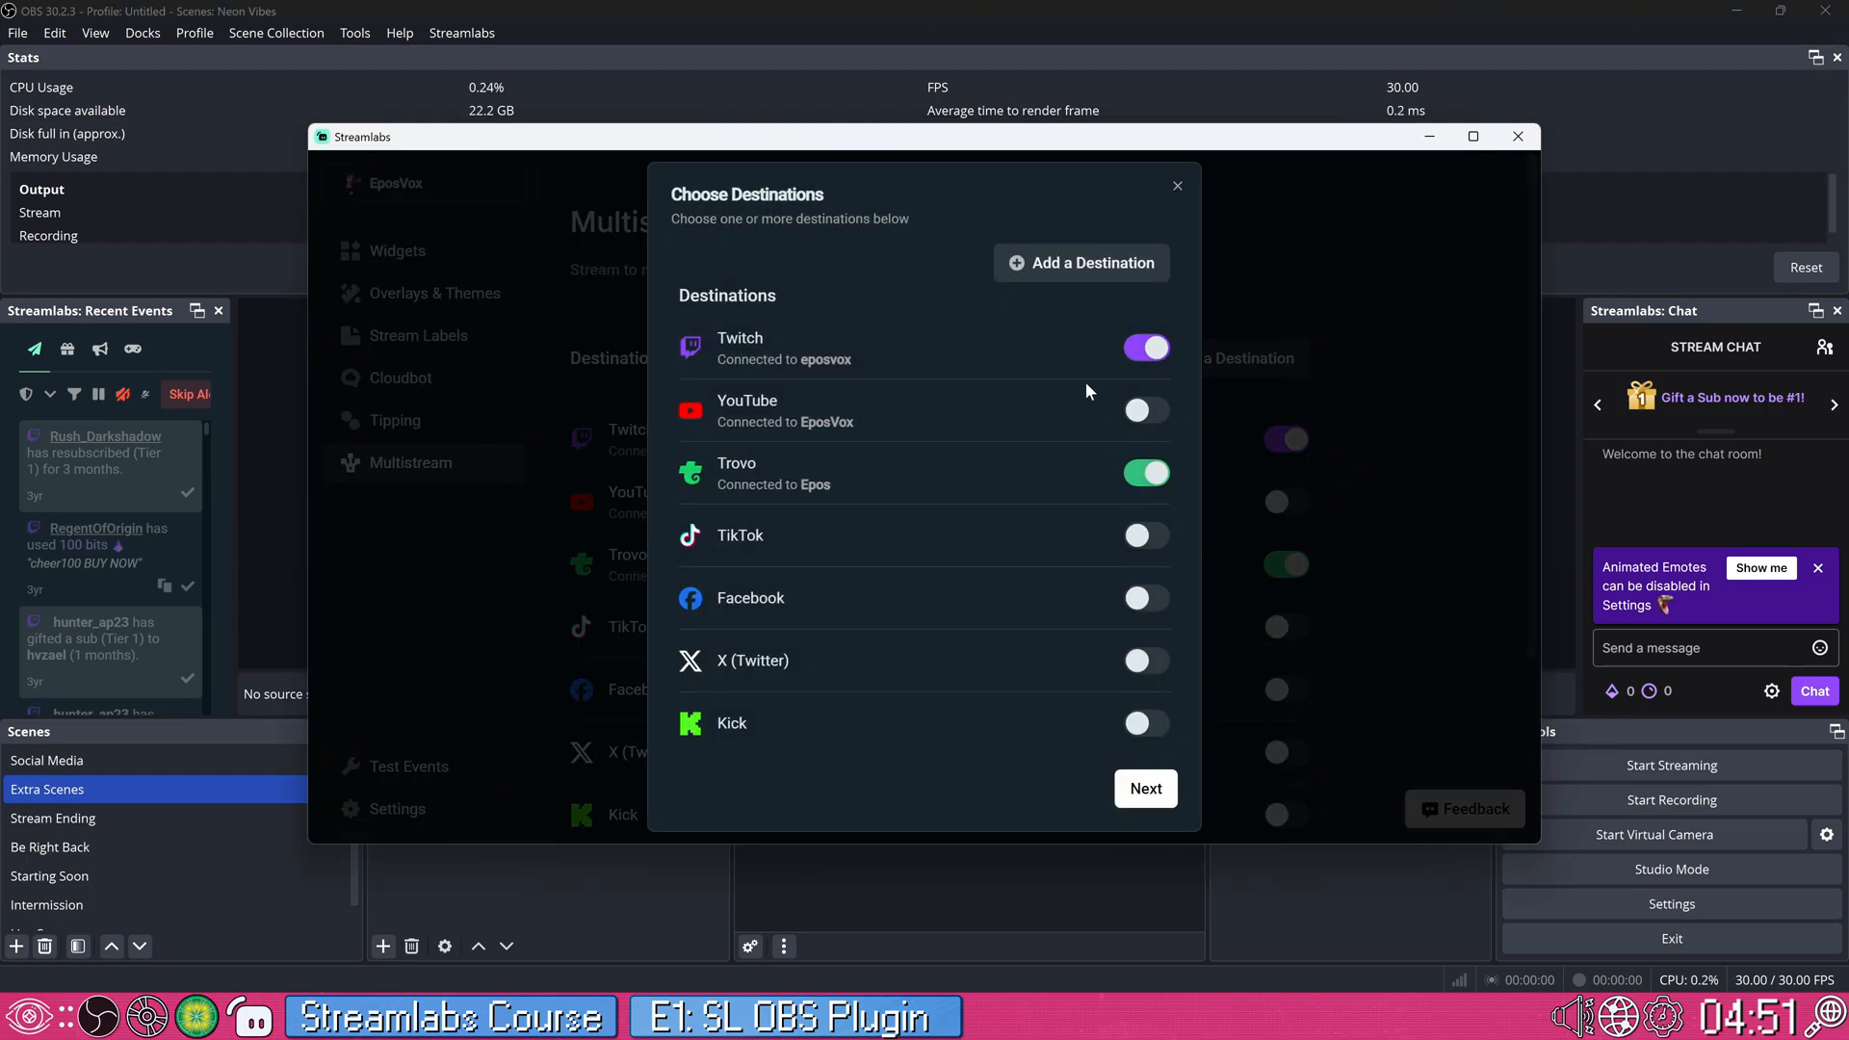
mouse_move(1187, 757)
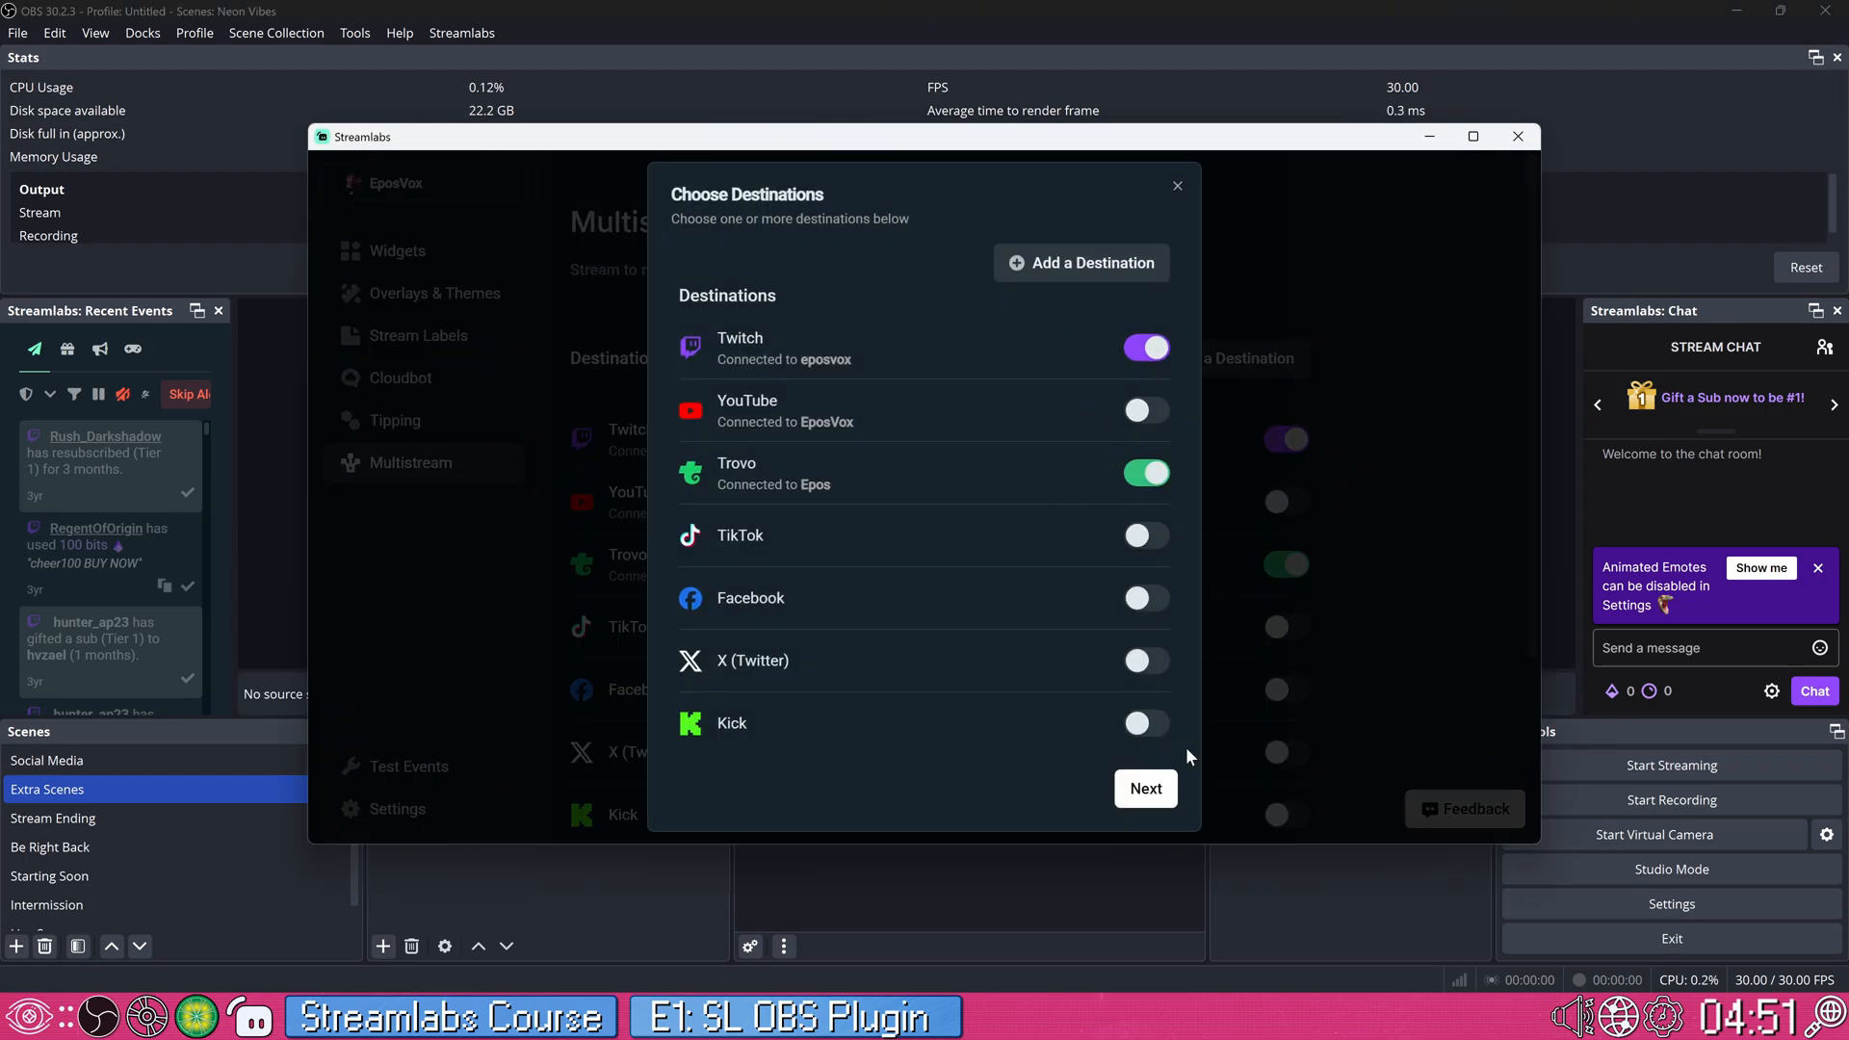
left_click(1143, 788)
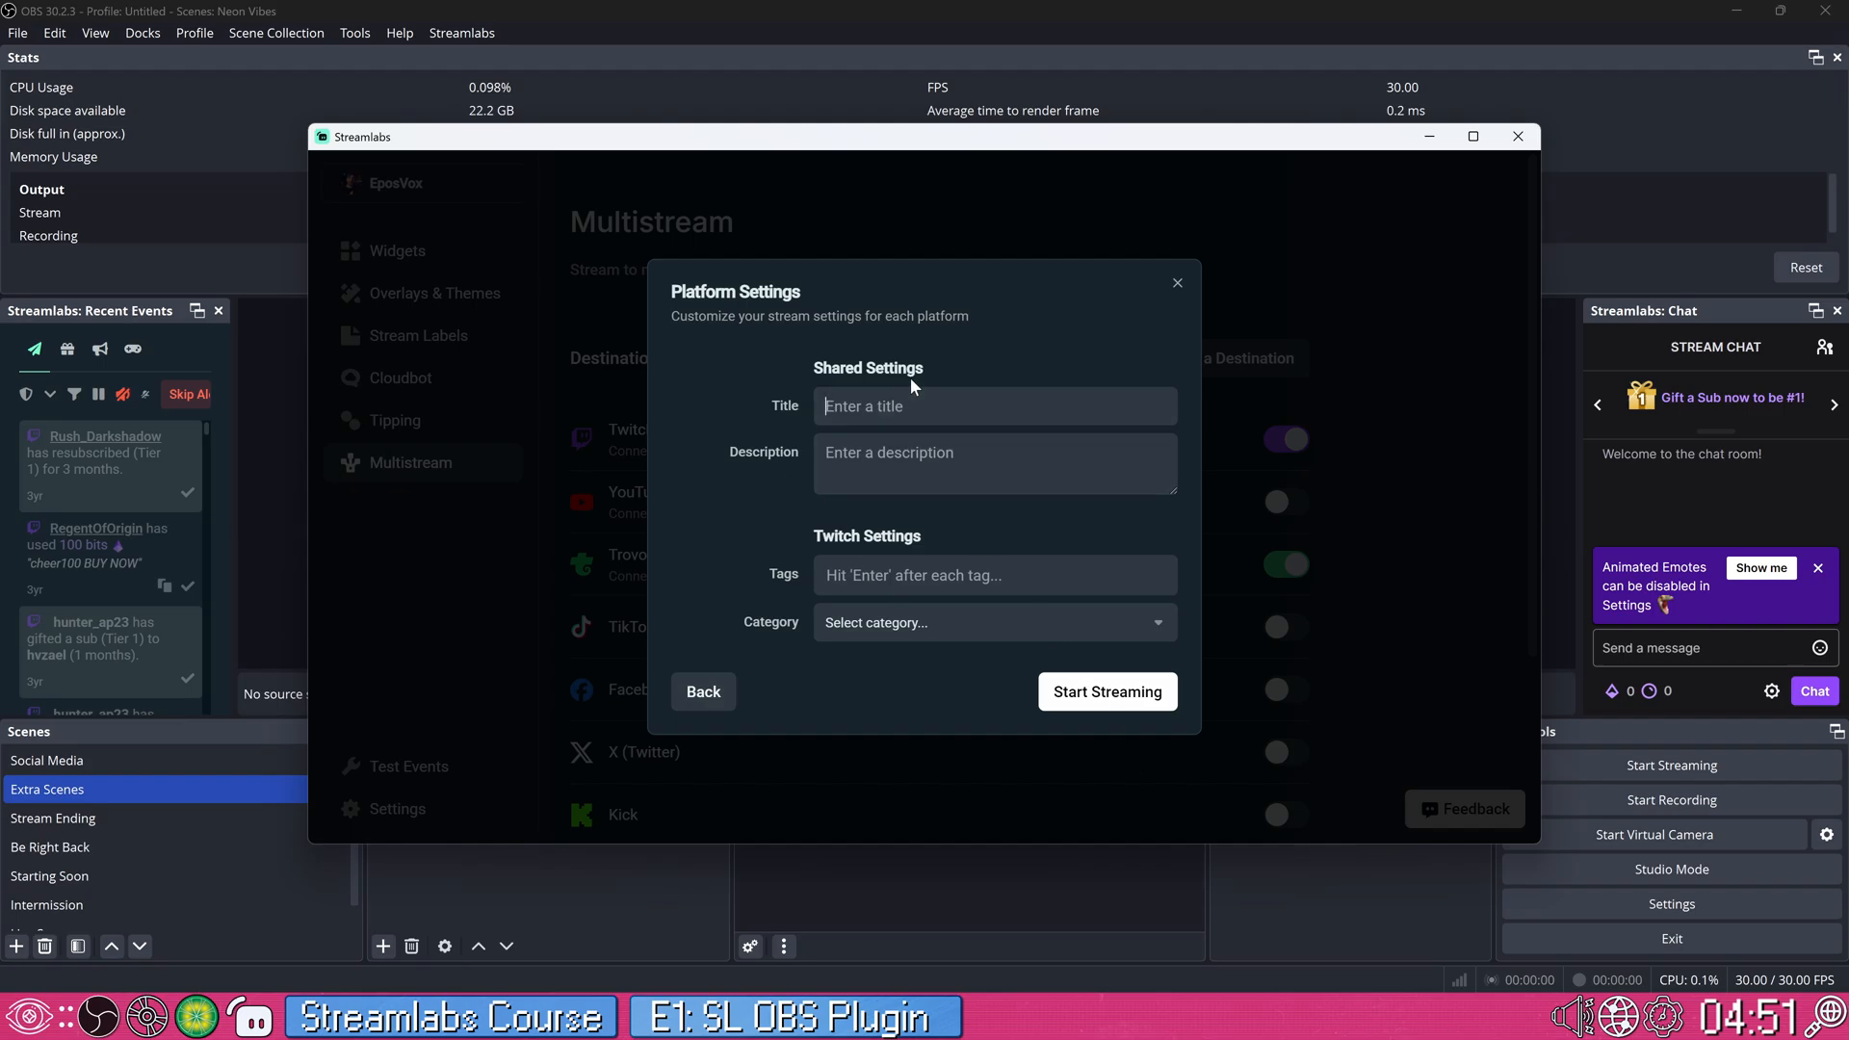
type("TEST PLS")
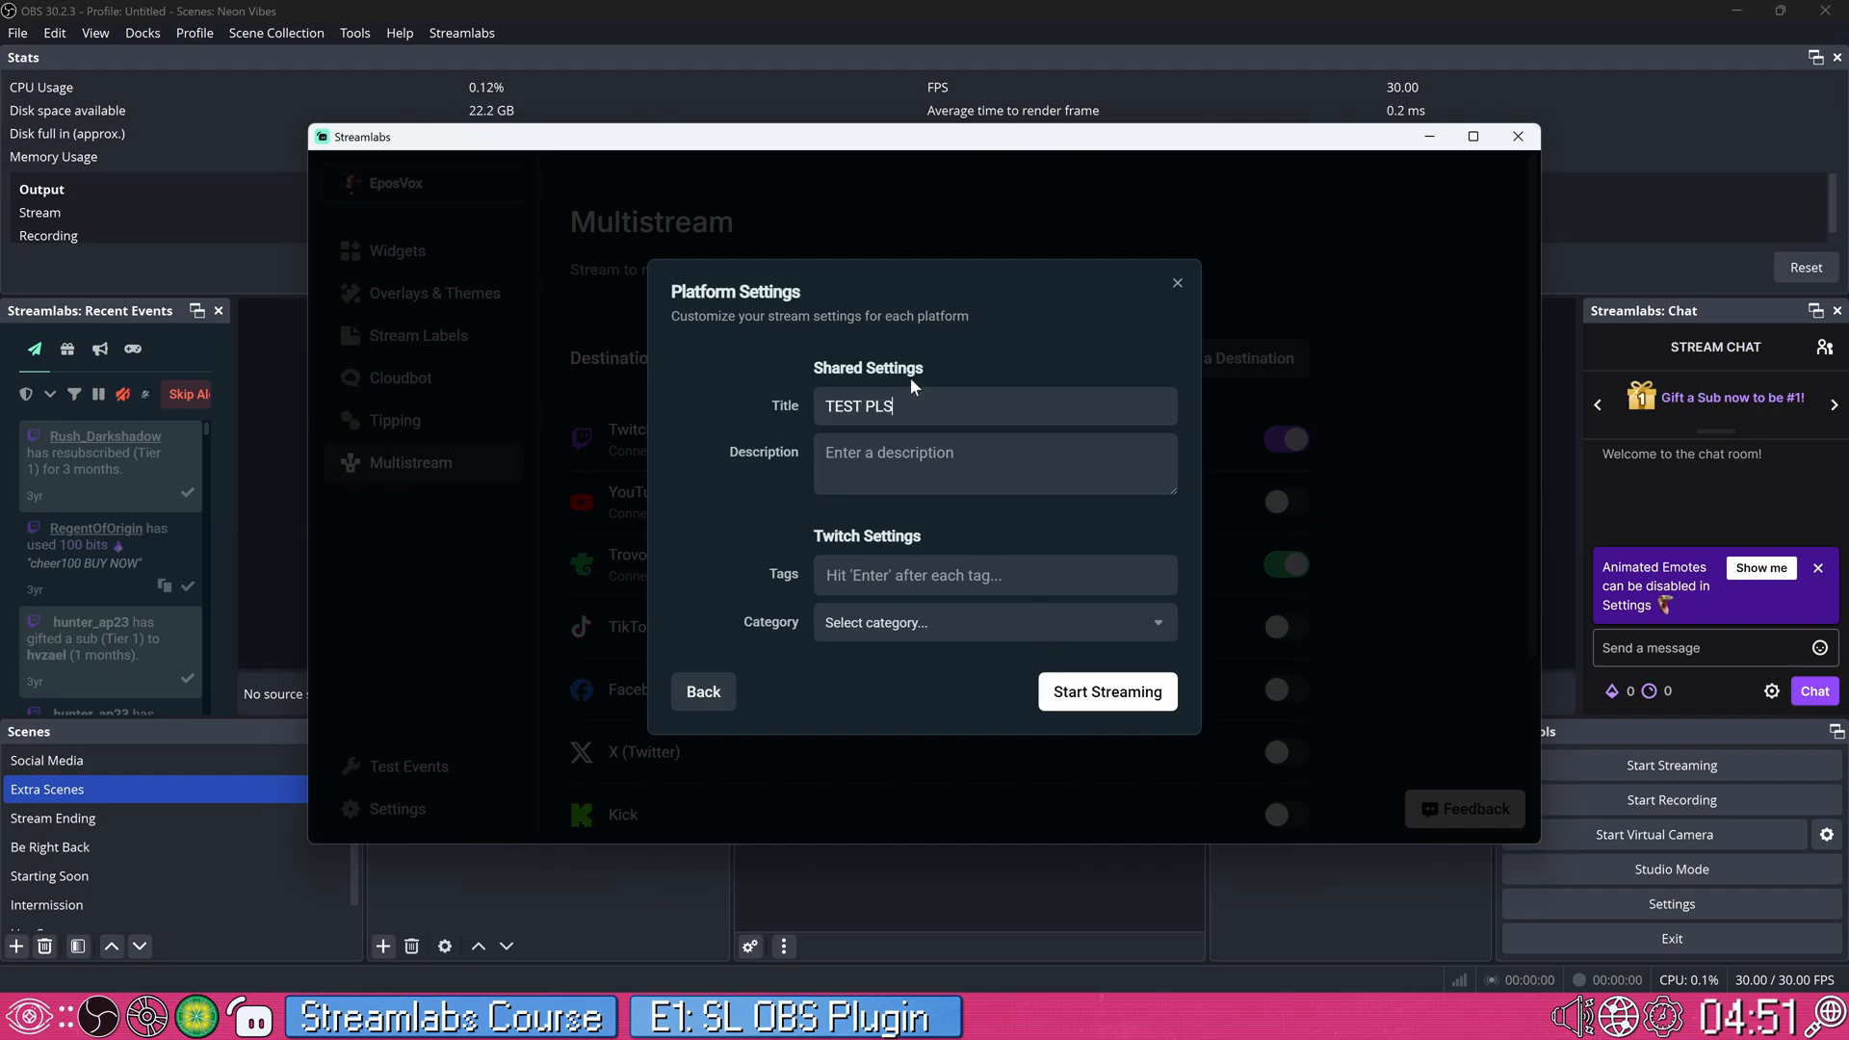
type("TEST PLS IGNORE")
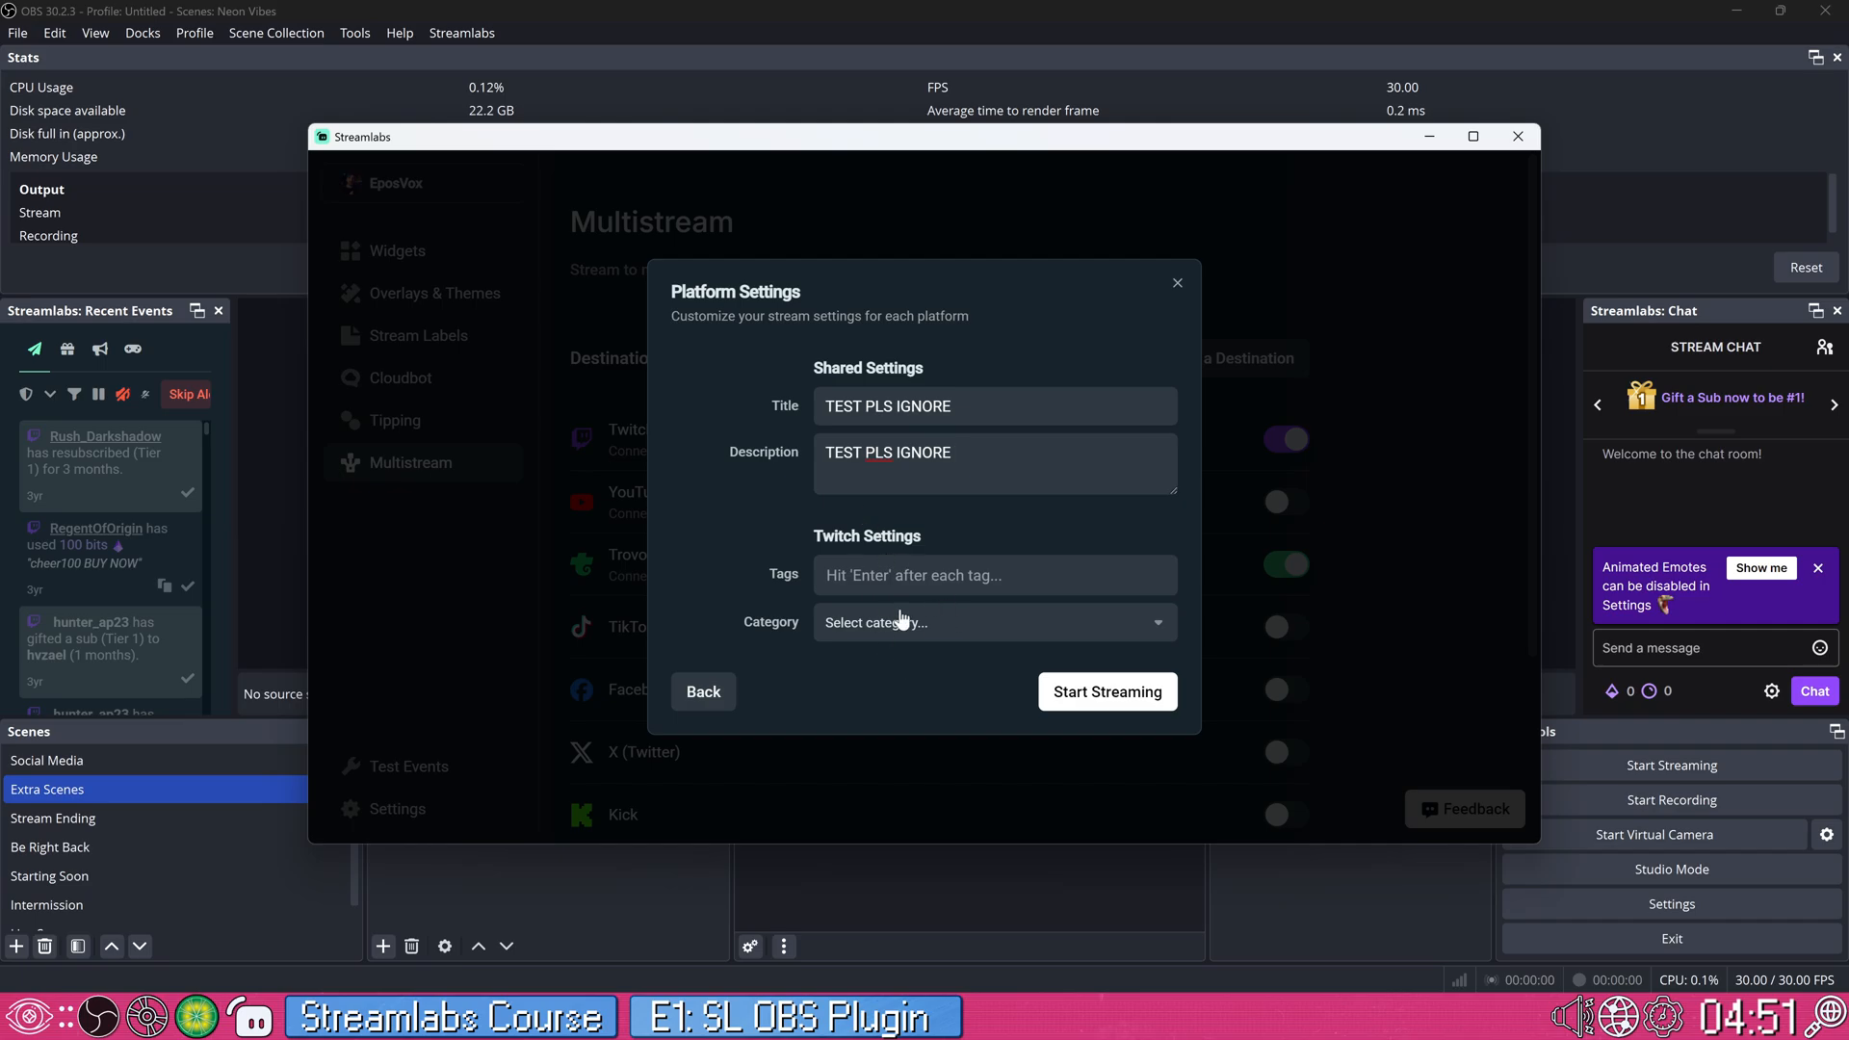
left_click(993, 621)
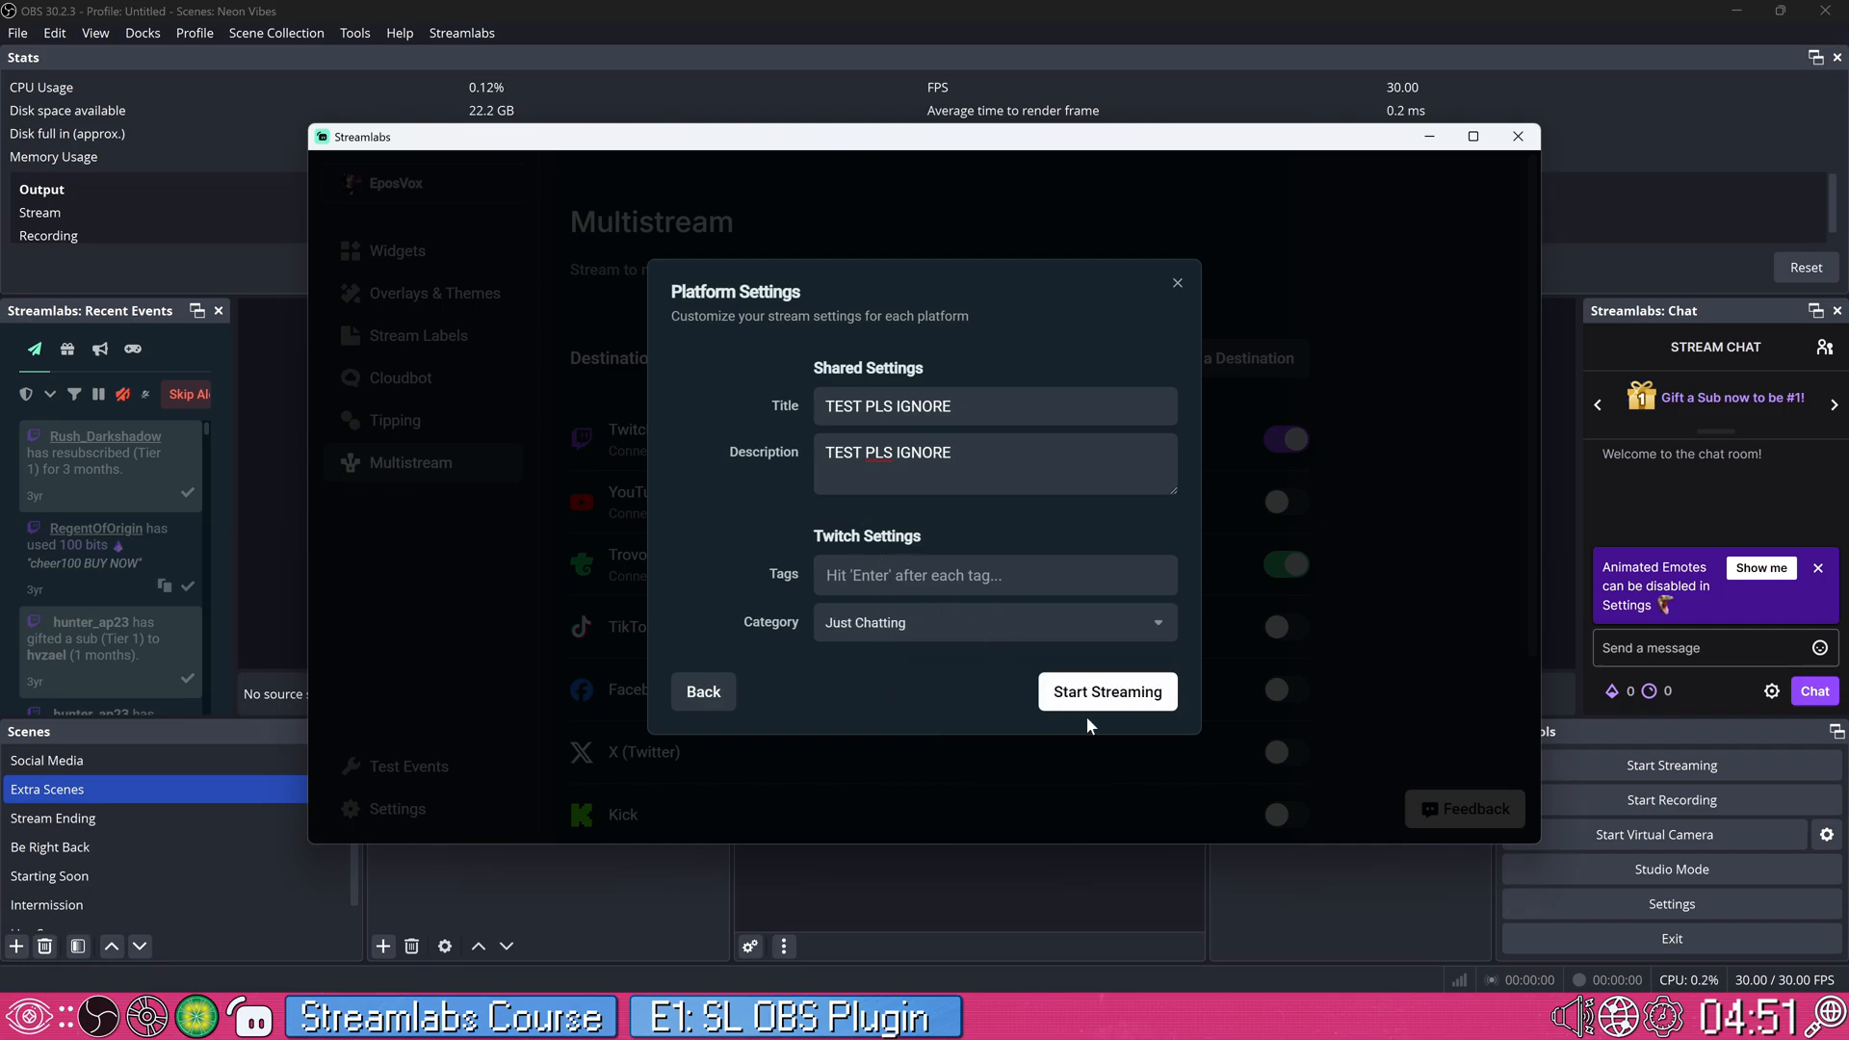
left_click(1105, 691)
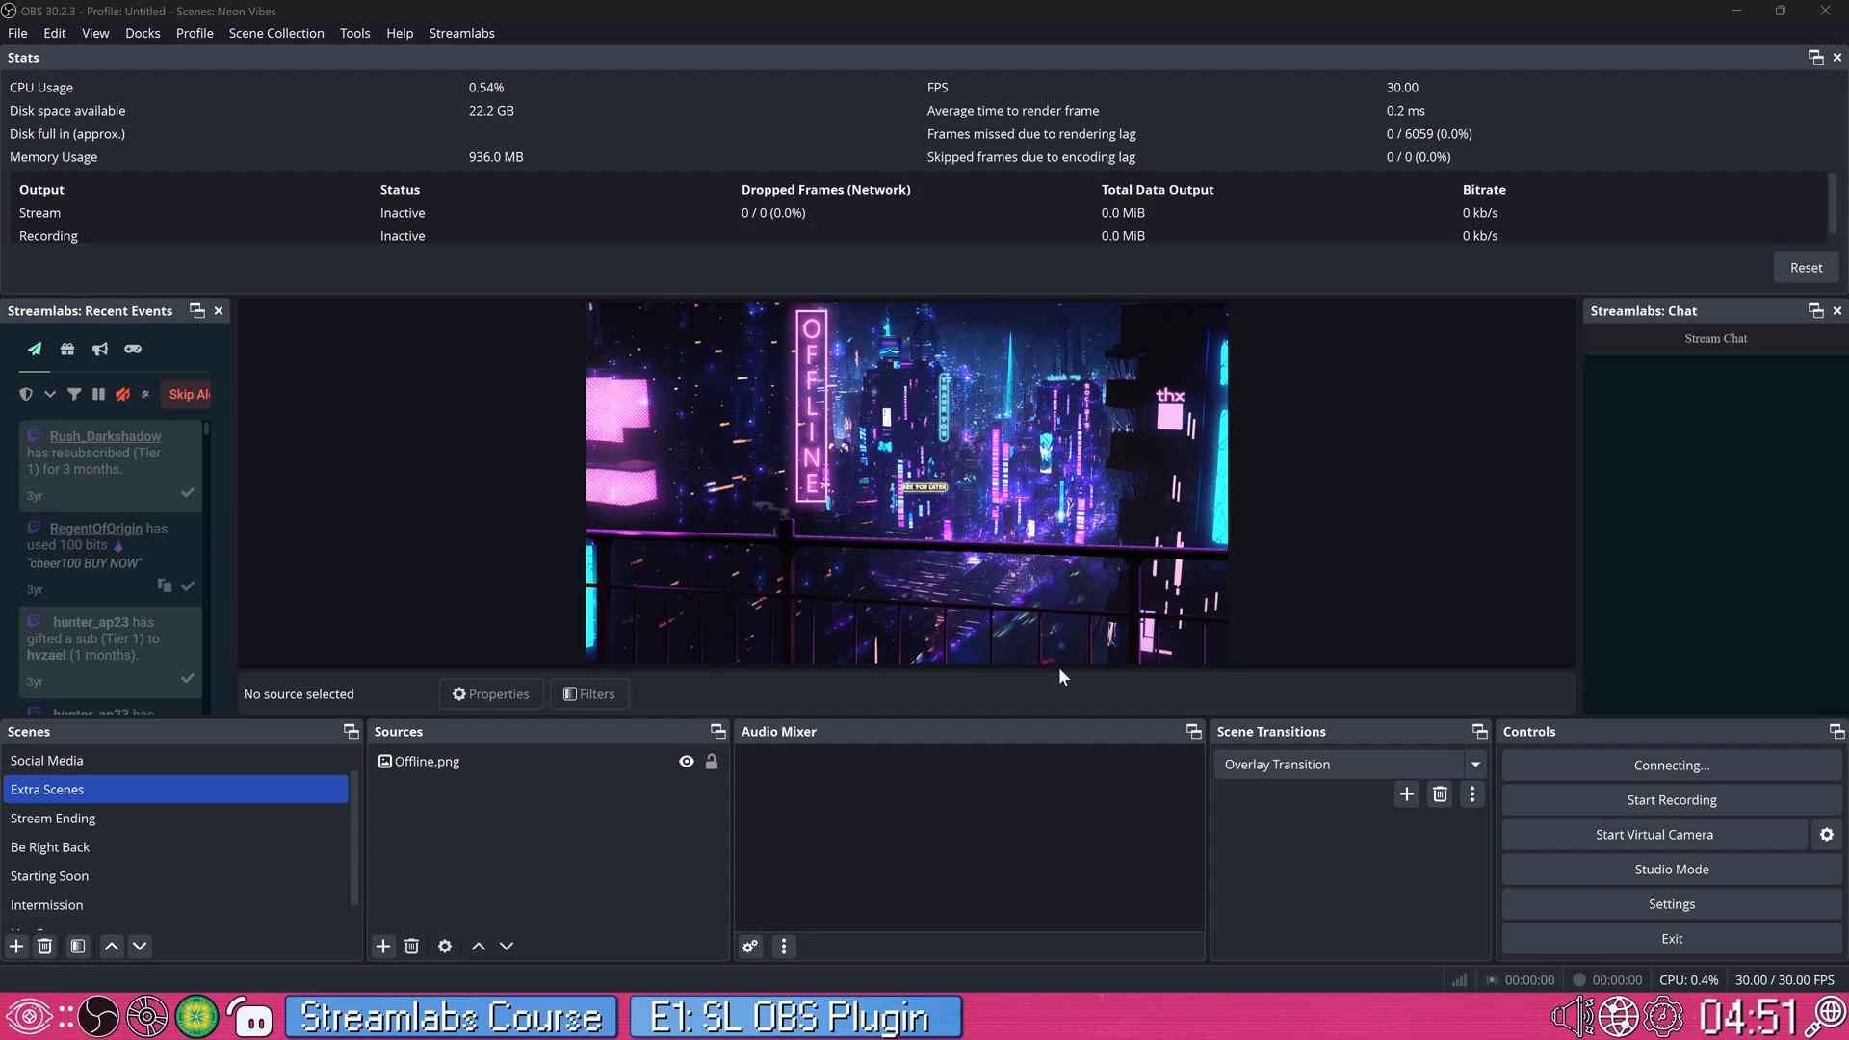
Reopen the Streamlabs Multistream list to verify Twitch and Trovo are active.
left_click(1670, 764)
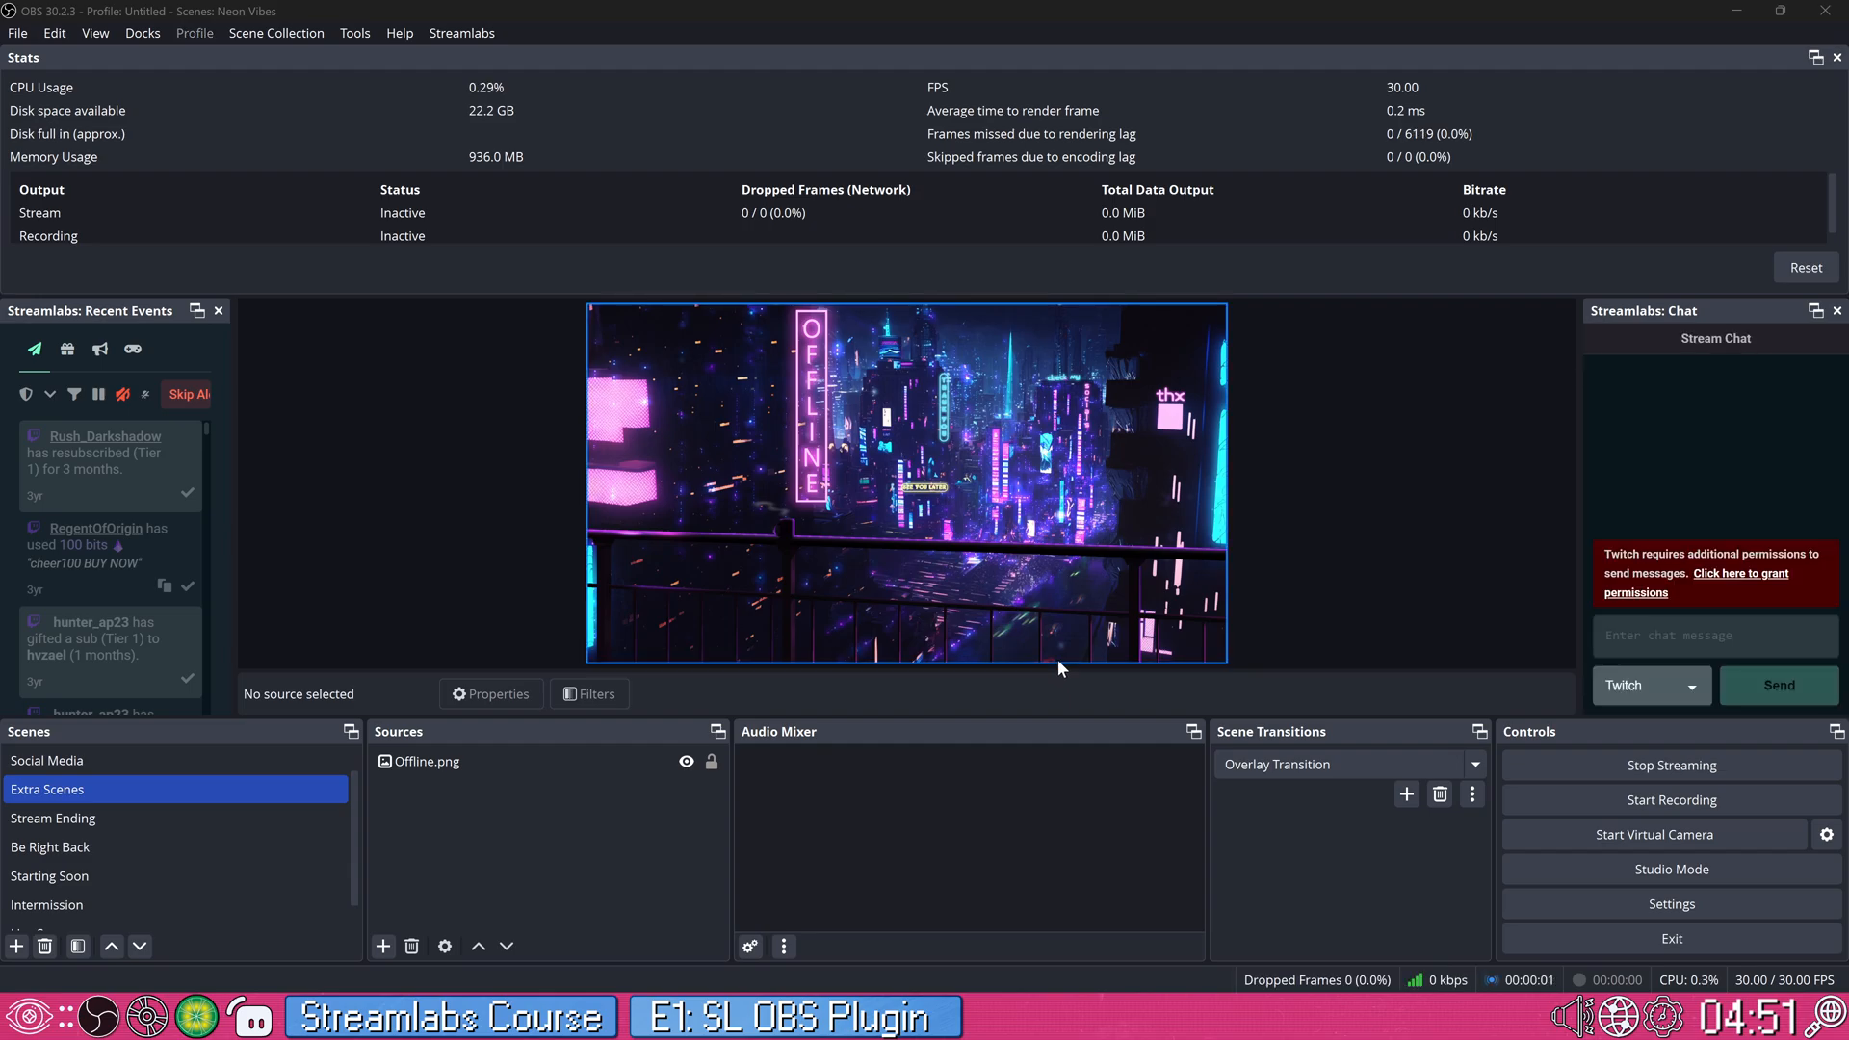
left_click(1668, 763)
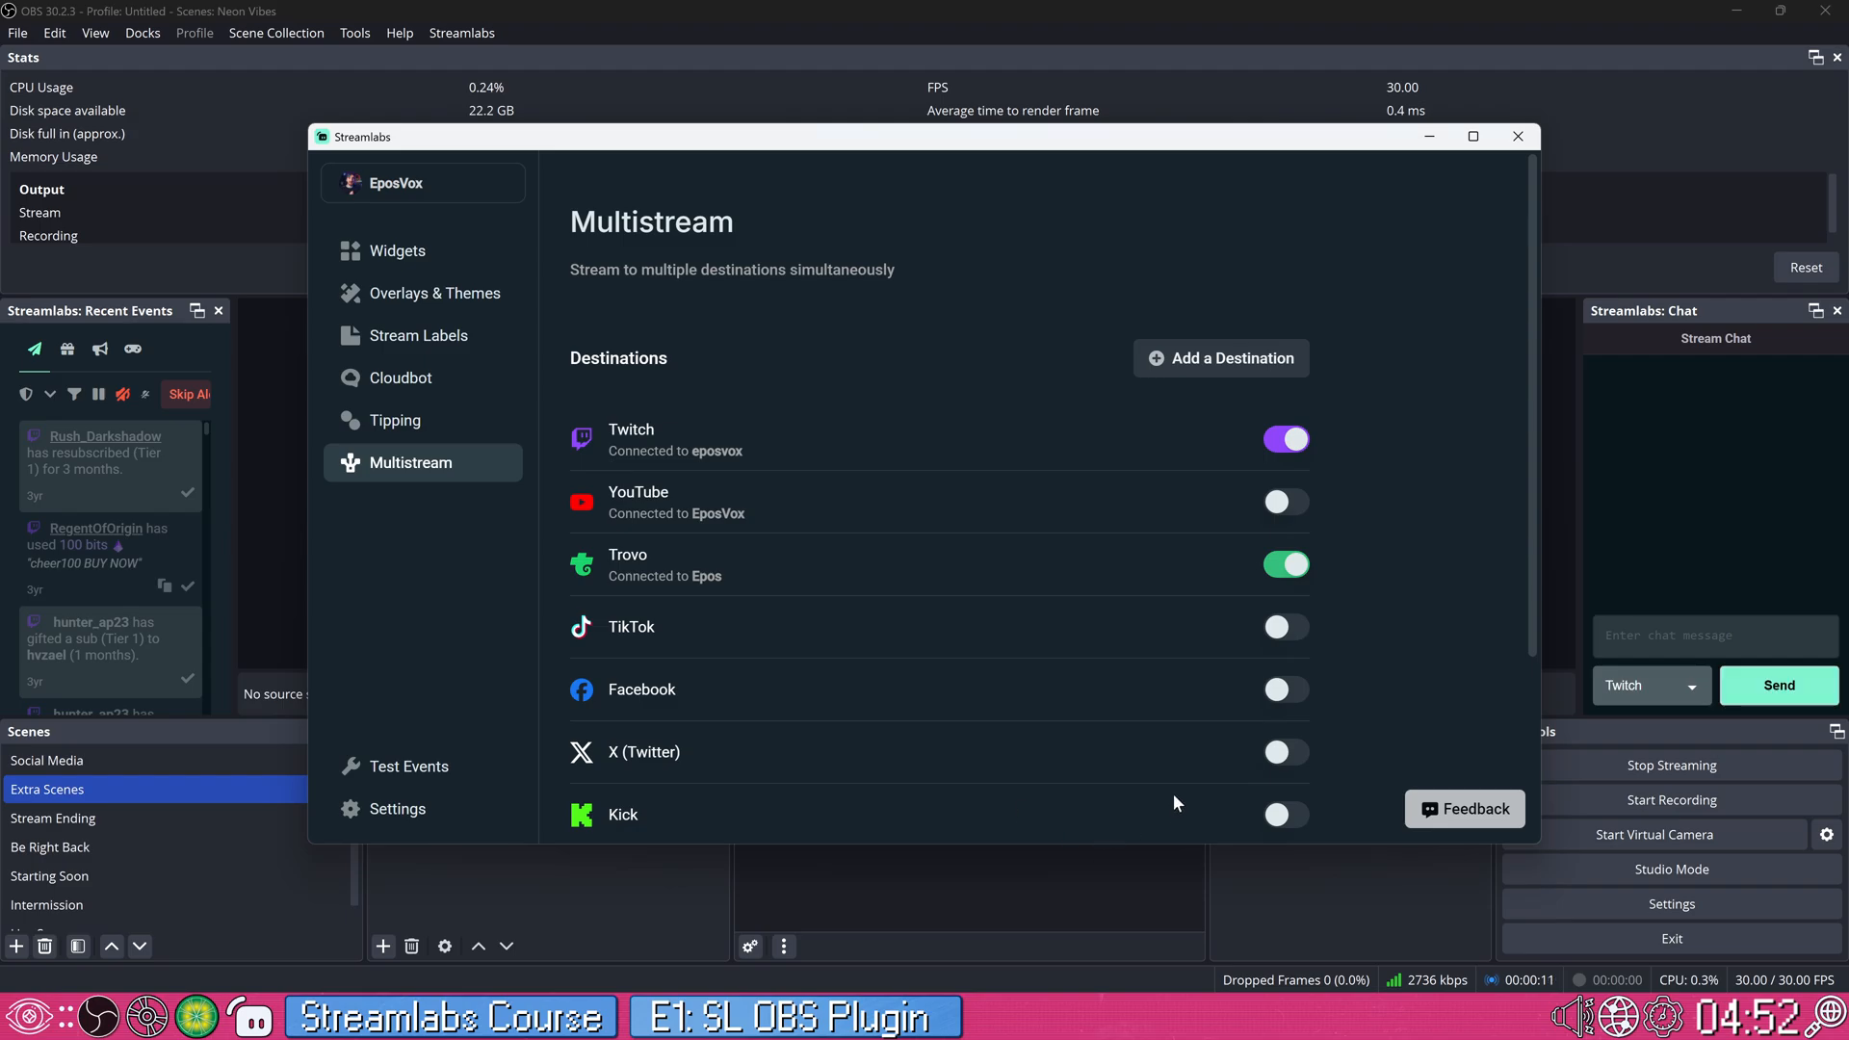
mouse_move(1312, 840)
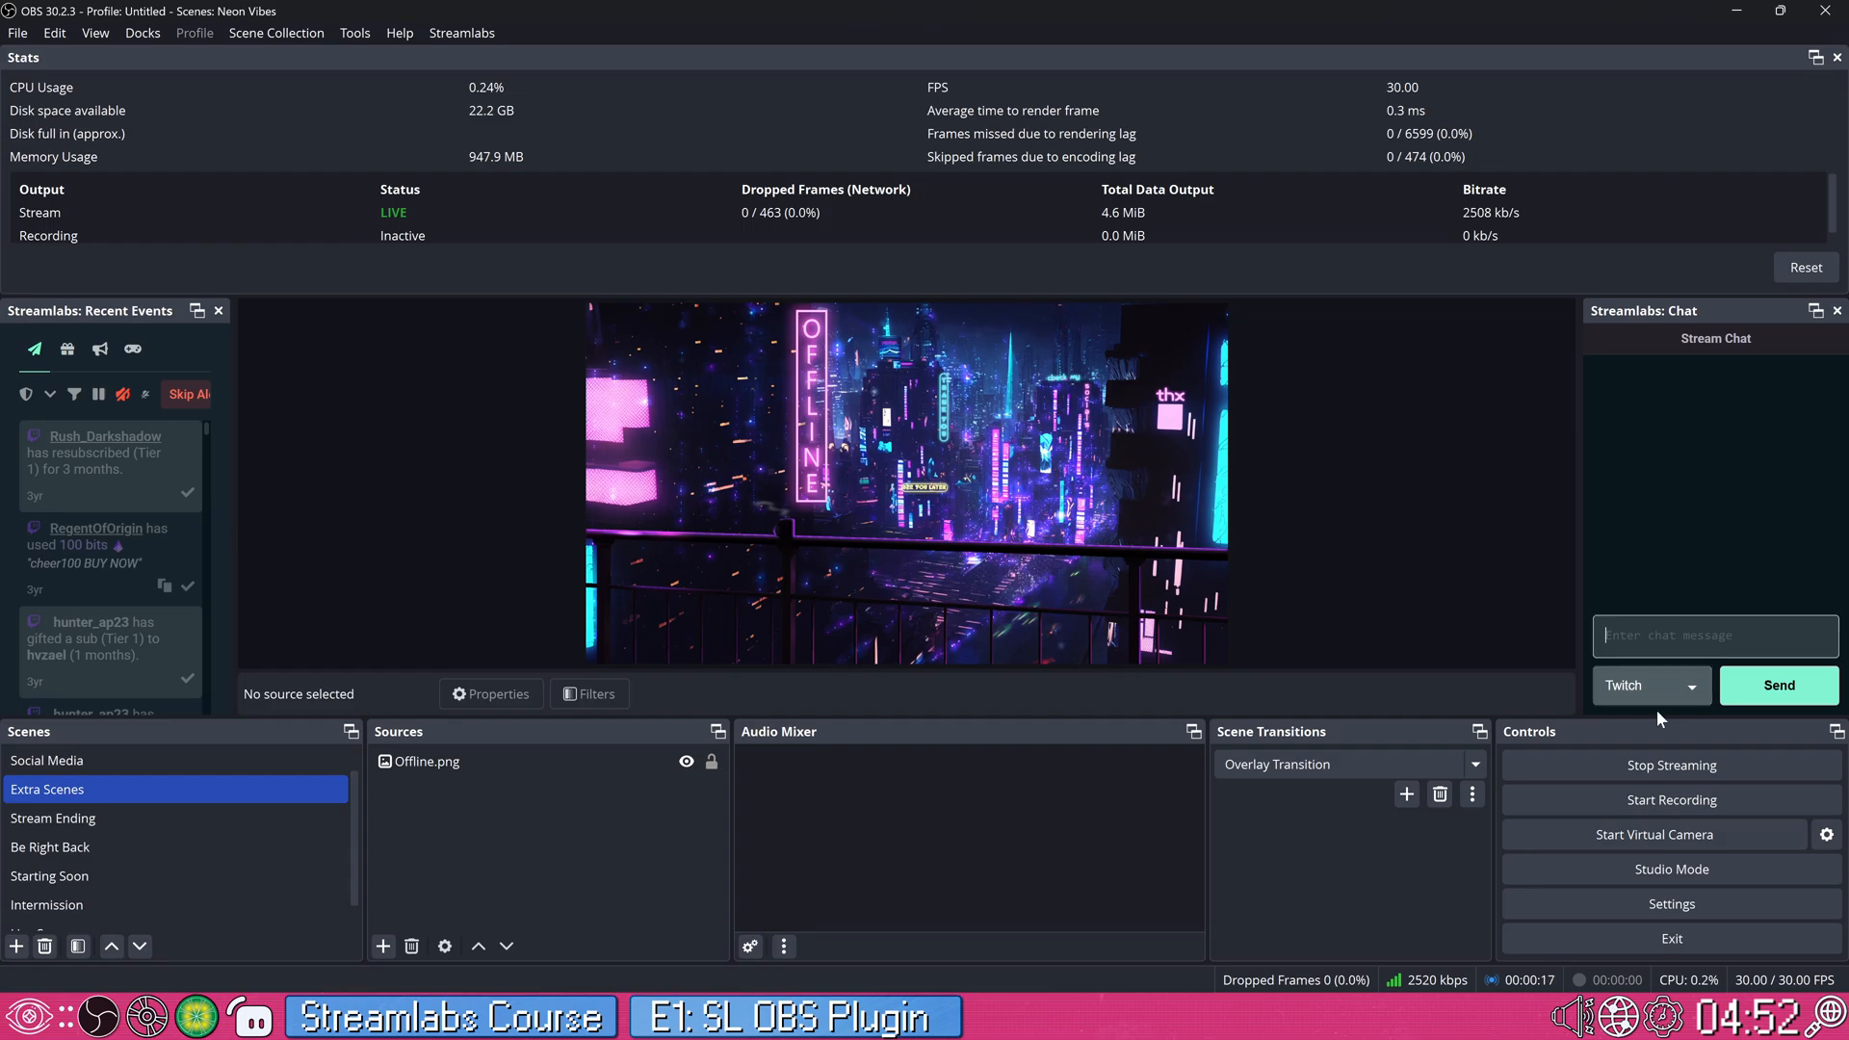
mouse_move(1684, 519)
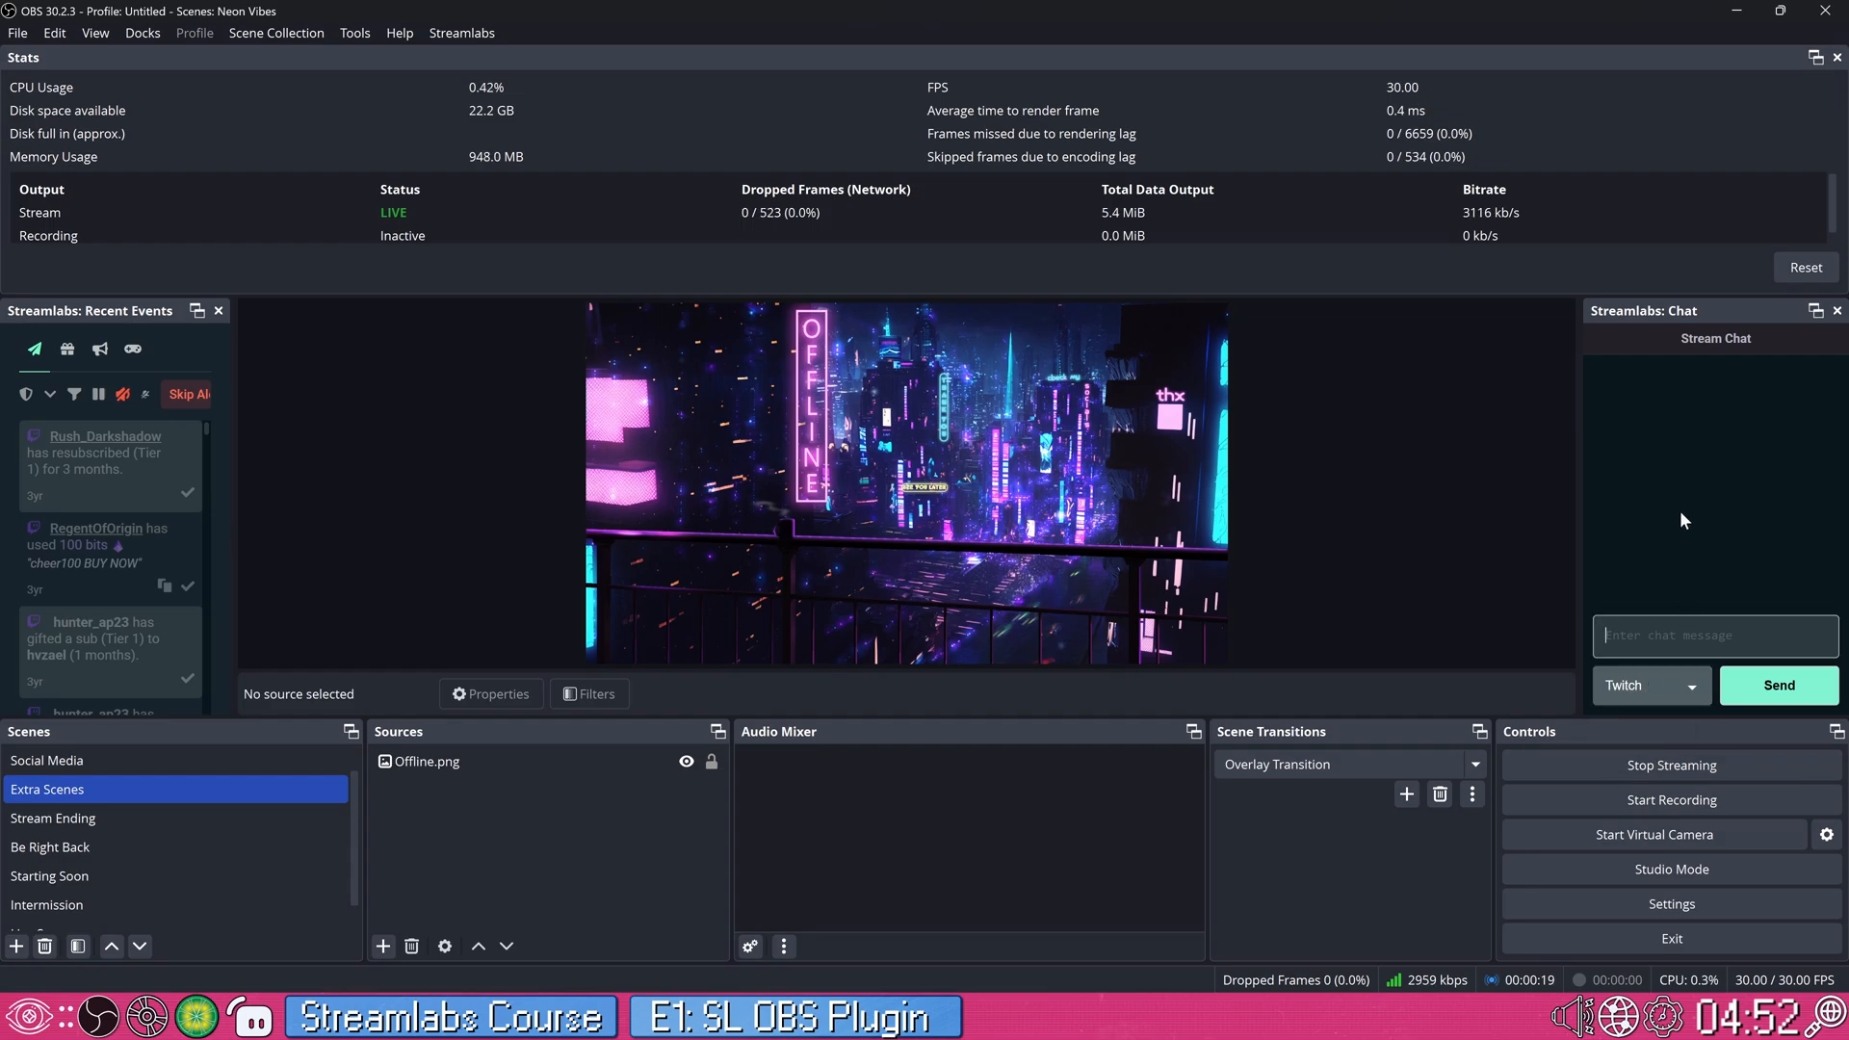
mouse_move(1656, 443)
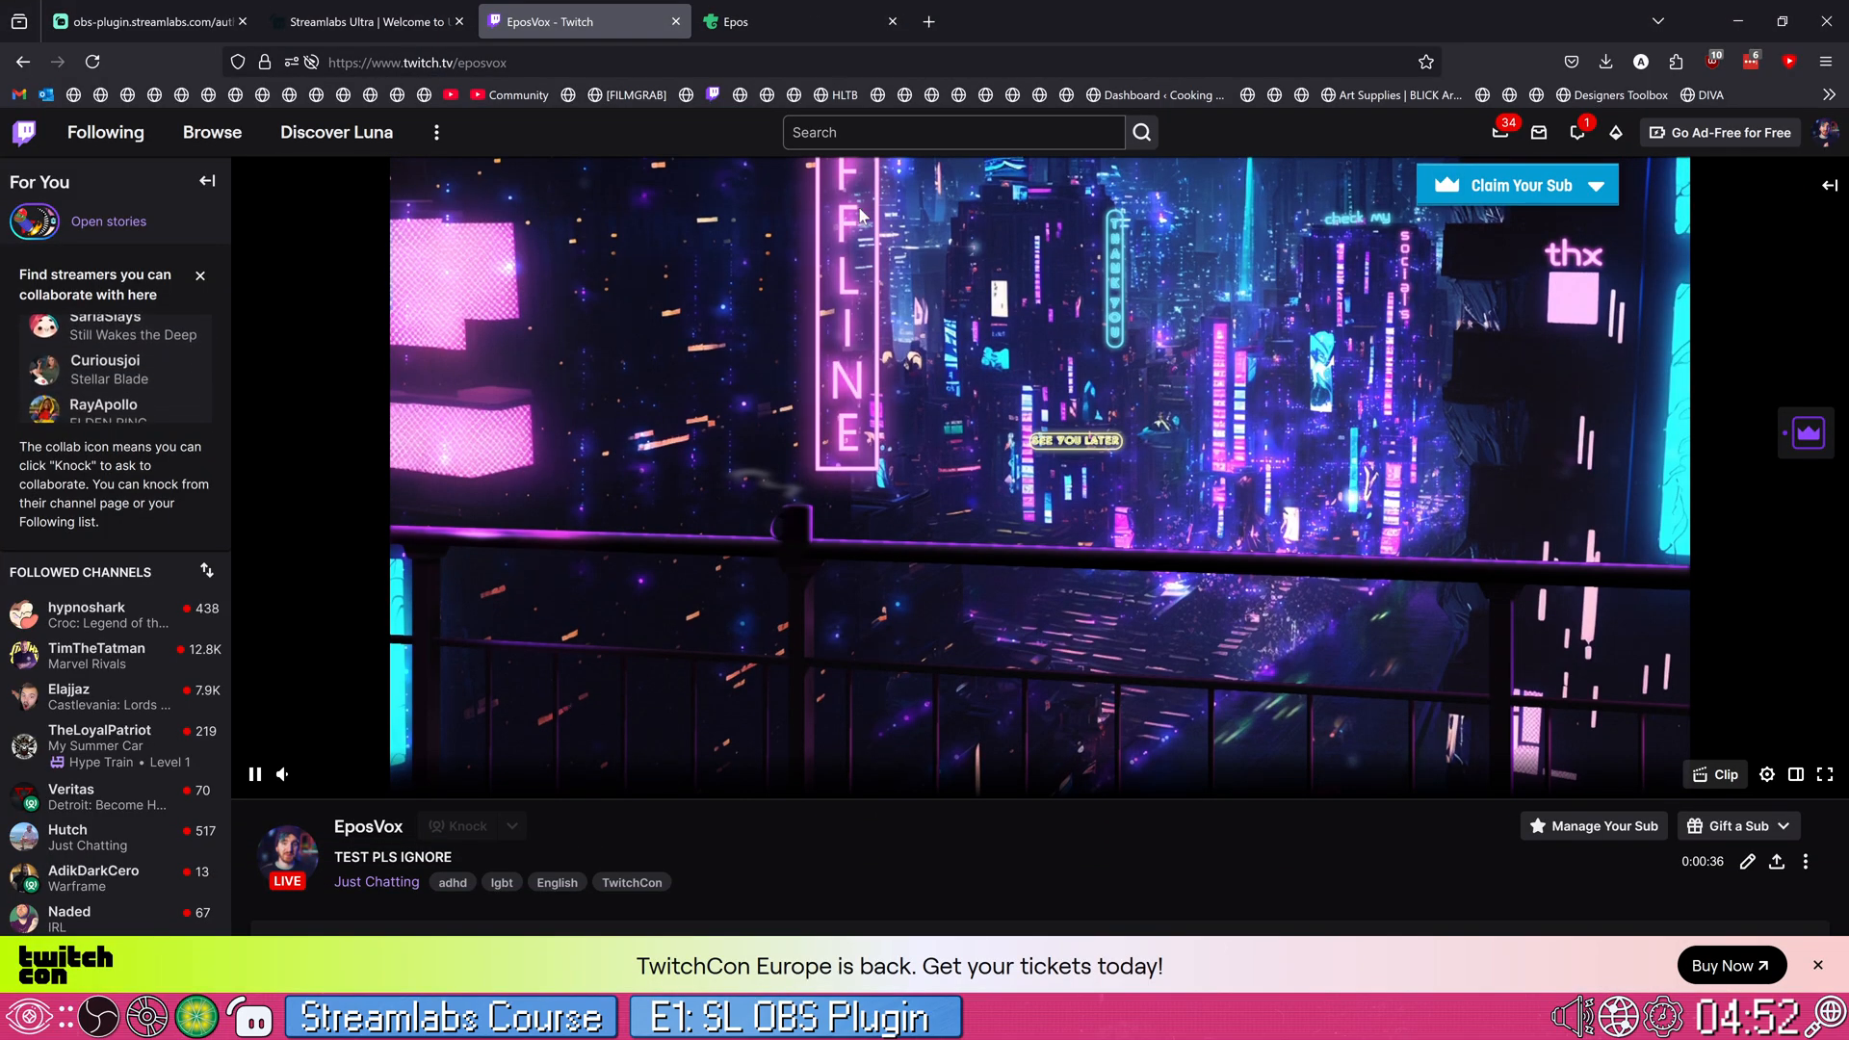
Switch to the Twitch channel tab and scroll to the live player and chat.
left_click(784, 21)
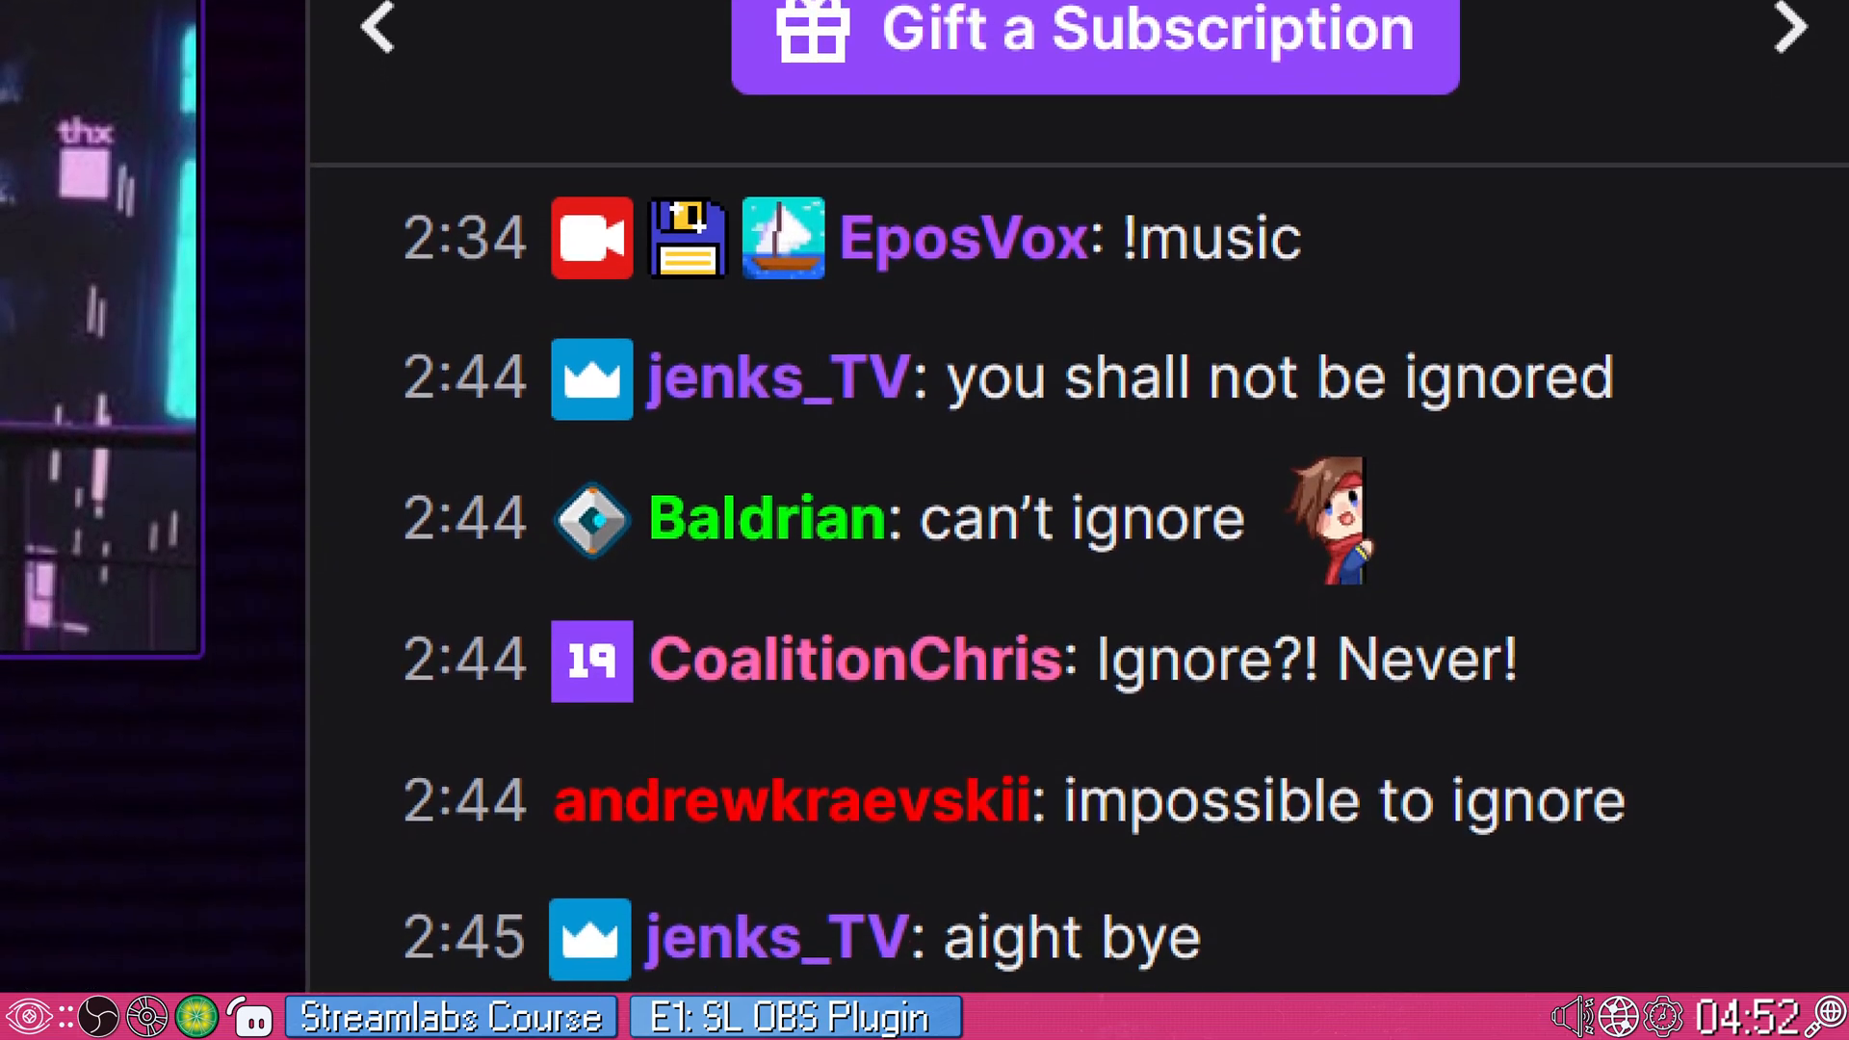
scroll("down", 3)
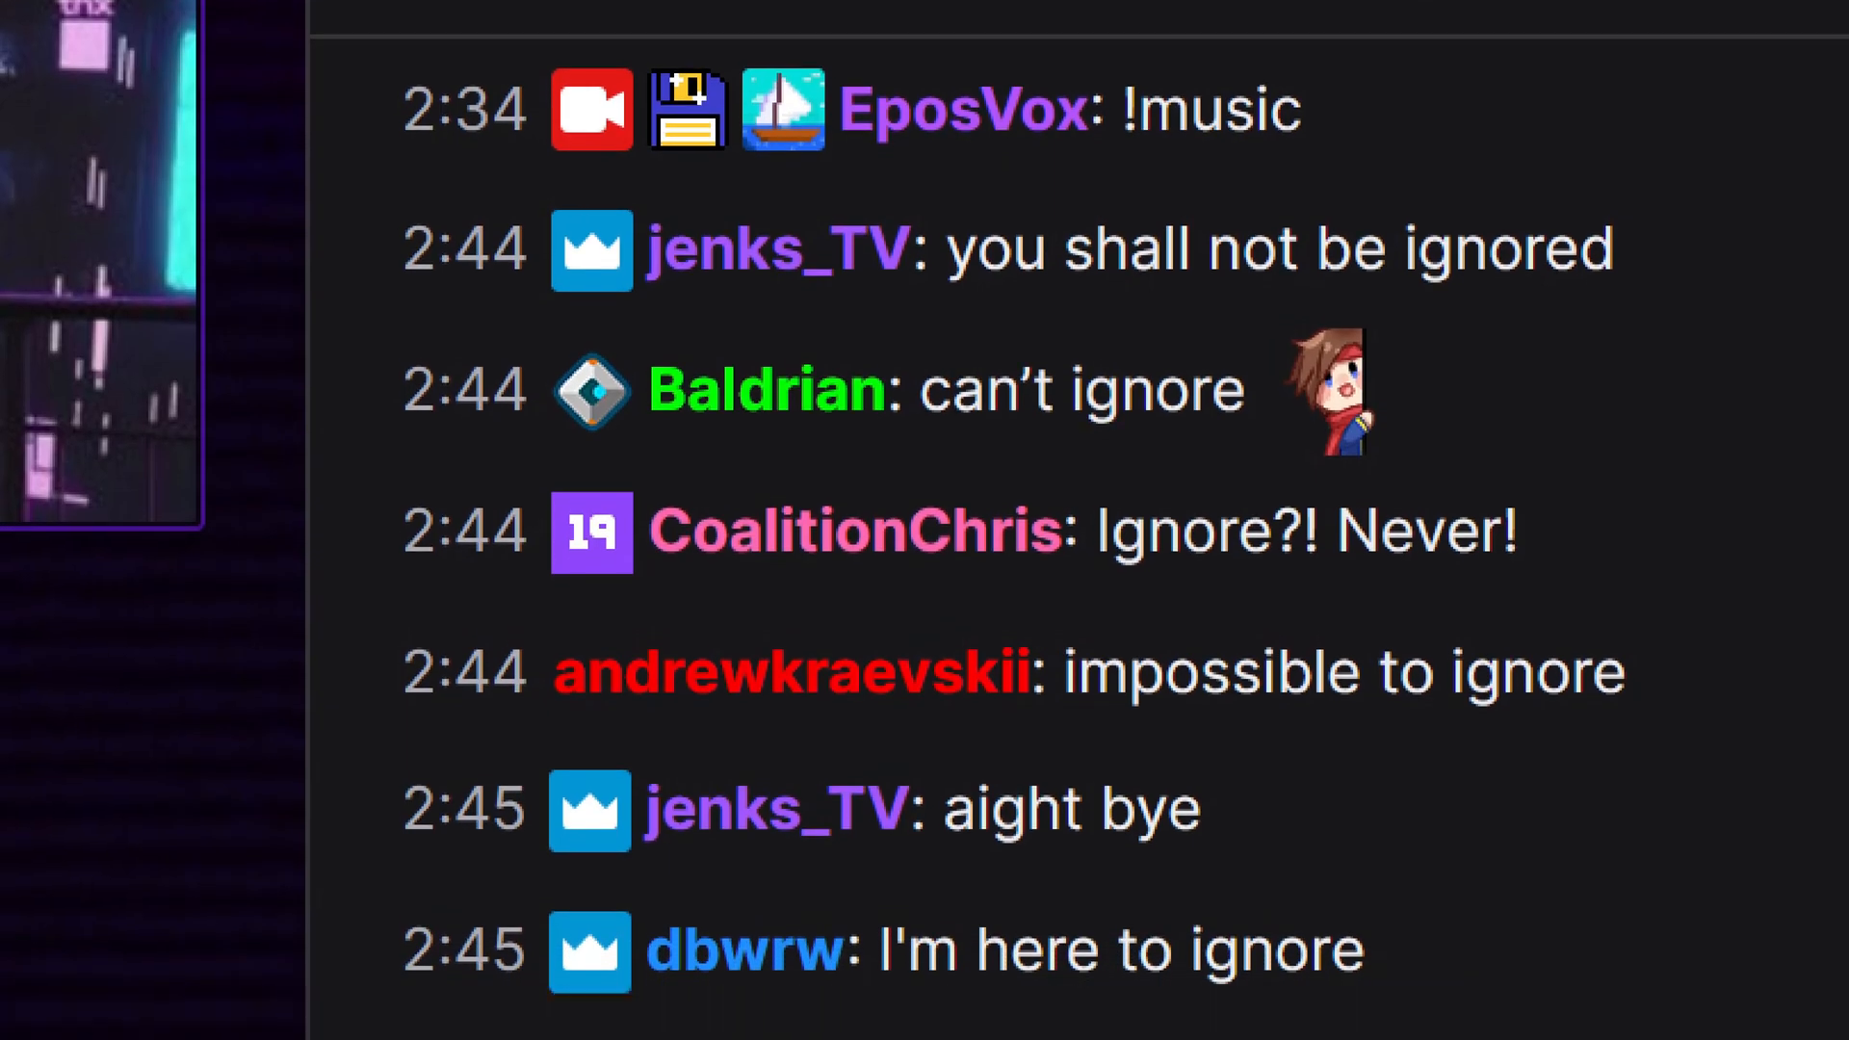